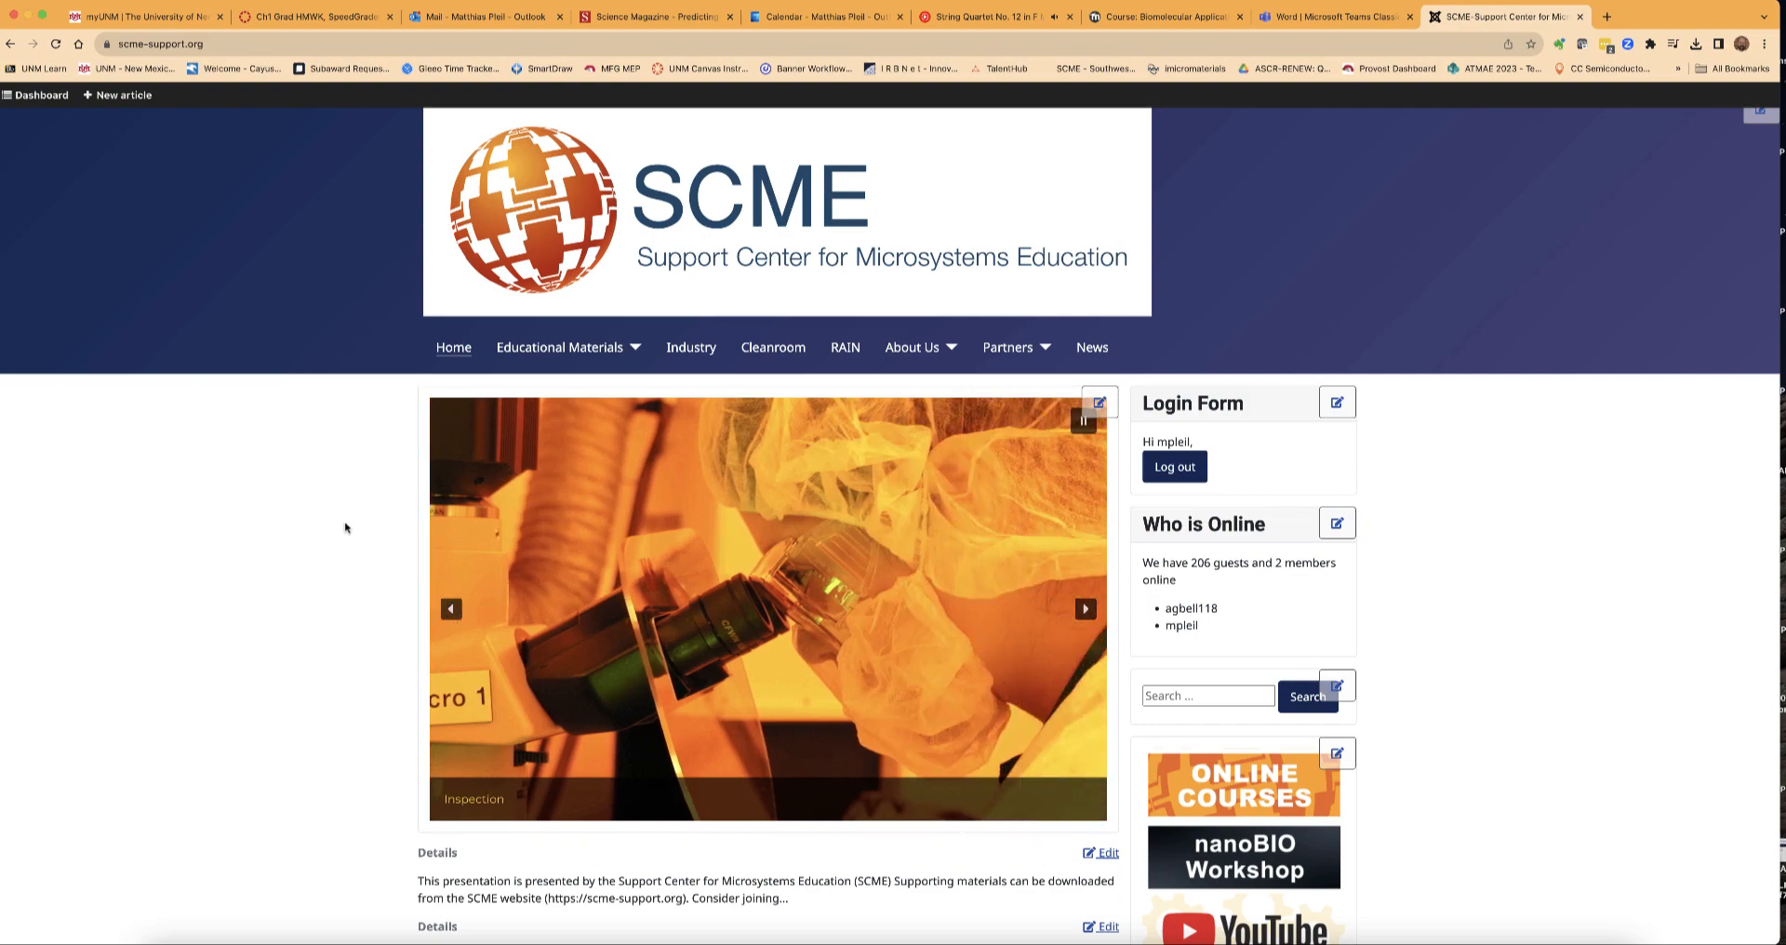
mouse_move(560, 348)
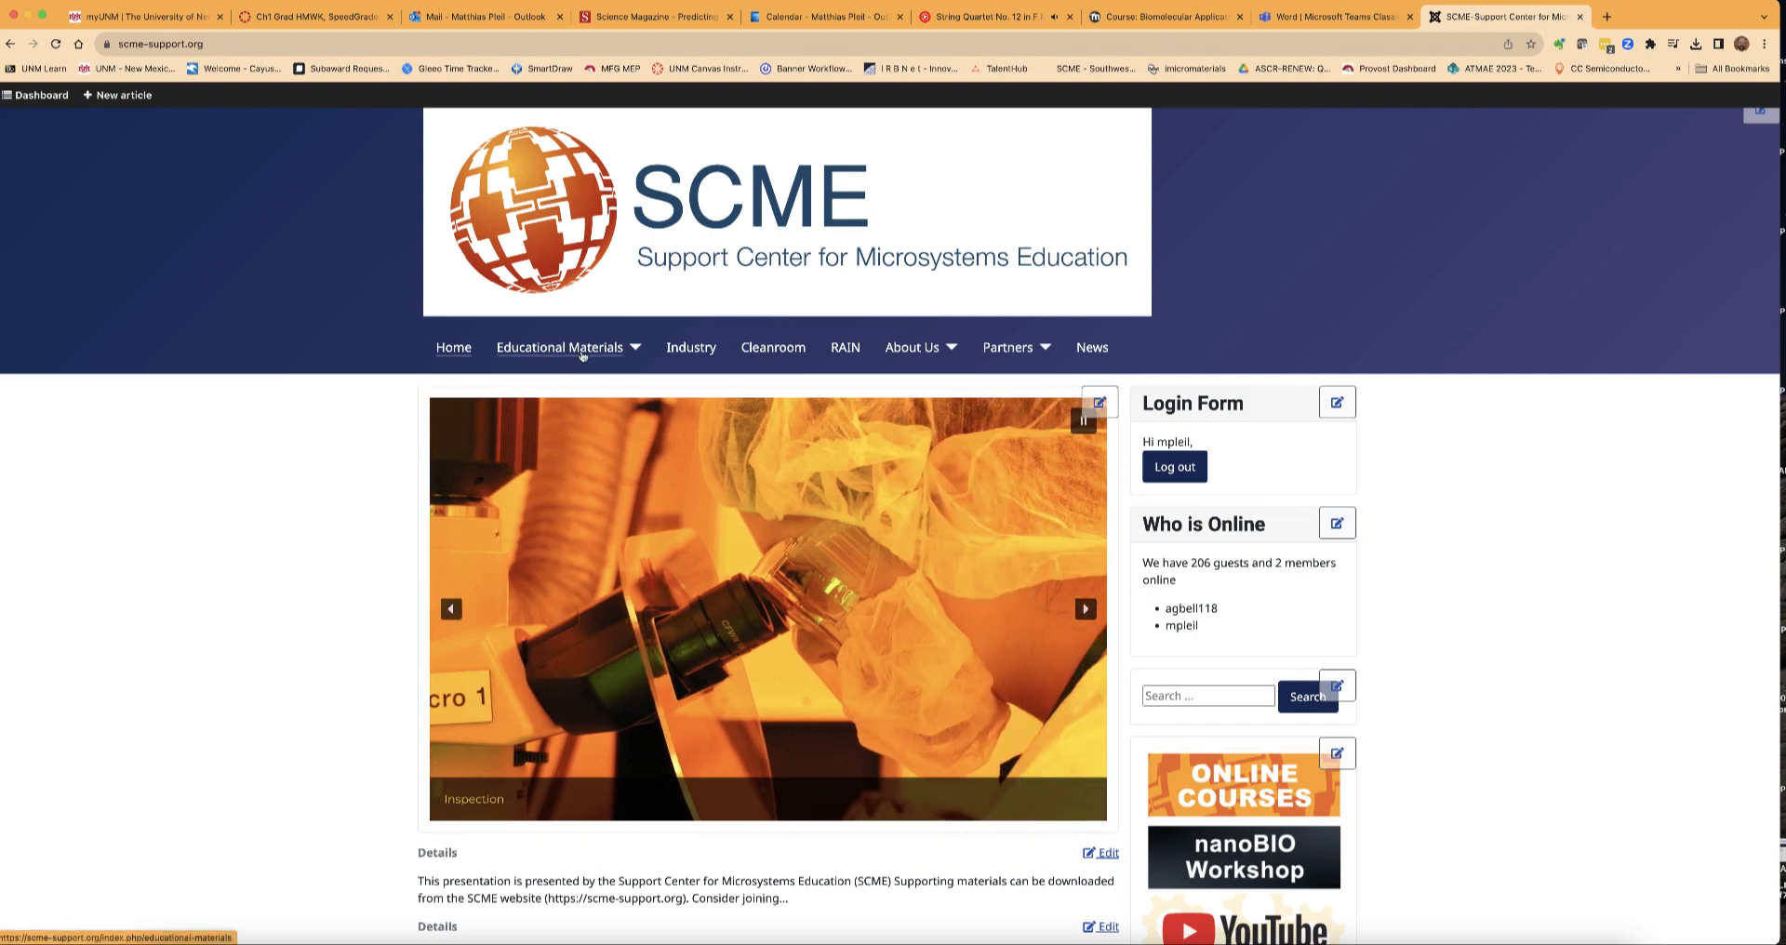
Navigate through Educational Materials and BioMEMS to the Biomolecular Applications unit page.
click(560, 348)
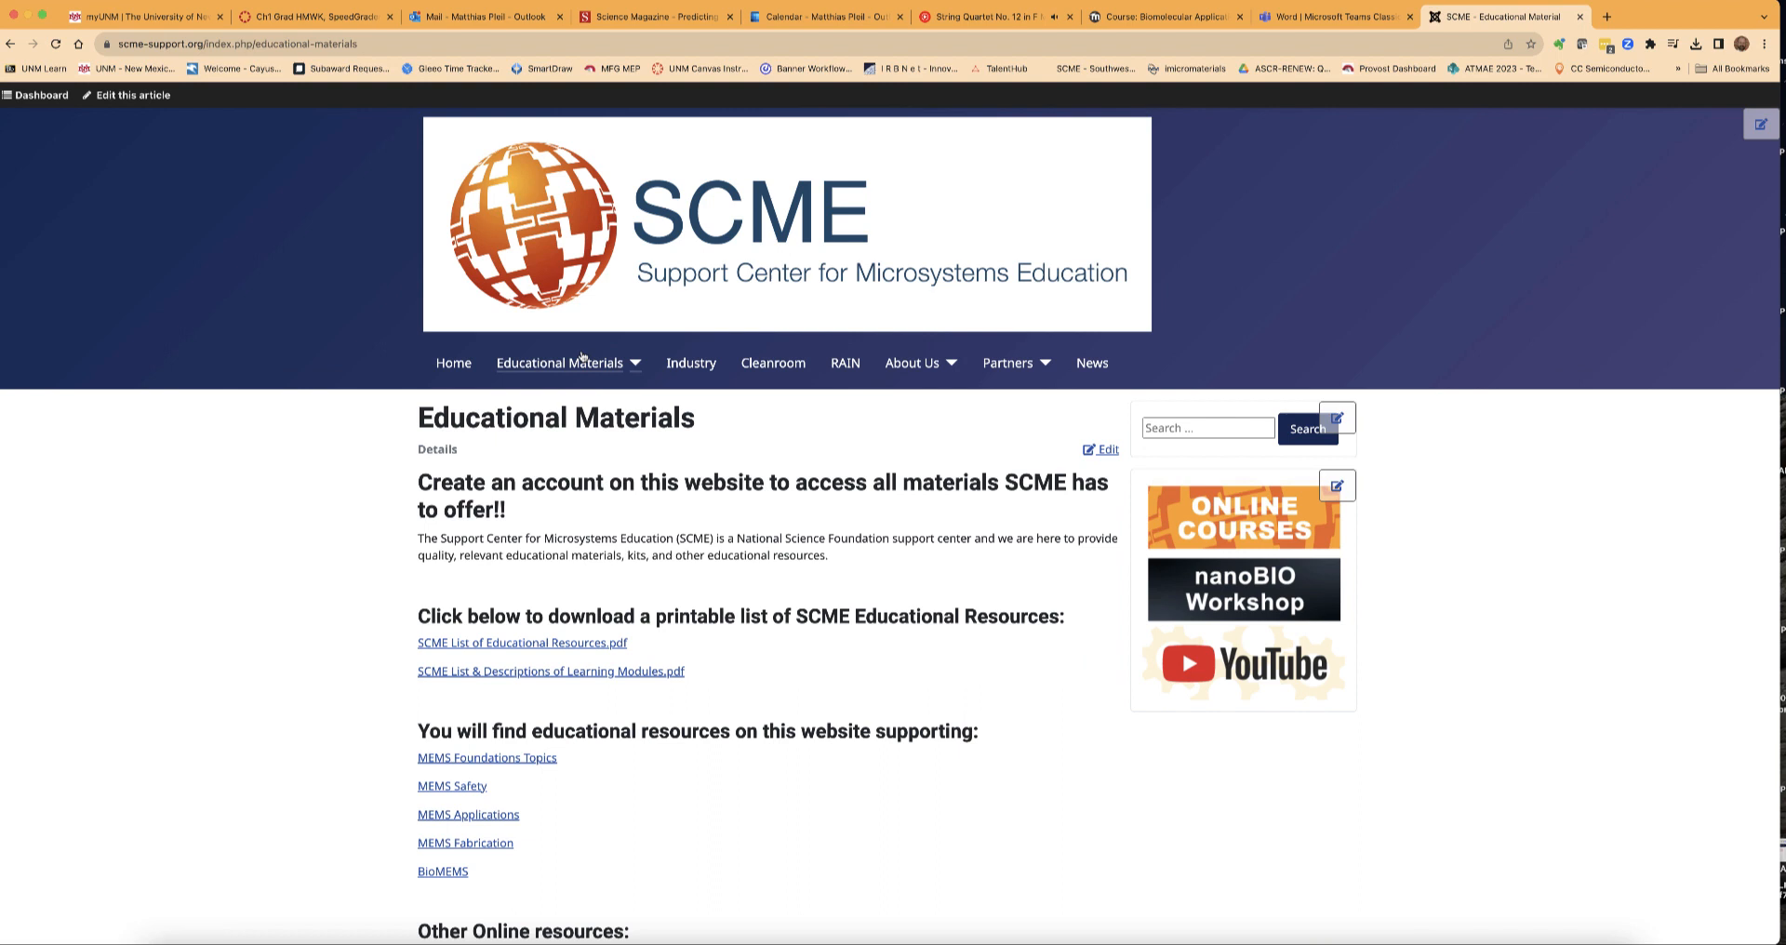
scroll(down, 3)
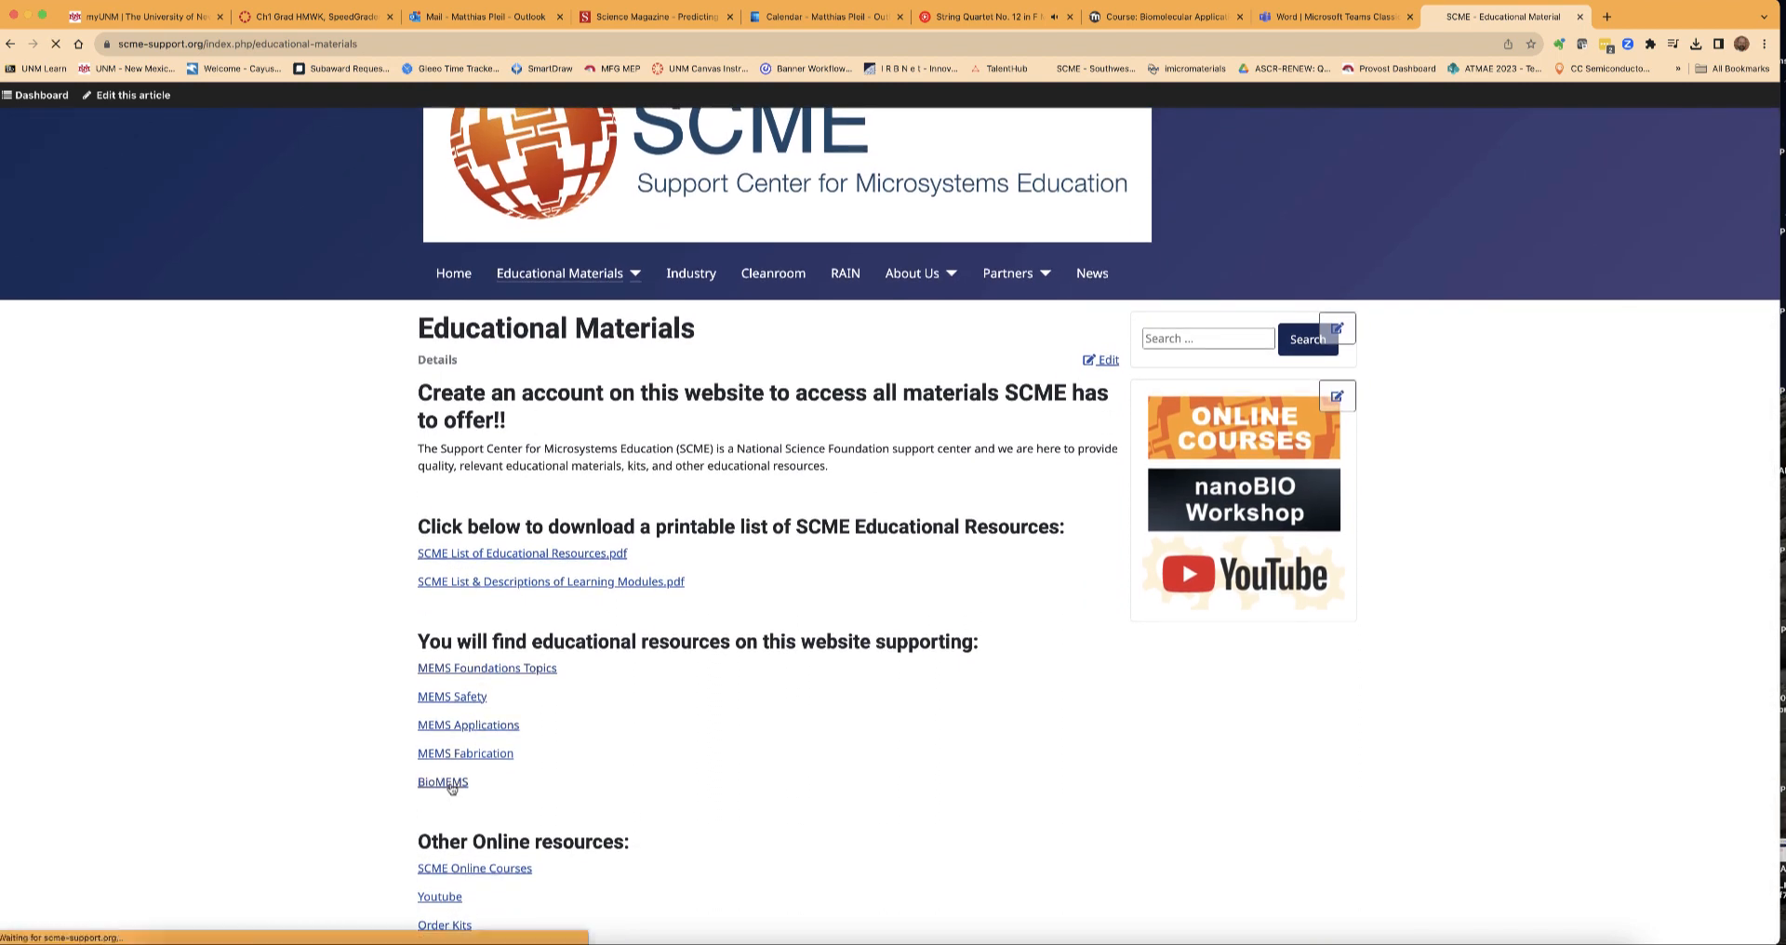
click(443, 781)
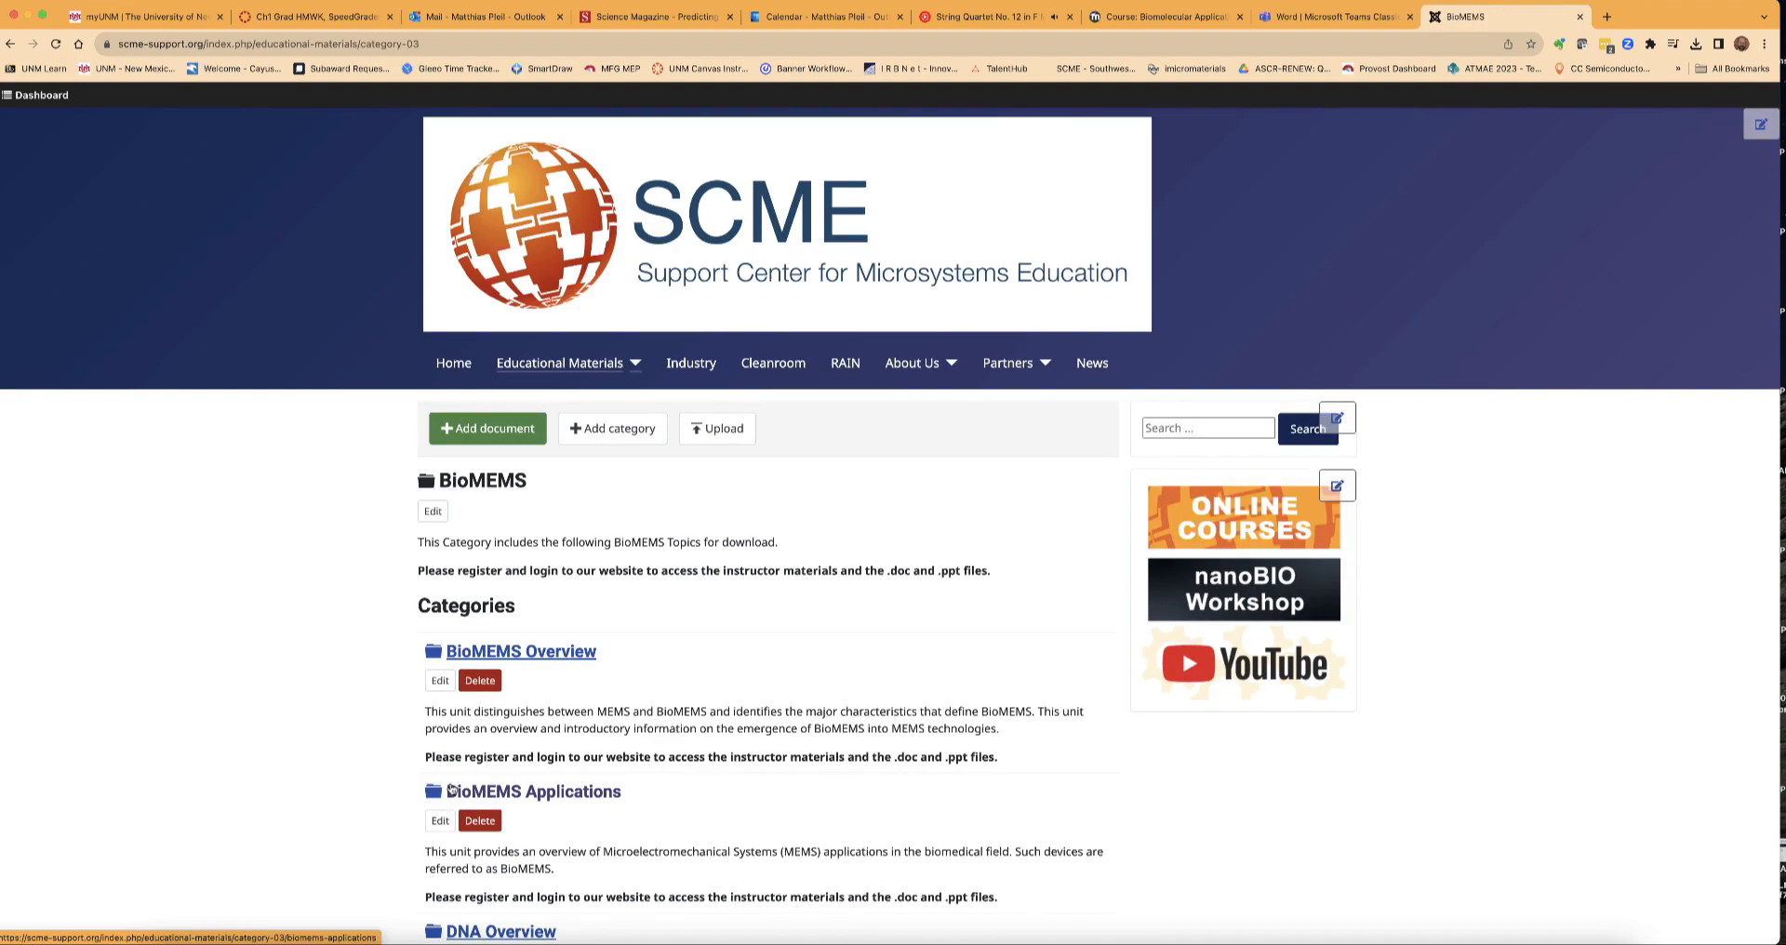
scroll(down, 3)
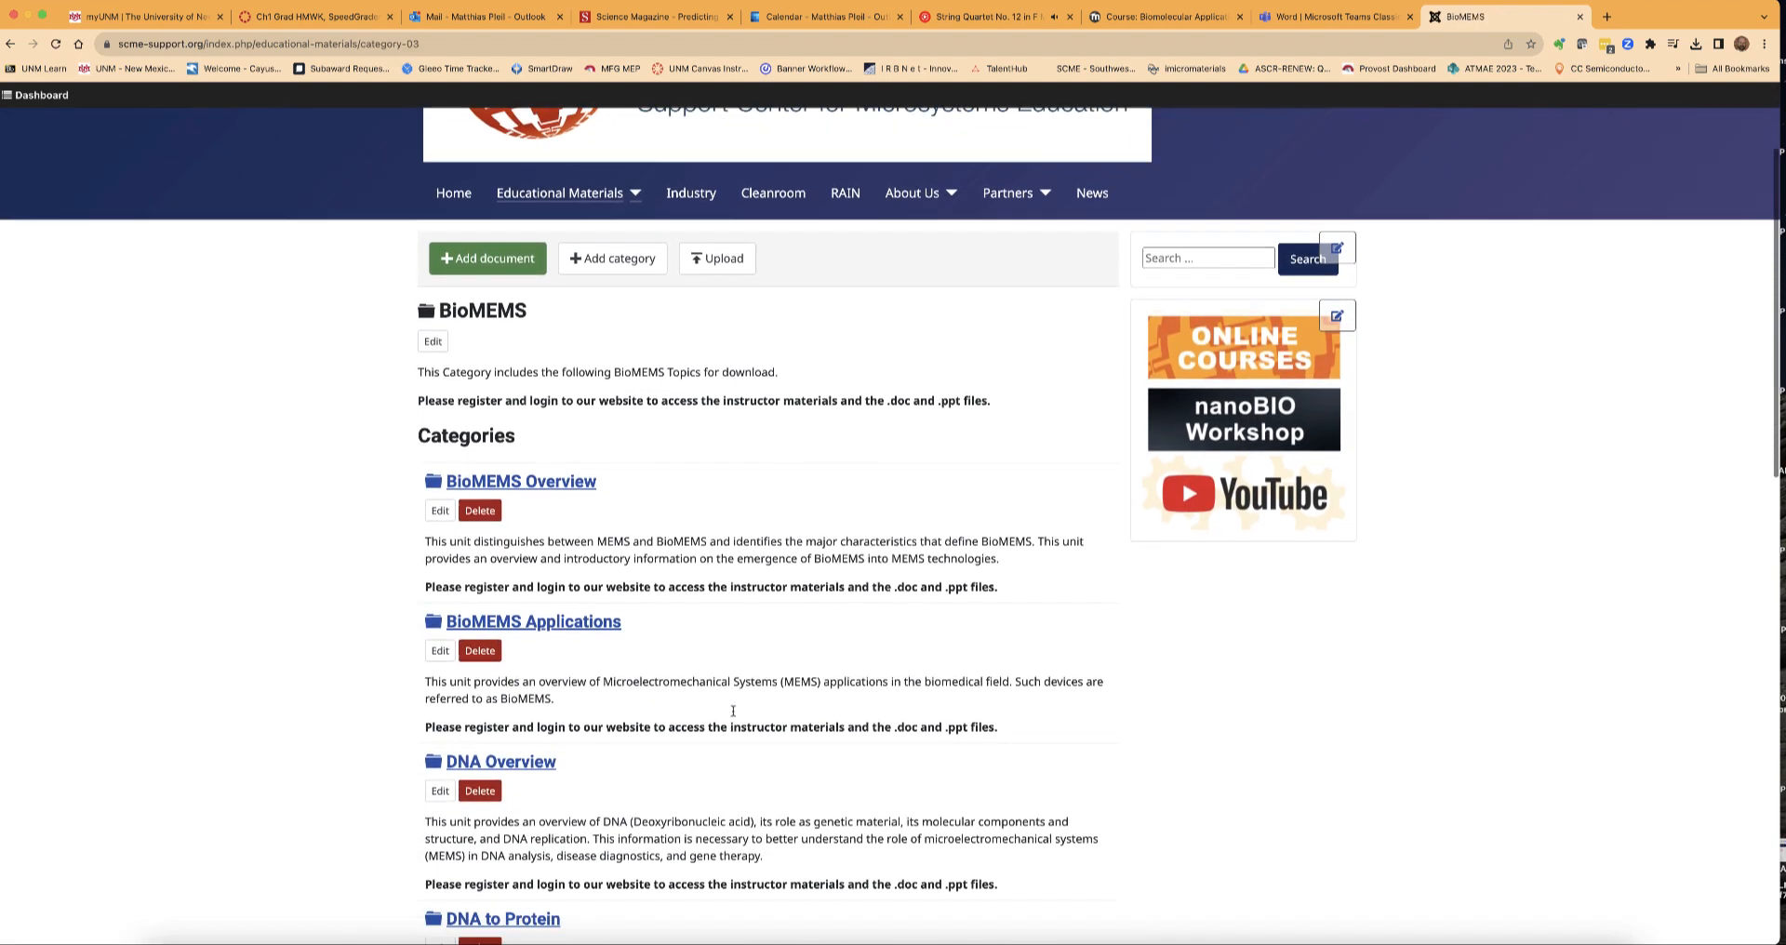
scroll(down, 3)
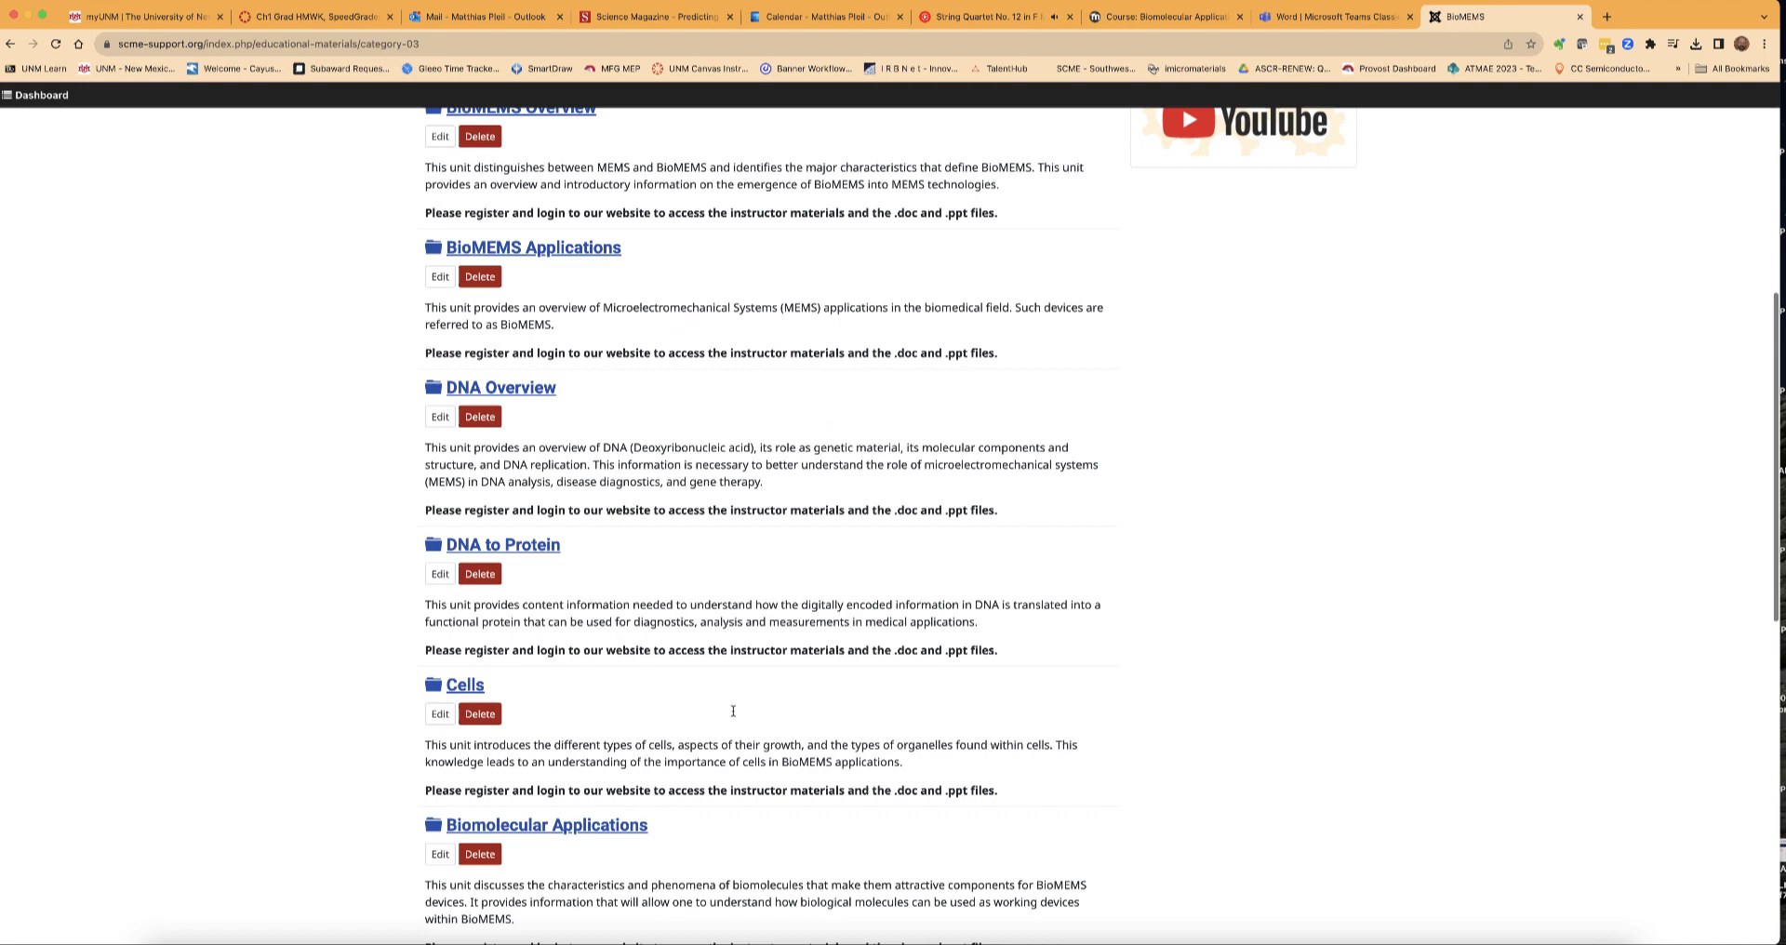
scroll(down, 3)
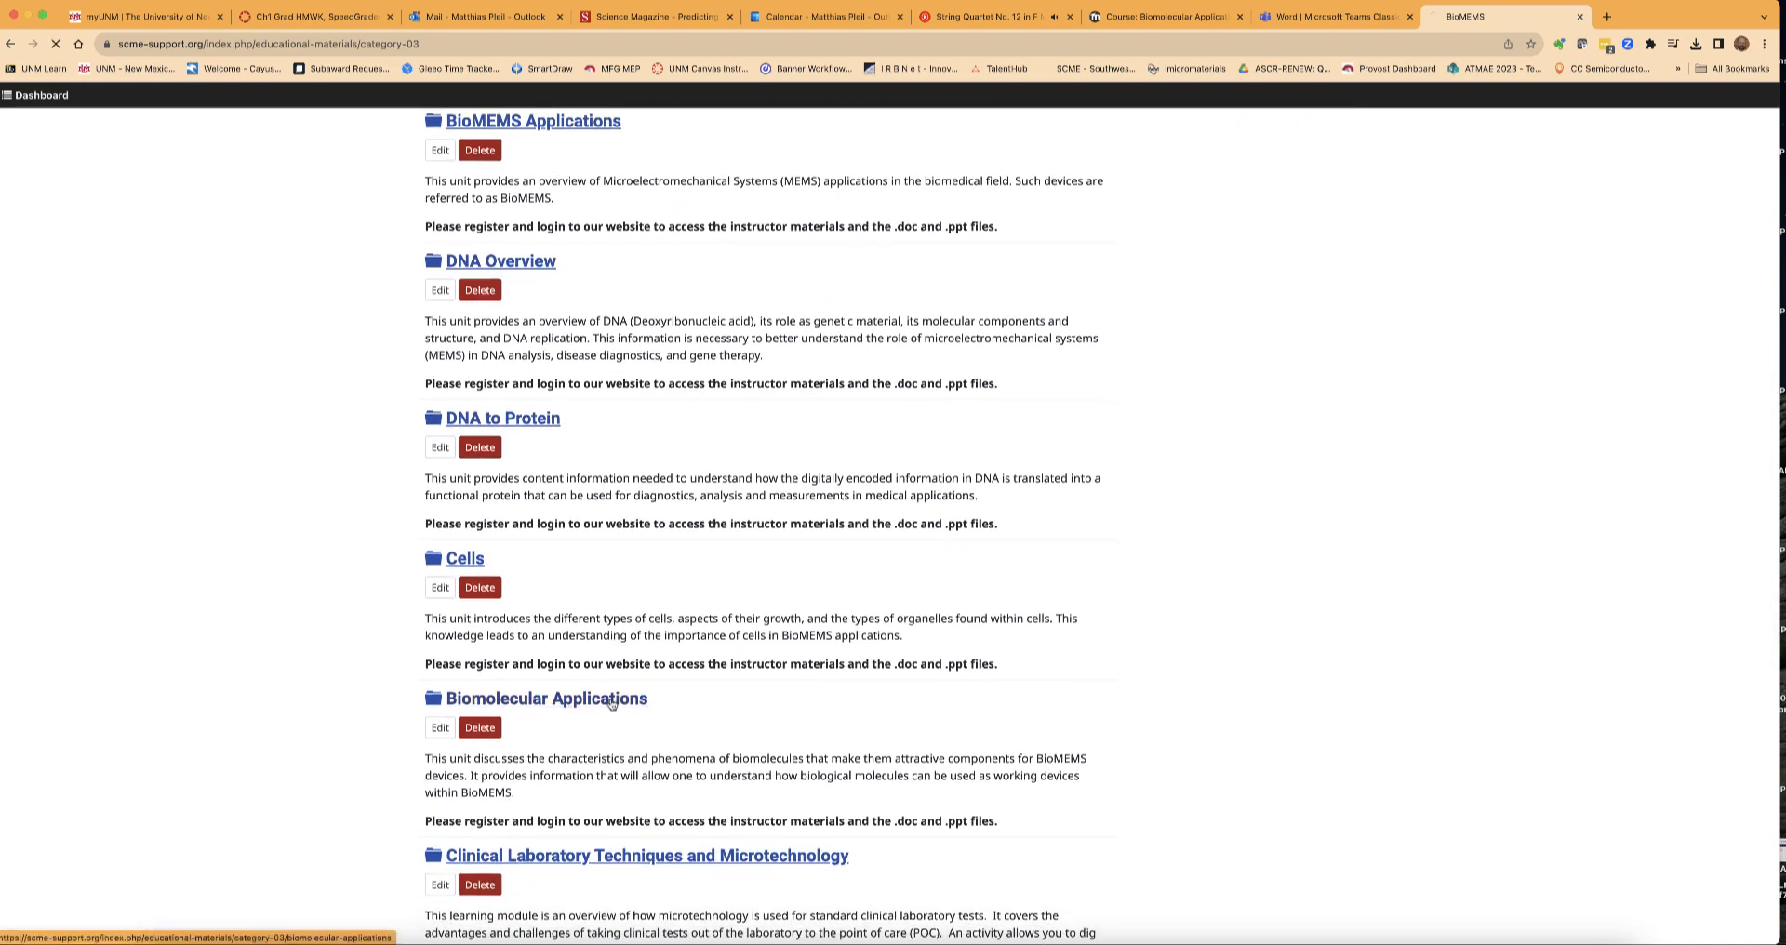
click(547, 698)
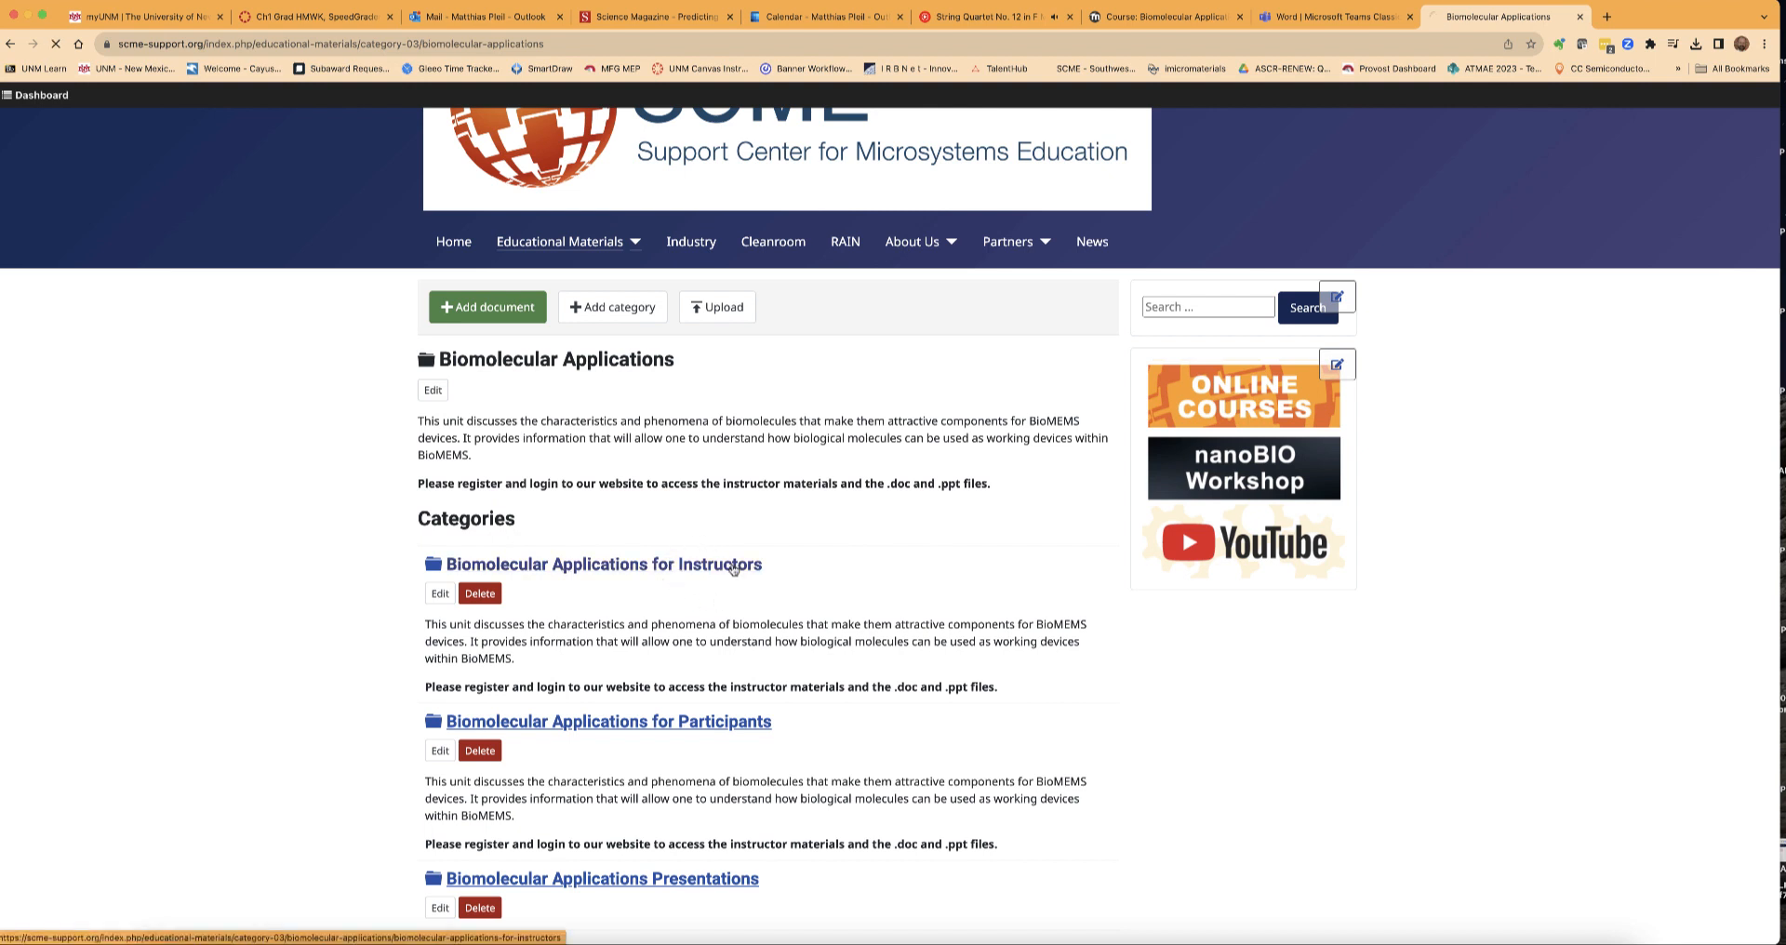
Go to the instructor guide PDFs and download the Knowledge Probe instructor guide.
click(603, 566)
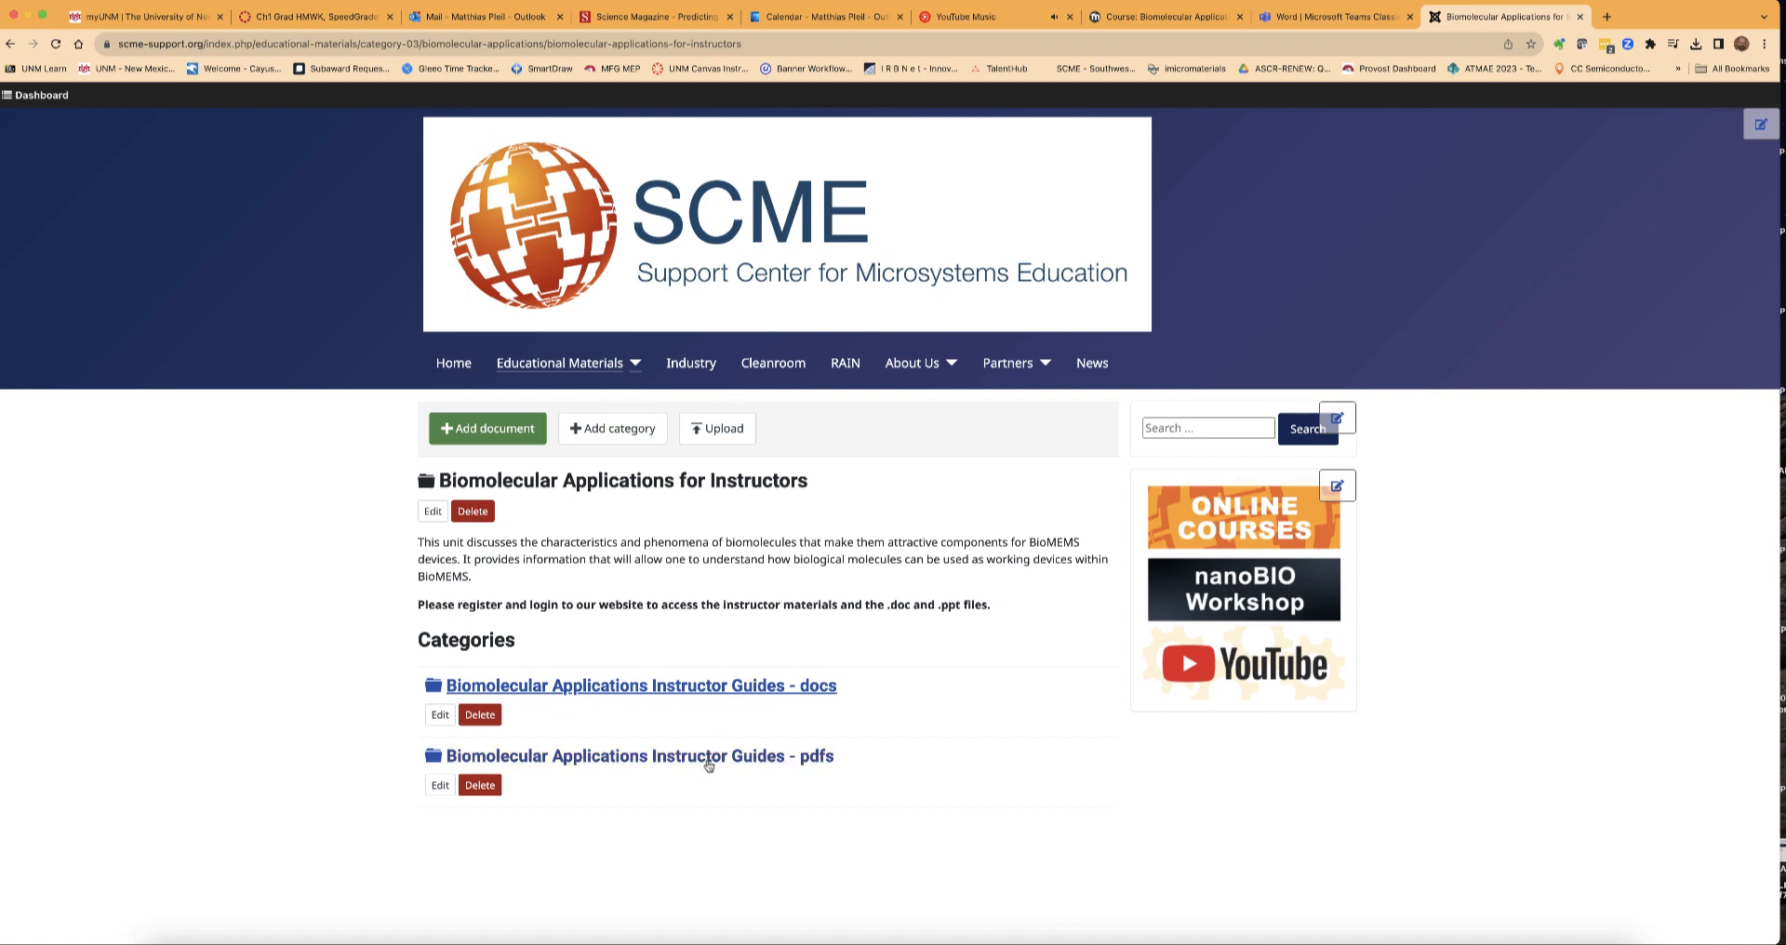
click(638, 756)
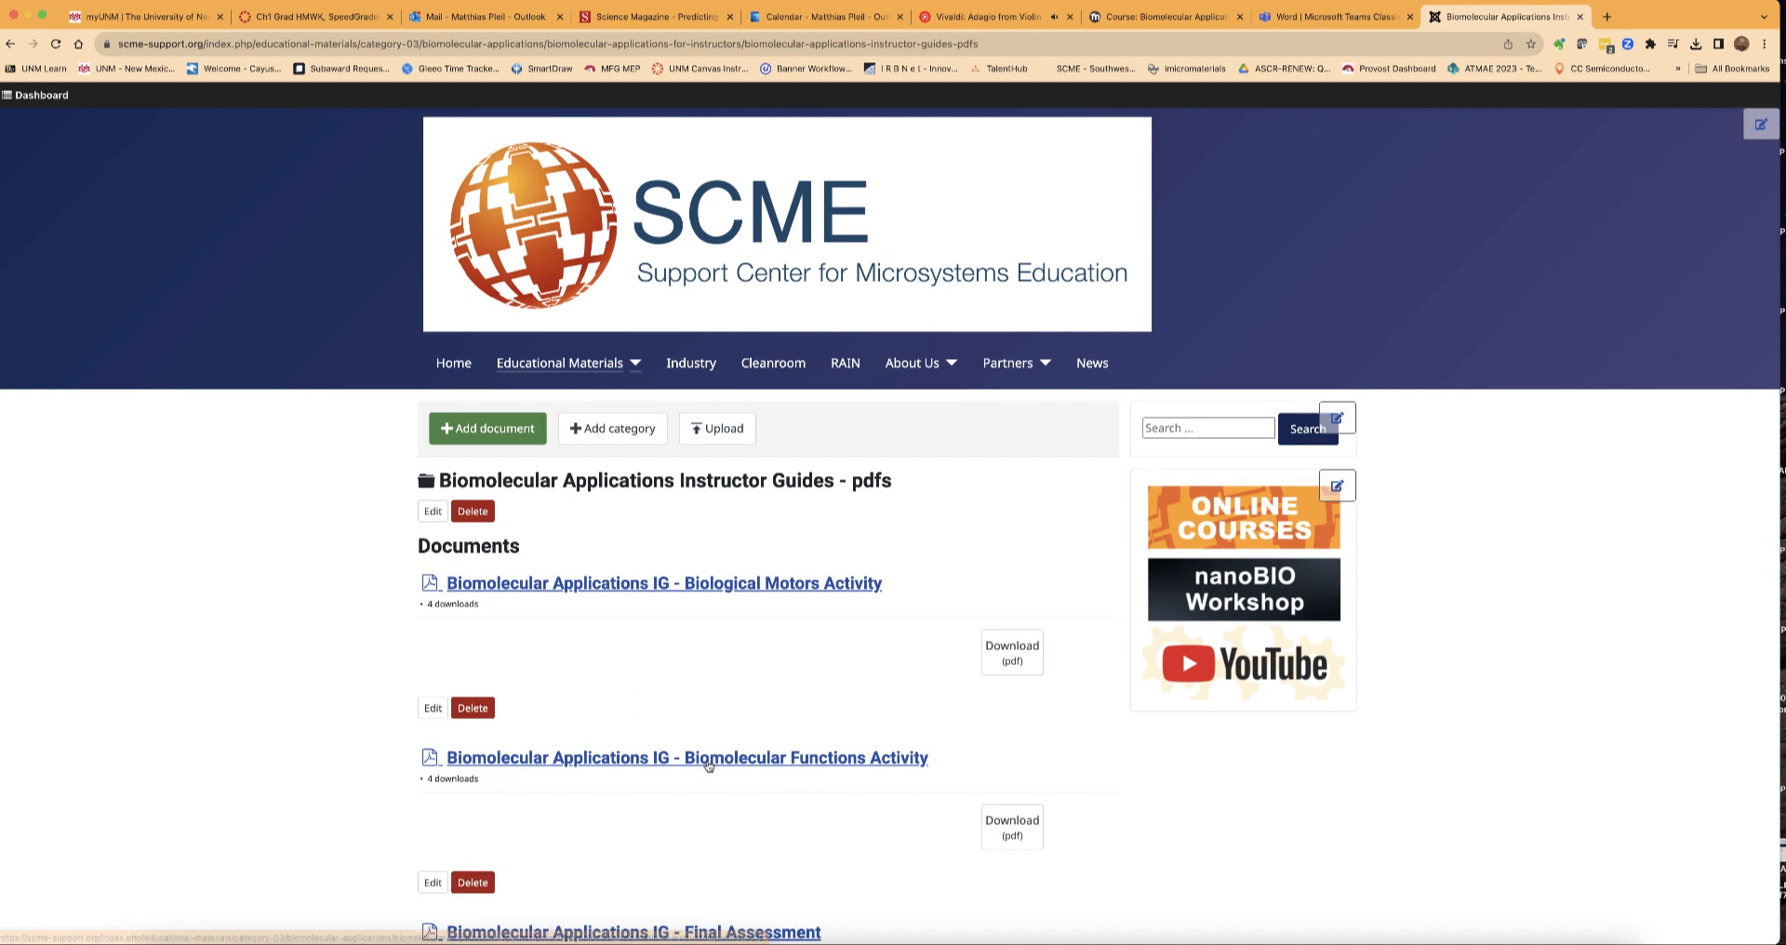
scroll(down, 3)
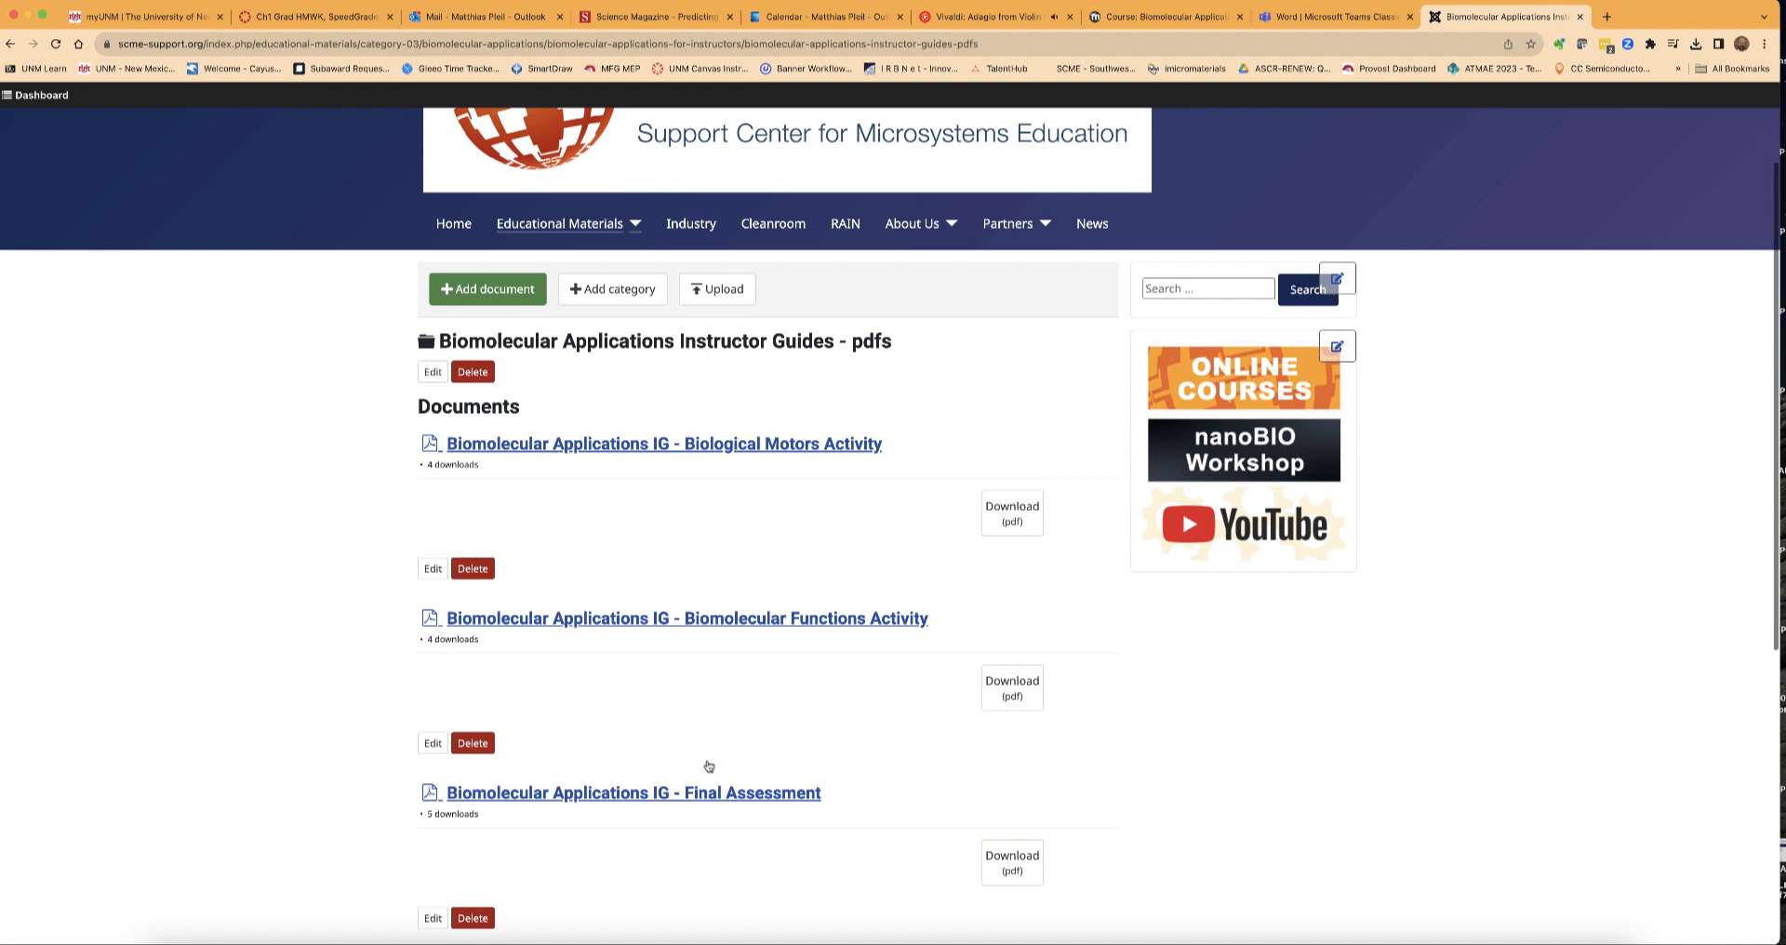
scroll(down, 3)
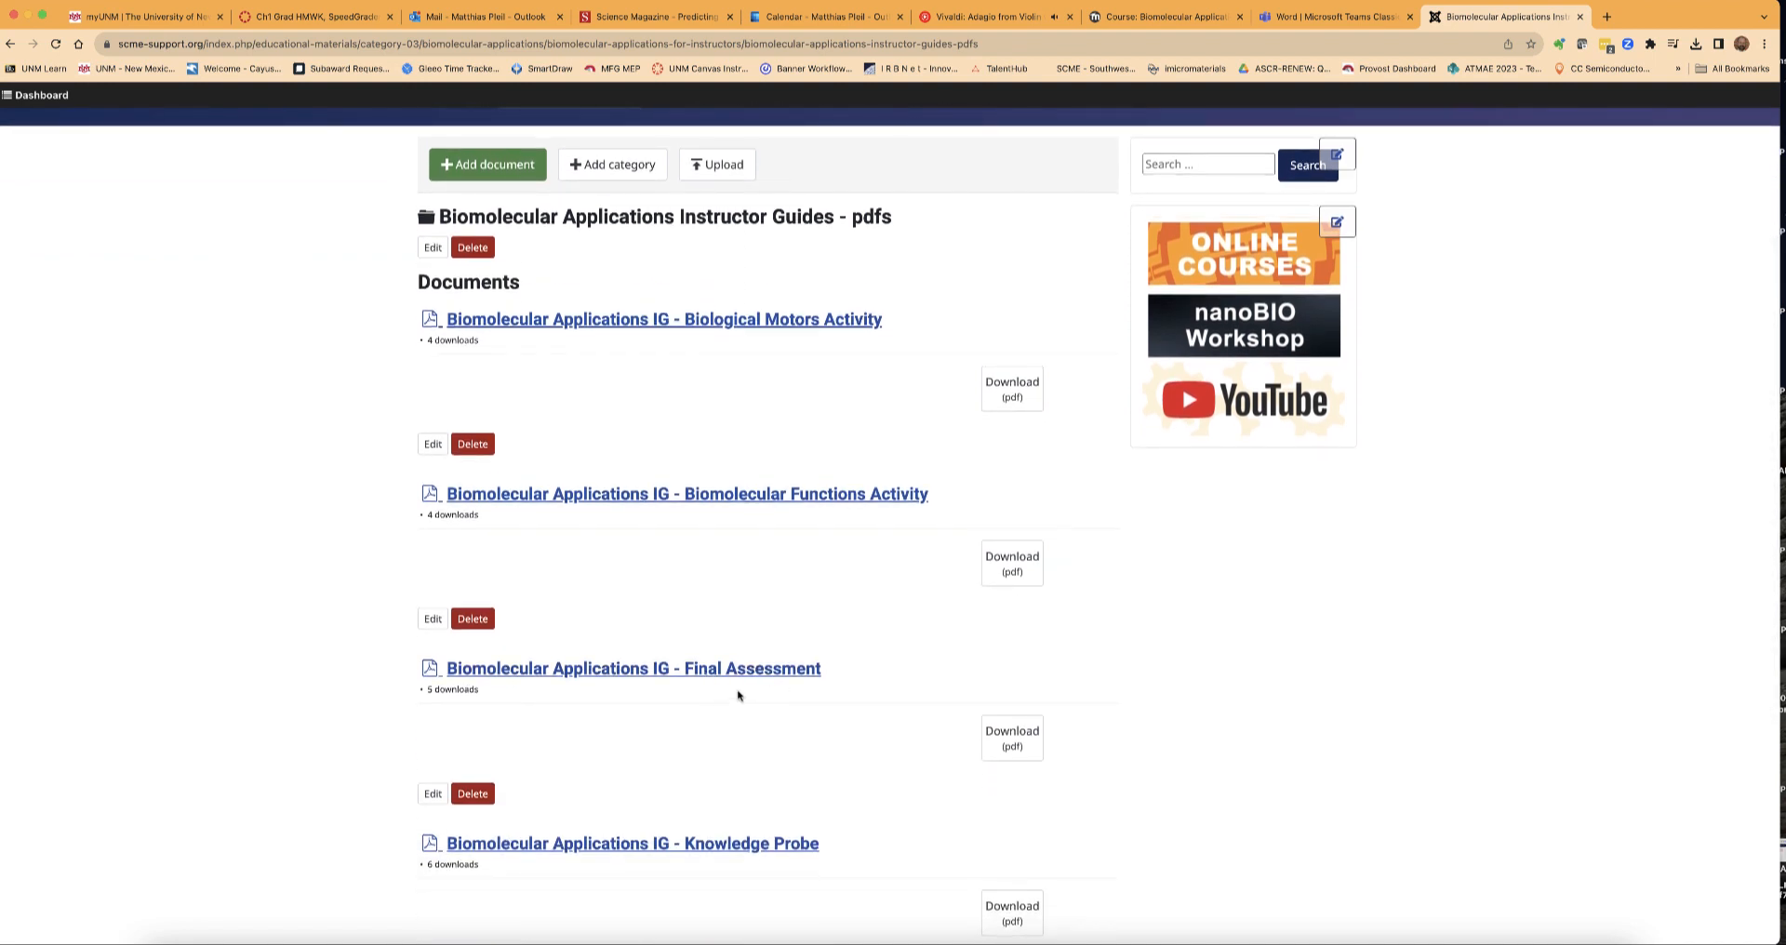
scroll(down, 3)
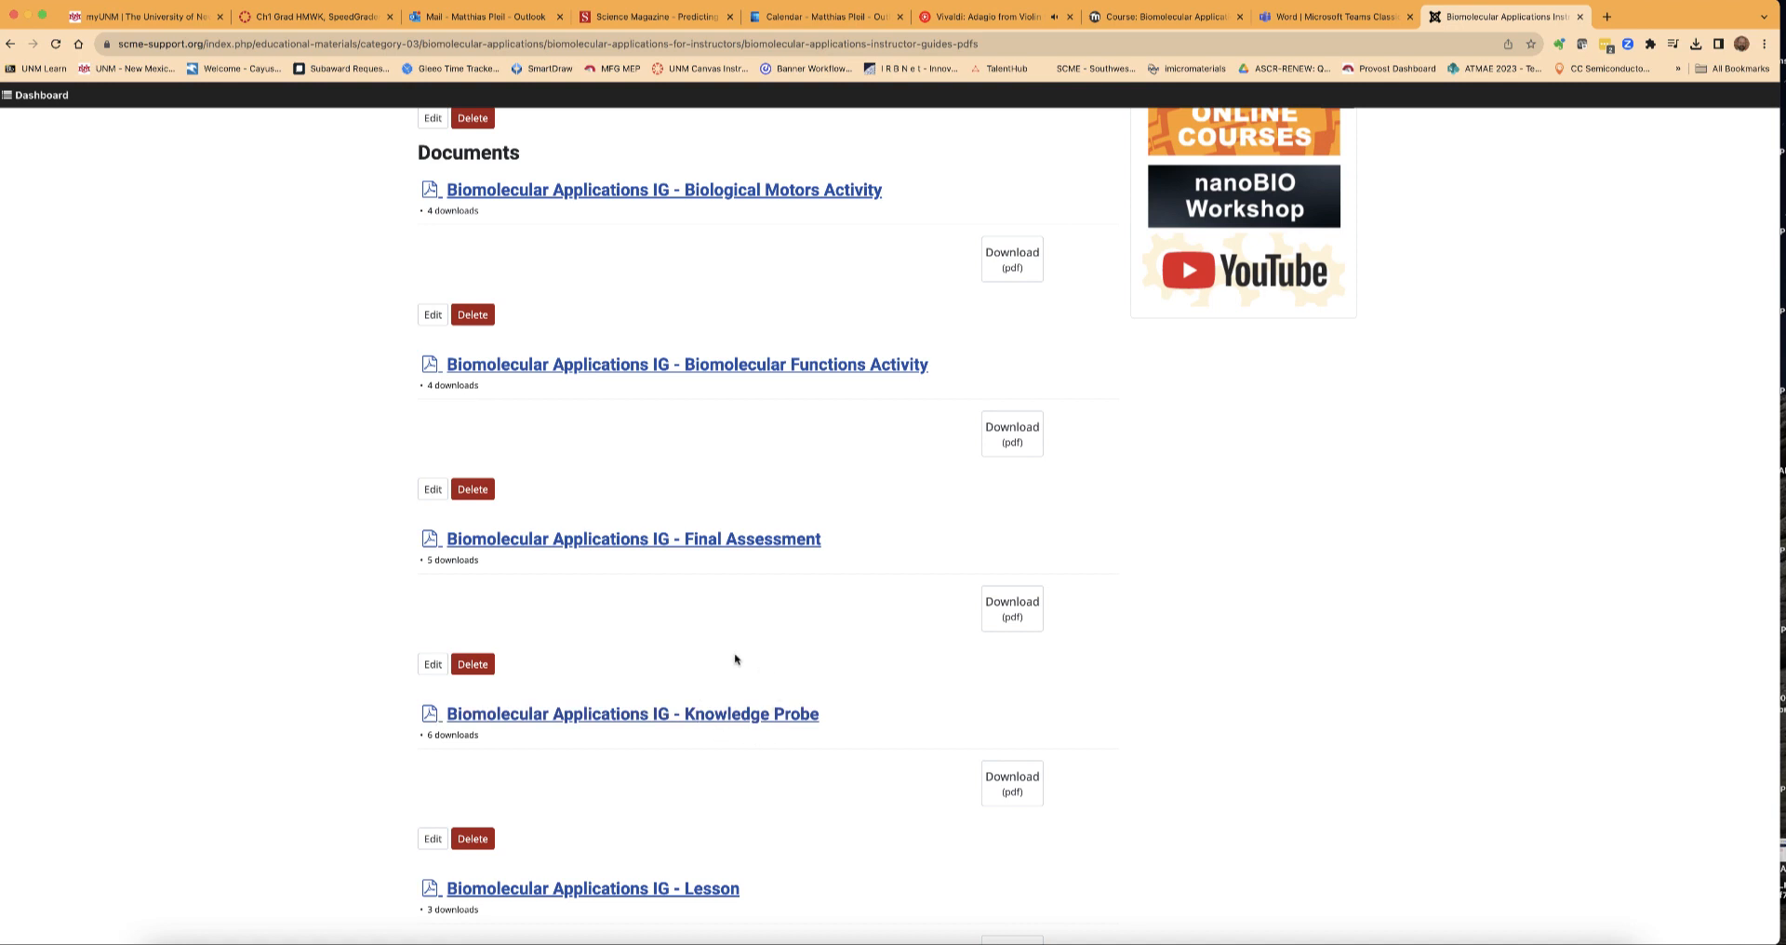
mouse_move(1012, 609)
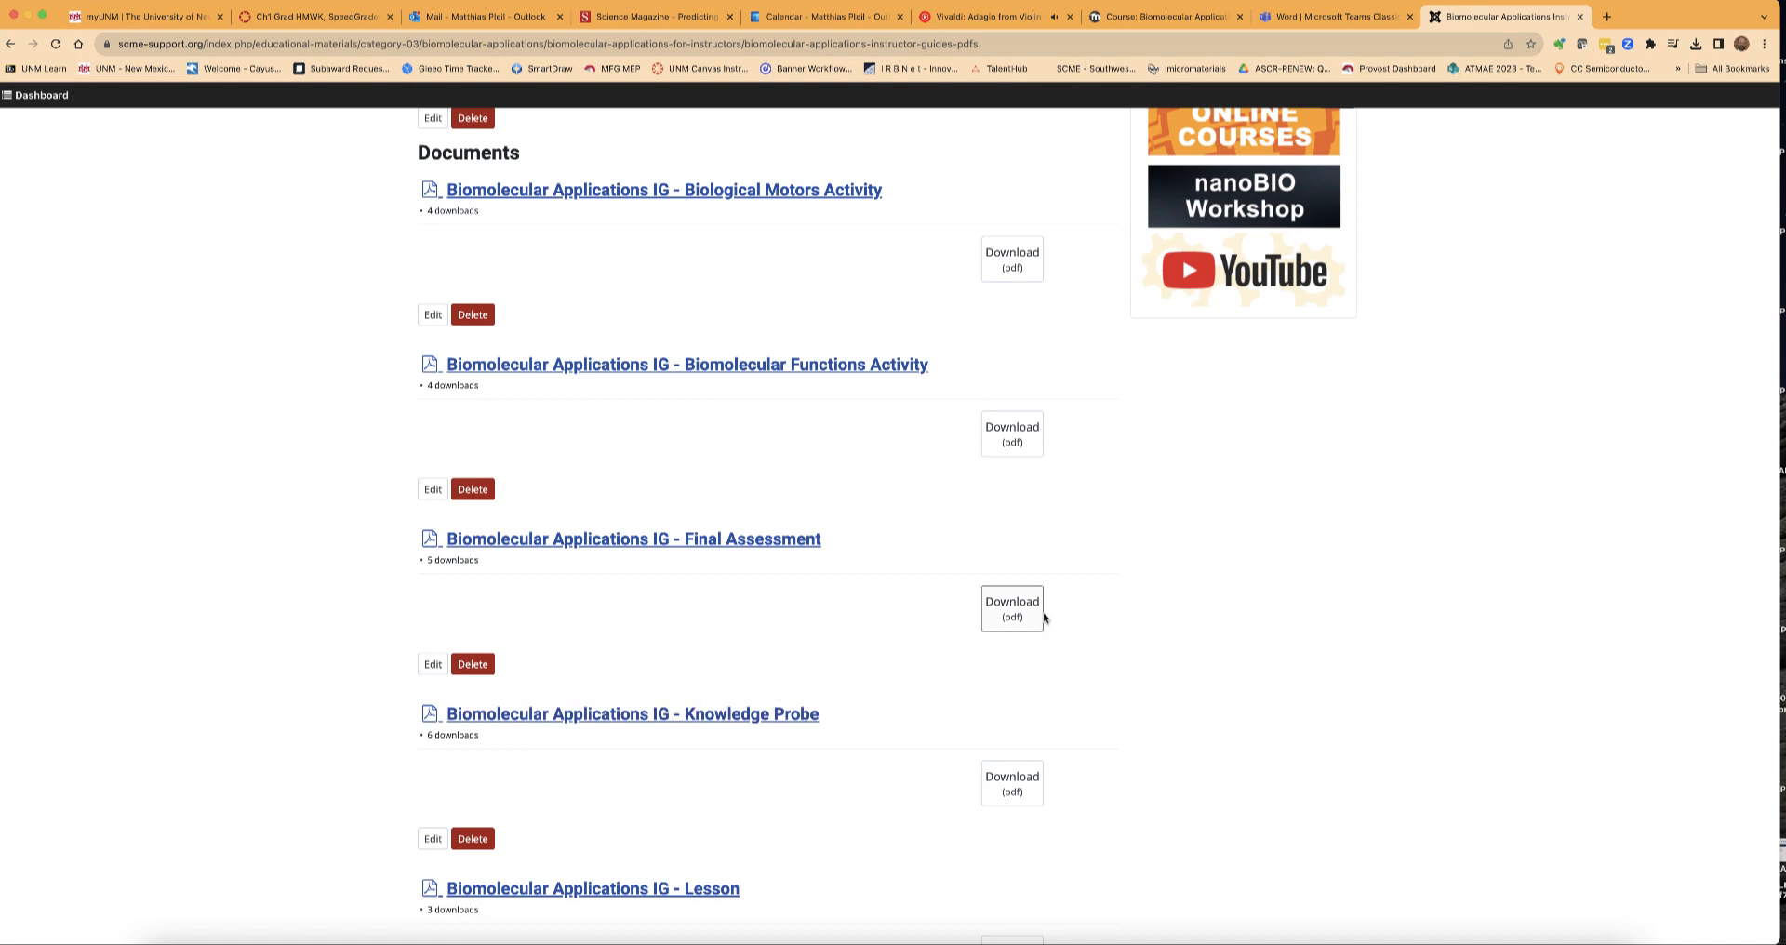
click(1693, 42)
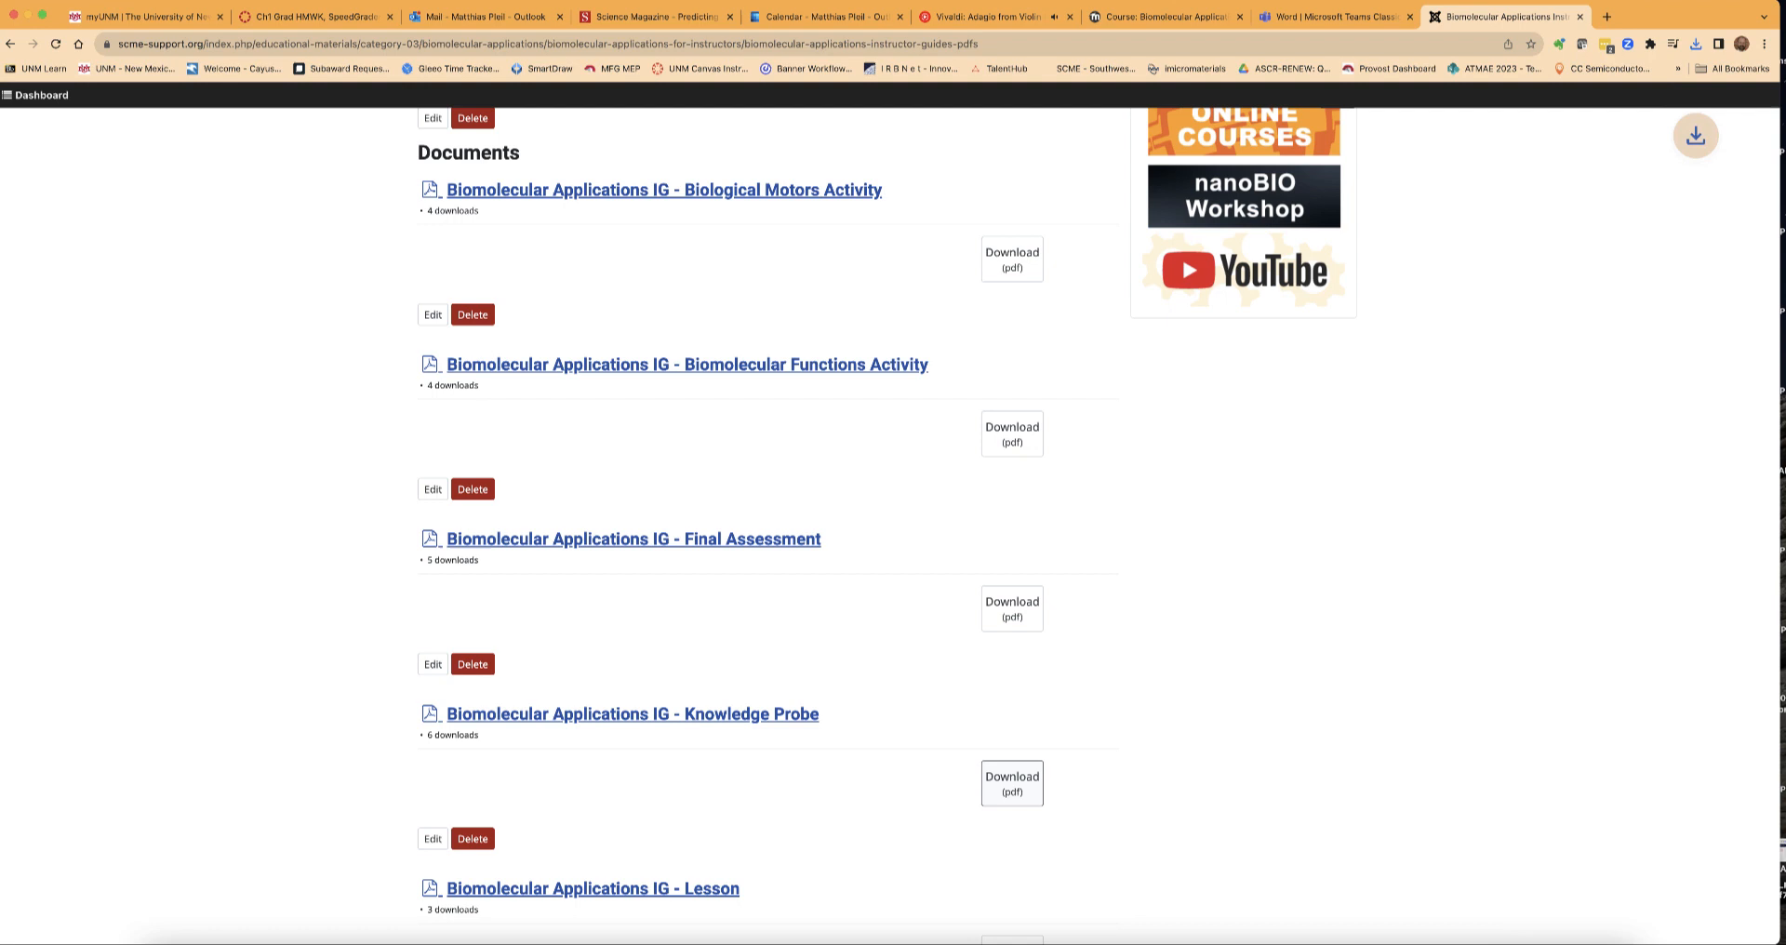
mouse_move(874, 817)
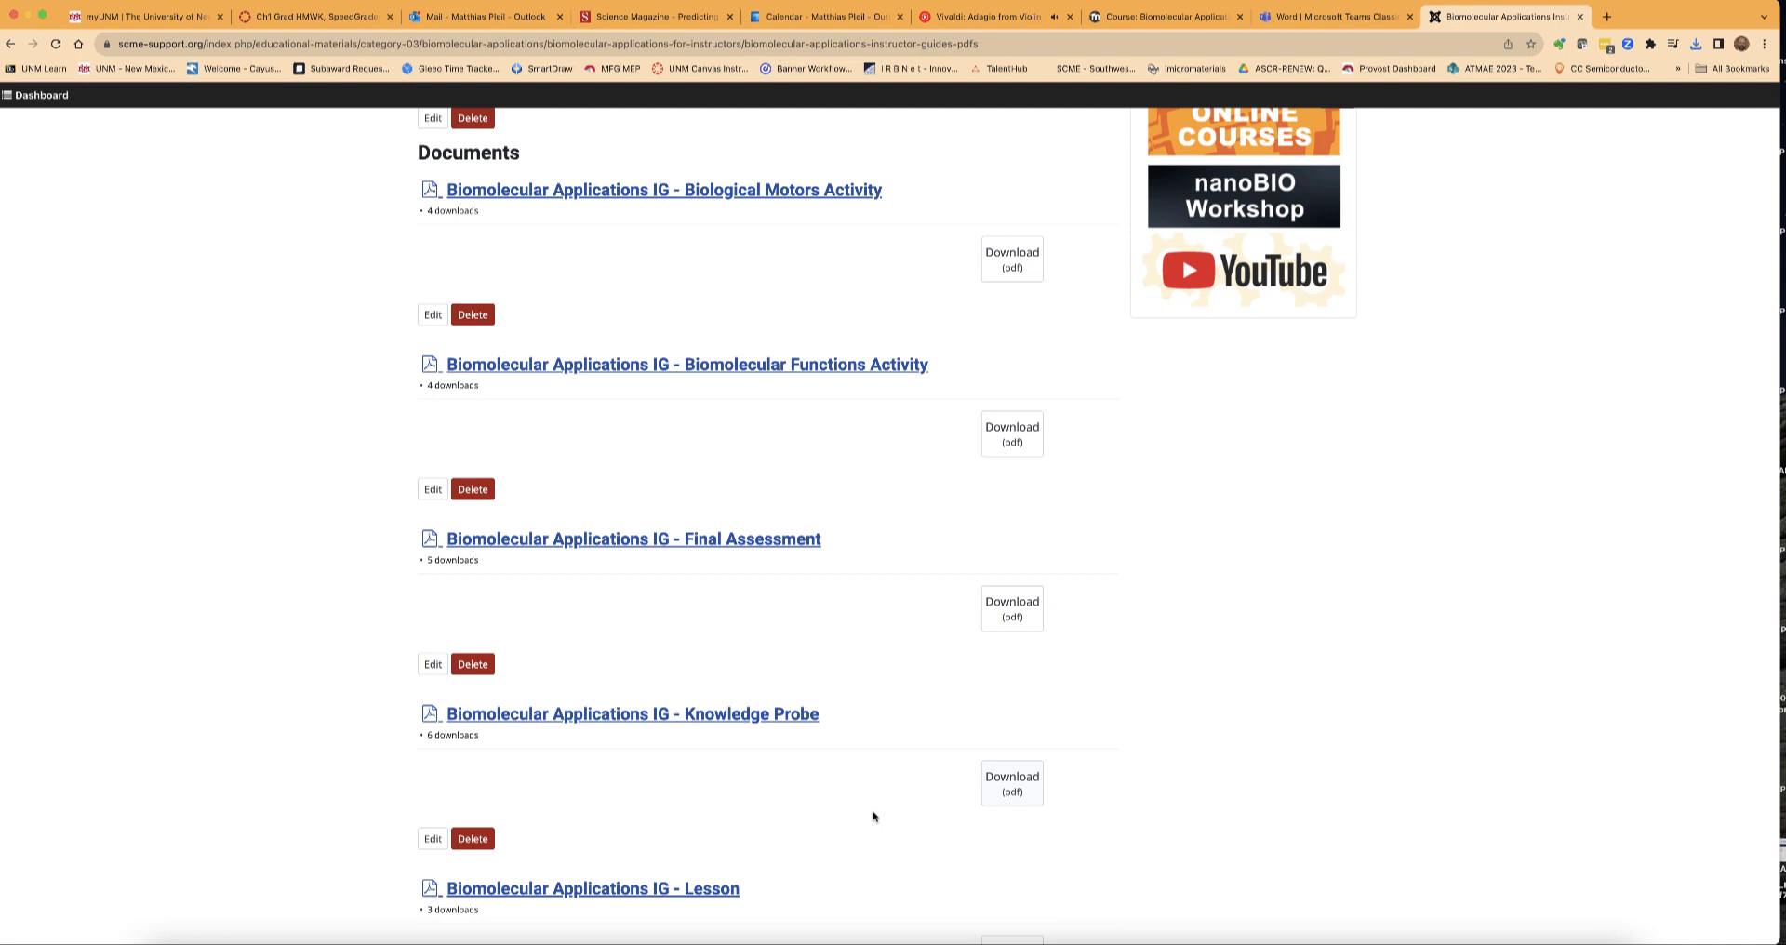
mouse_move(1176, 932)
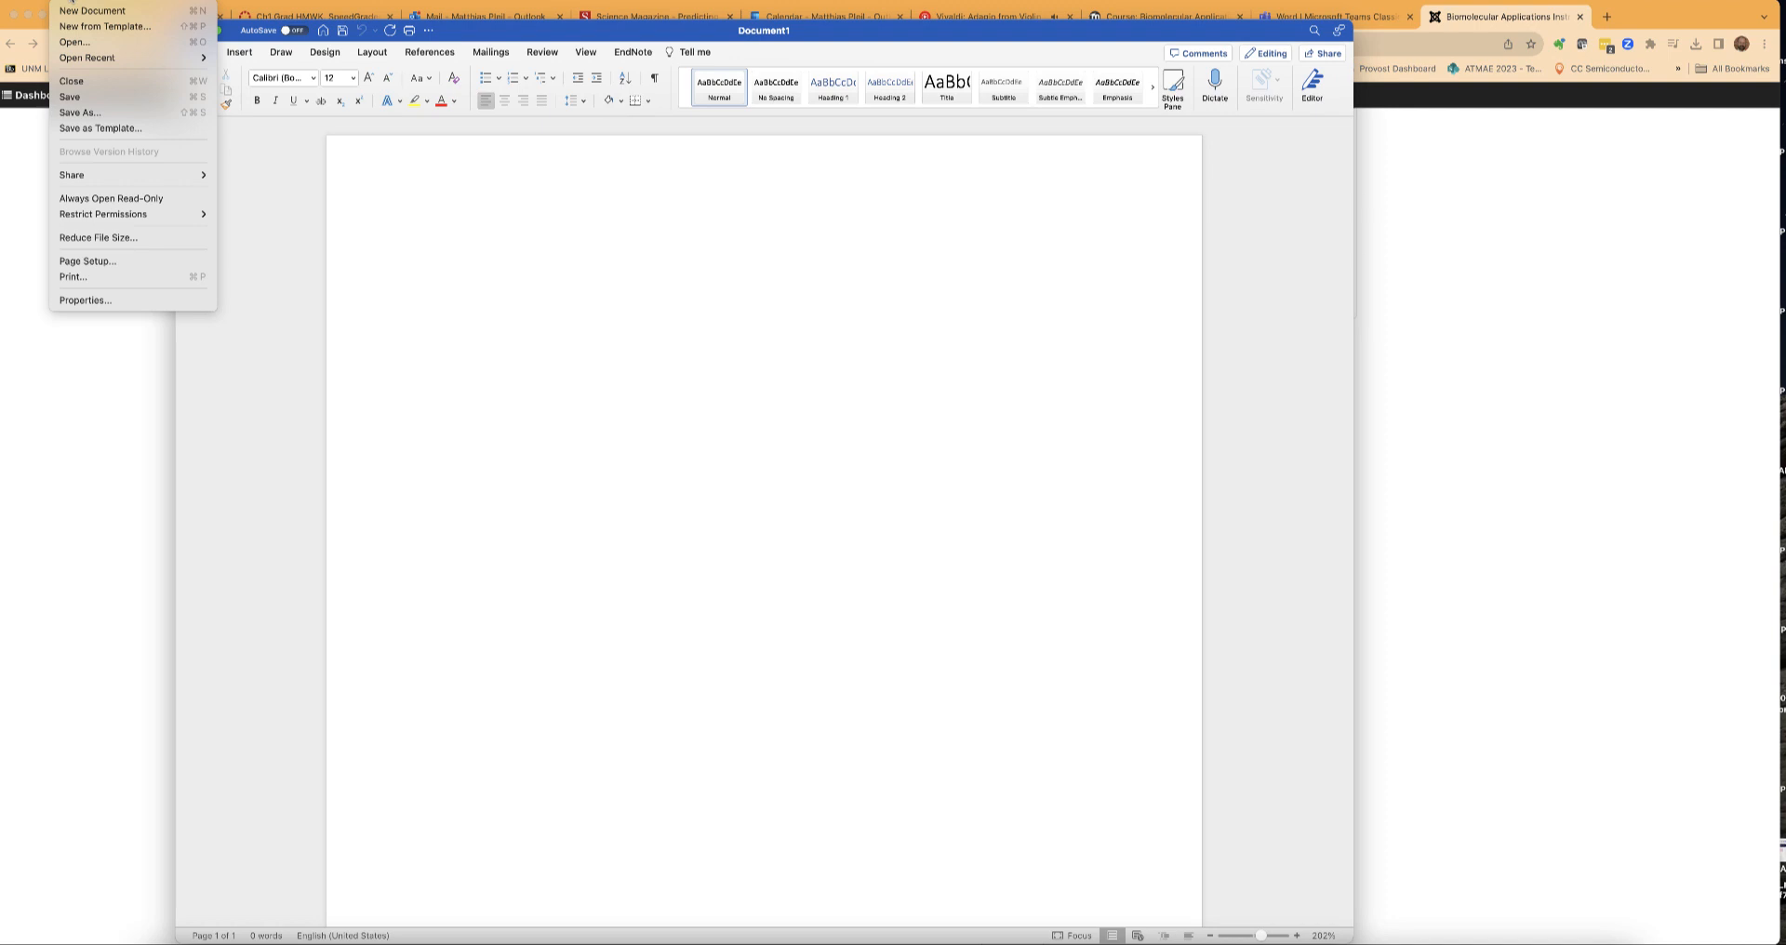
Open App_BioMEM_P1_KP36_IG (1).pdf from Downloads as an editable Word document.
click(73, 43)
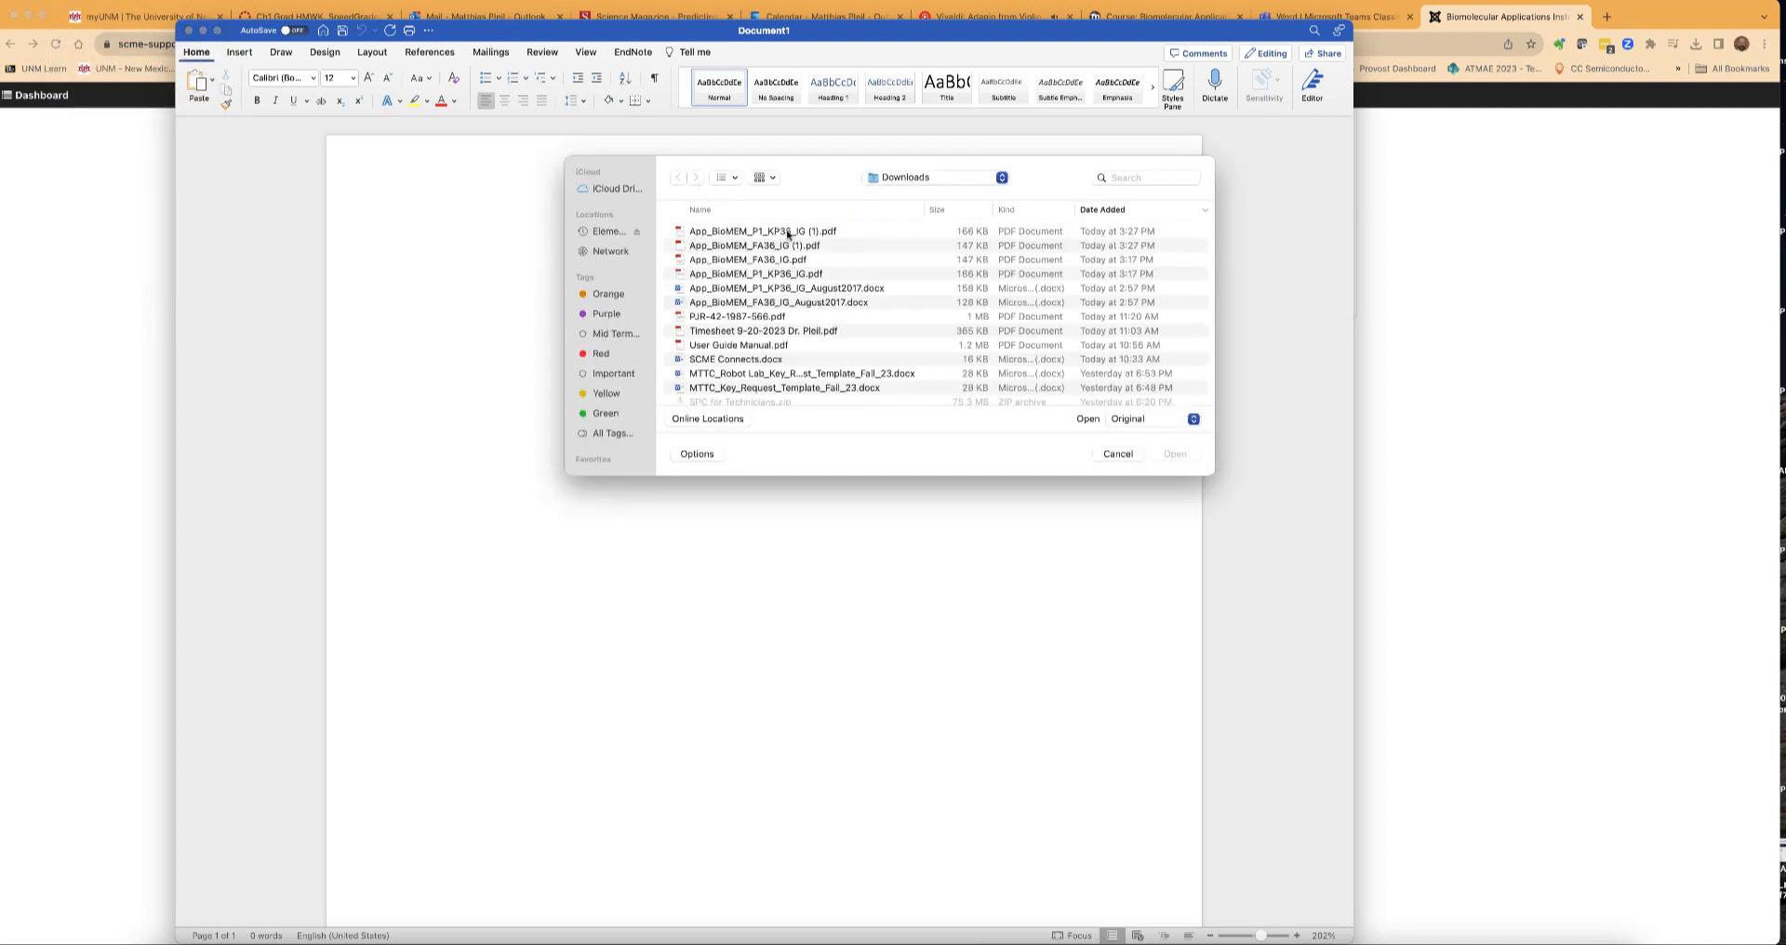
click(756, 230)
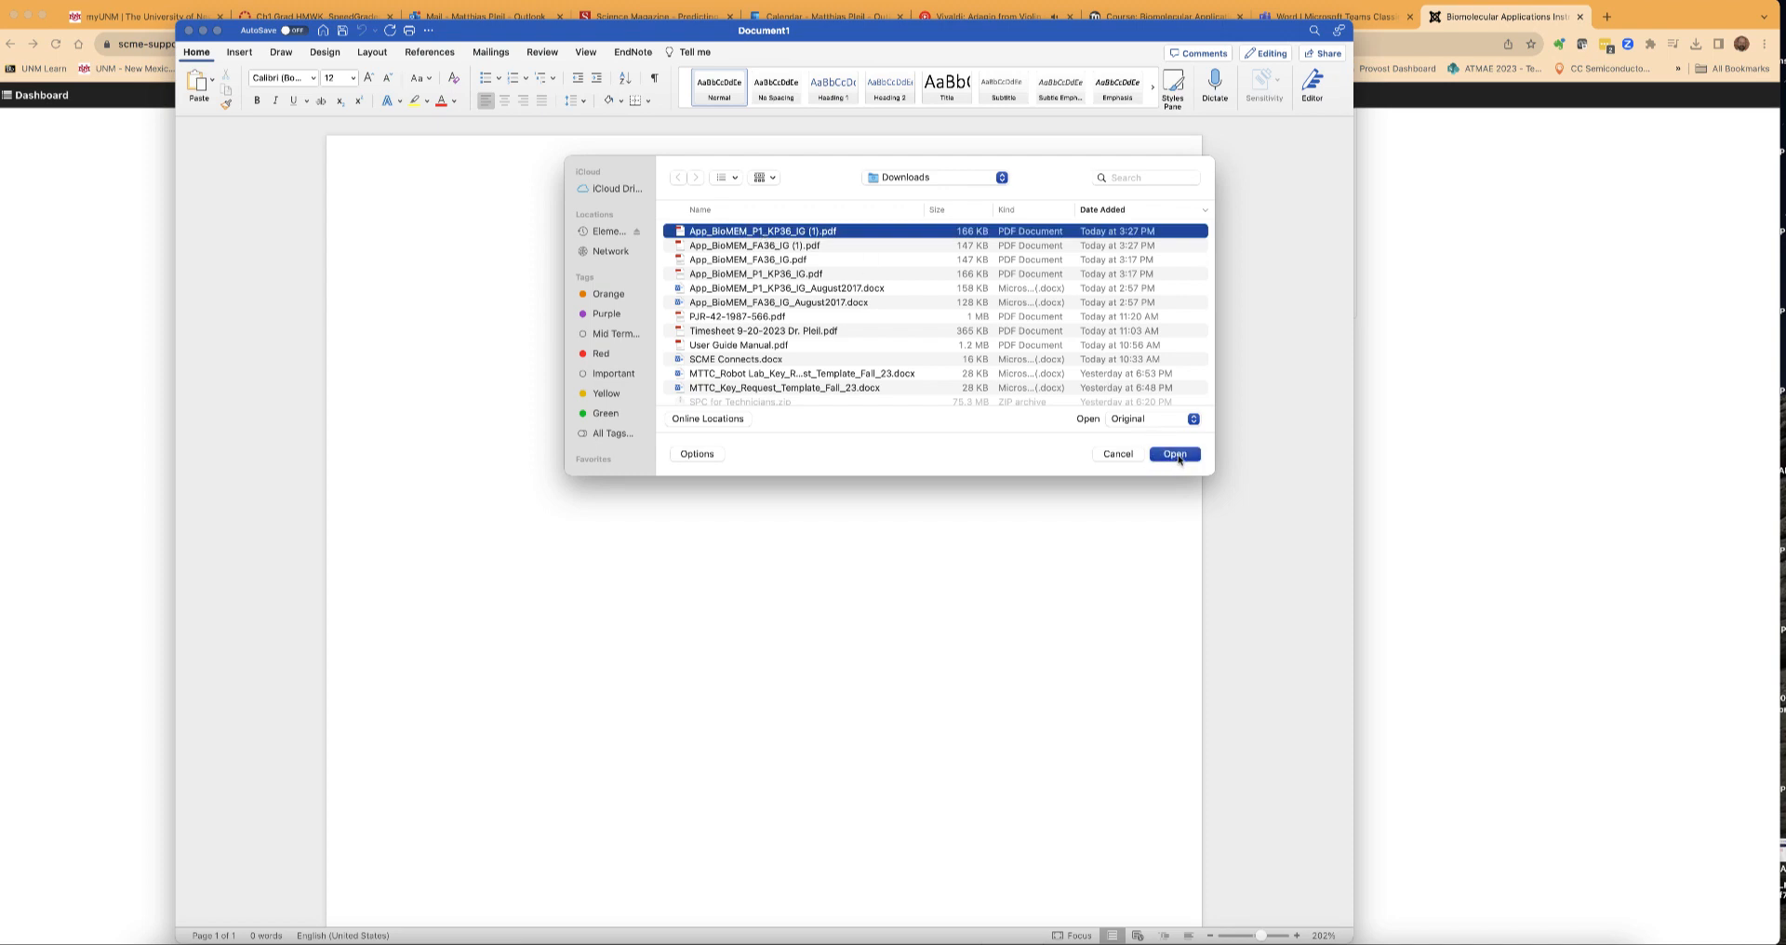
click(1174, 454)
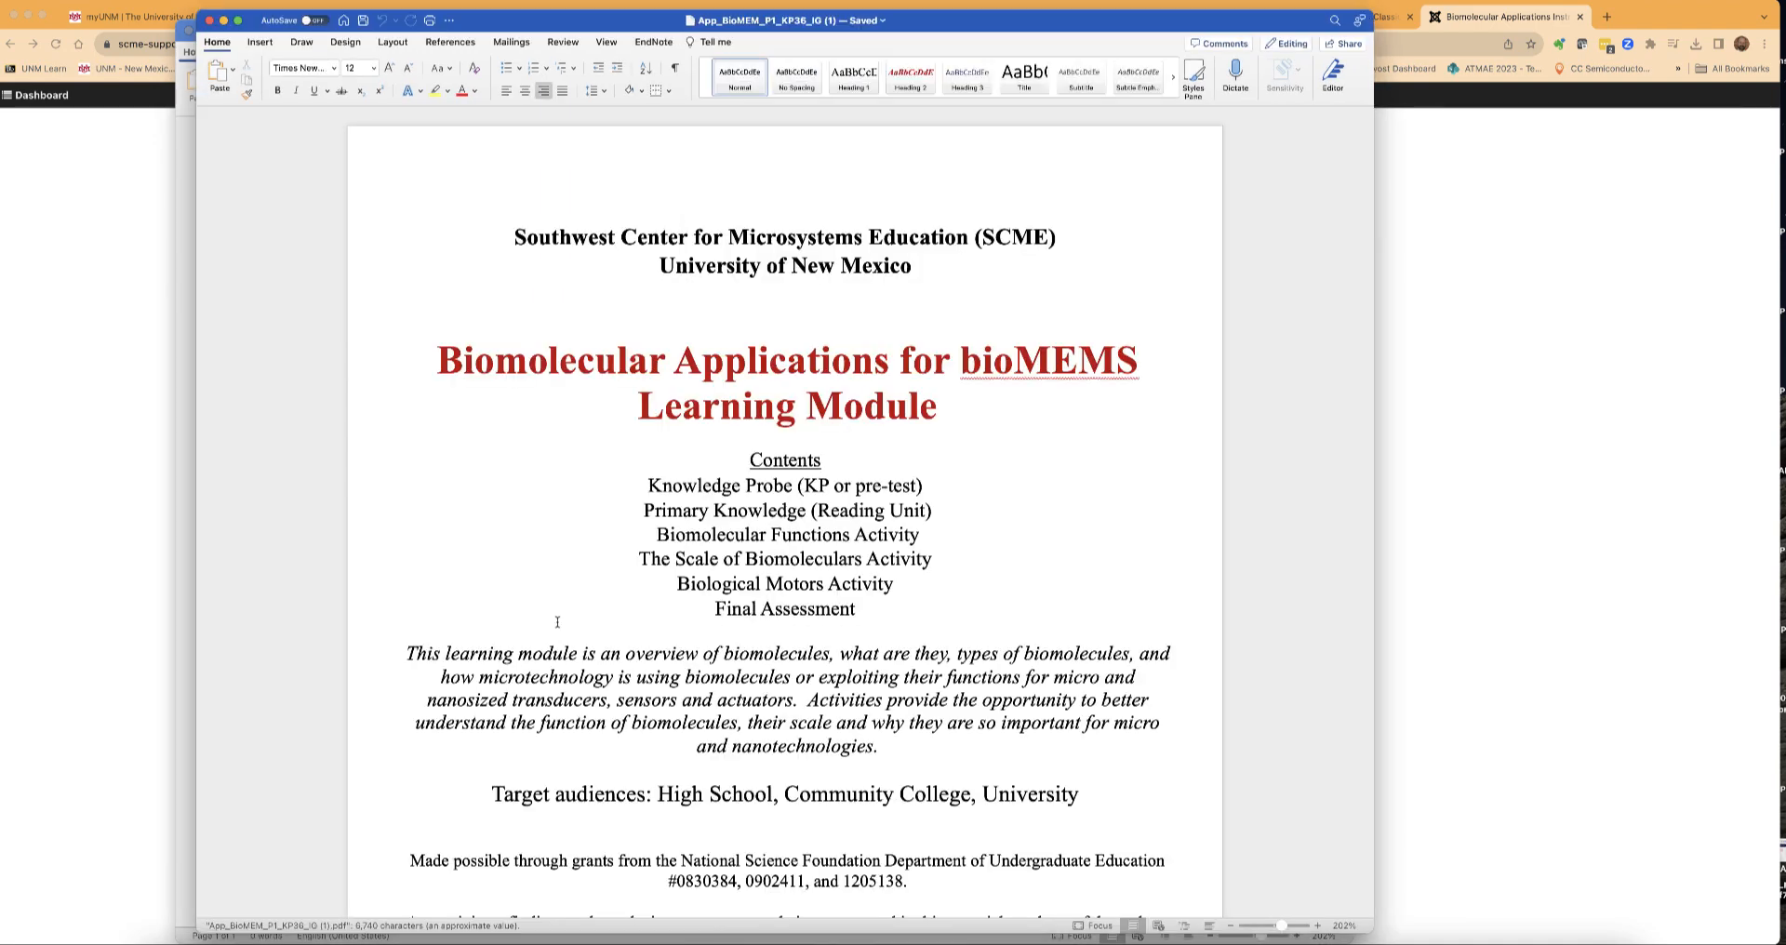
Select and delete the title page and Notes to Instructor text above the matching table.
scroll(down, 3)
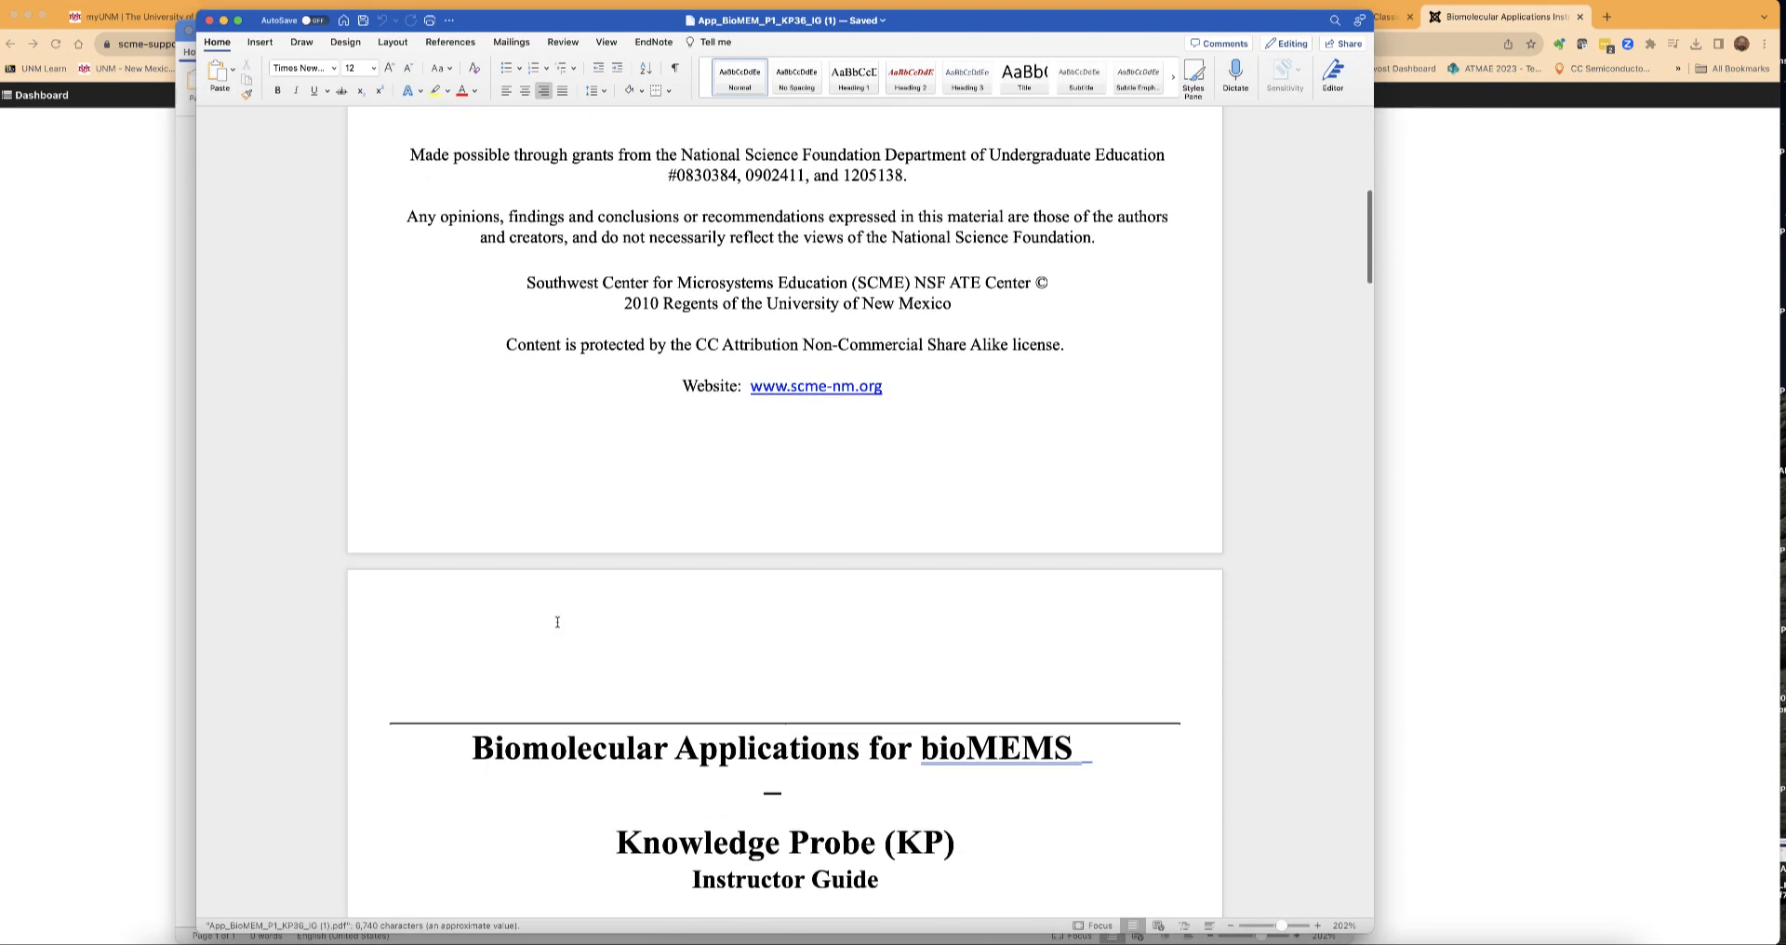
scroll(down, 3)
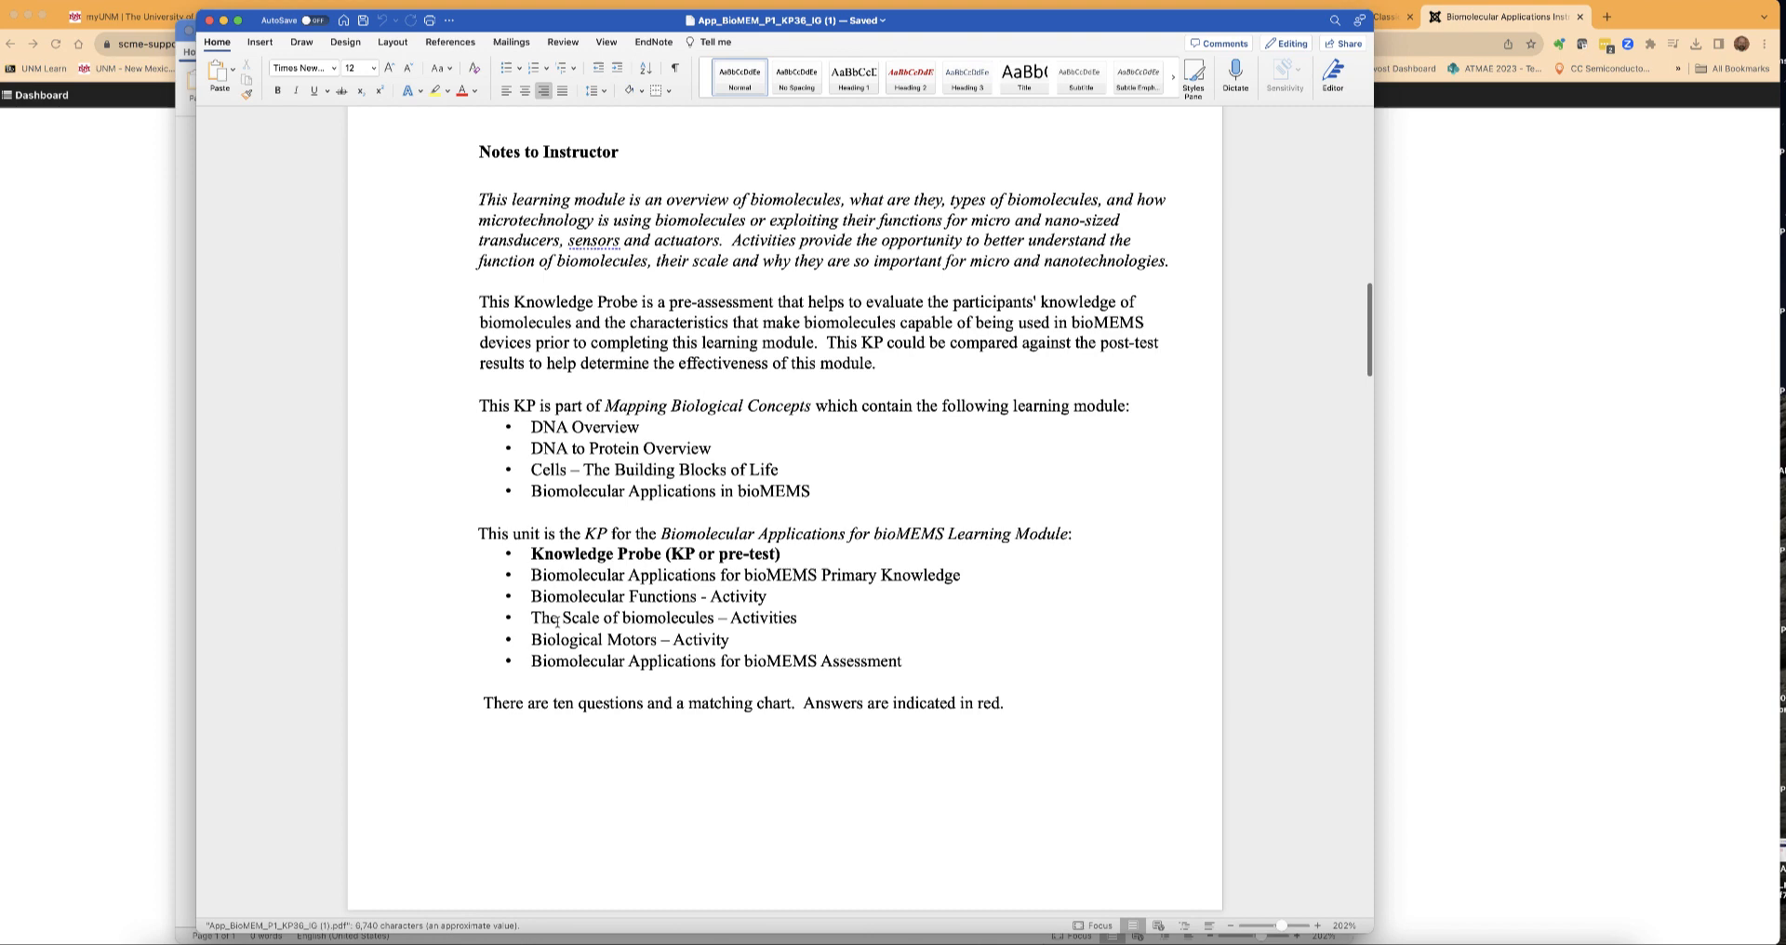
scroll(down, 3)
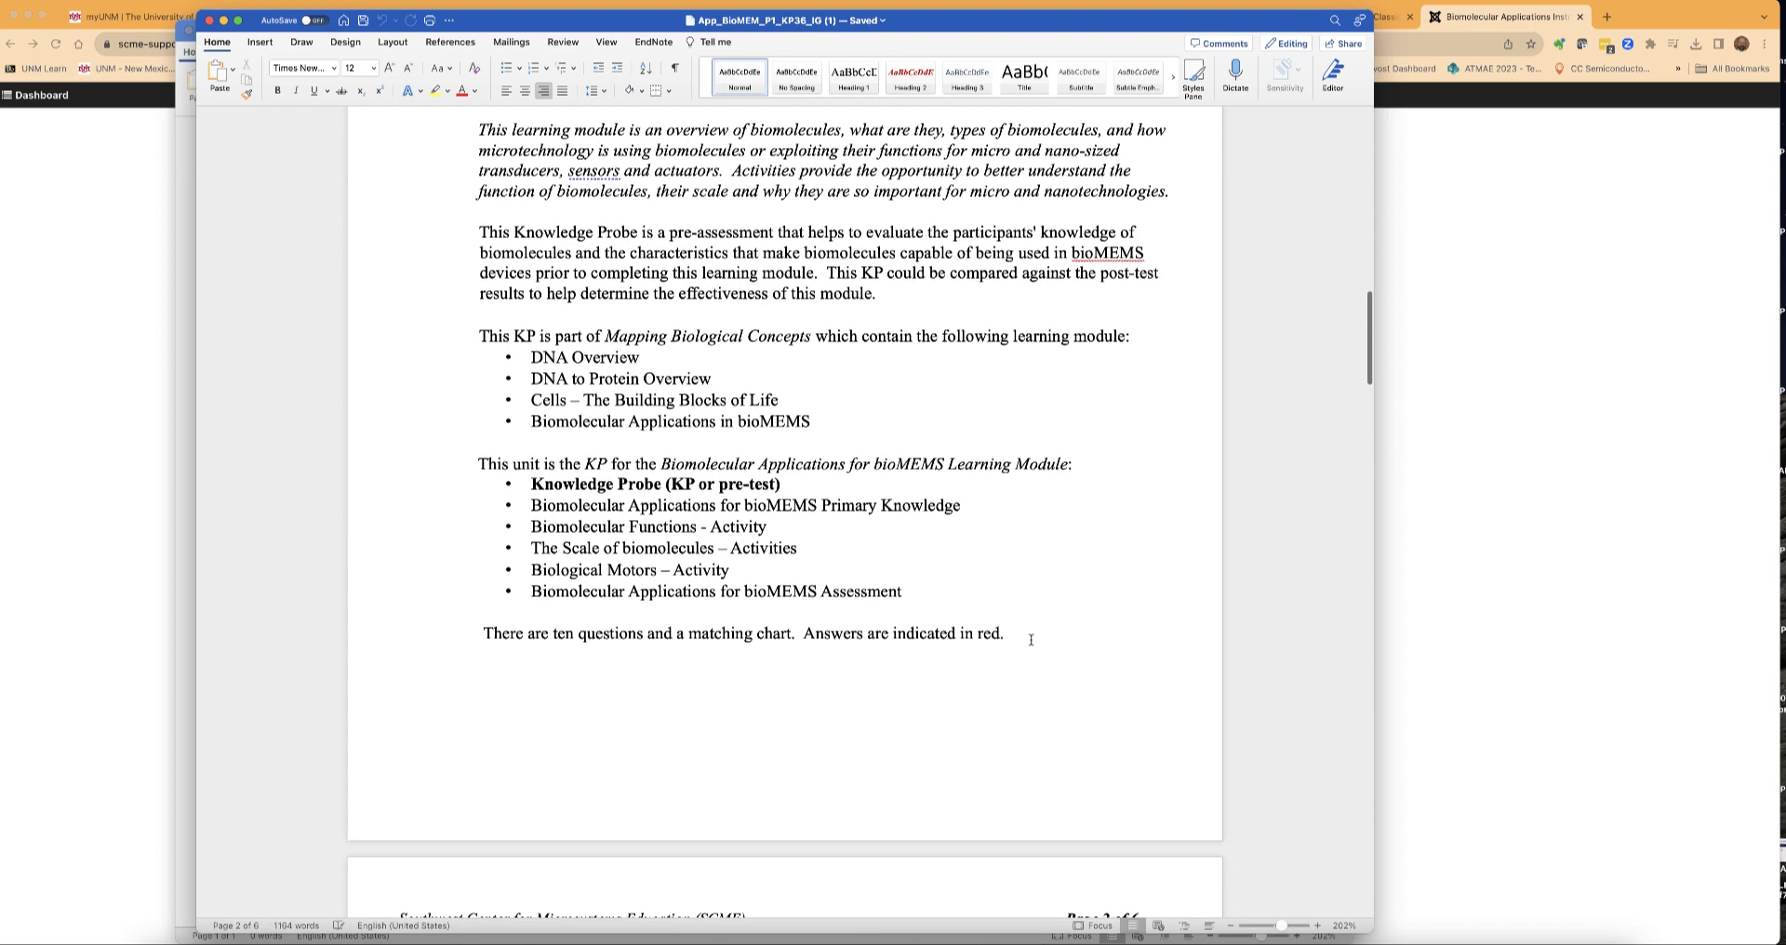
drag(591, 337, 1002, 633)
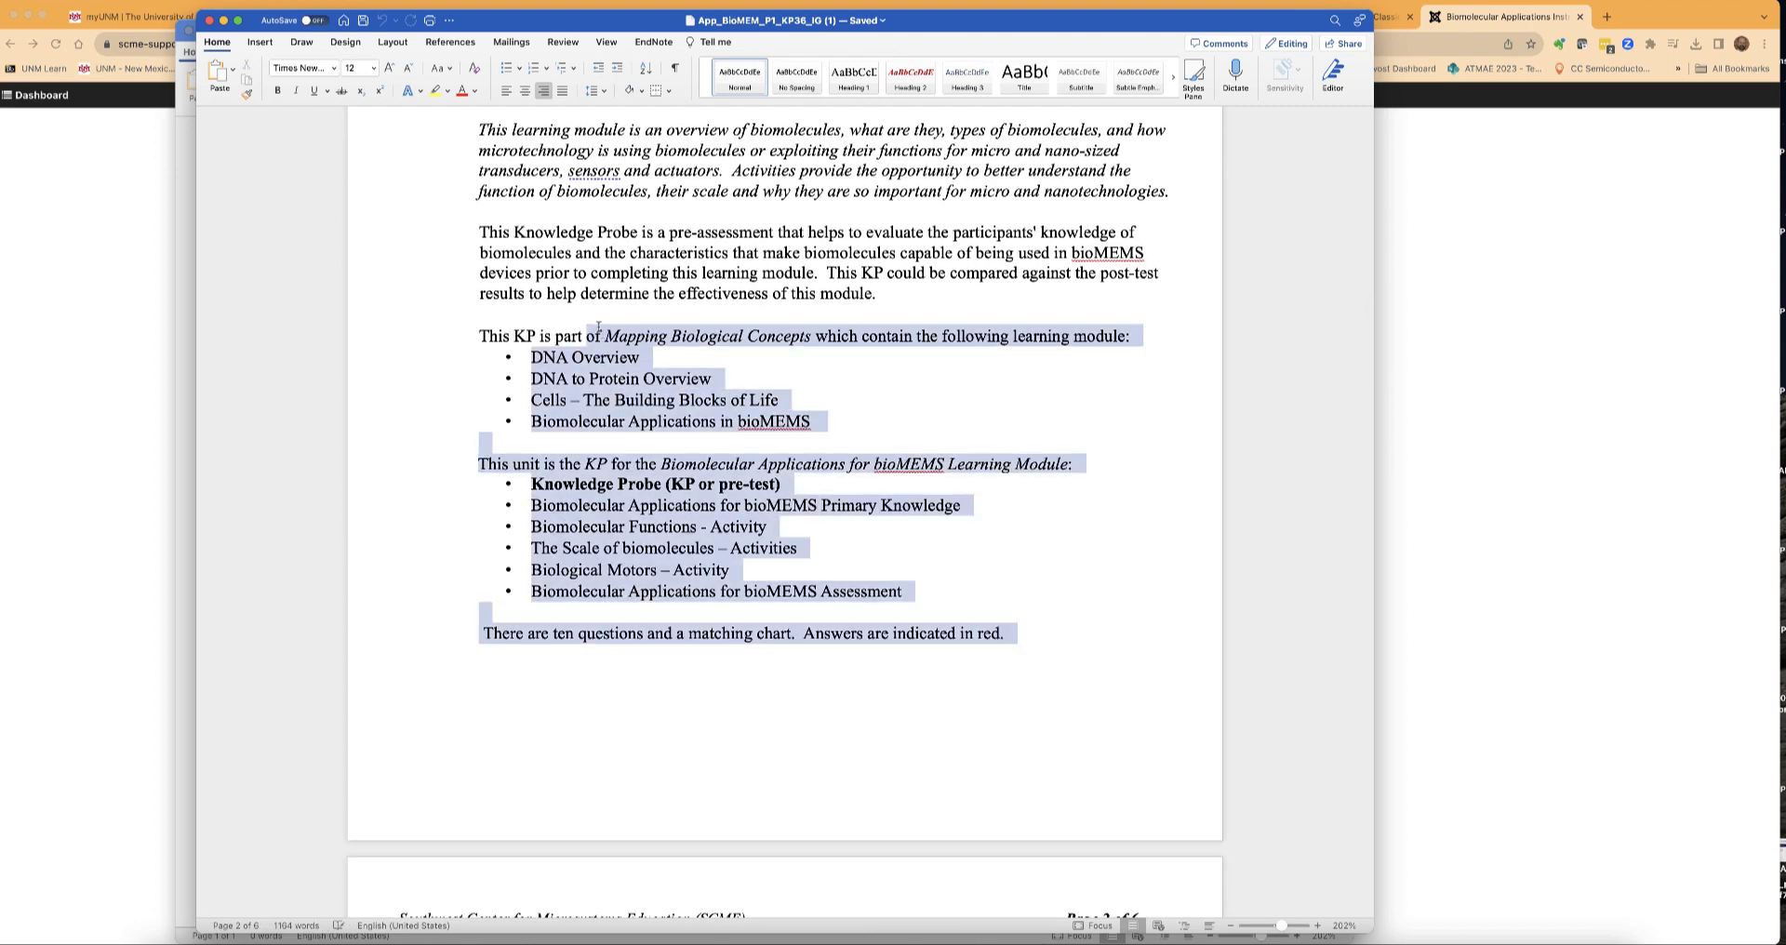
scroll(up, 3)
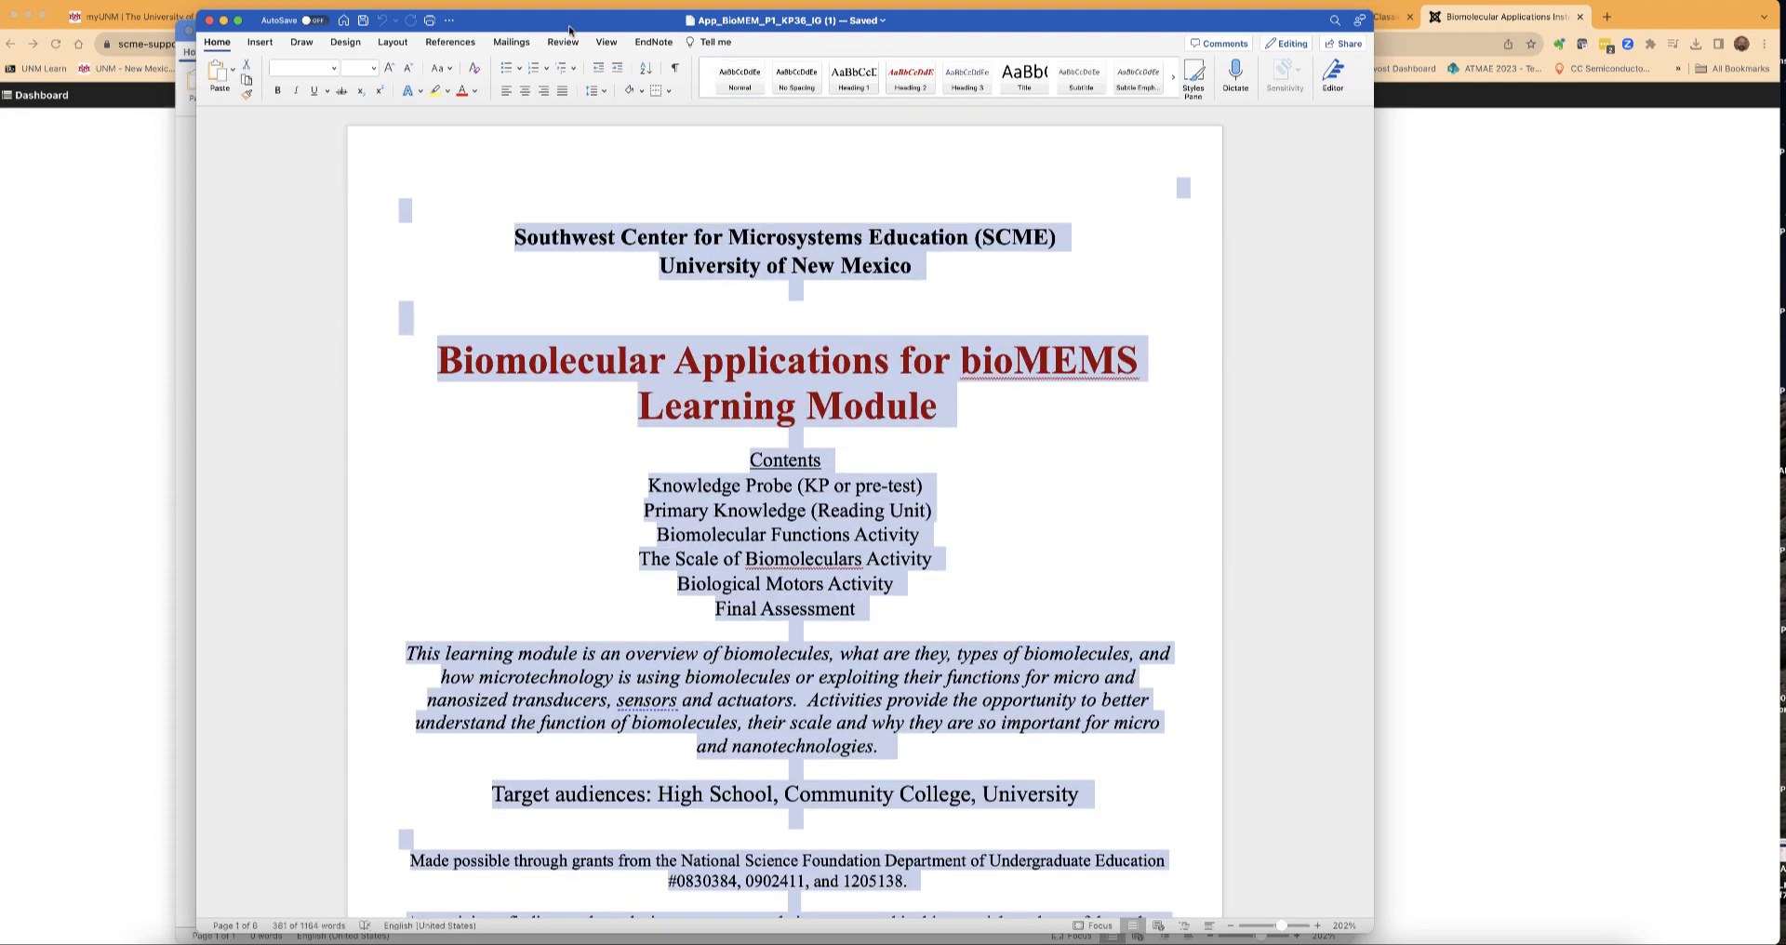
scroll(down, 3)
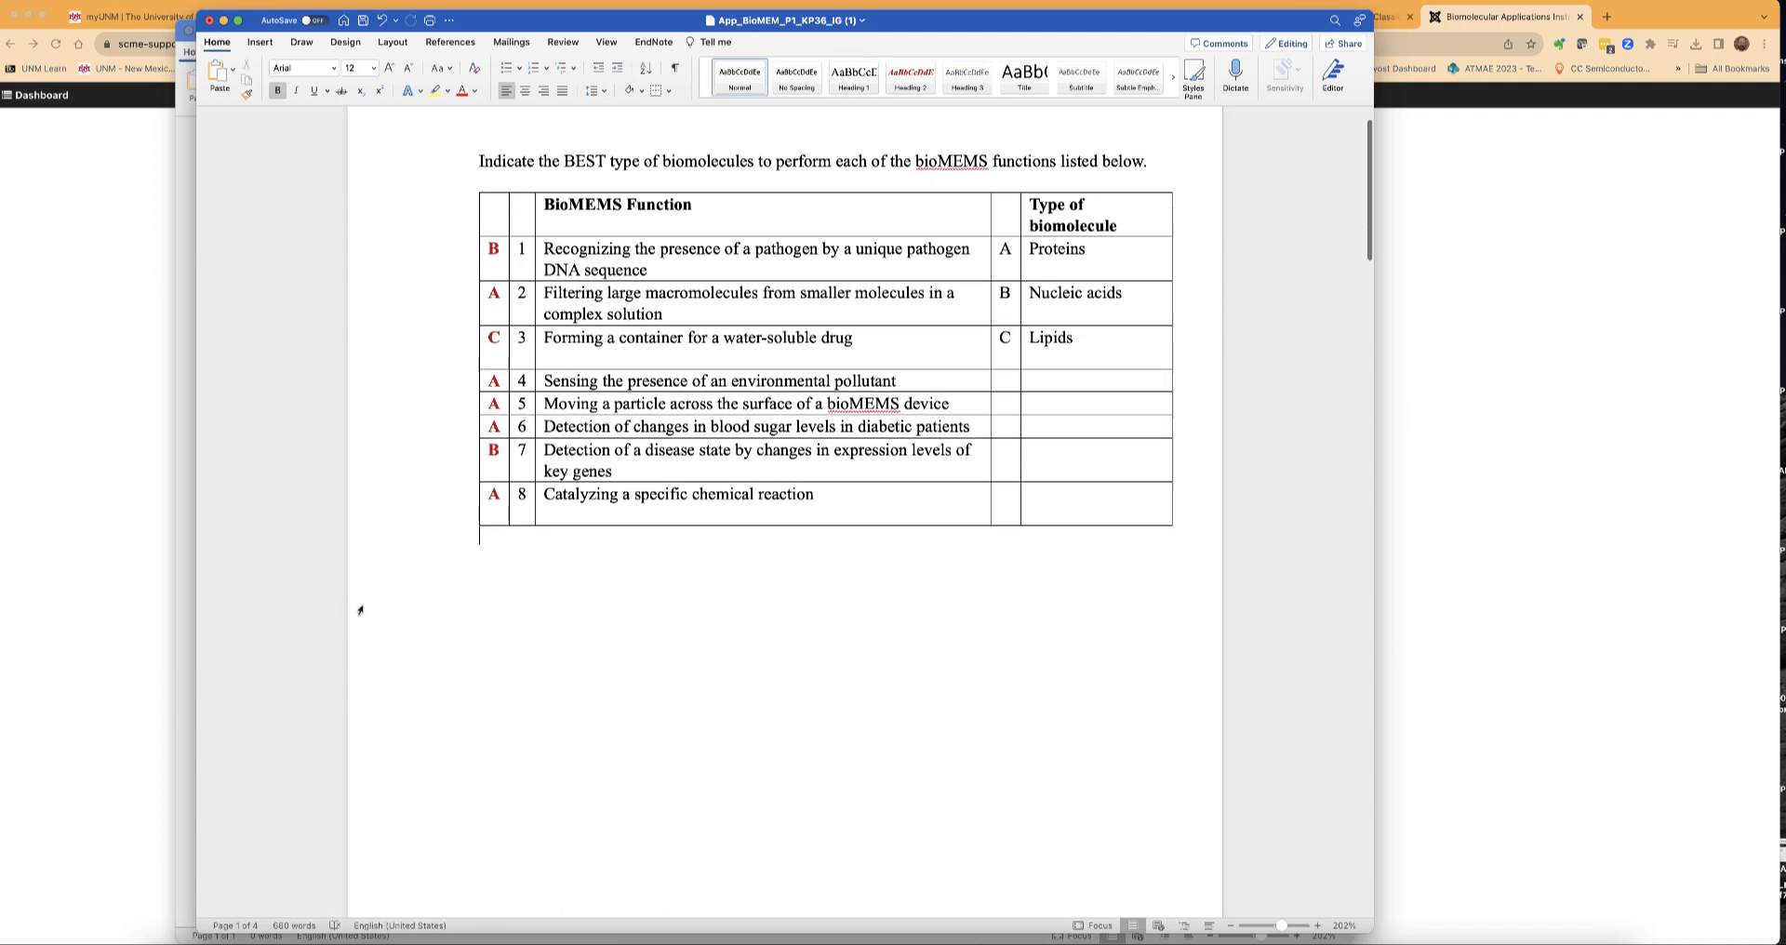
Mark the correct options of questions 1 and 2 with an asterisk, replacing their Answer lines.
scroll(down, 3)
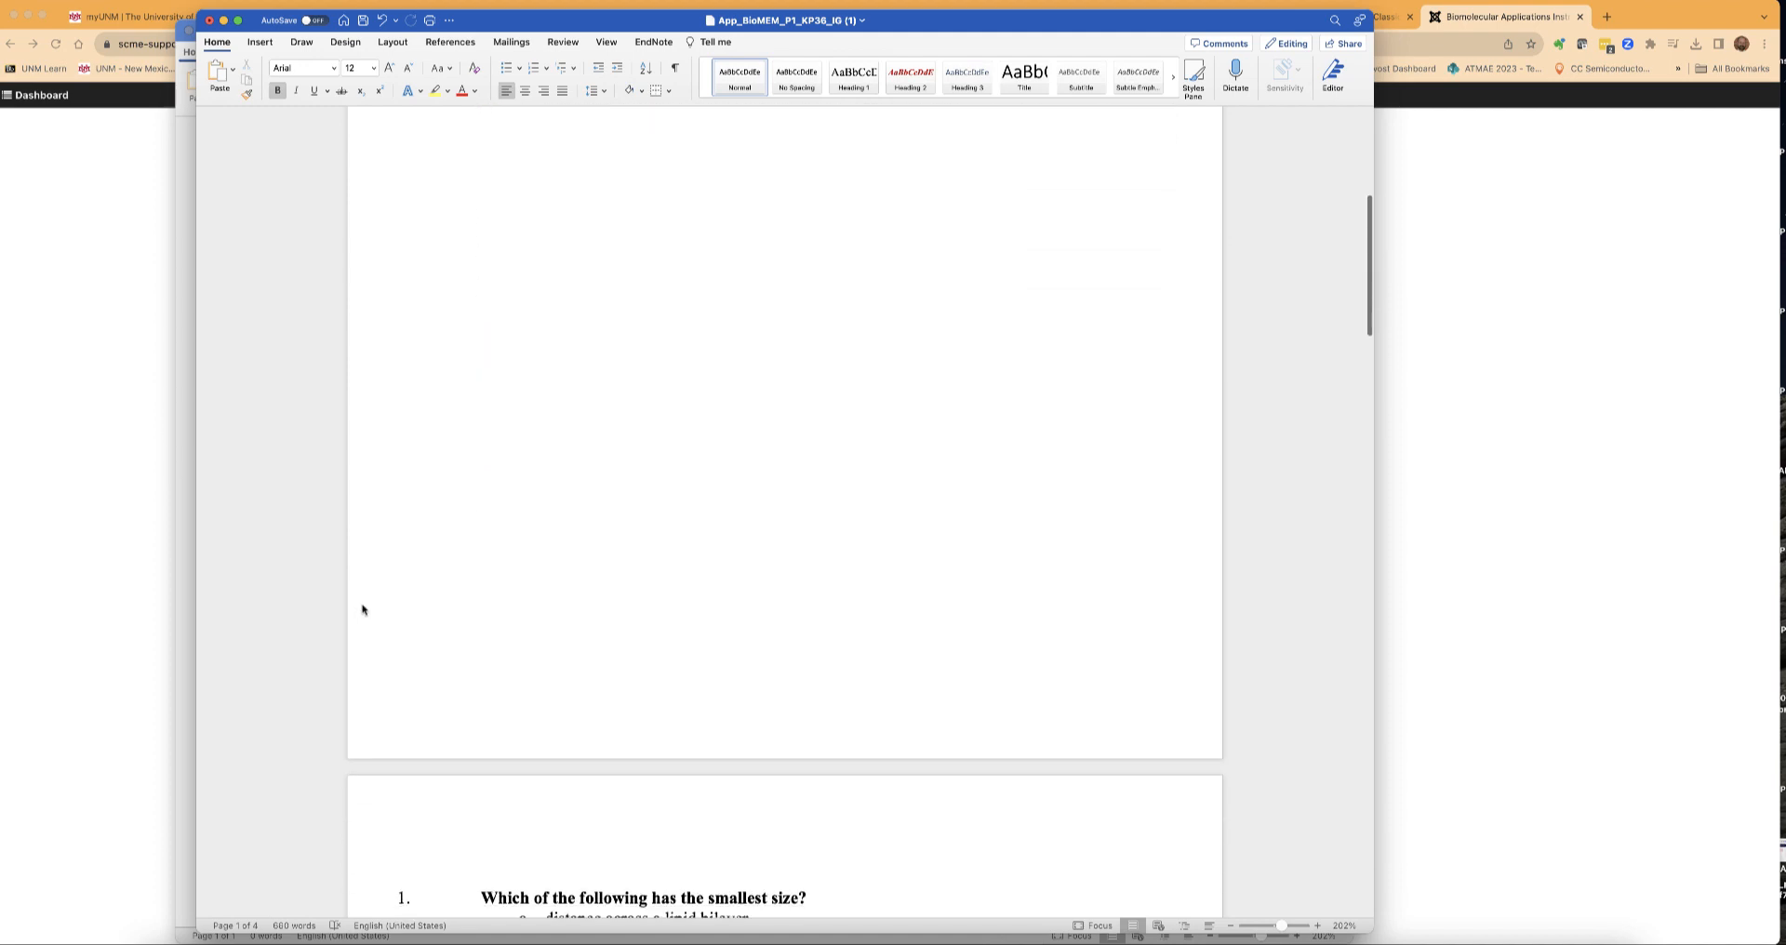
scroll(down, 3)
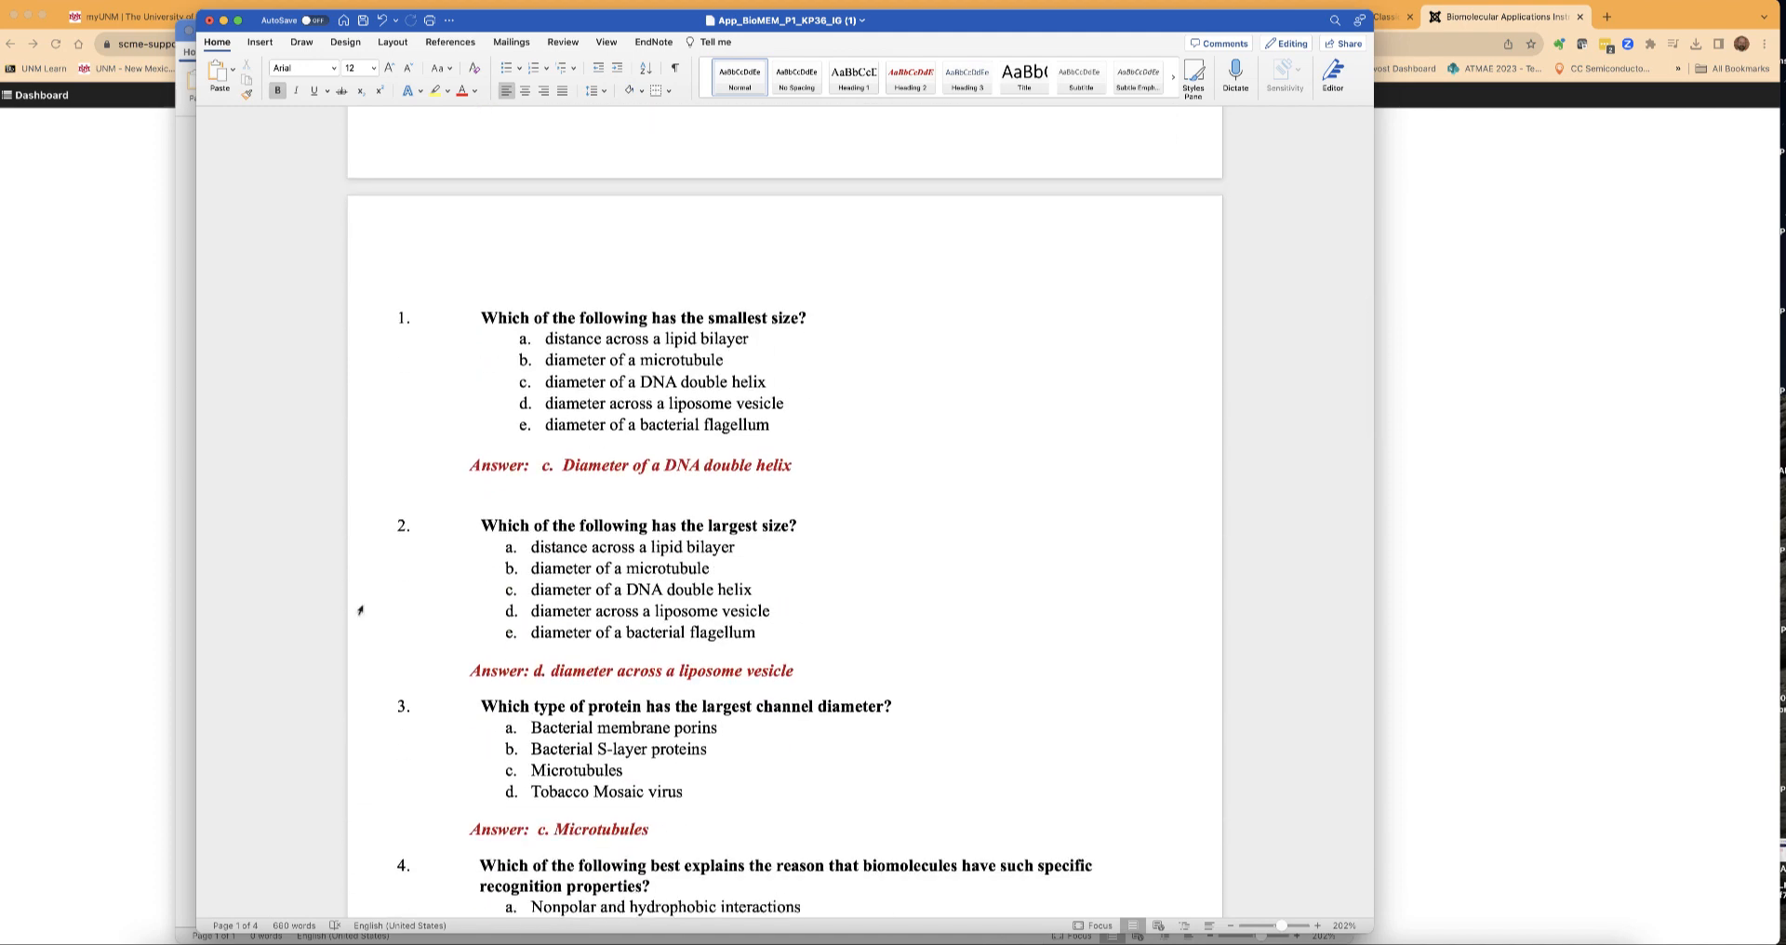
click(545, 381)
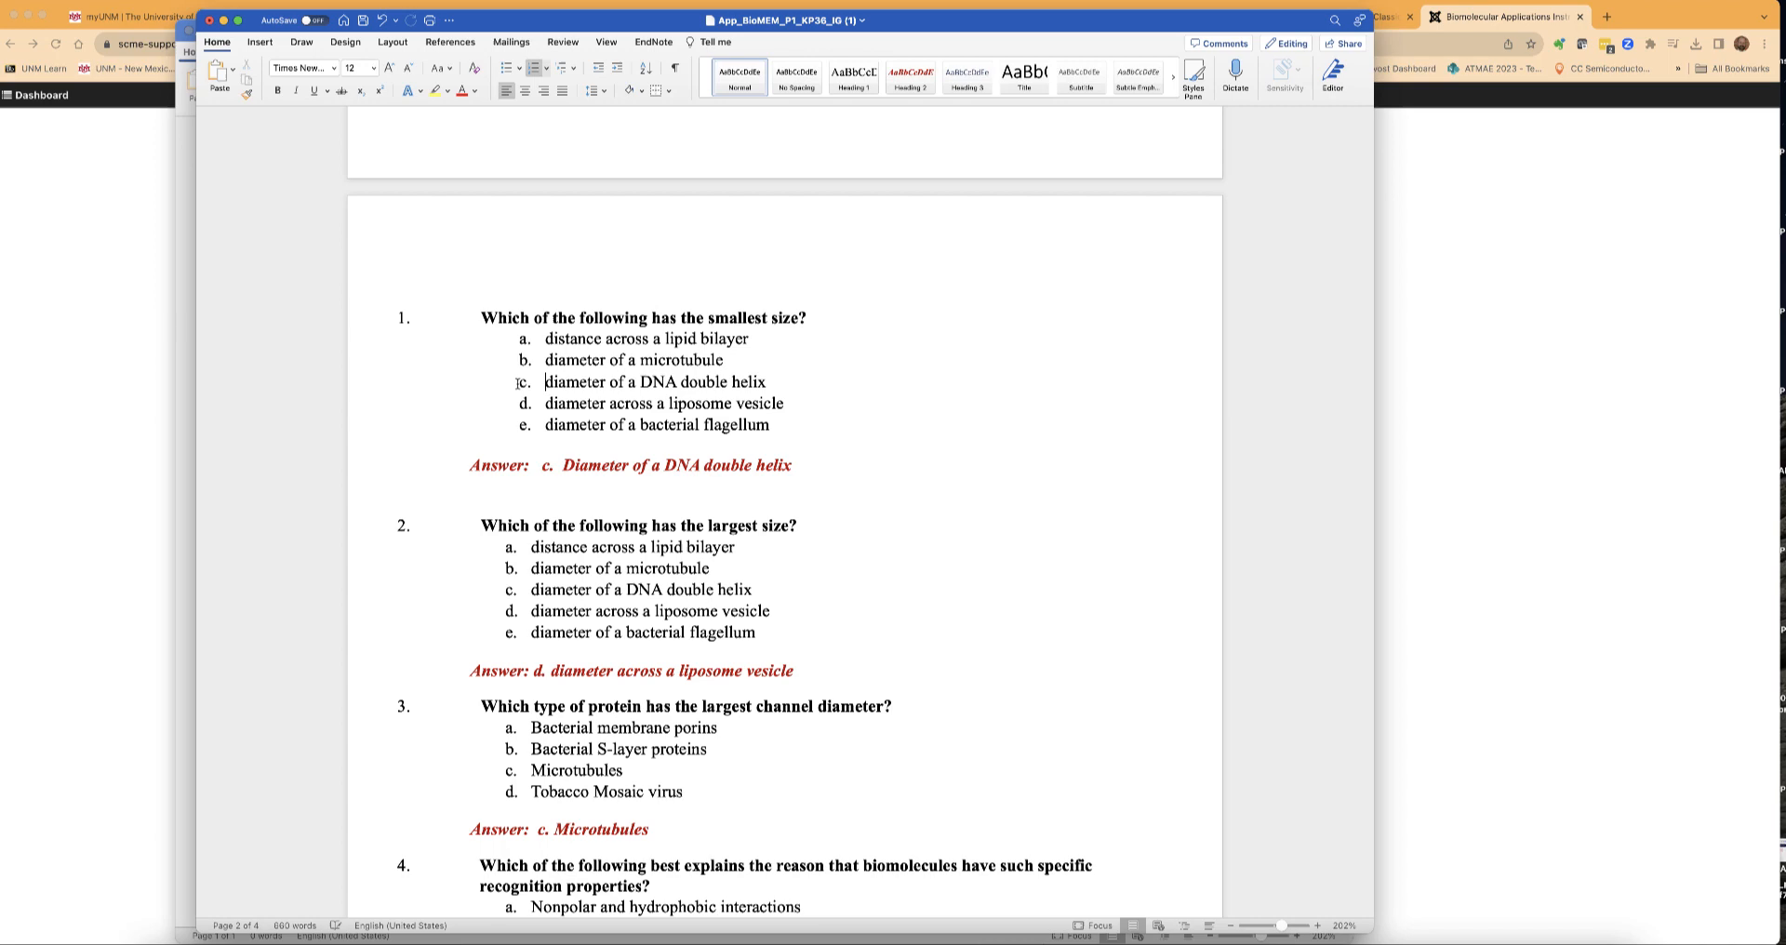
mouse_move(506, 381)
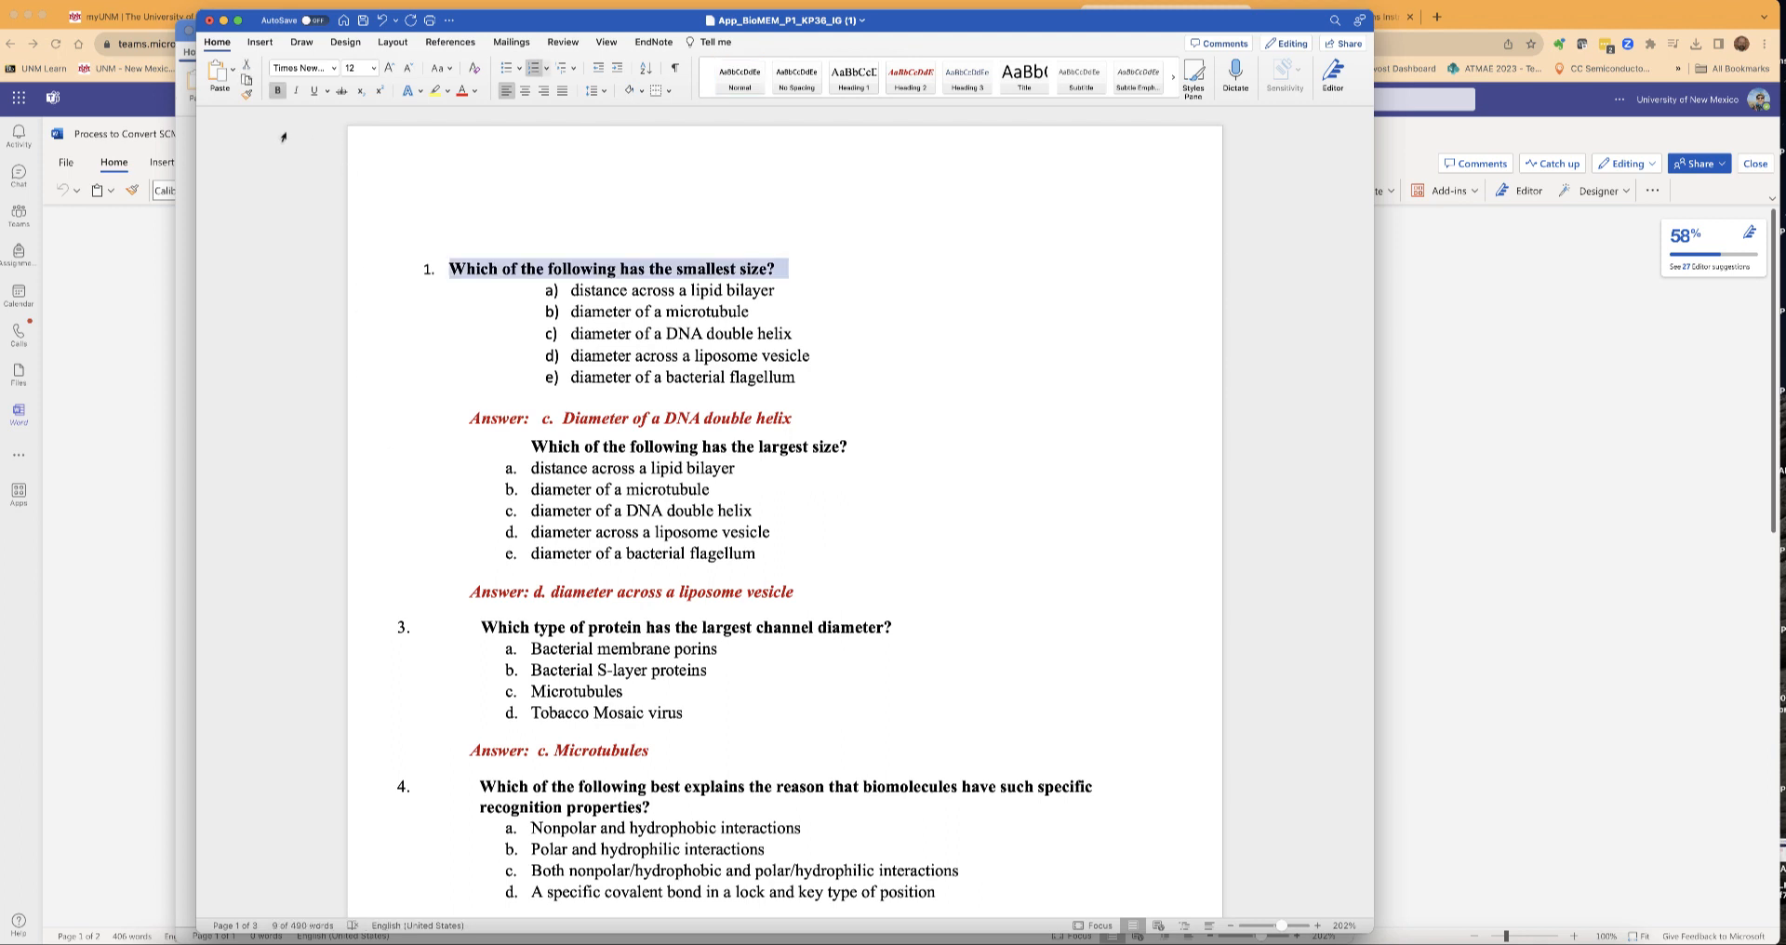
click(245, 93)
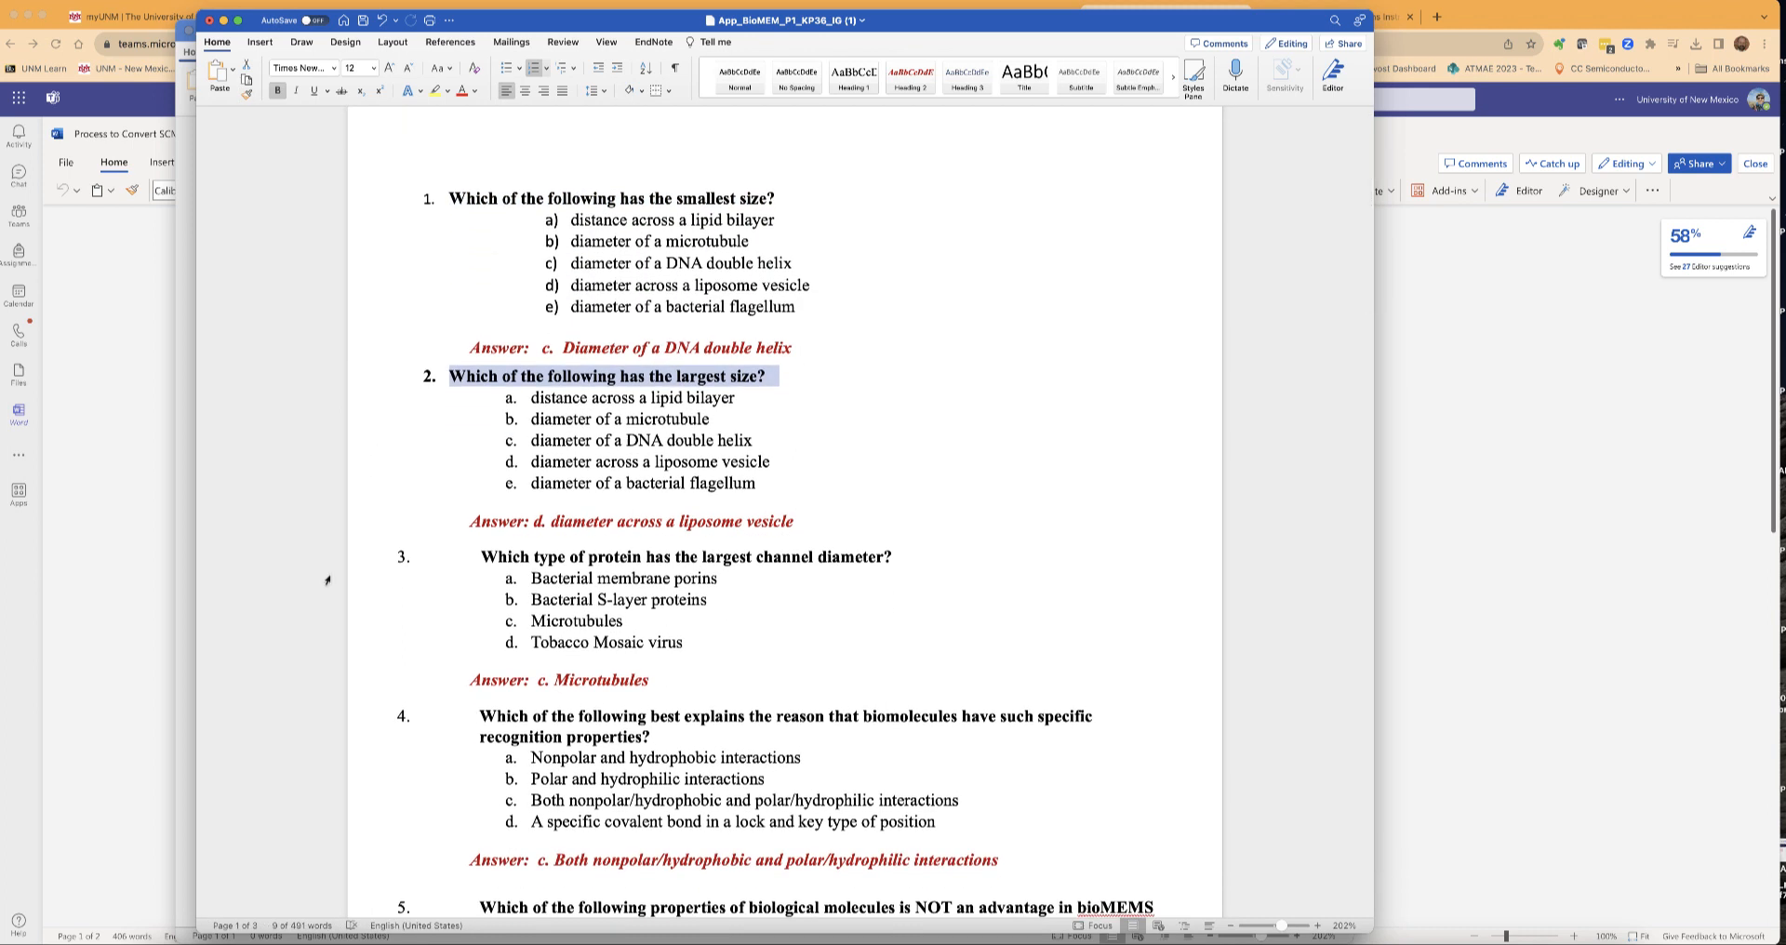
click(683, 556)
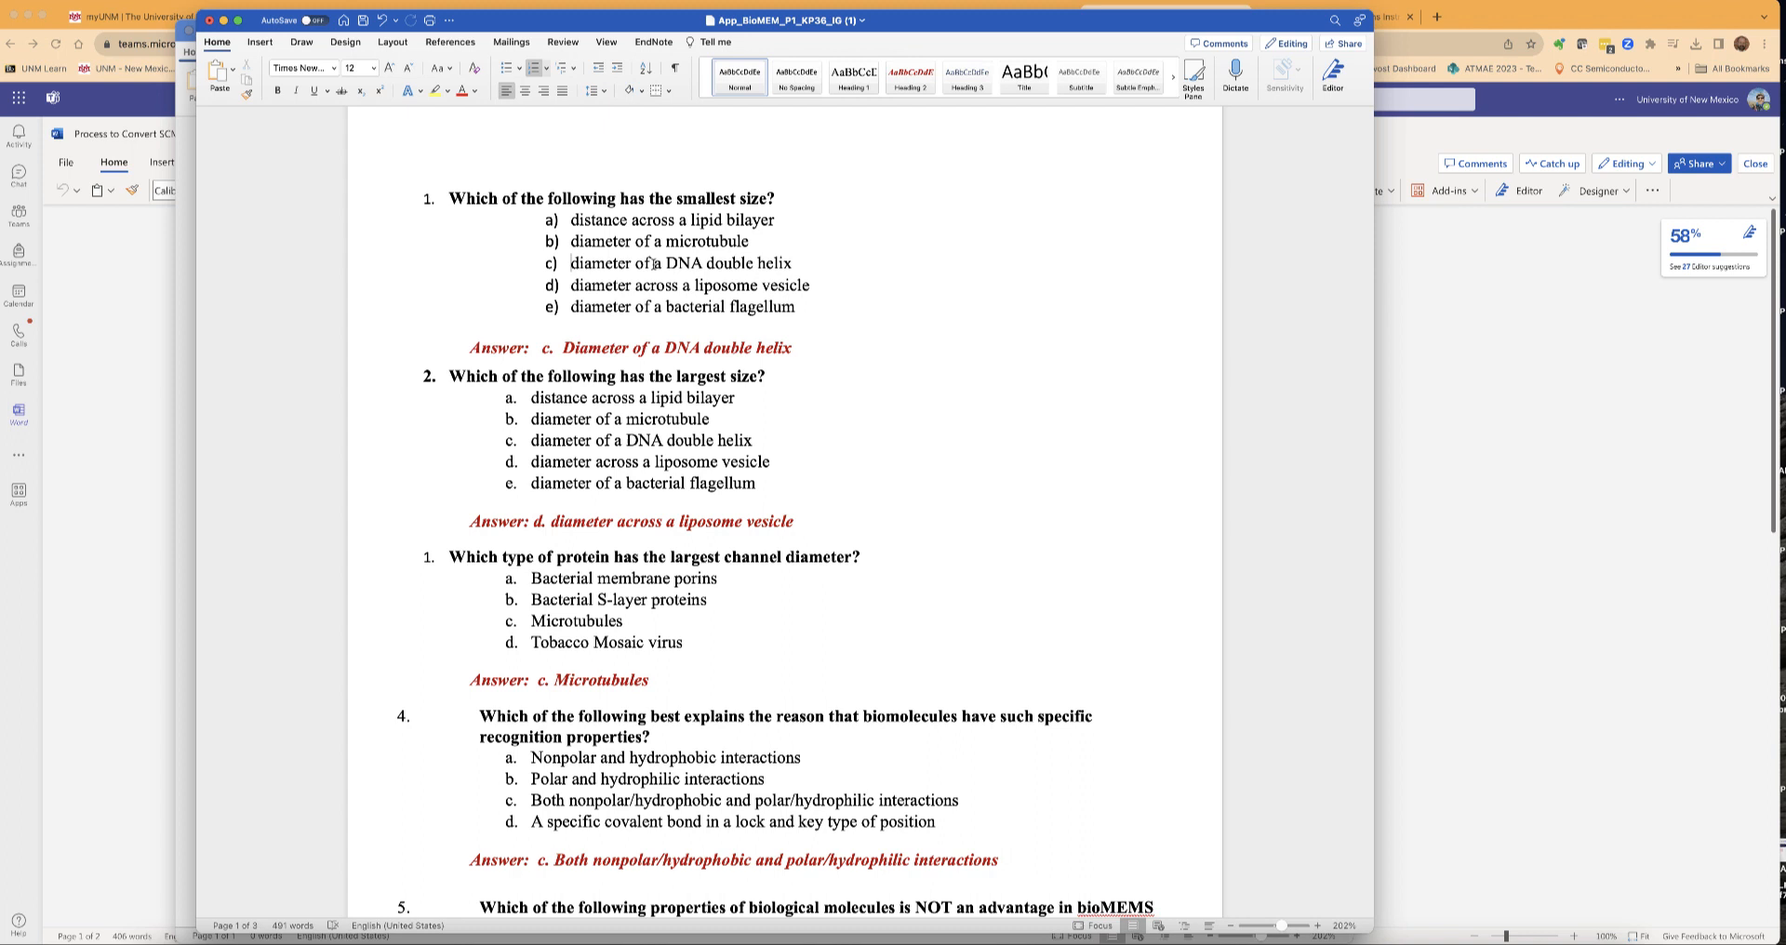
text(*)
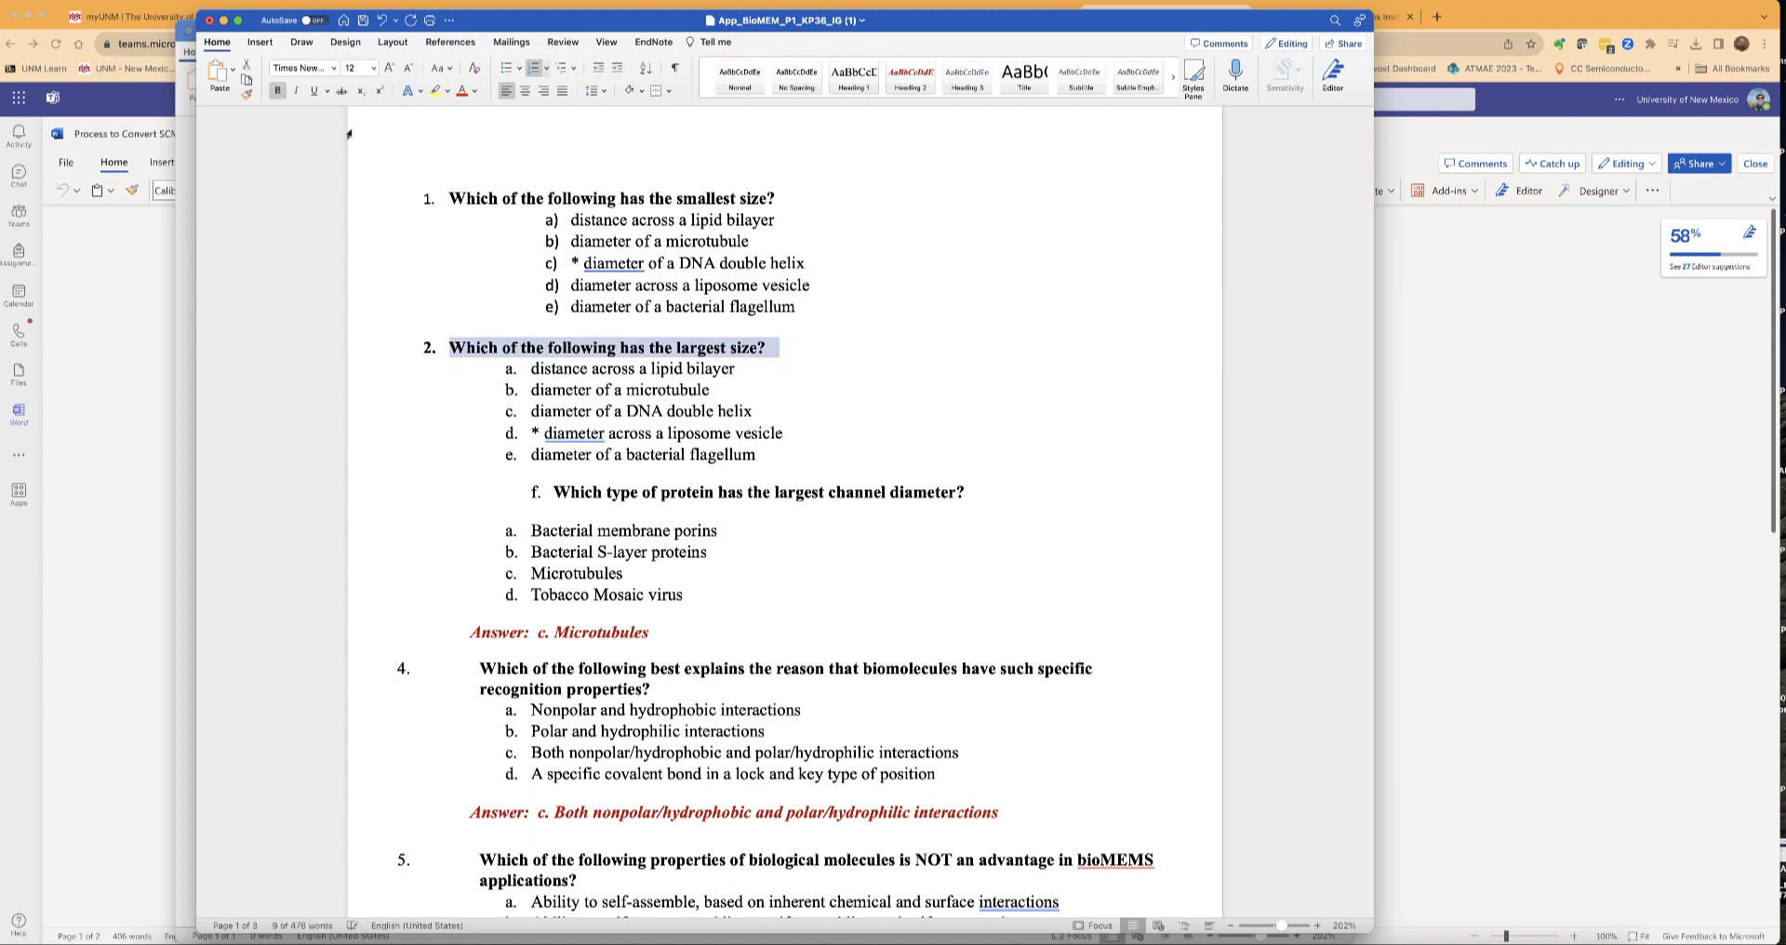
Format question 3 like the others and reletter its four options in a) style.
click(247, 89)
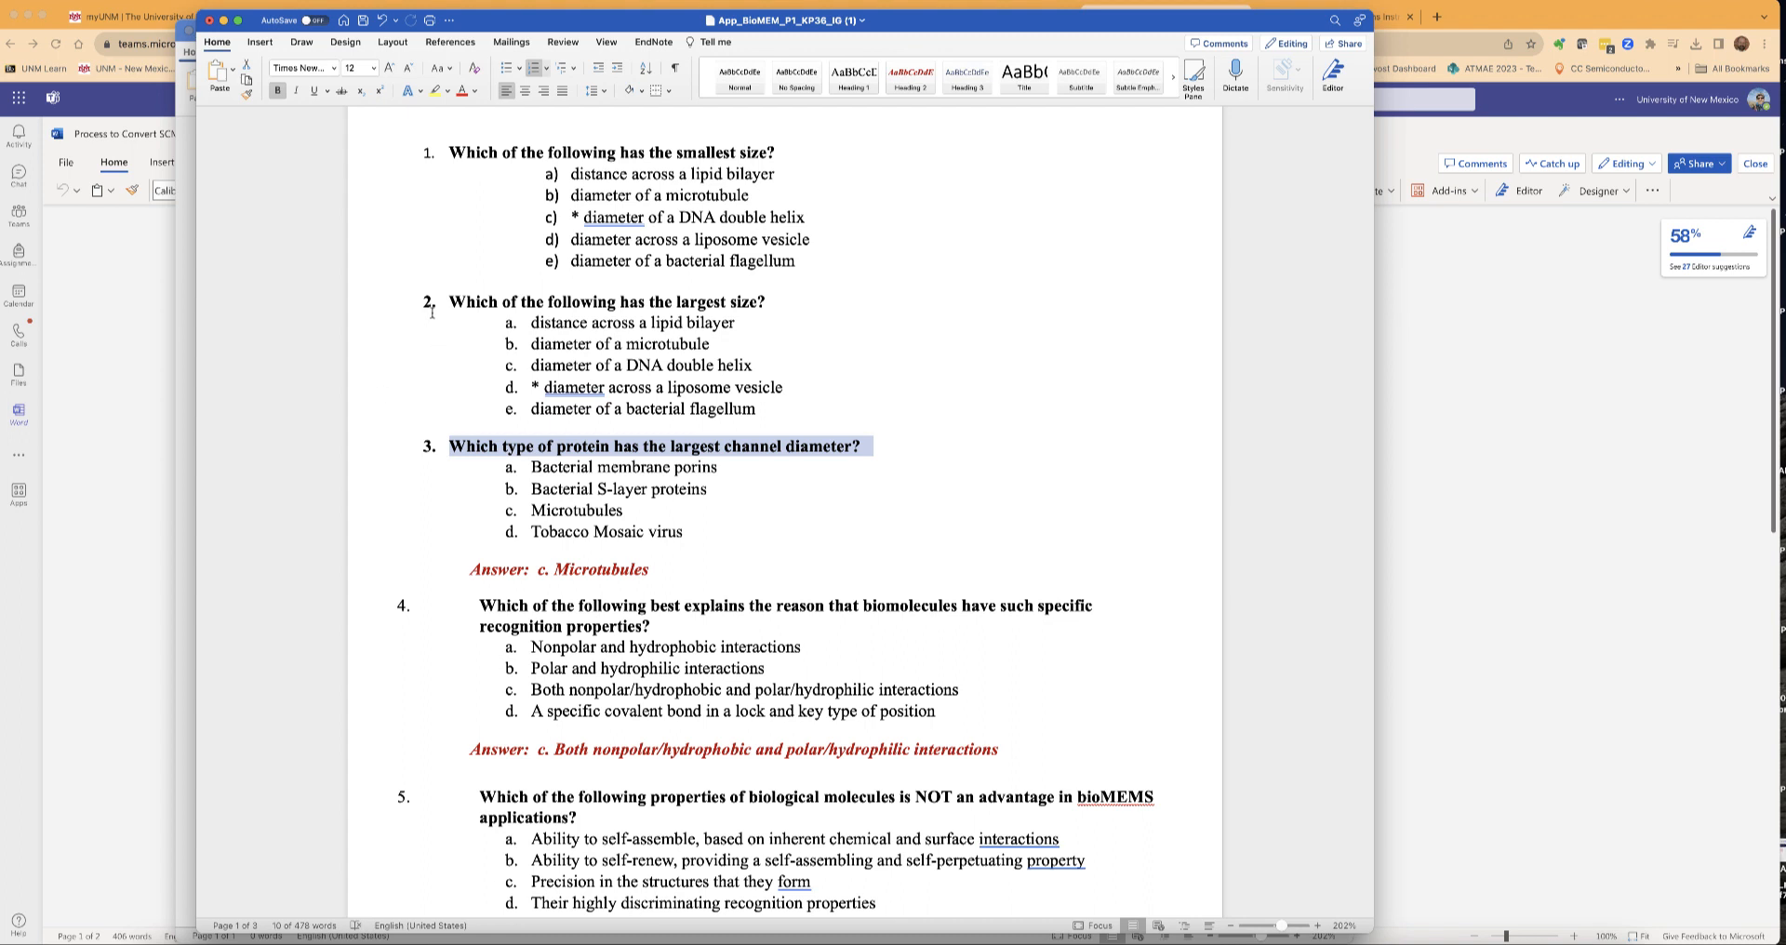
mouse_move(524, 503)
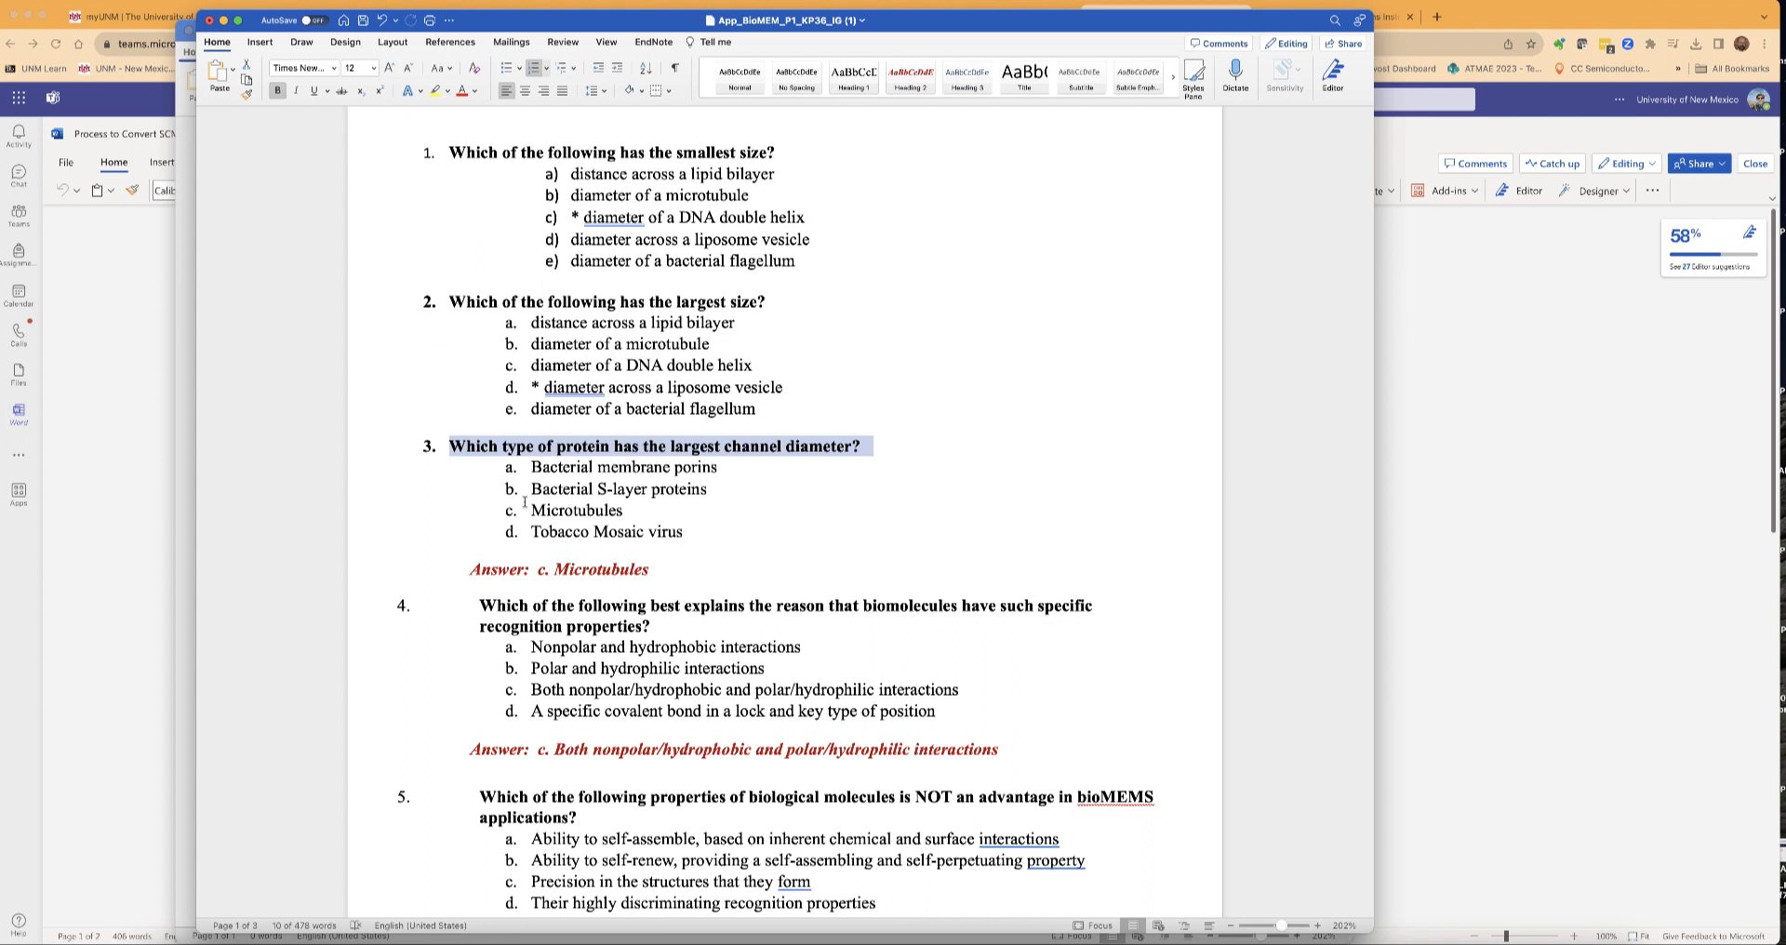
click(524, 510)
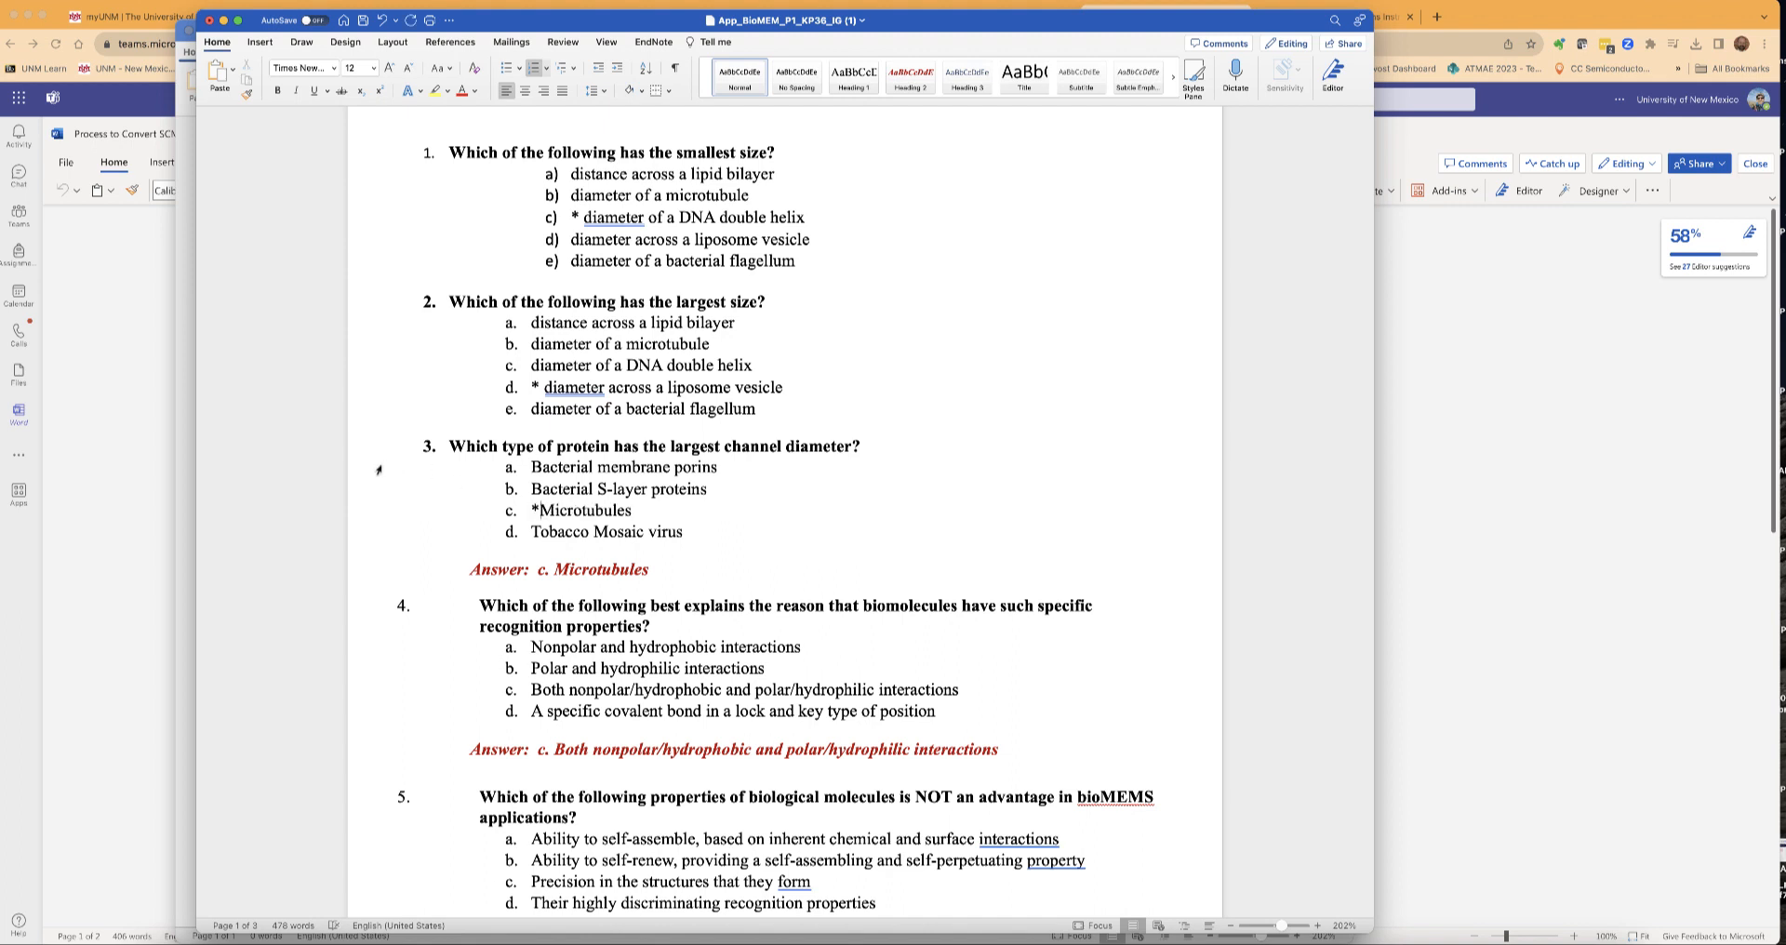
drag(530, 467, 697, 532)
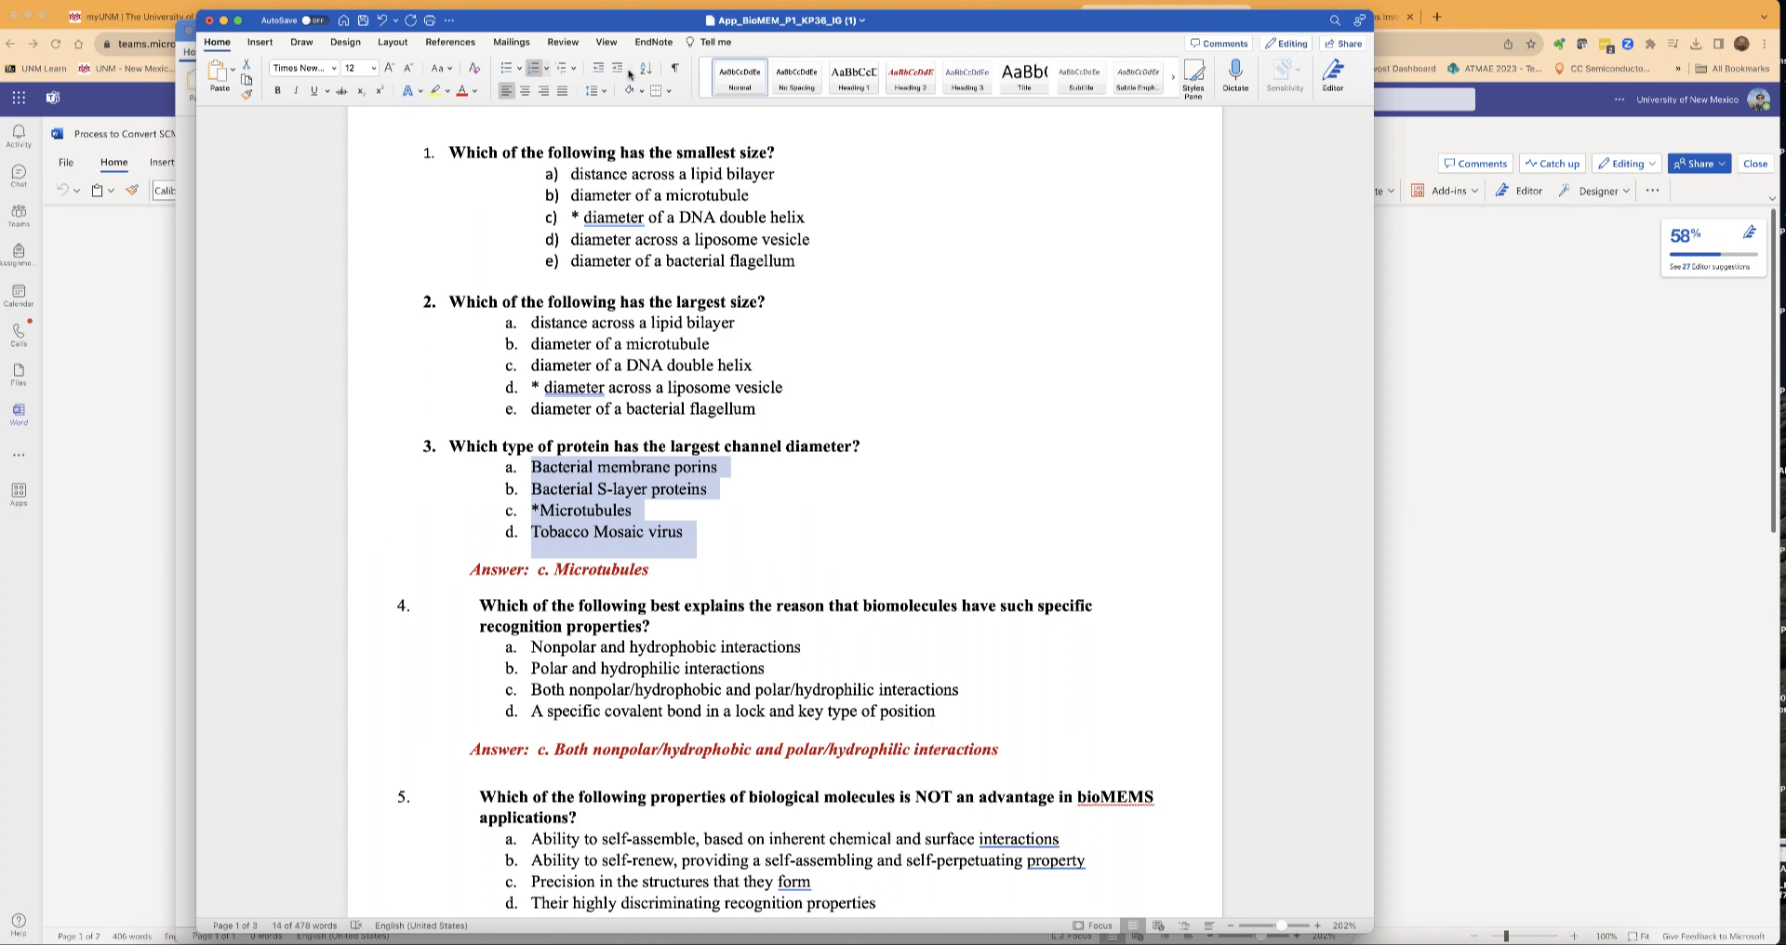
click(532, 69)
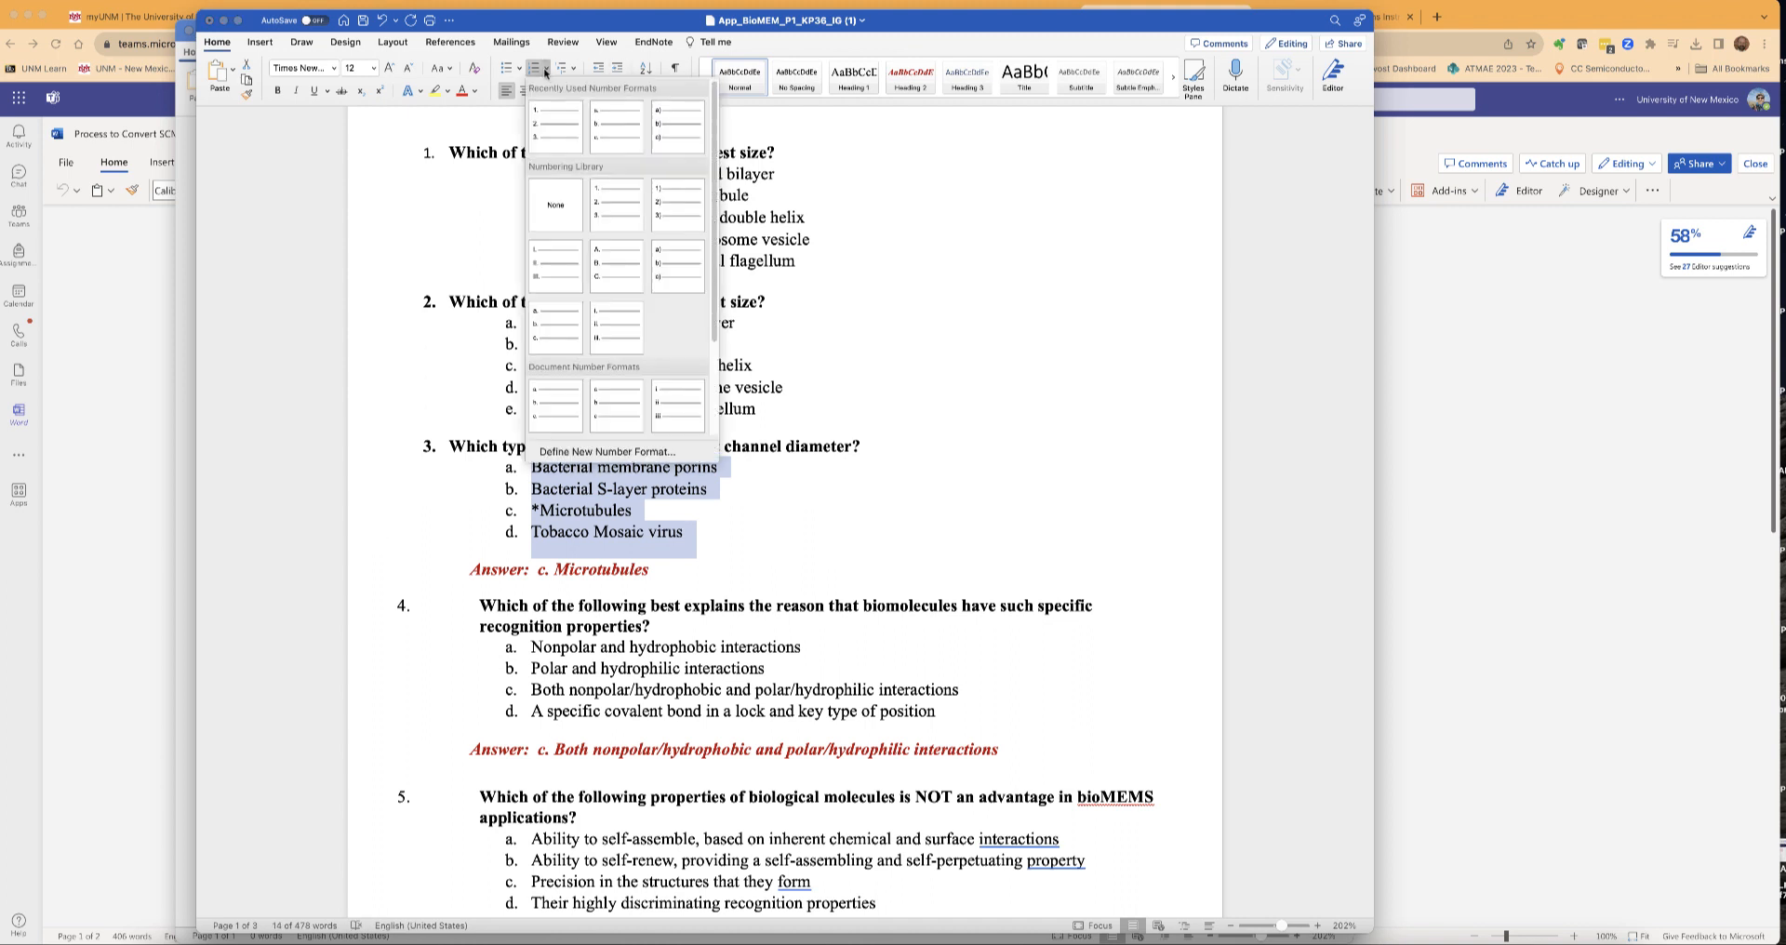
click(678, 124)
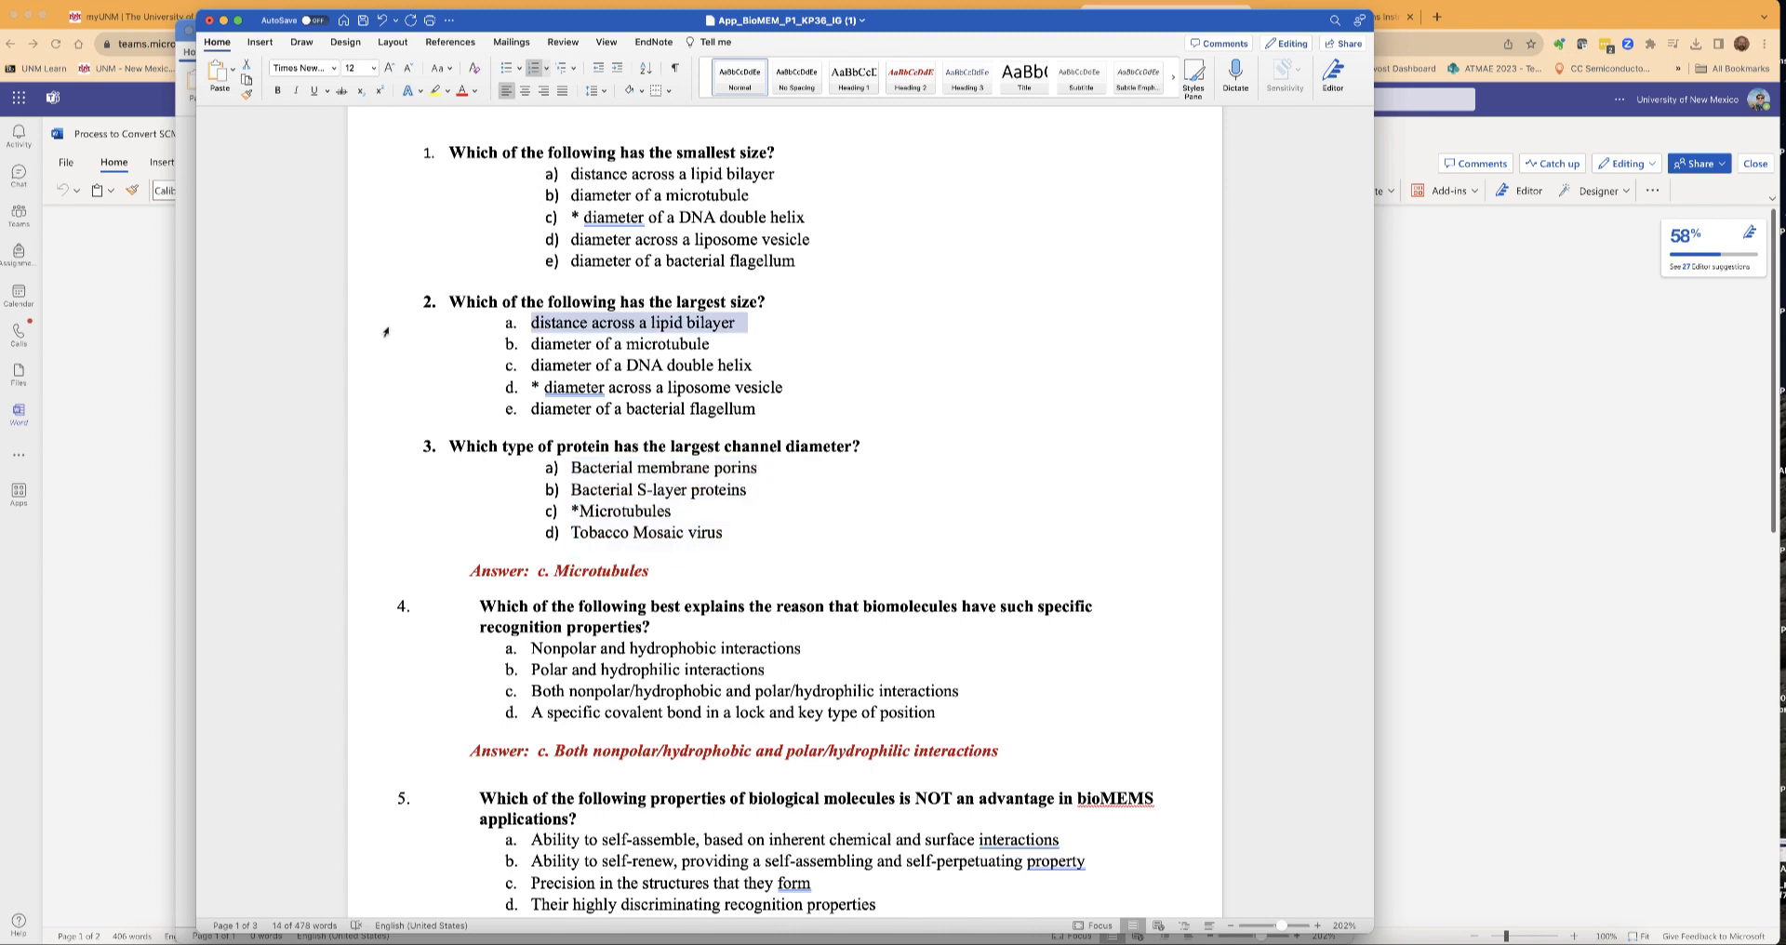
scroll(down, 3)
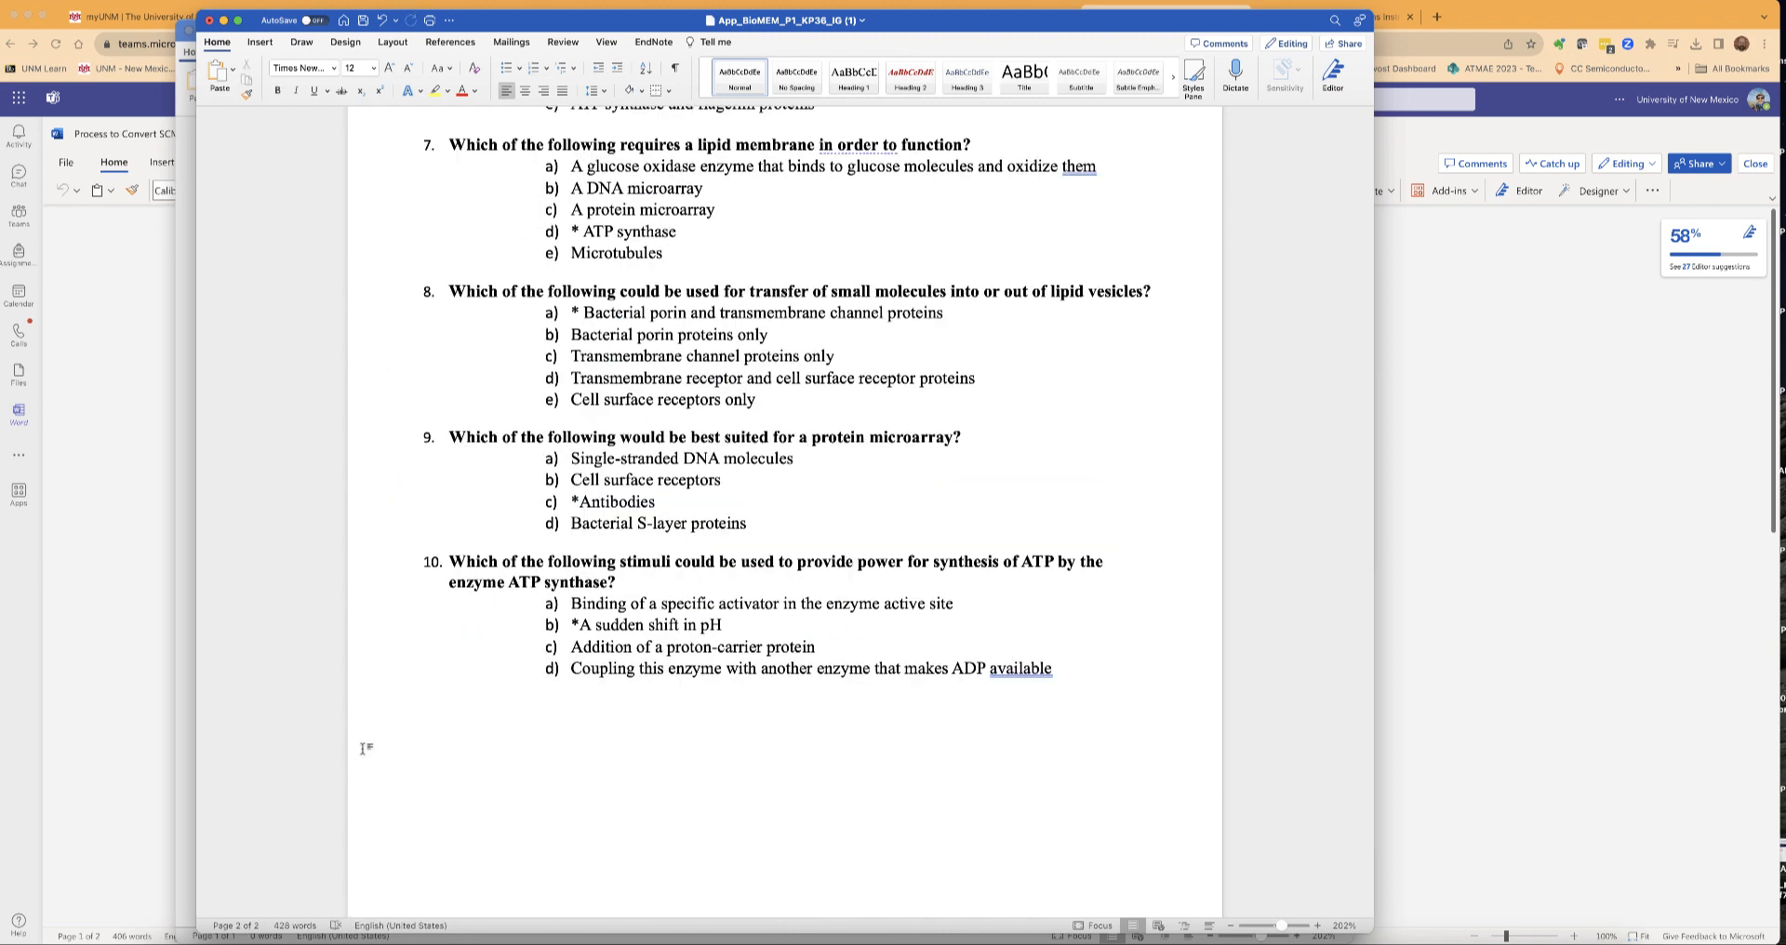
mouse_move(1090, 673)
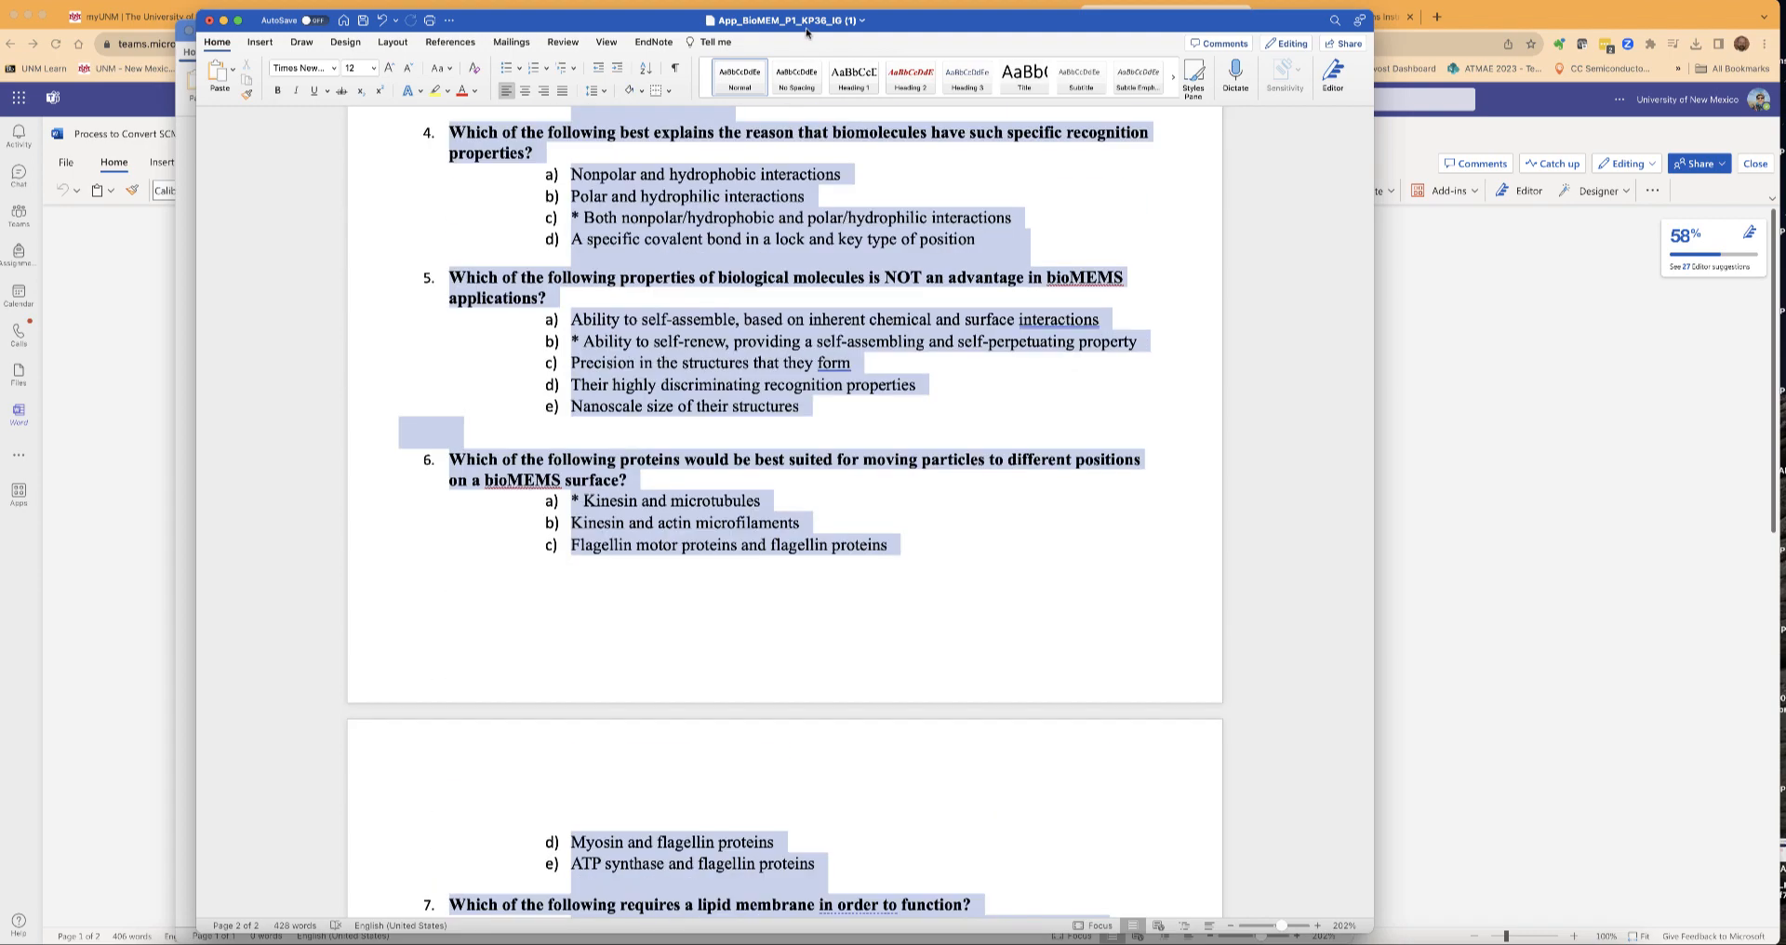
scroll(up, 3)
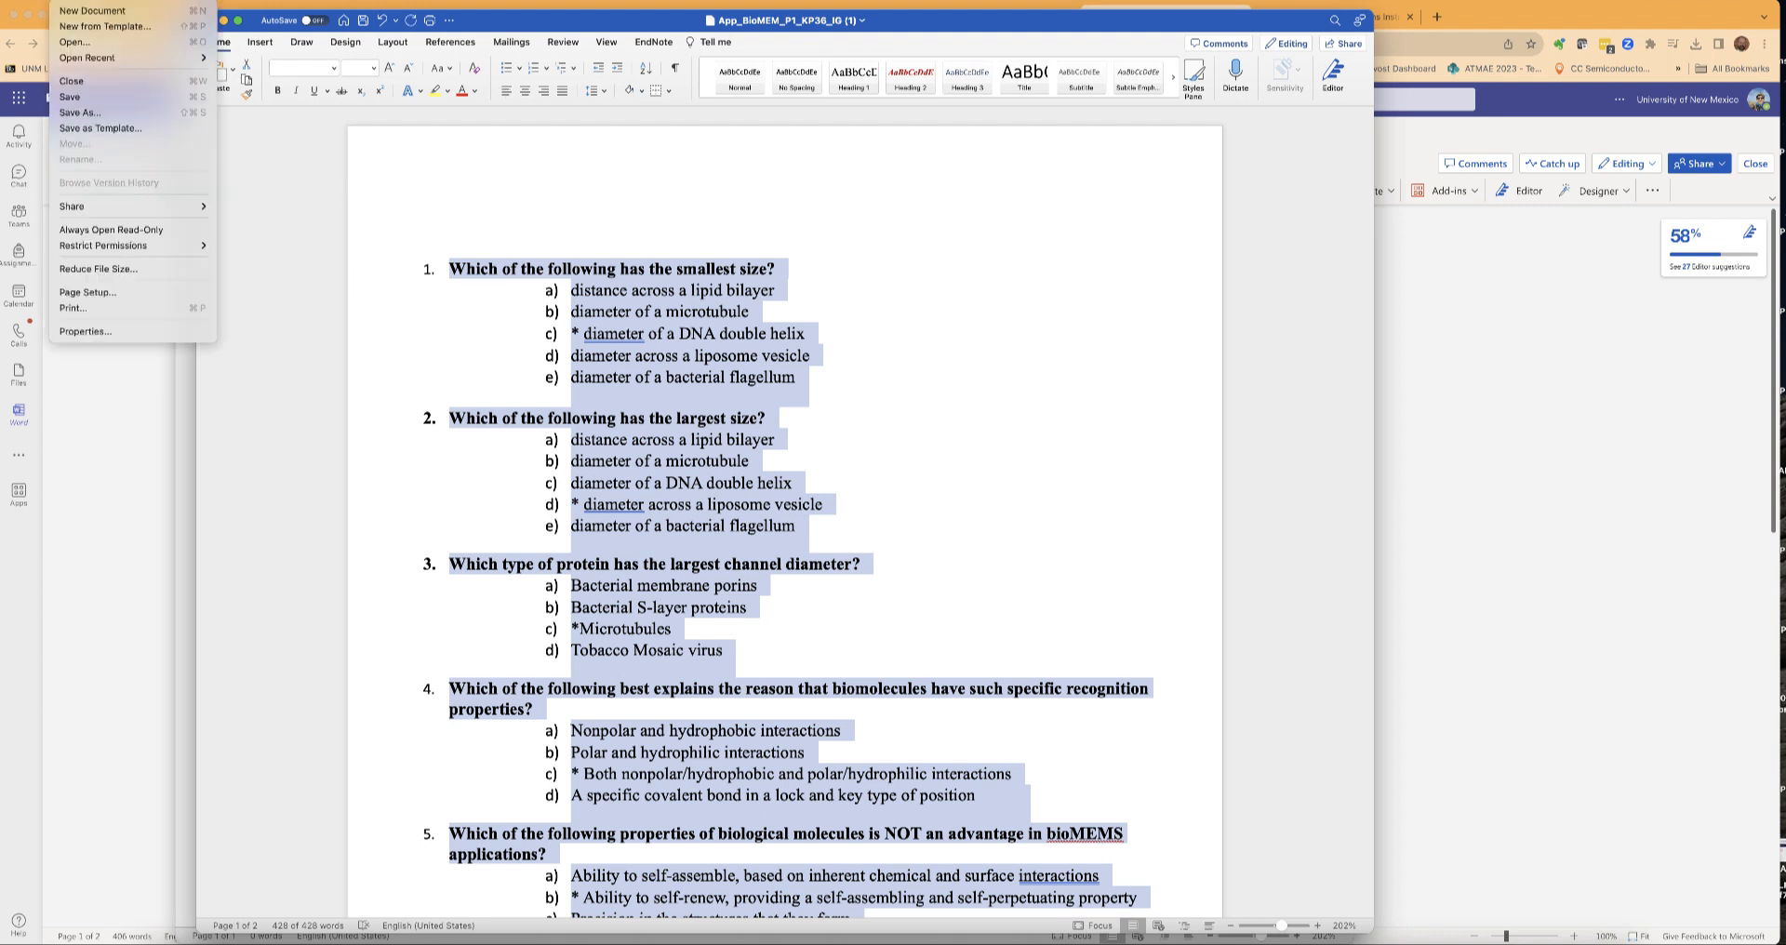
Paste the copied quiz into a new blank document as Formatted Text (RTF).
click(91, 12)
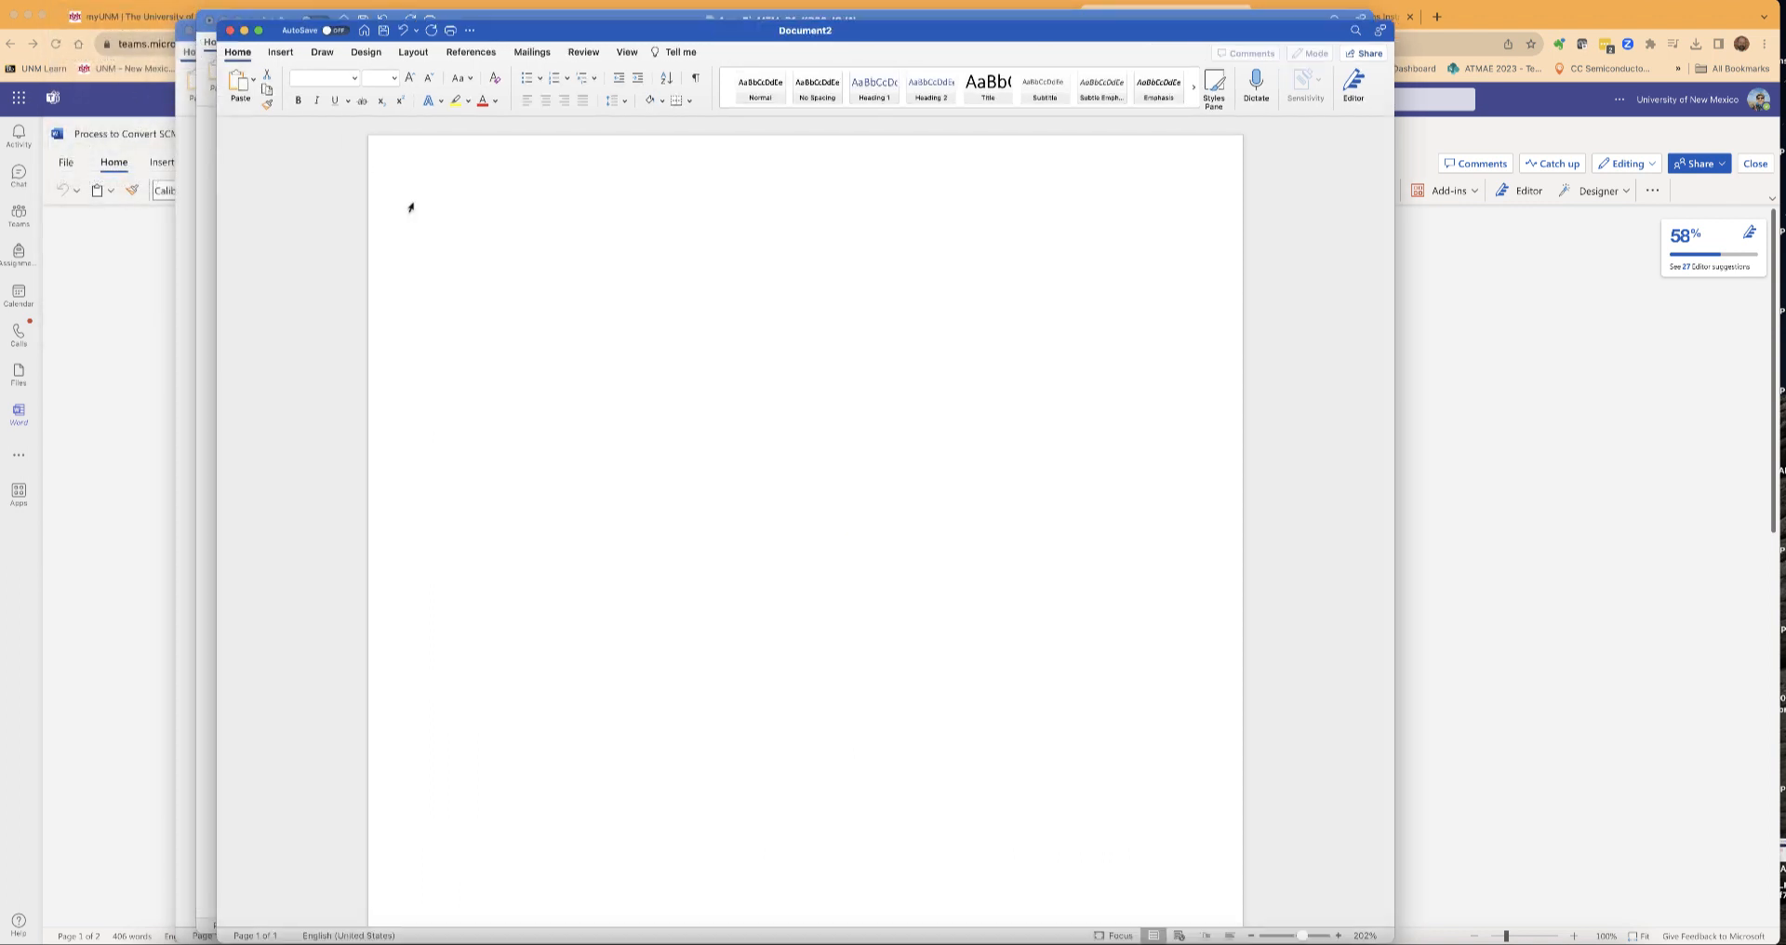
right_click(547, 227)
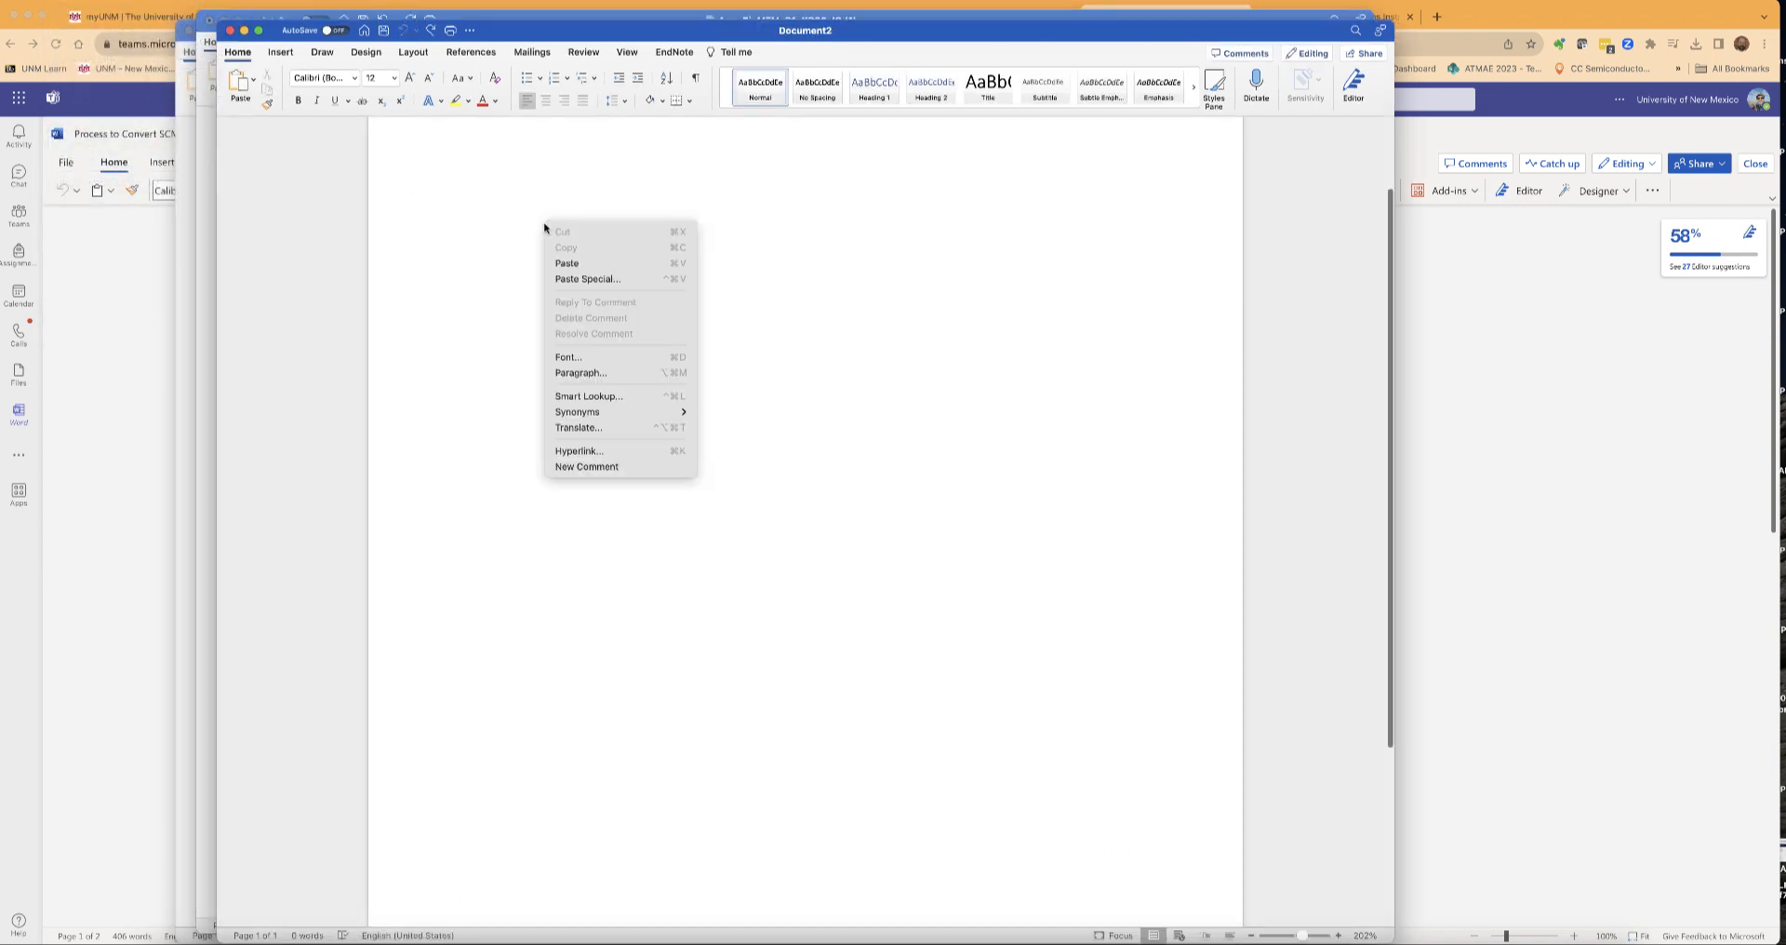
click(586, 279)
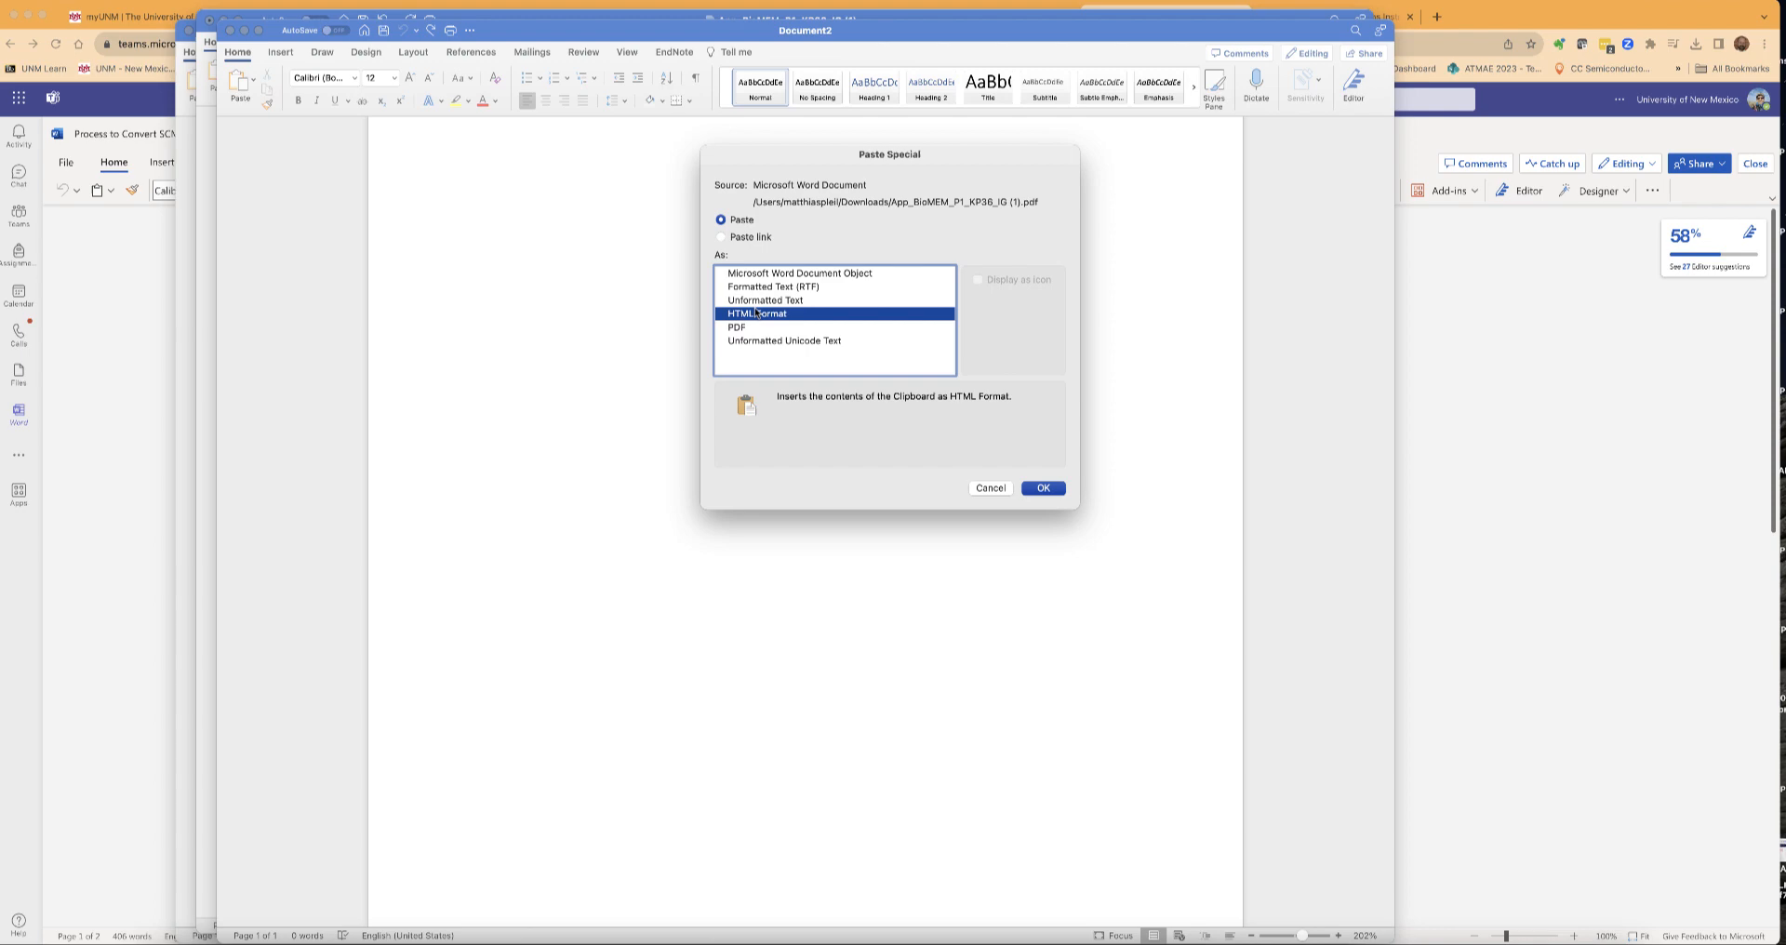
click(774, 286)
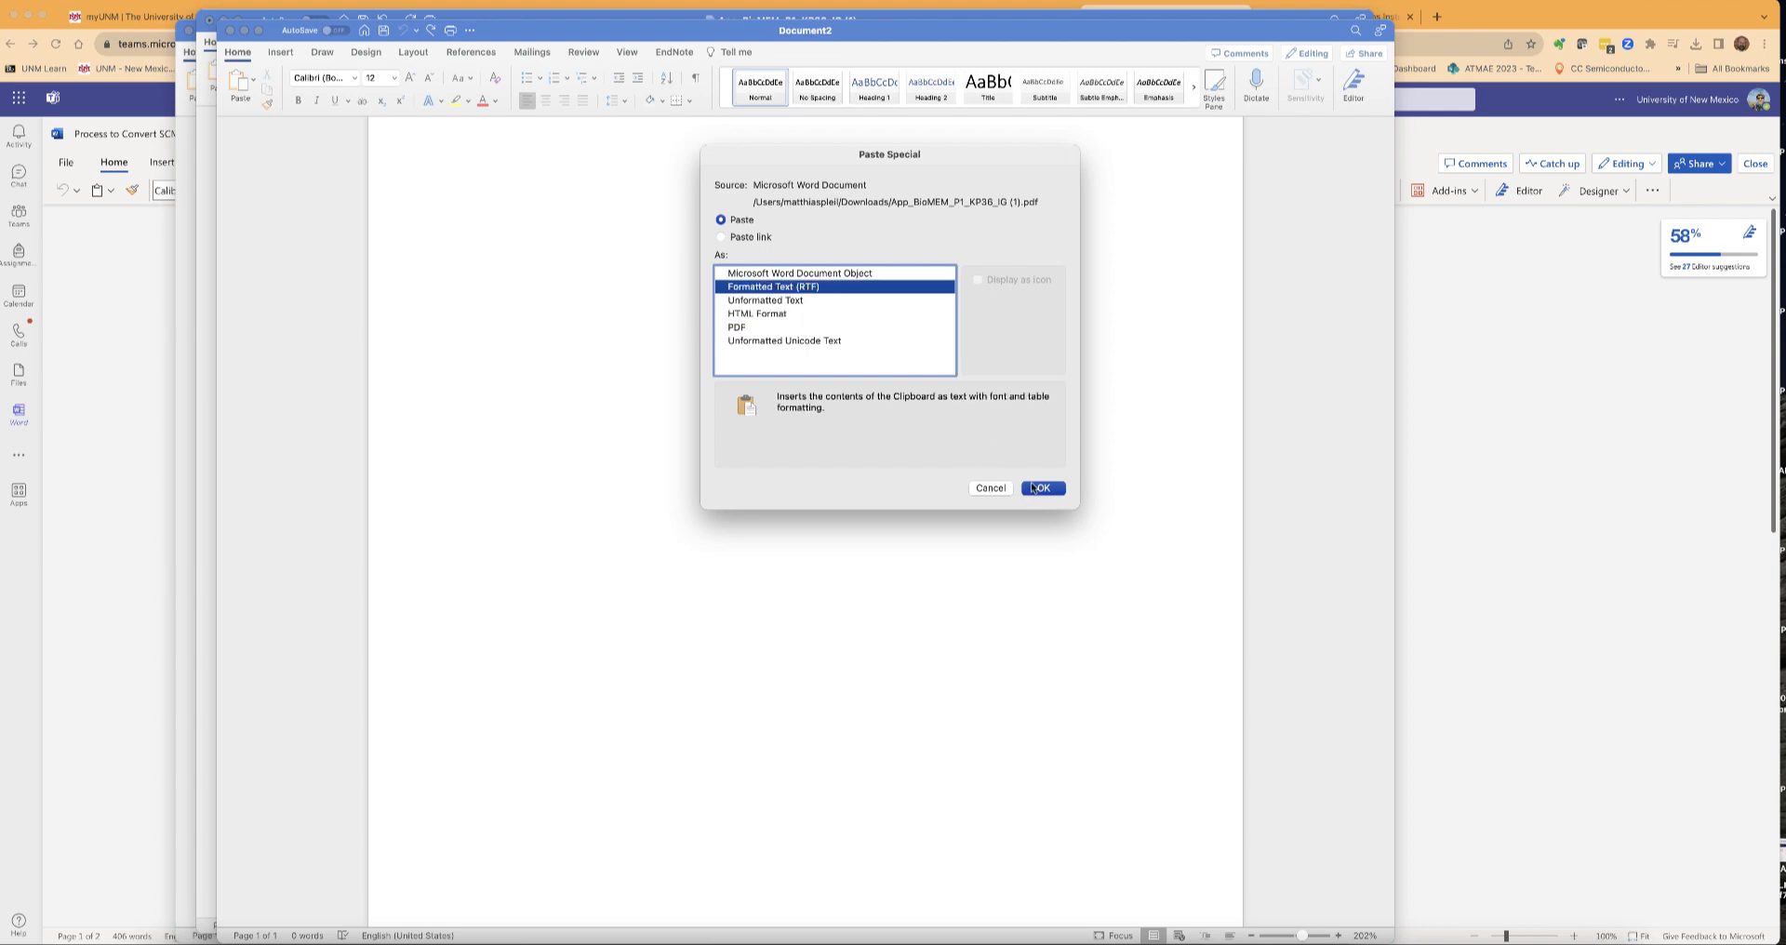
click(1038, 488)
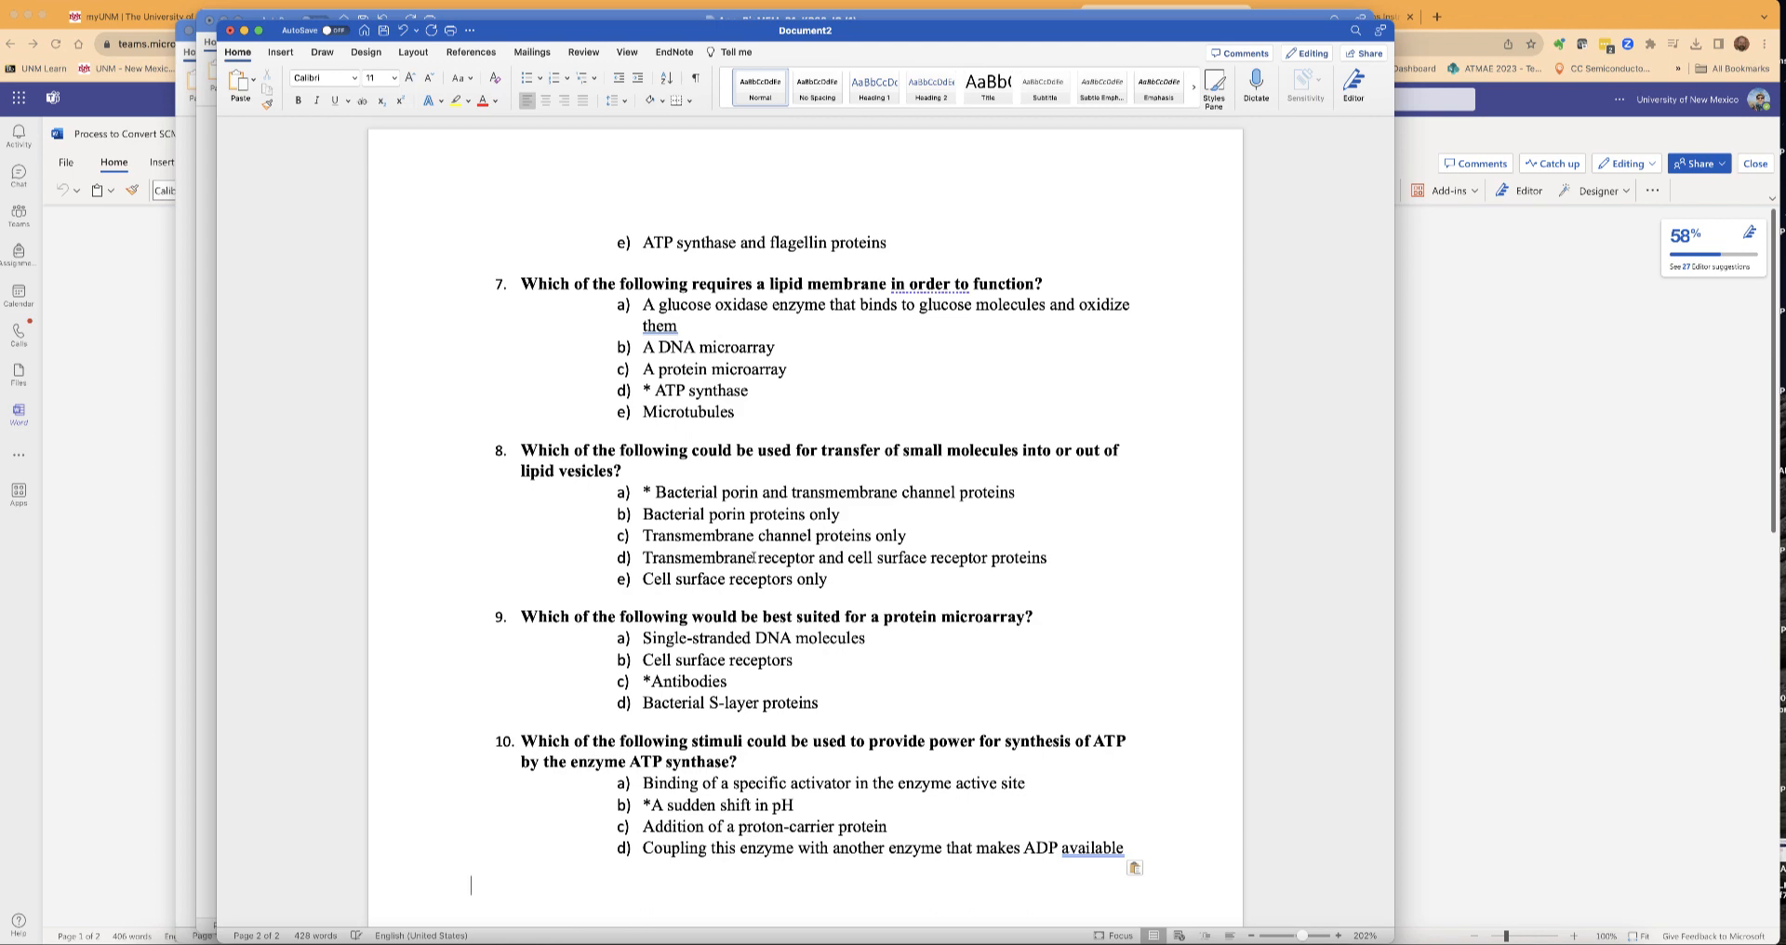
scroll(up, 3)
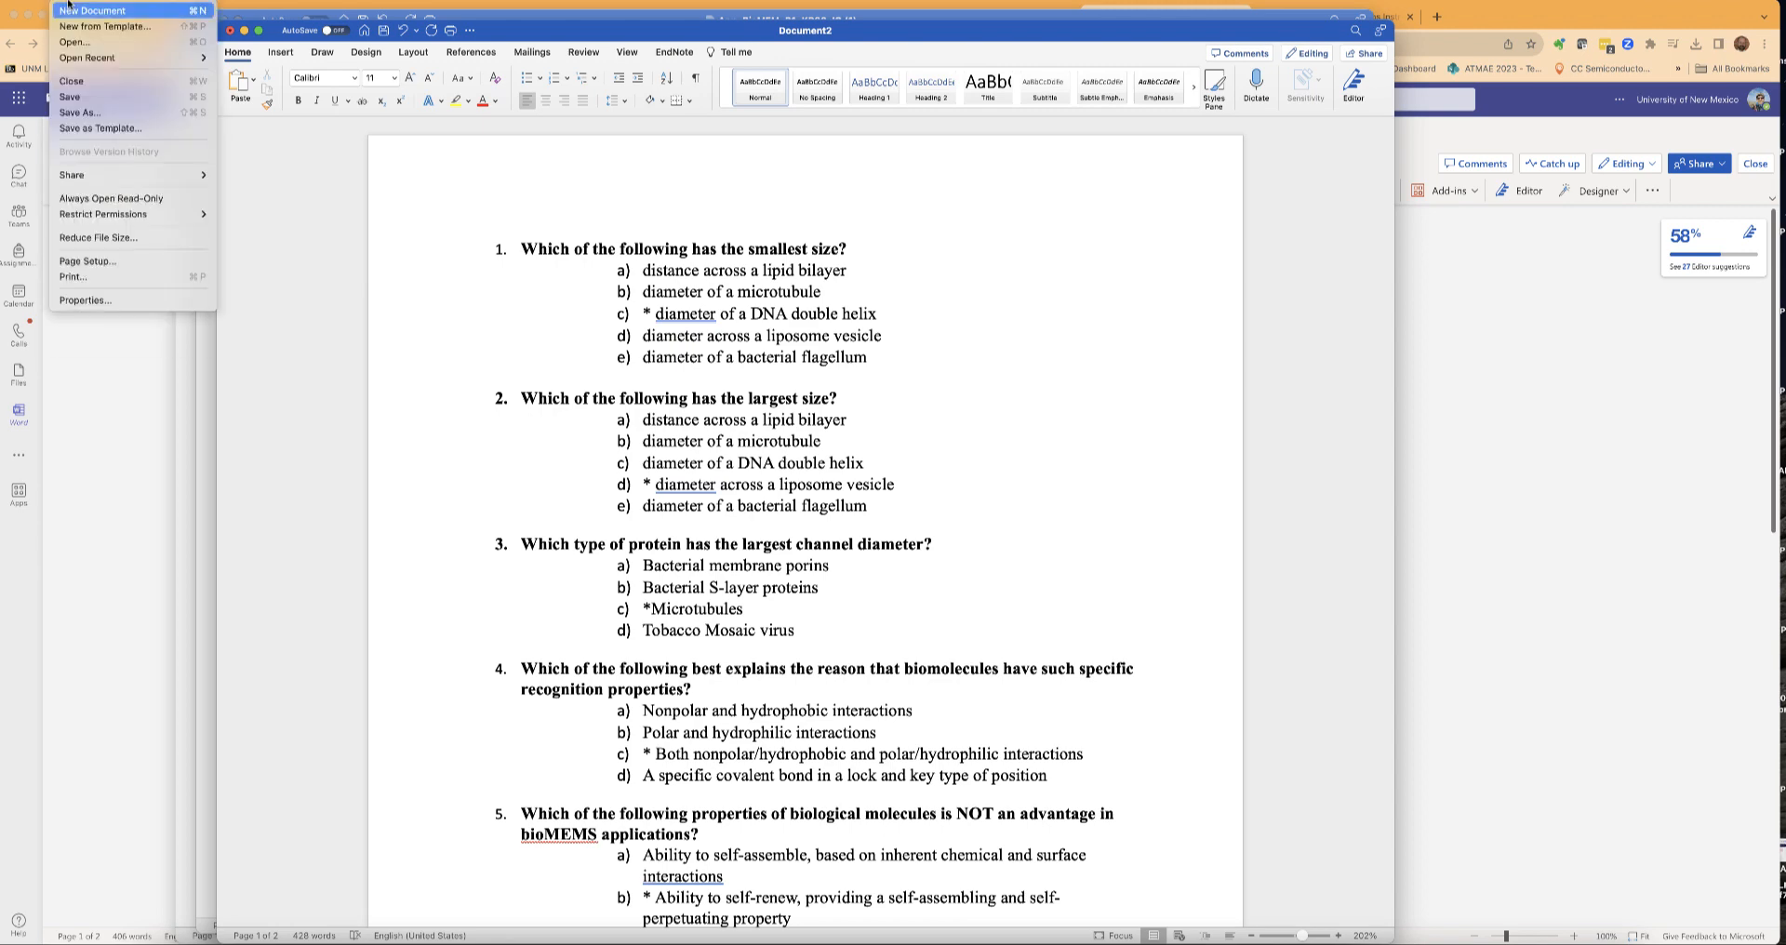
Save the quiz as a Word document, then save a Plain Text copy.
click(80, 112)
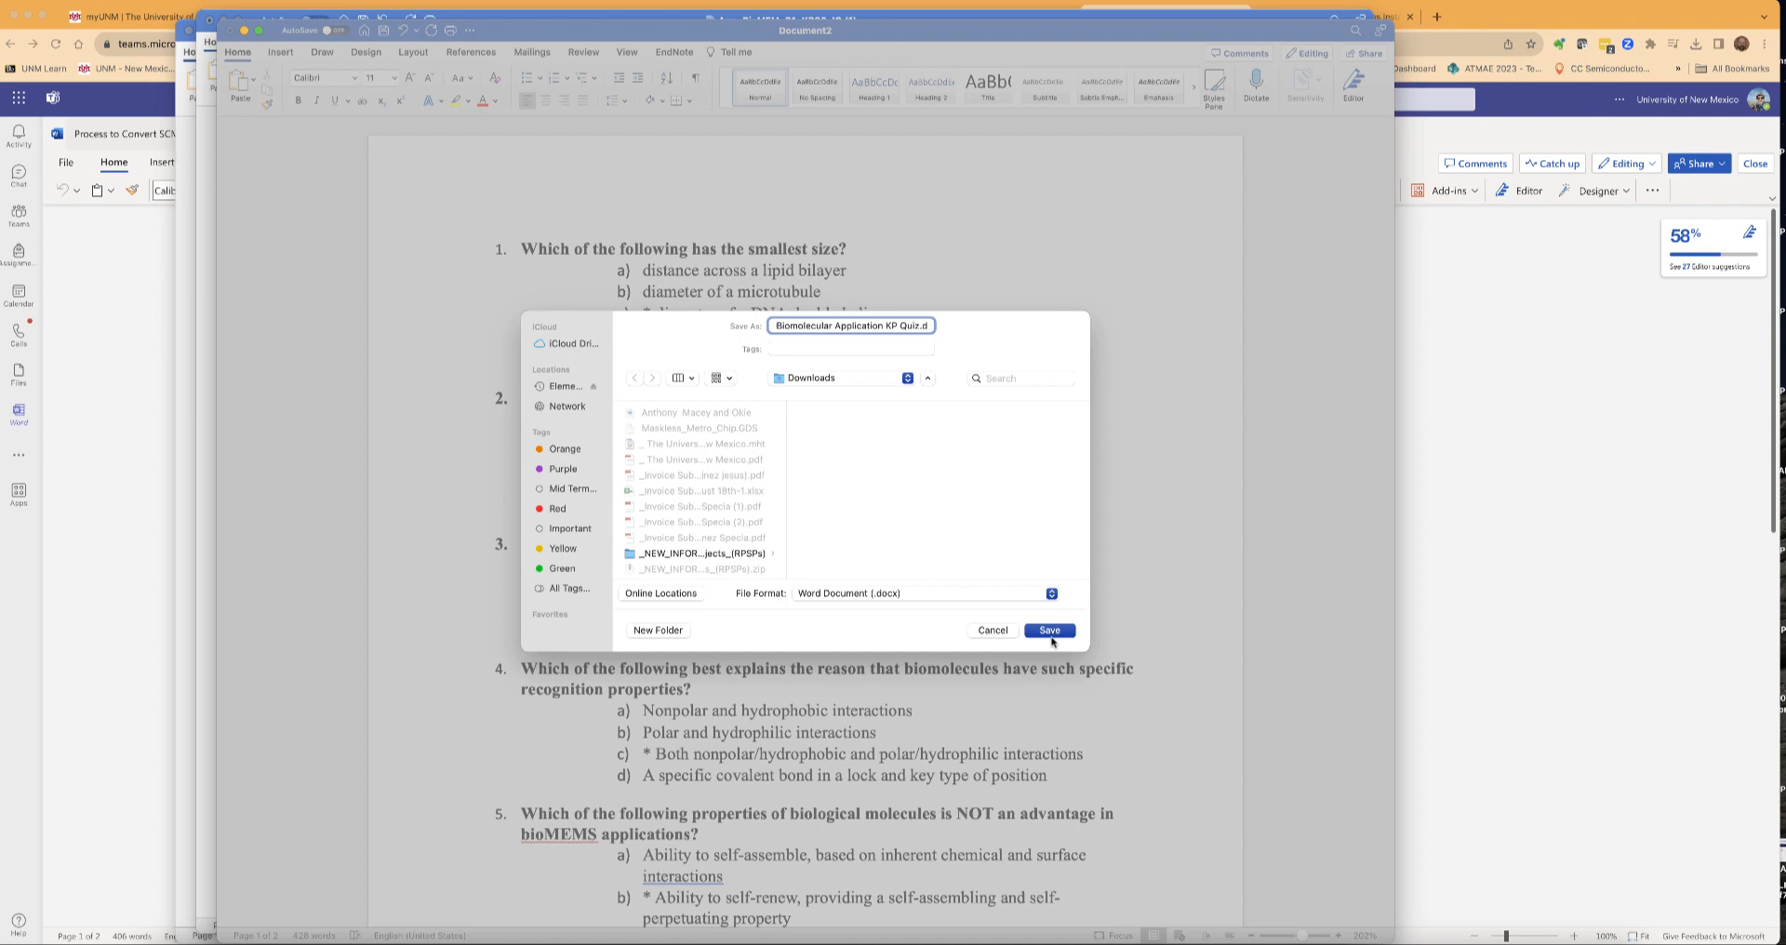
click(1047, 629)
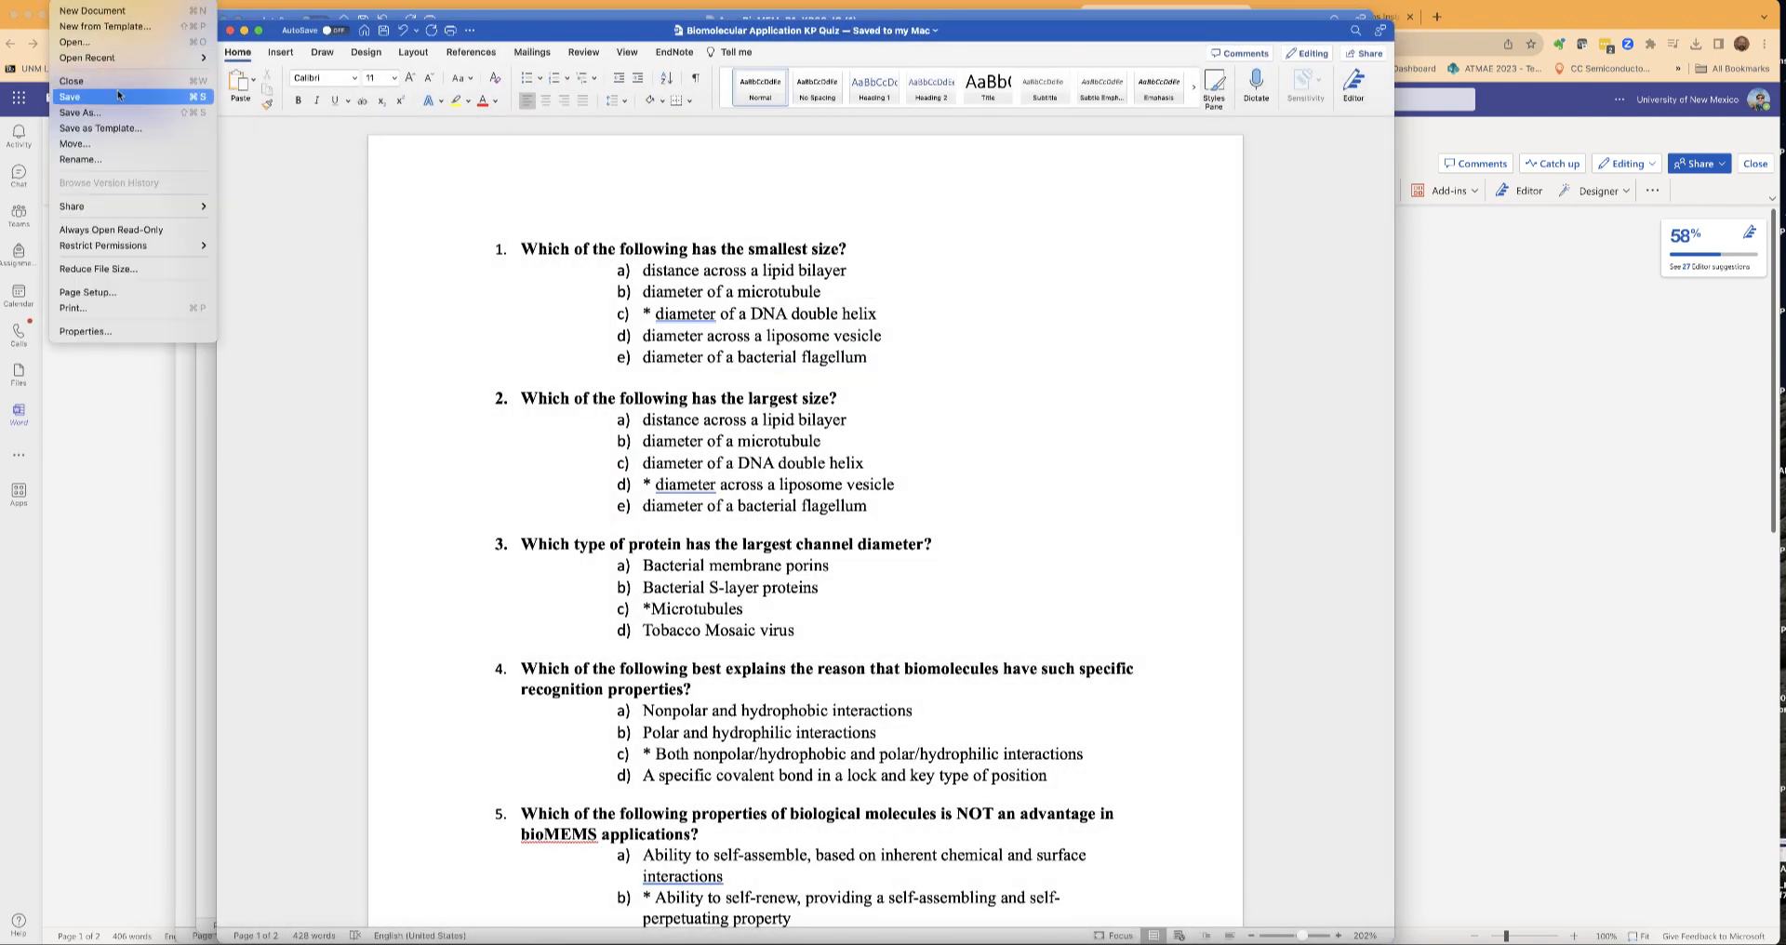
click(80, 113)
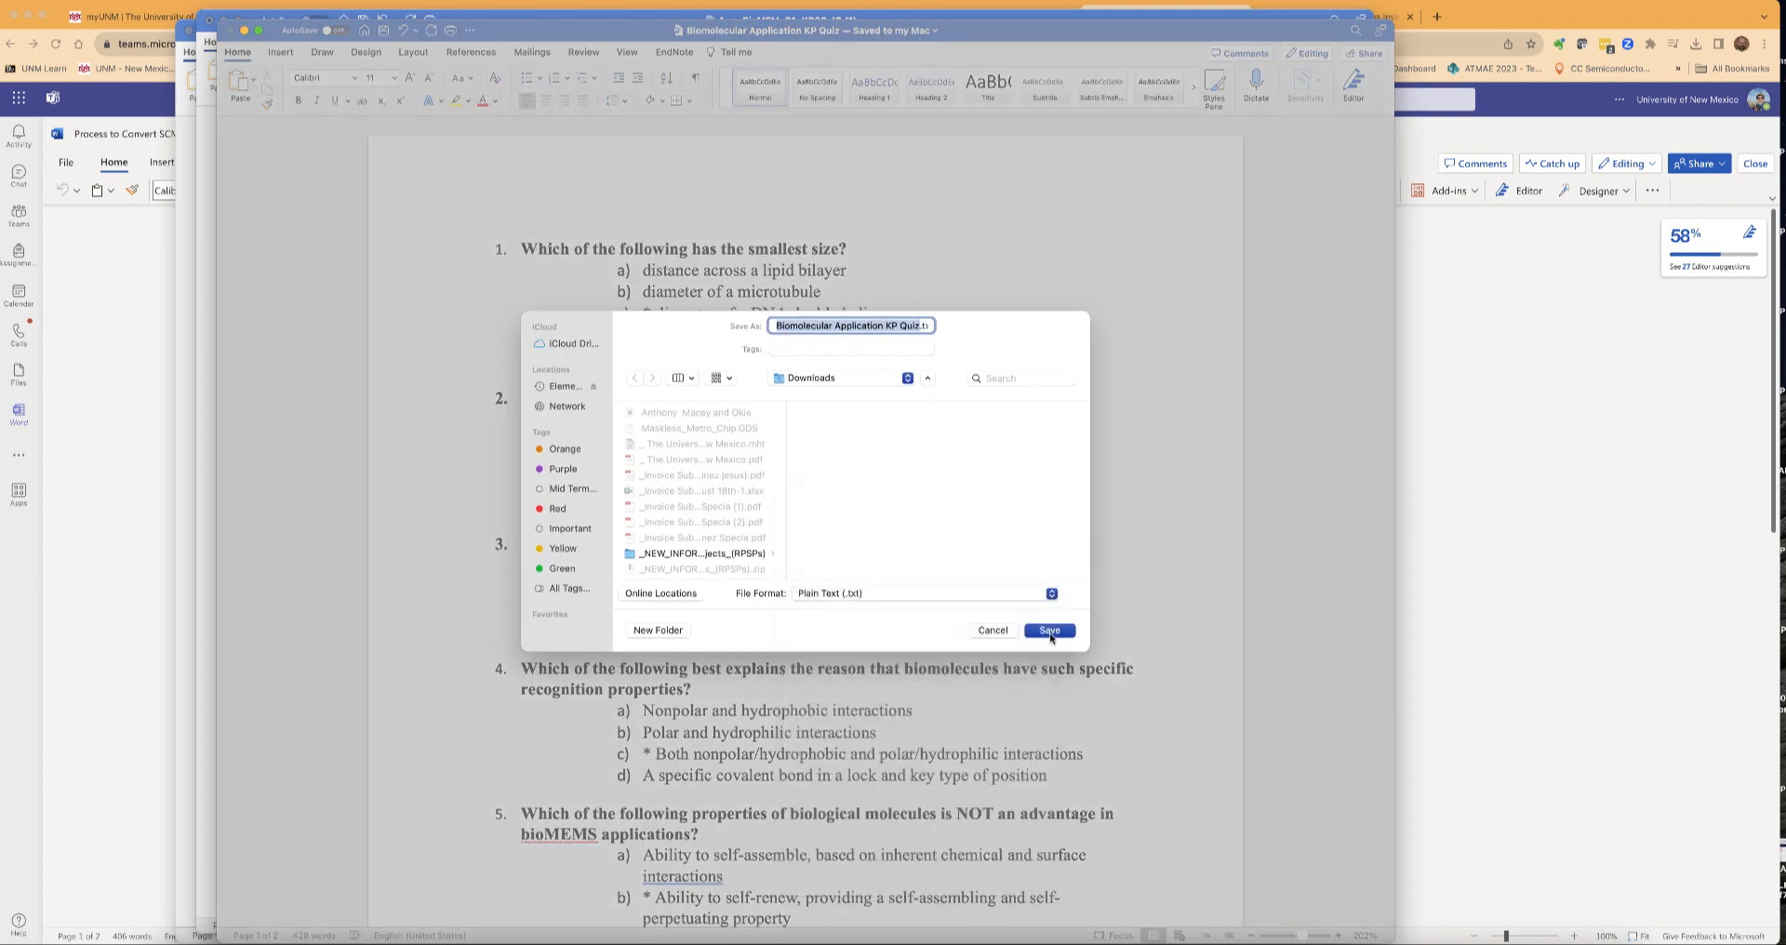
click(1047, 628)
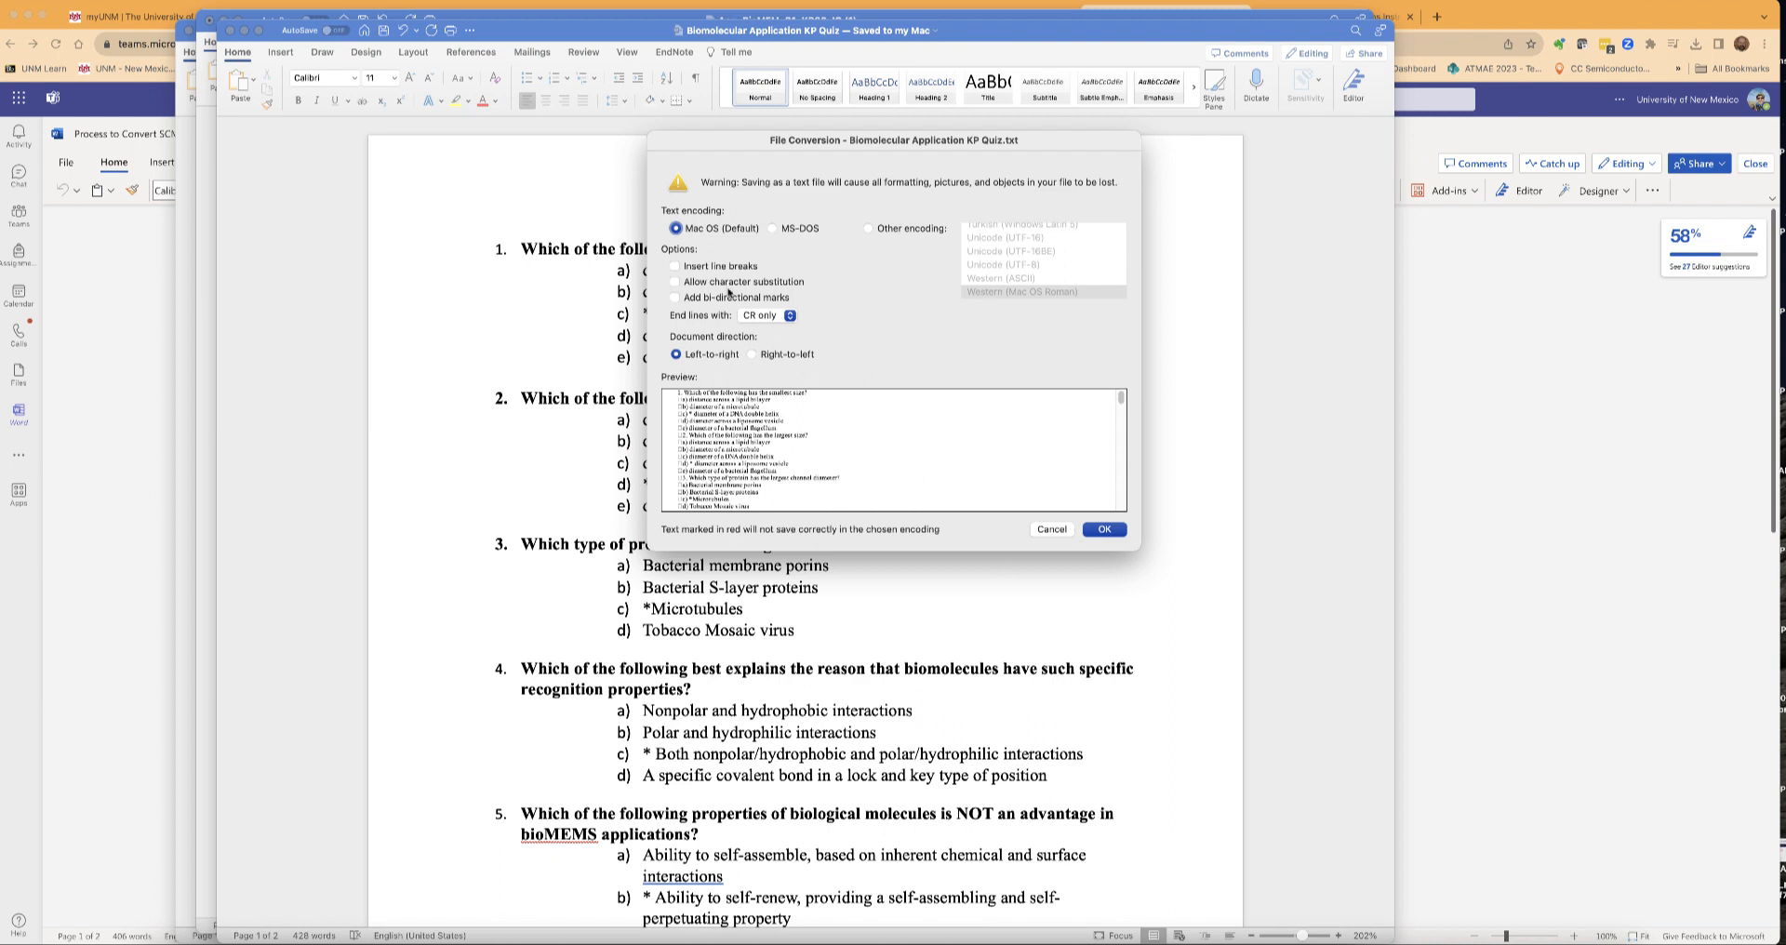
mouse_move(869, 232)
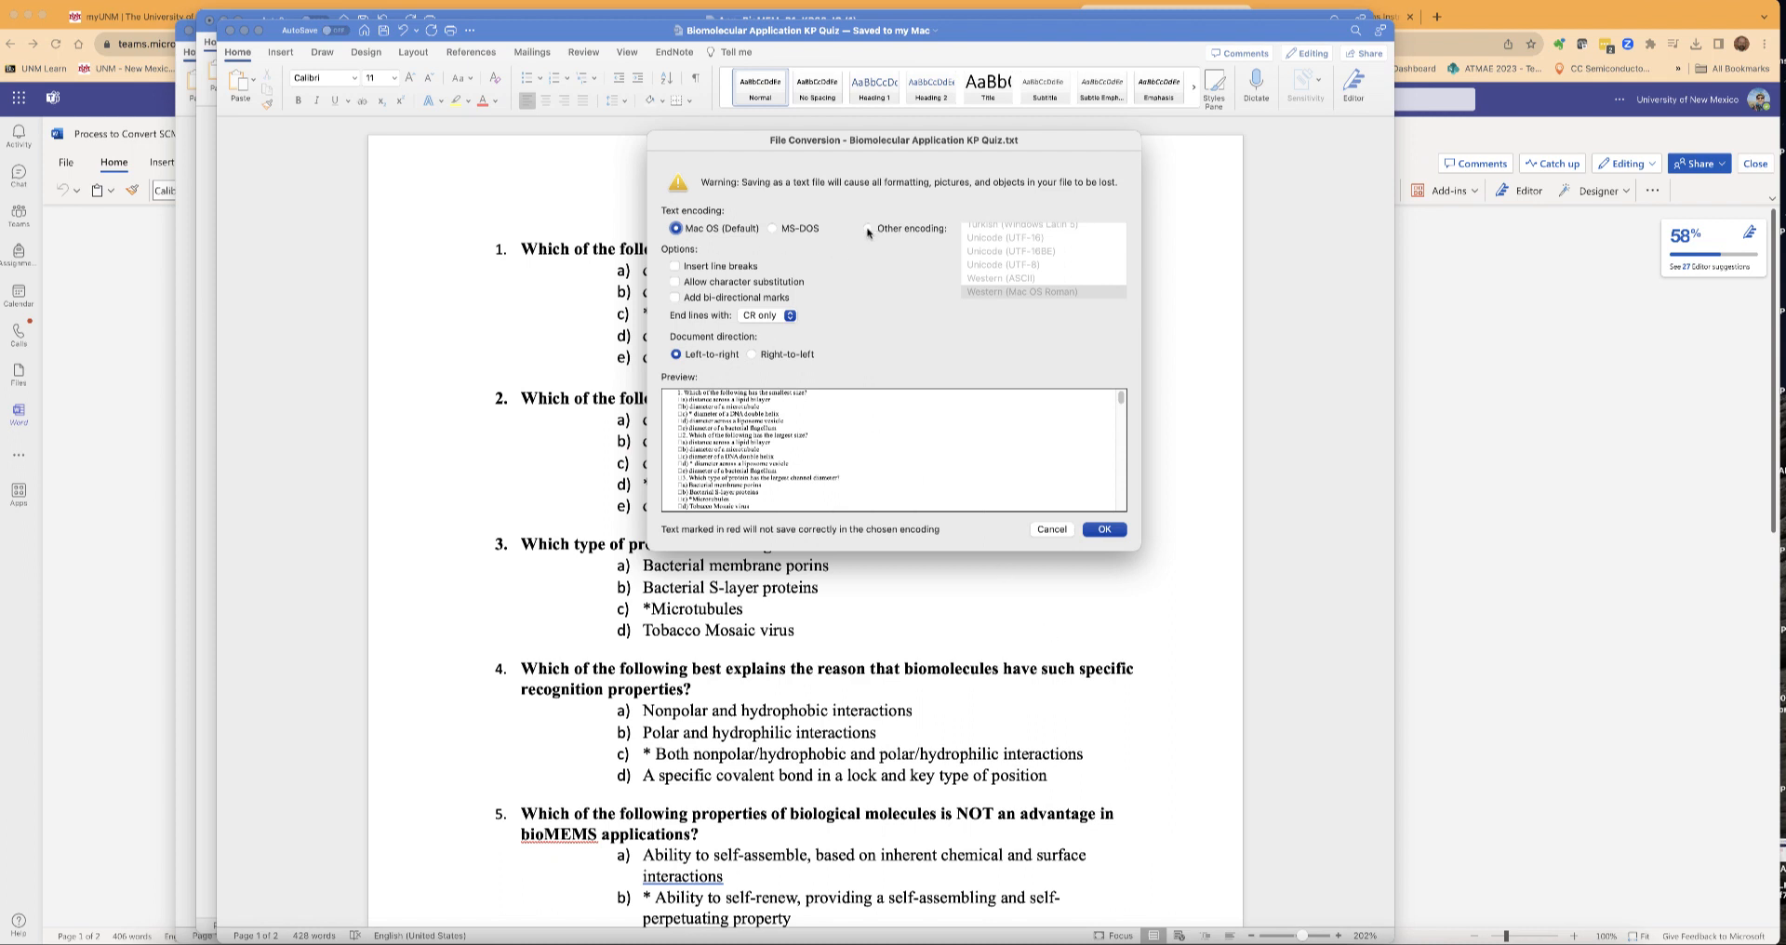
Choose Other encoding and locate Unicode (UTF-8) in the conversion dialog.
click(869, 227)
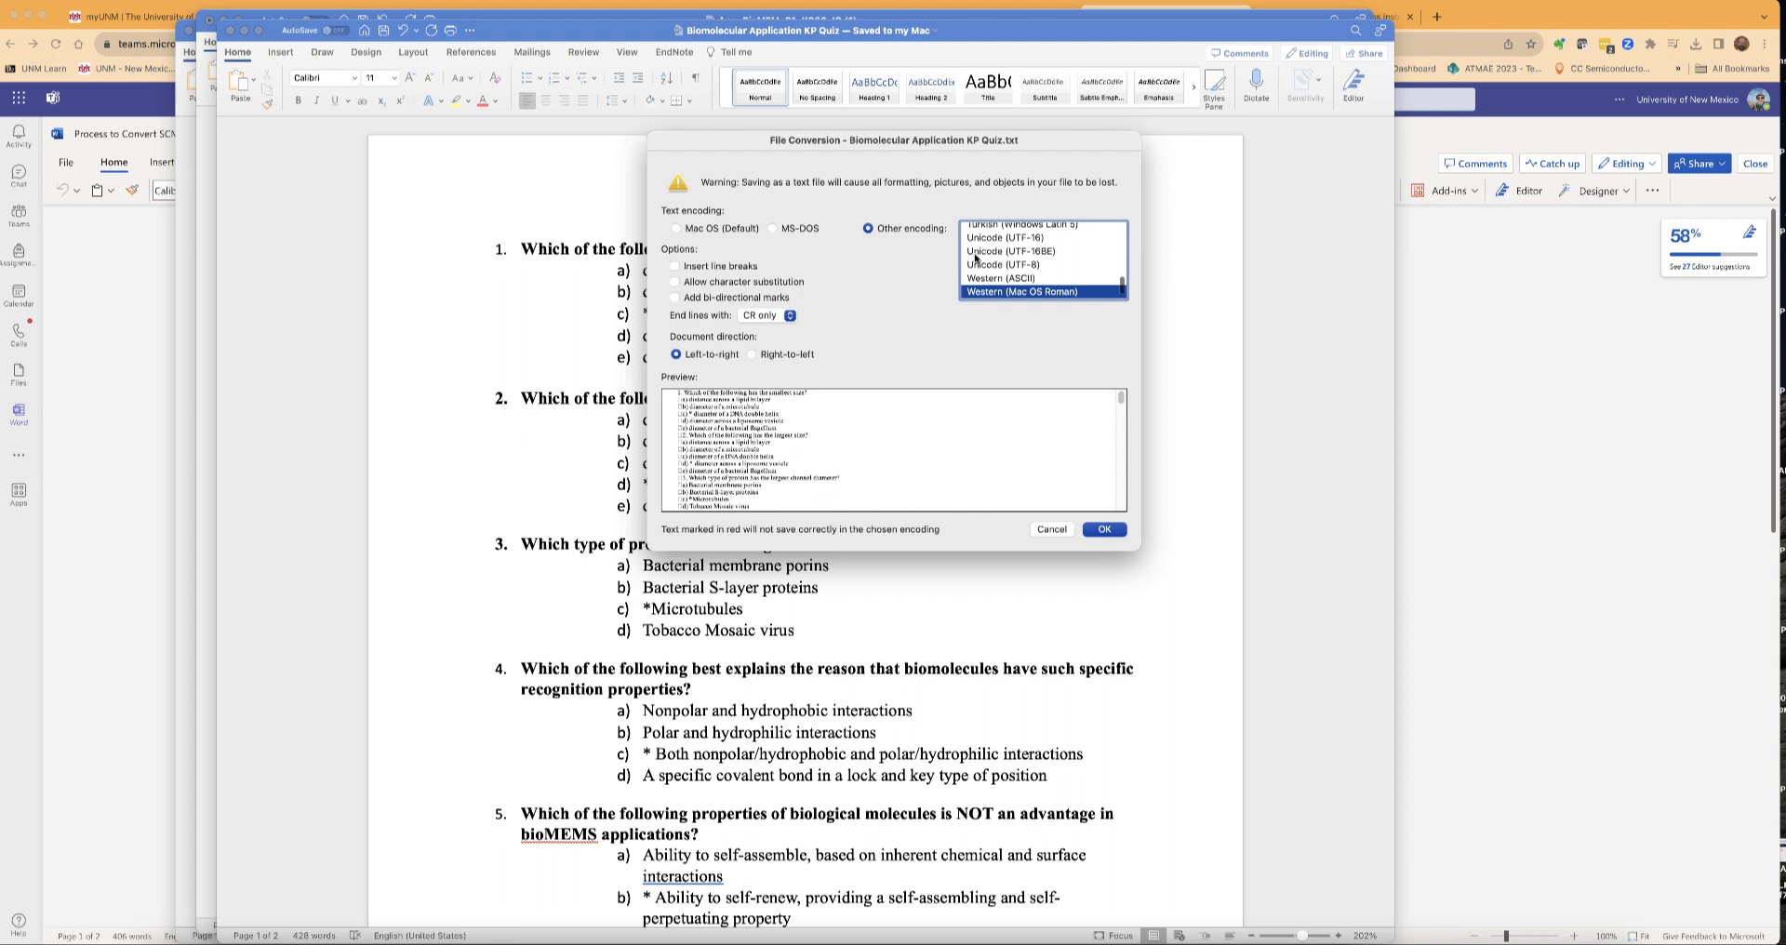
scroll(down, 3)
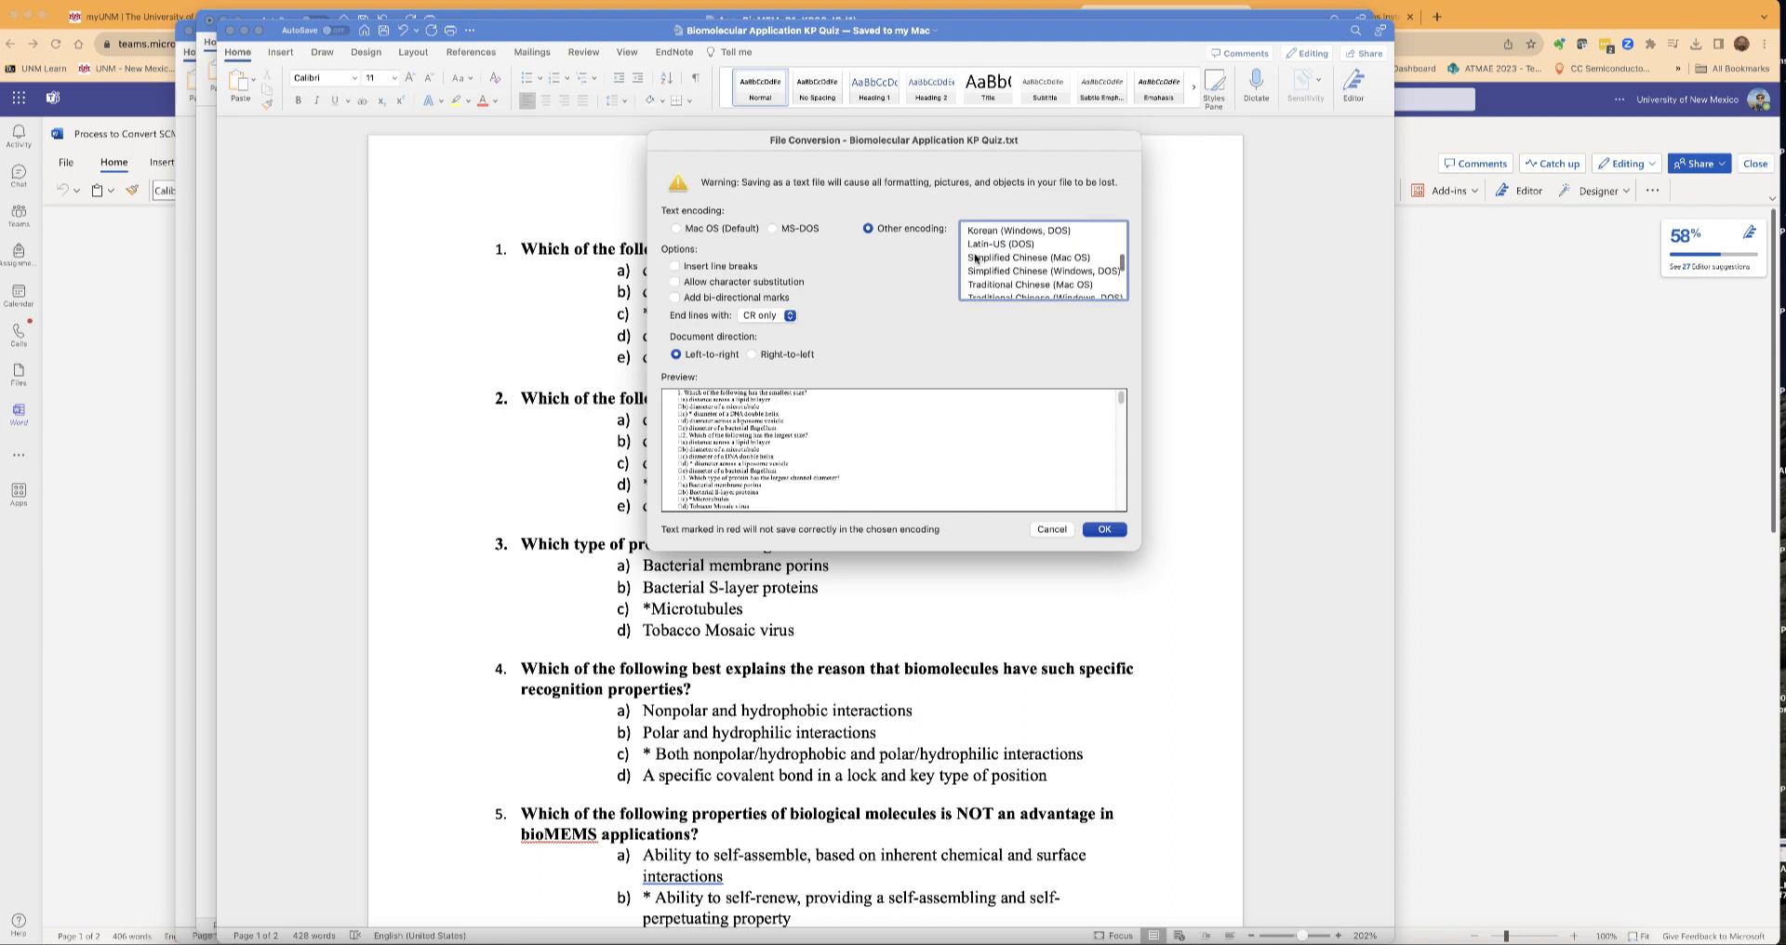
scroll(up, 3)
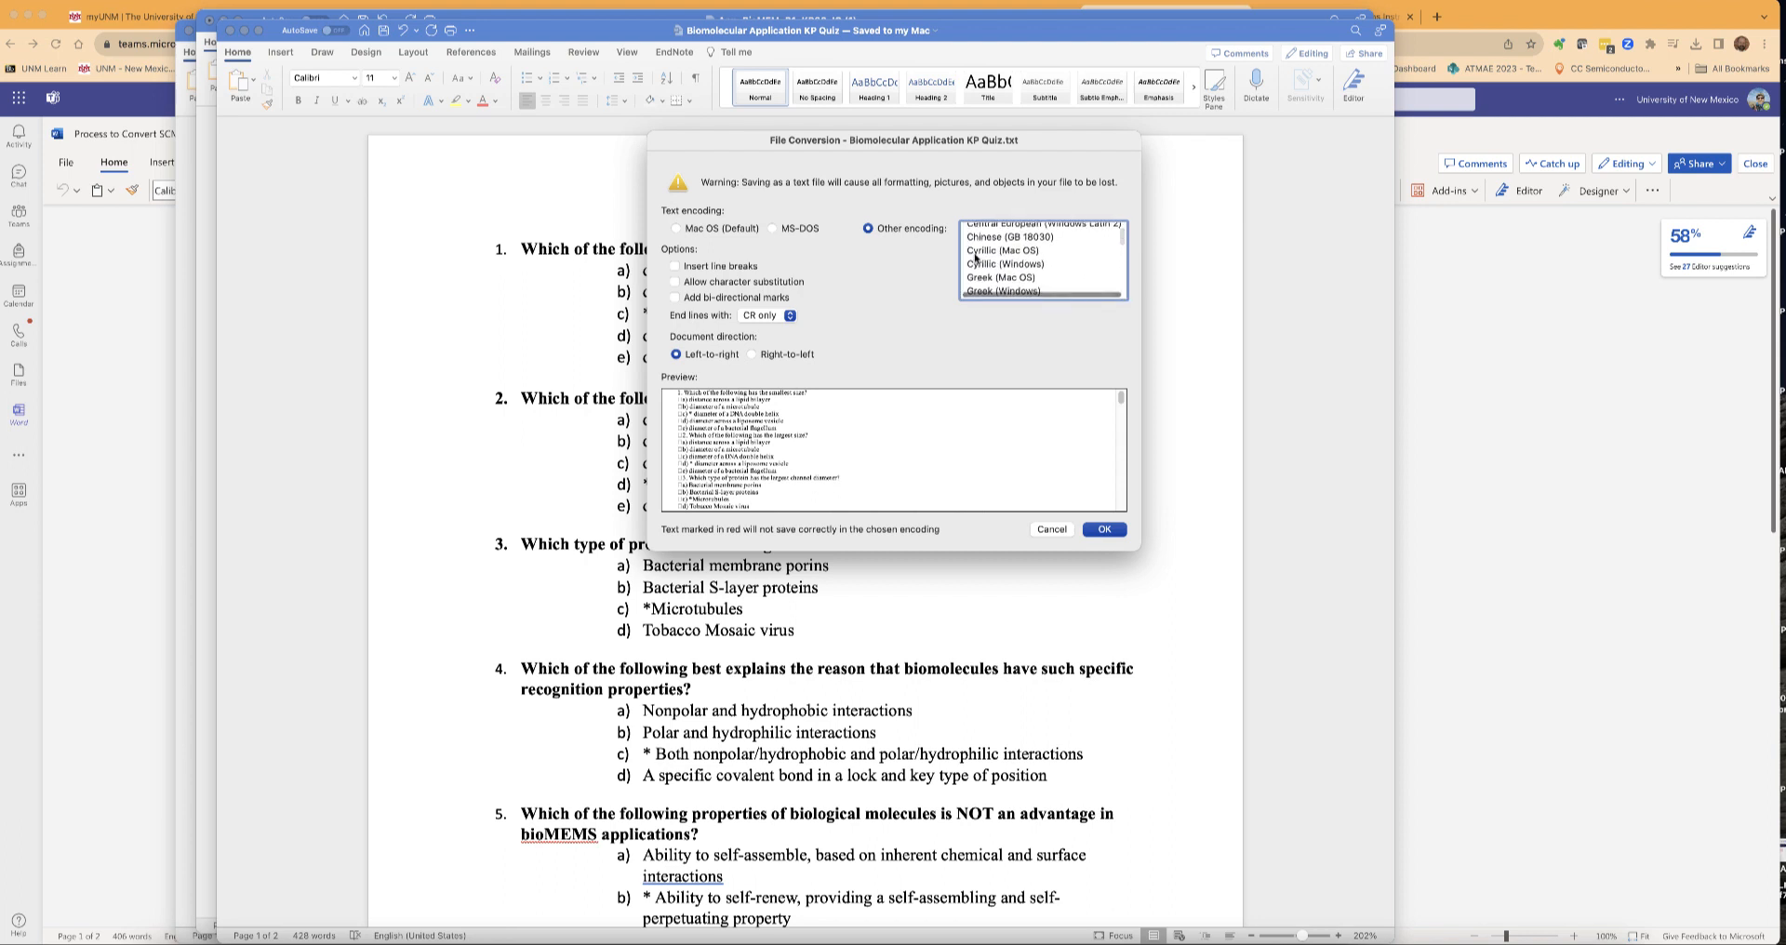
scroll(down, 3)
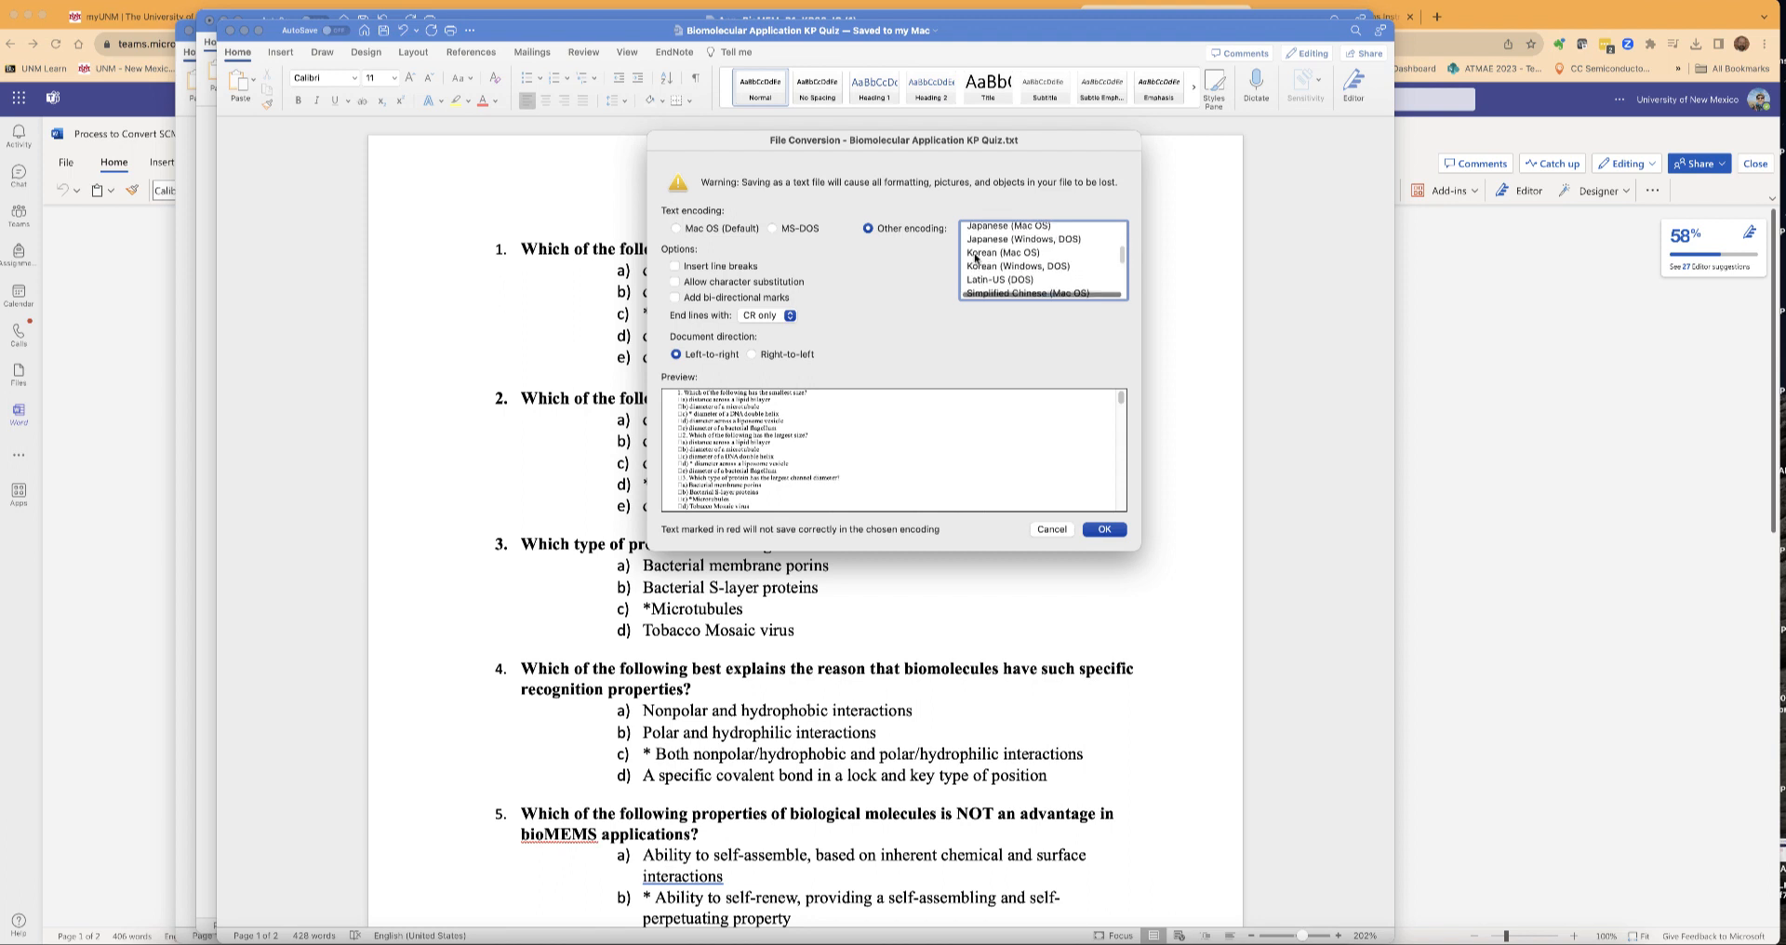
scroll(down, 3)
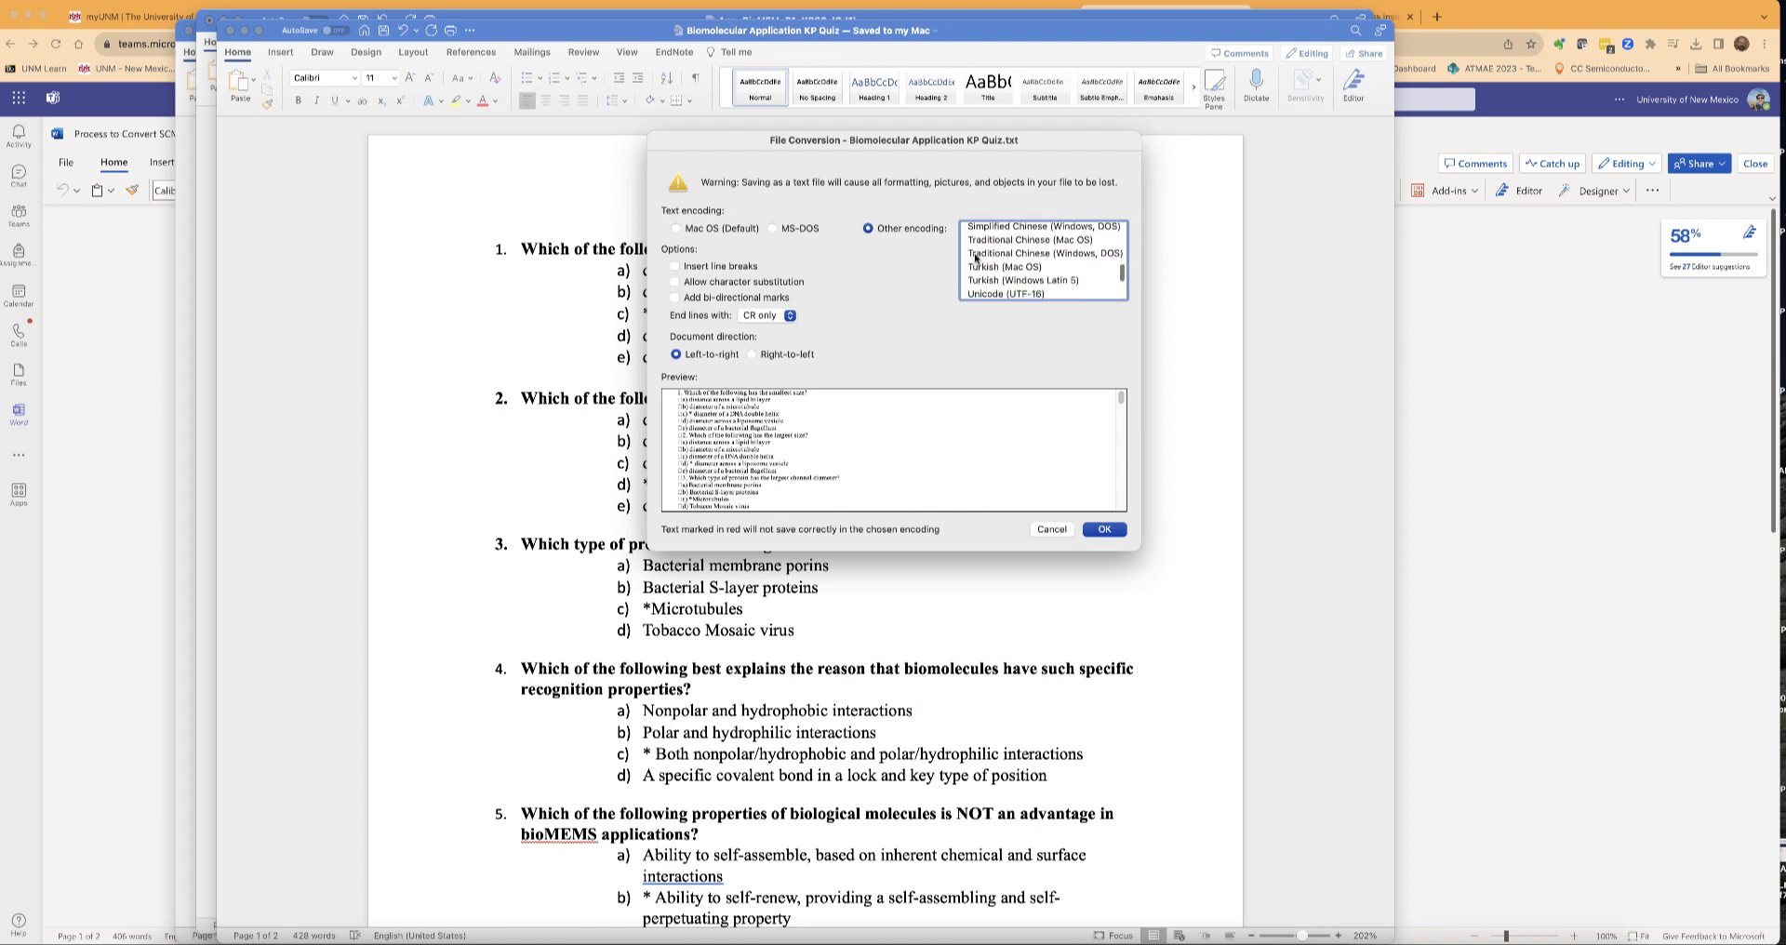
scroll(down, 3)
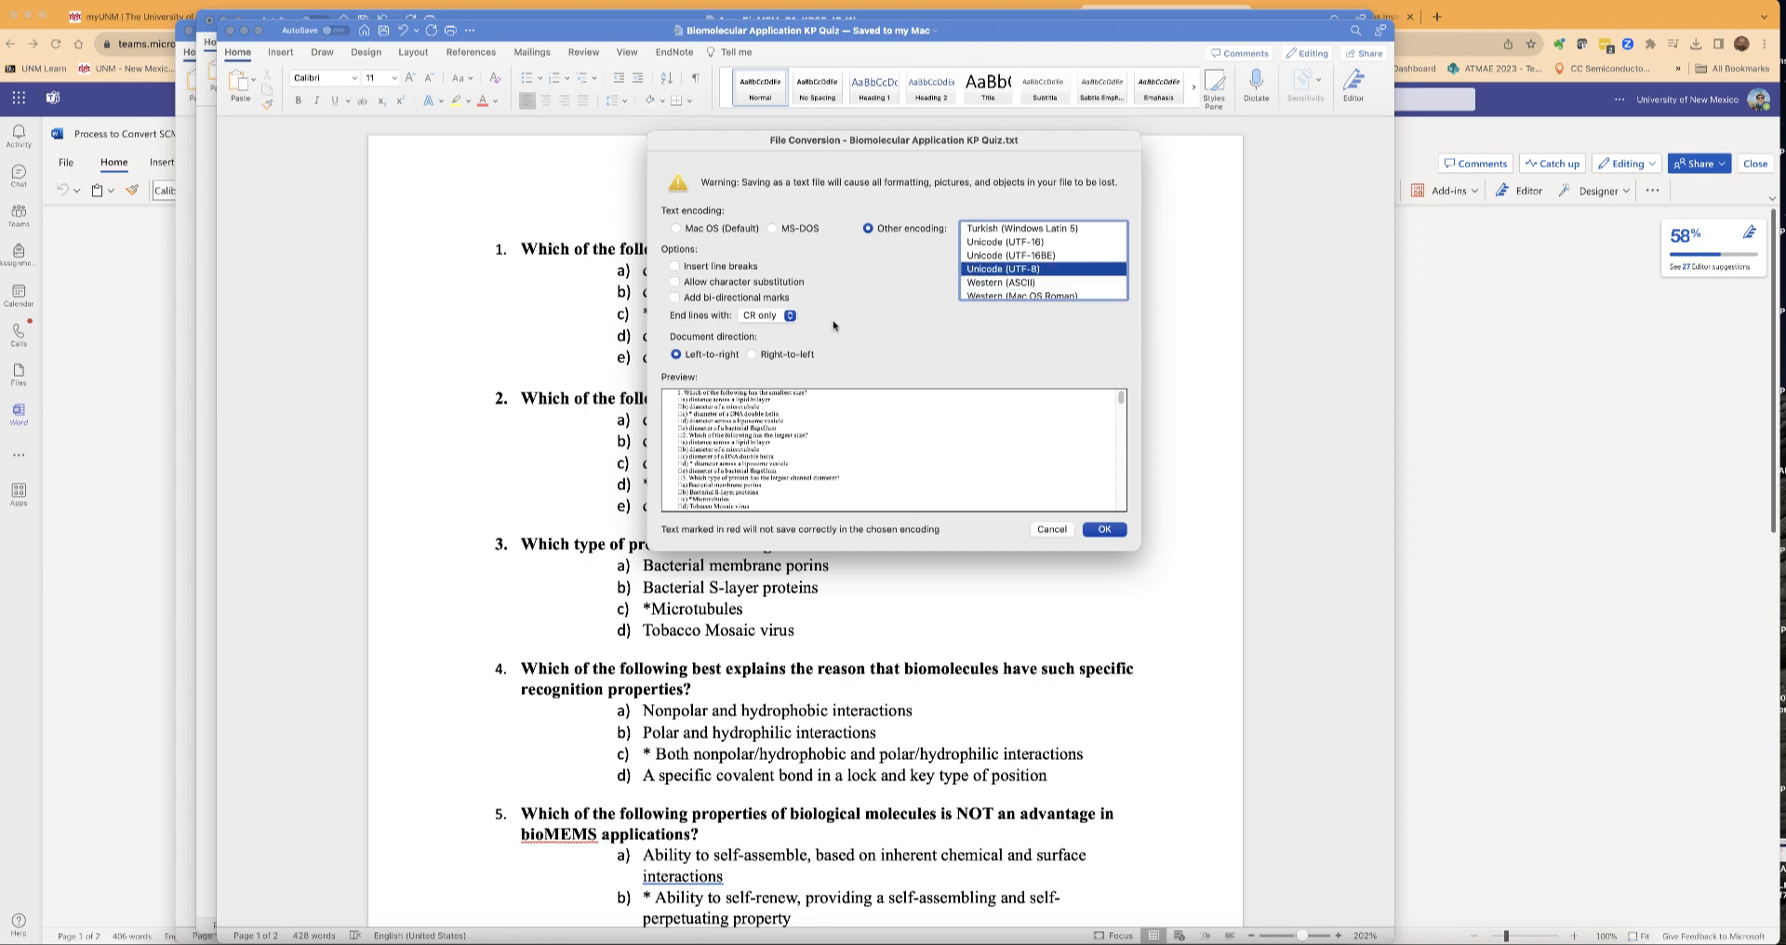
mouse_move(930, 327)
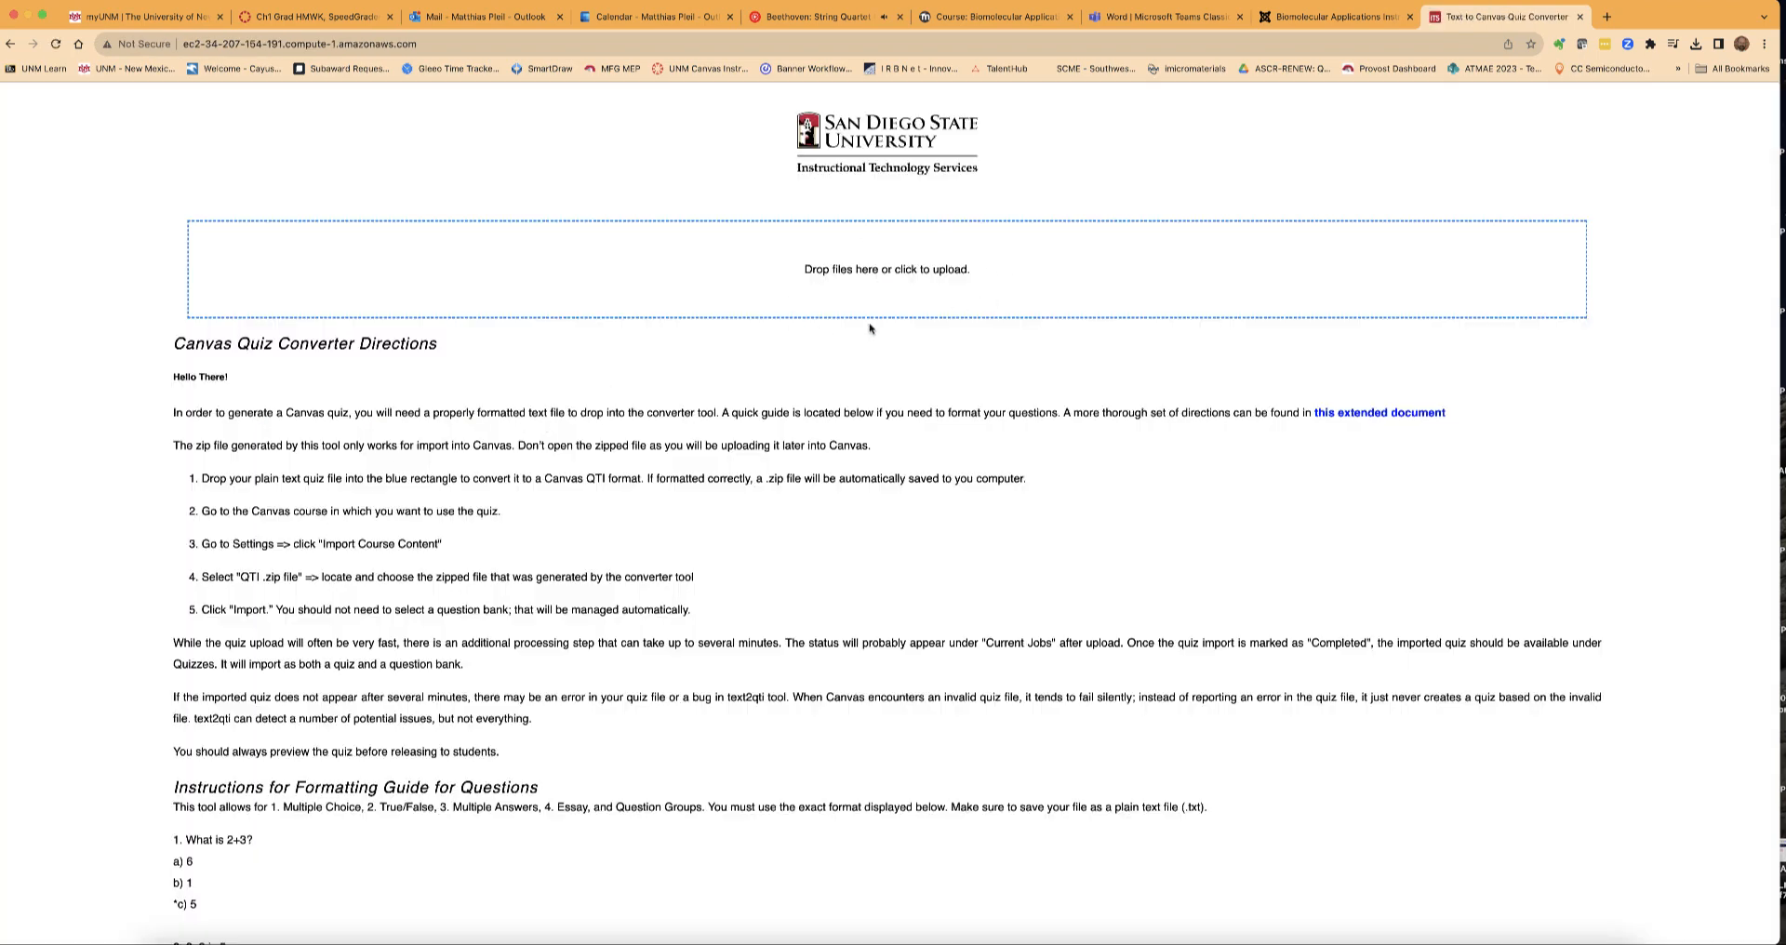
mouse_move(841, 439)
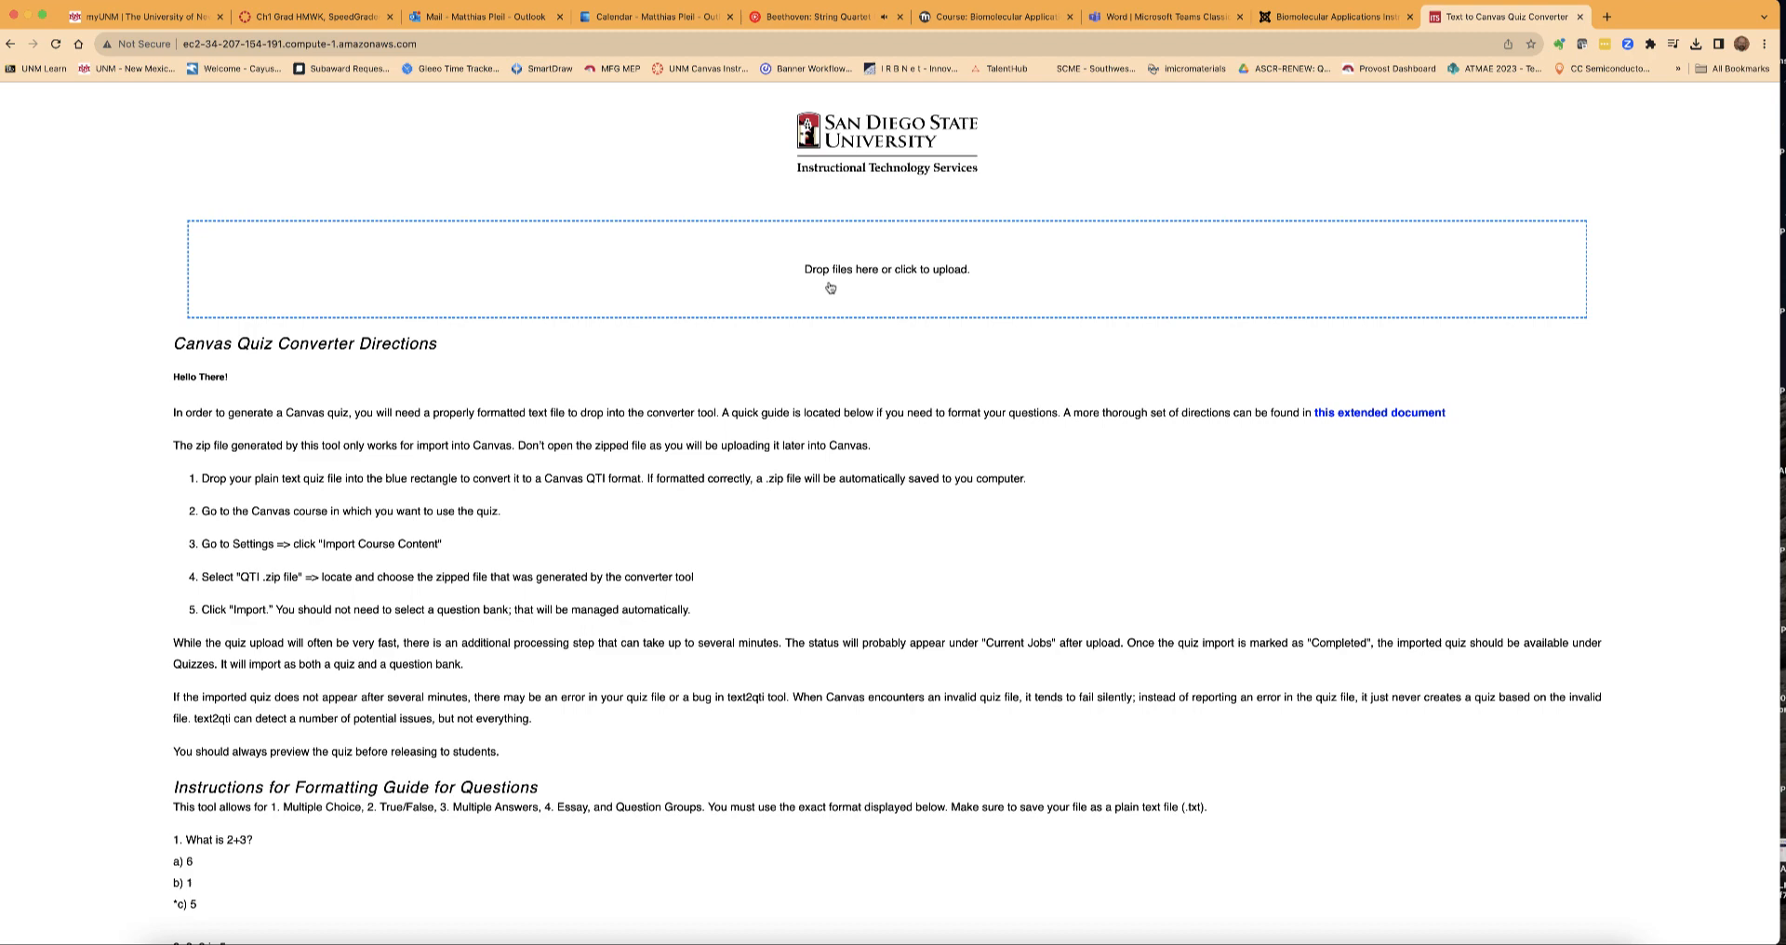
Upload Biomolecular Application KP Quiz.txt from Downloads to the converter.
click(886, 268)
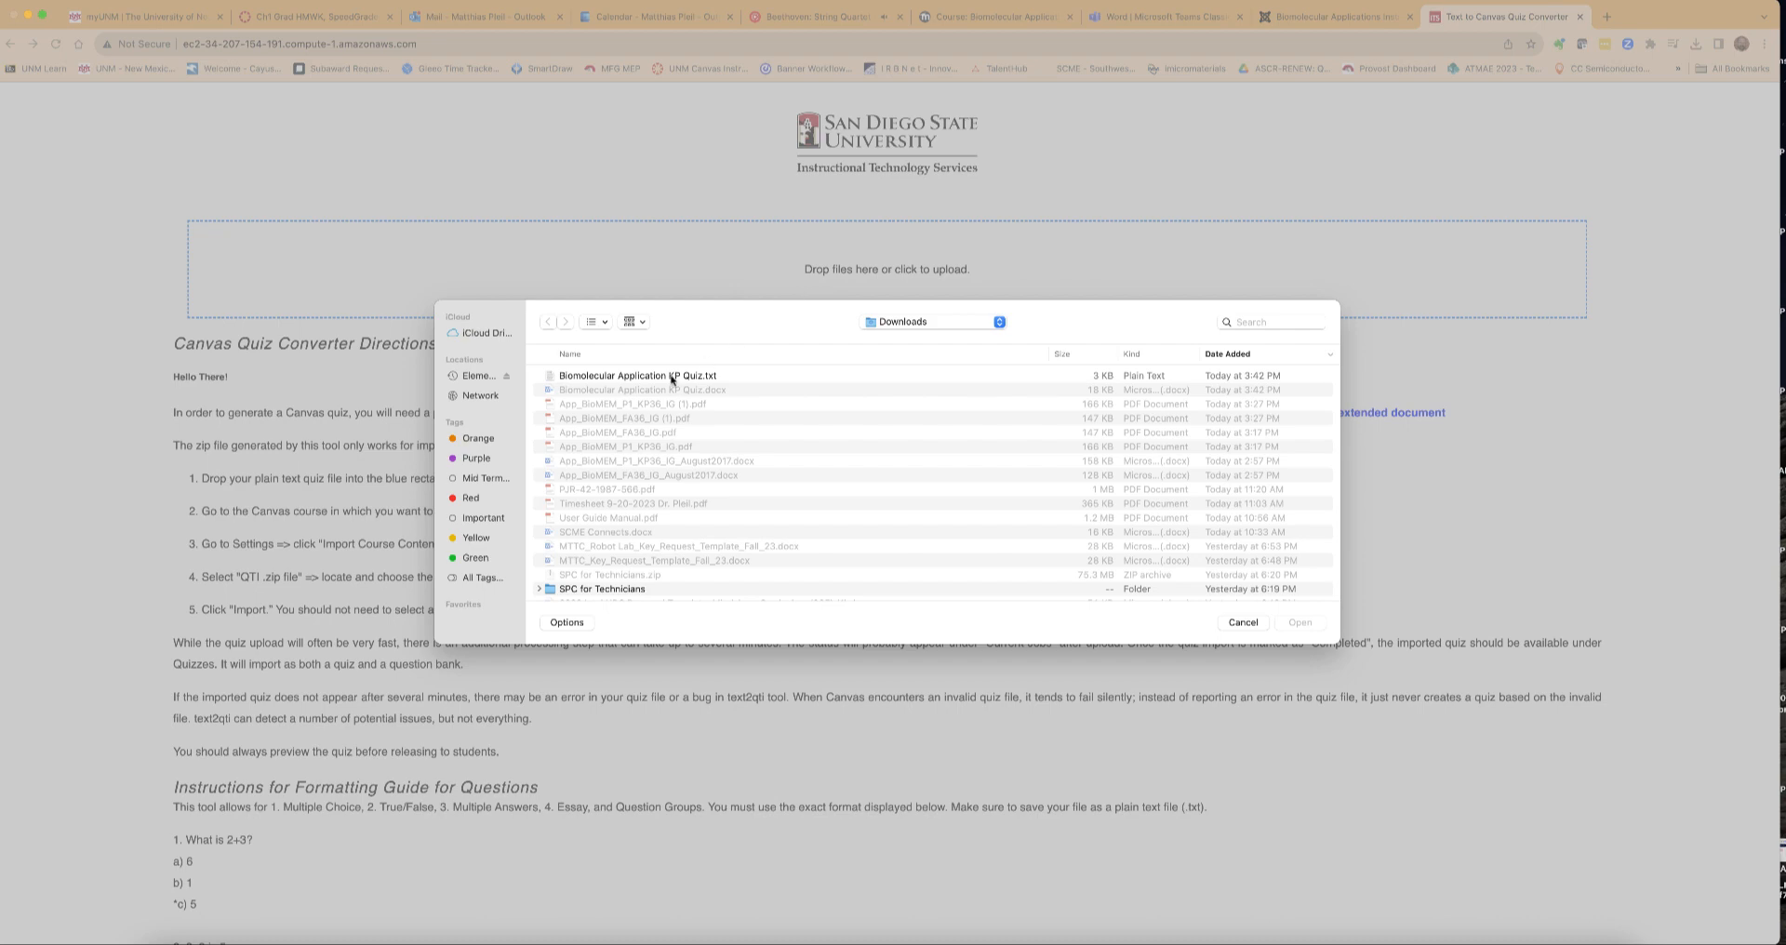
click(637, 376)
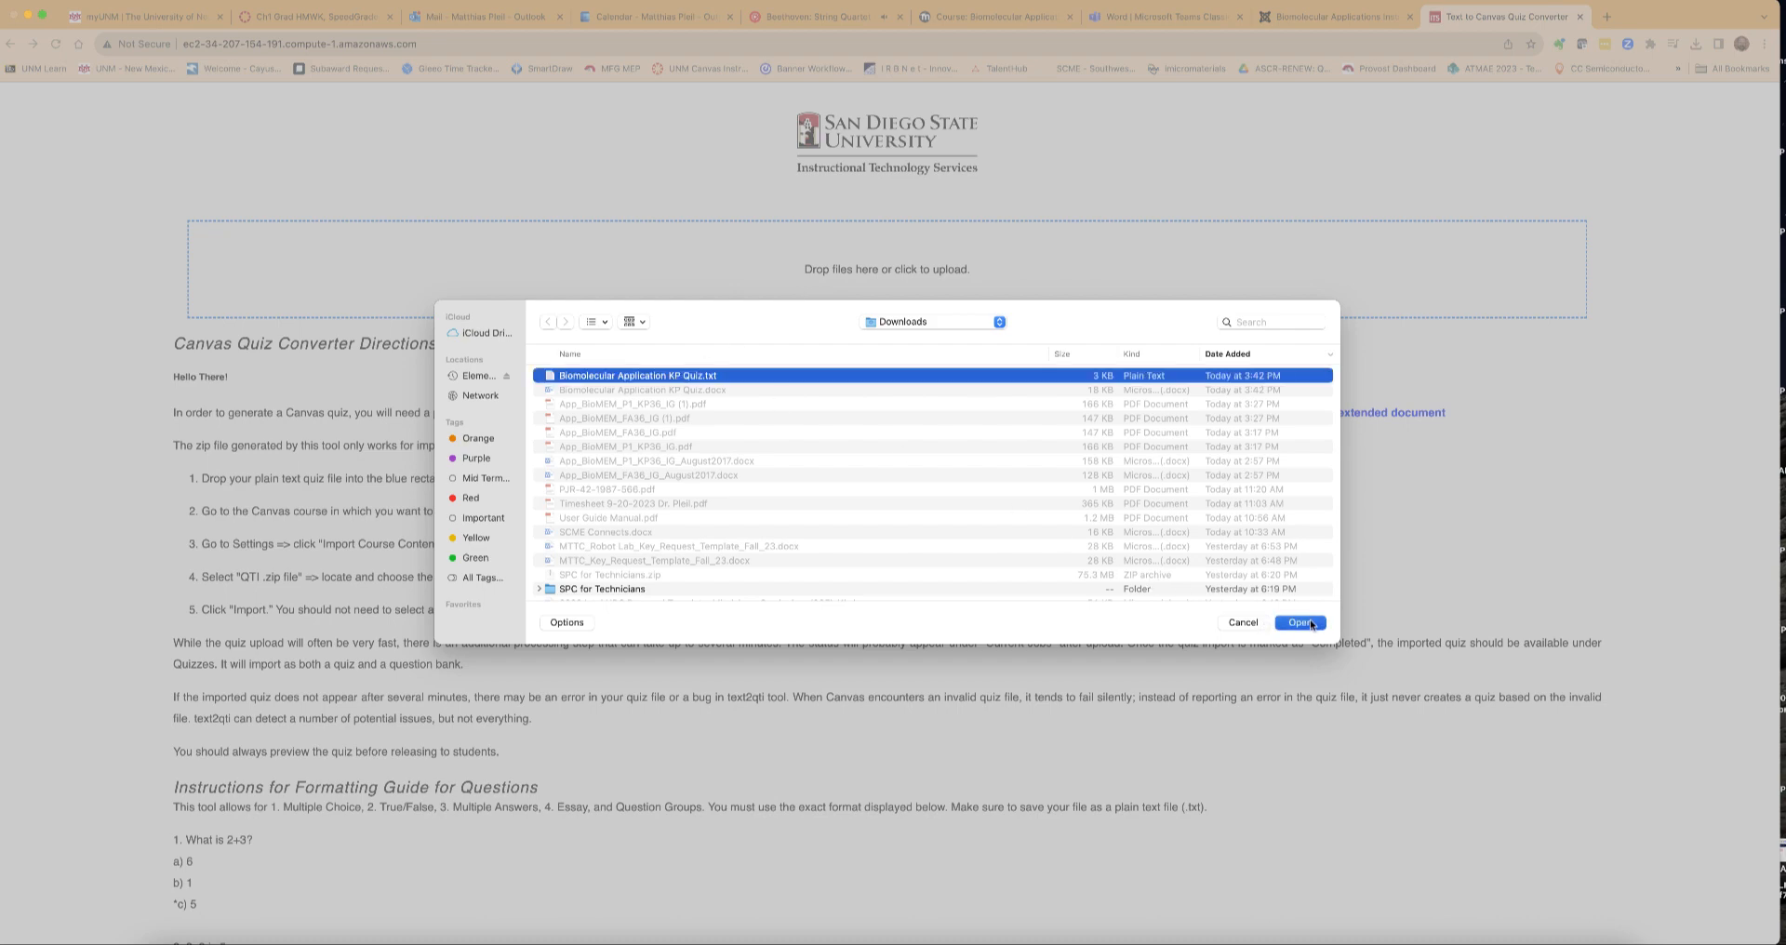
click(1299, 622)
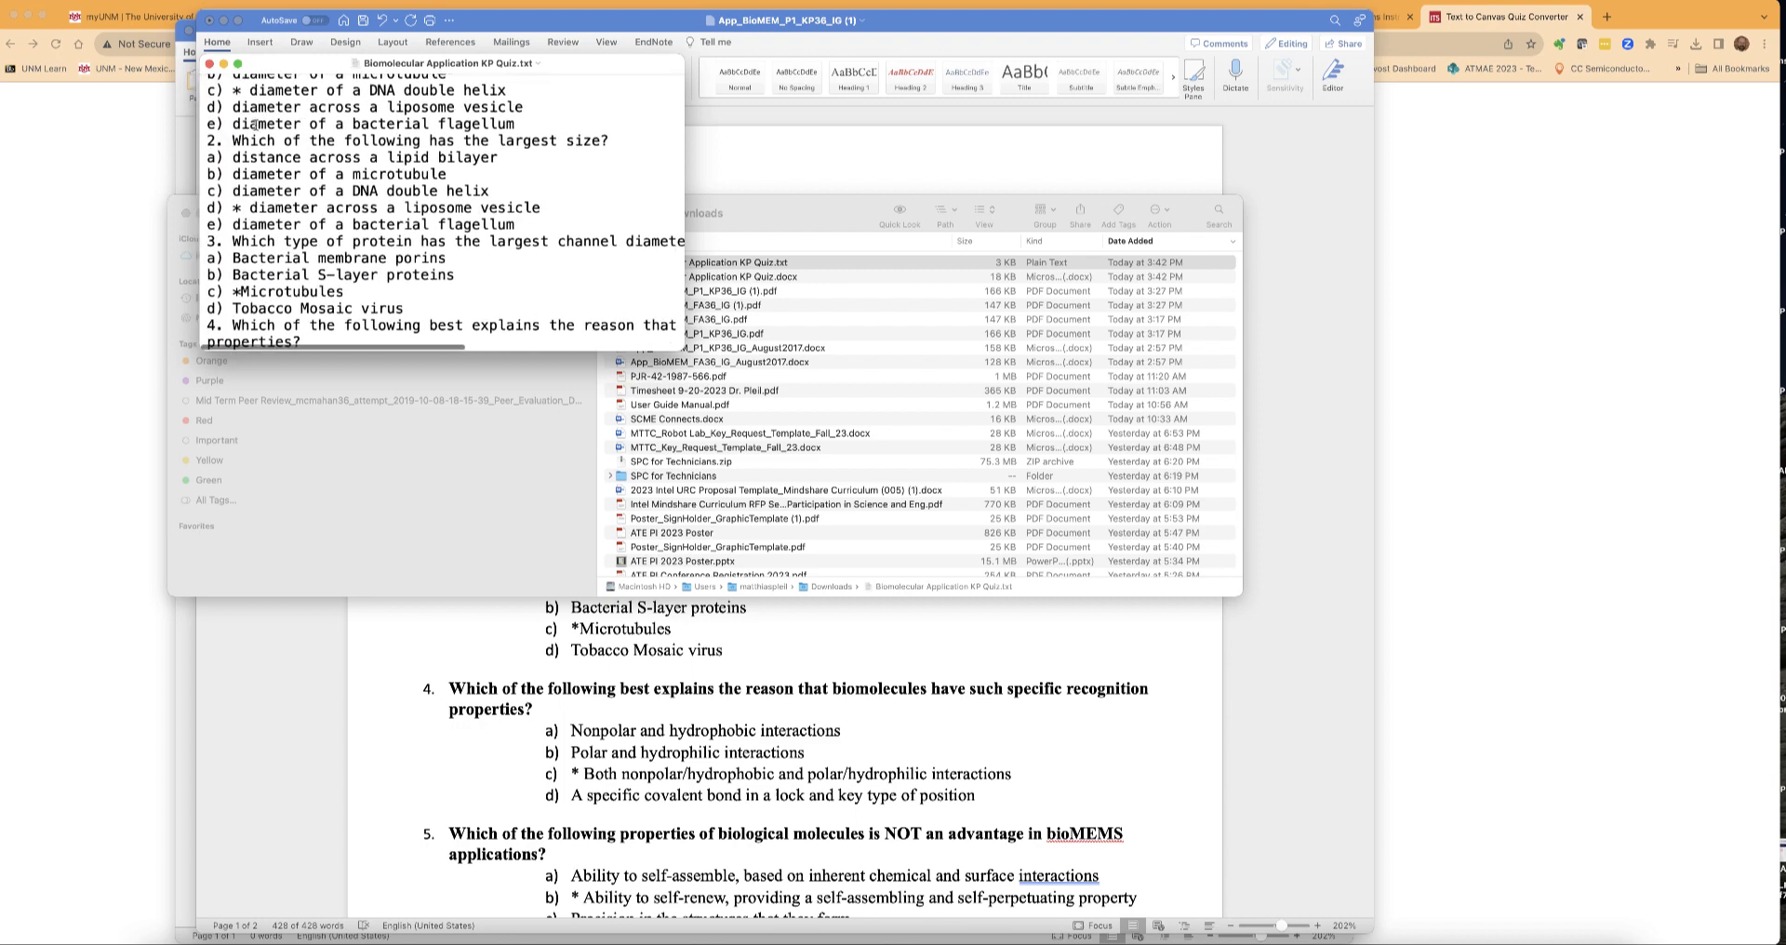
Review the answer asterisks through question 10 and save the quiz text file.
scroll(up, 3)
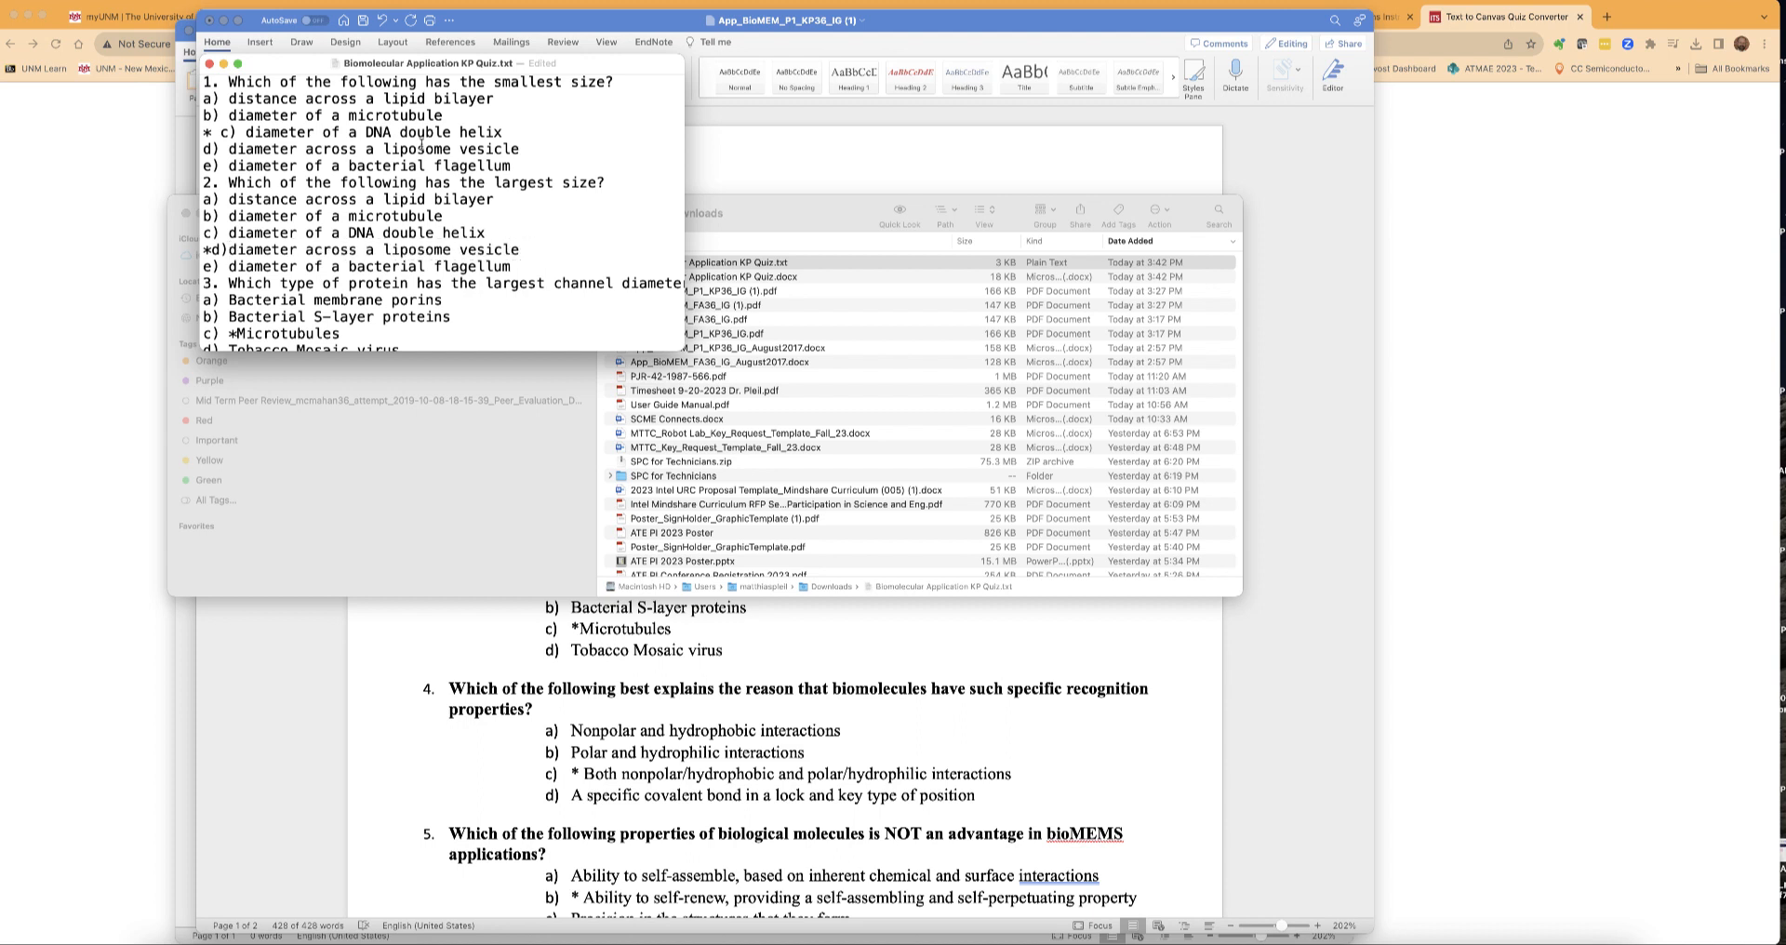
scroll(down, 3)
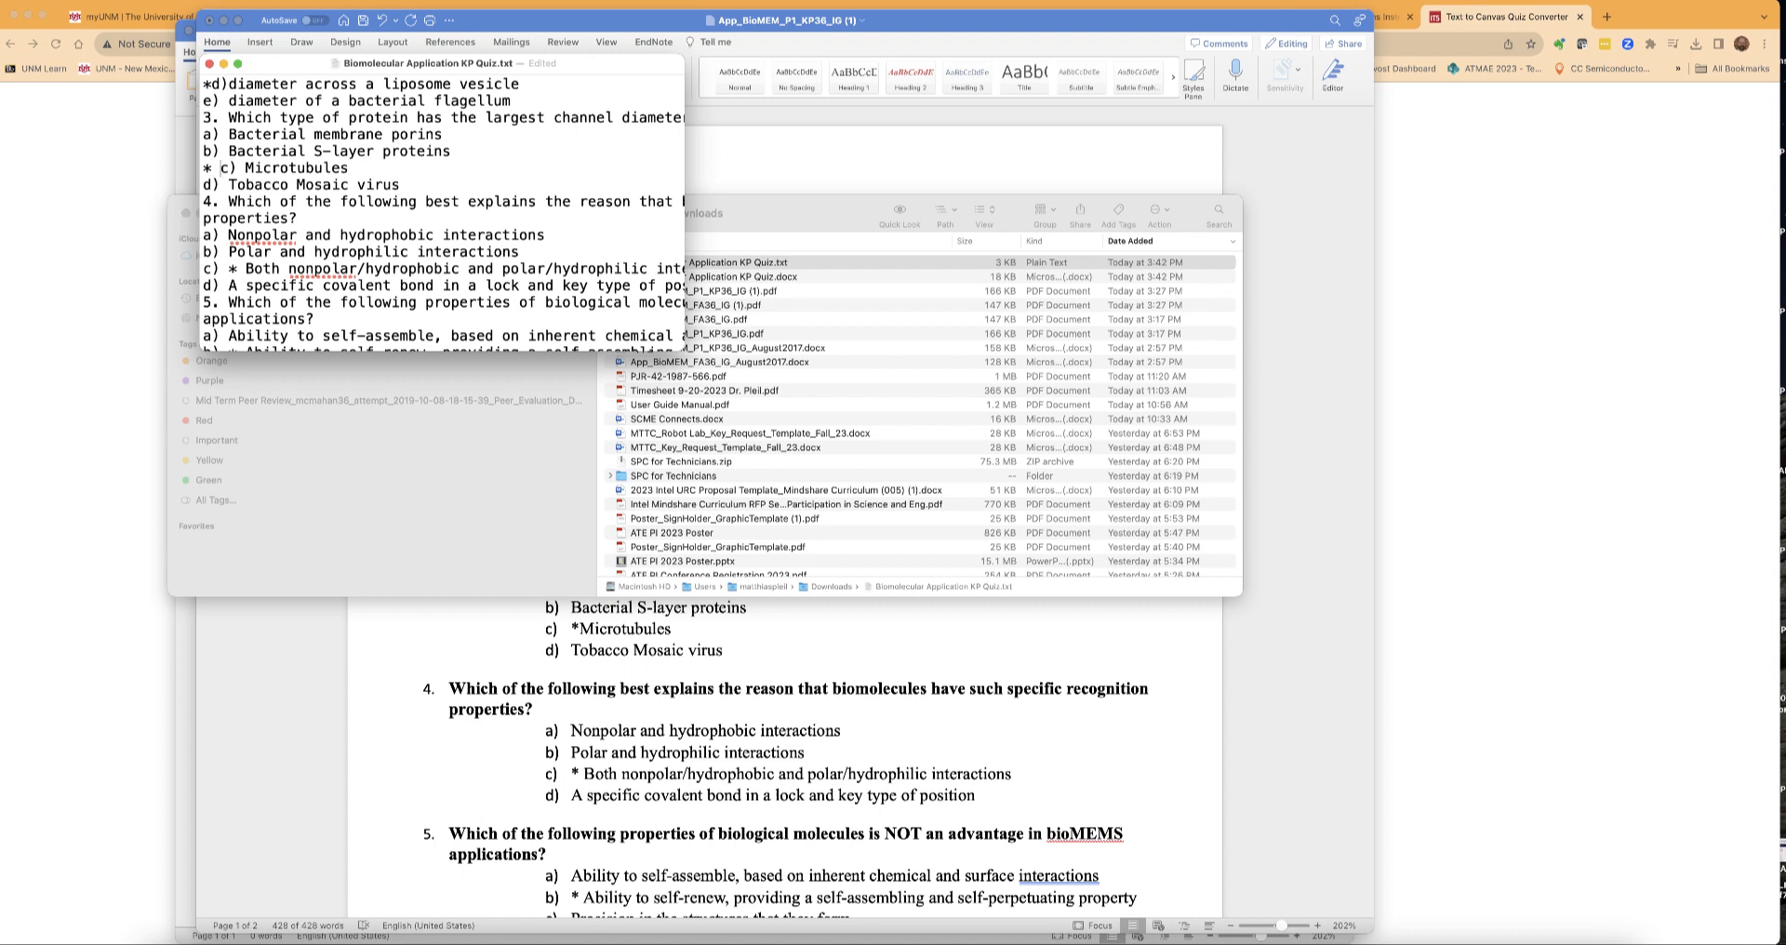
scroll(down, 3)
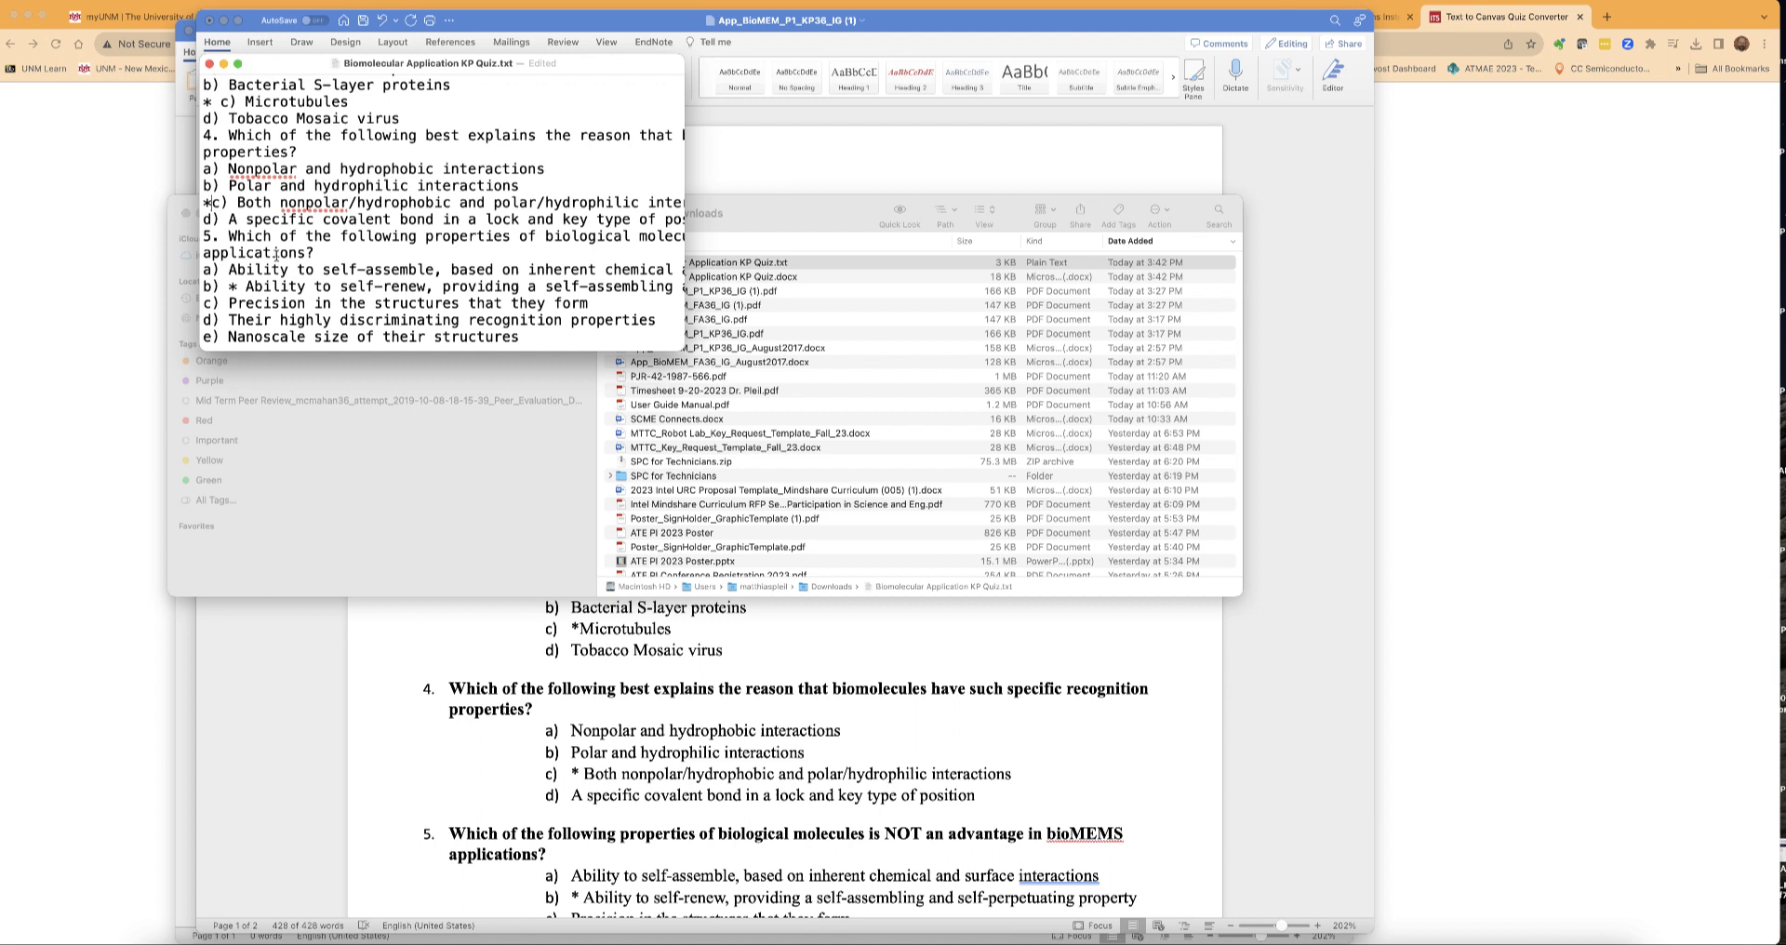
scroll(down, 3)
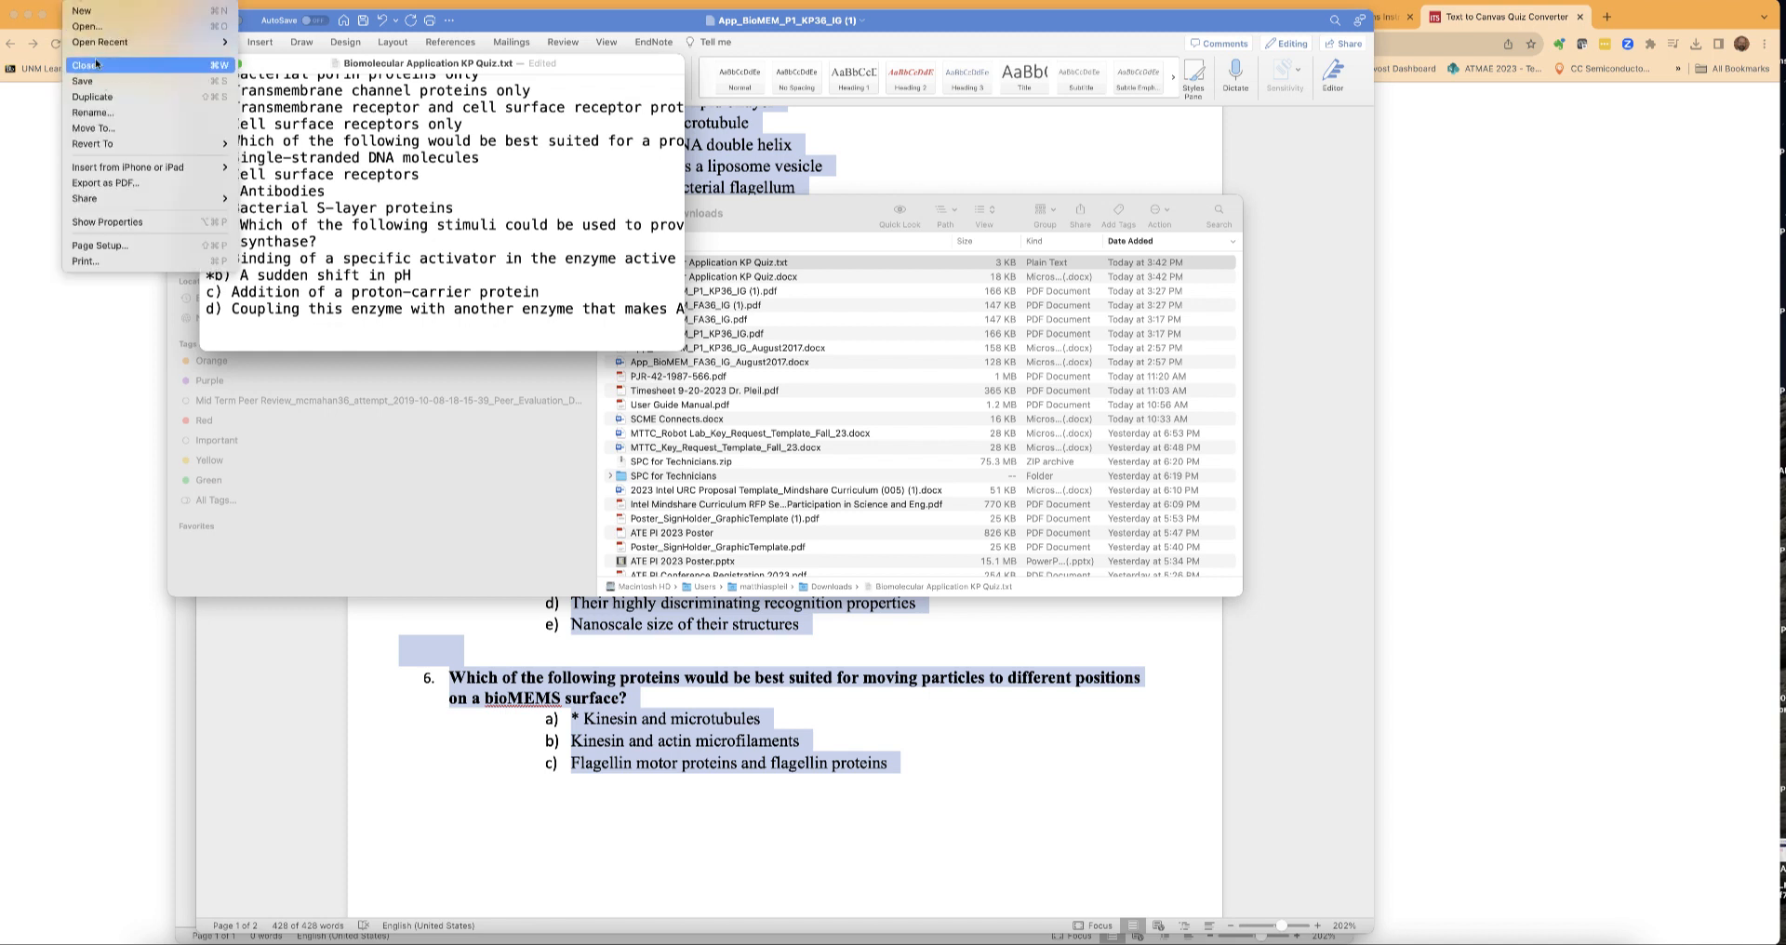
mouse_move(82, 80)
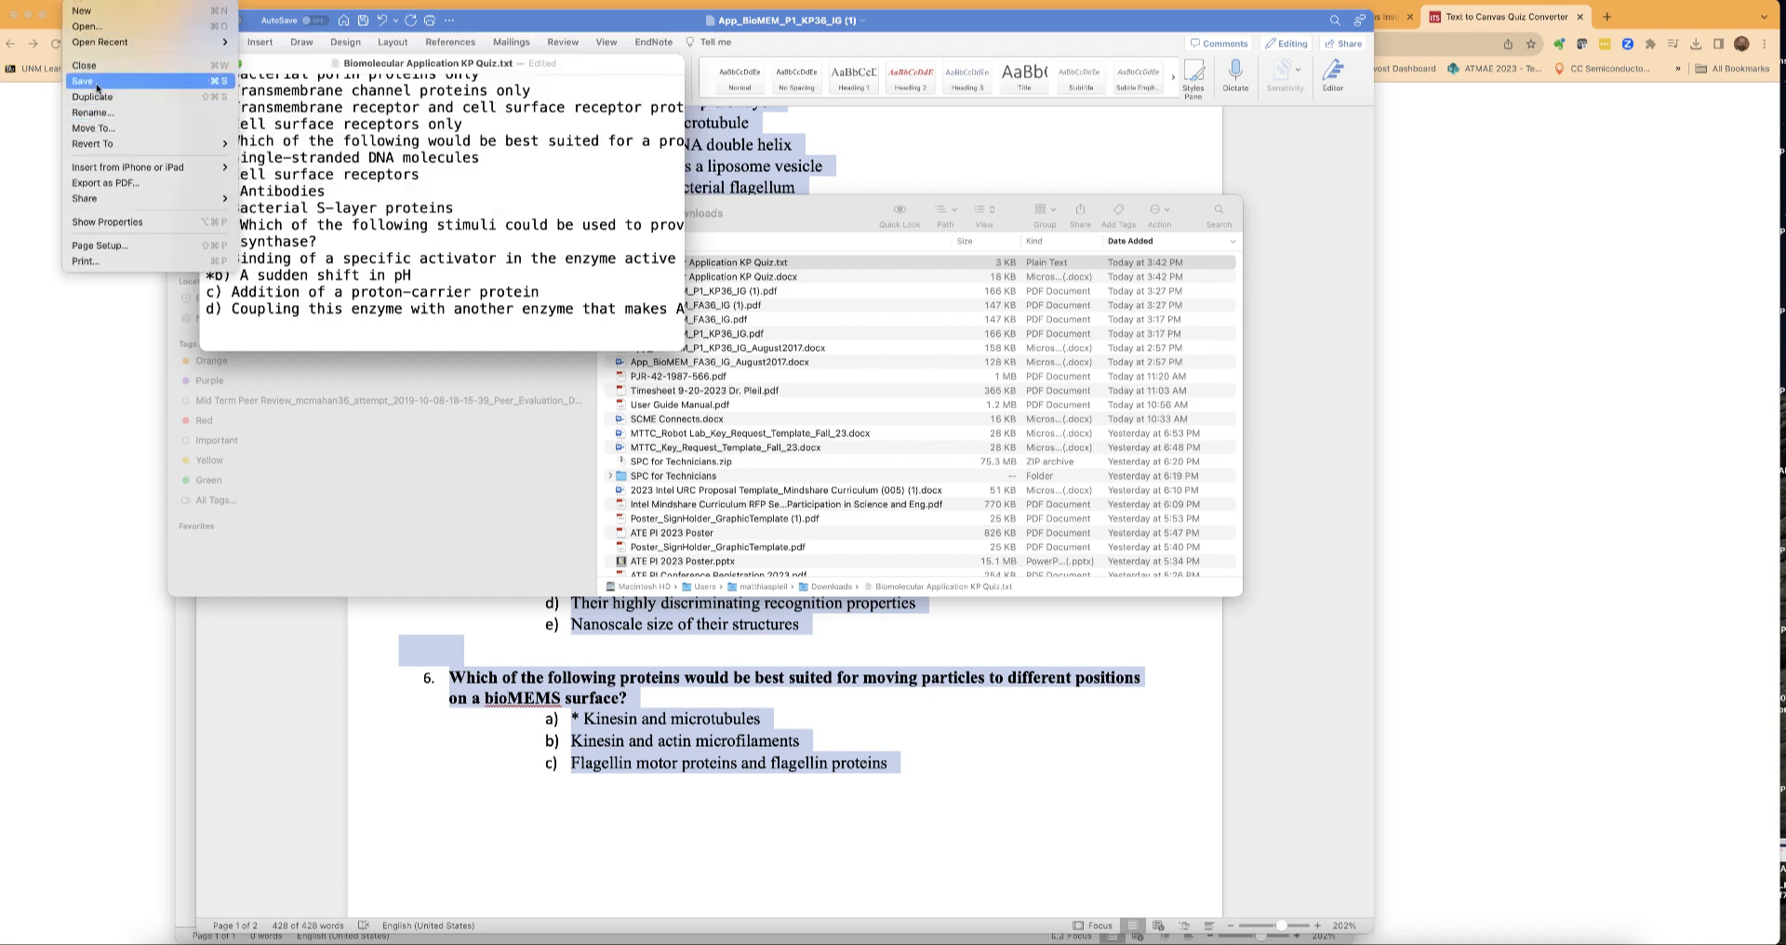
click(82, 80)
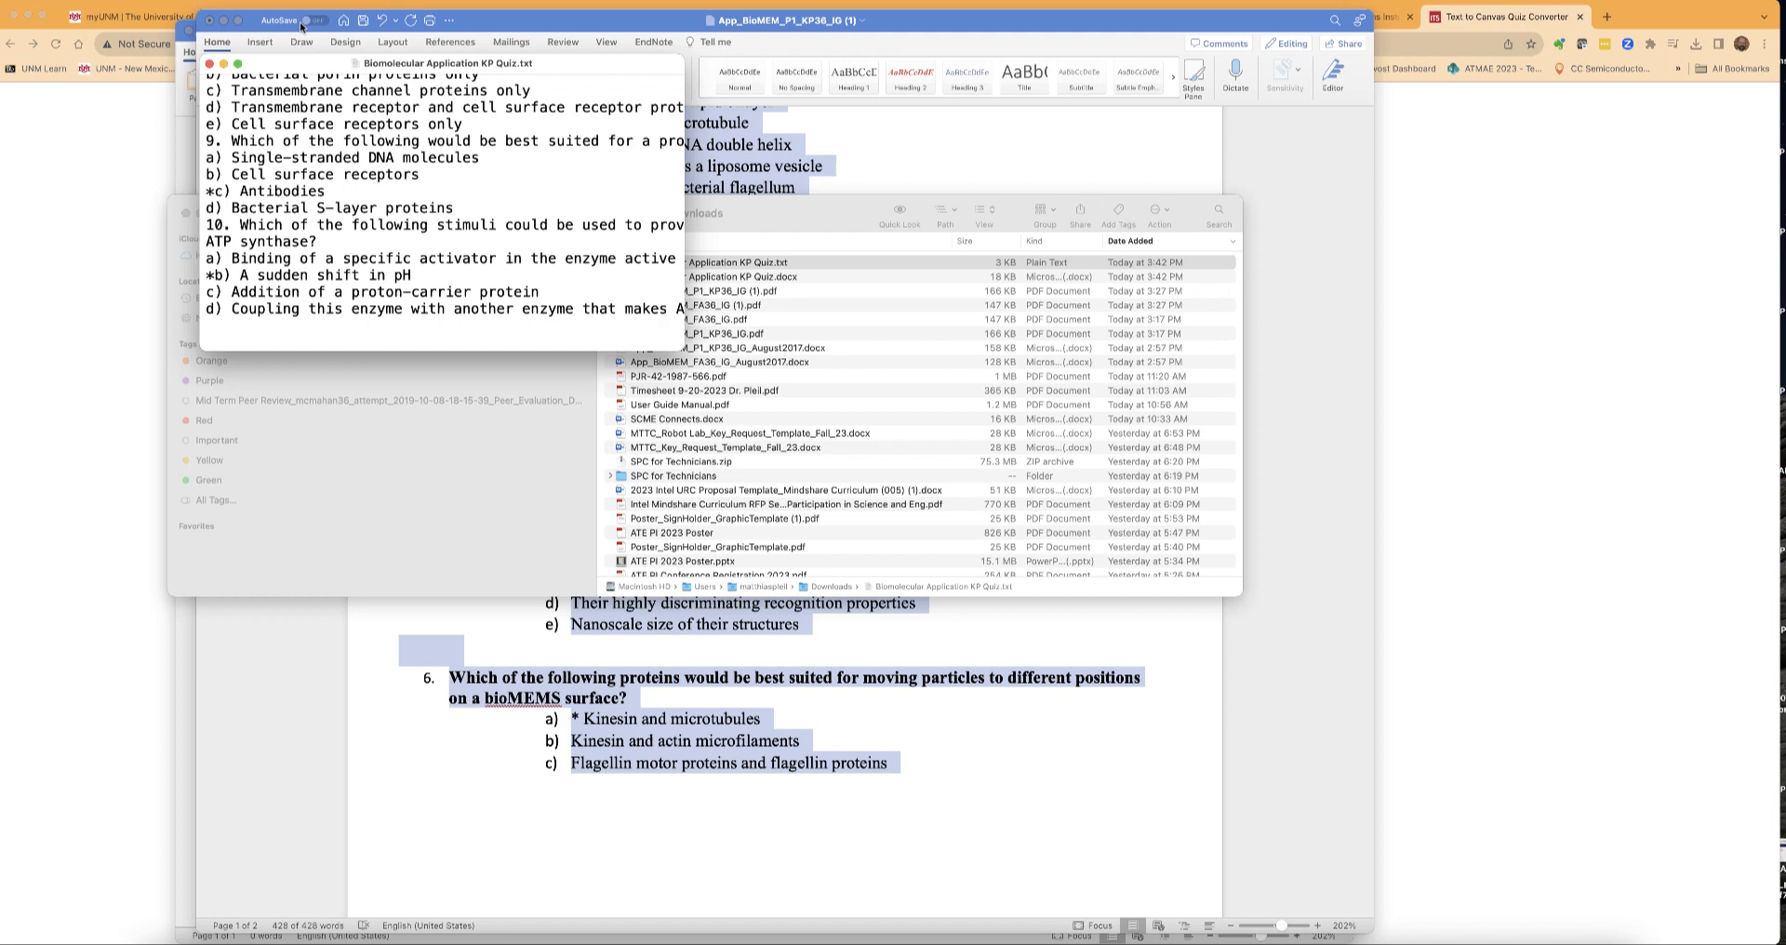
Close the Word quiz document, keeping changes and dismissing the could-not-be-saved warning.
click(208, 19)
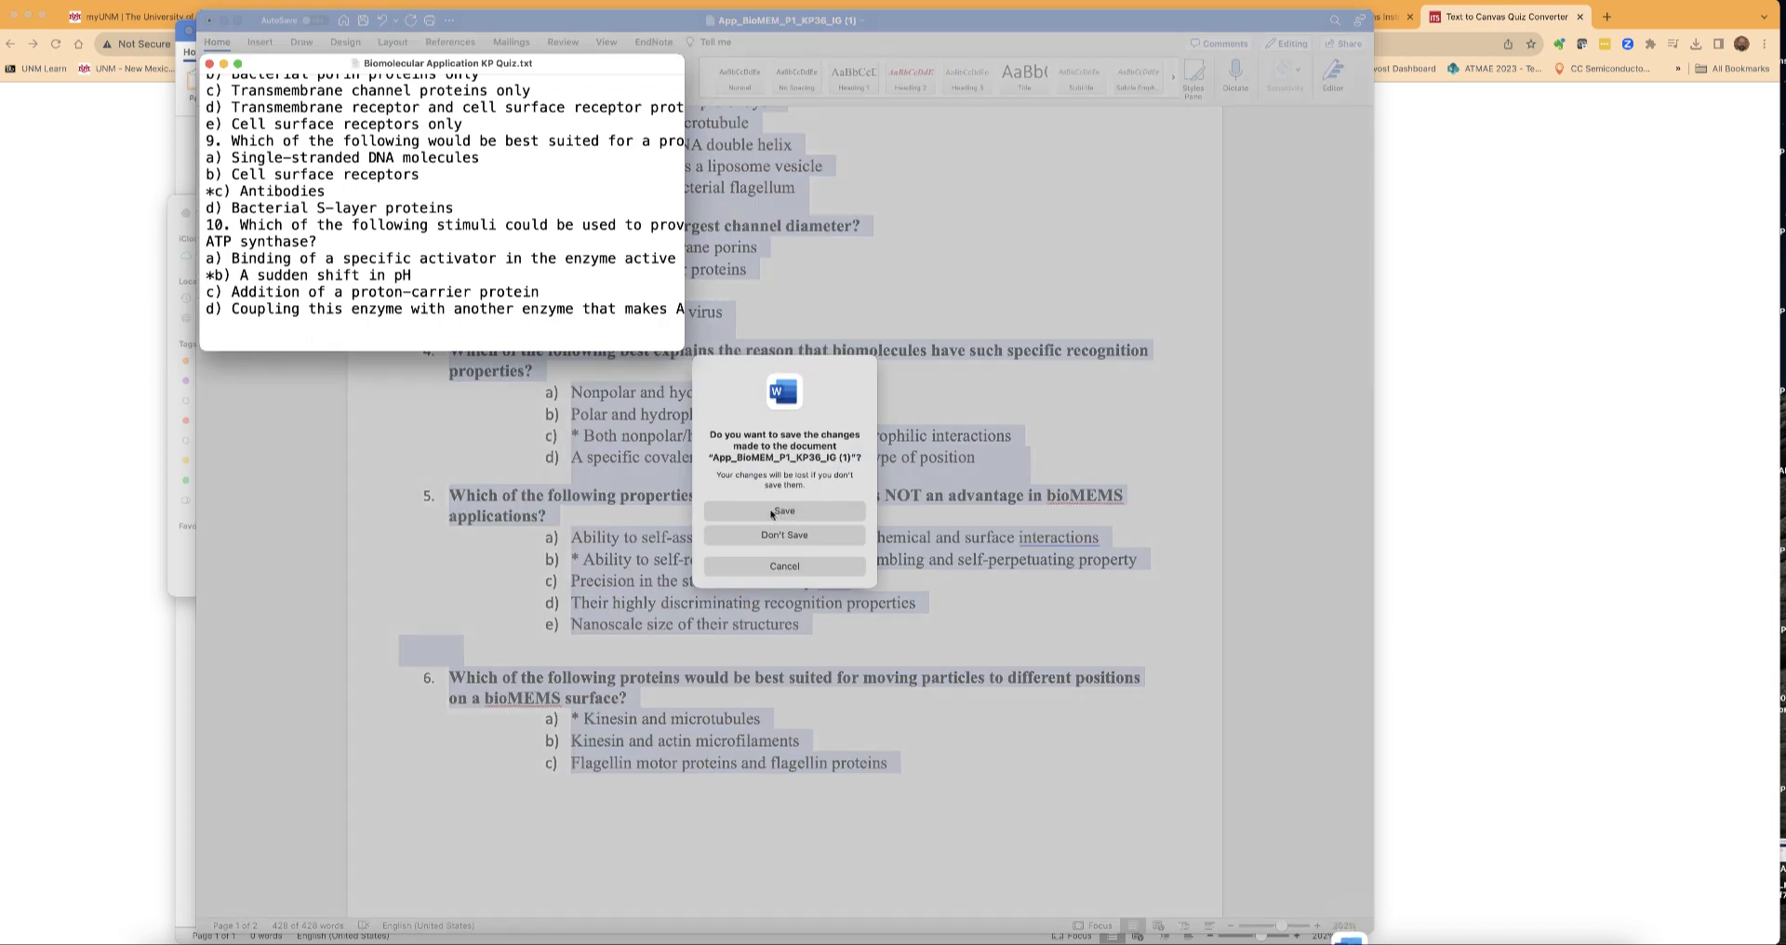
click(783, 510)
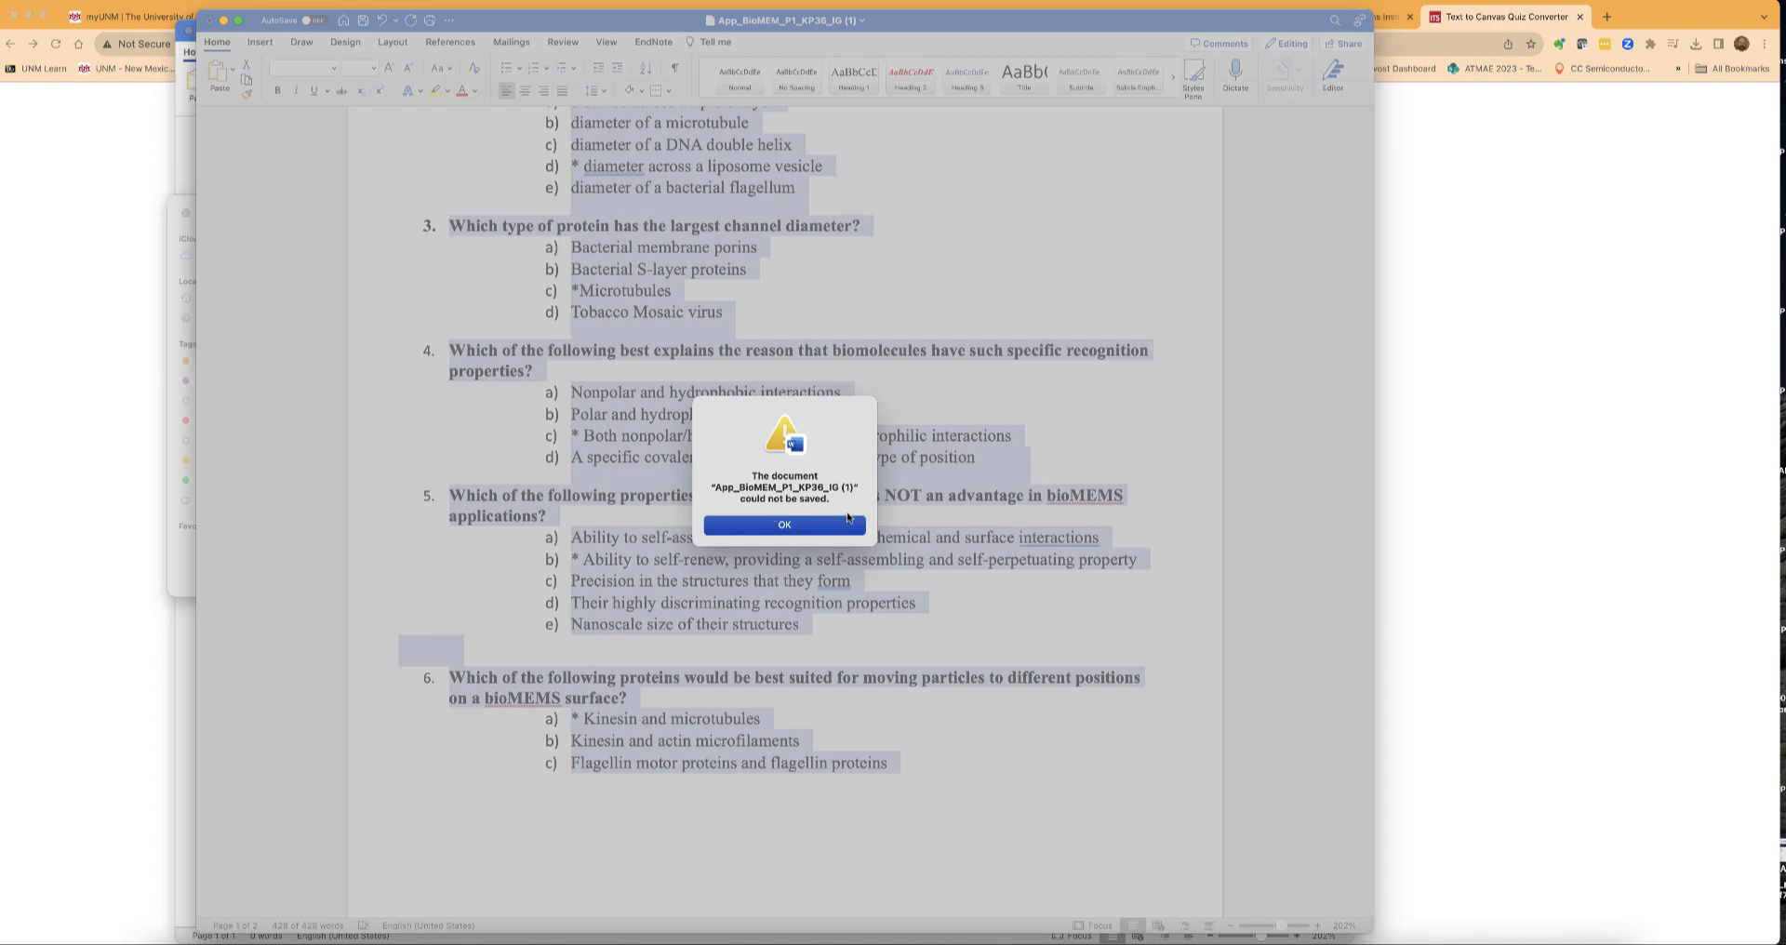
click(783, 525)
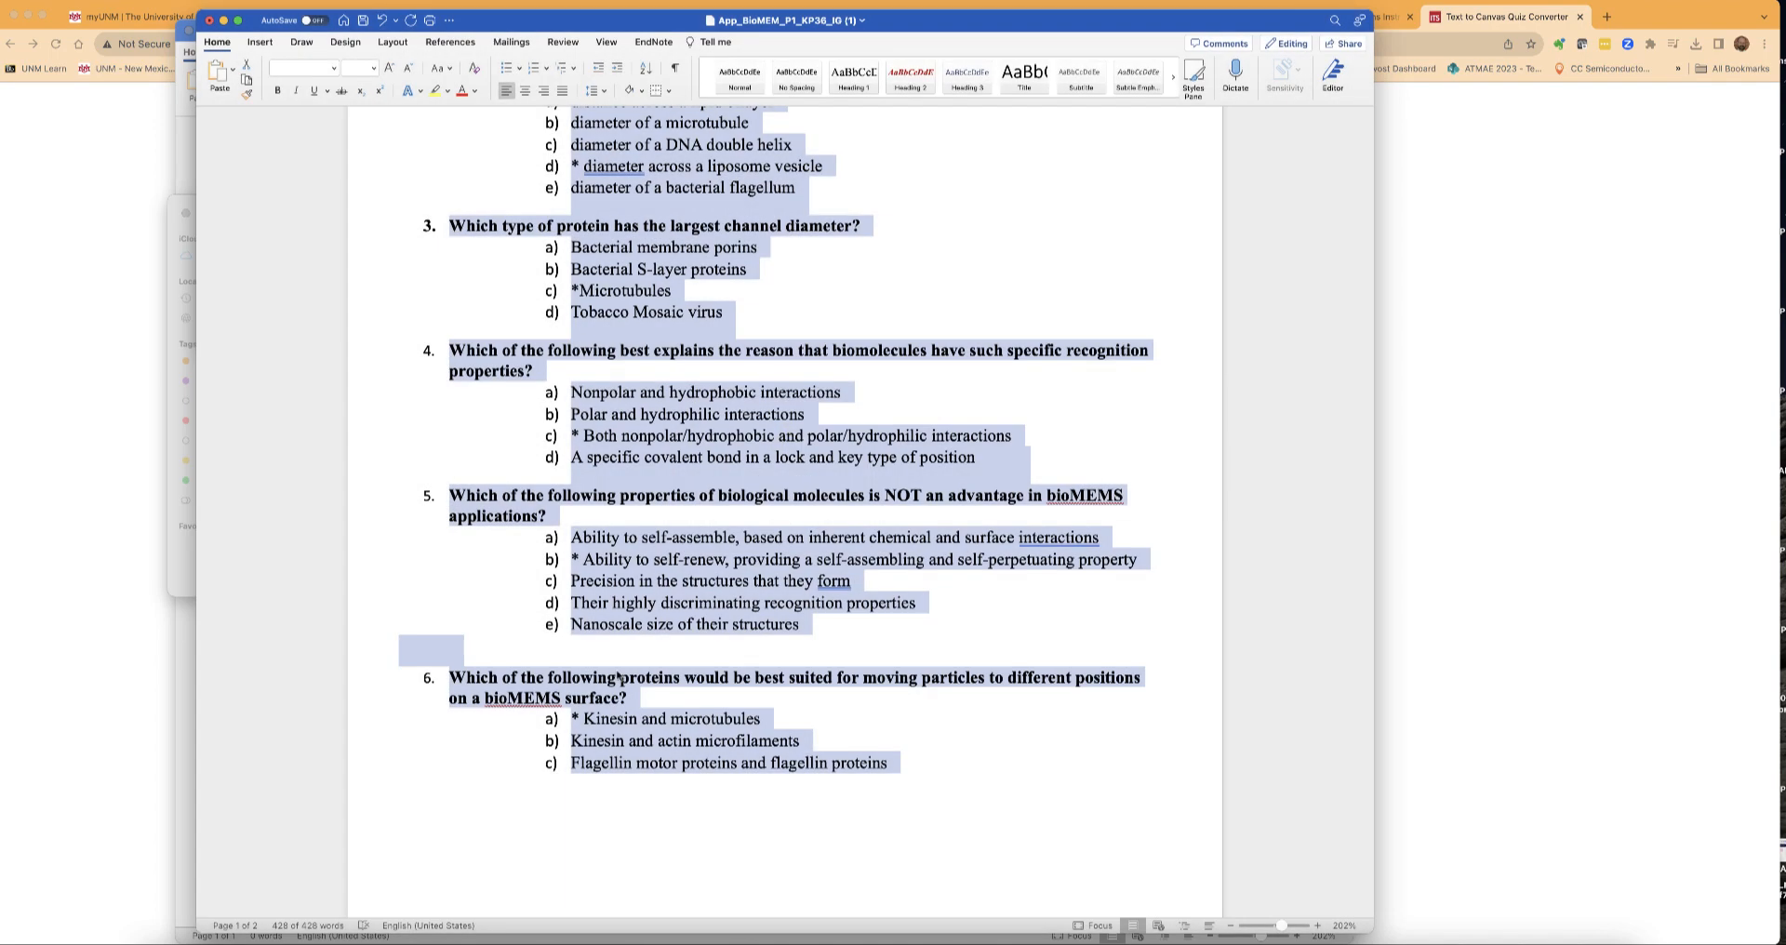
scroll(up, 3)
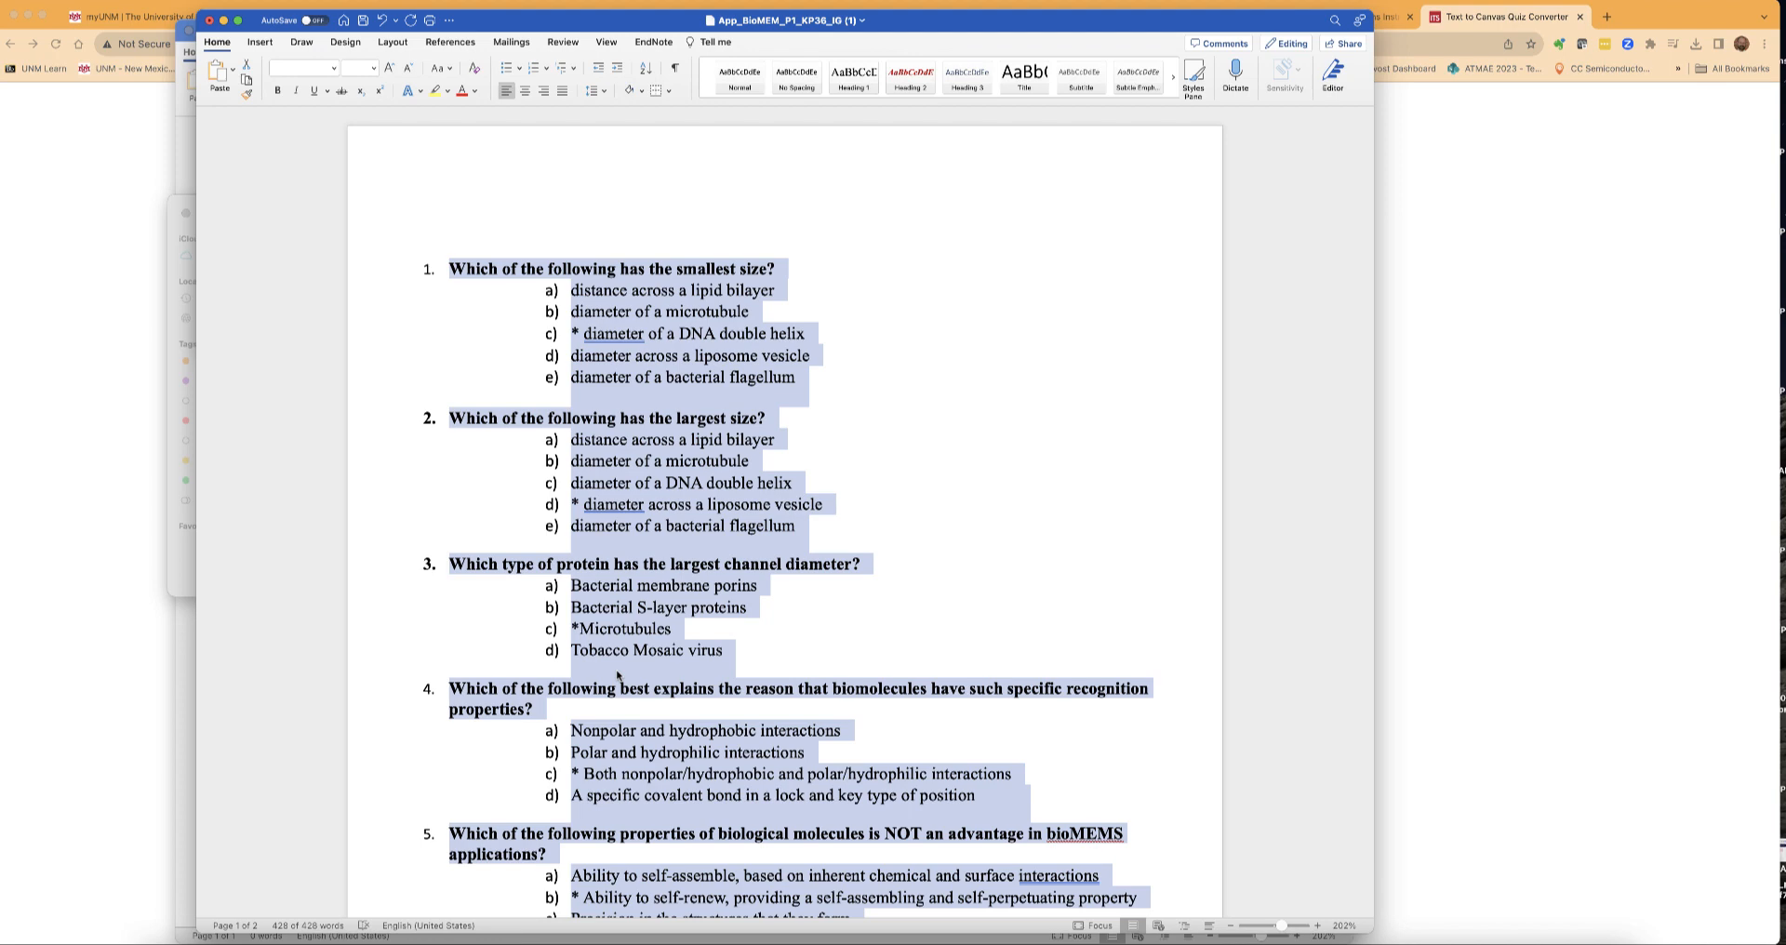
Retry the upload, resubmitting Biomolecular Application KP Quiz.txt to the converter.
click(1505, 17)
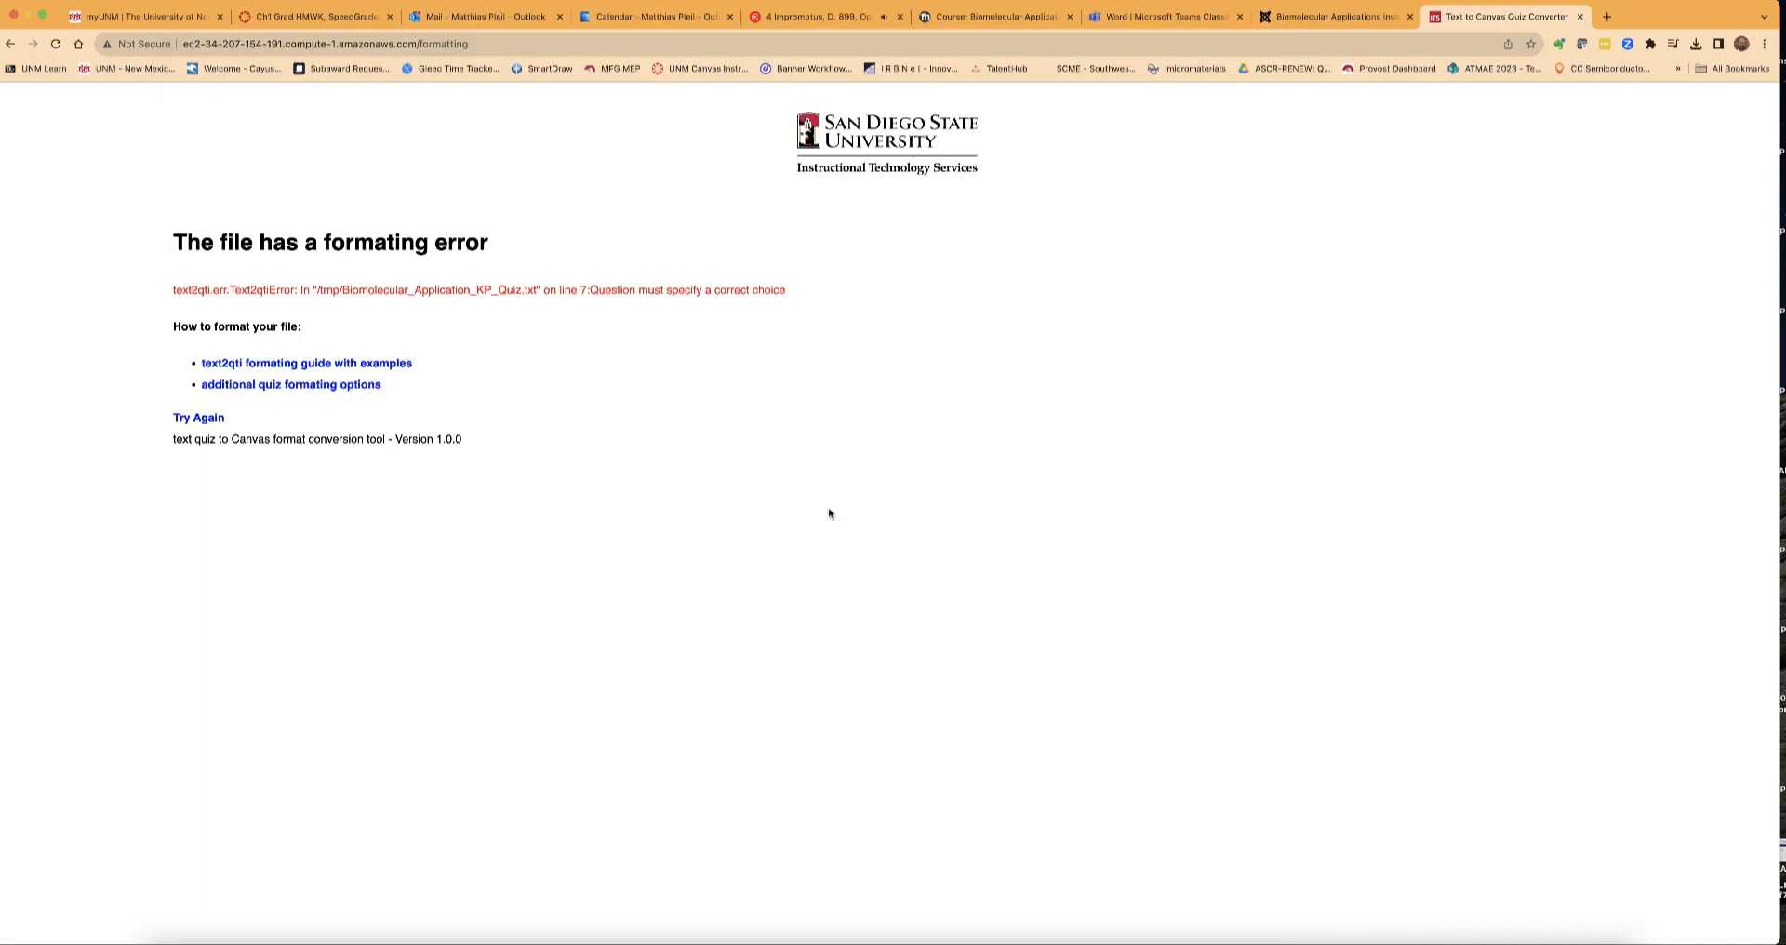
click(199, 419)
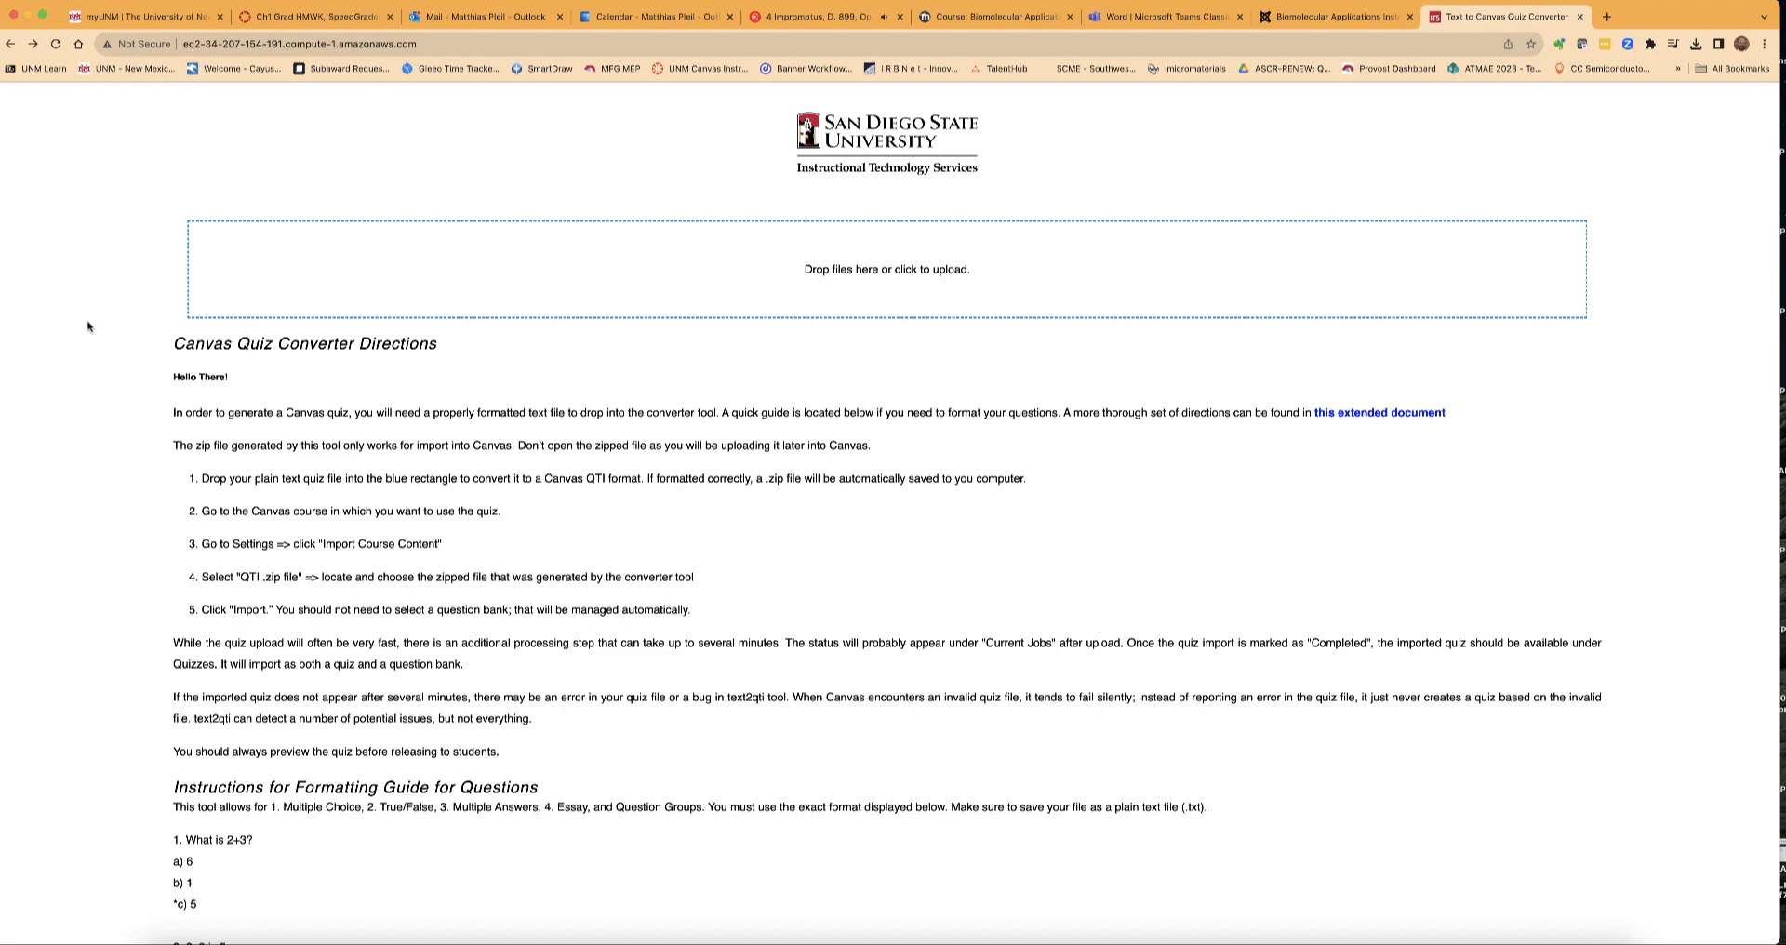
click(886, 268)
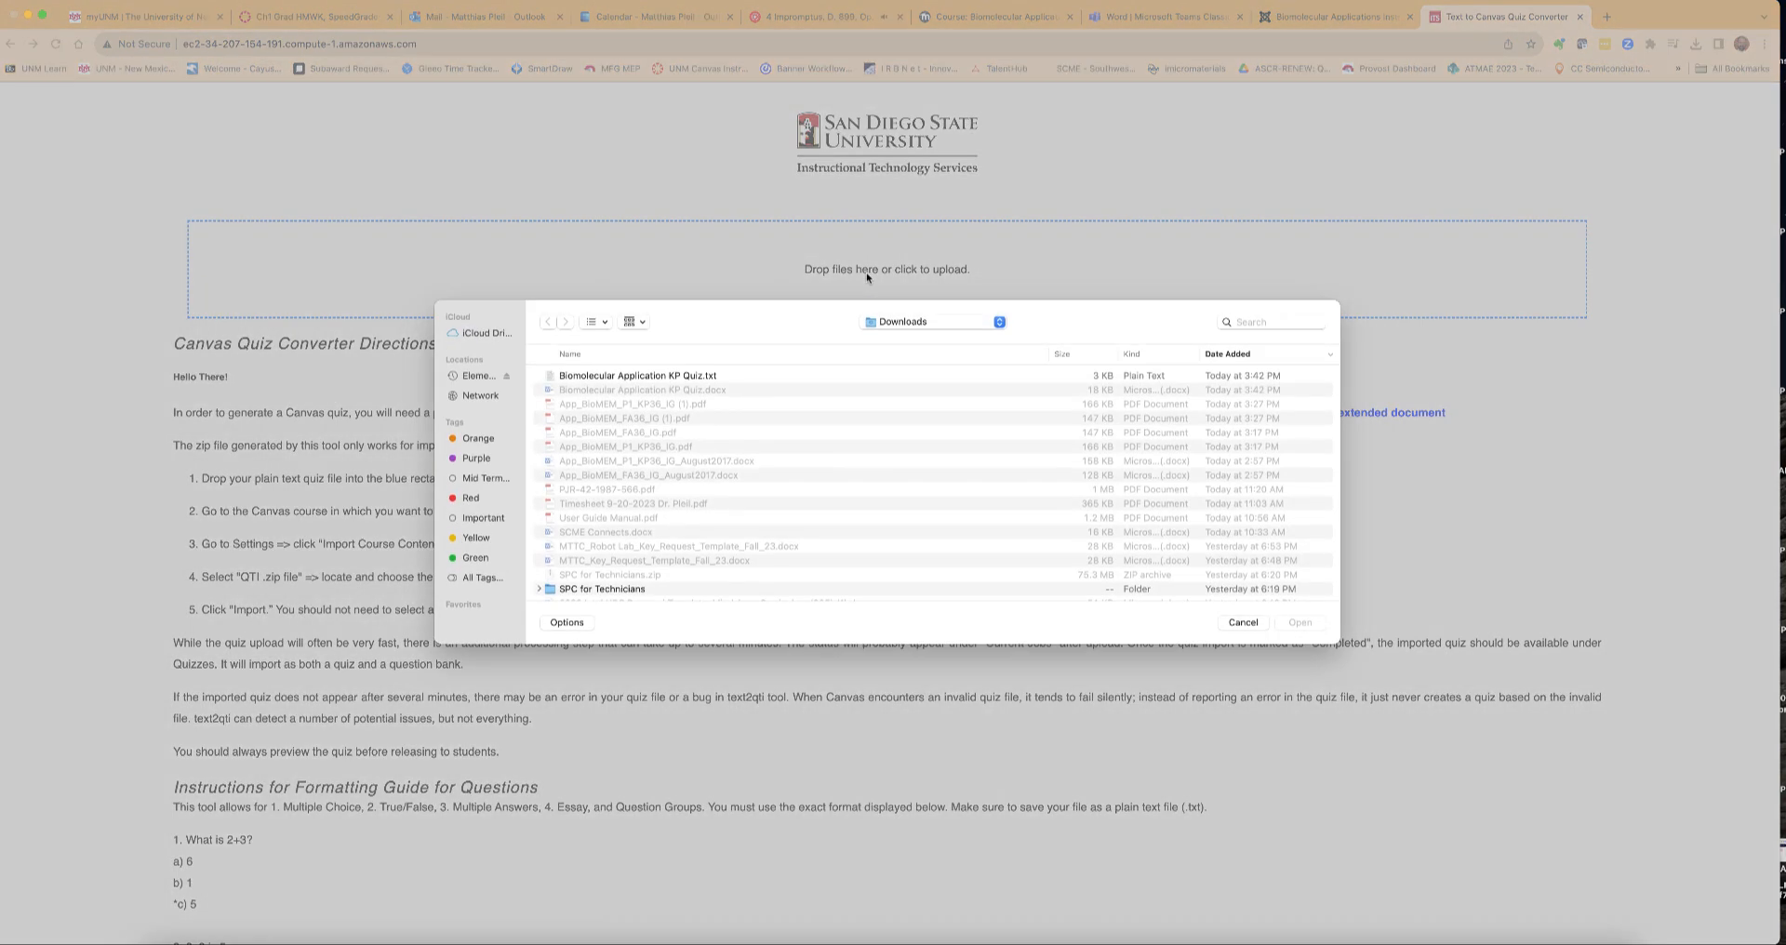
click(636, 373)
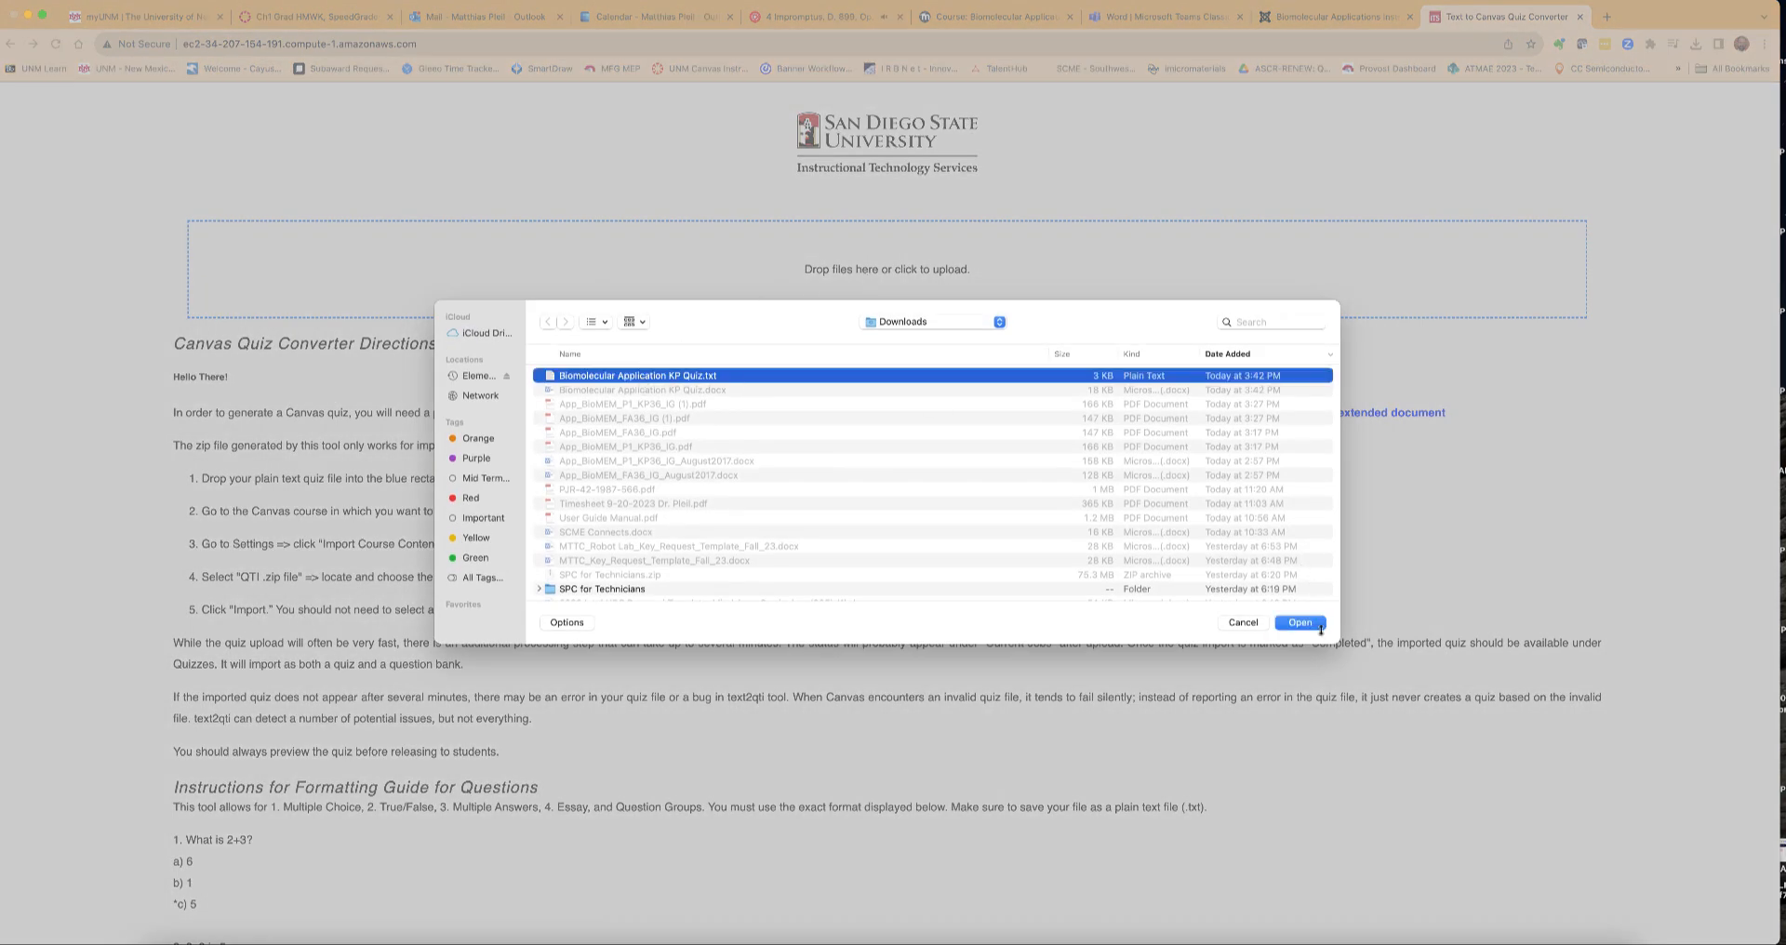
click(1296, 623)
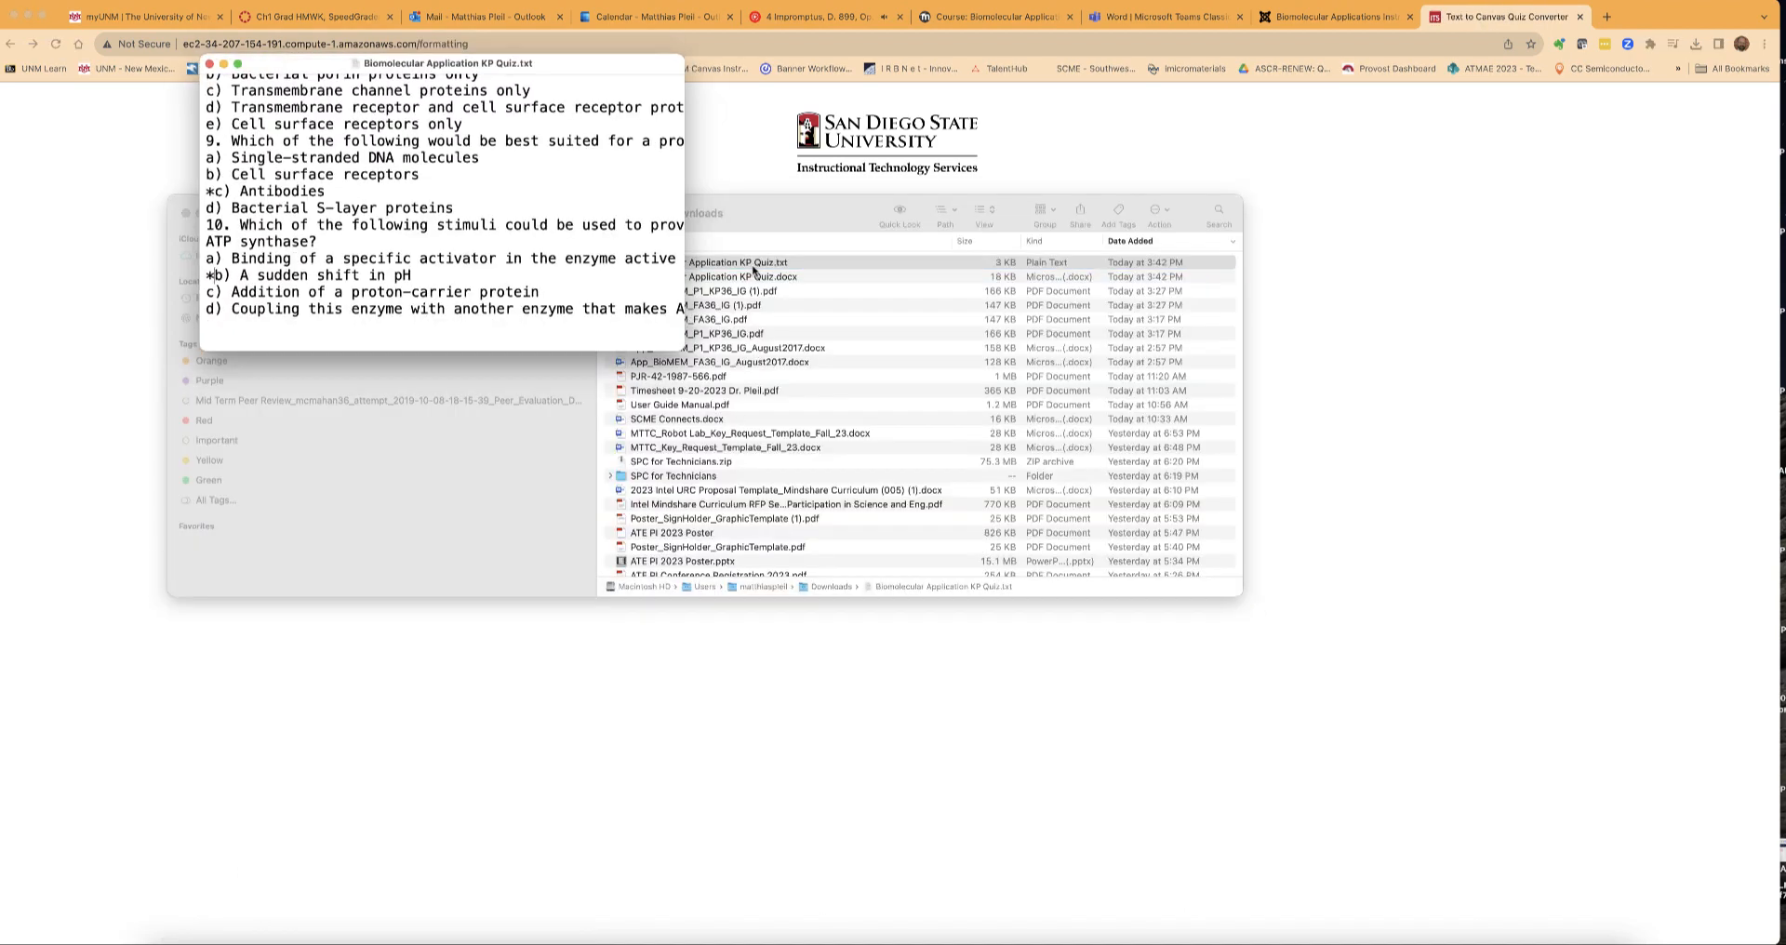
Scroll through the quiz .txt in TextEdit, adding a space after '*d)' and other answer markers.
scroll(up, 3)
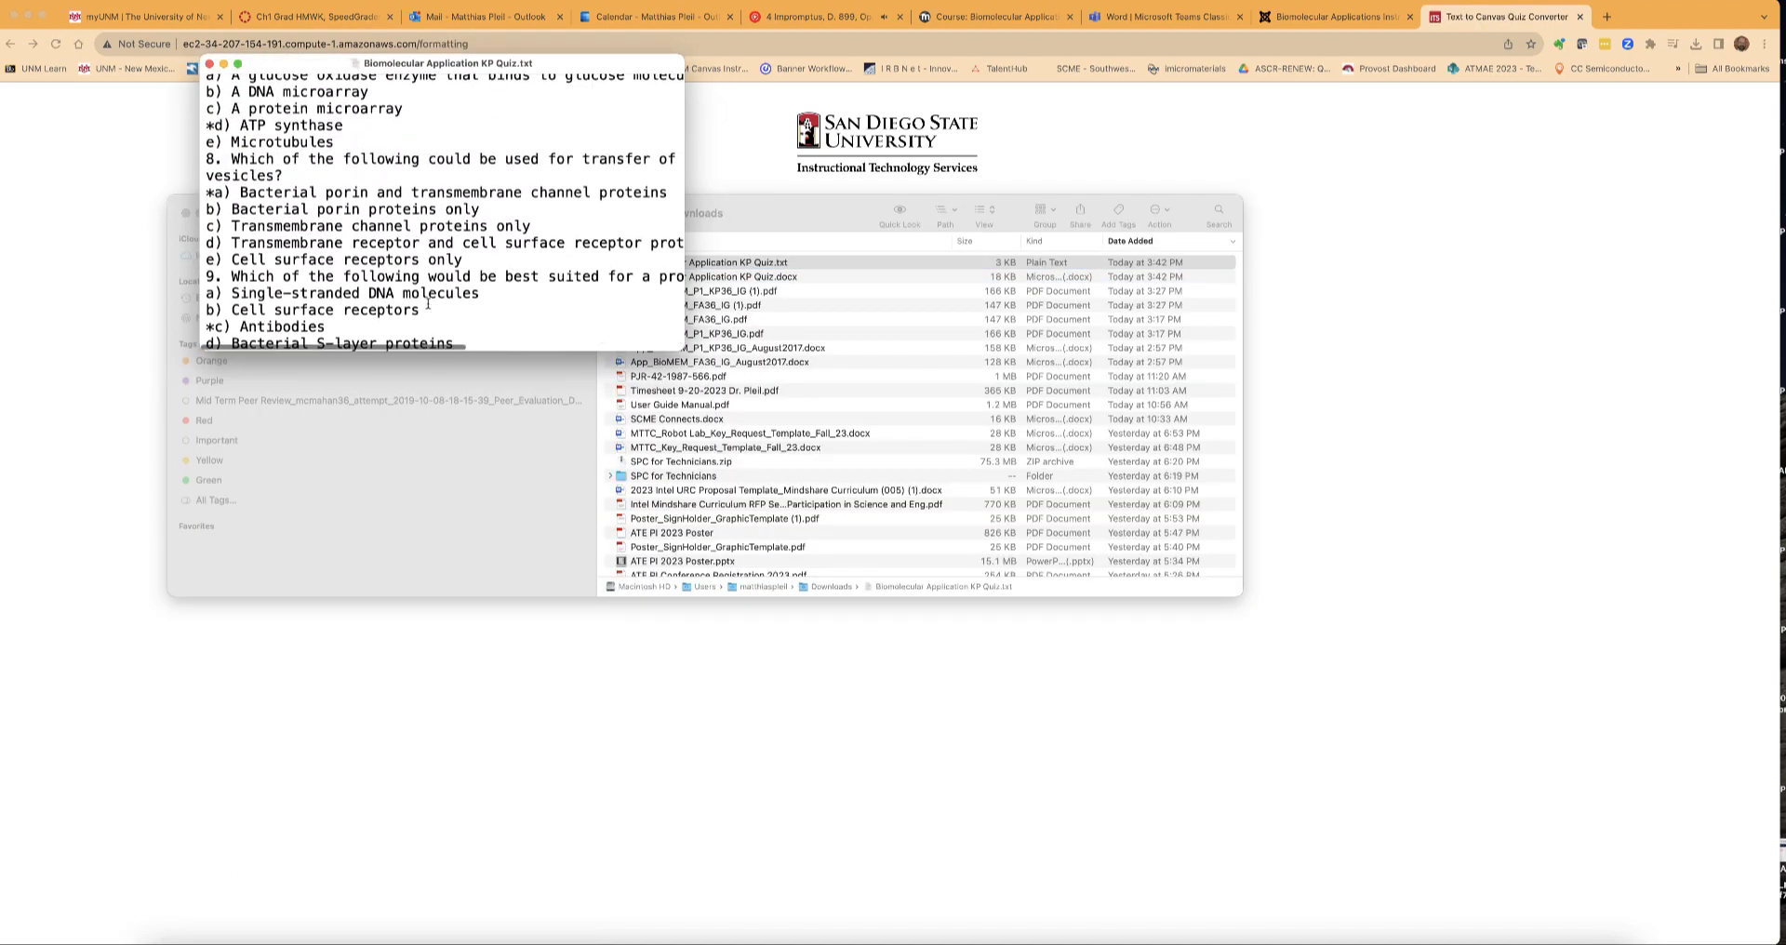
scroll(up, 3)
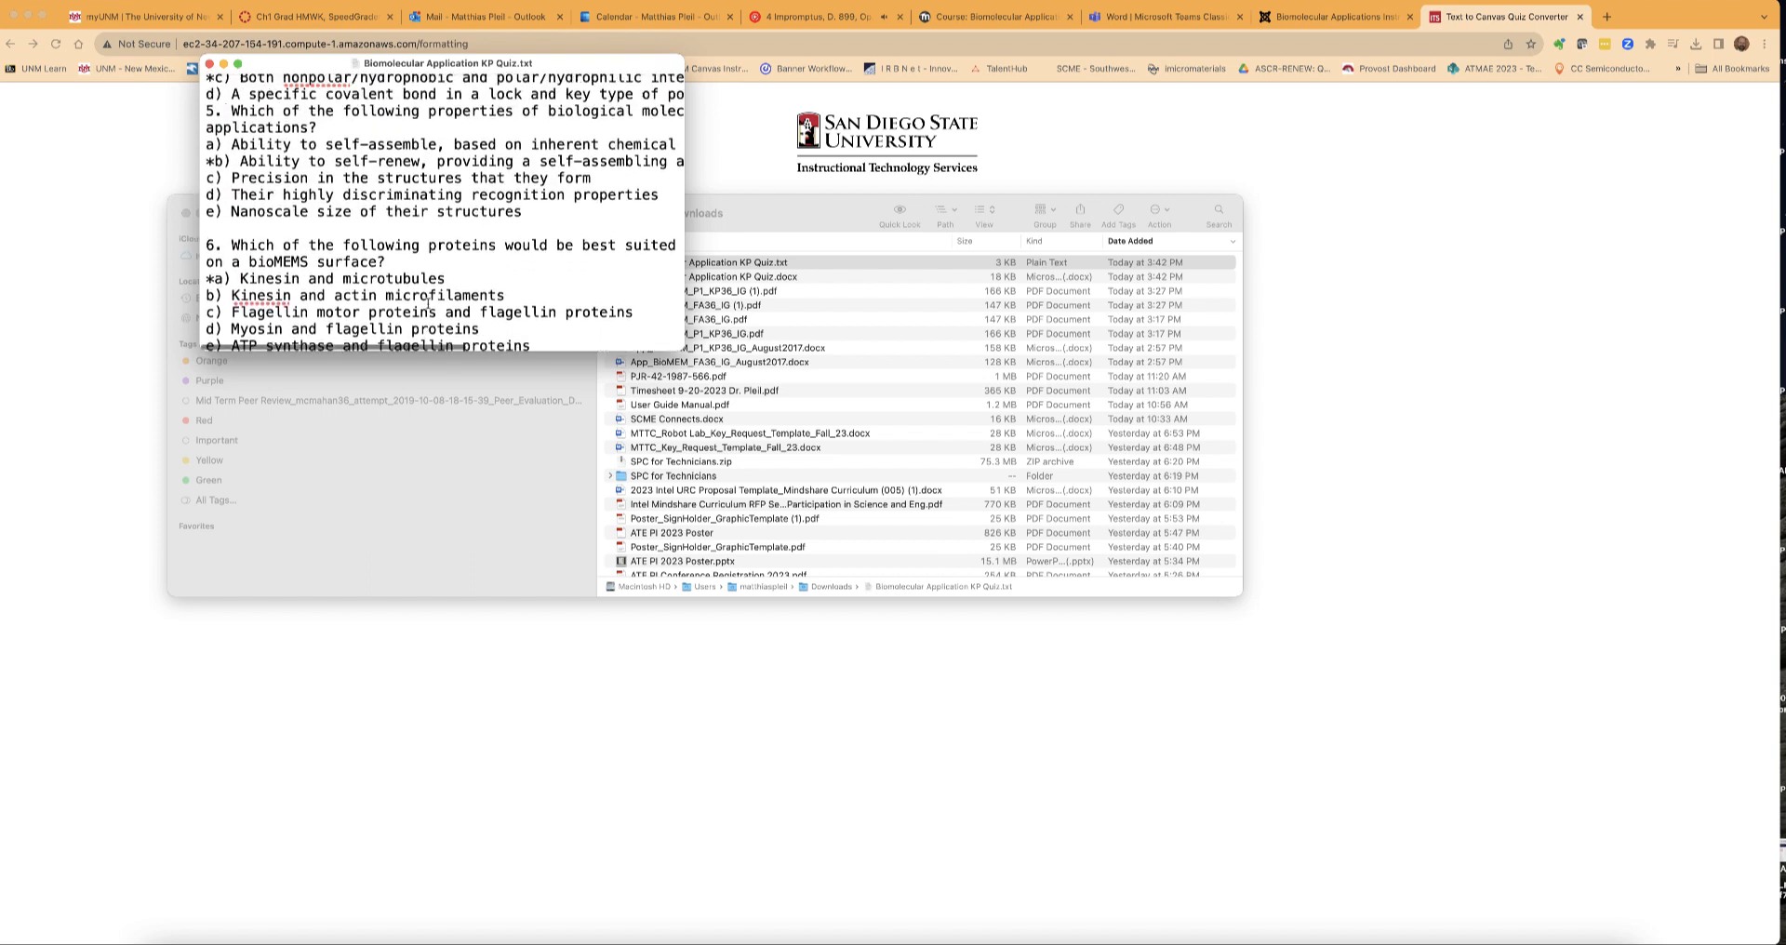
scroll(up, 3)
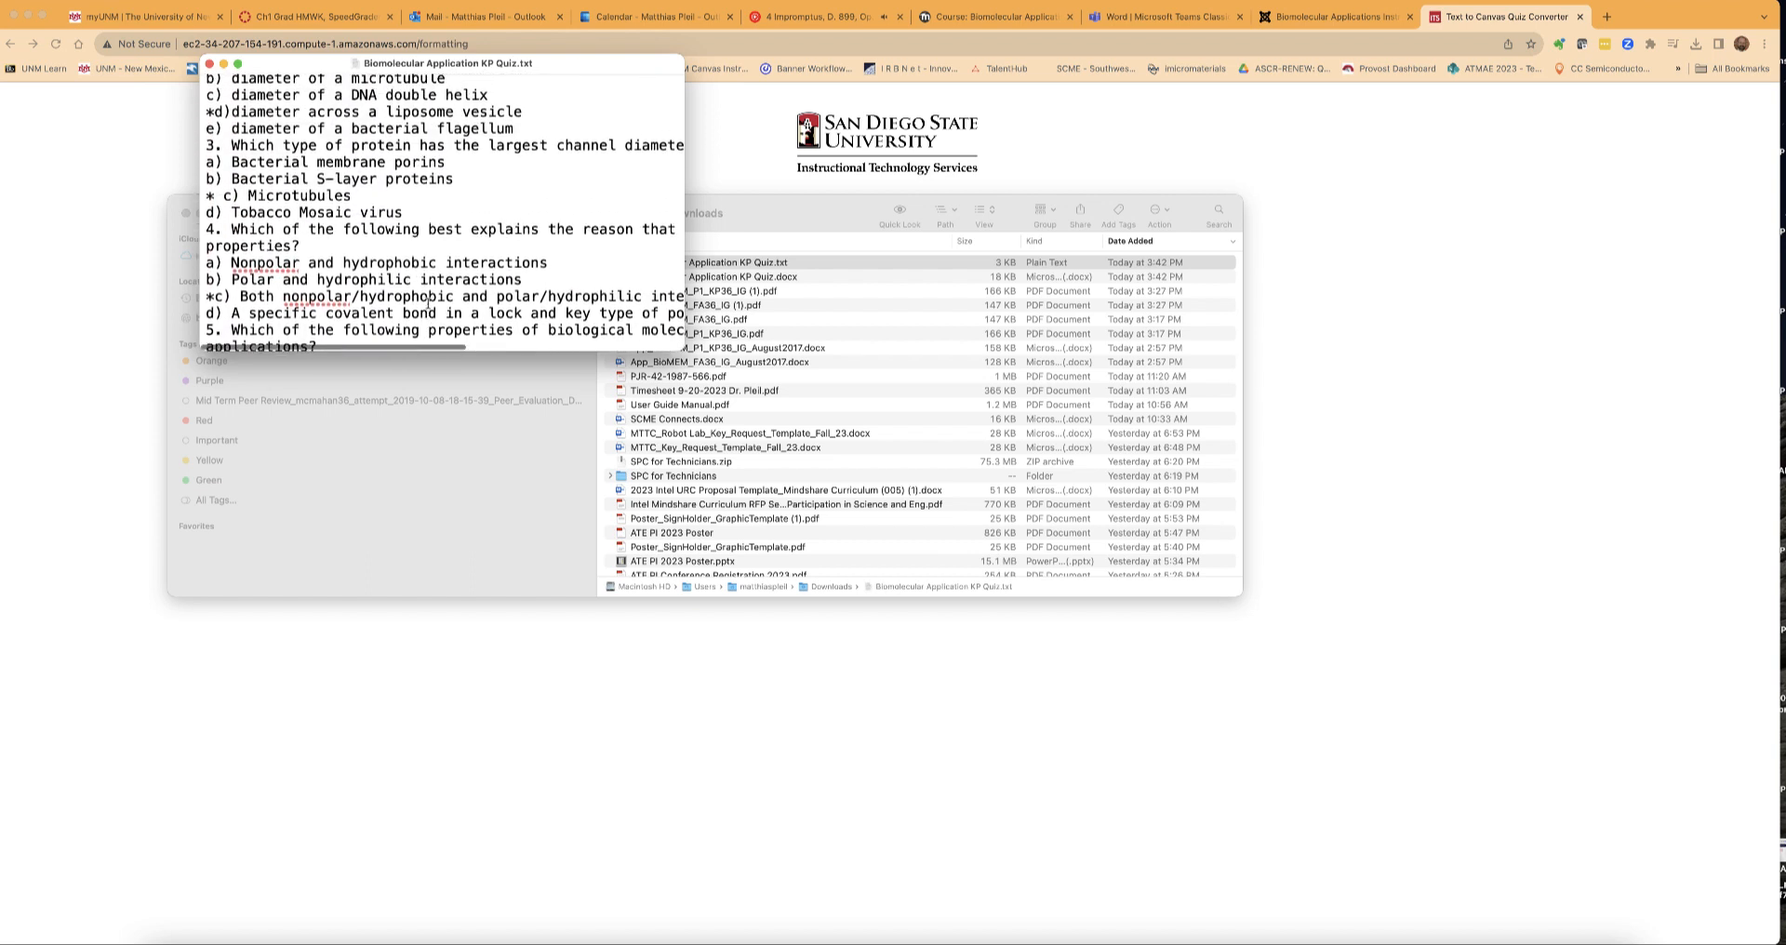
scroll(up, 3)
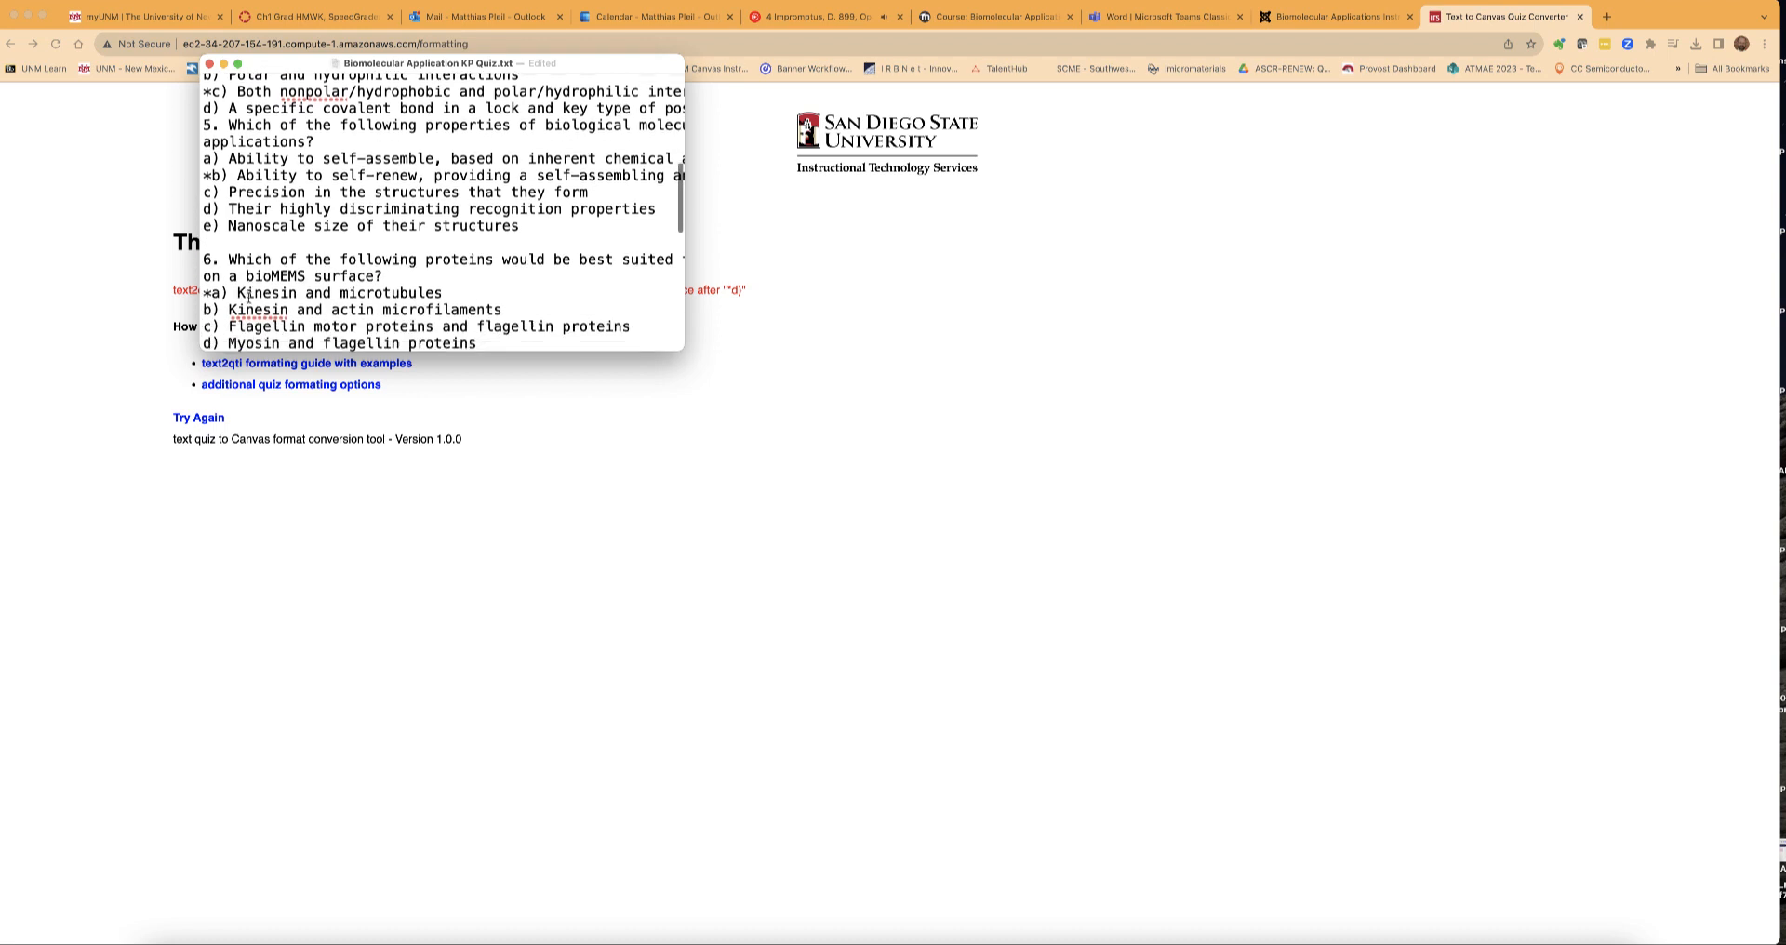
scroll(down, 3)
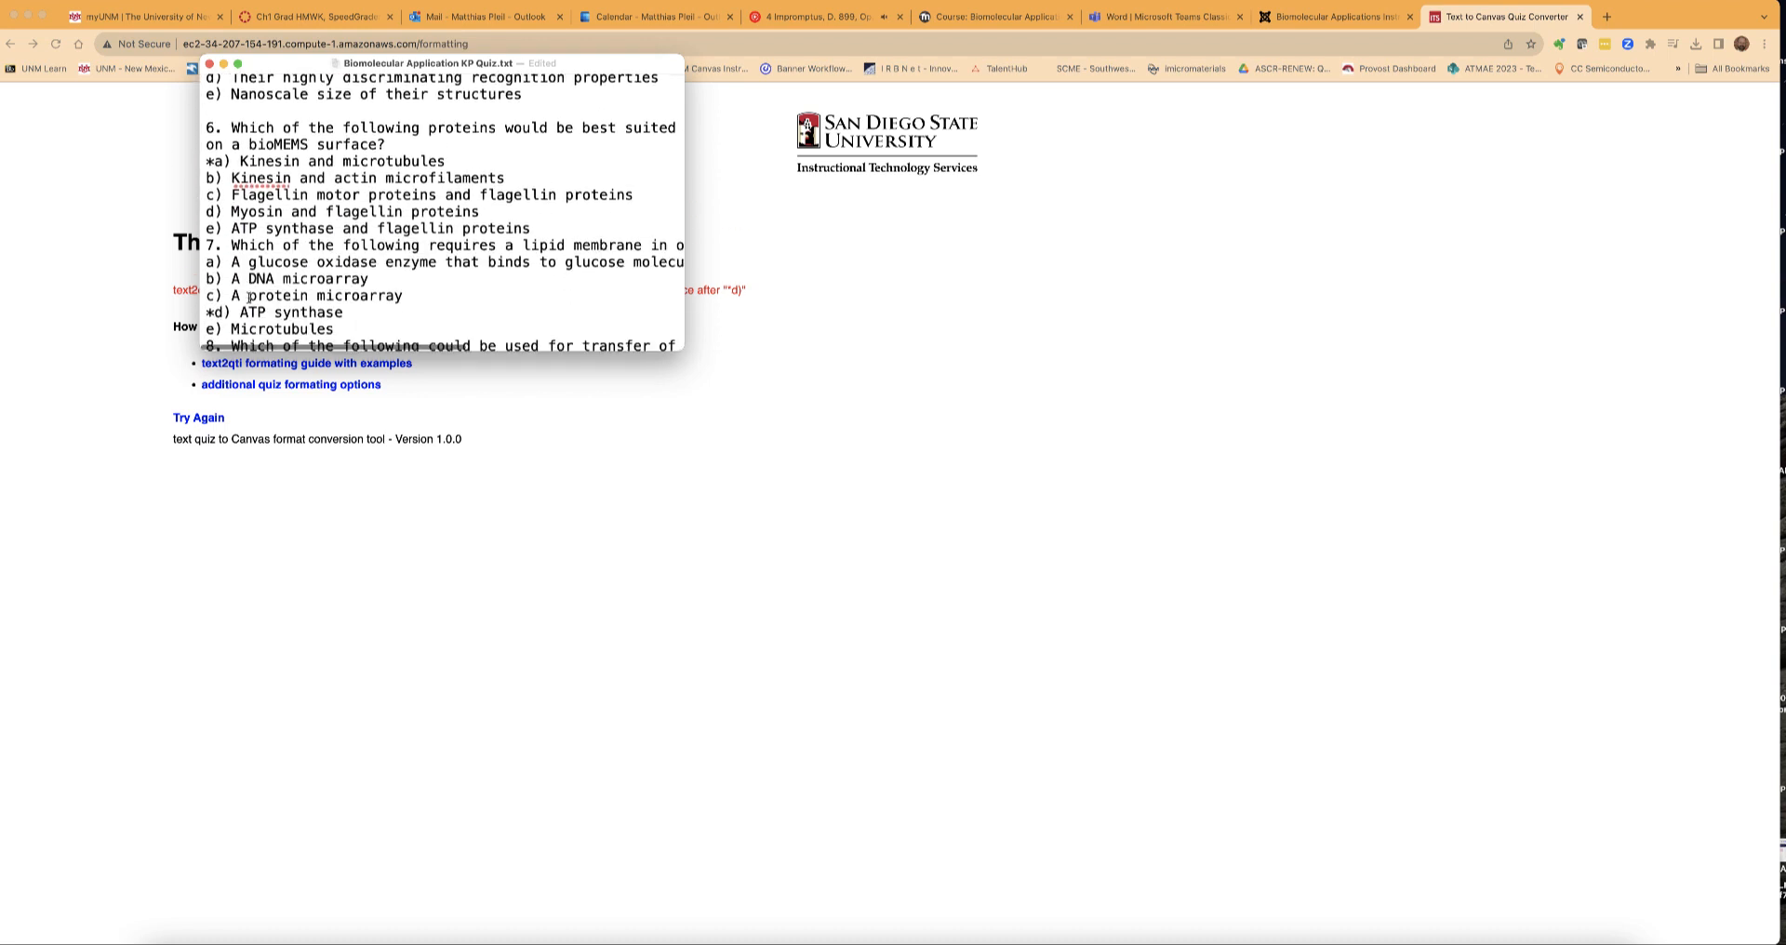
scroll(down, 3)
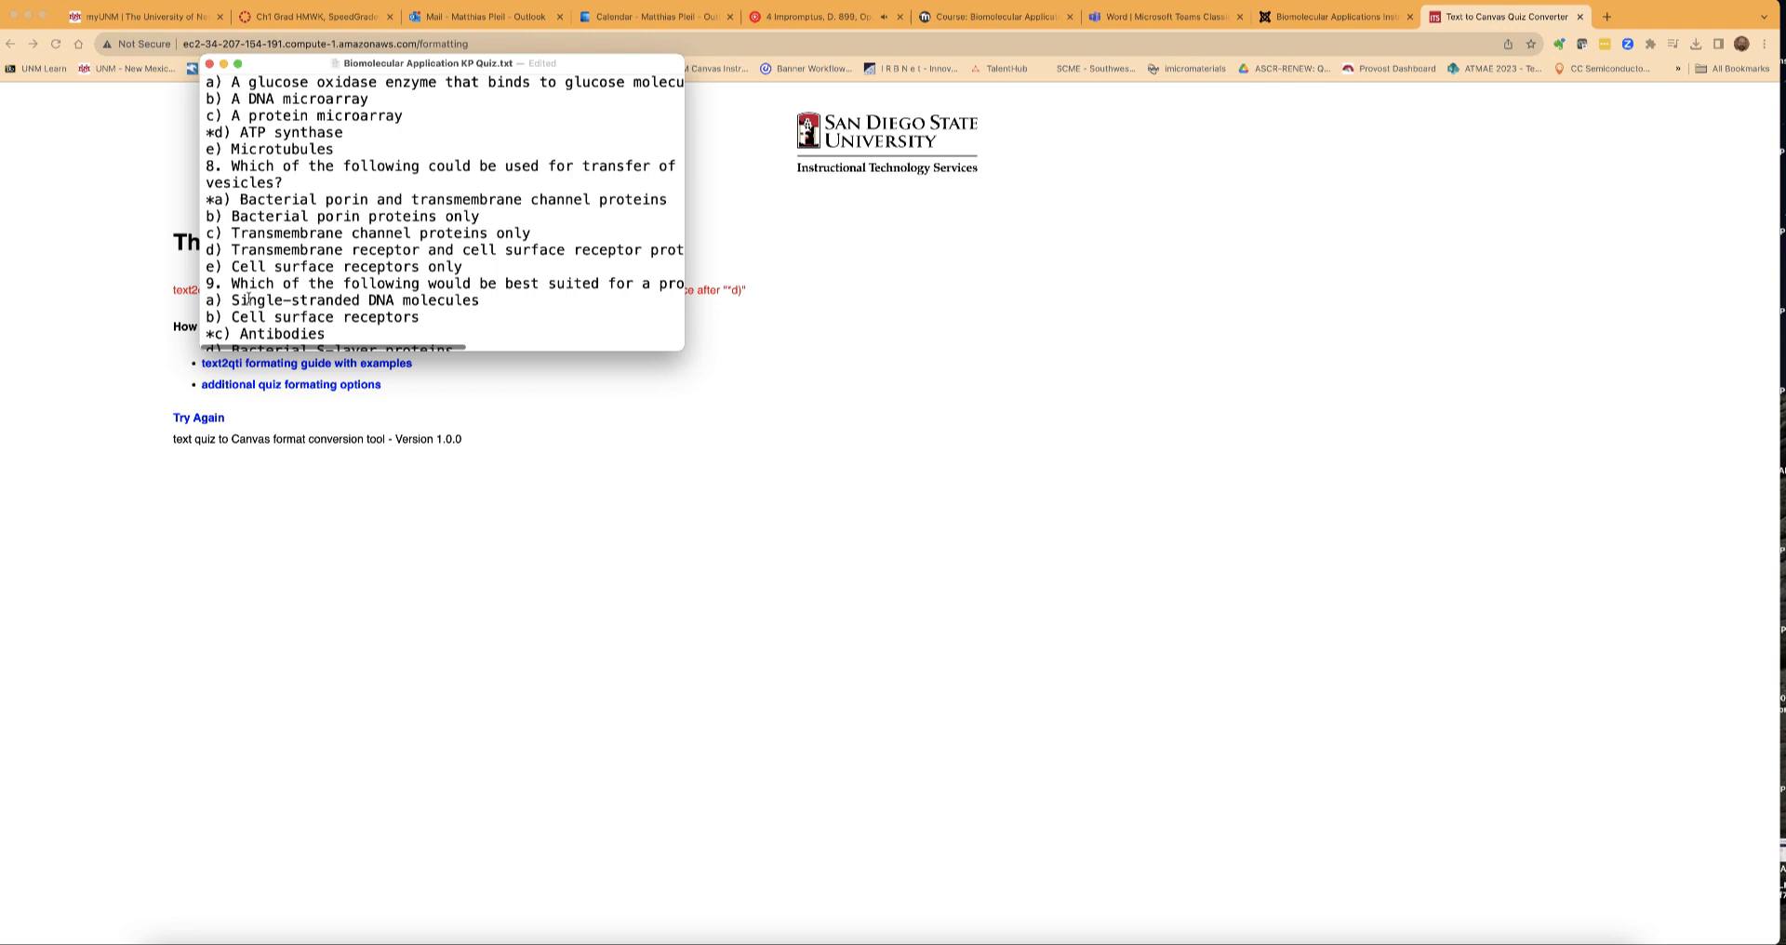
scroll(down, 3)
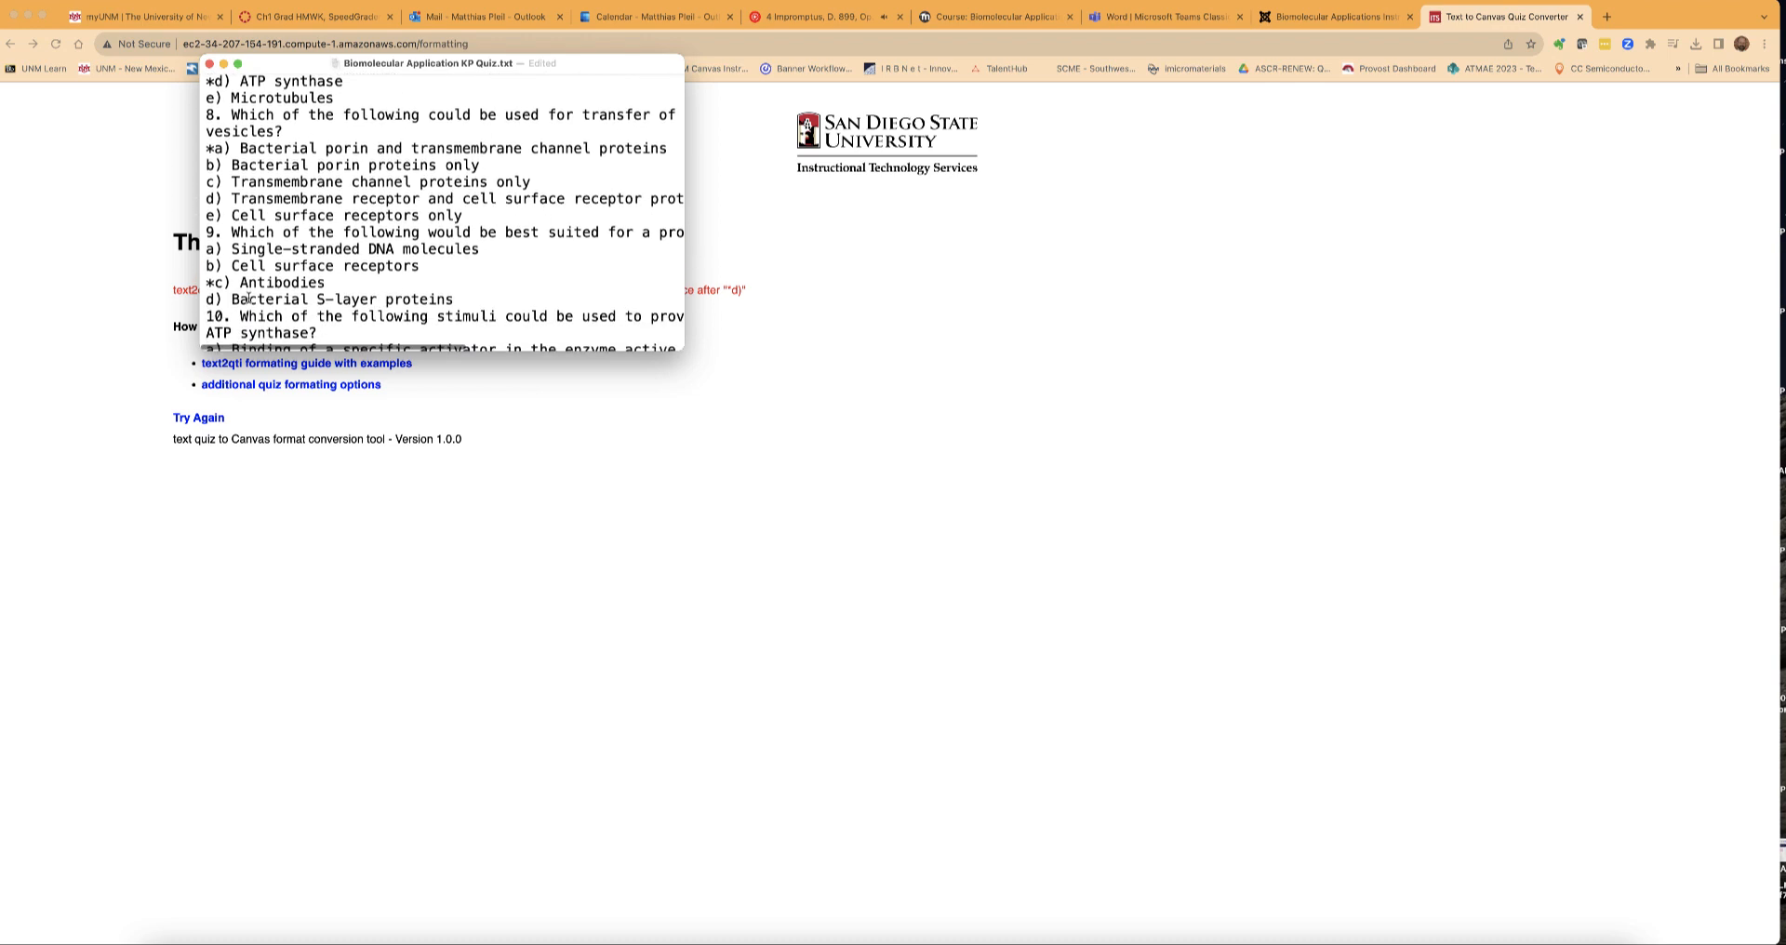
scroll(down, 3)
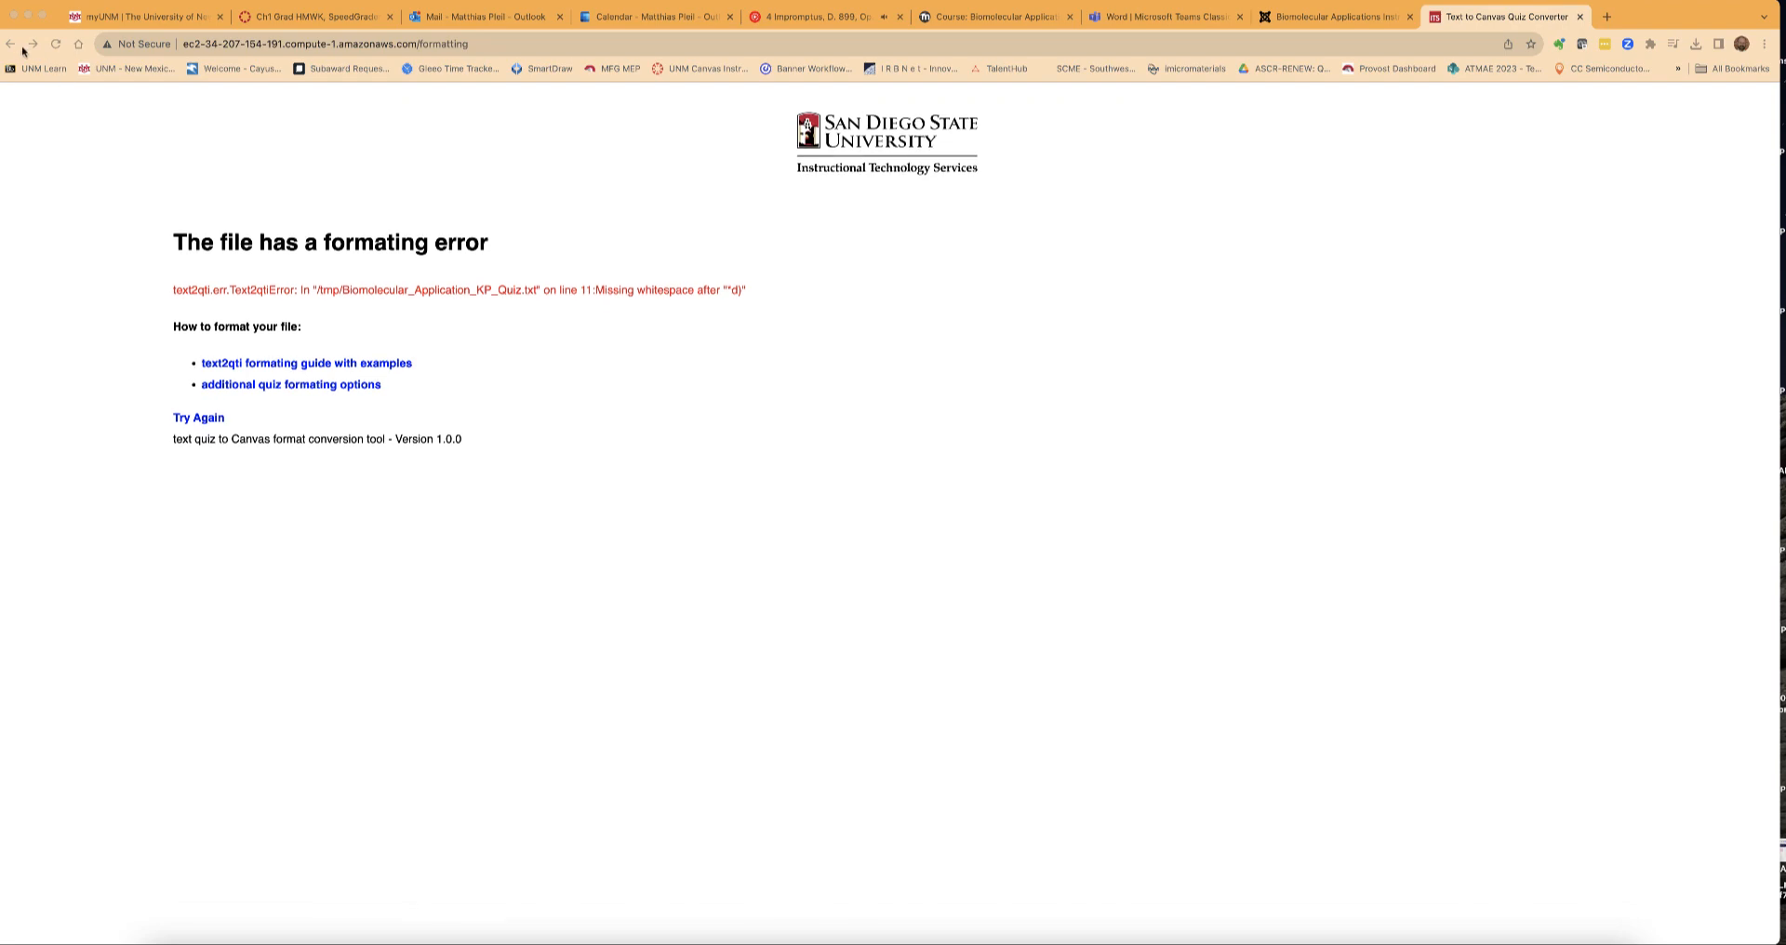
Resubmit the corrected quiz text file, producing Biomolecular_Application_KP_Quiz.zip.
click(11, 43)
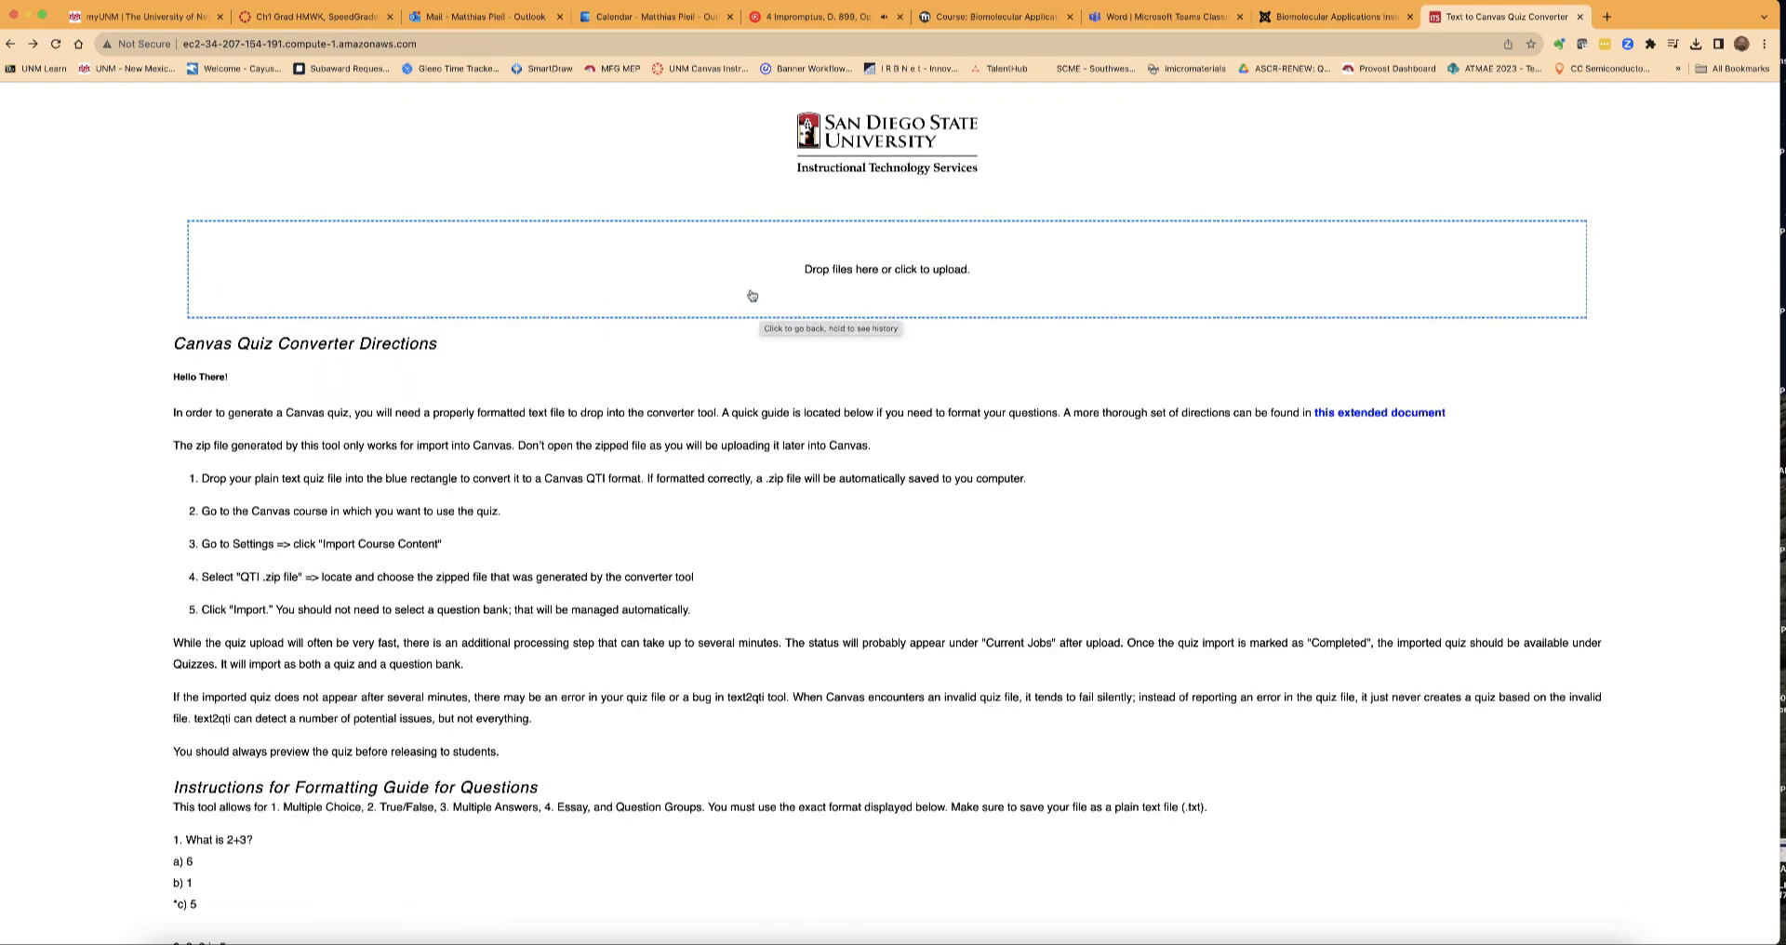
click(885, 268)
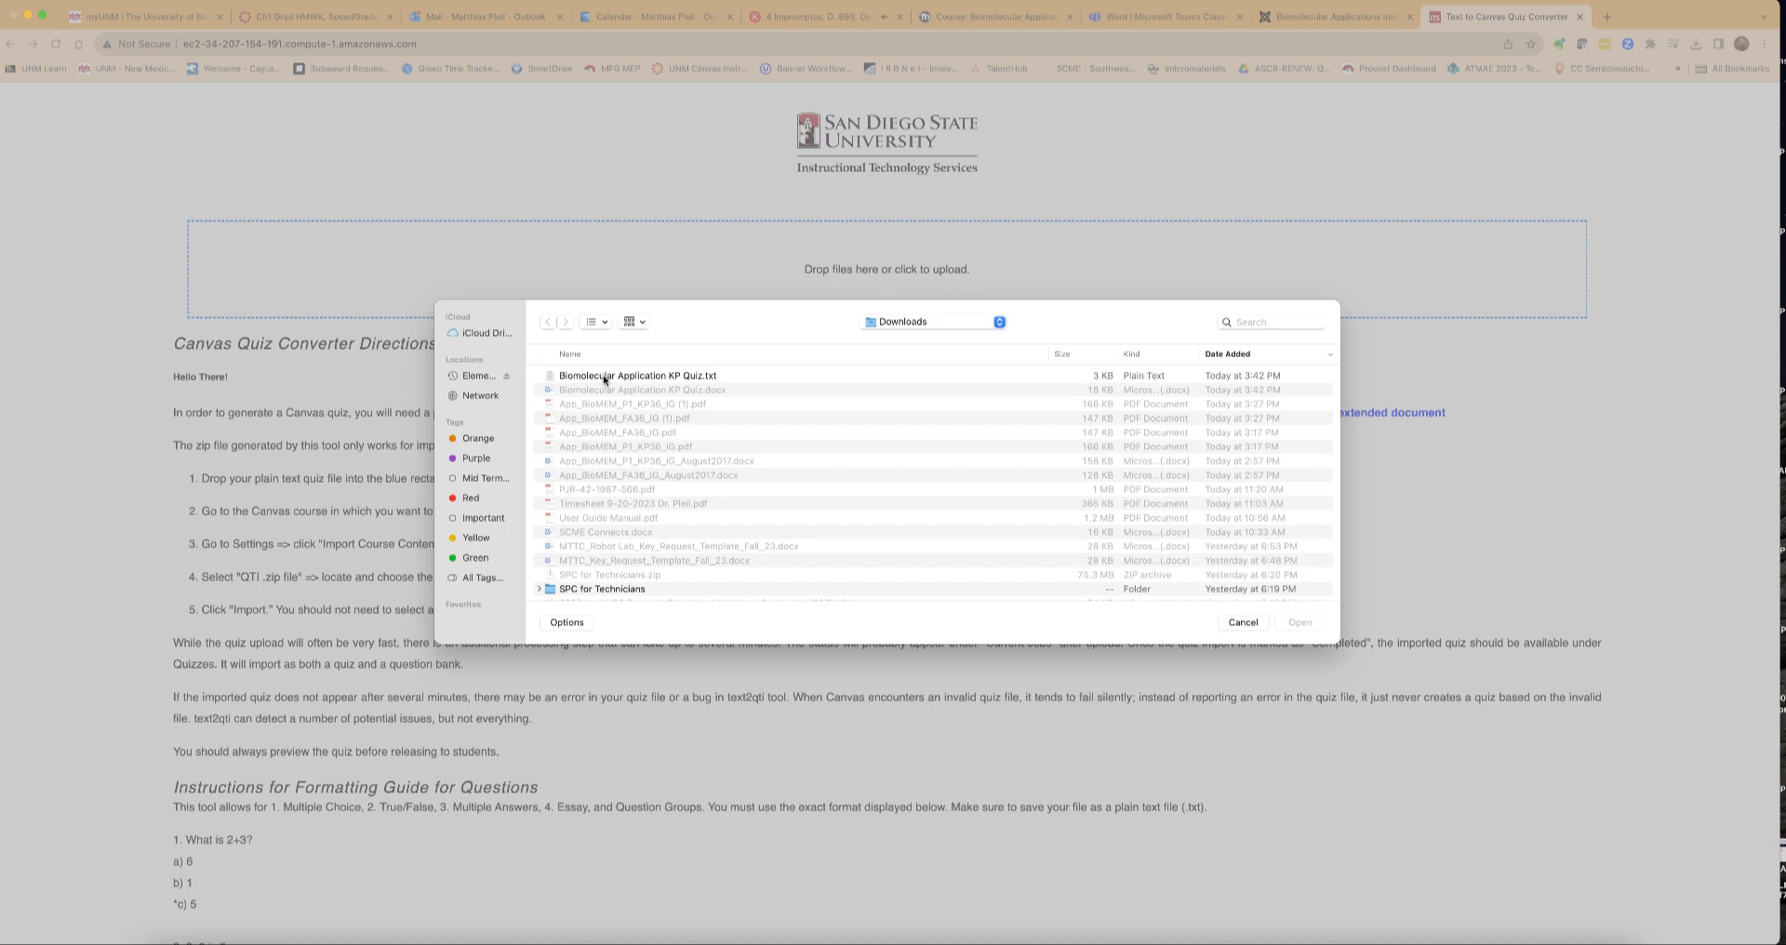
click(1297, 623)
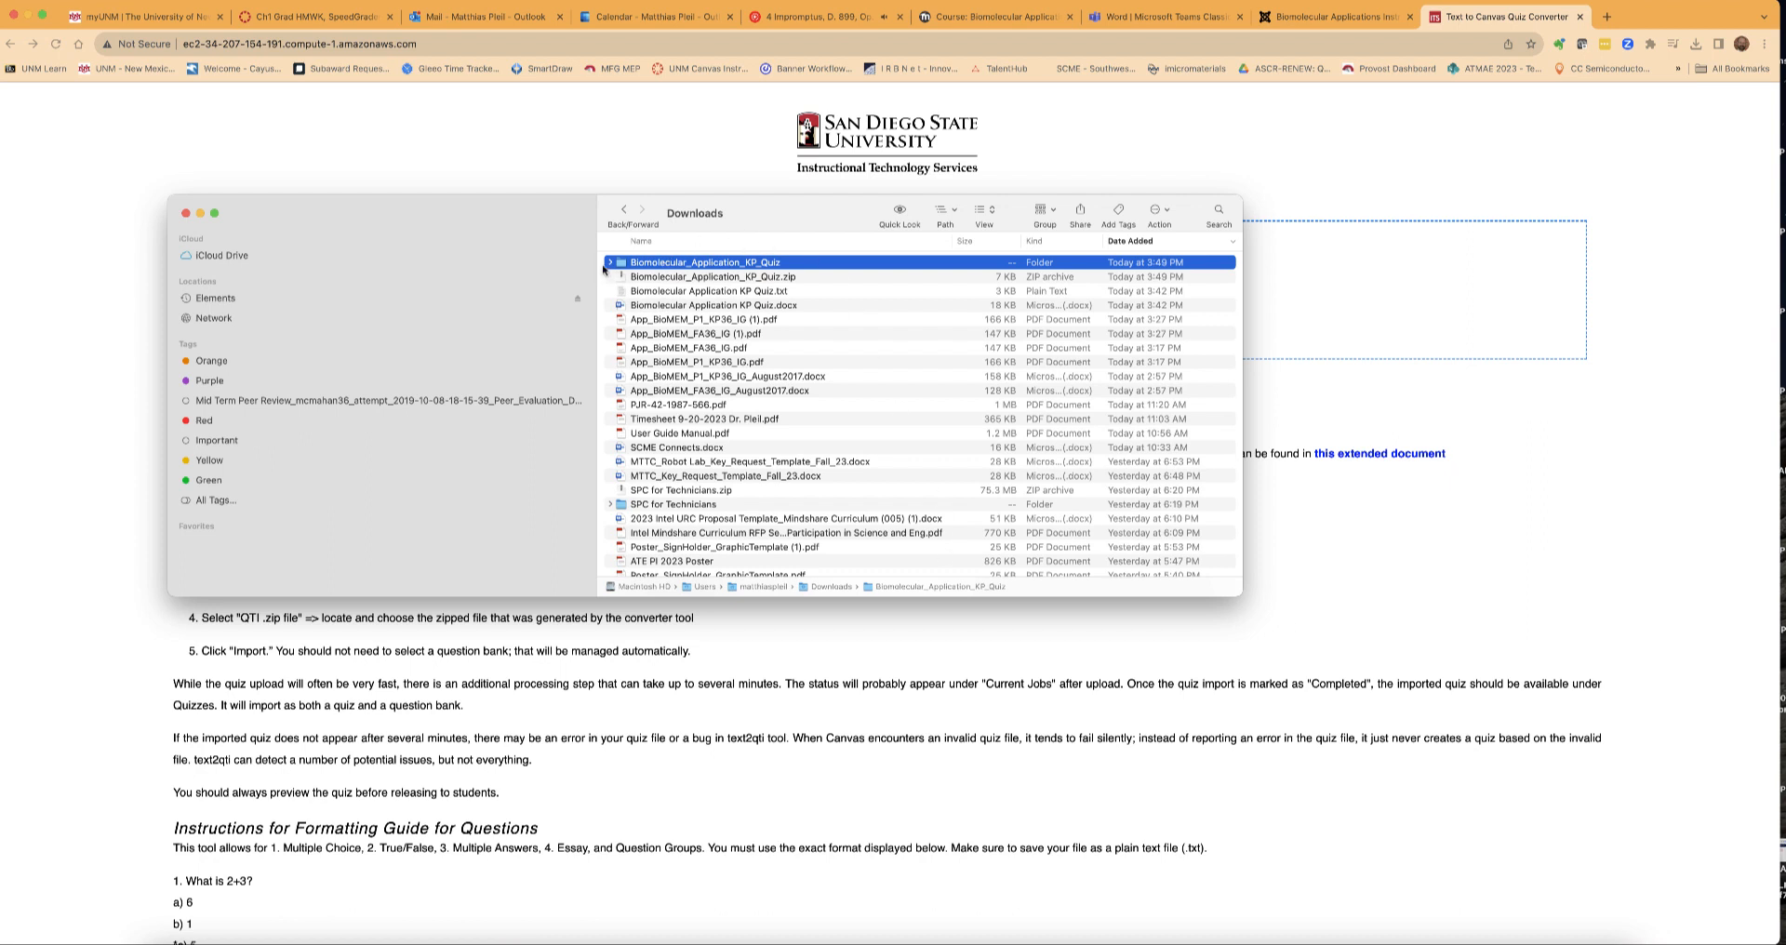
Inspect the extracted quiz package folder's manifest and assessment files, then start a blank tab.
click(609, 262)
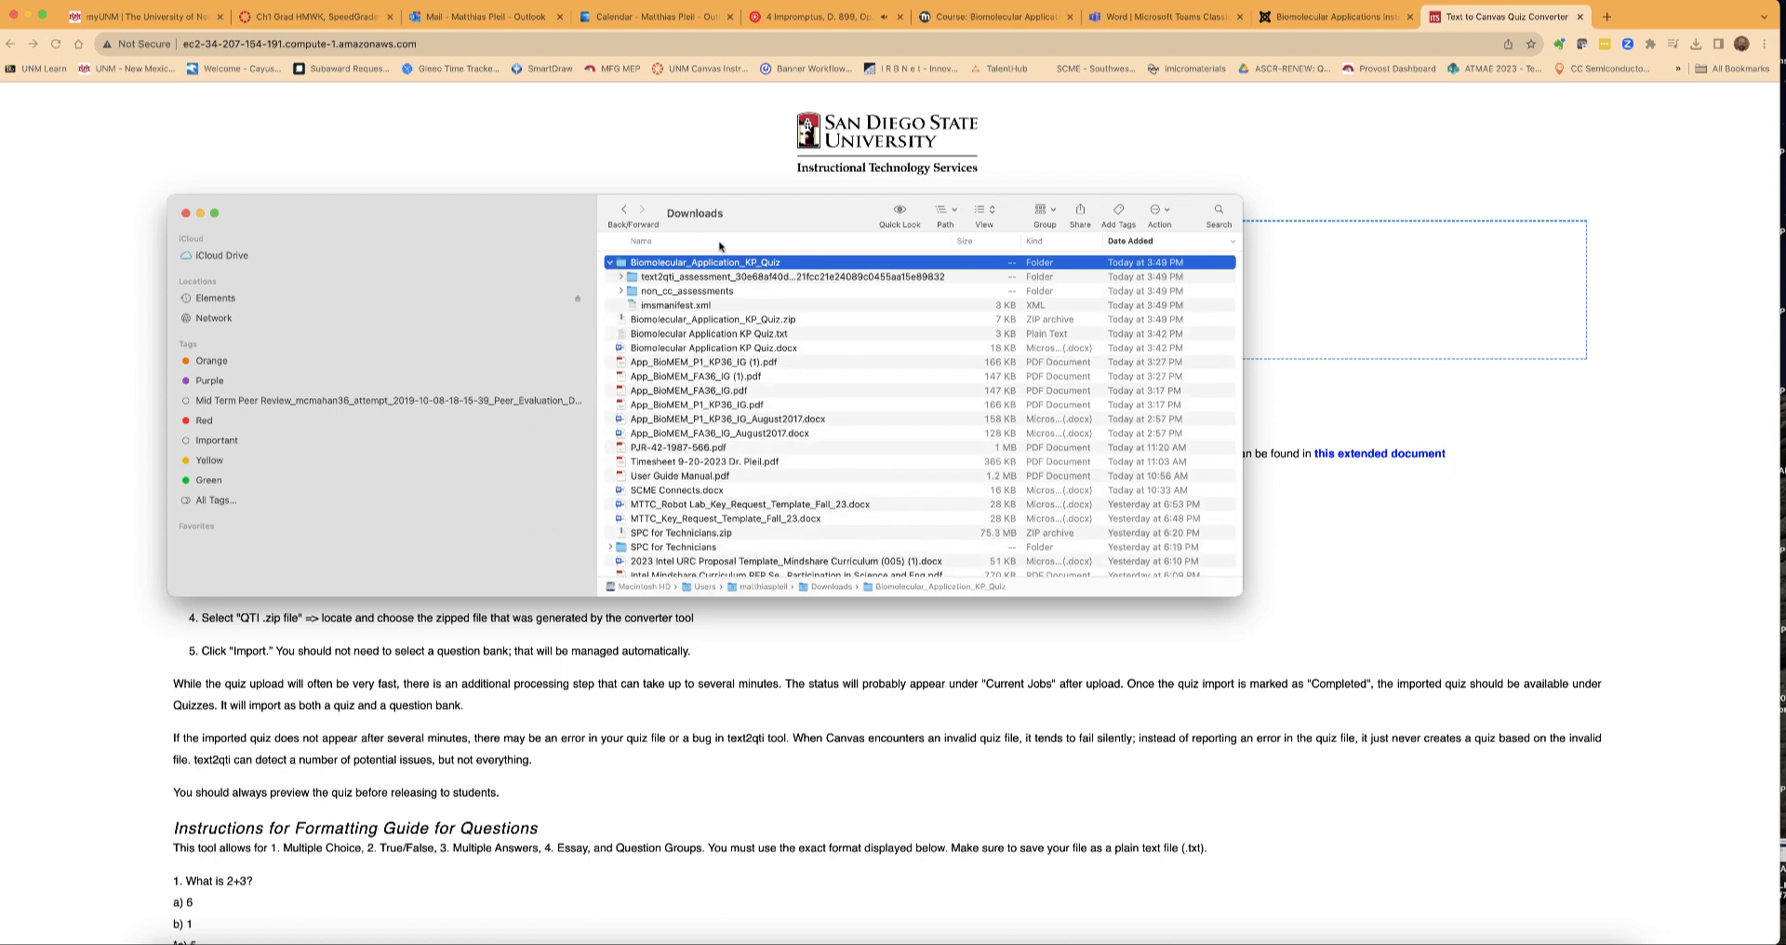
mouse_move(742, 292)
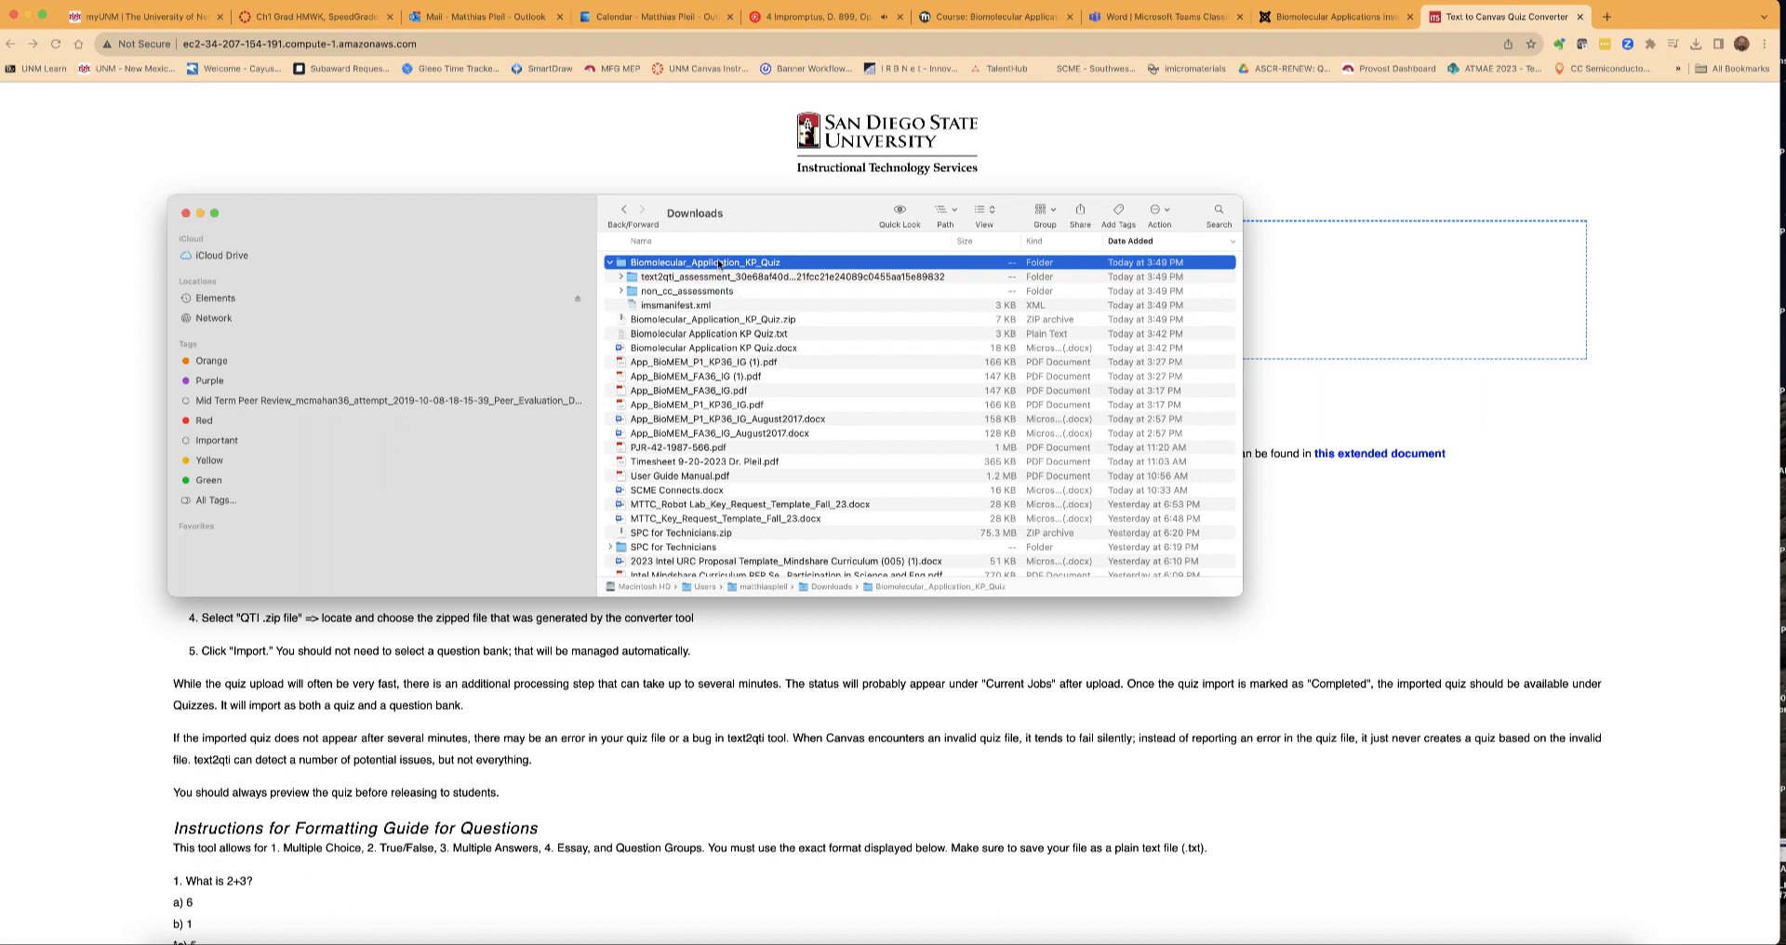
double_click(707, 262)
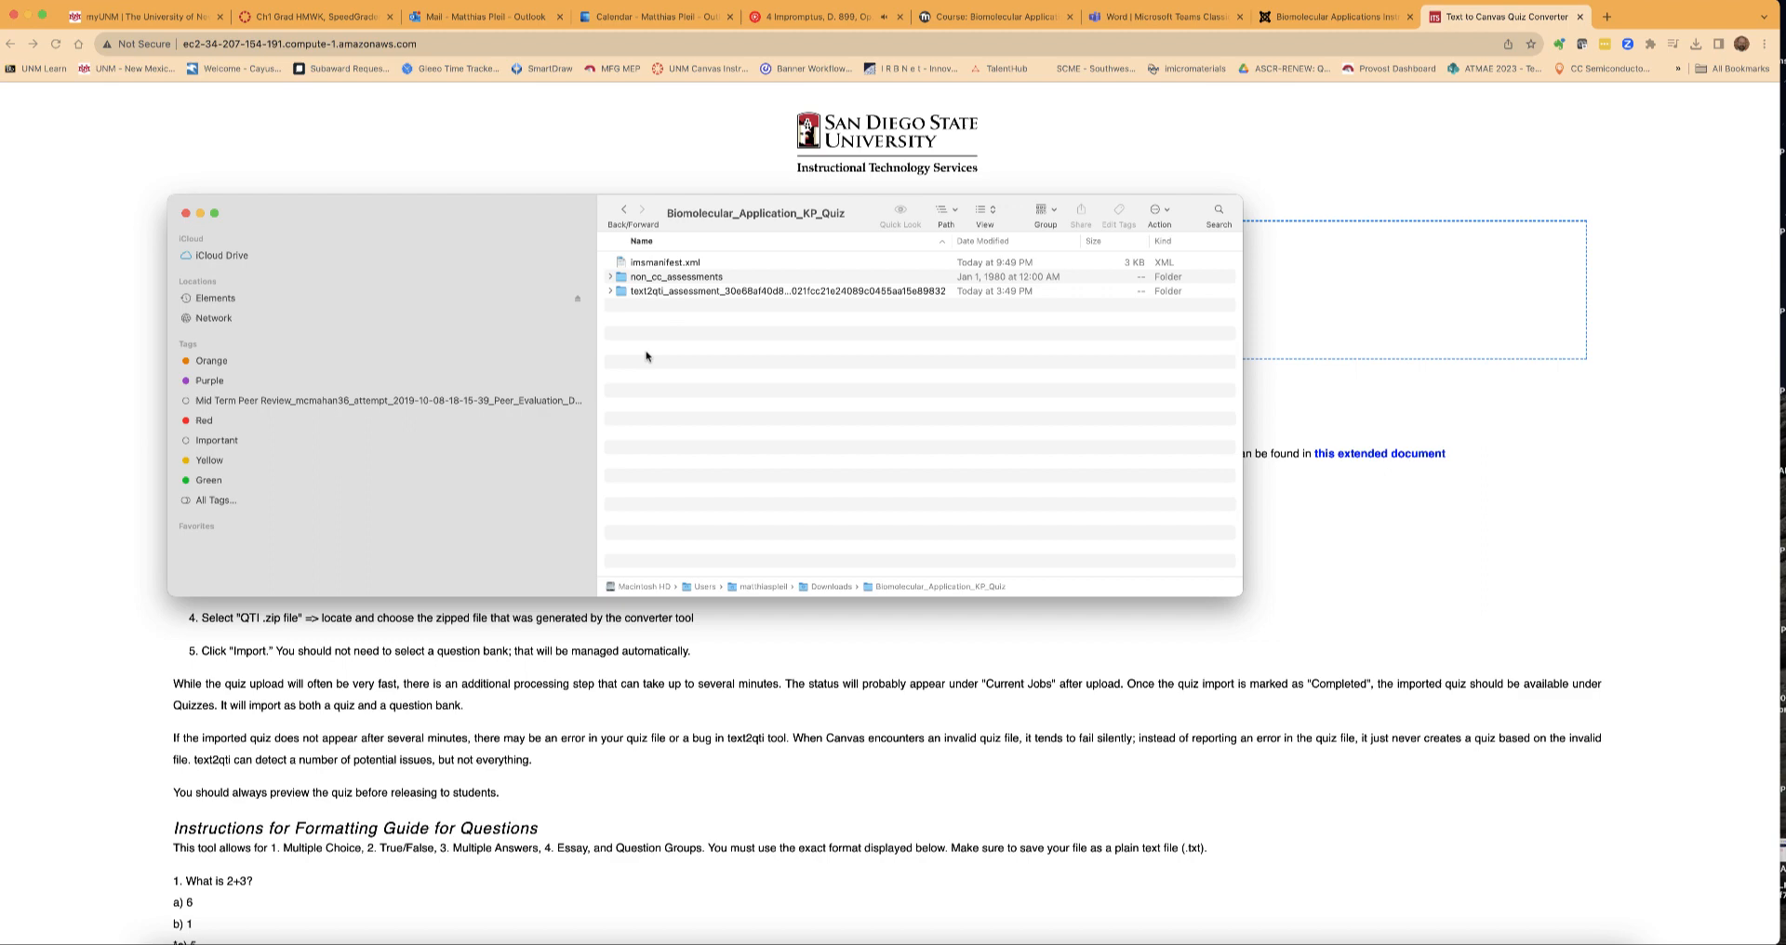
click(1161, 16)
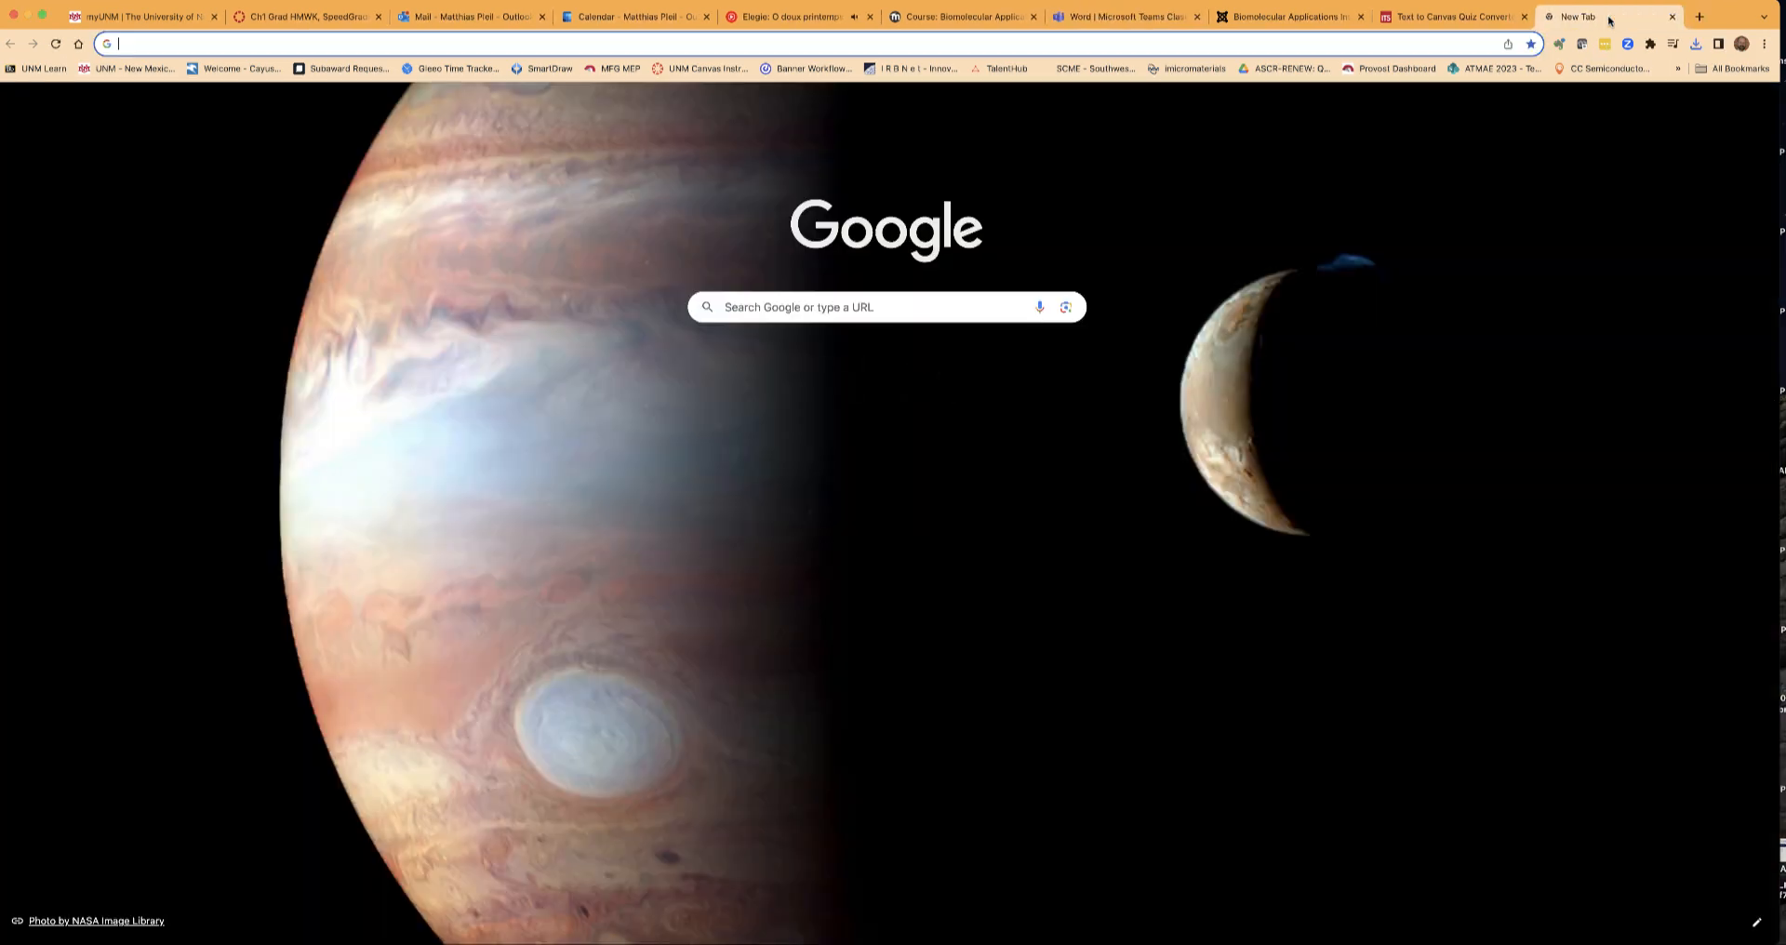
Sign in to UNM Canvas with the saved credentials.
click(704, 69)
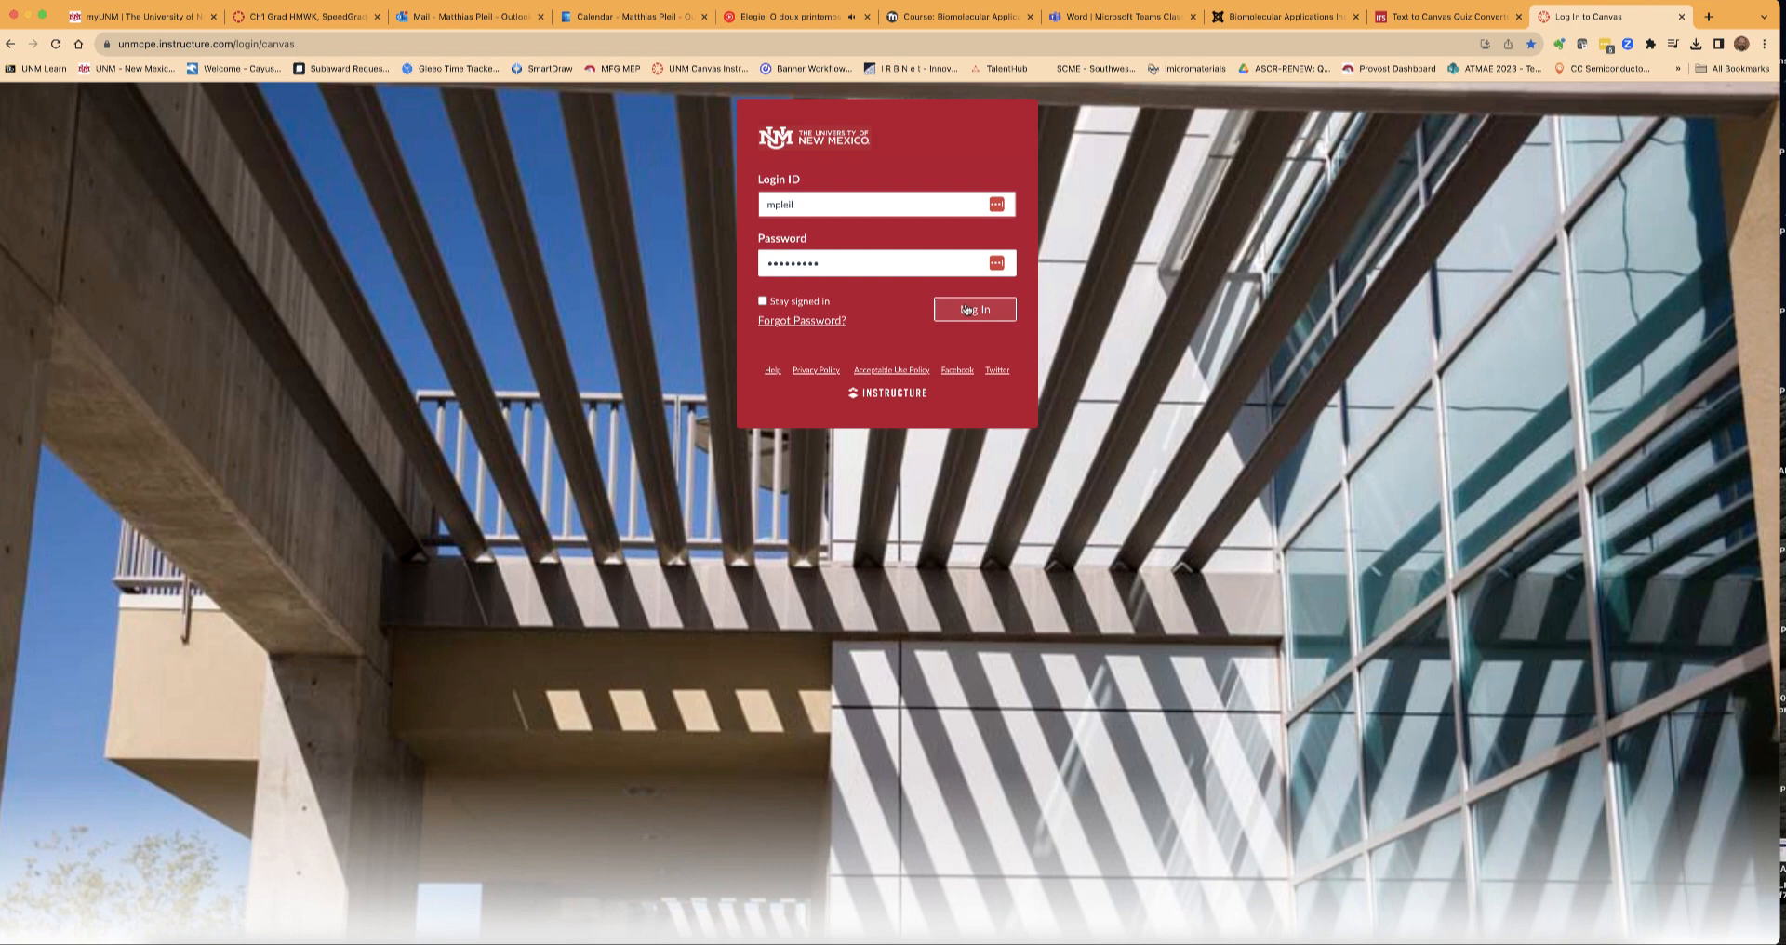
click(973, 309)
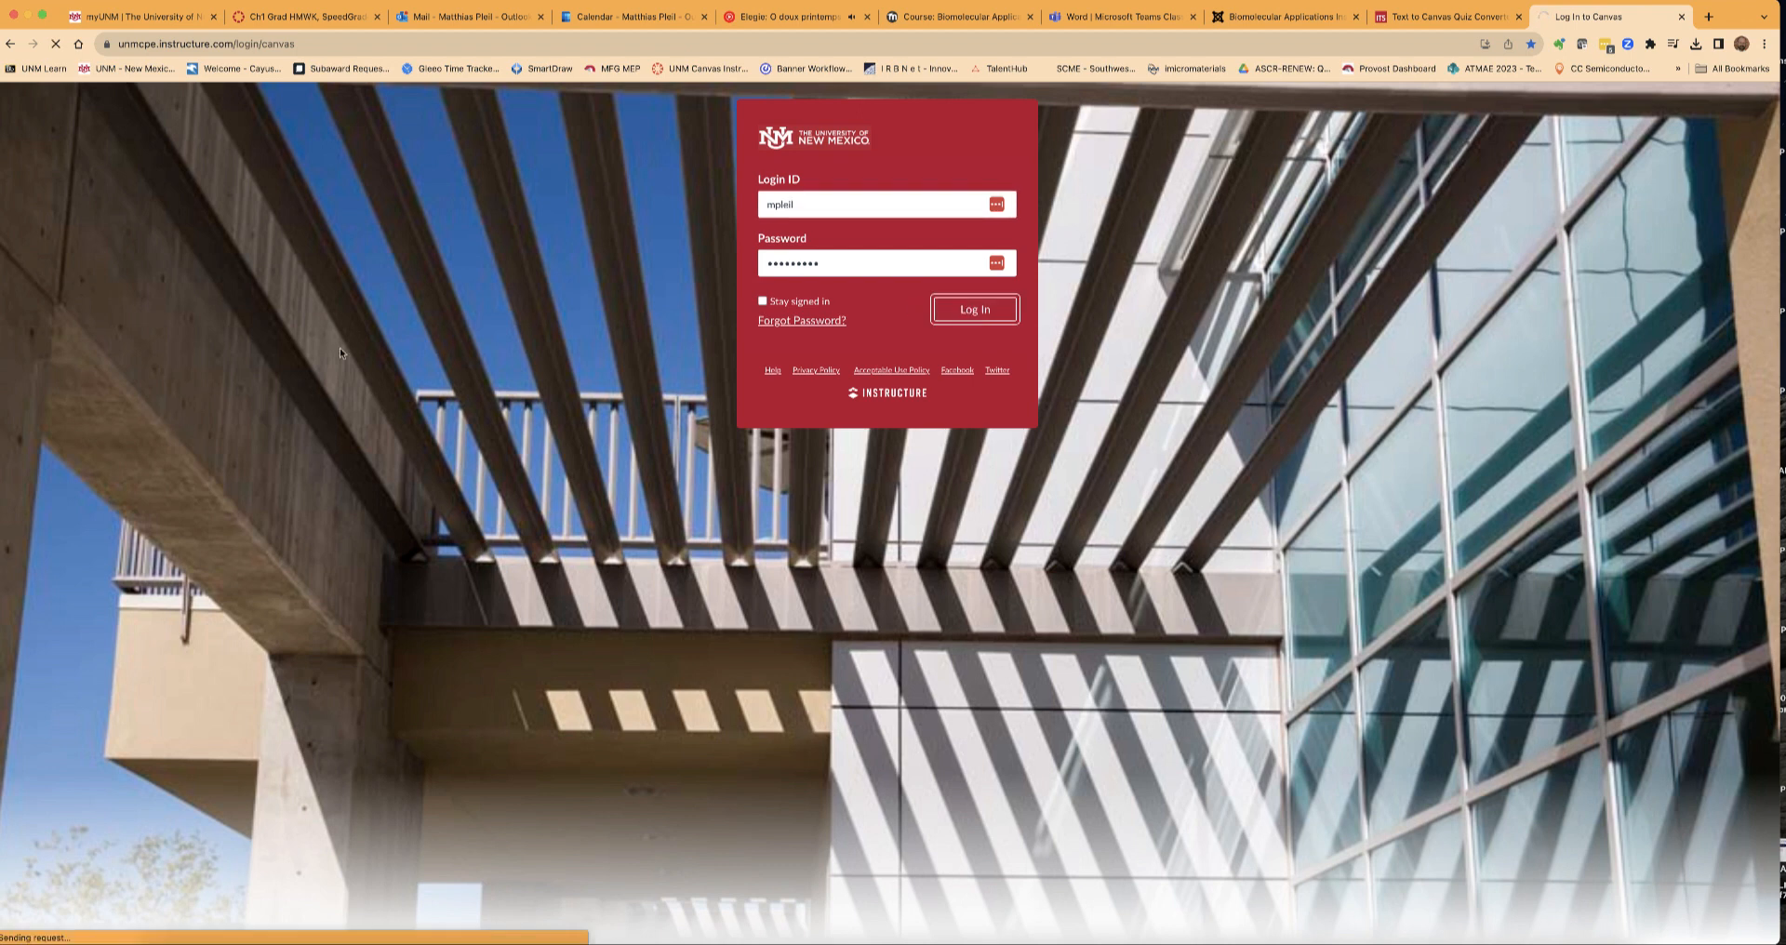
click(973, 309)
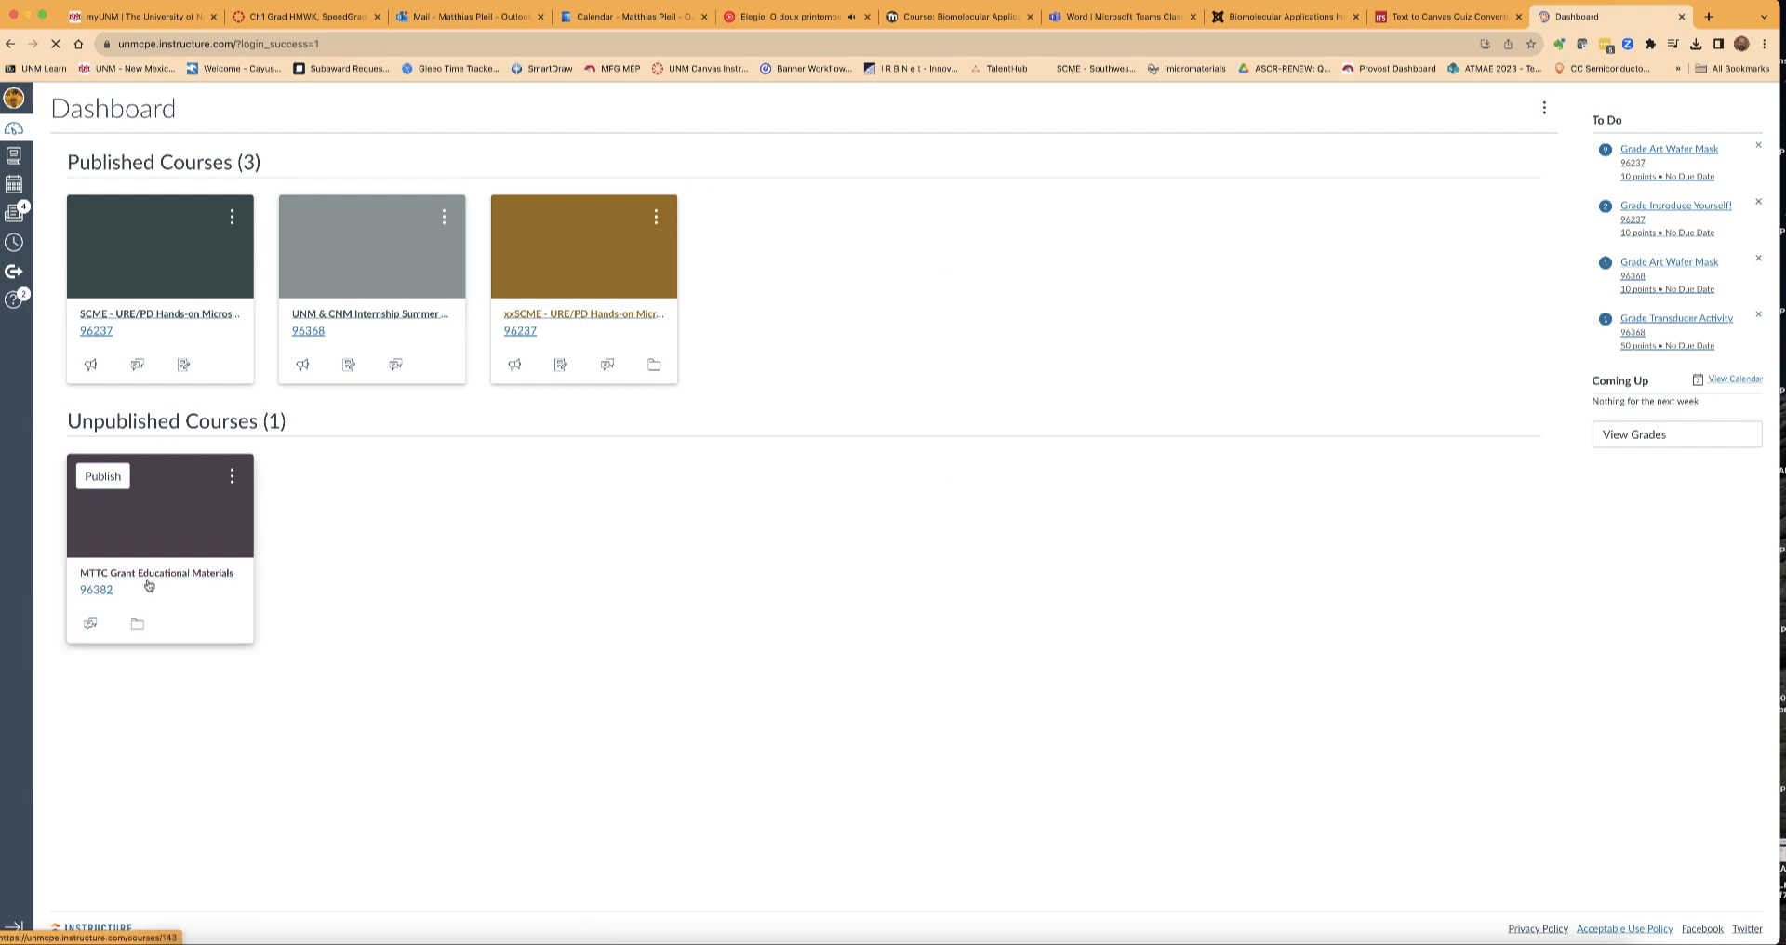
Open the MTTC Grant Educational Materials course's Modules page and review the Biomolecular Applications items.
click(157, 573)
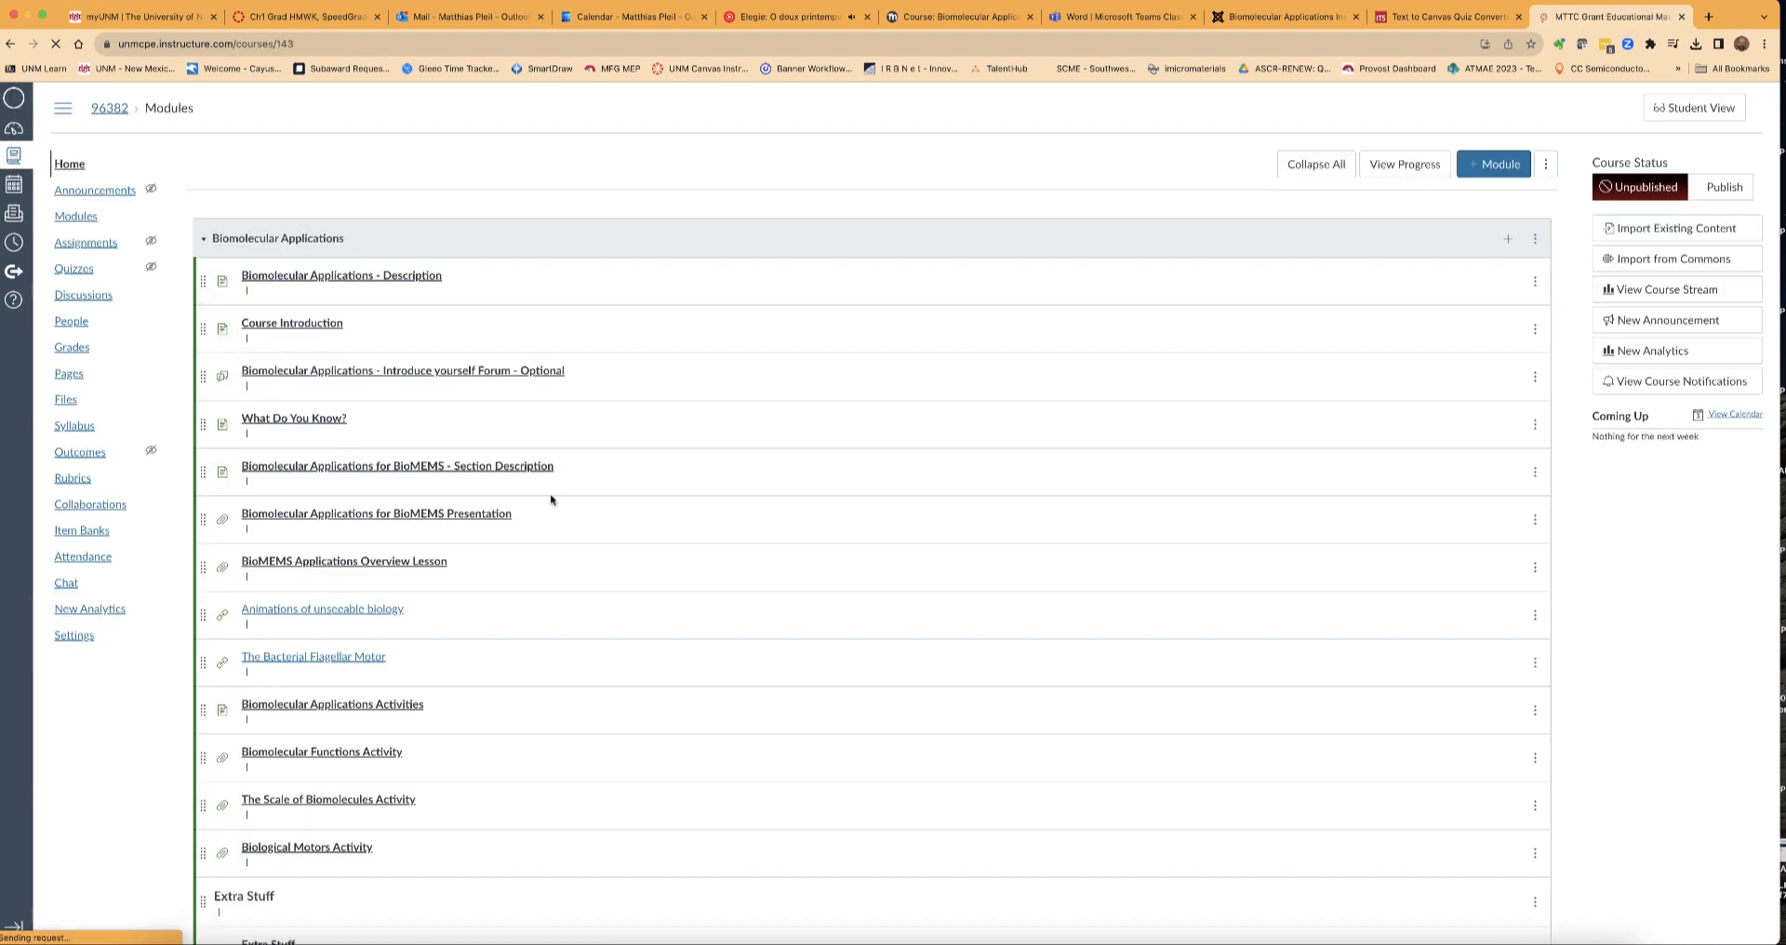
click(1723, 187)
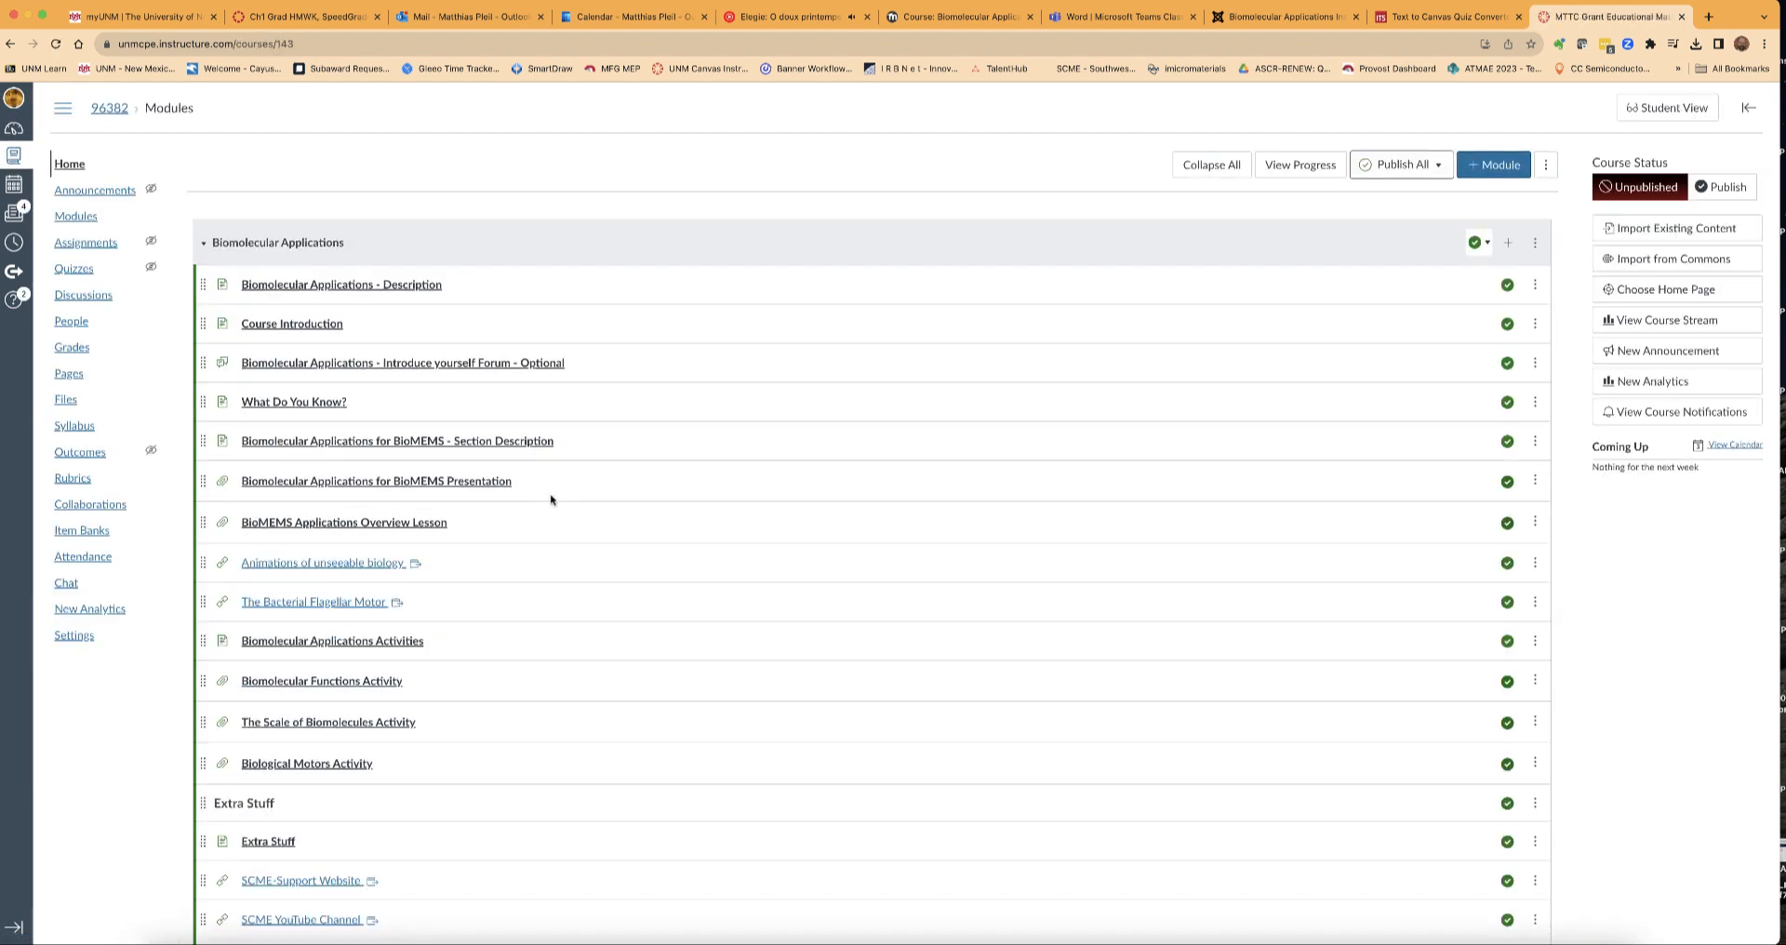
scroll(down, 3)
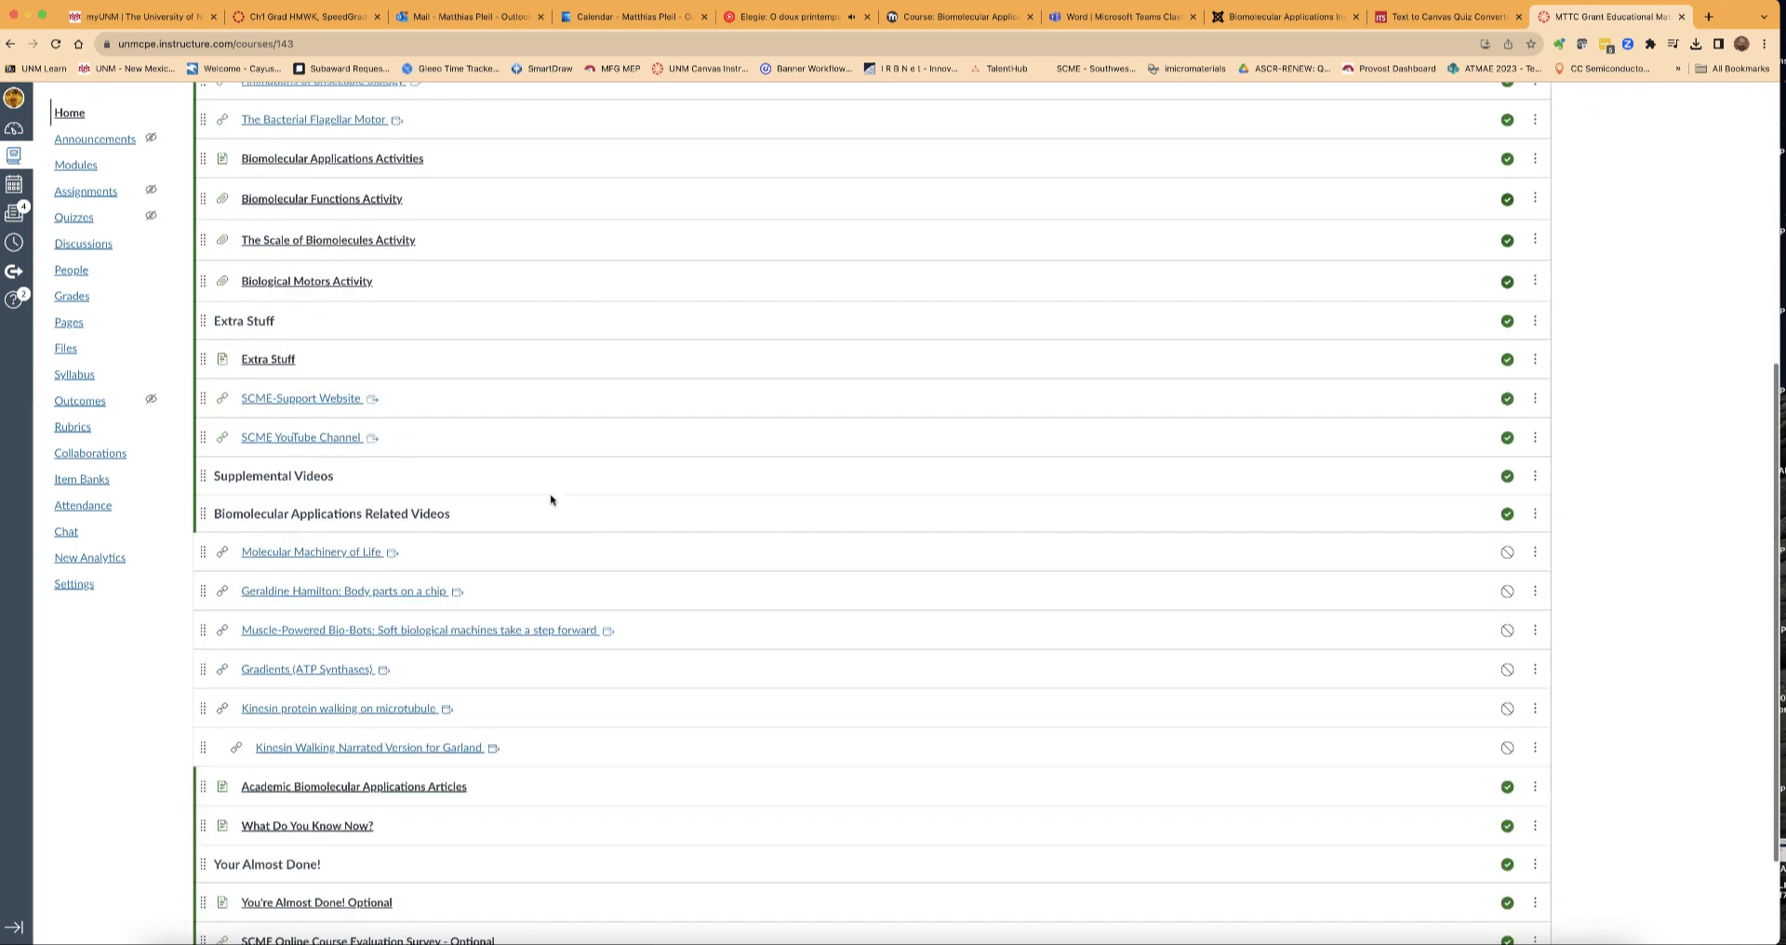
scroll(up, 3)
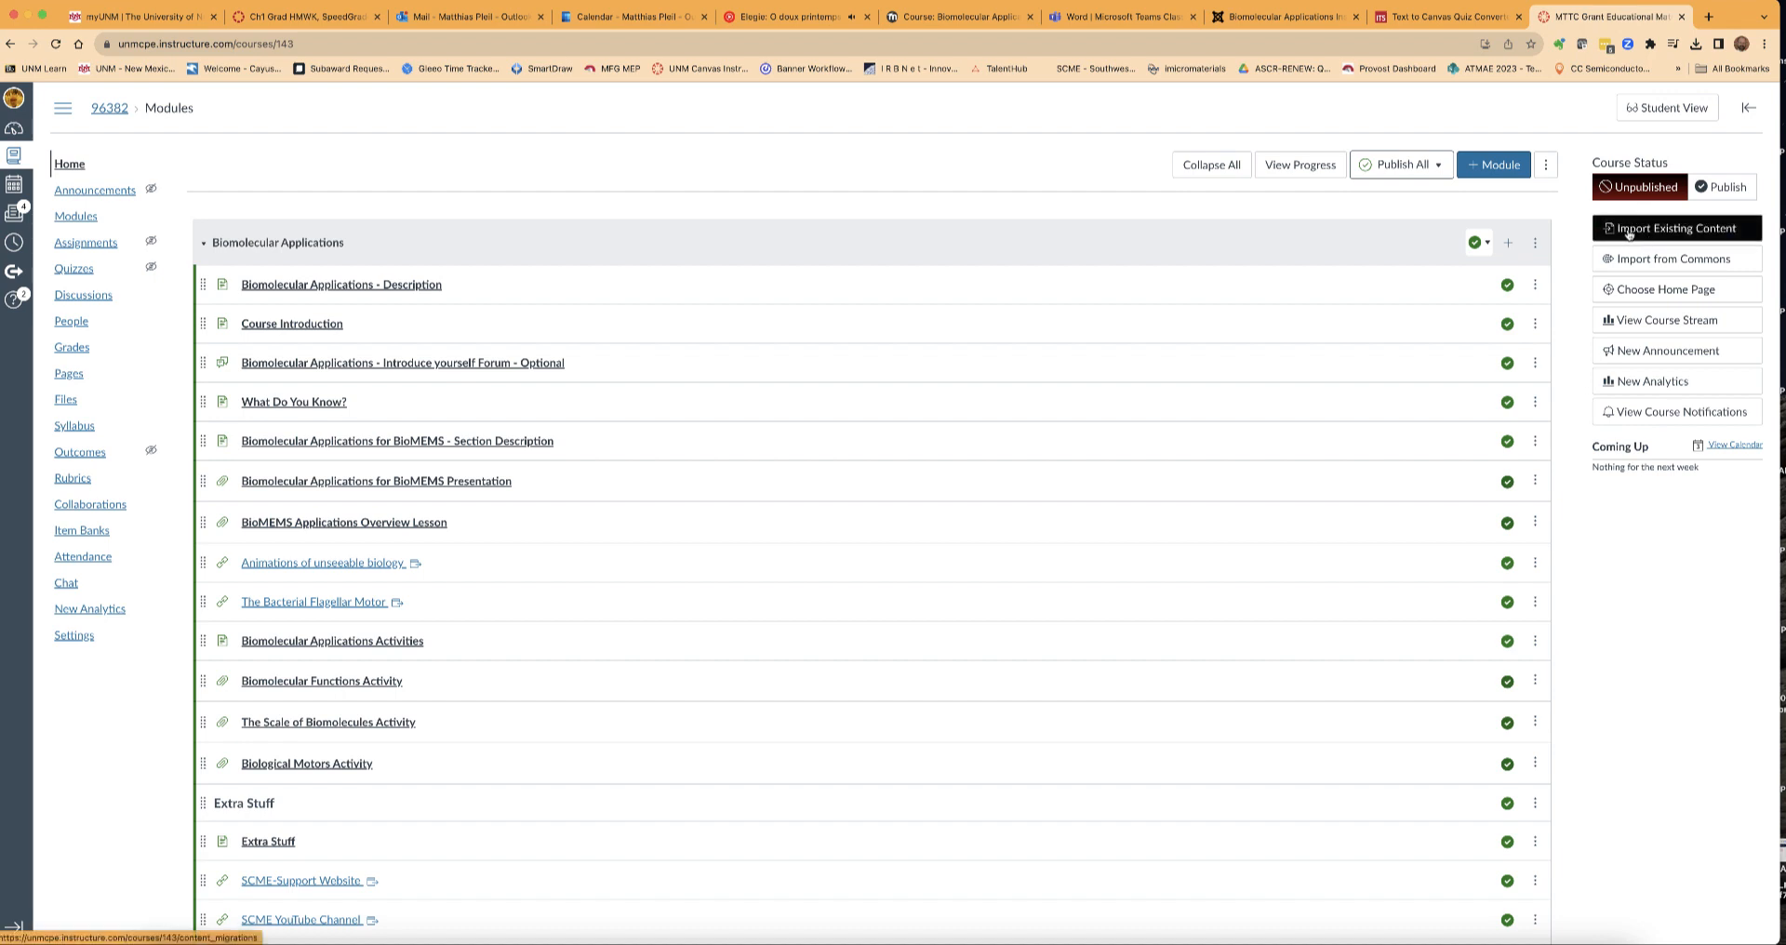
Start an Import Existing Content job with content type QTI .zip file.
click(1677, 227)
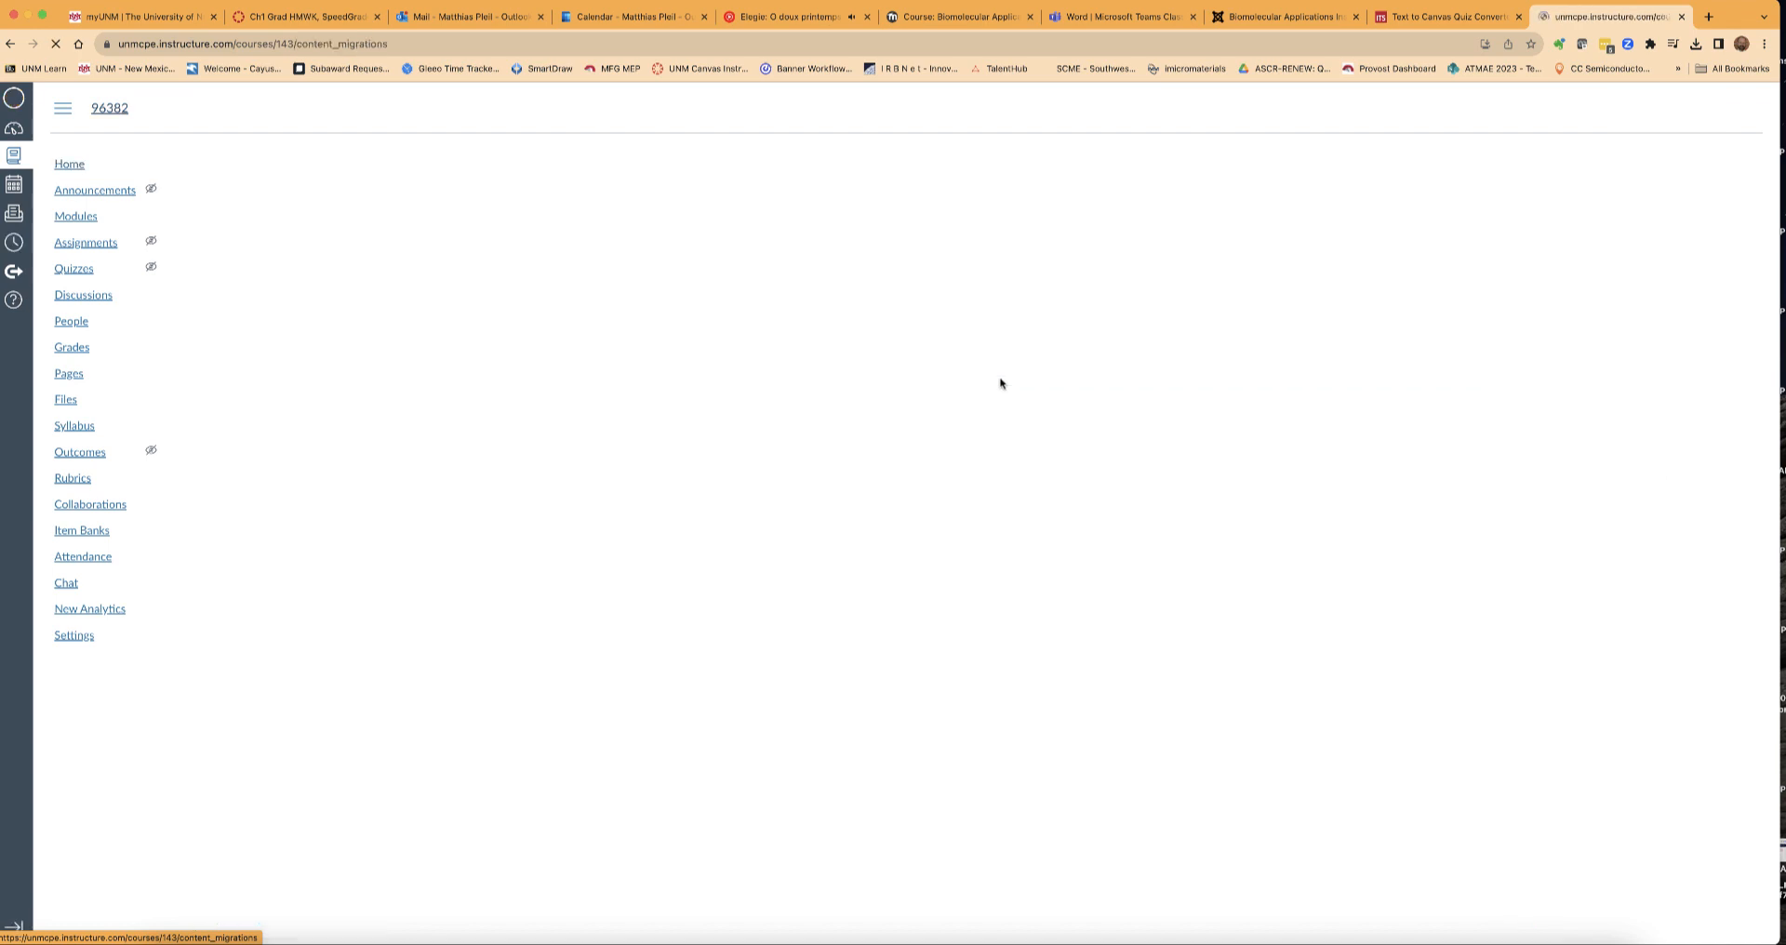
click(413, 203)
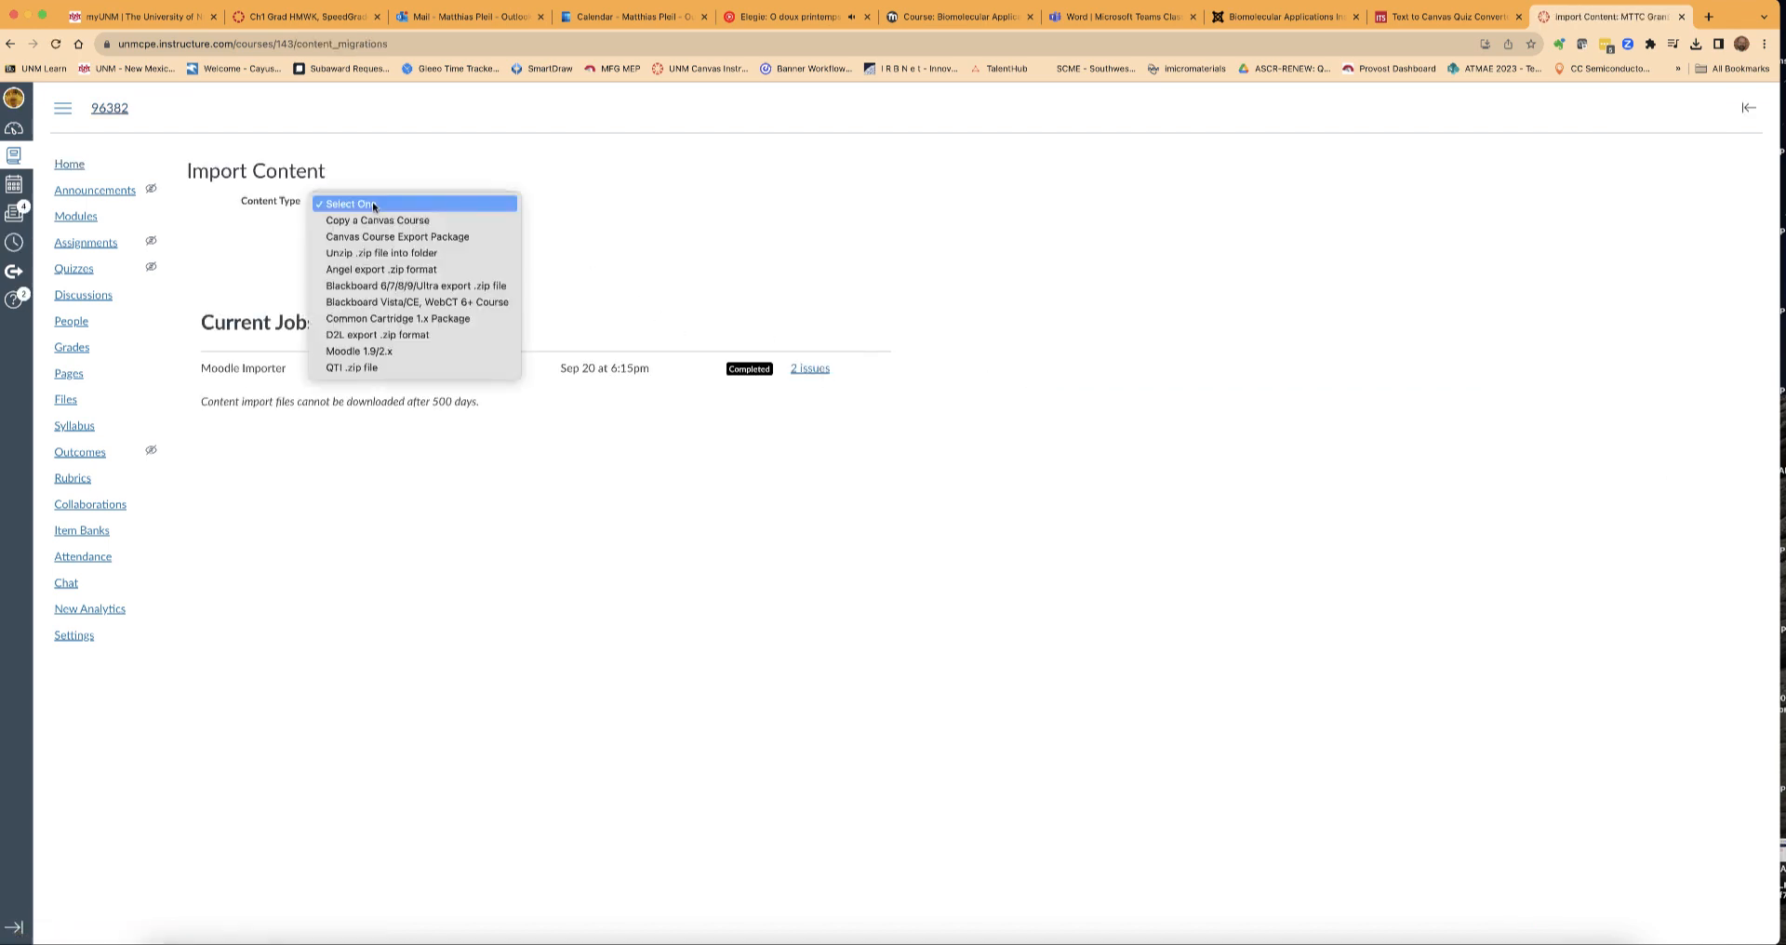
mouse_move(352, 366)
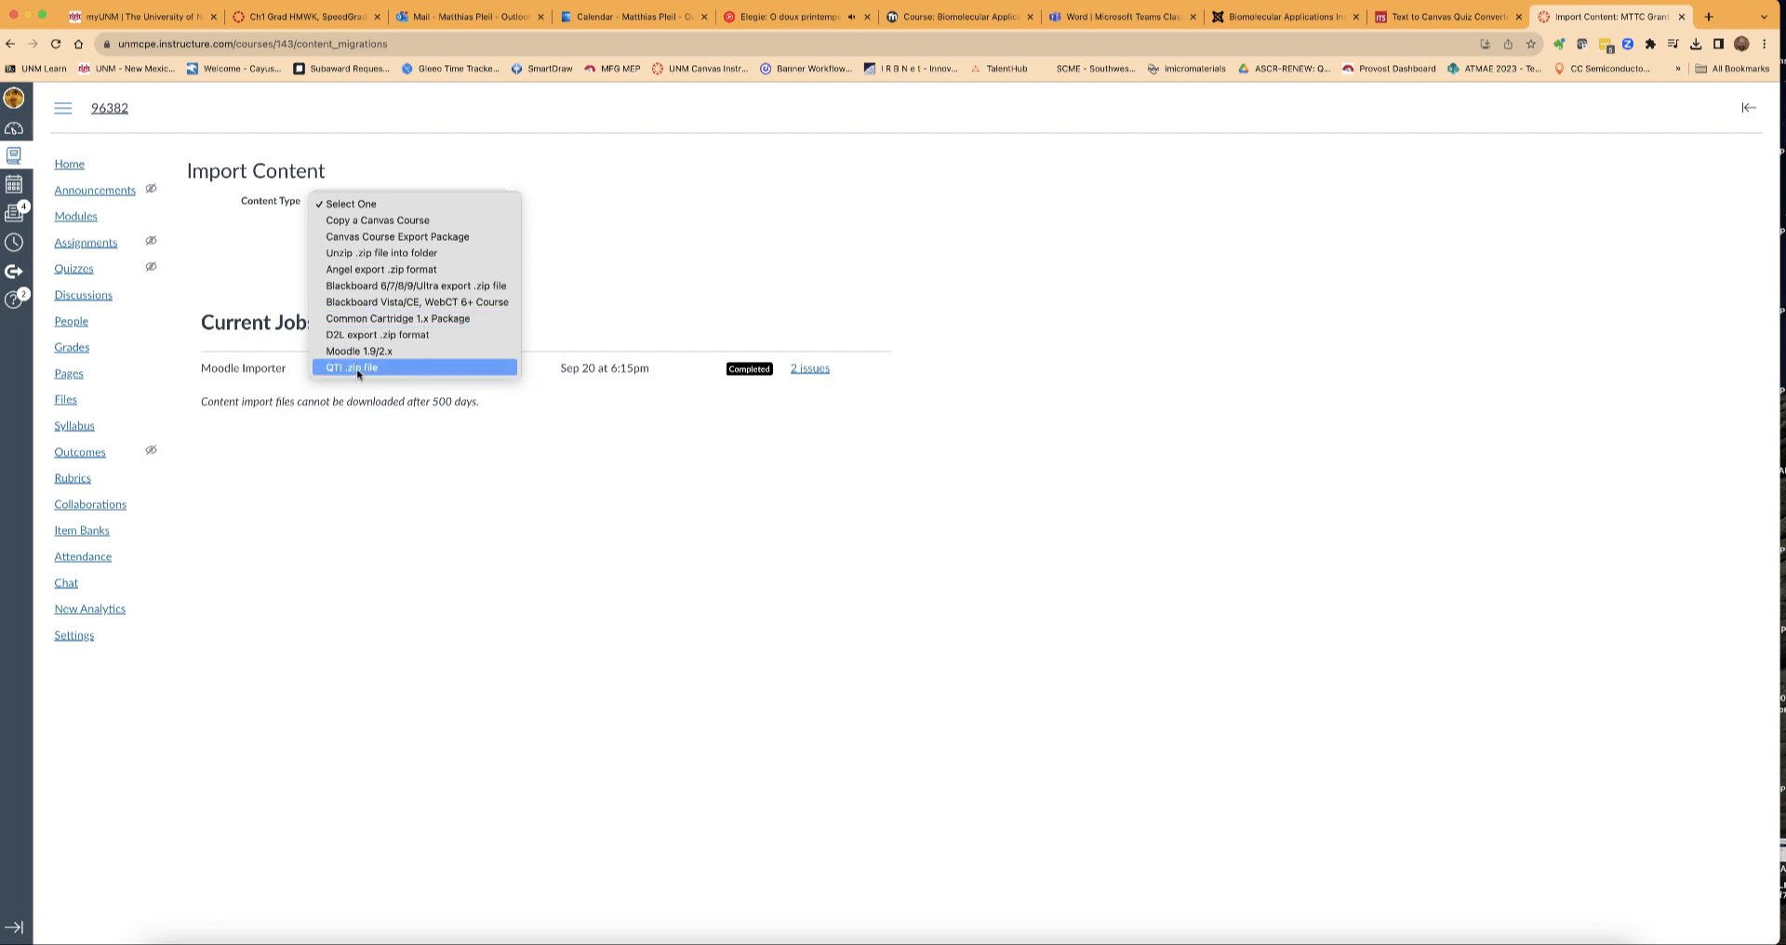
click(351, 366)
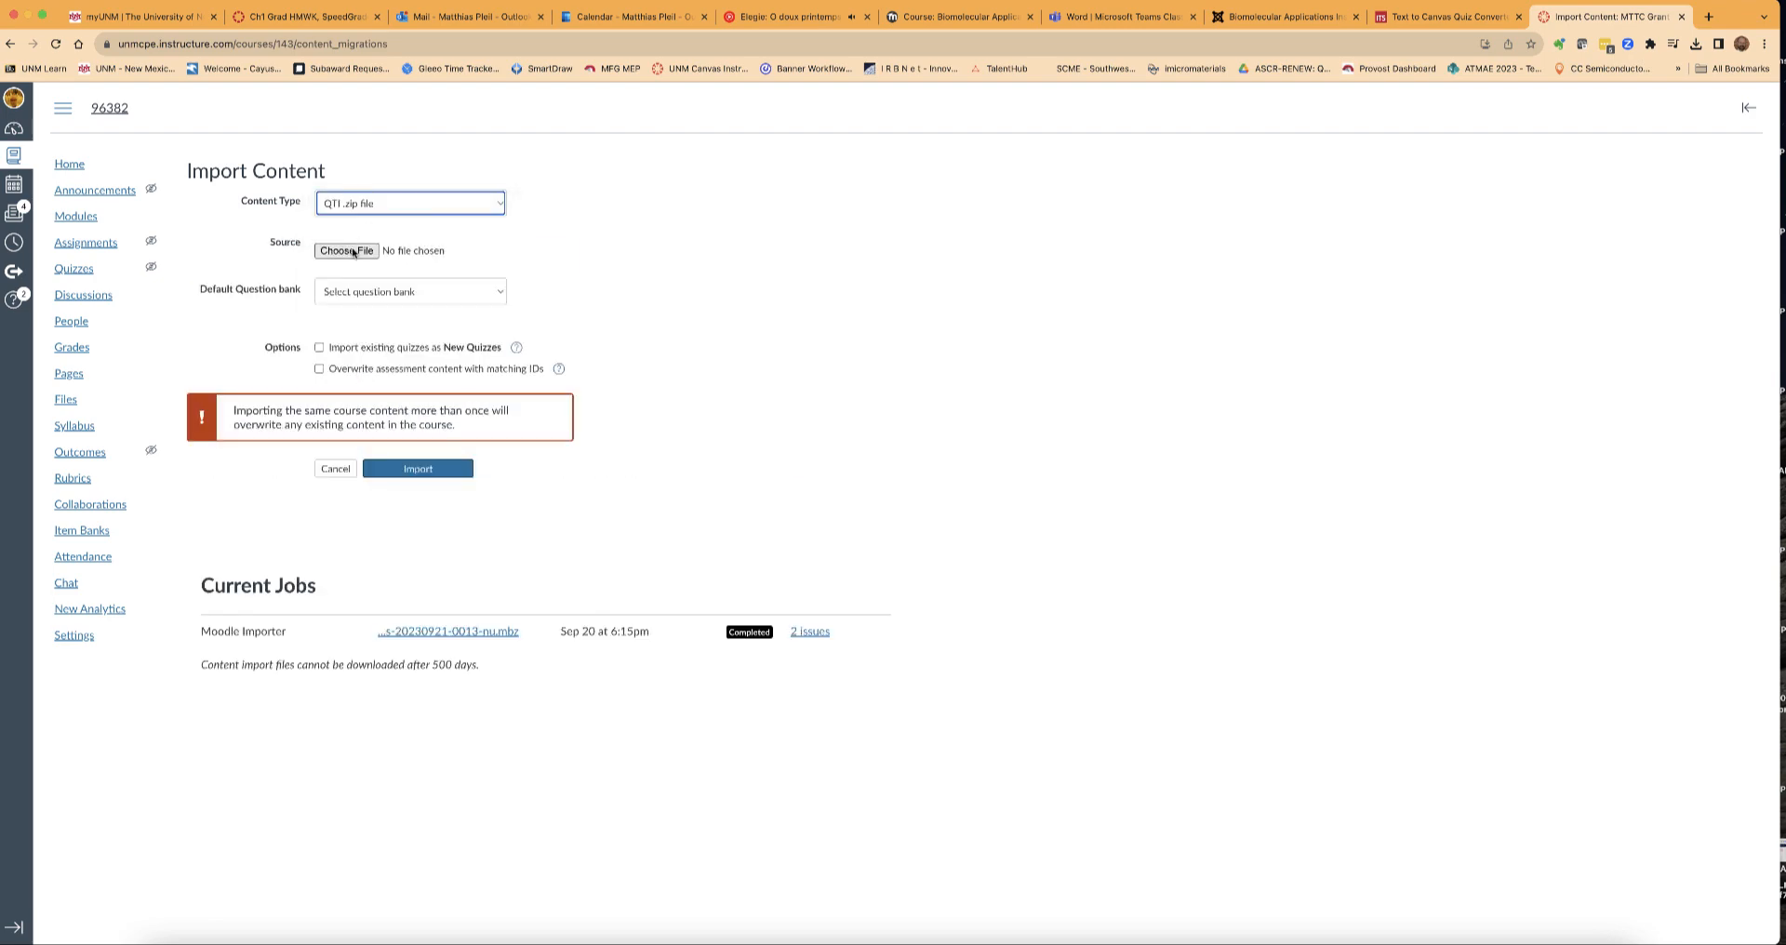
Upload Biomolecular_Application_KP_Quiz.zip and run the import to completion.
click(346, 251)
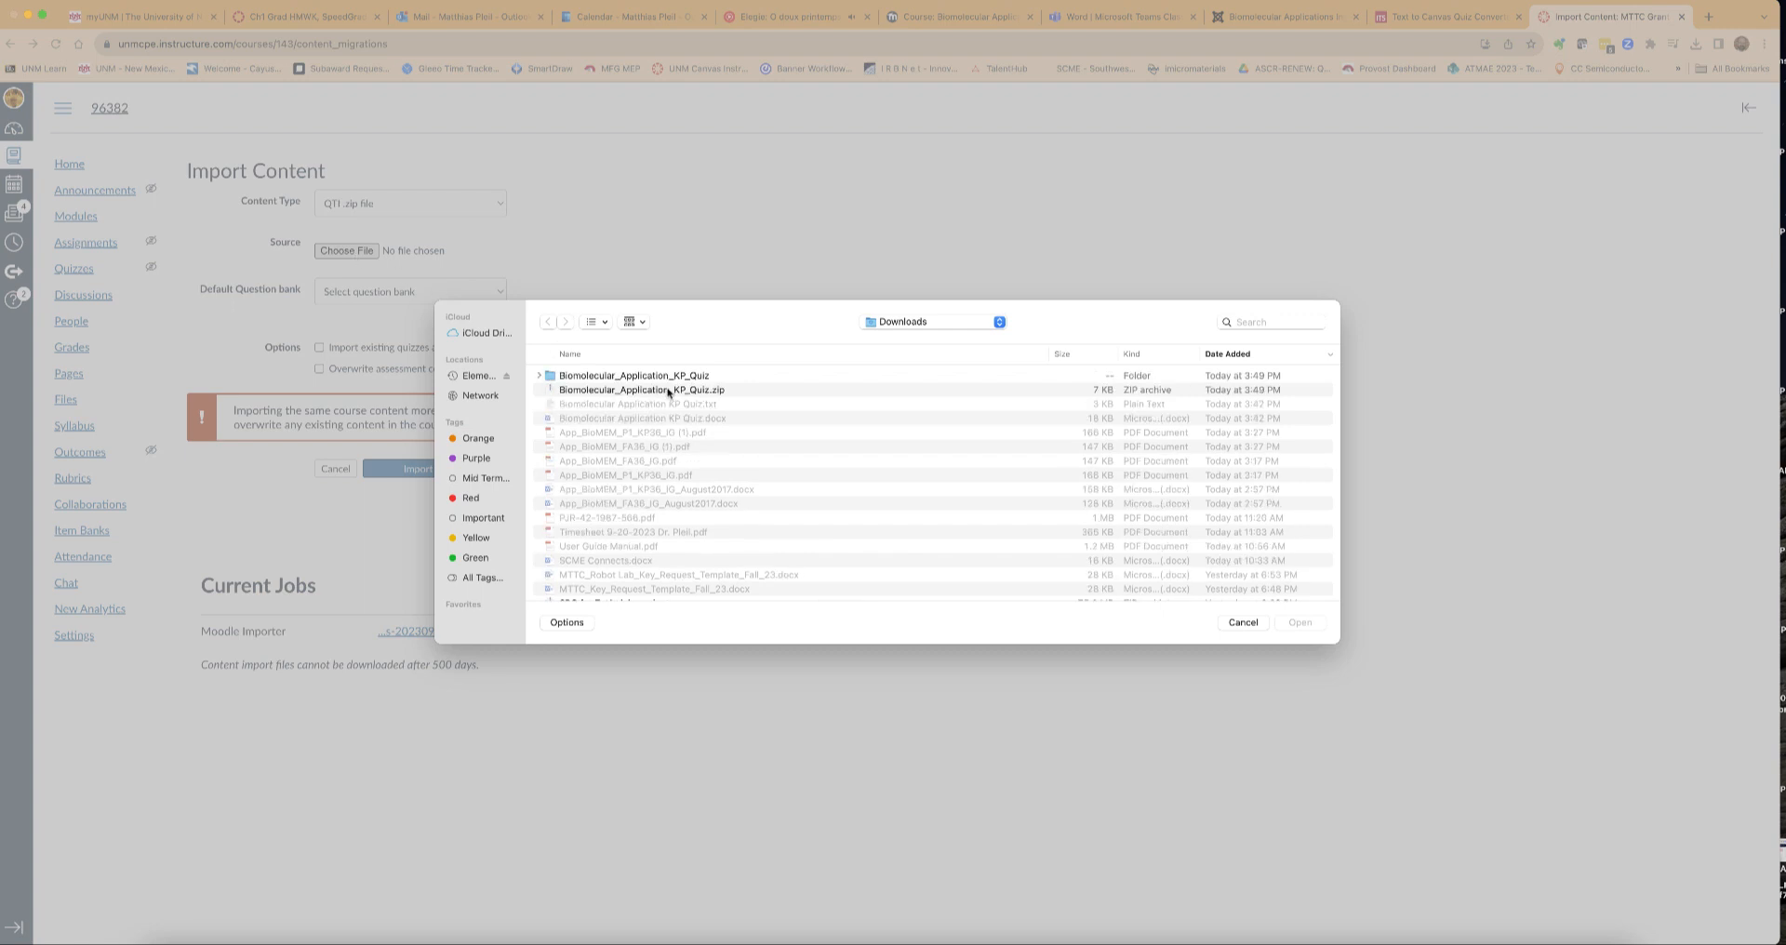
click(635, 389)
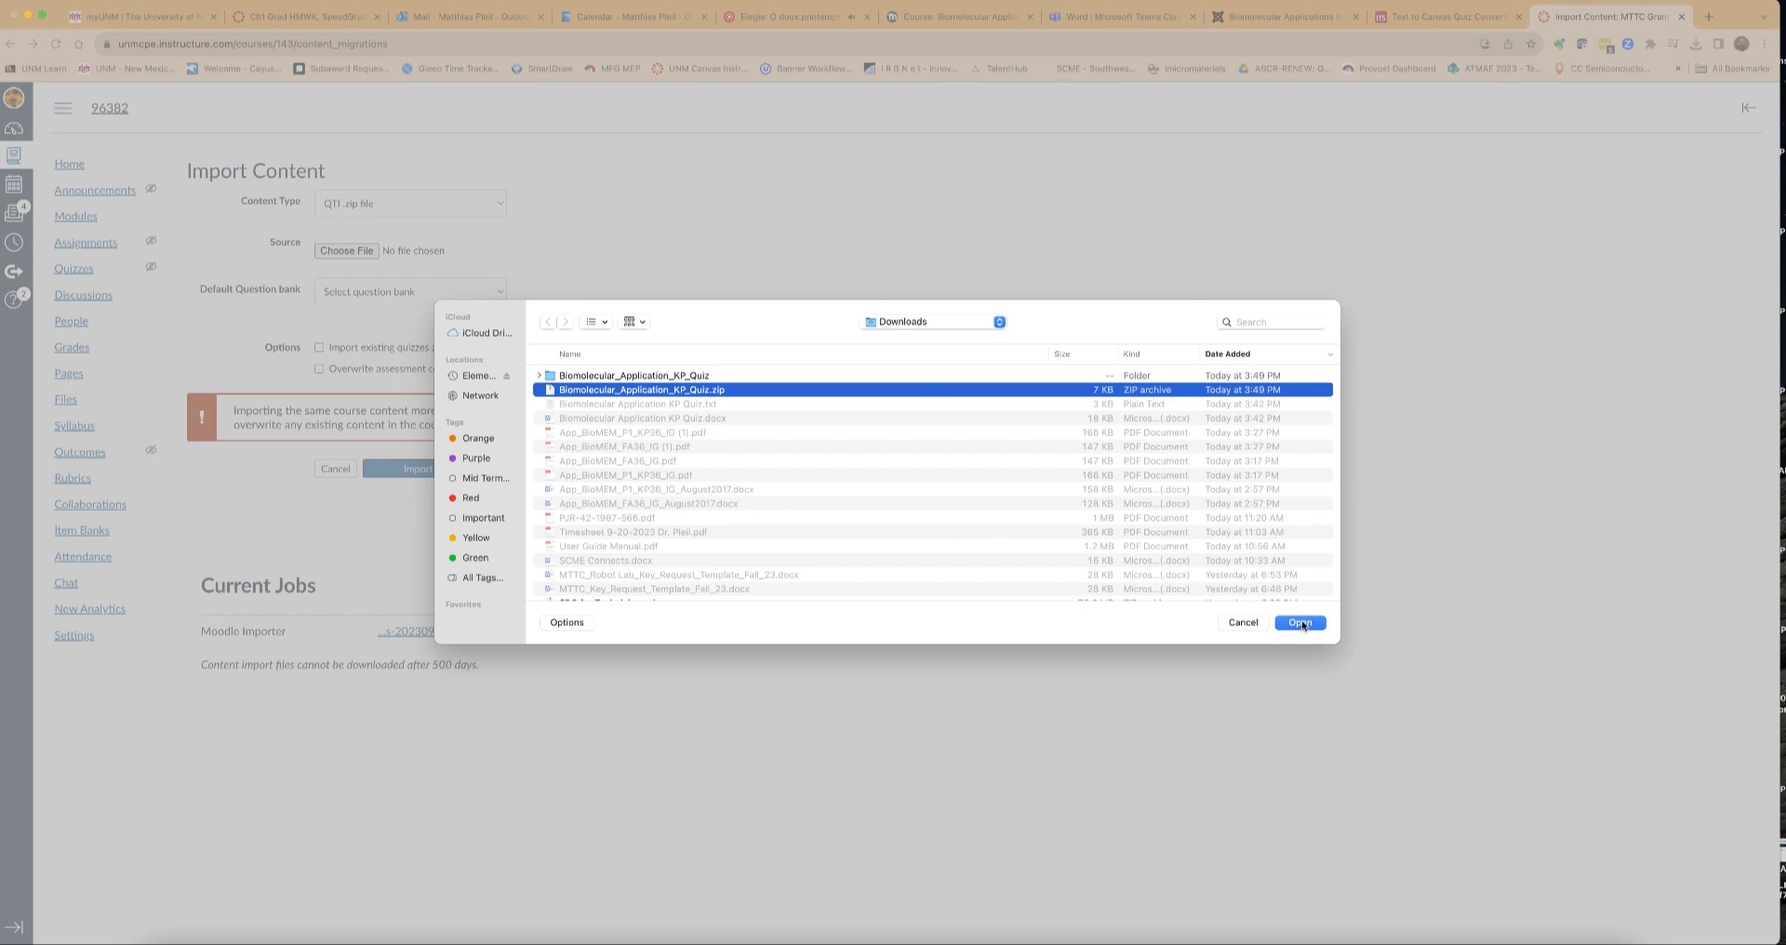
click(1300, 623)
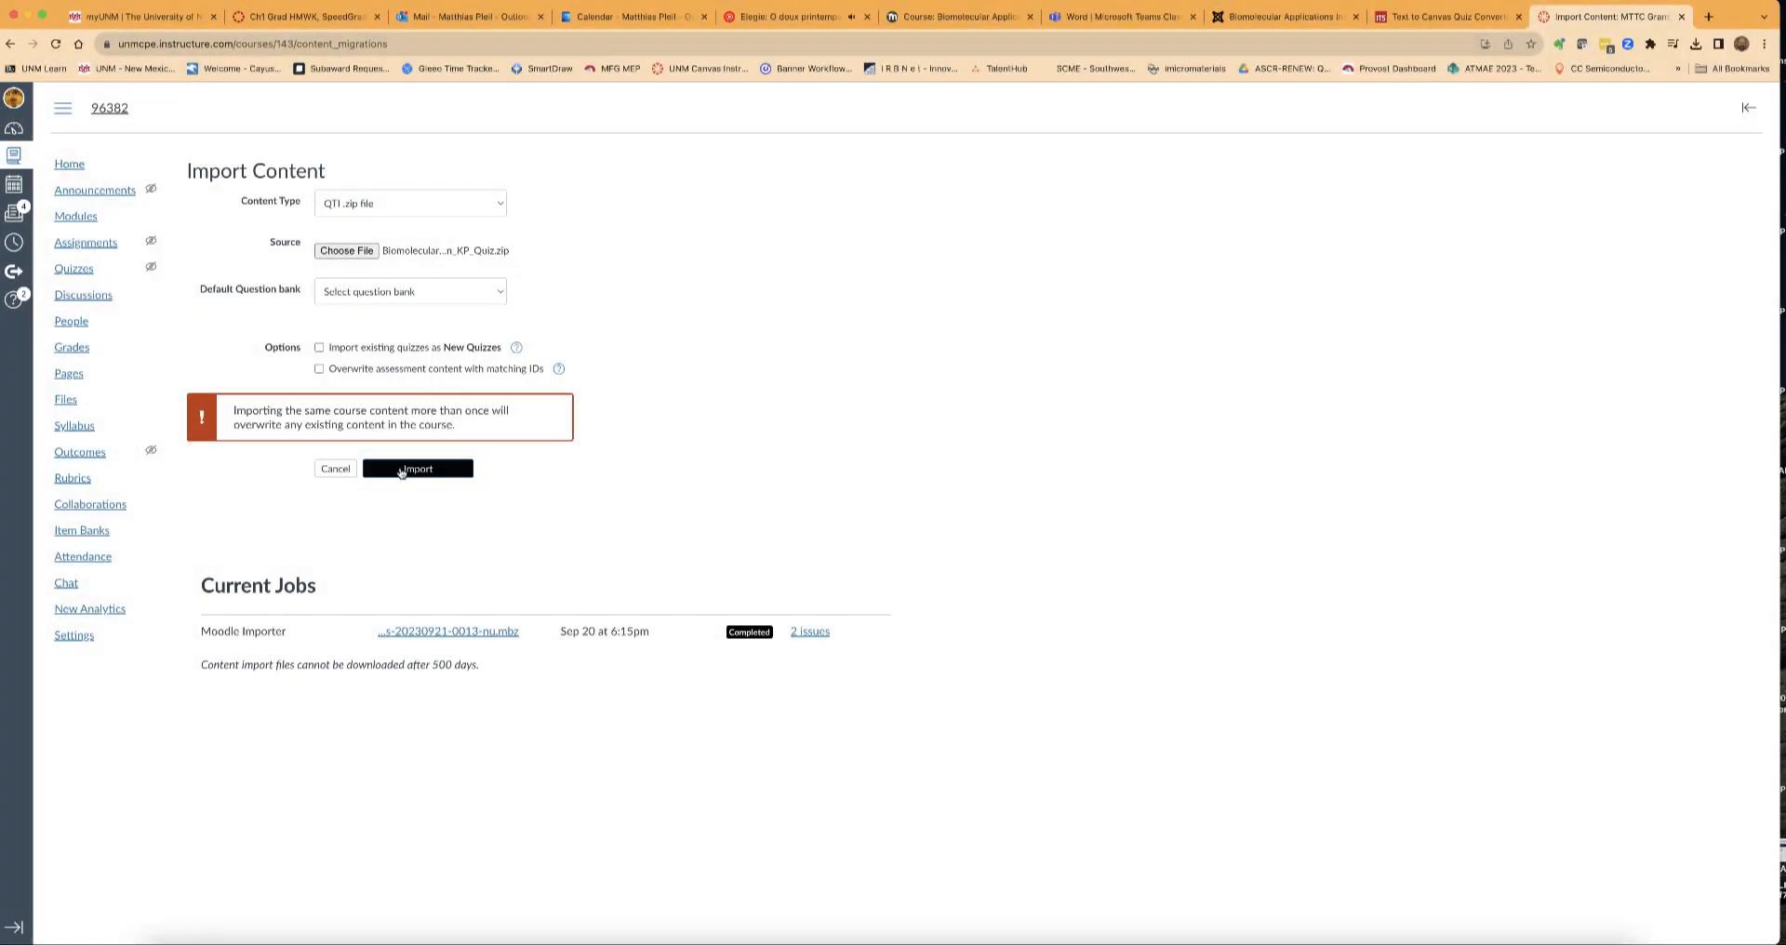
click(417, 469)
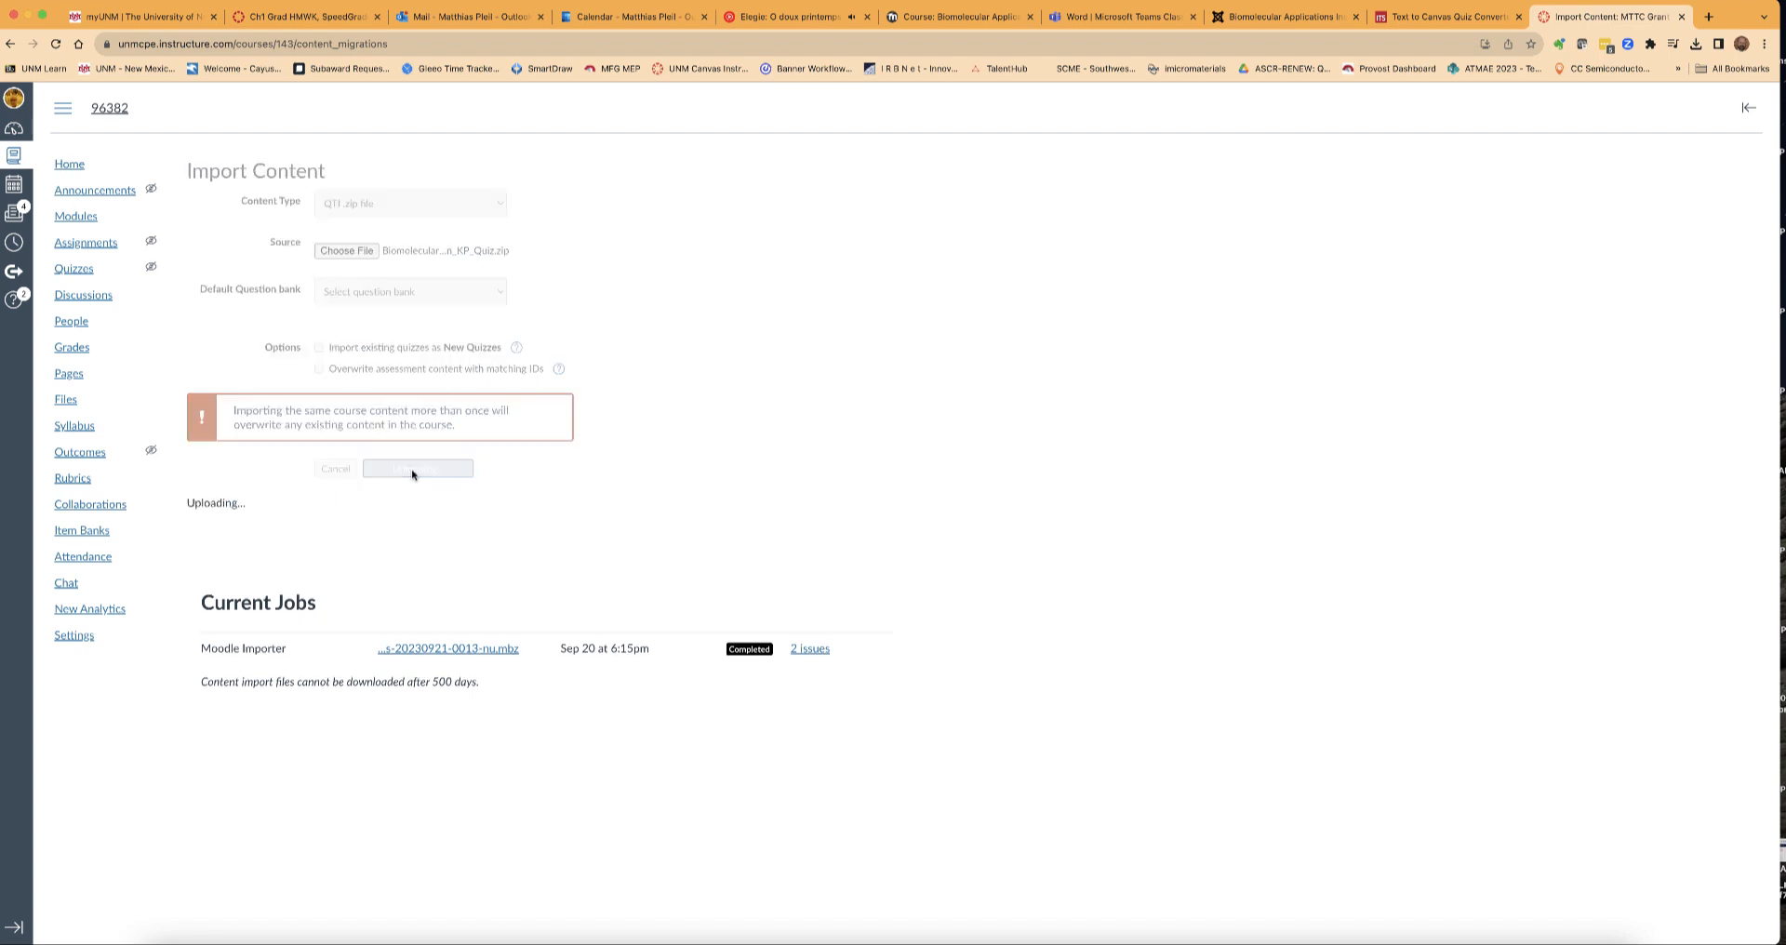
click(417, 469)
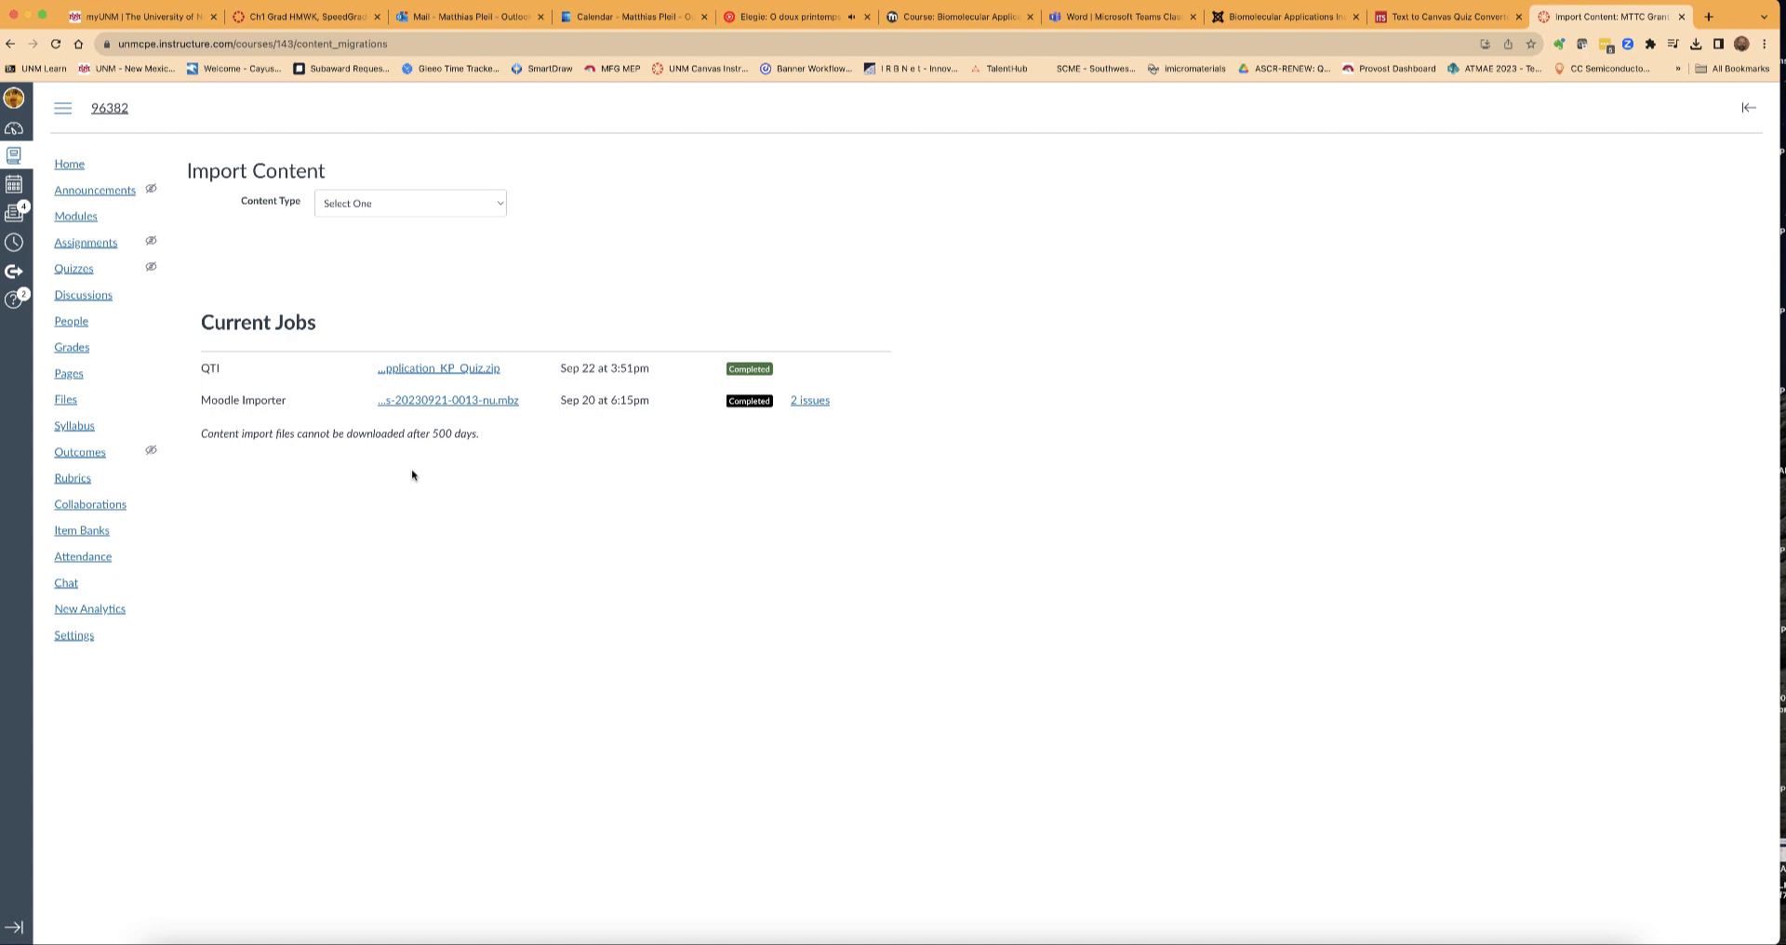
mouse_move(73, 267)
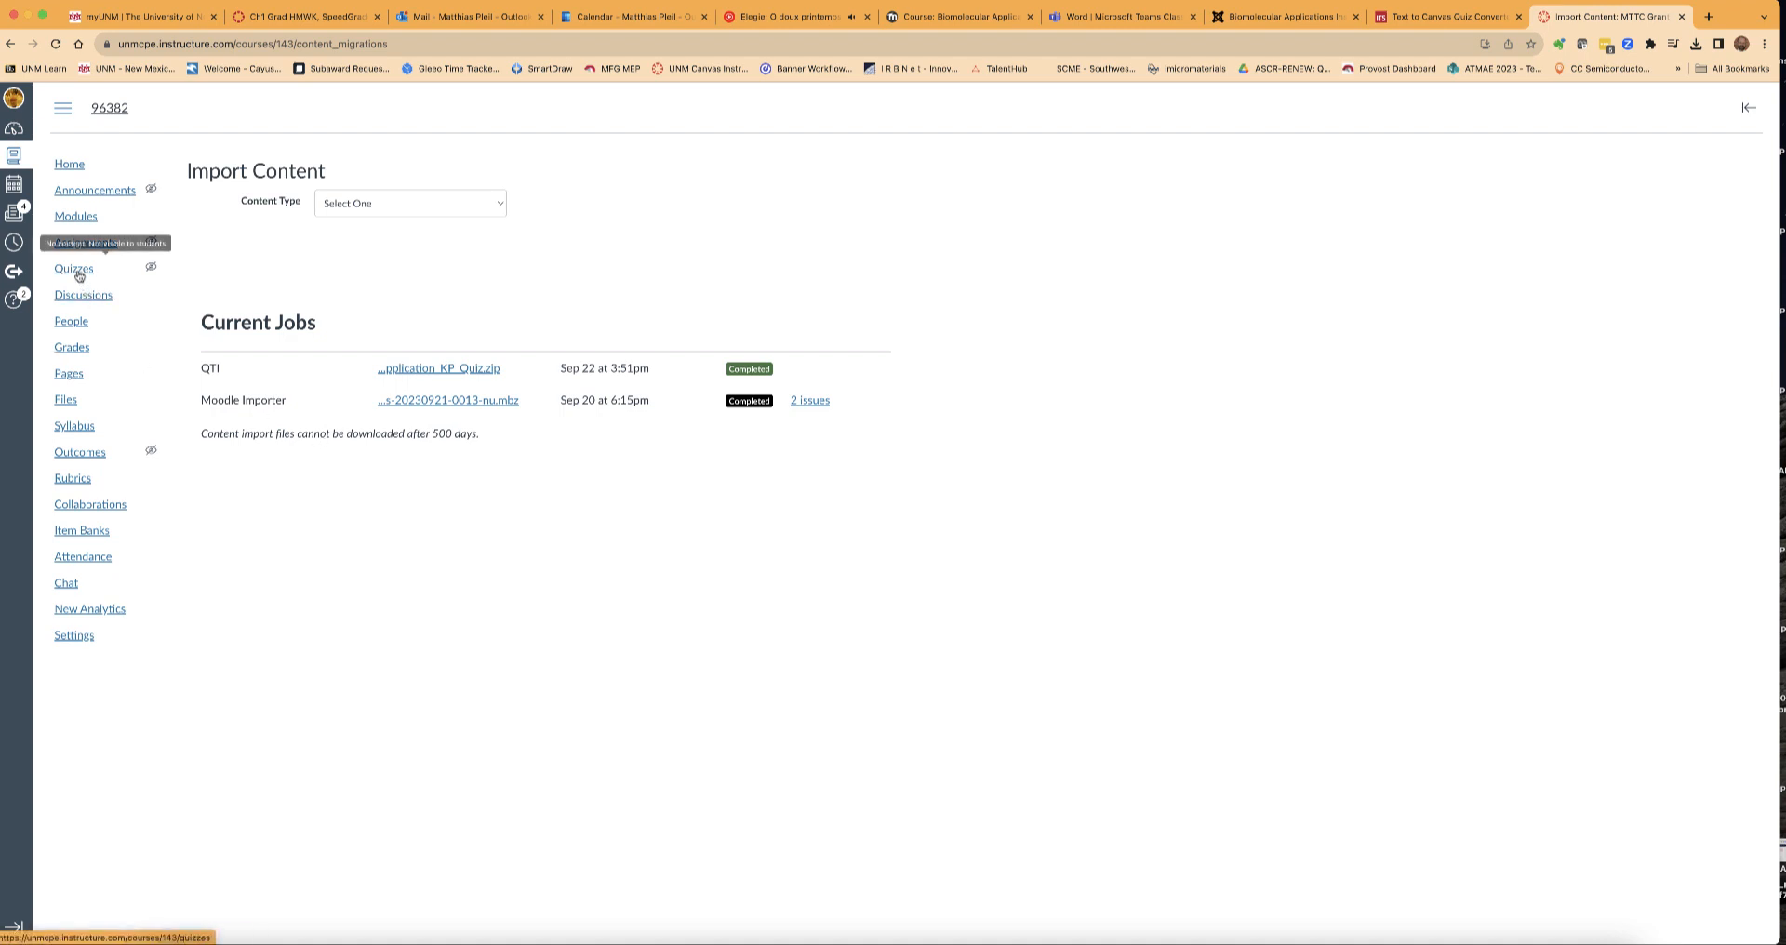
Migrate the imported quiz to New Quizzes from the Quizzes list and open the migrated quiz.
click(72, 270)
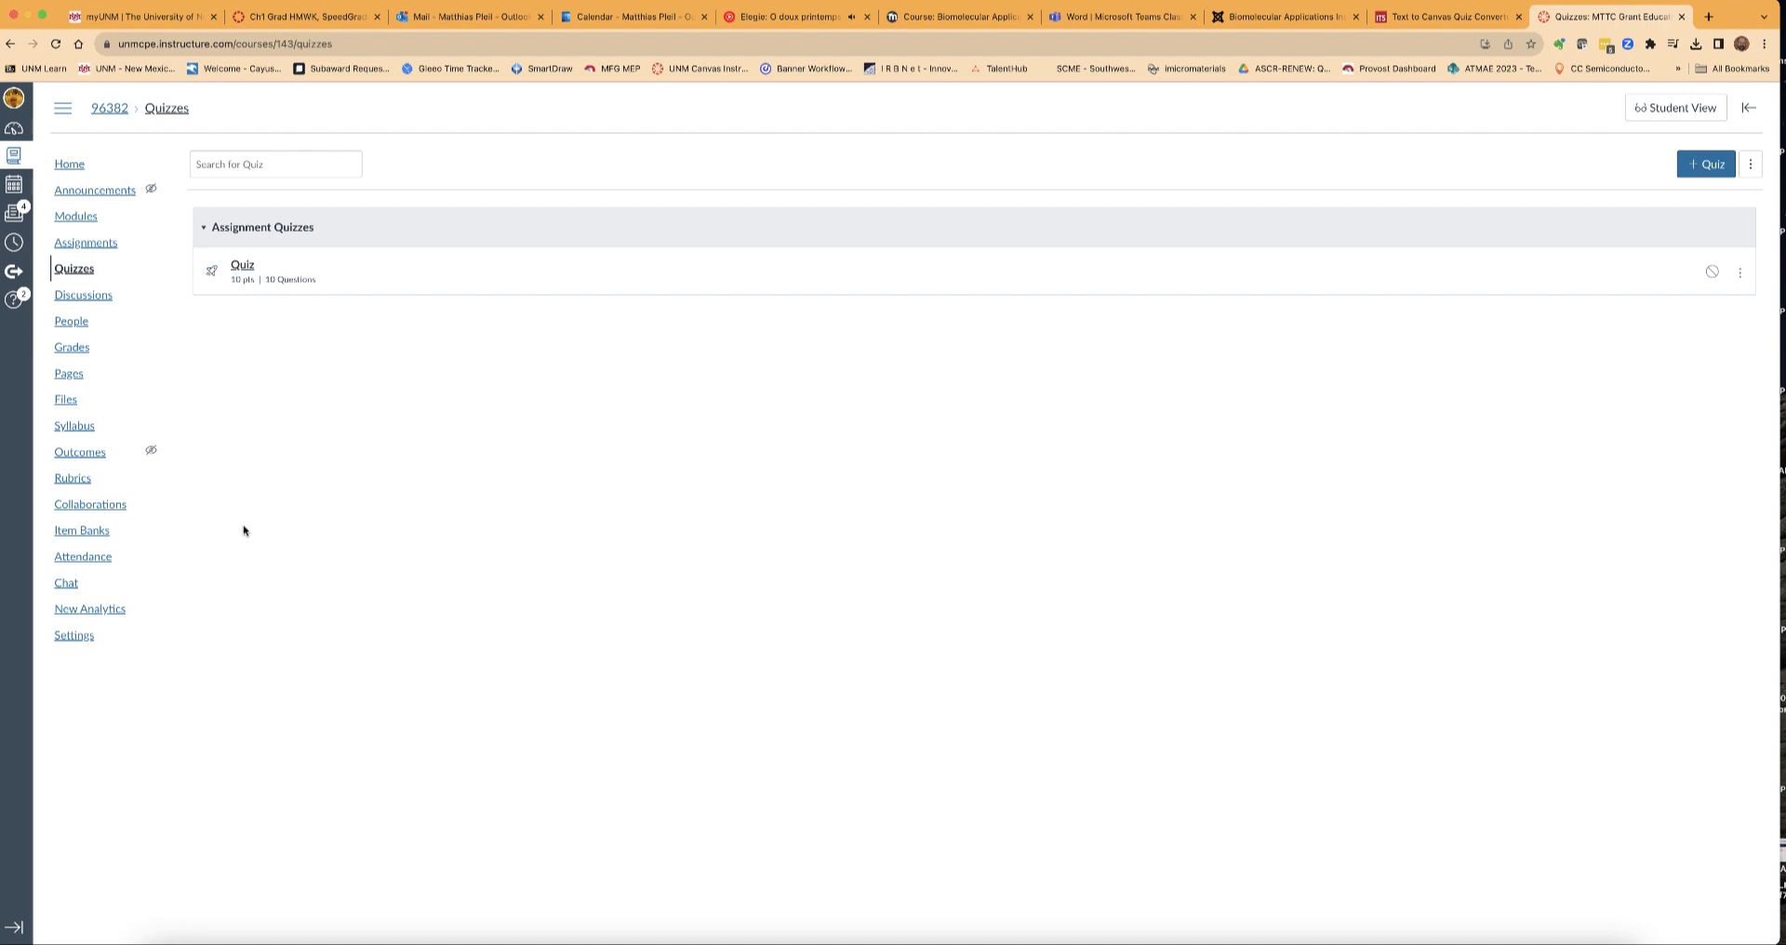
click(1739, 274)
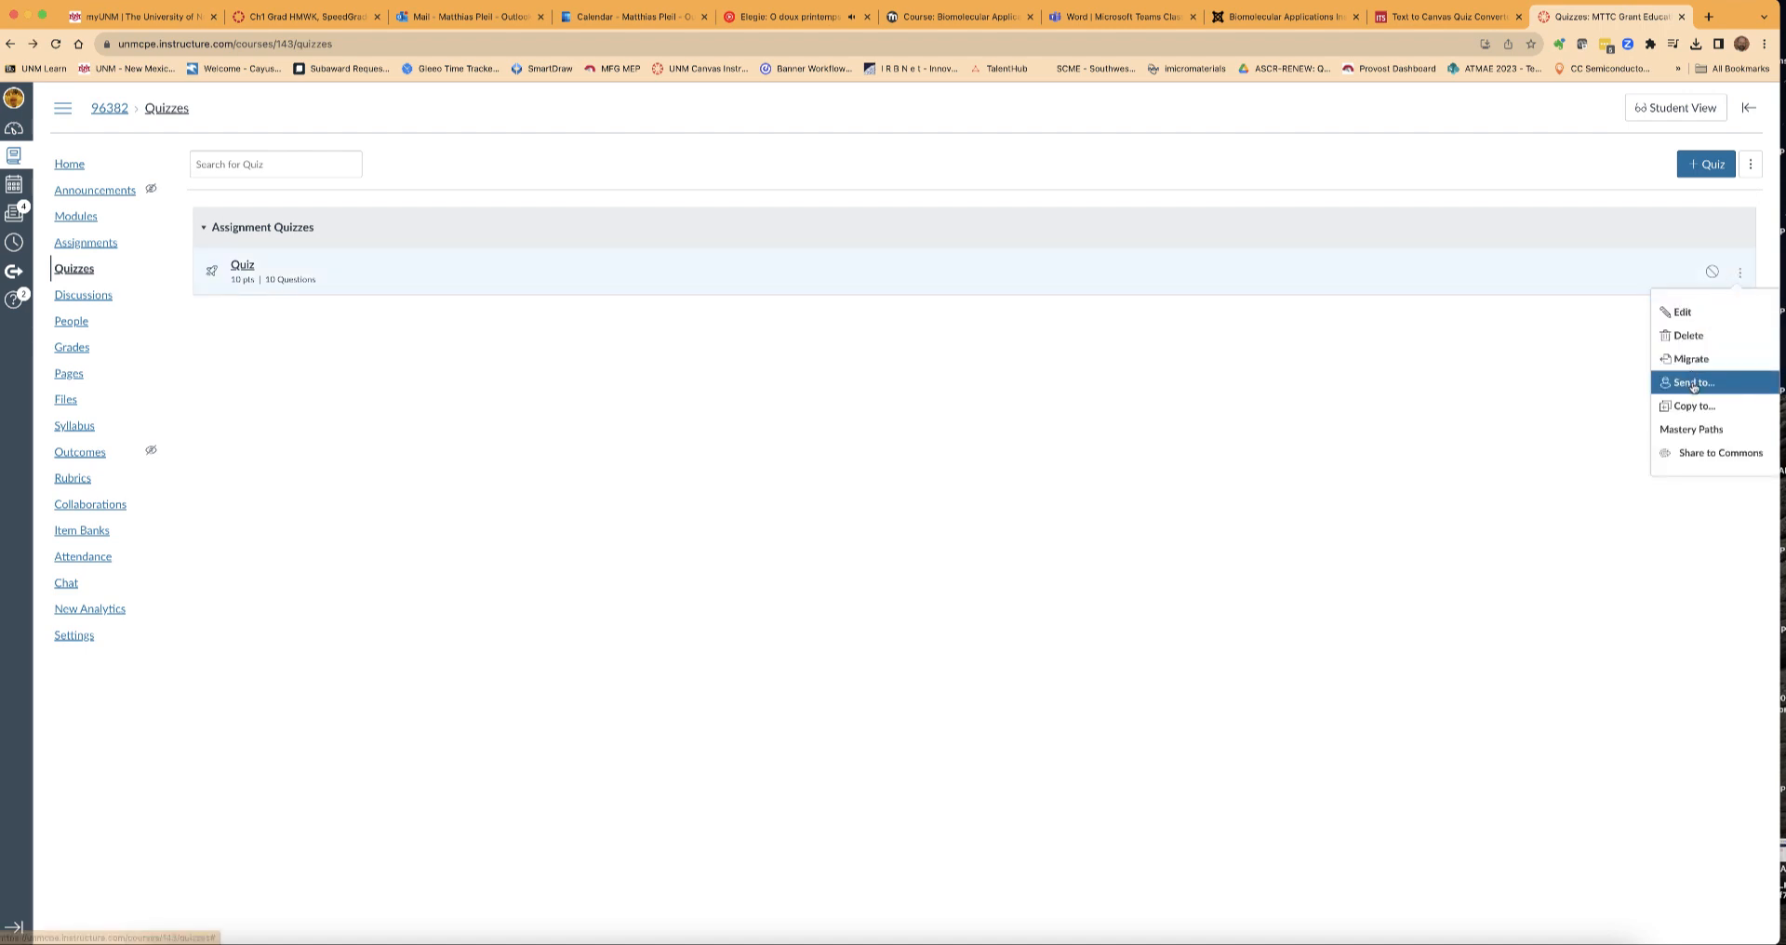
mouse_move(1693, 408)
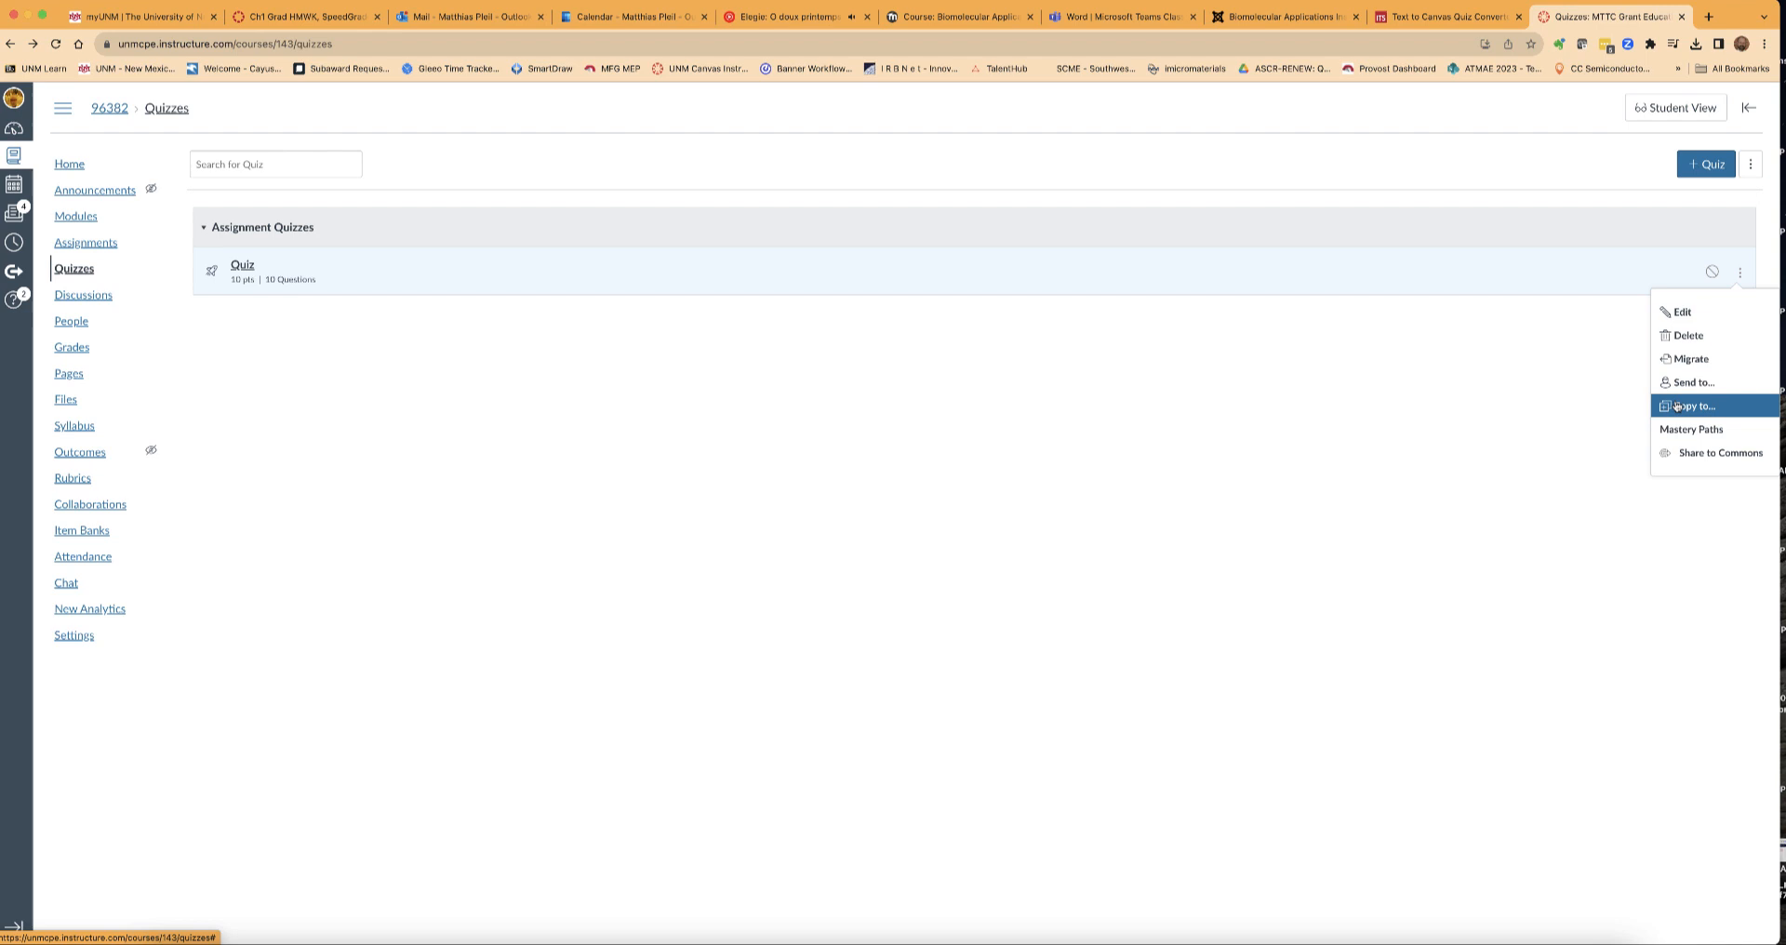
mouse_move(1691, 359)
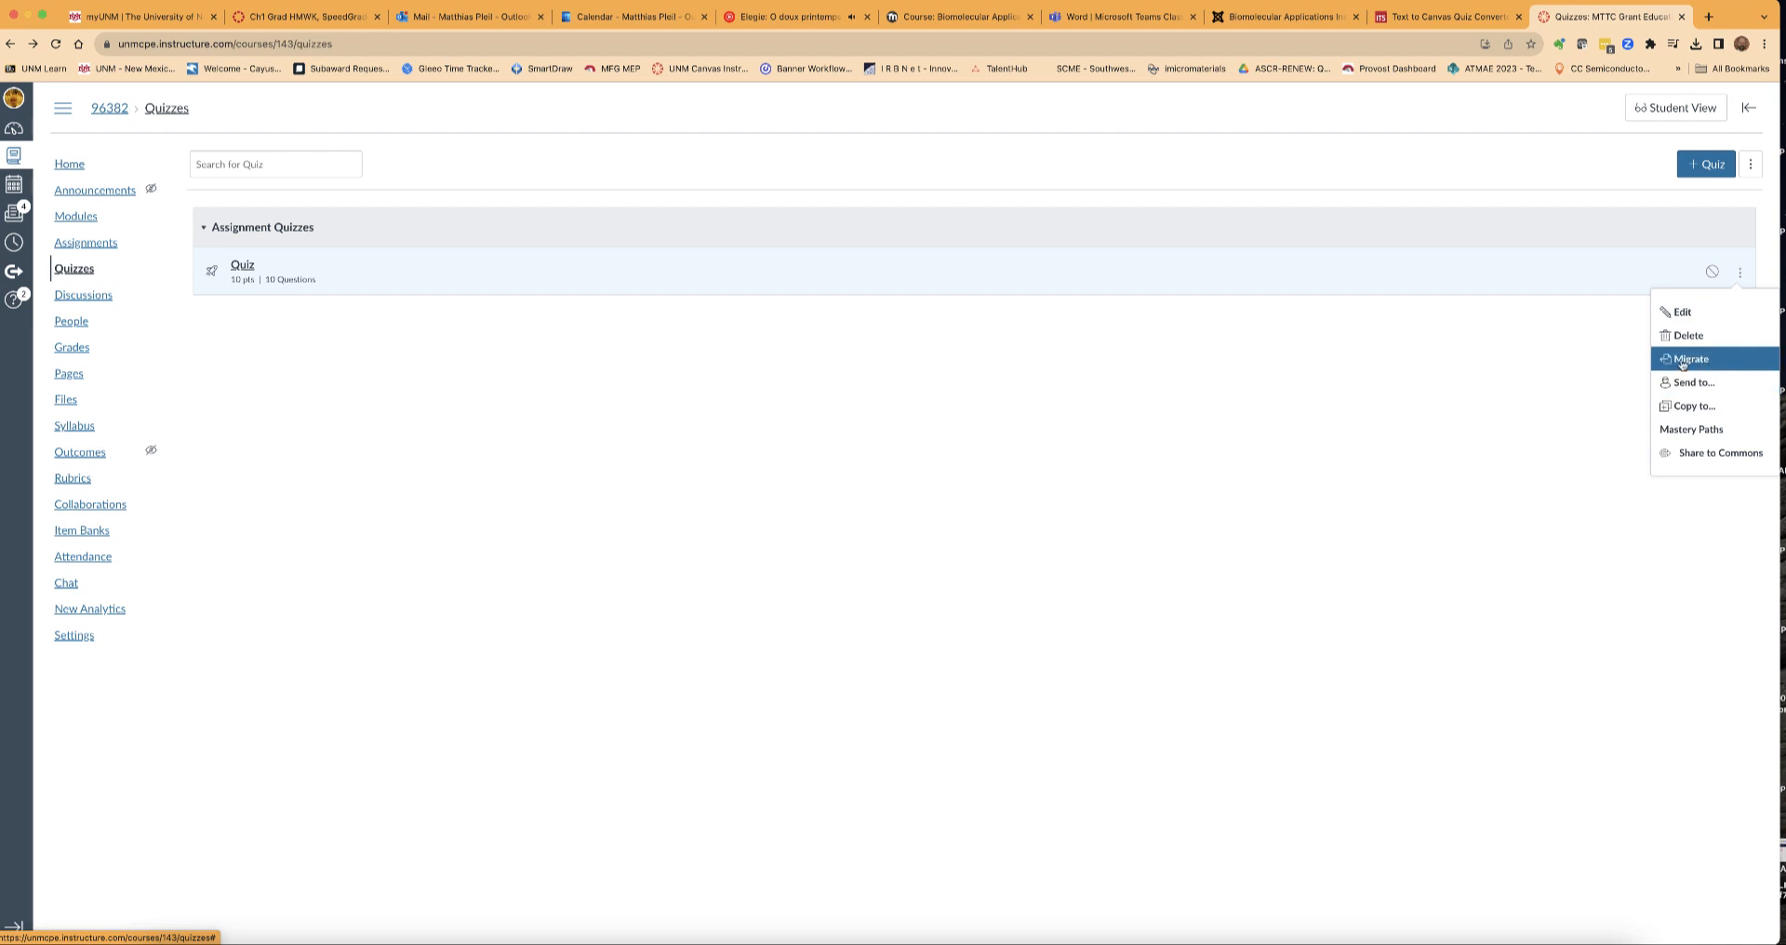
click(1691, 359)
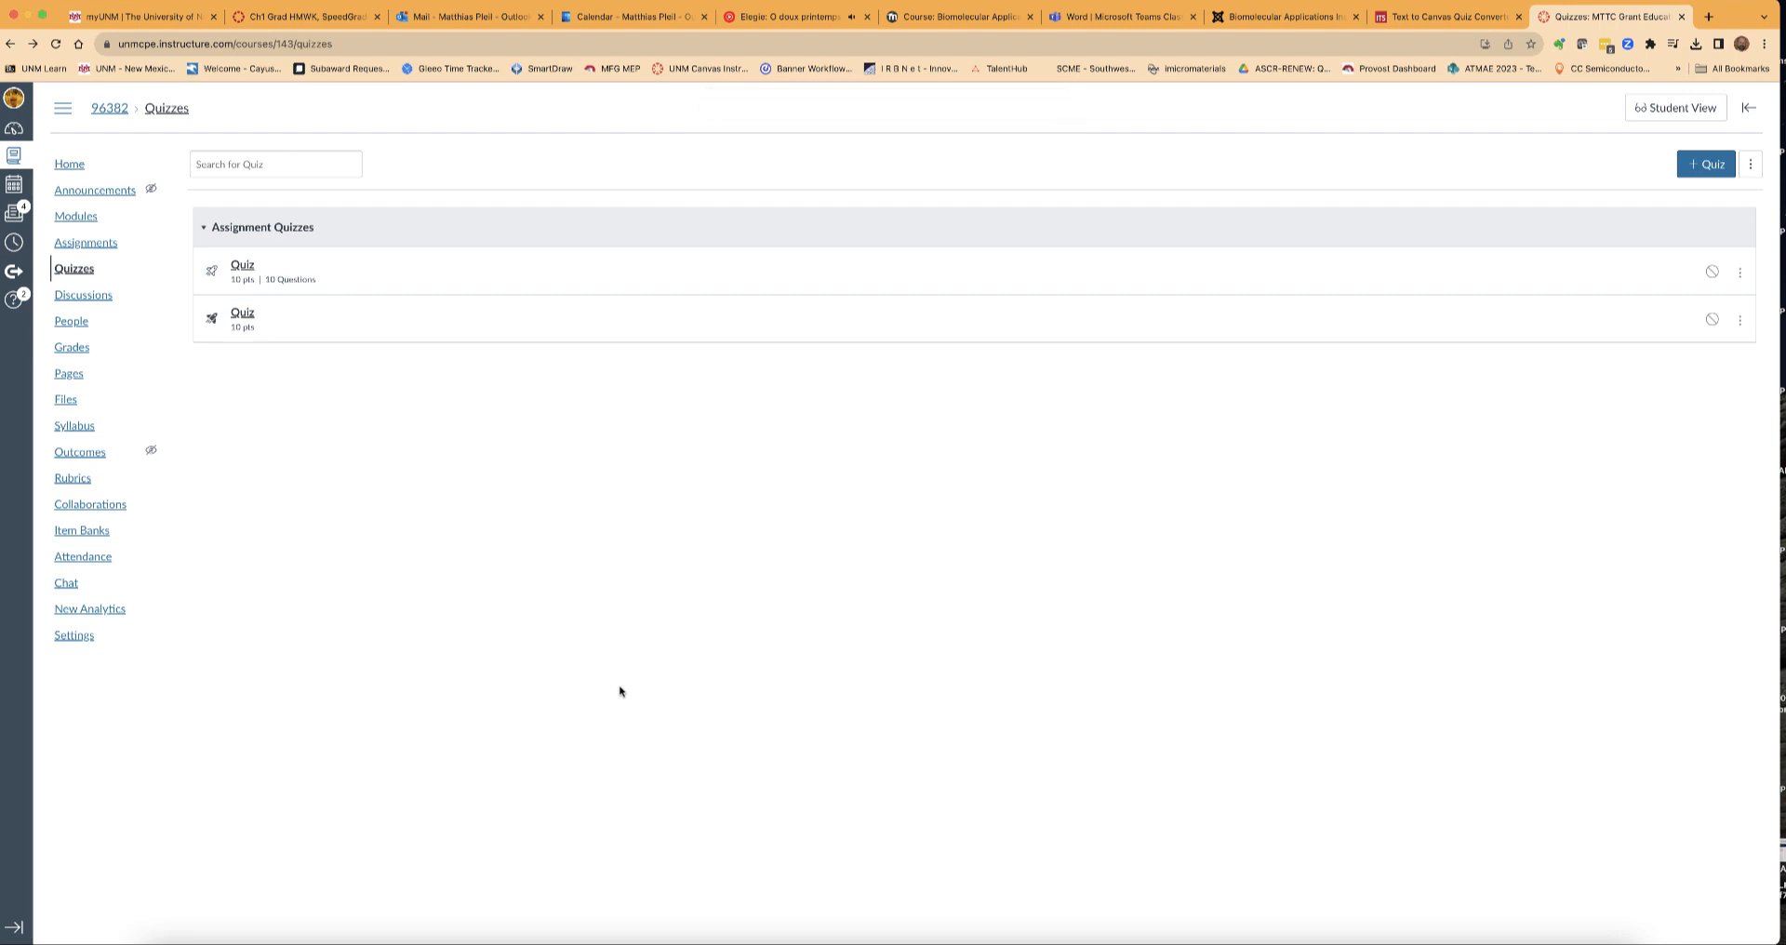
mouse_move(287, 357)
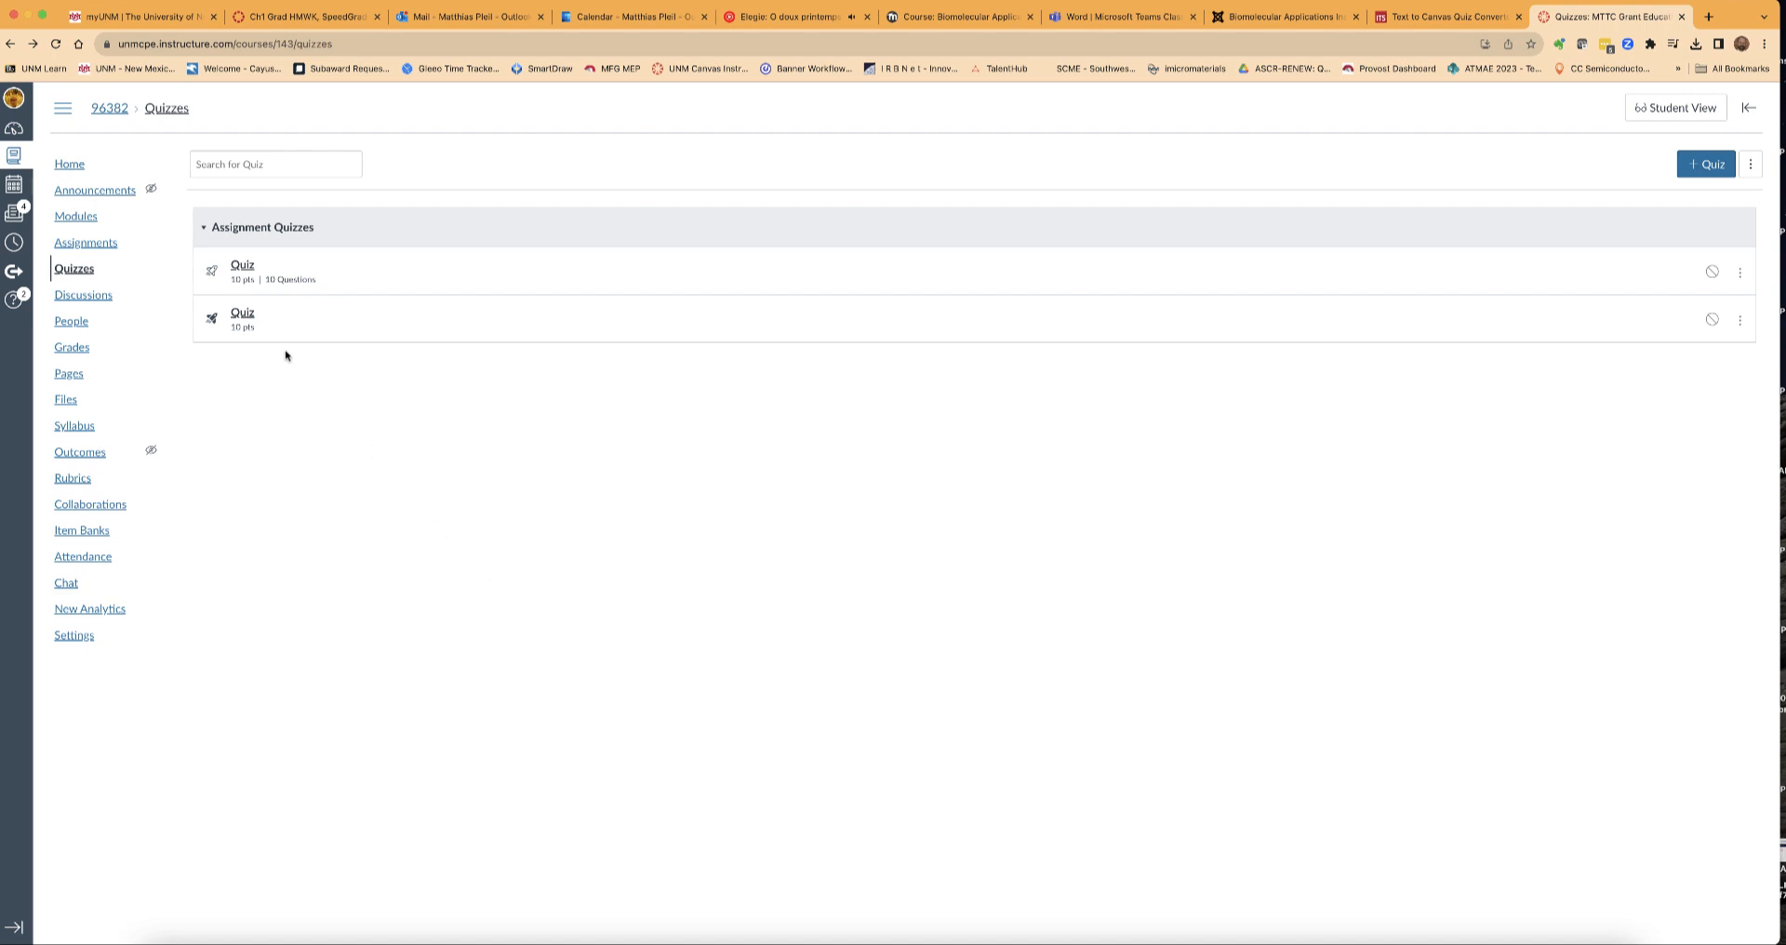
click(242, 313)
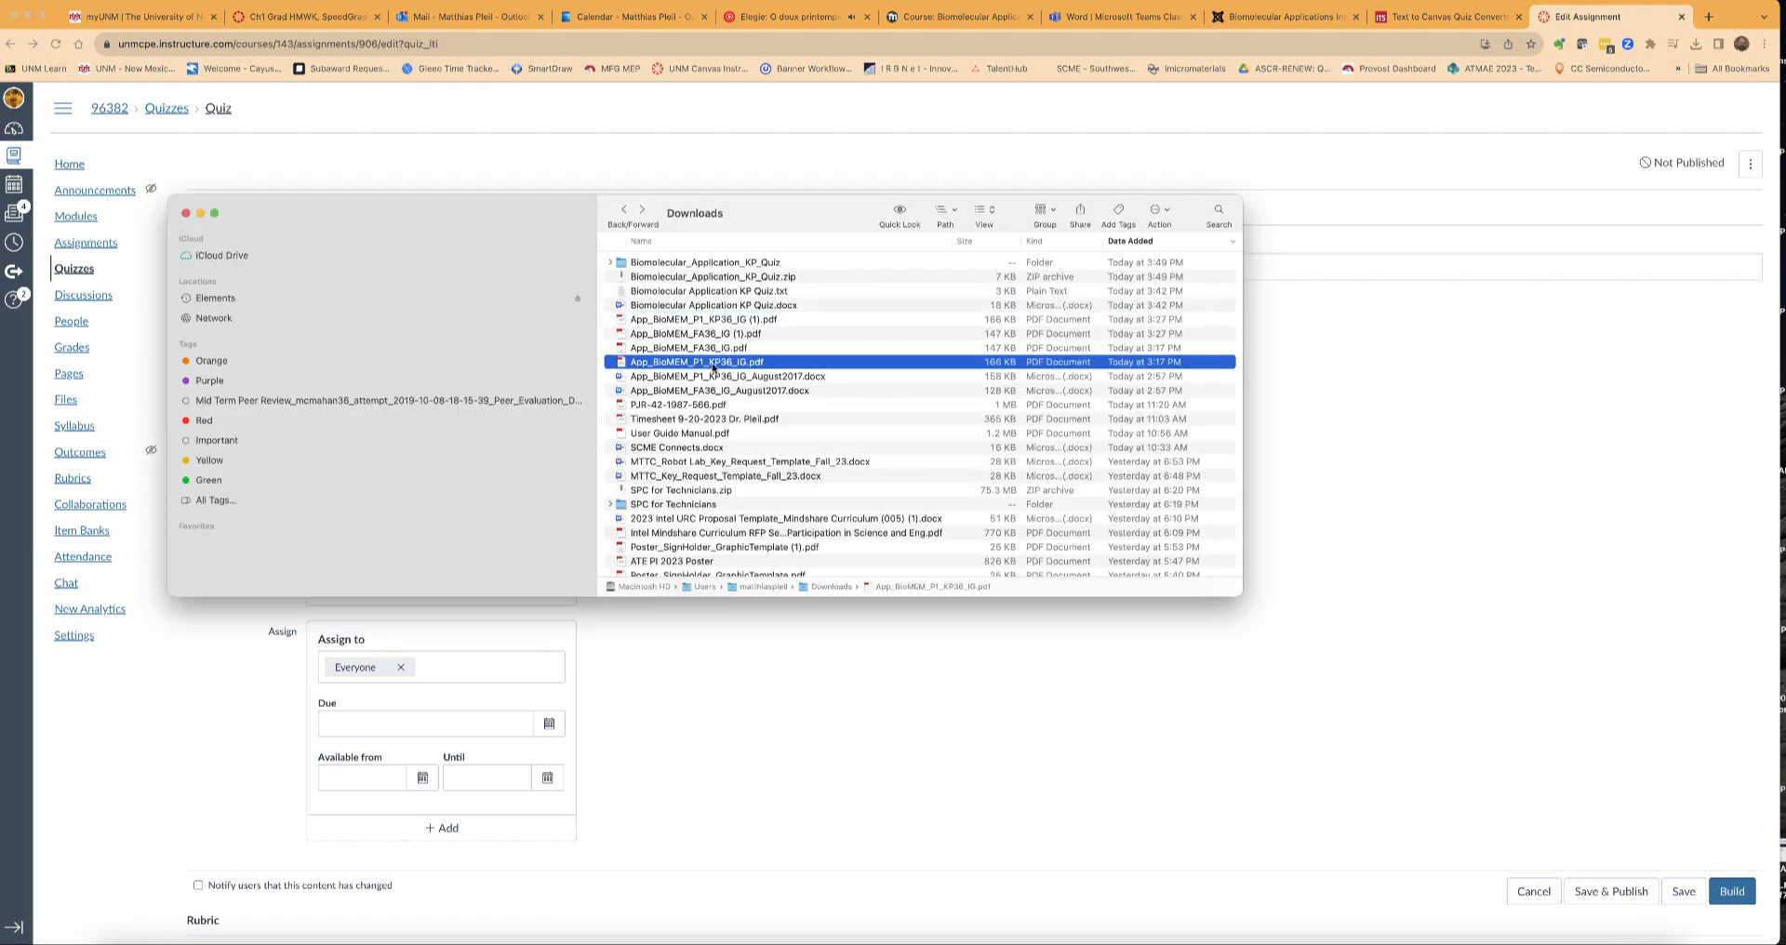
Copy the title from the module PDF, name the quiz 'Biomolecular Applications for bioMEMS – Knowledge Probe (KP)', and build it.
double_click(697, 363)
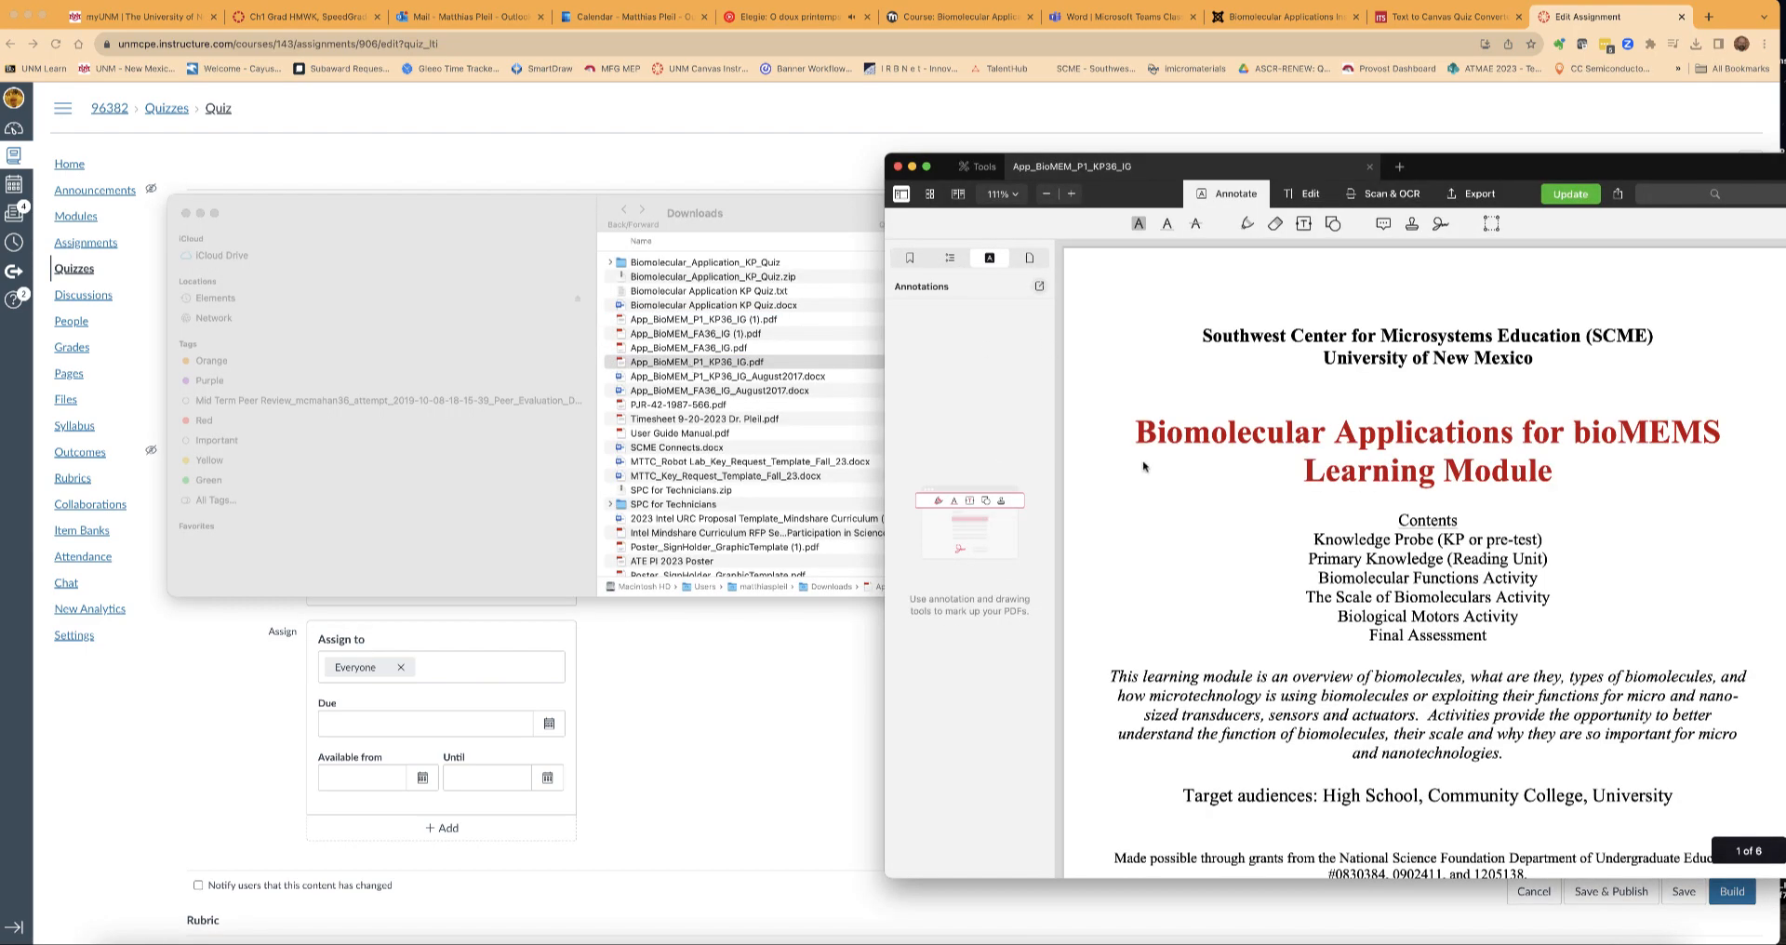
scroll(down, 3)
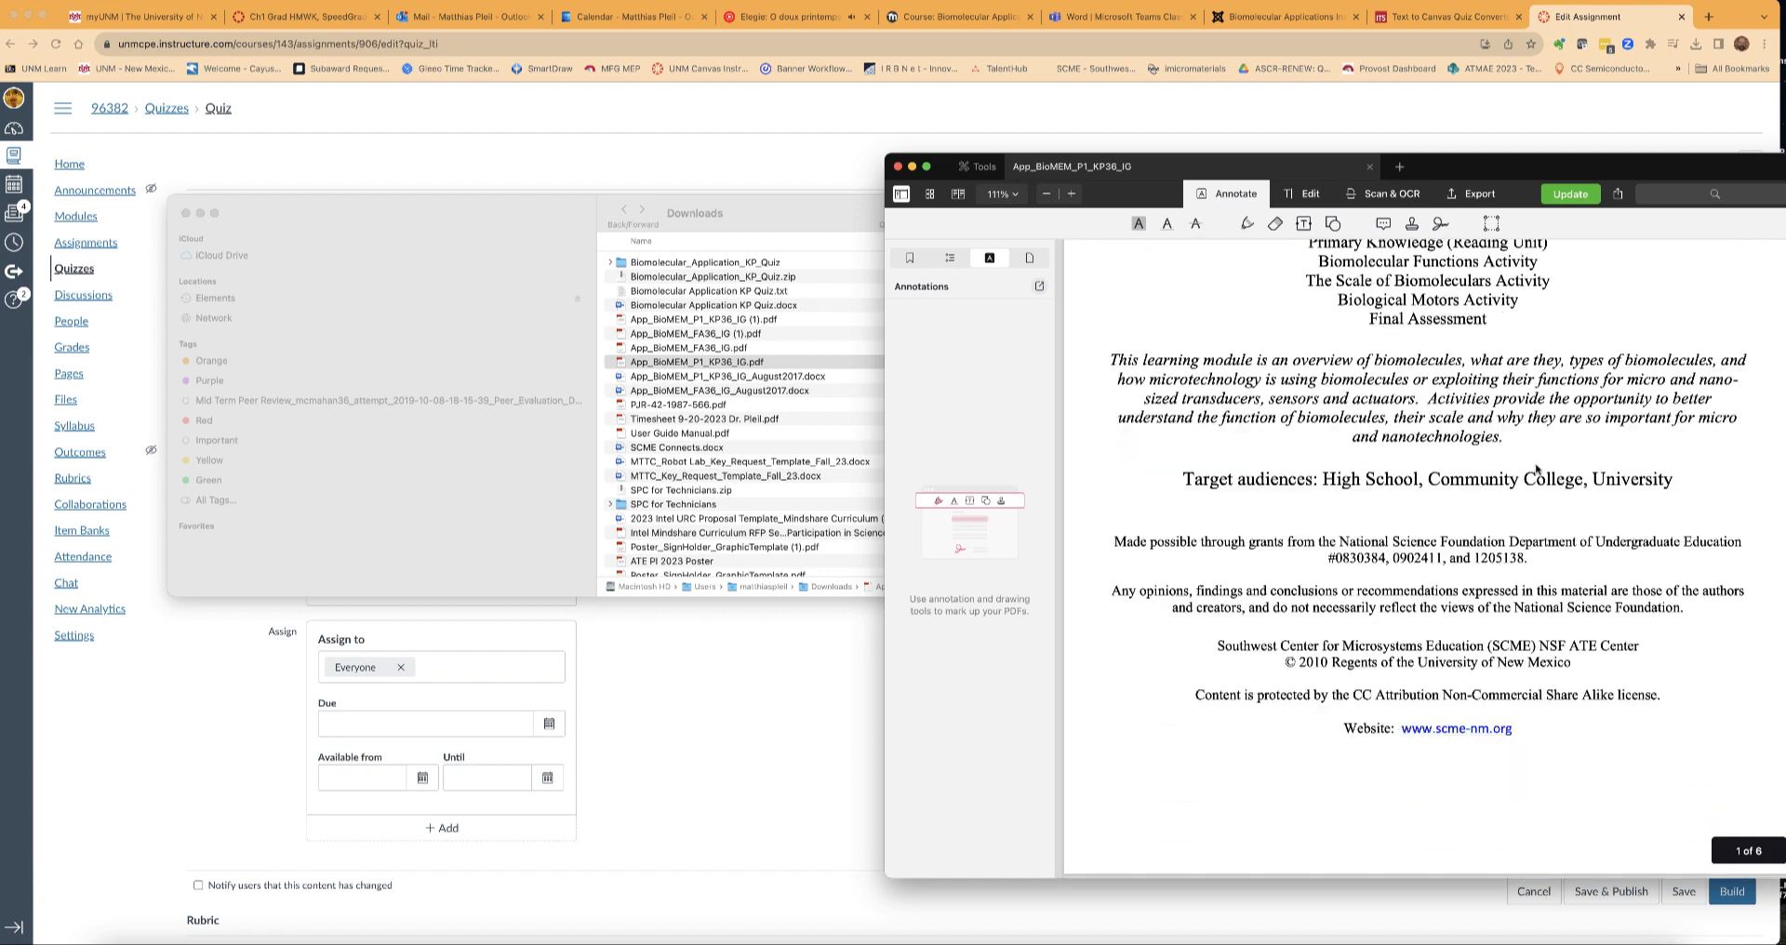
scroll(down, 3)
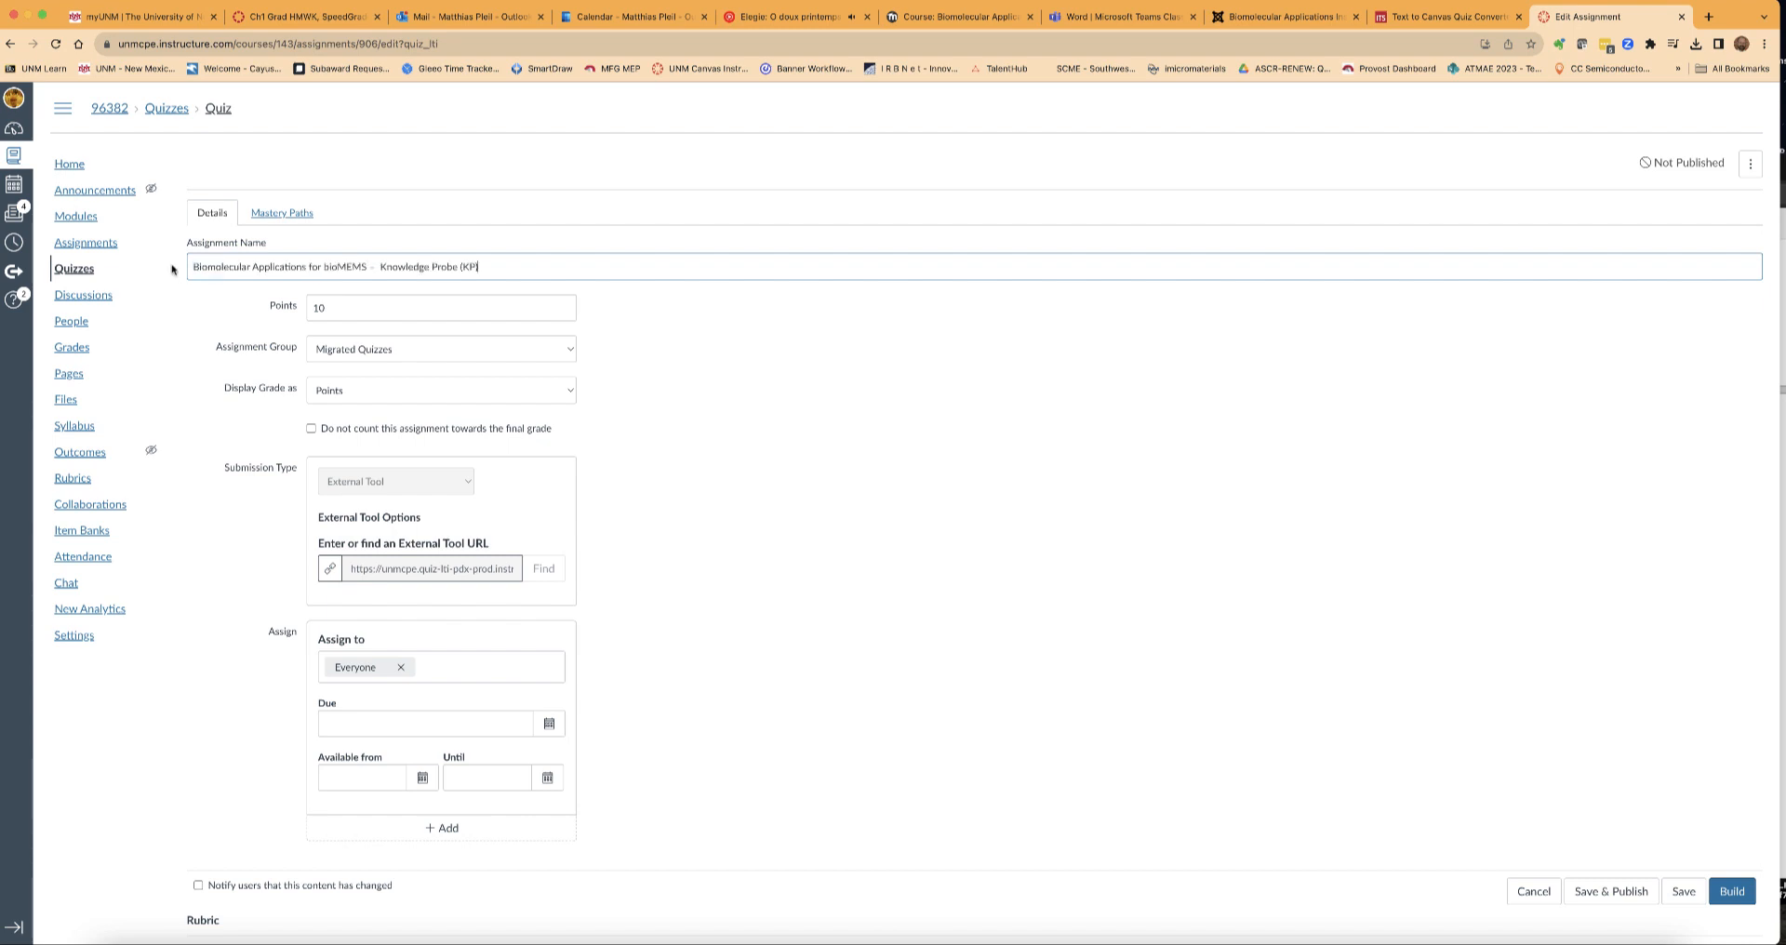
mouse_move(186, 374)
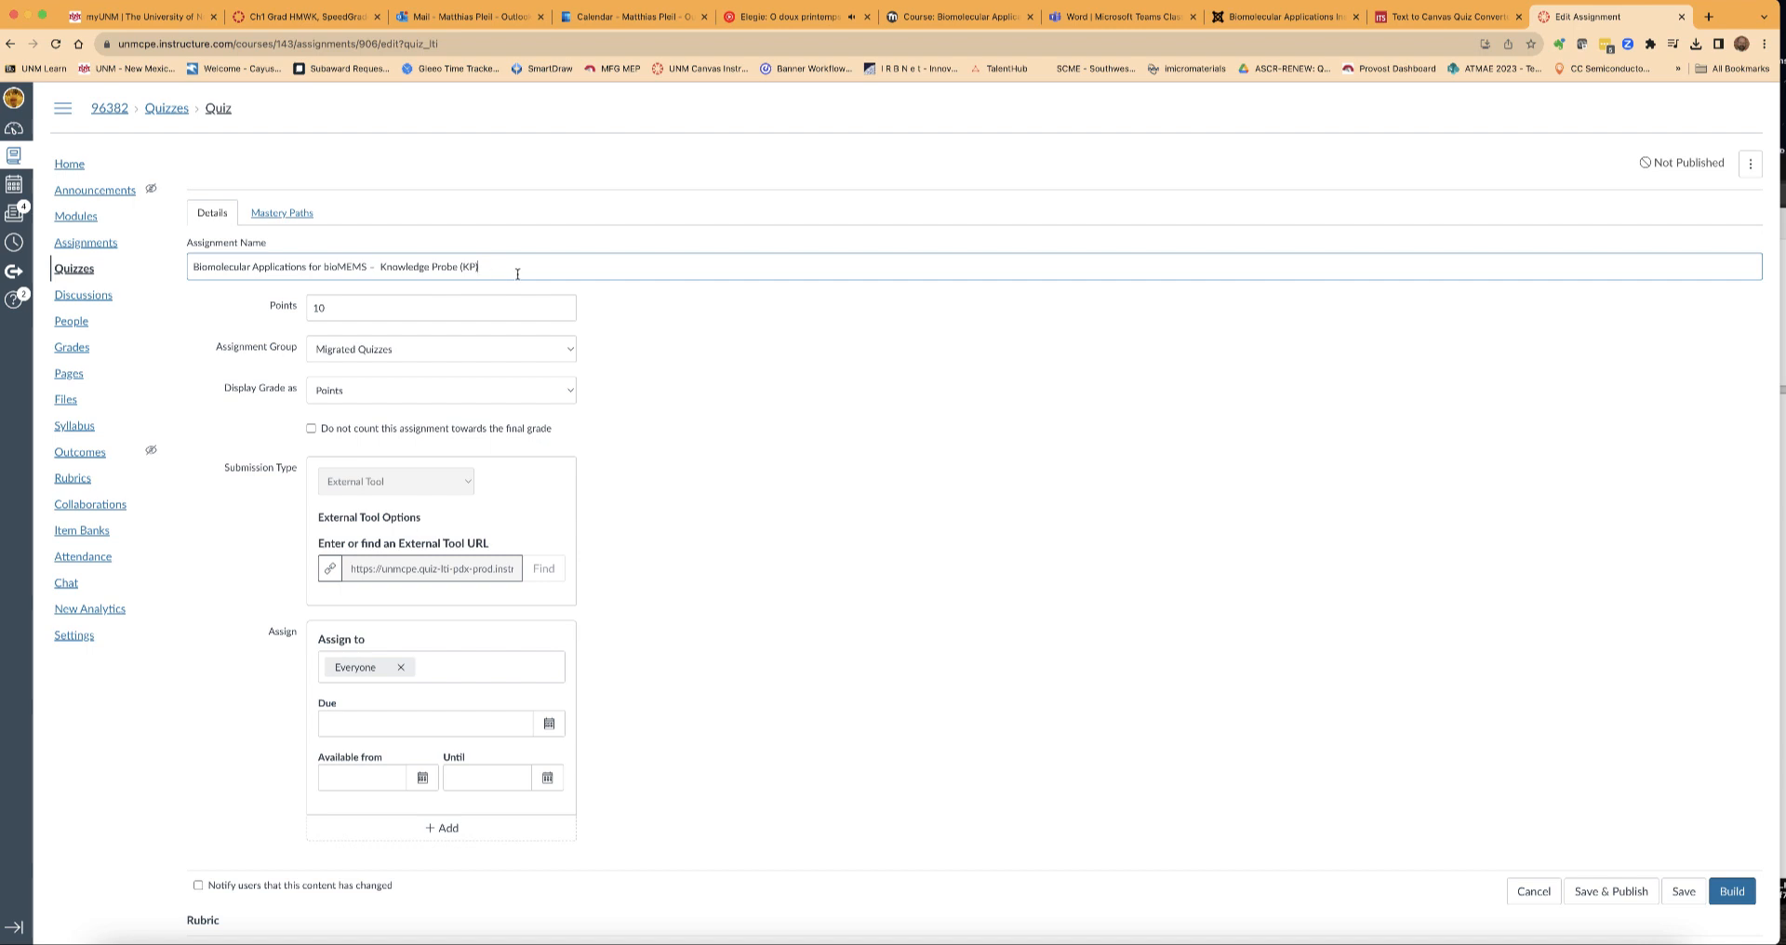
click(1732, 891)
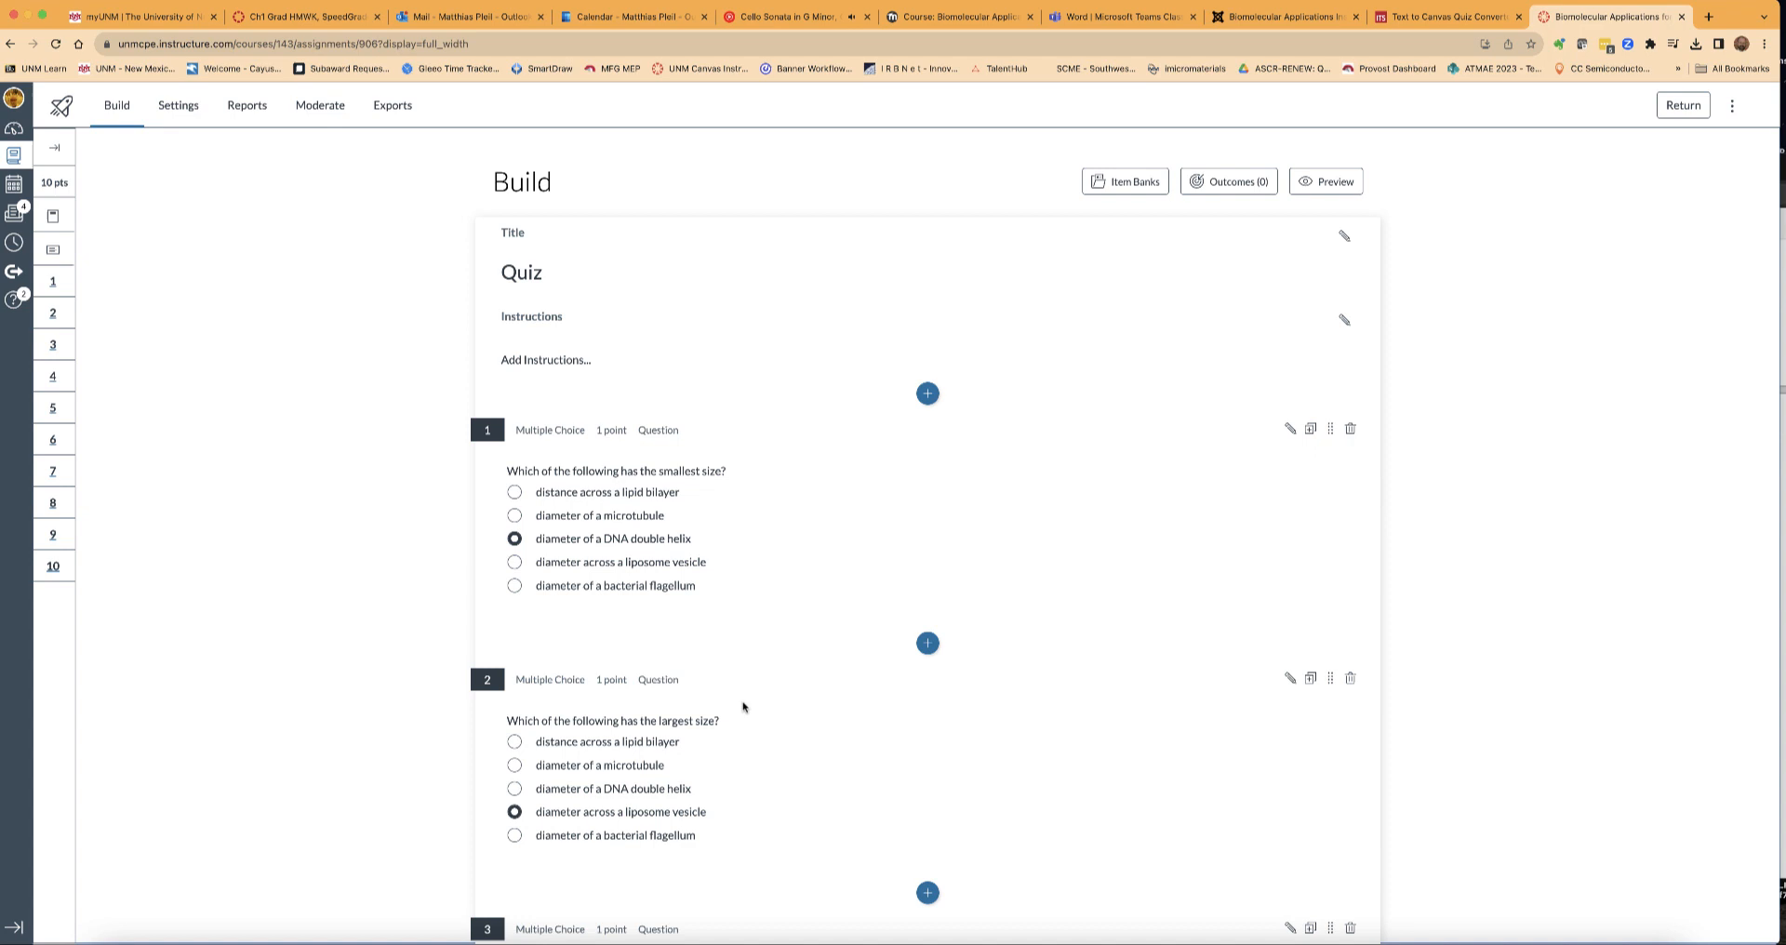
Paste the Knowledge Probe purpose paragraph from the instructor guide PDF as the quiz instructions.
scroll(down, 3)
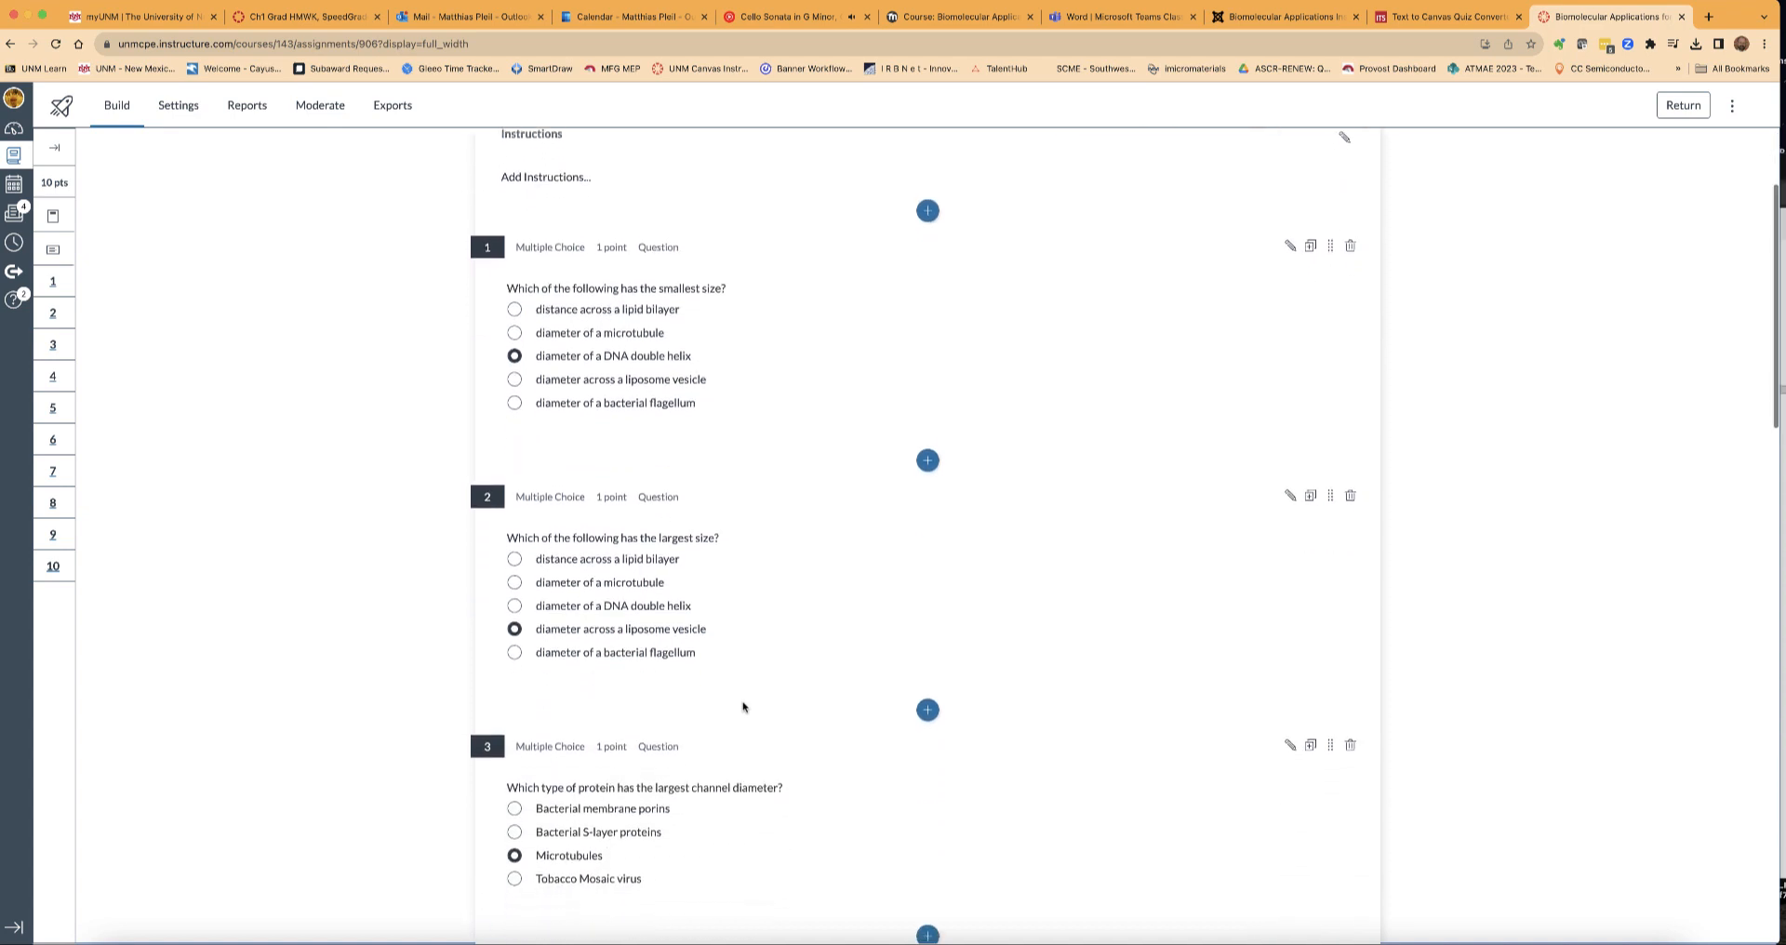
scroll(up, 3)
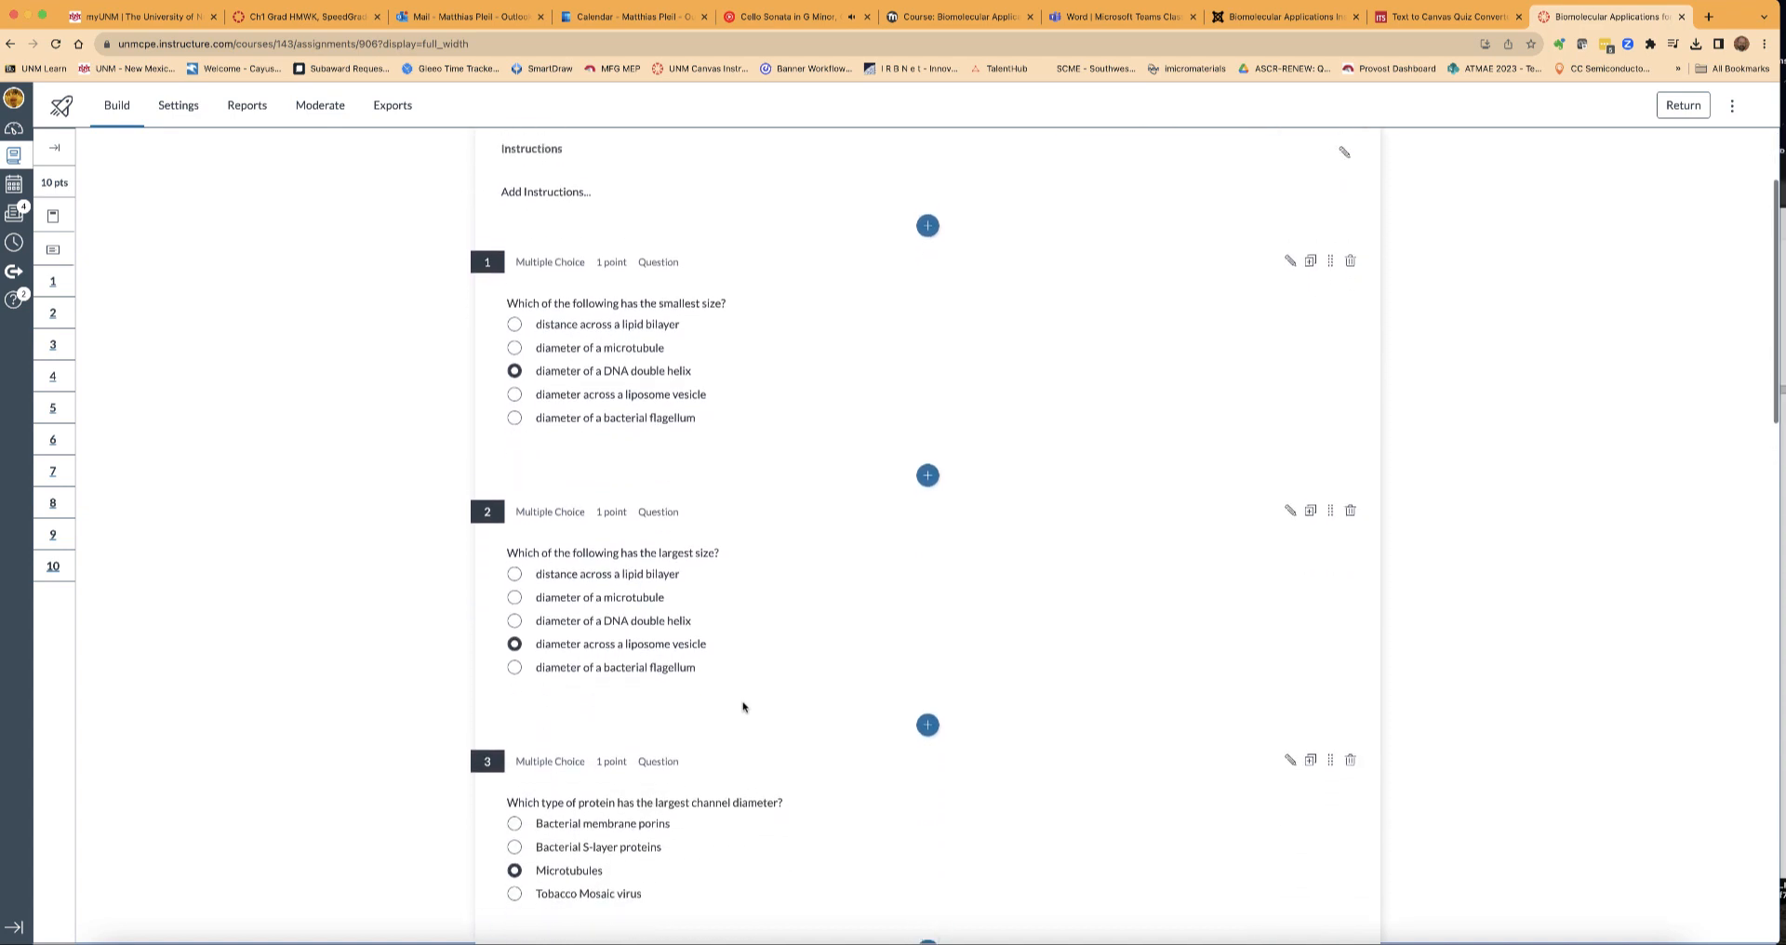
scroll(up, 3)
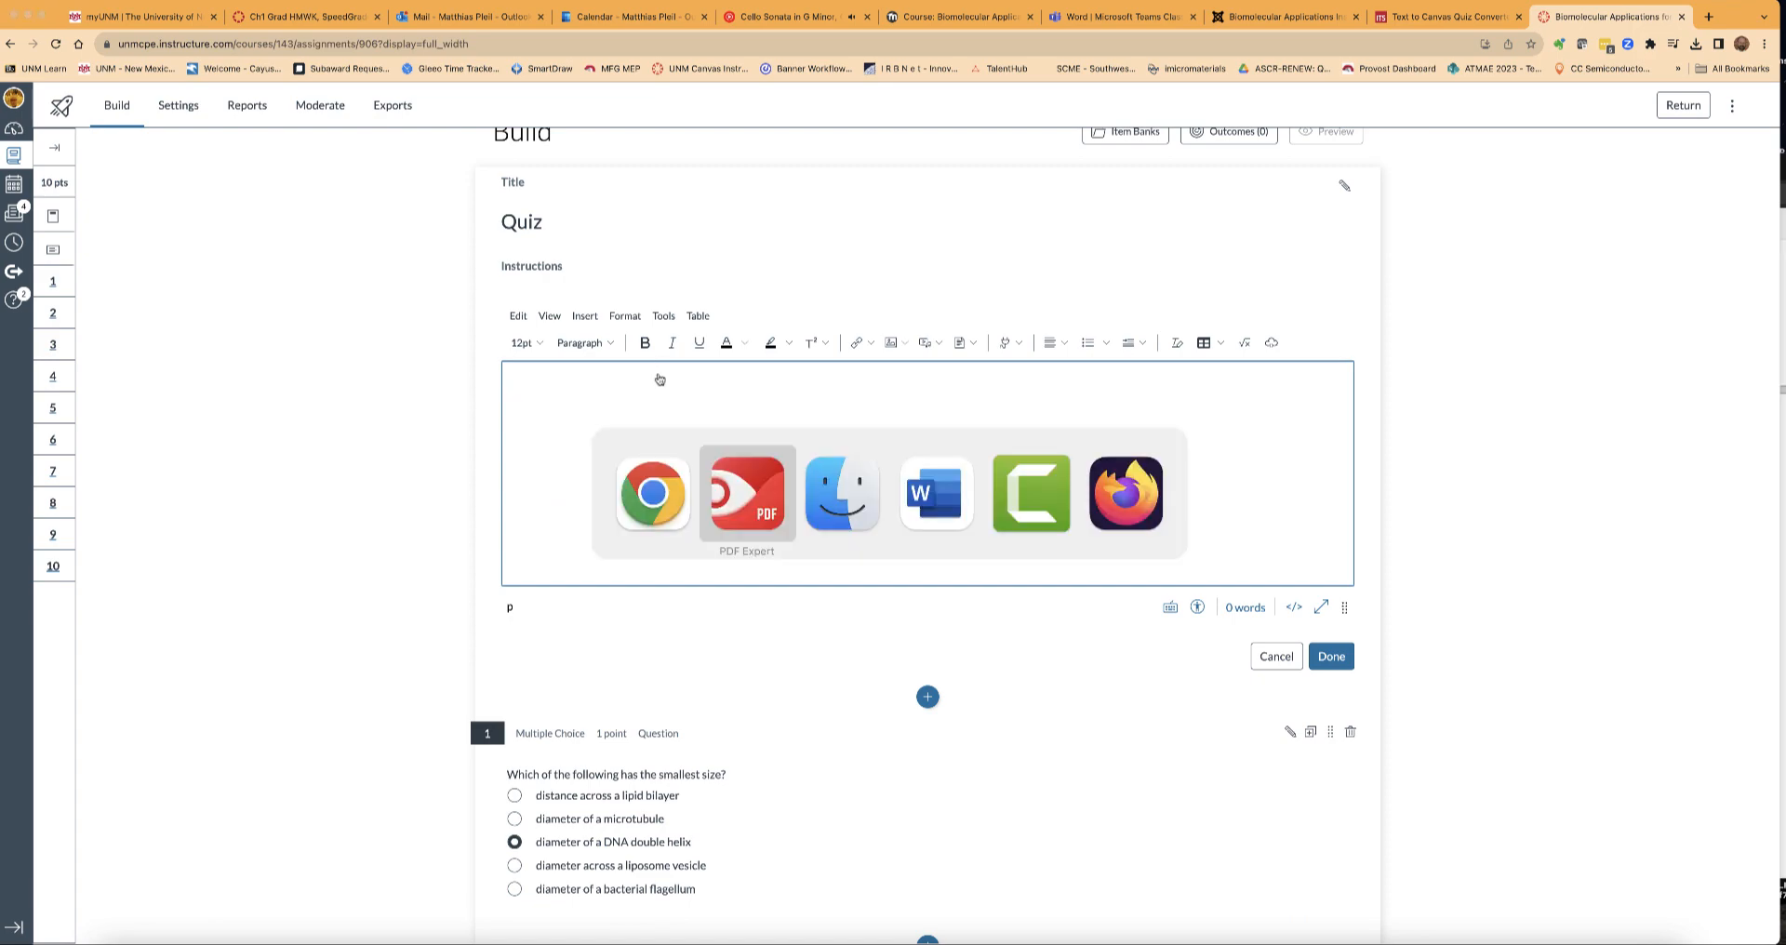
click(746, 493)
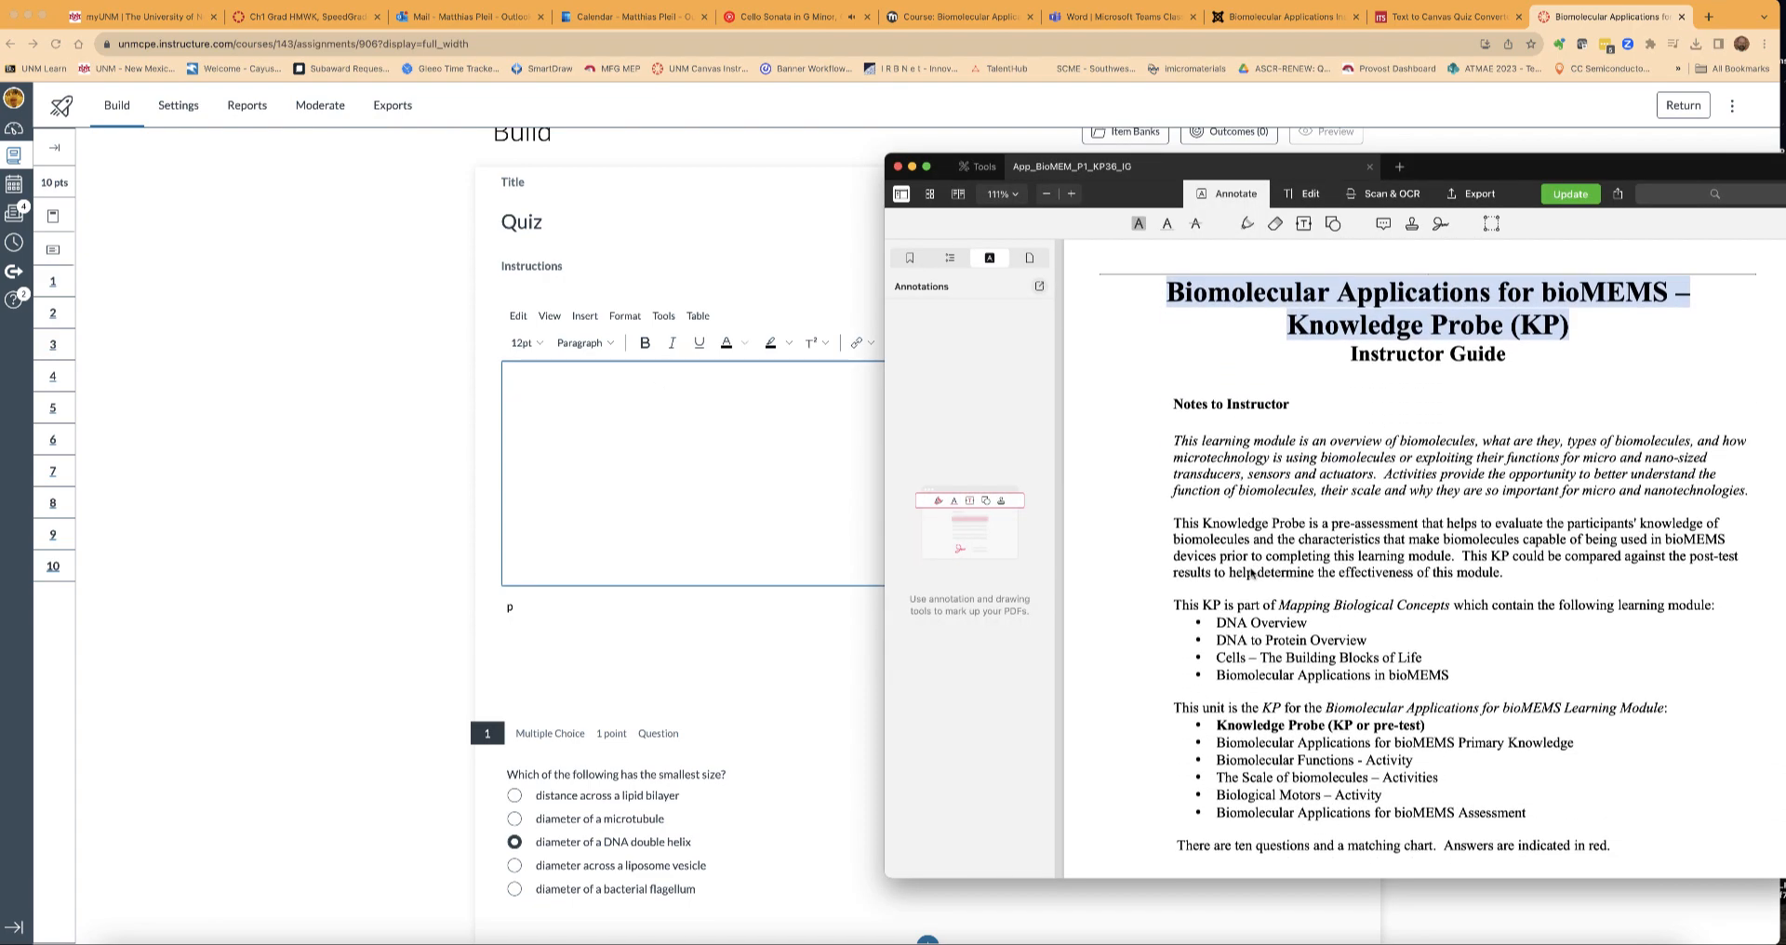
scroll(down, 3)
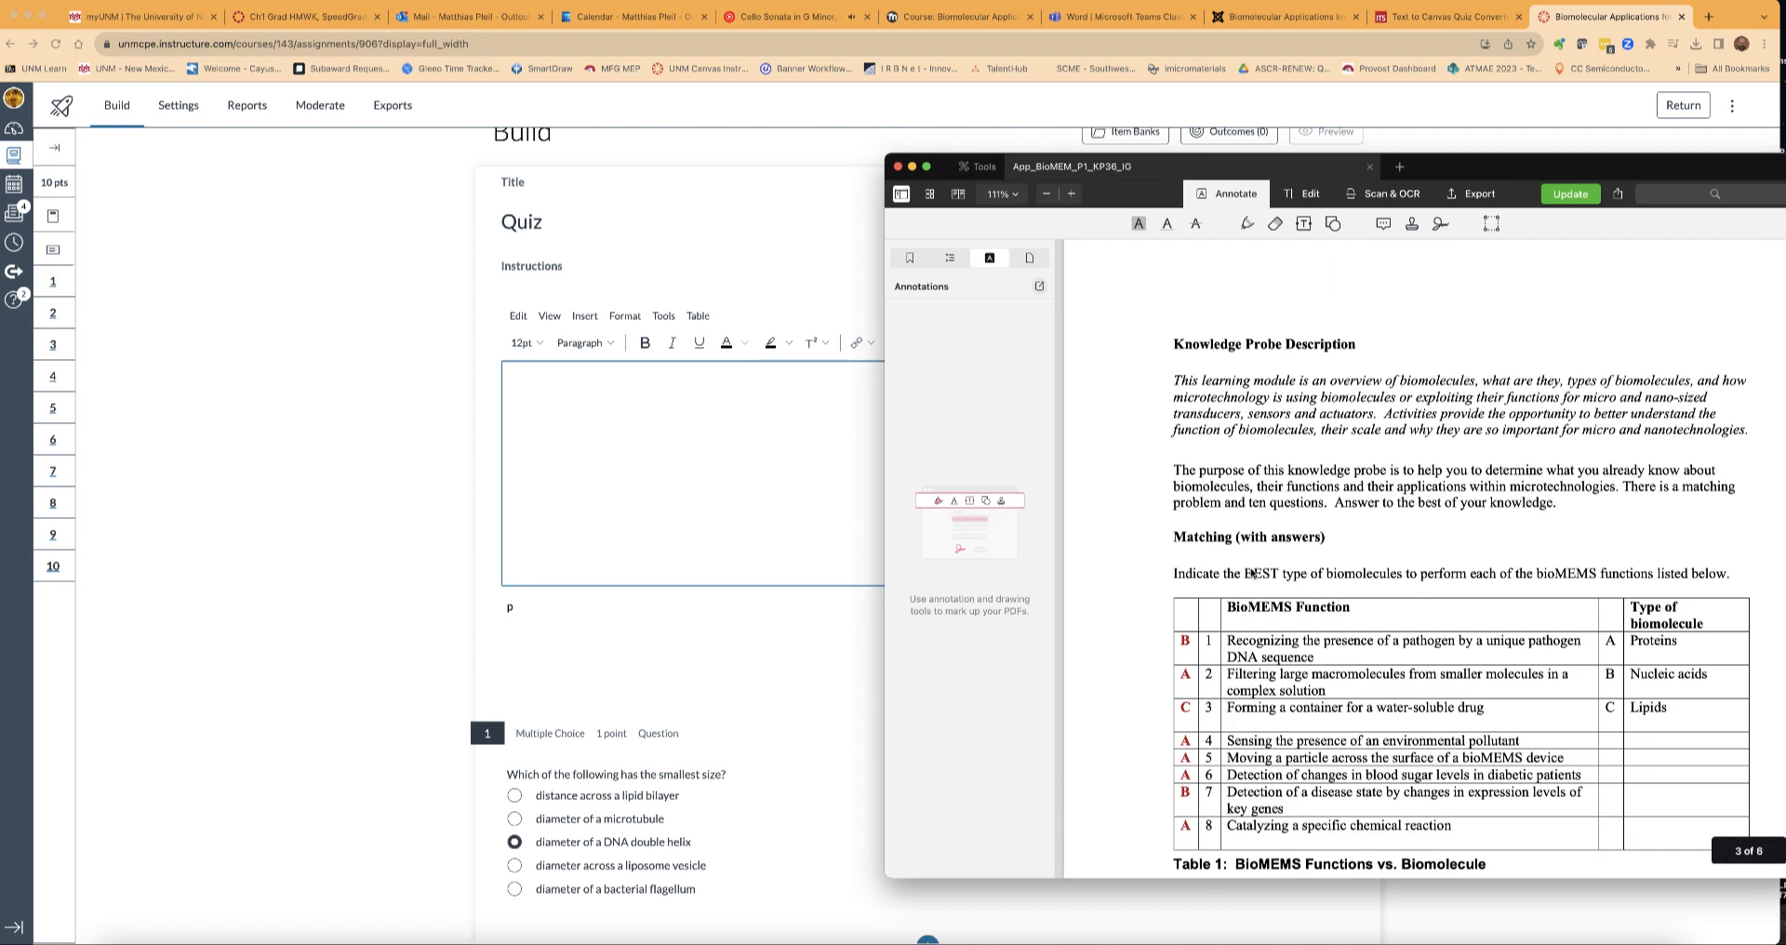
mouse_move(1600, 525)
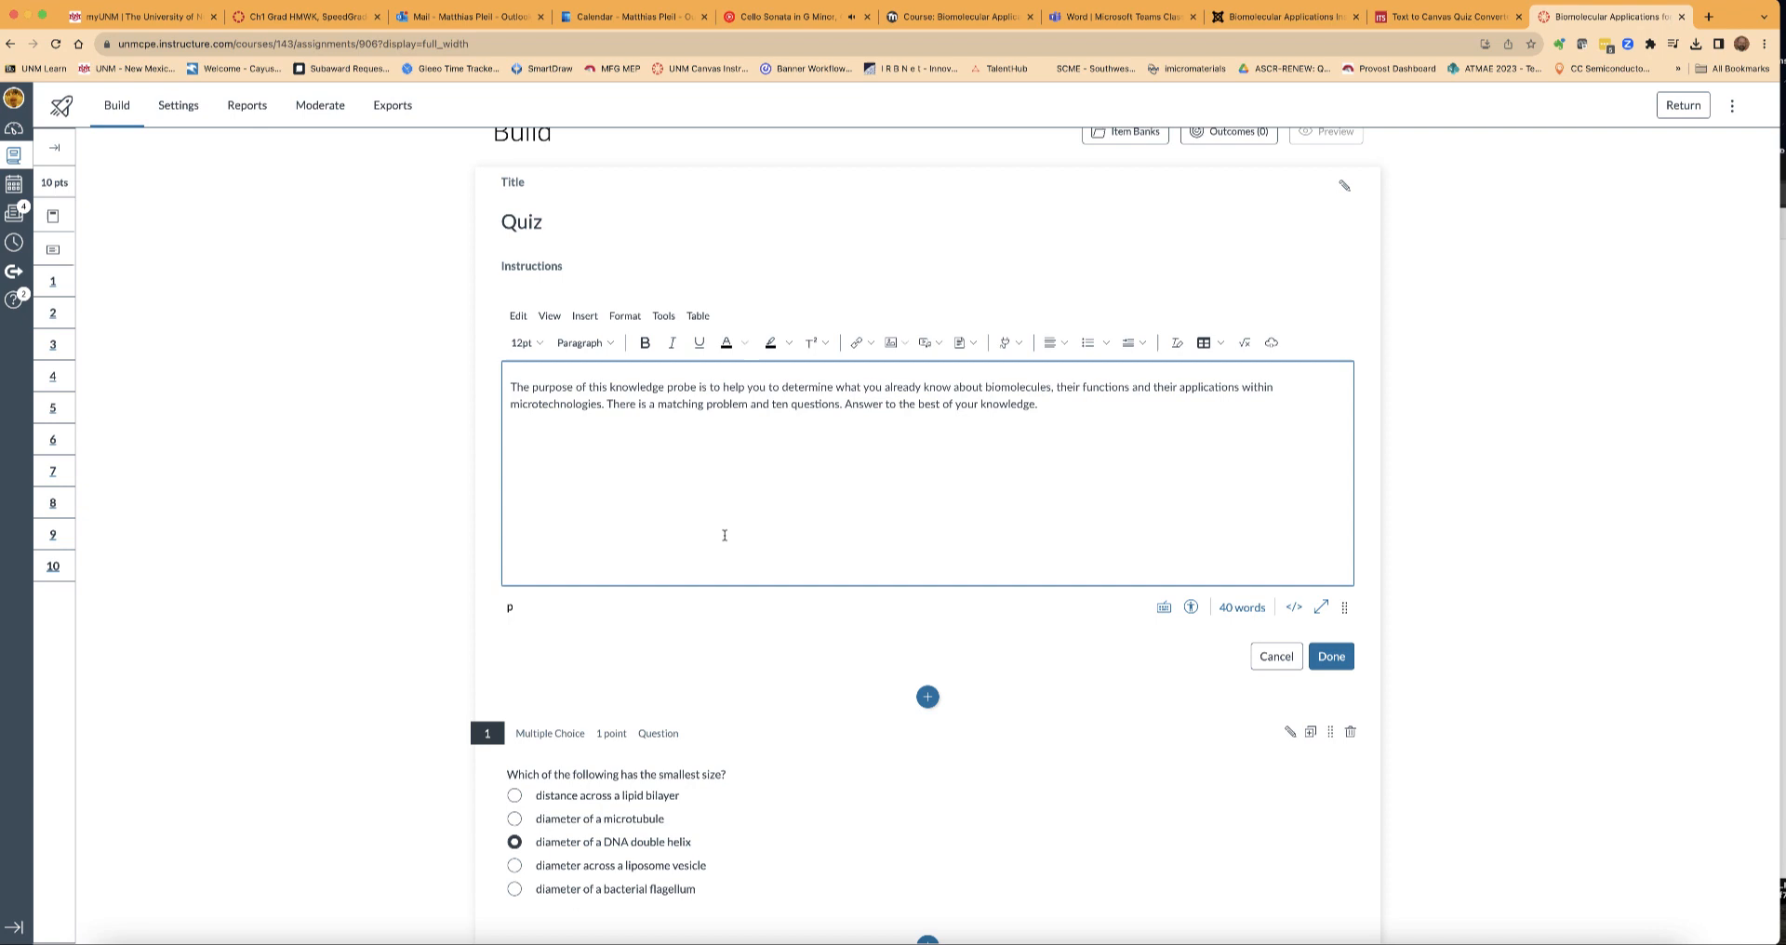
mouse_move(711, 547)
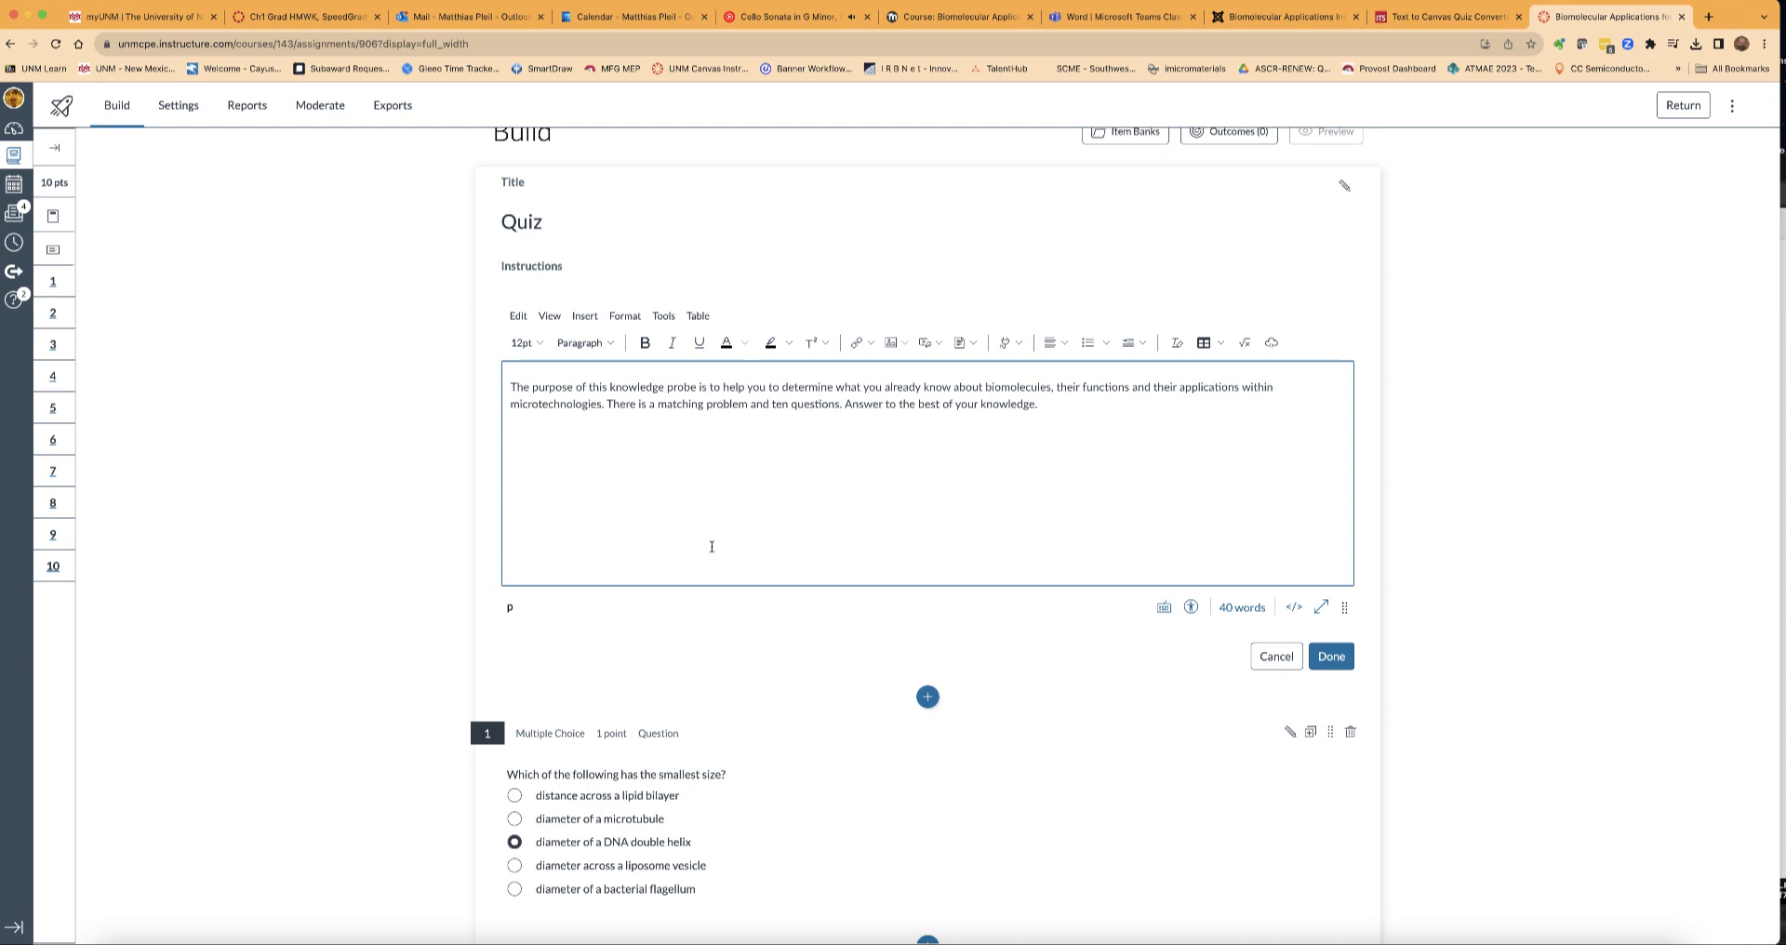
scroll(down, 3)
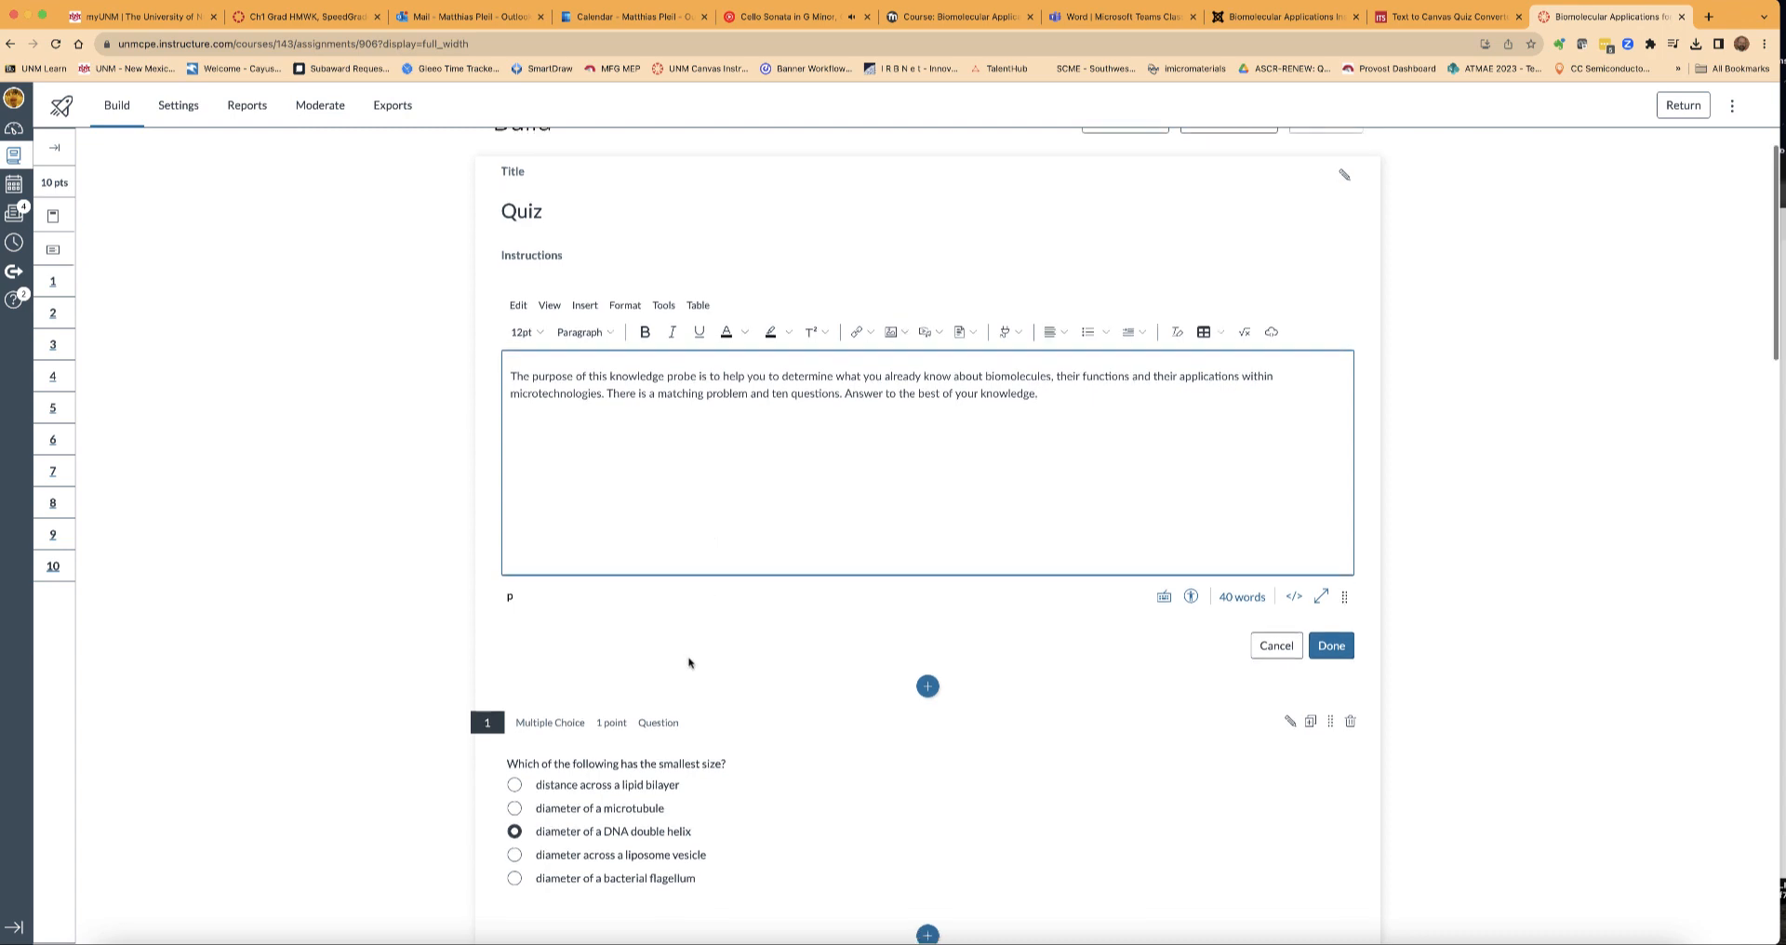
scroll(down, 3)
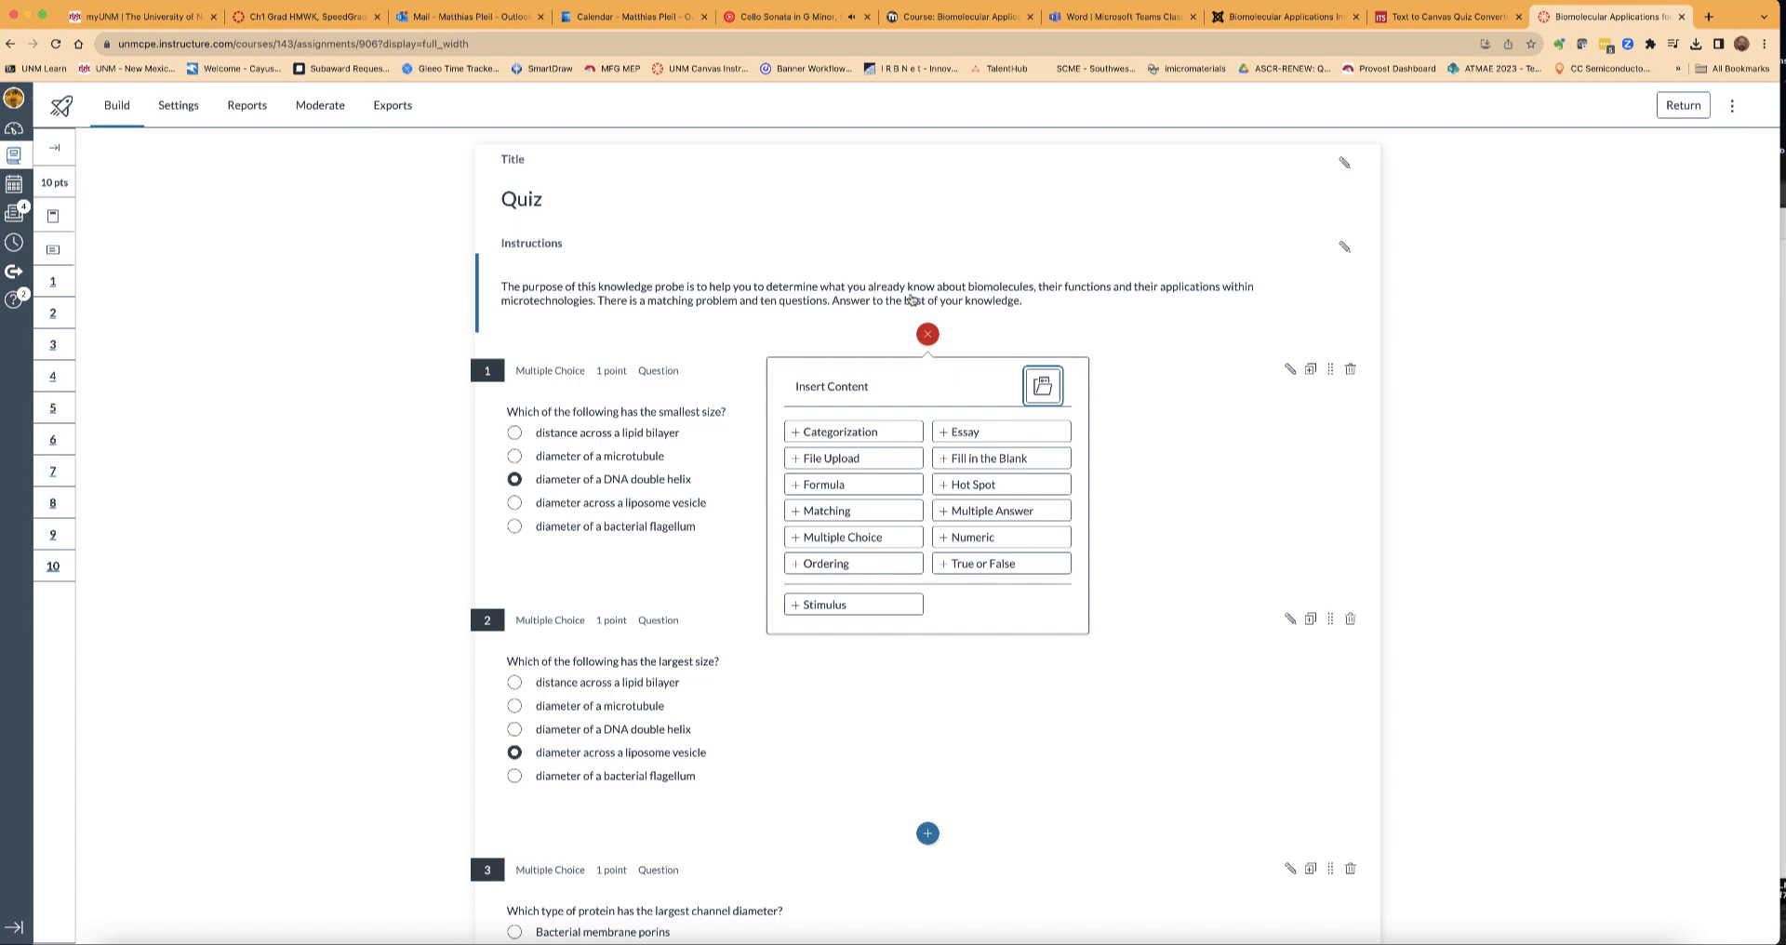
Add a Matching question and extend it to eight function–biomolecule pairs.
click(824, 509)
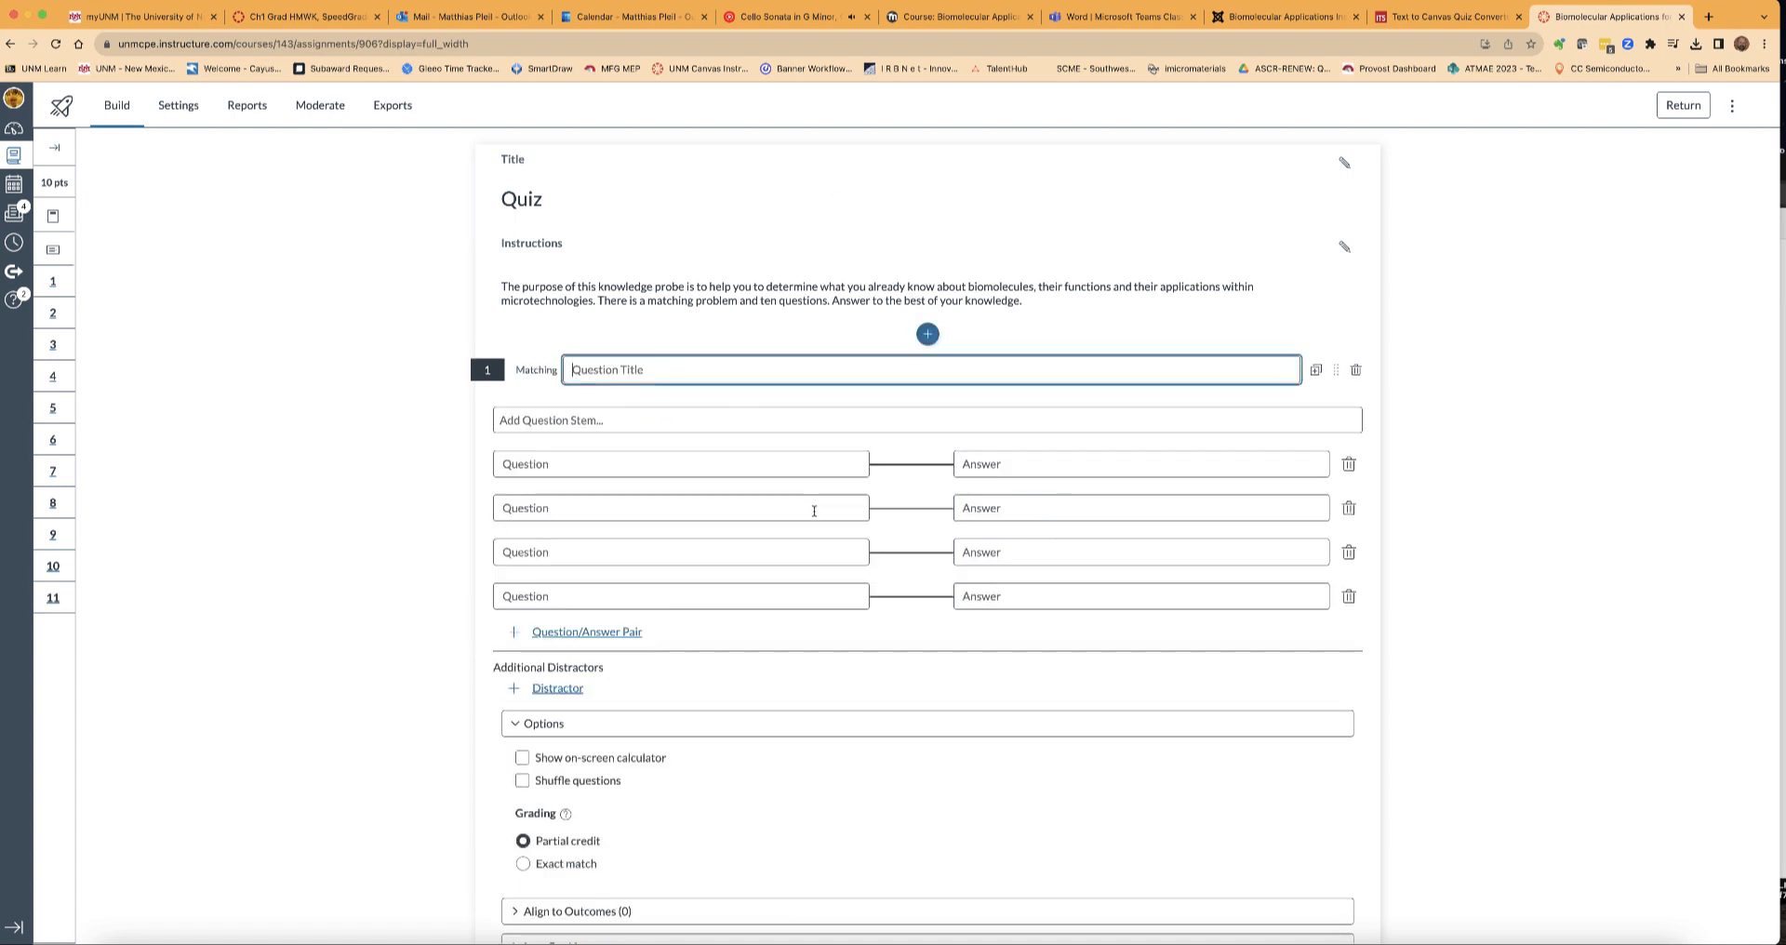
mouse_move(616, 648)
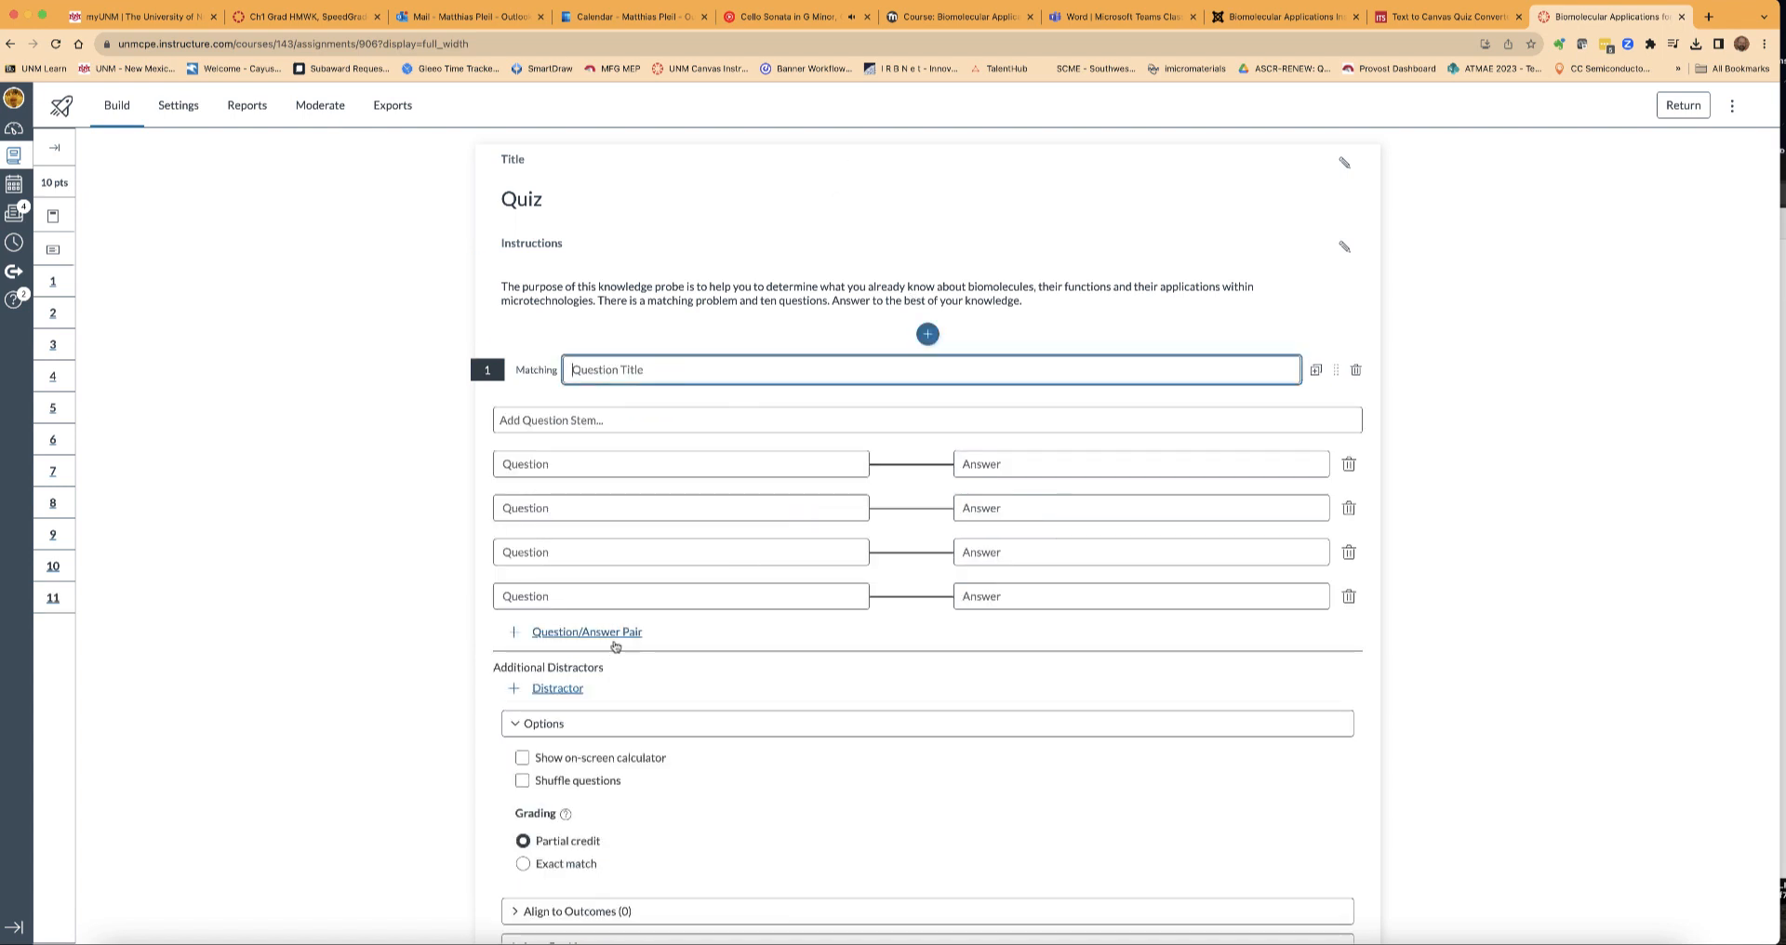
mouse_move(612, 638)
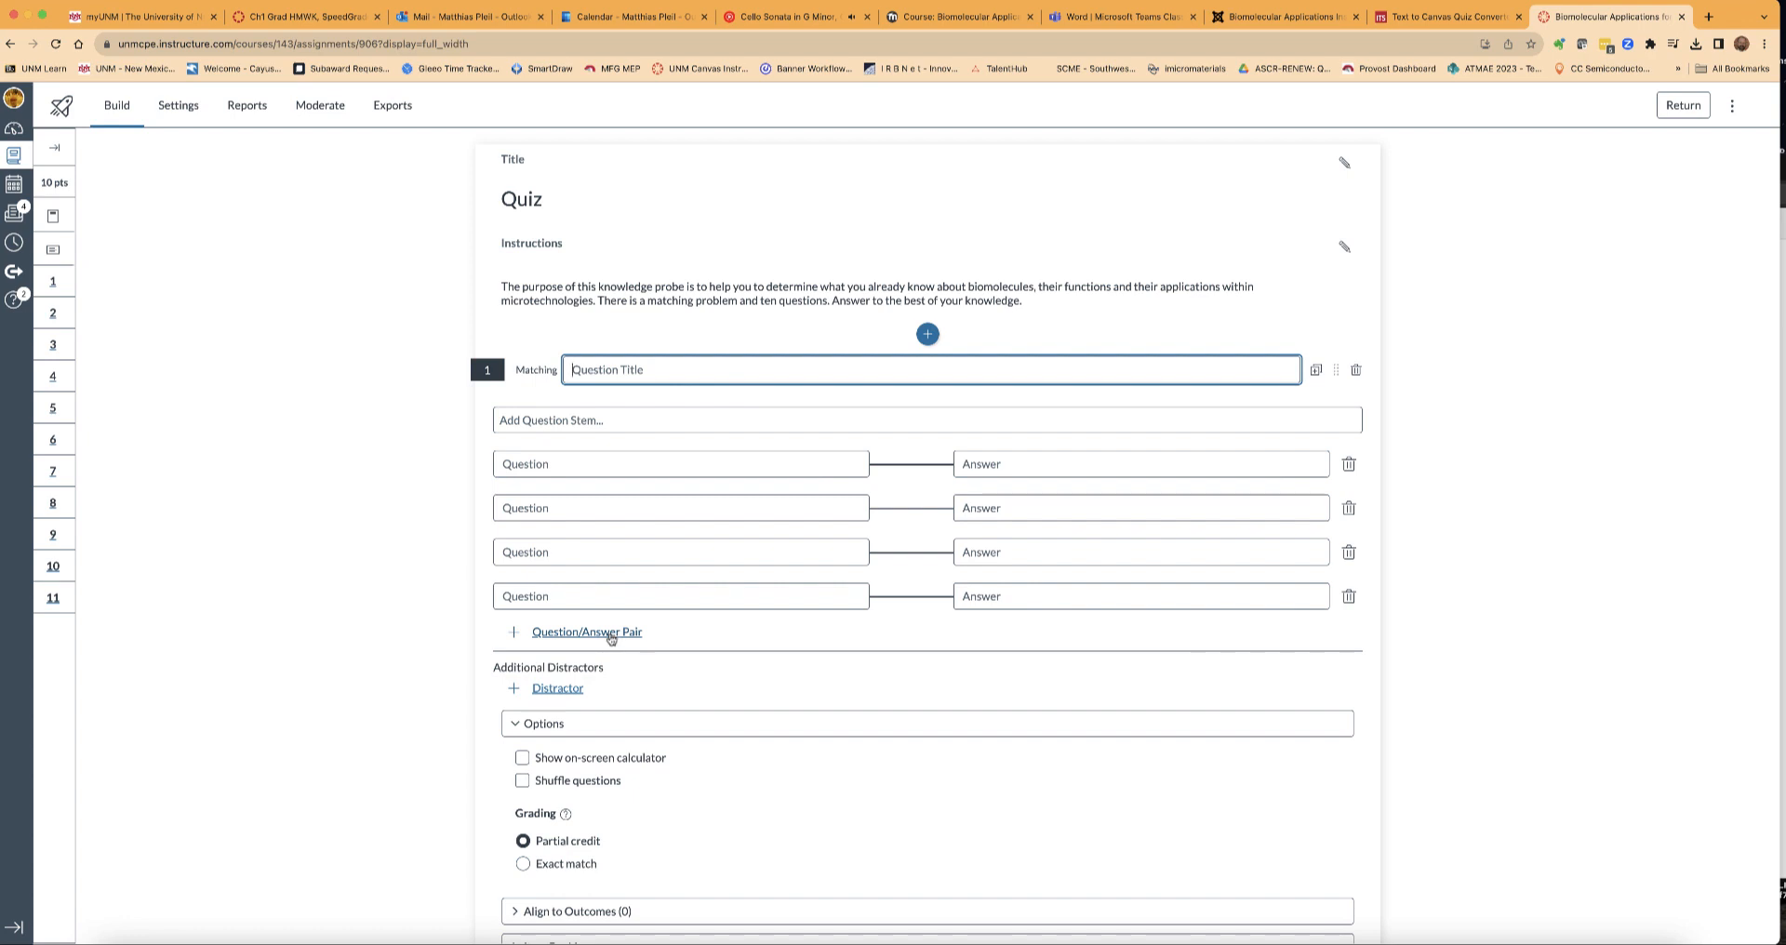
click(586, 632)
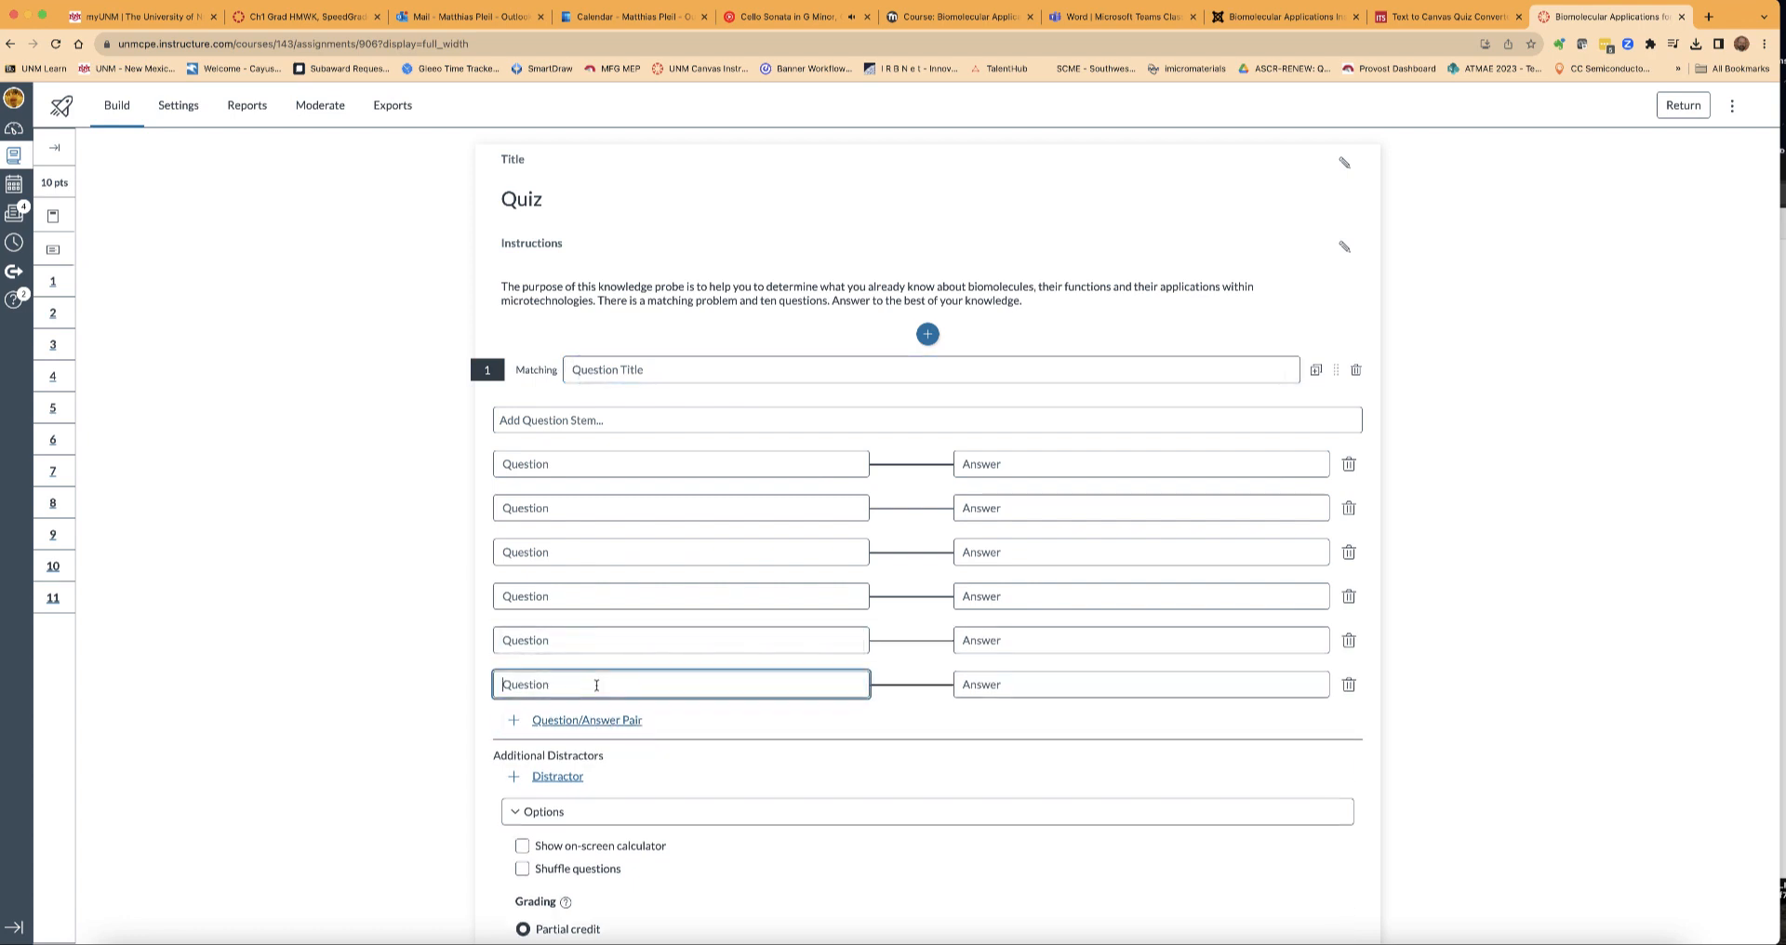
click(586, 719)
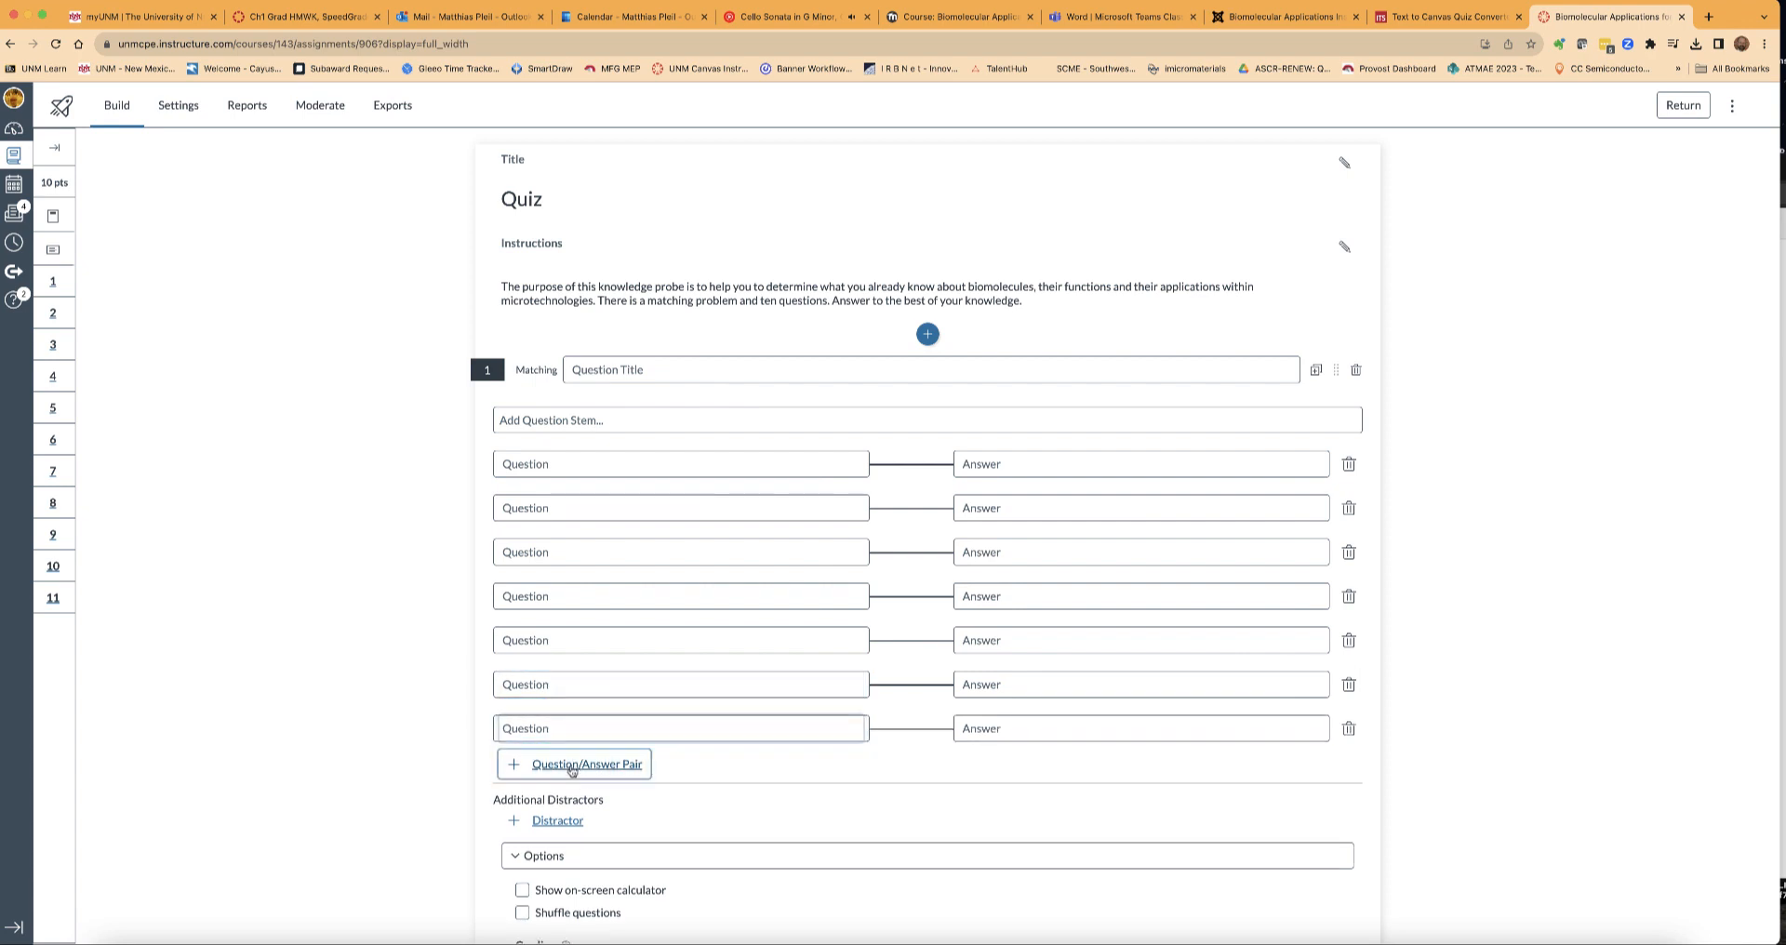
click(586, 765)
text(x)
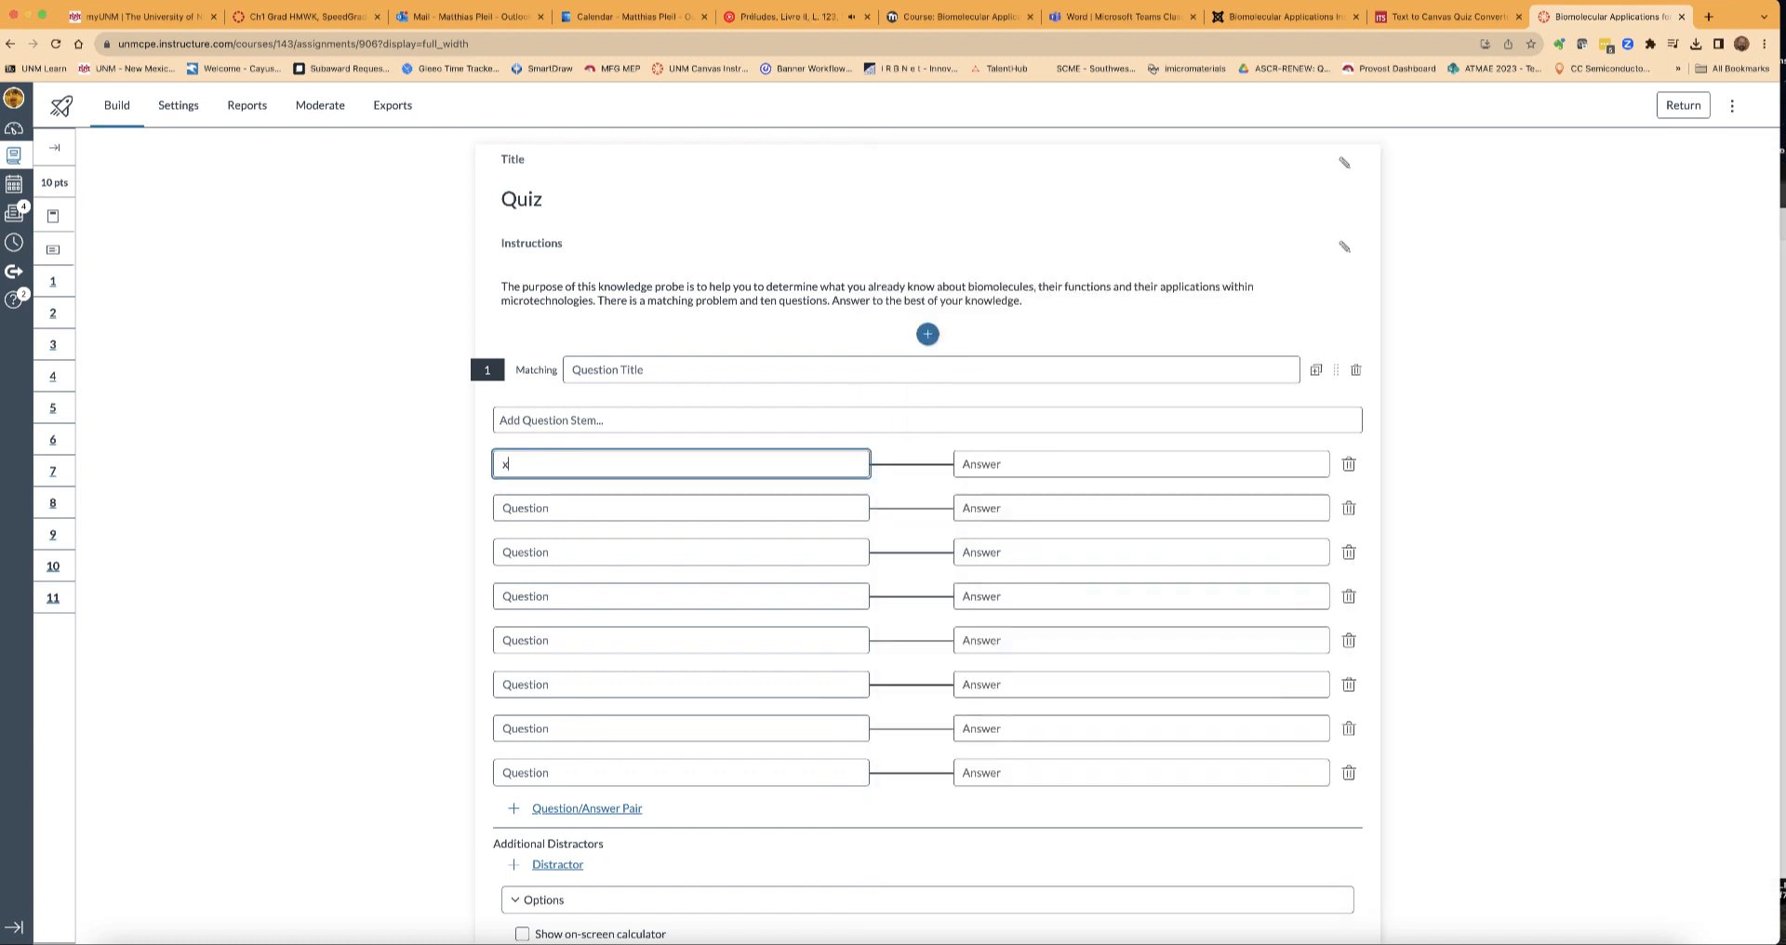
Enter the pathogen-DNA-sequence function with answer 'Nucleic acids', continuing the pairs from the guide.
text(ognizing the presence of a pathogen by a unique pathogen DNA sequence)
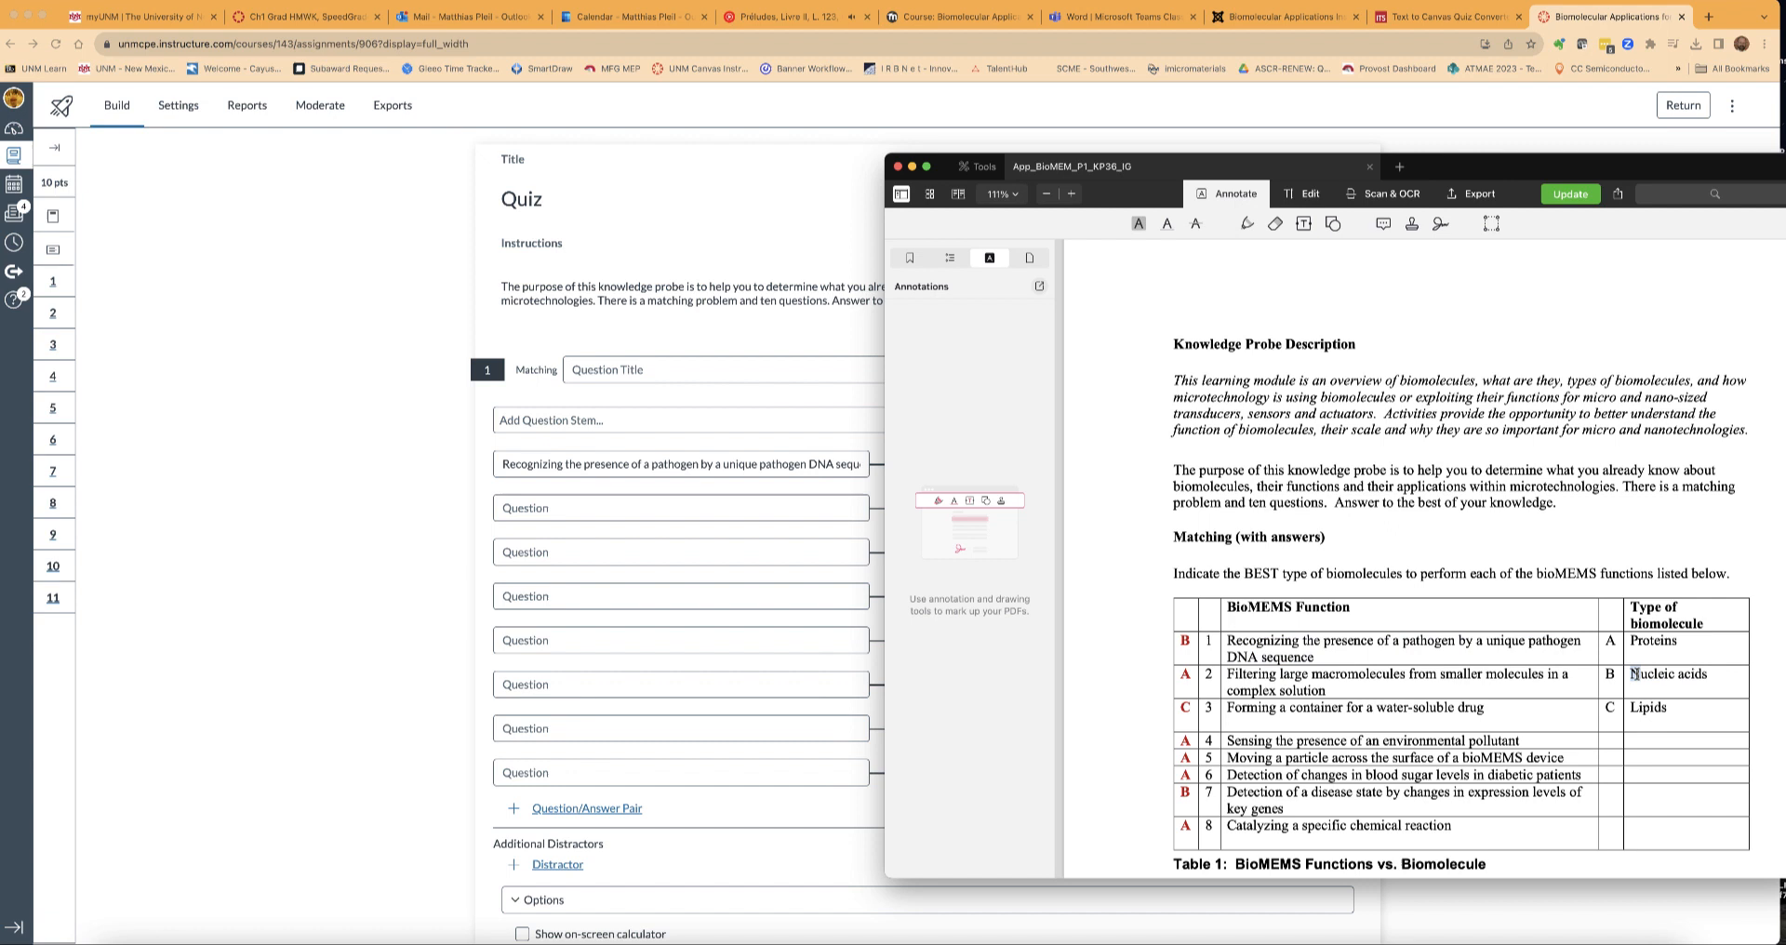
double_click(1668, 673)
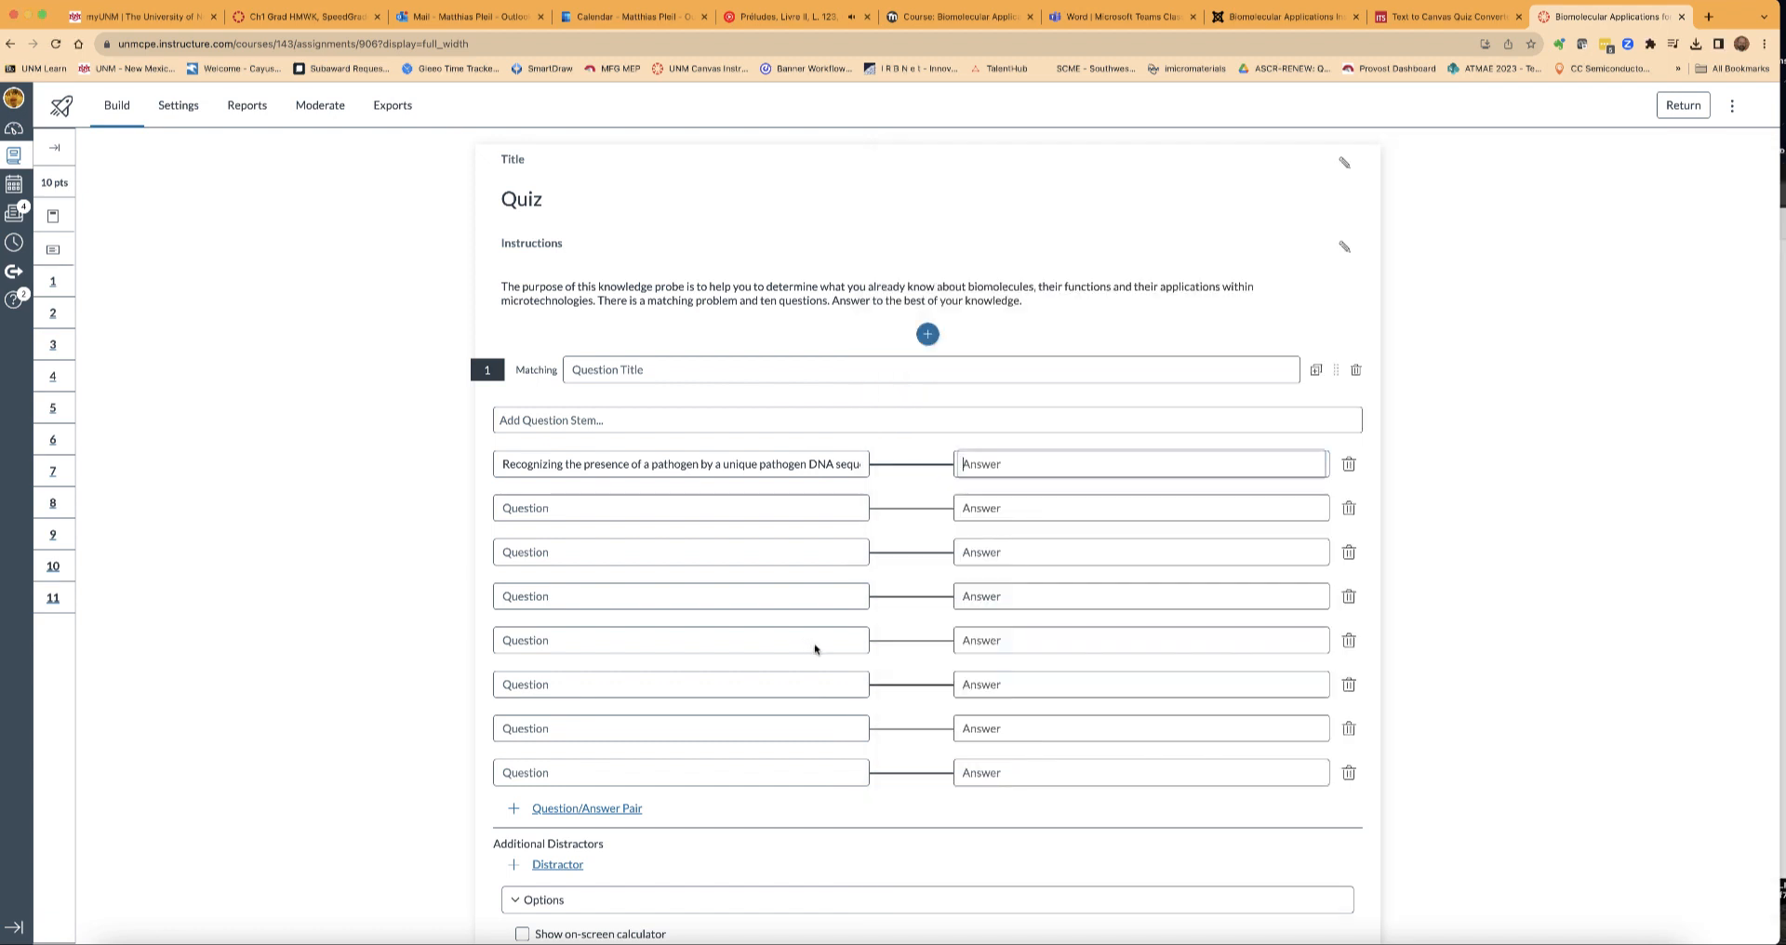
click(1138, 463)
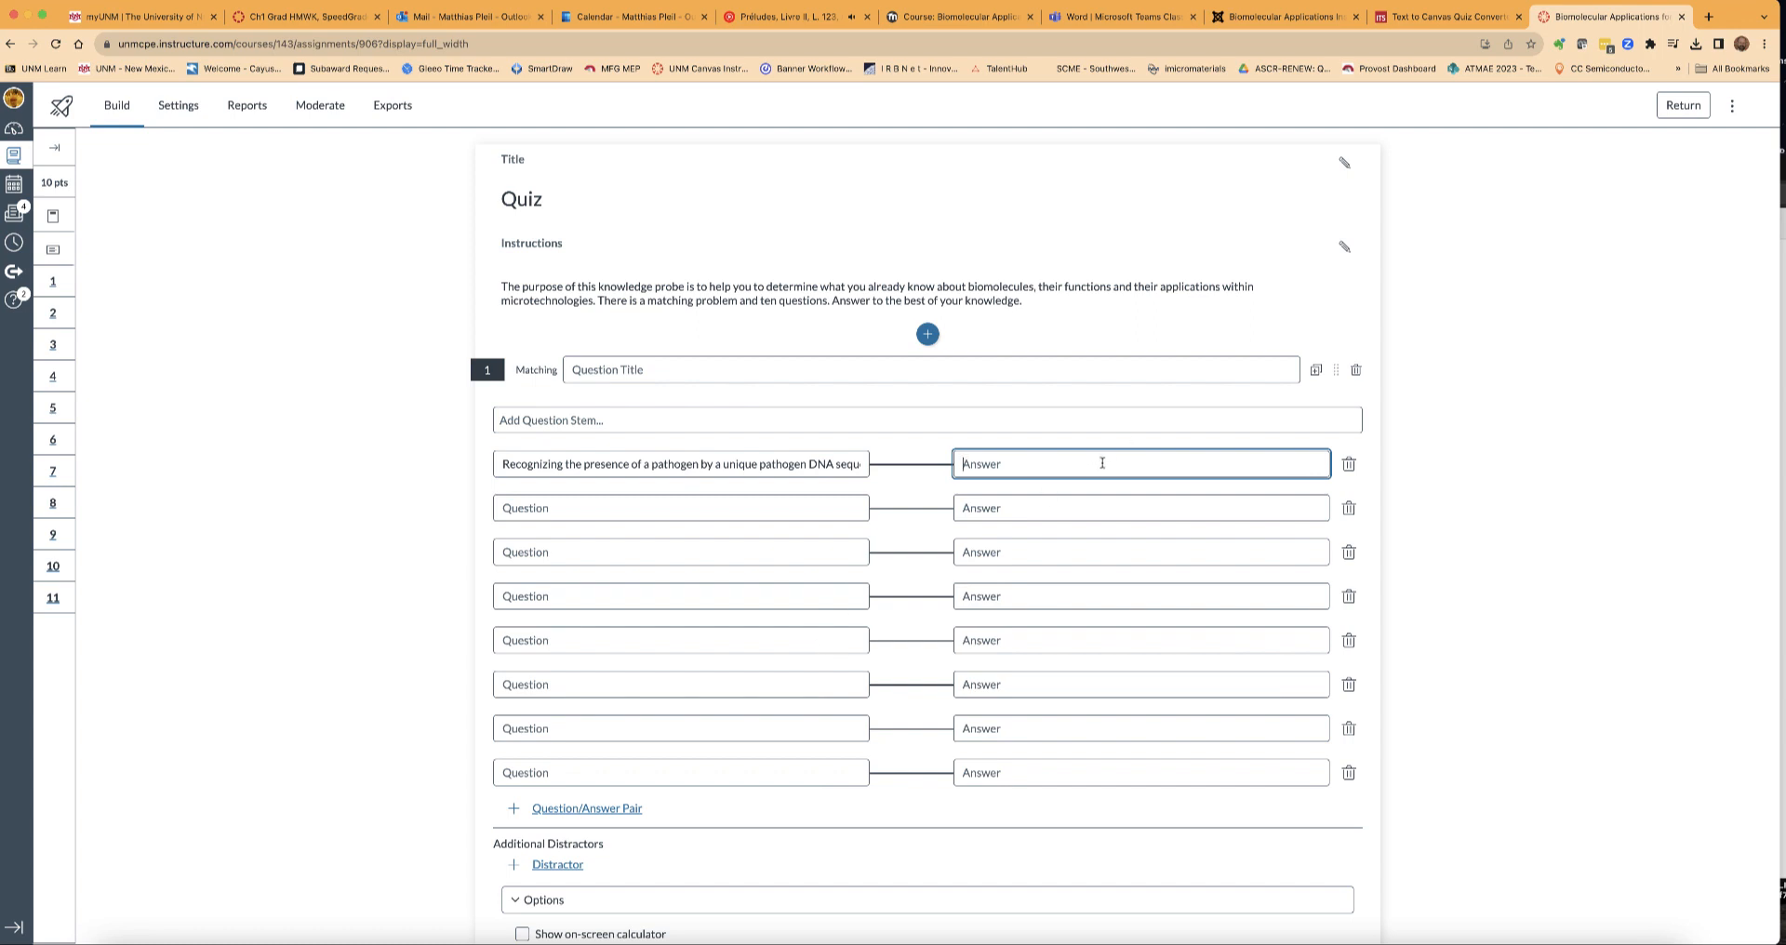
text(Nucleic acids)
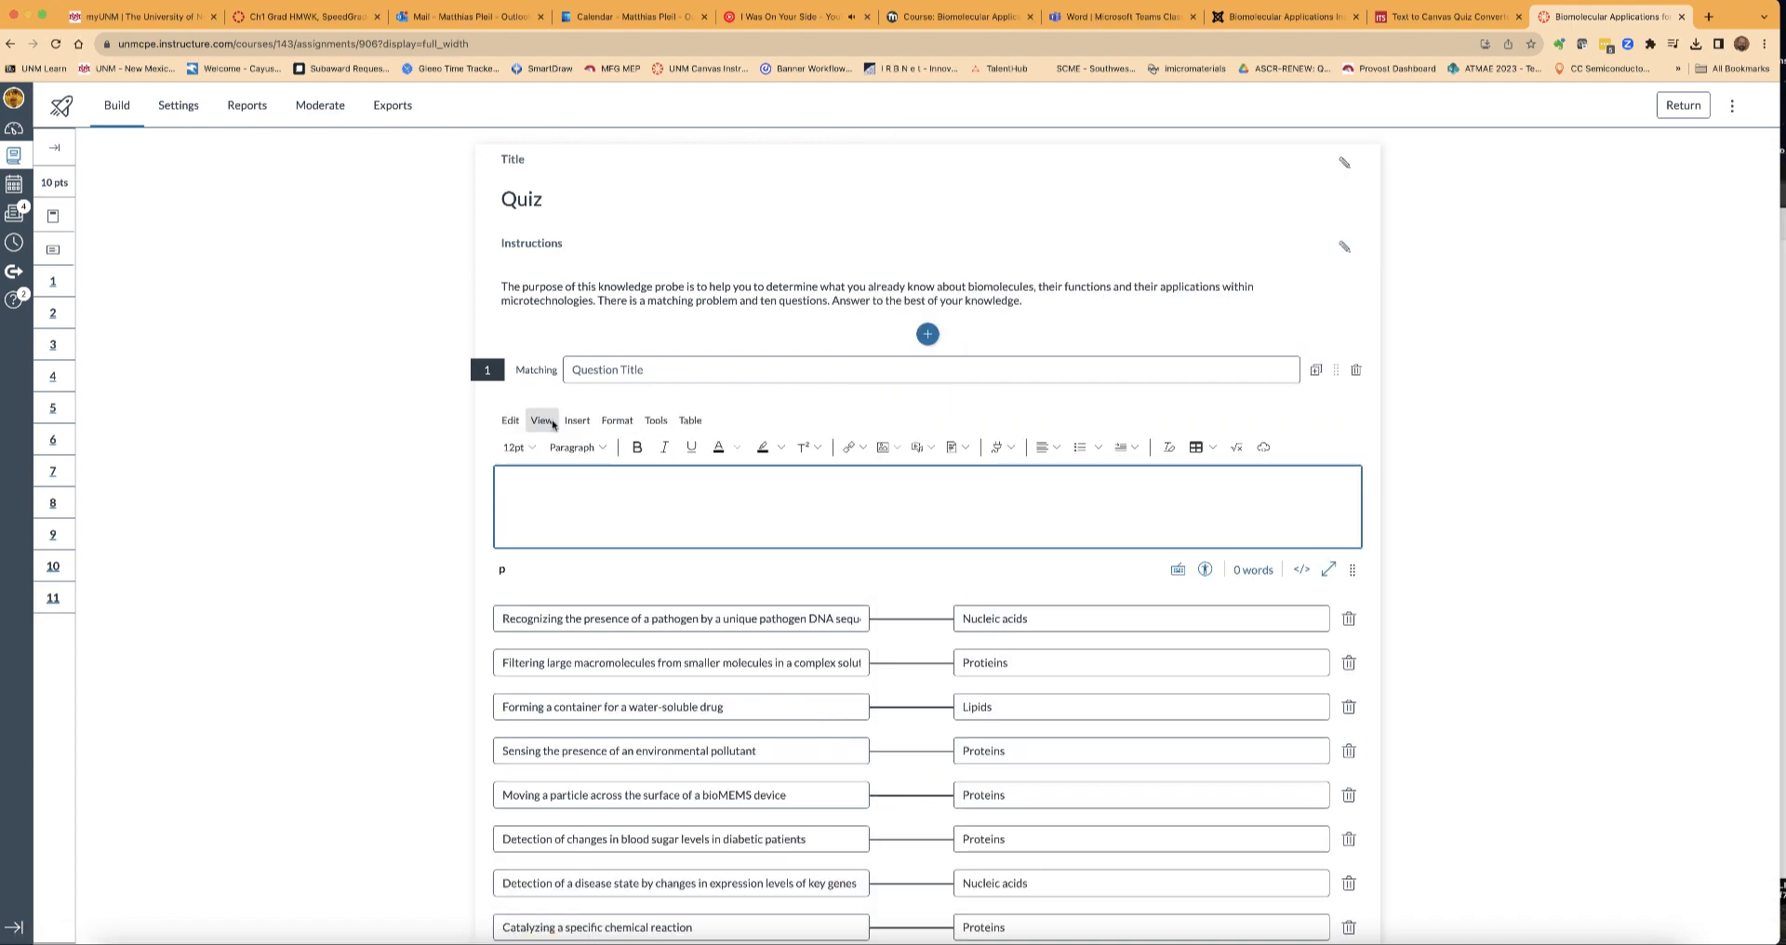
Enter the stem 'Indicate the BEST type of biomolecules to perform each of the bioMEMS functions listed'.
text(Indicate the BEST type of biomolecules to perform each of the bioMEMS functions listed below.)
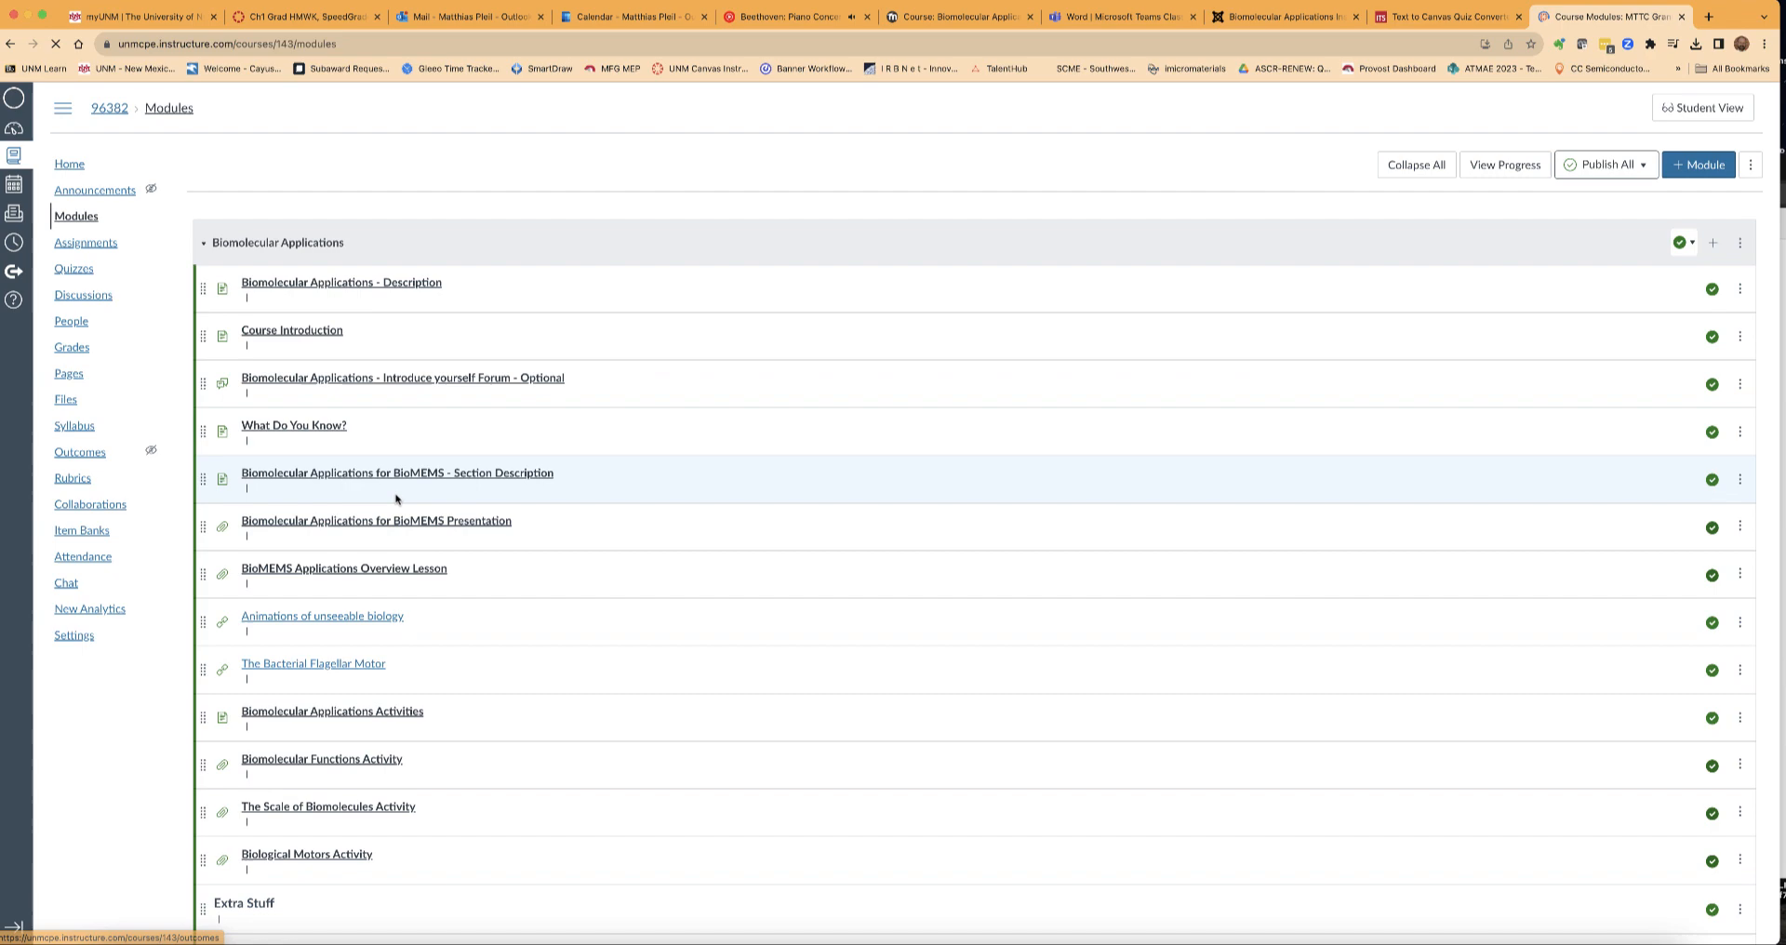
Add the Knowledge Probe (KP) quiz as a Quiz item in the Biomolecular Applications module.
scroll(down, 3)
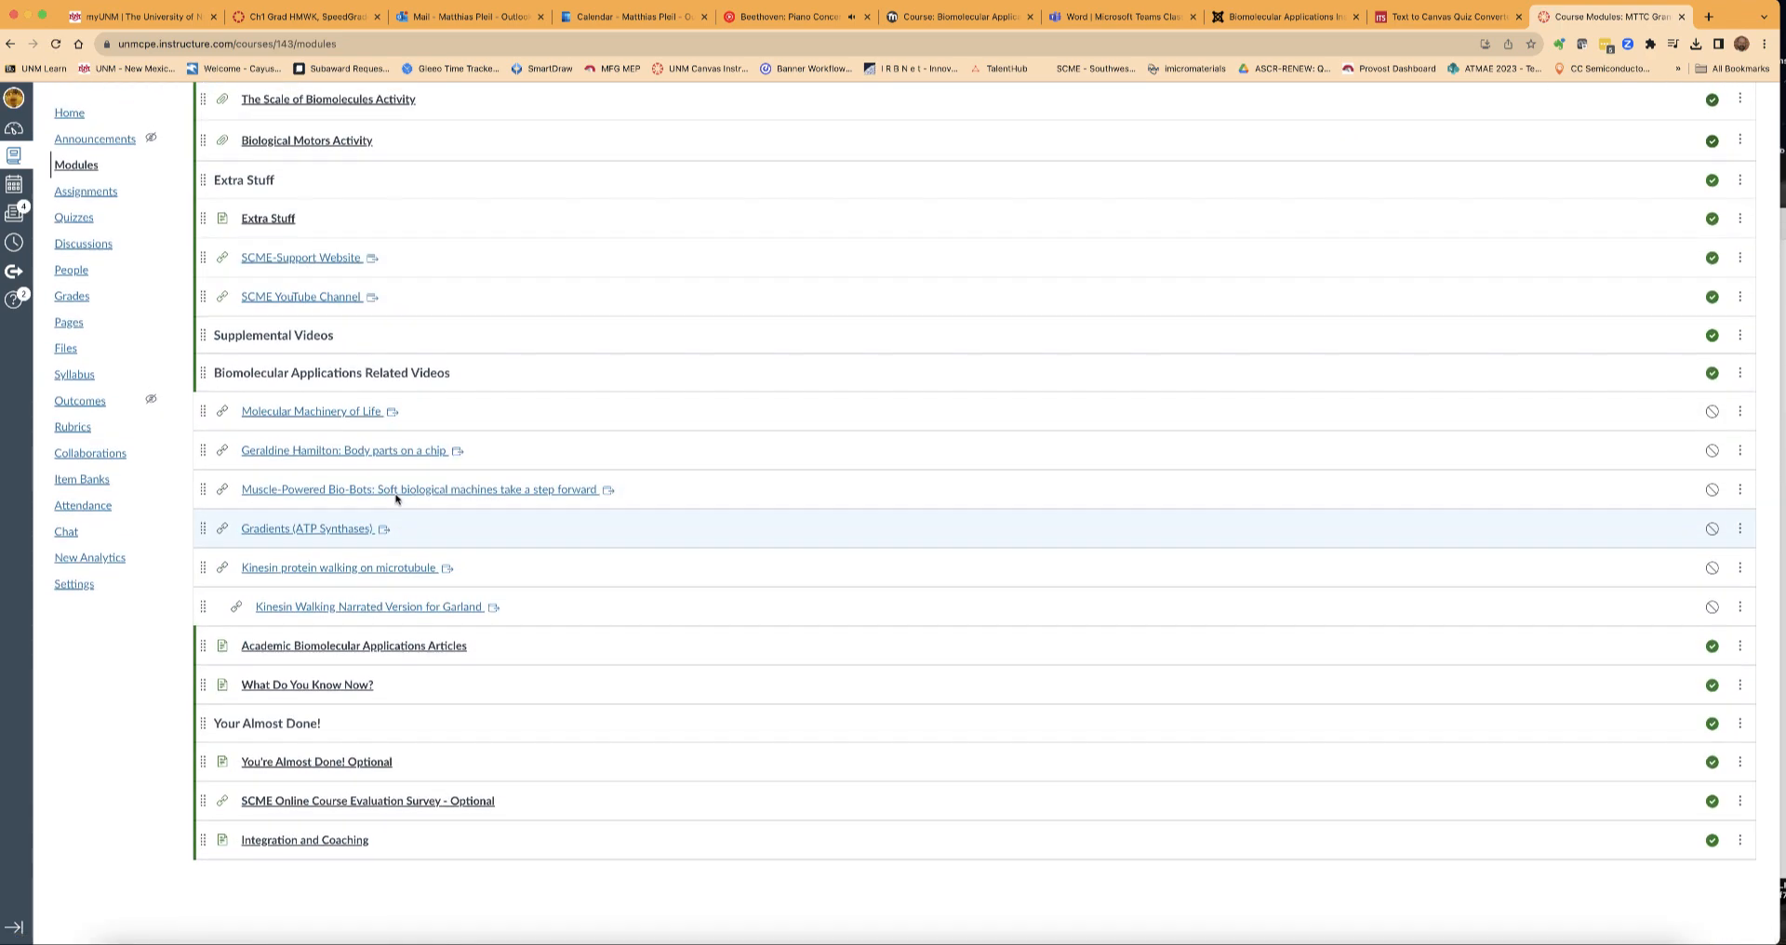
scroll(up, 3)
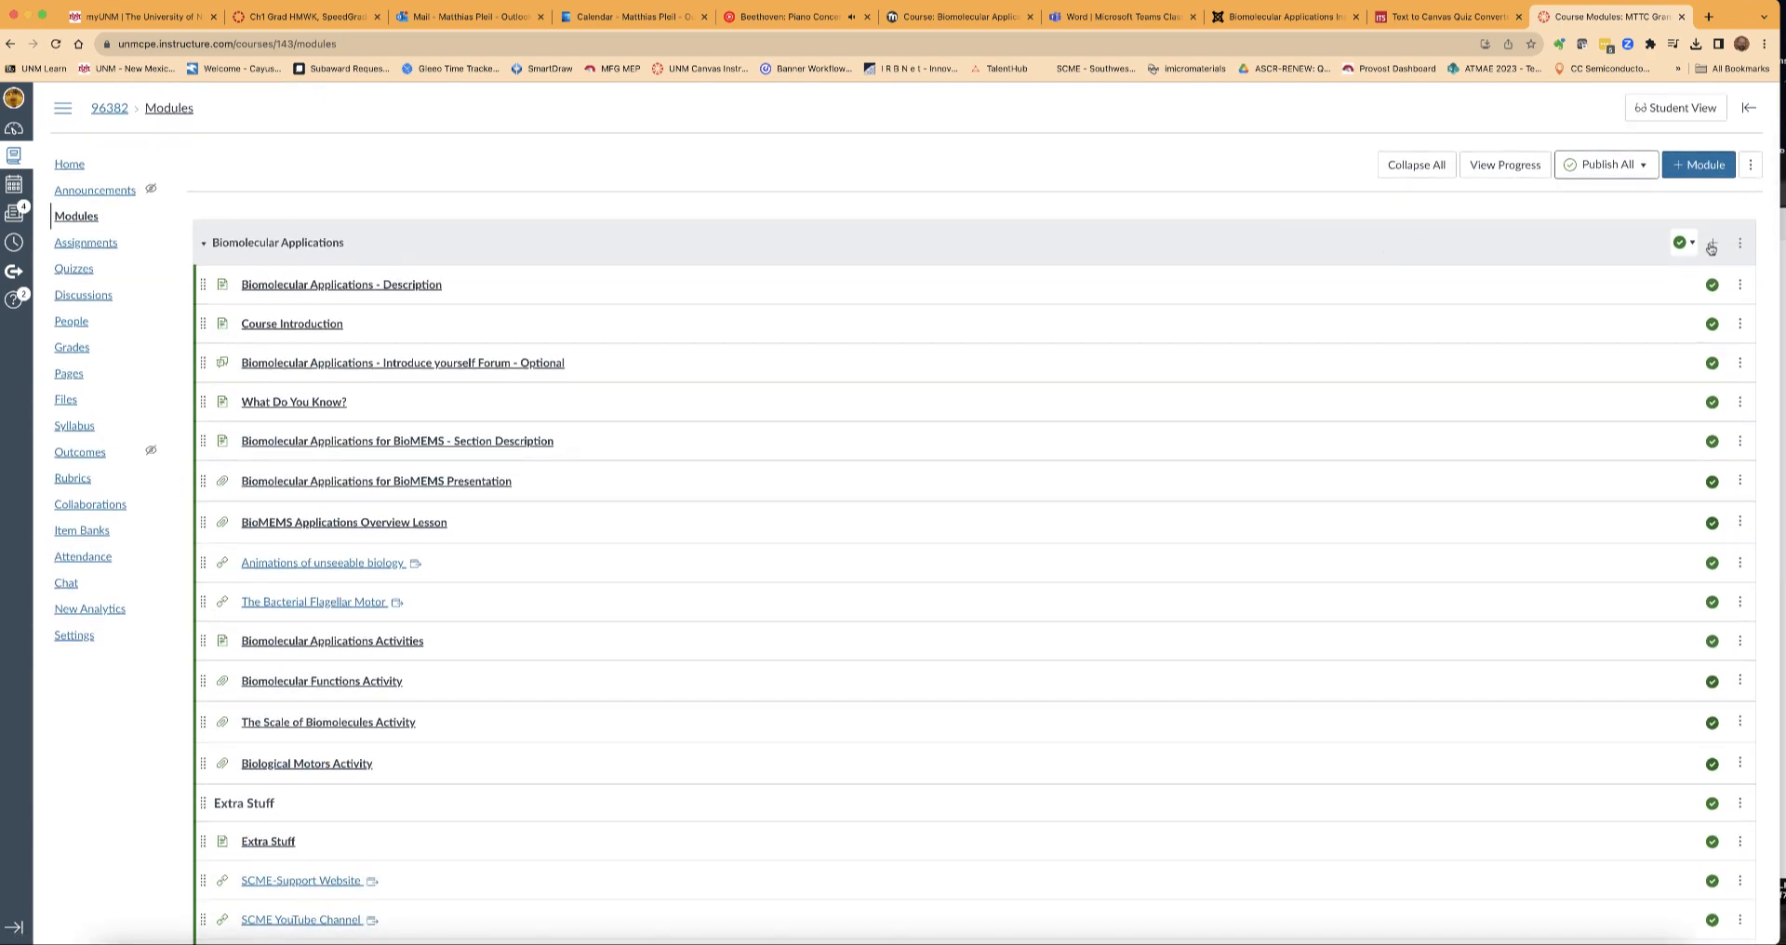
click(1712, 244)
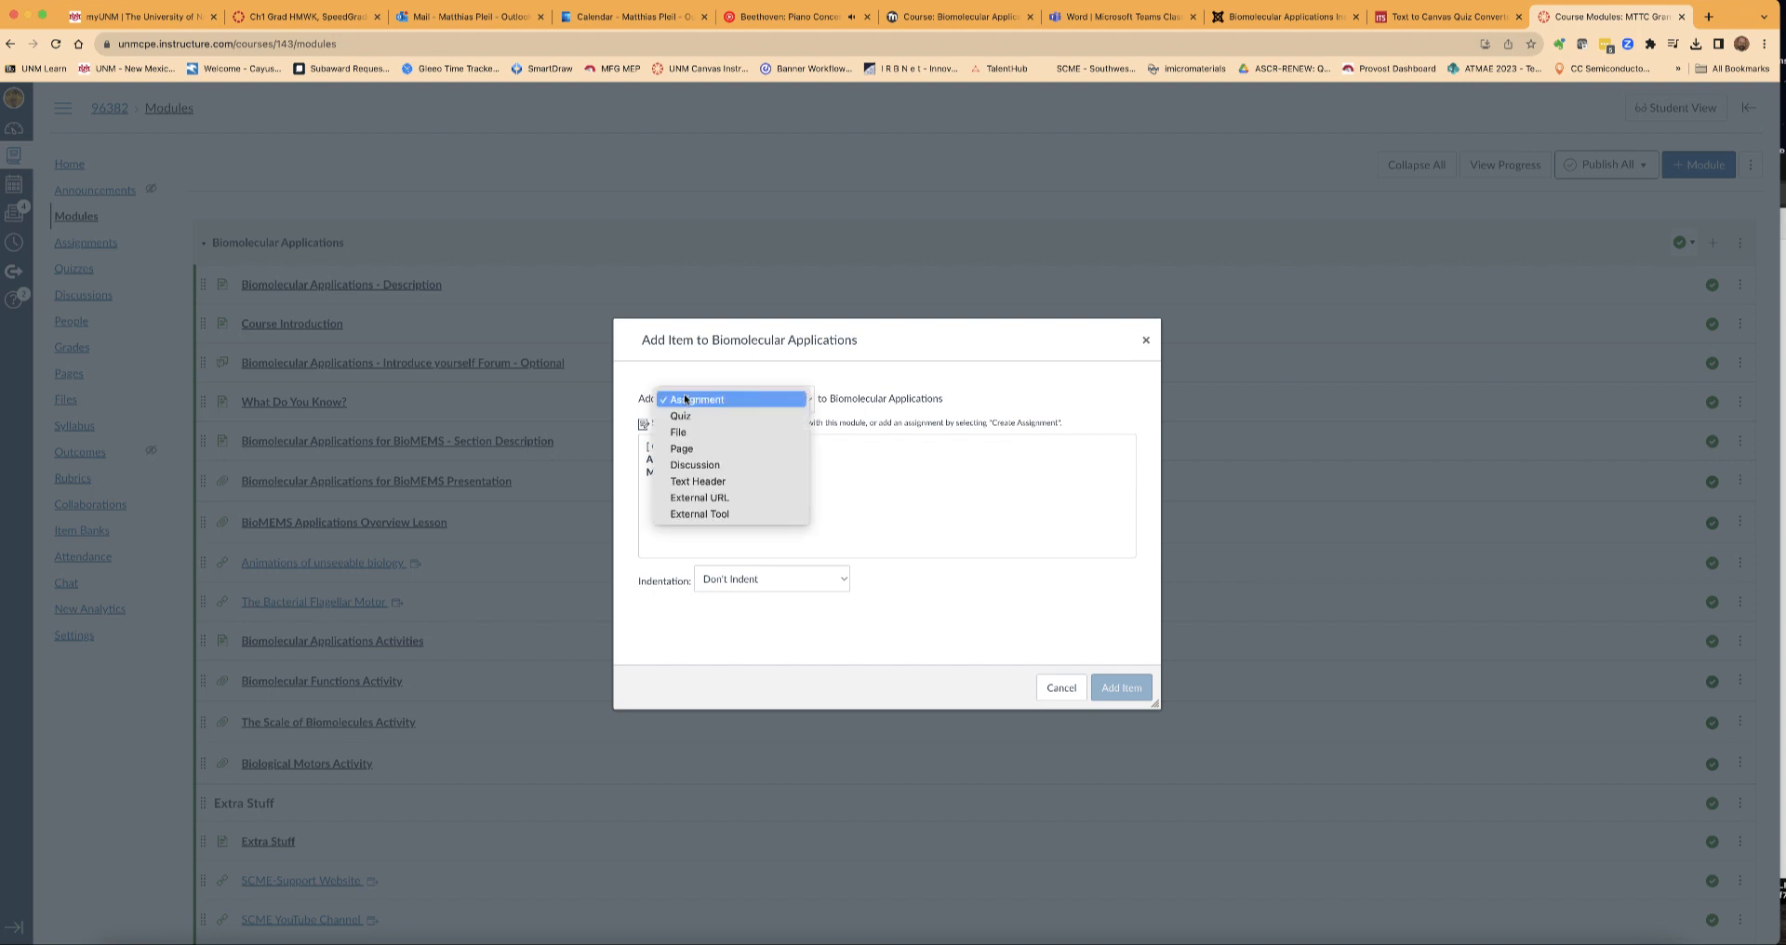
click(681, 415)
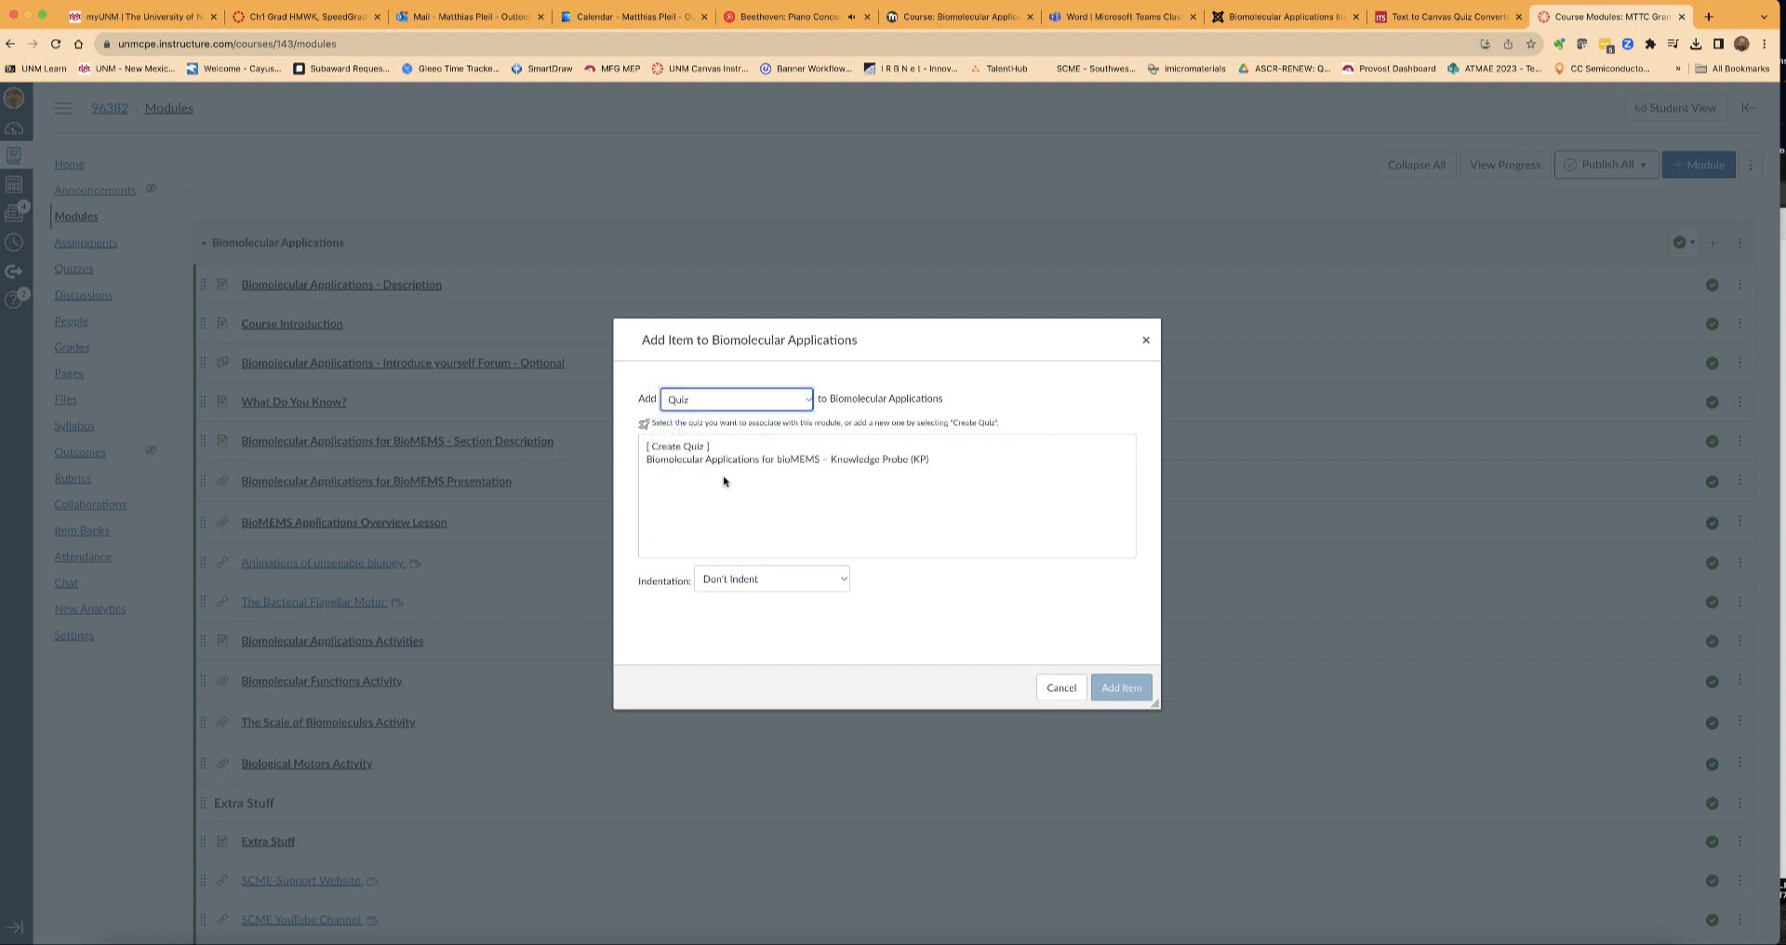
click(785, 460)
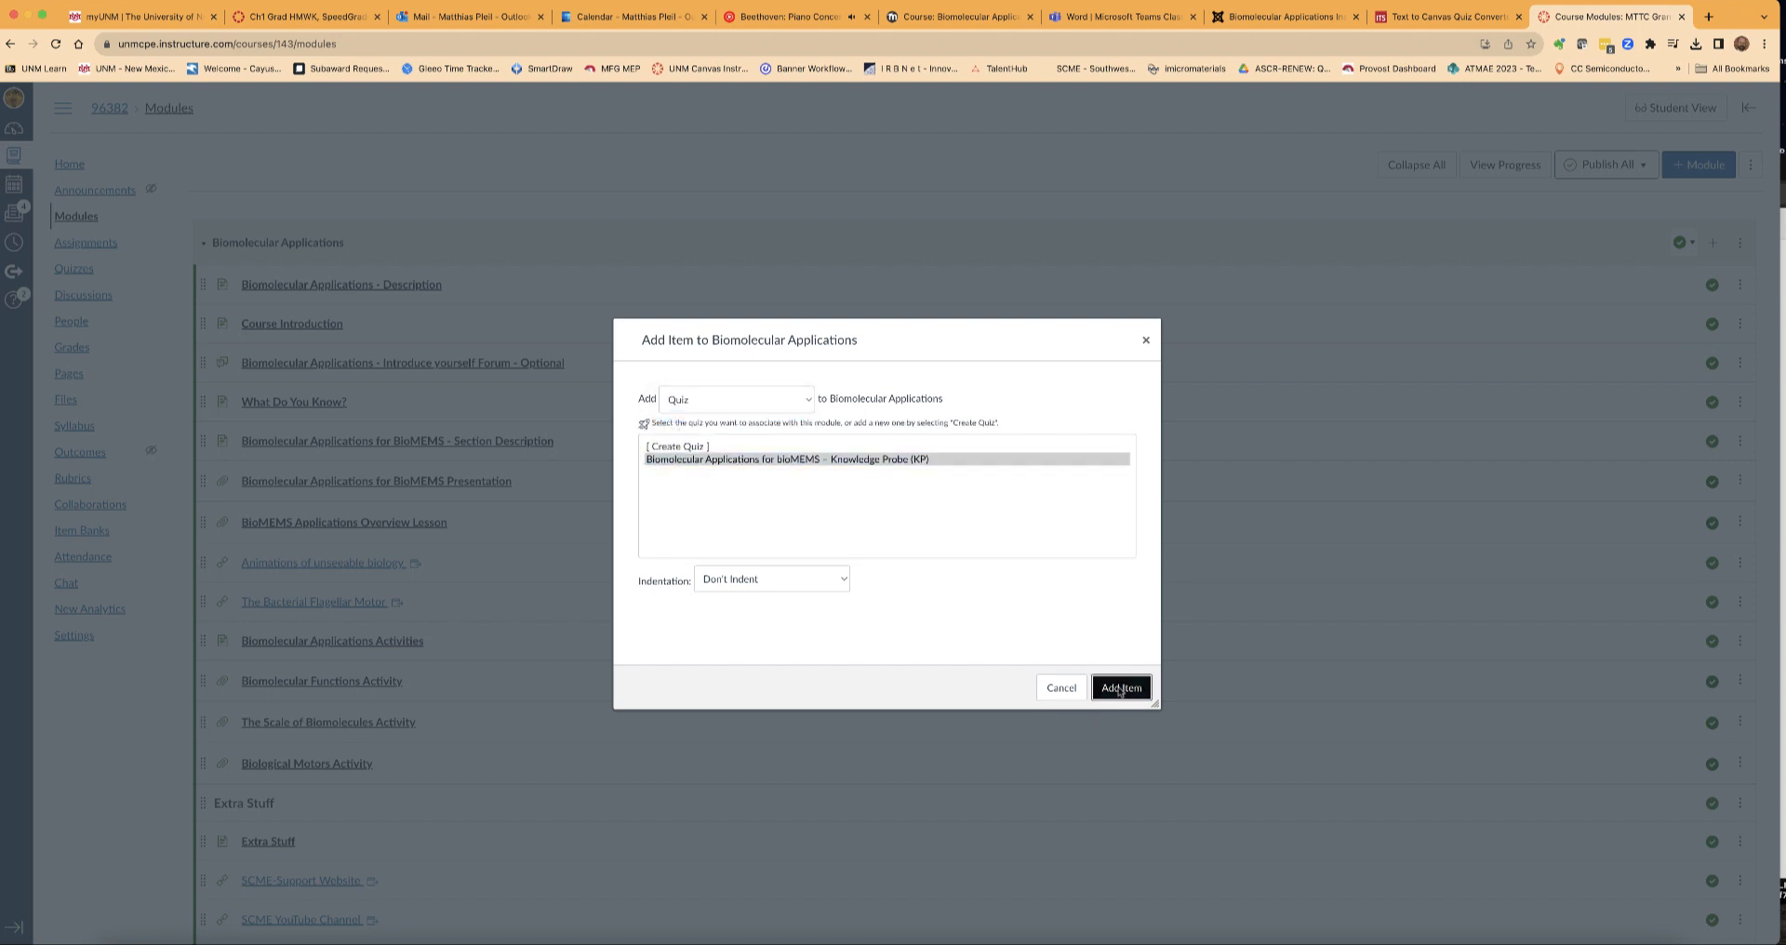
click(1120, 686)
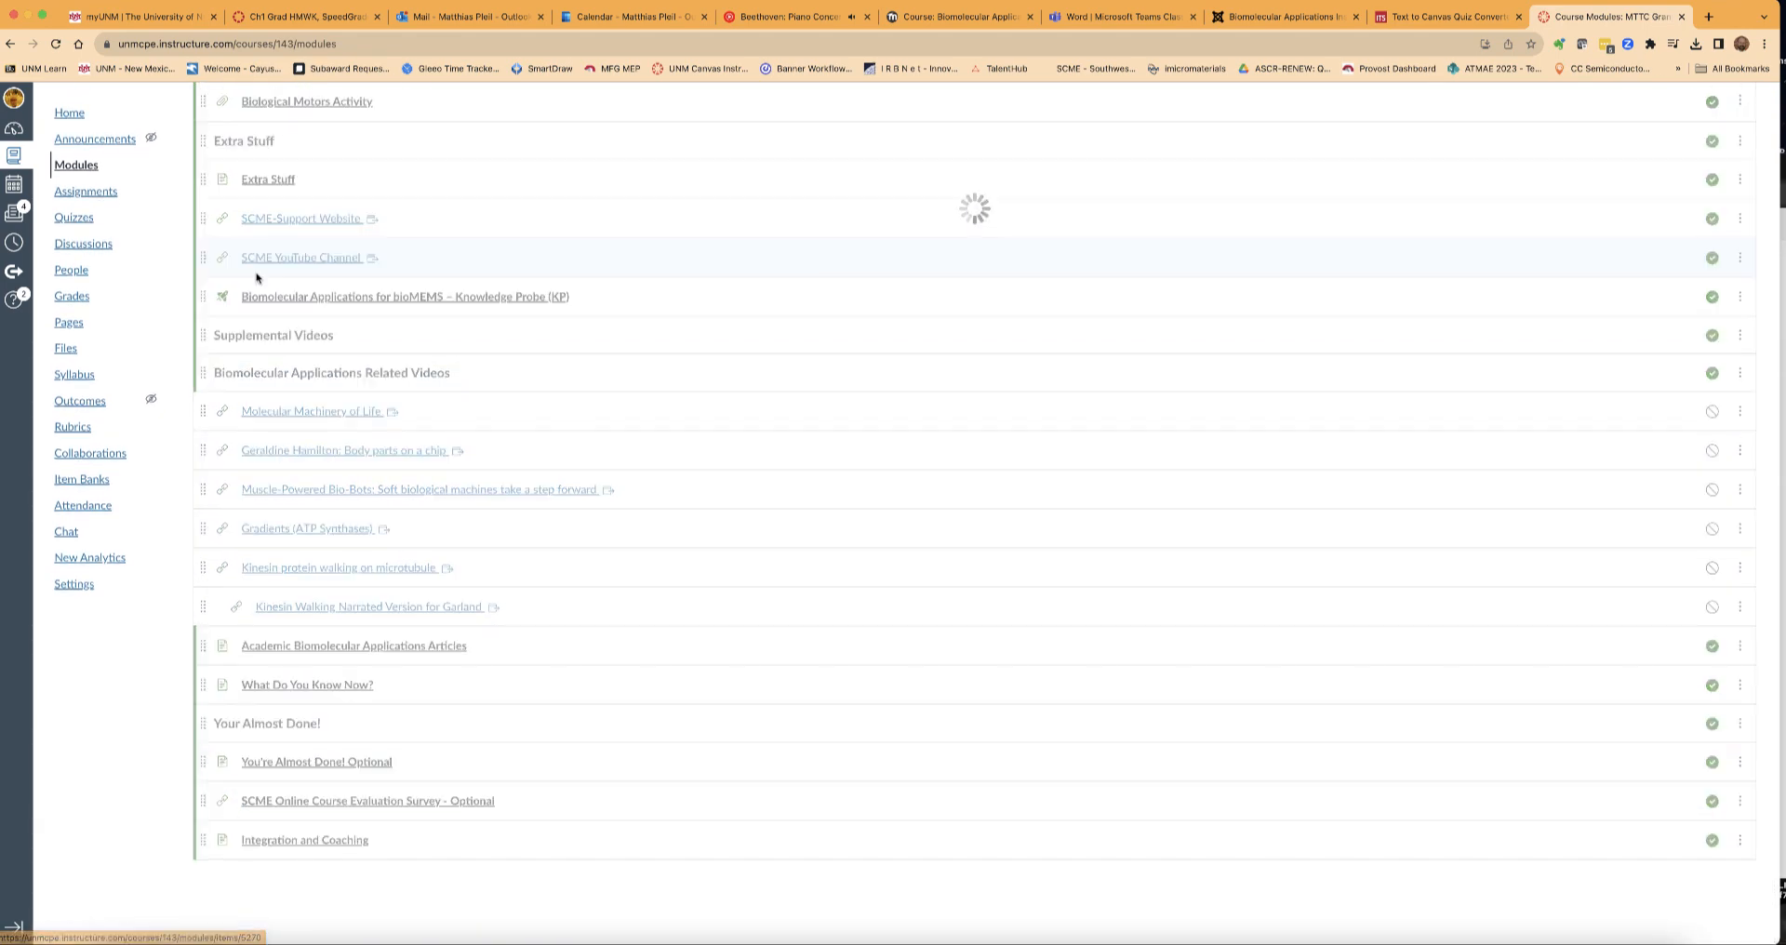
Move the Knowledge Probe (KP) quiz just below What Do You Know? and reopen its builder.
scroll(up, 3)
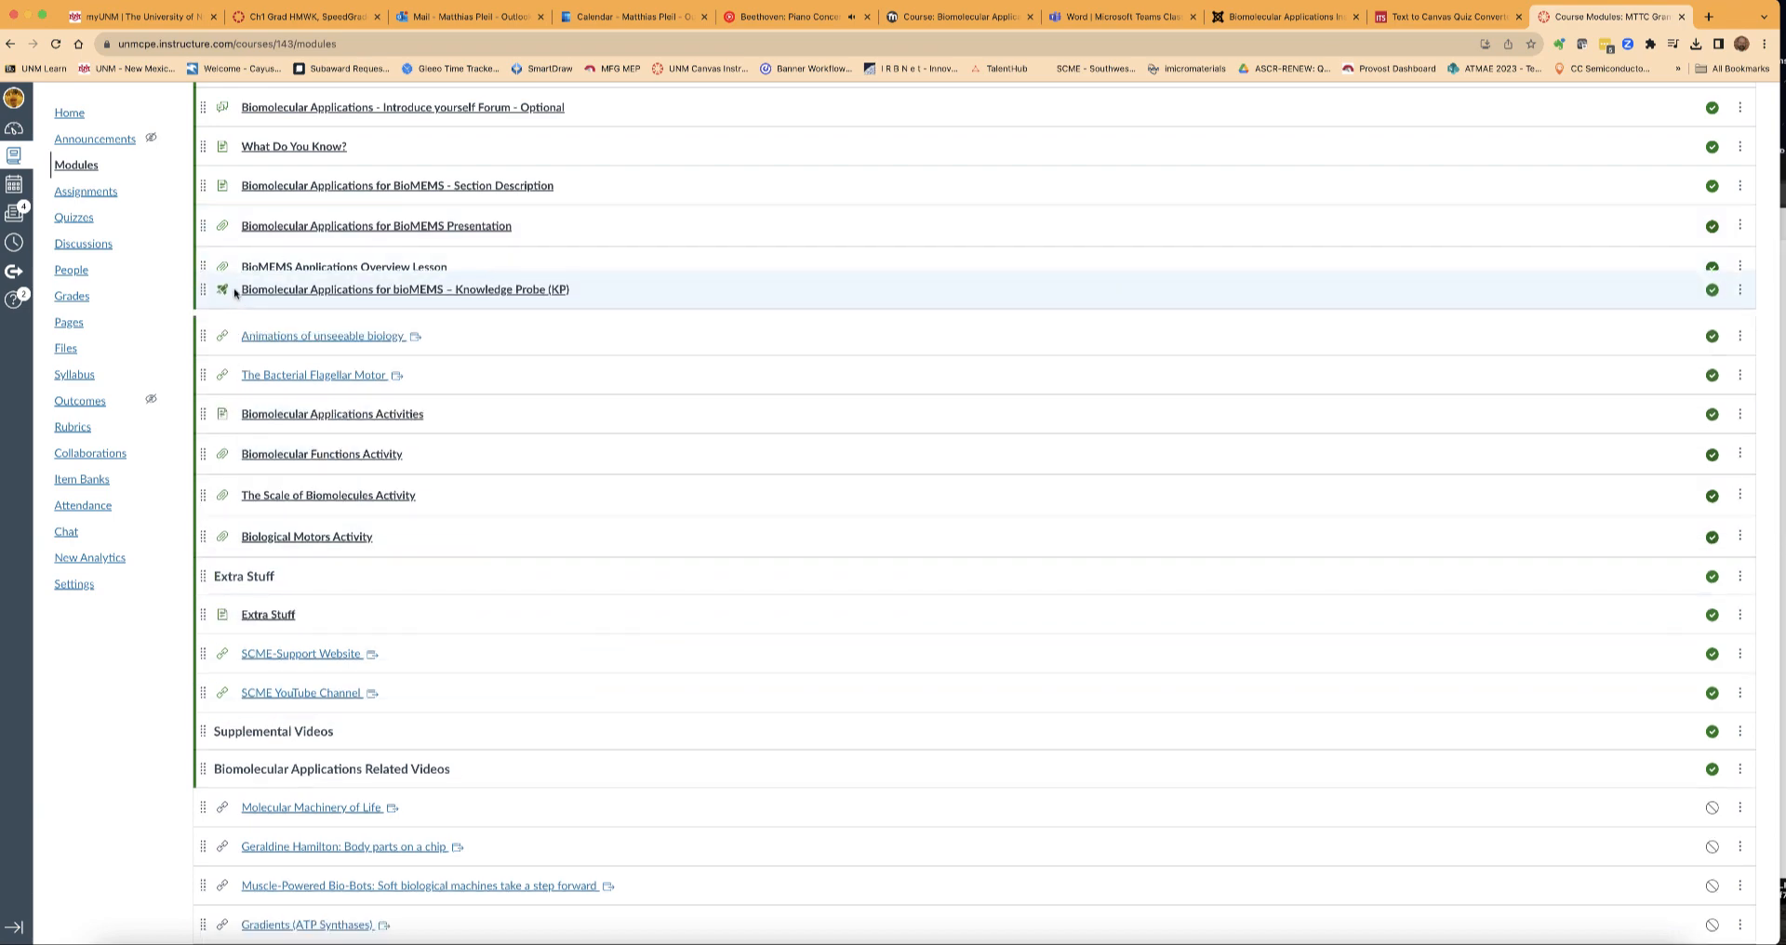
scroll(up, 3)
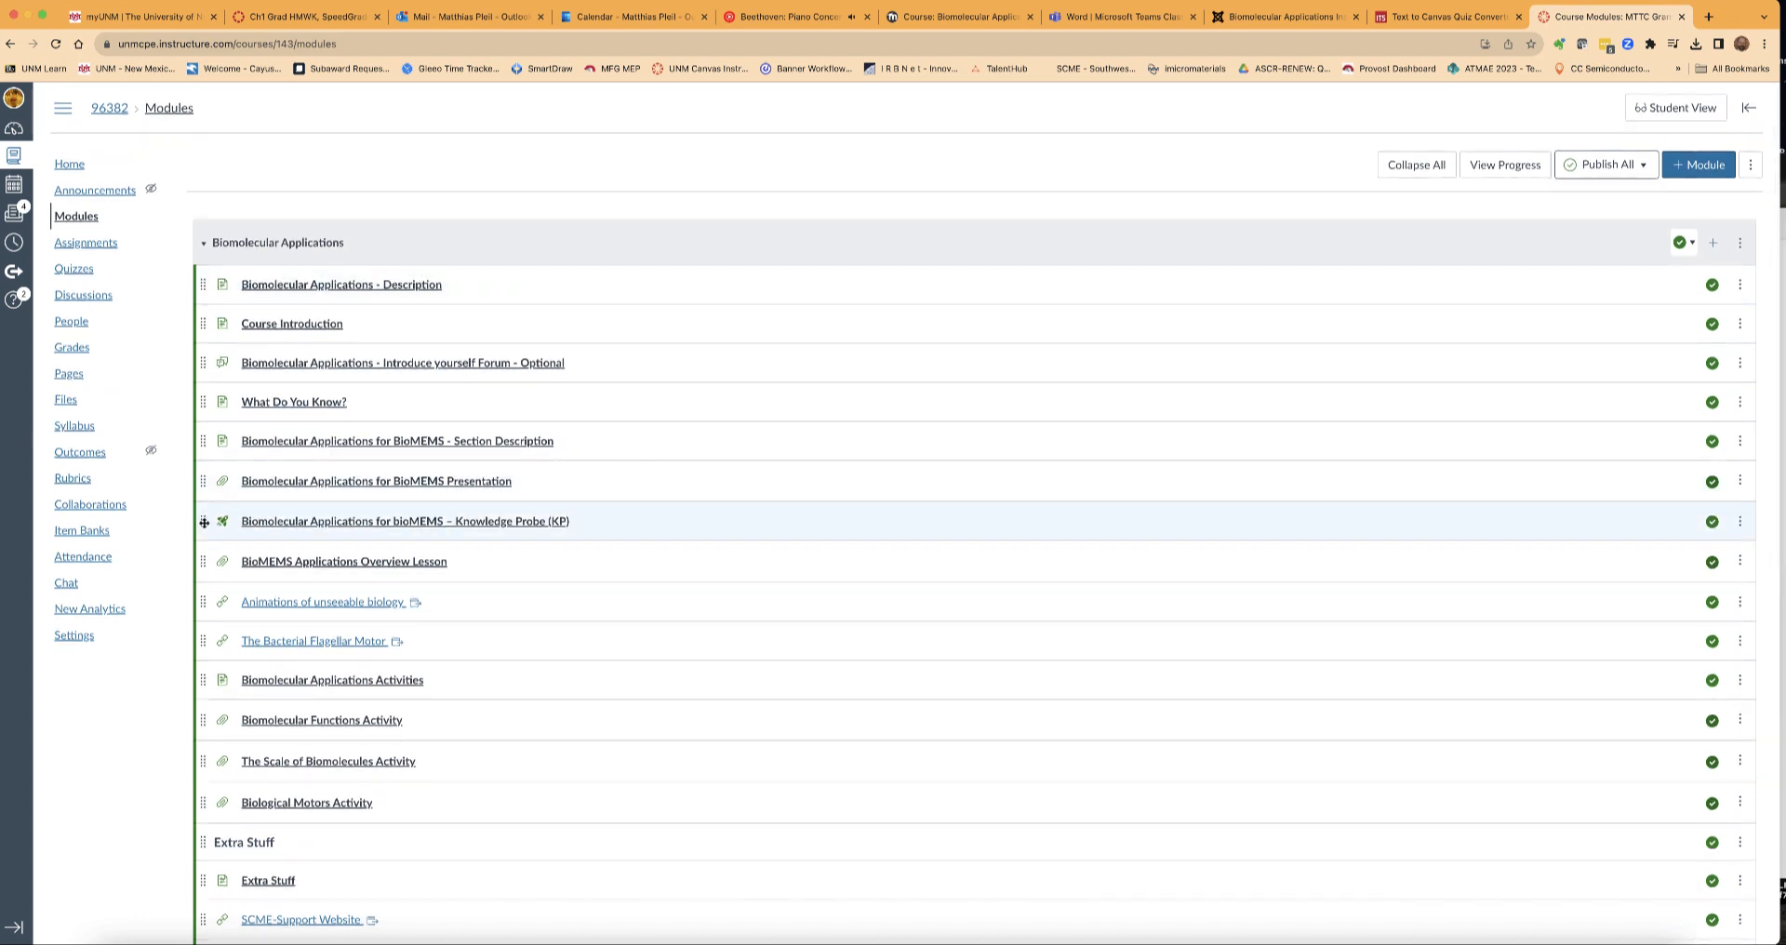
drag(204, 521, 205, 424)
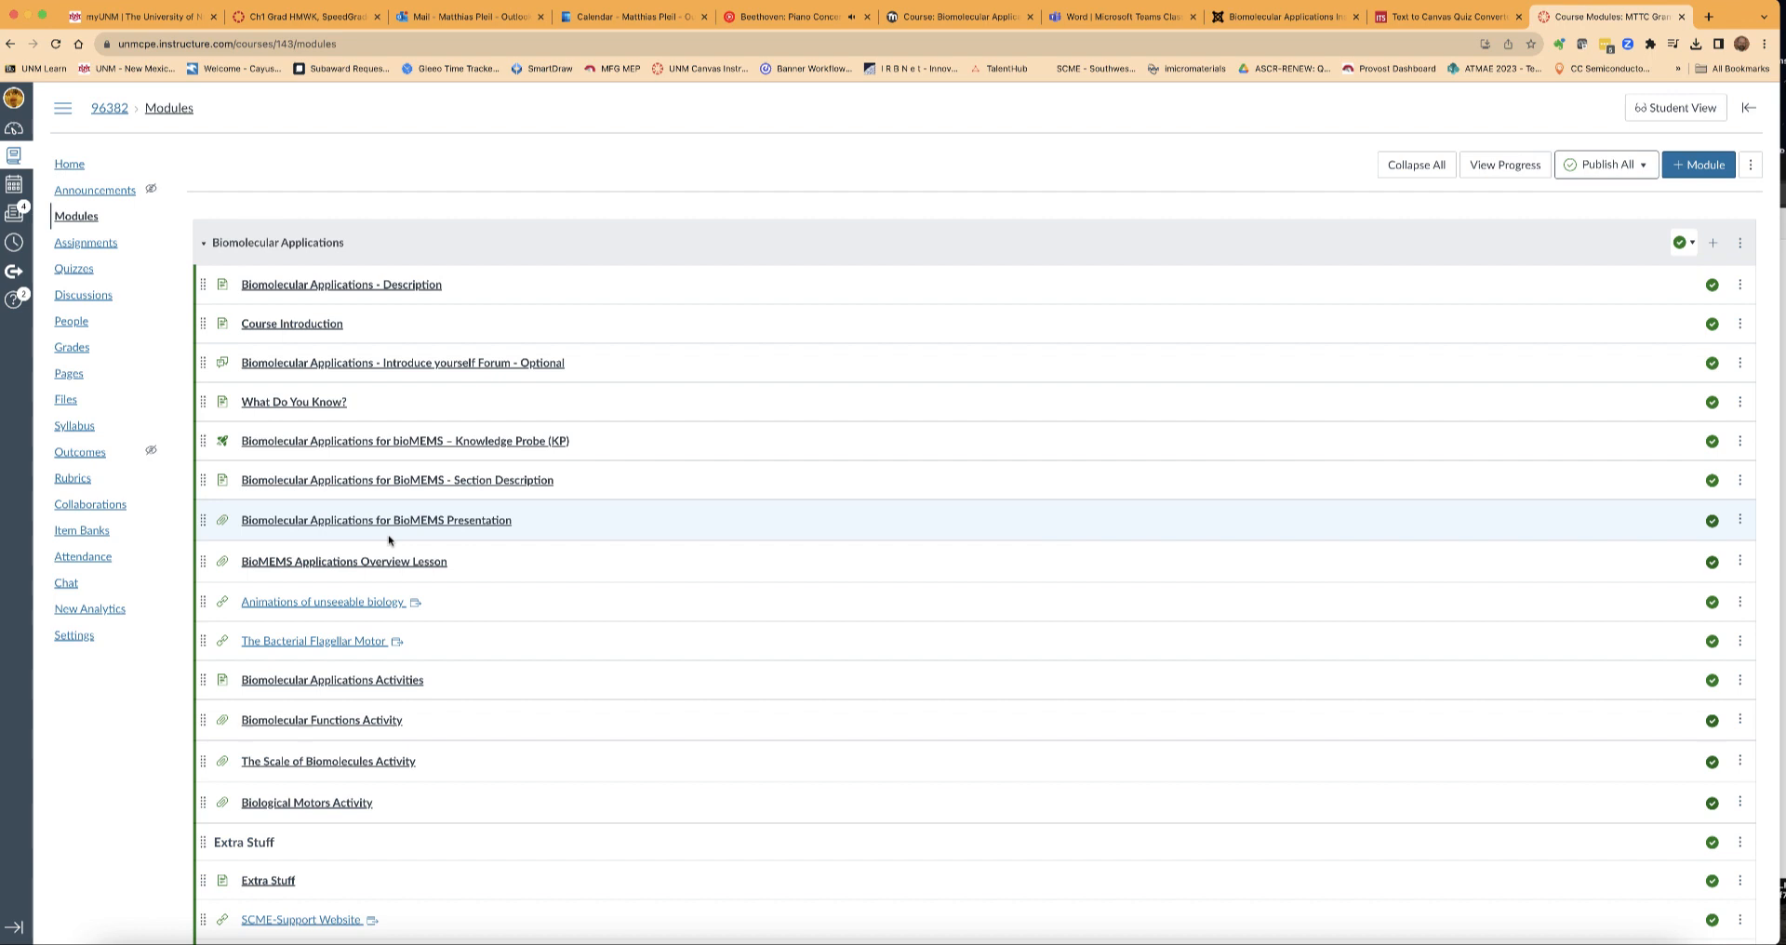
mouse_move(545, 642)
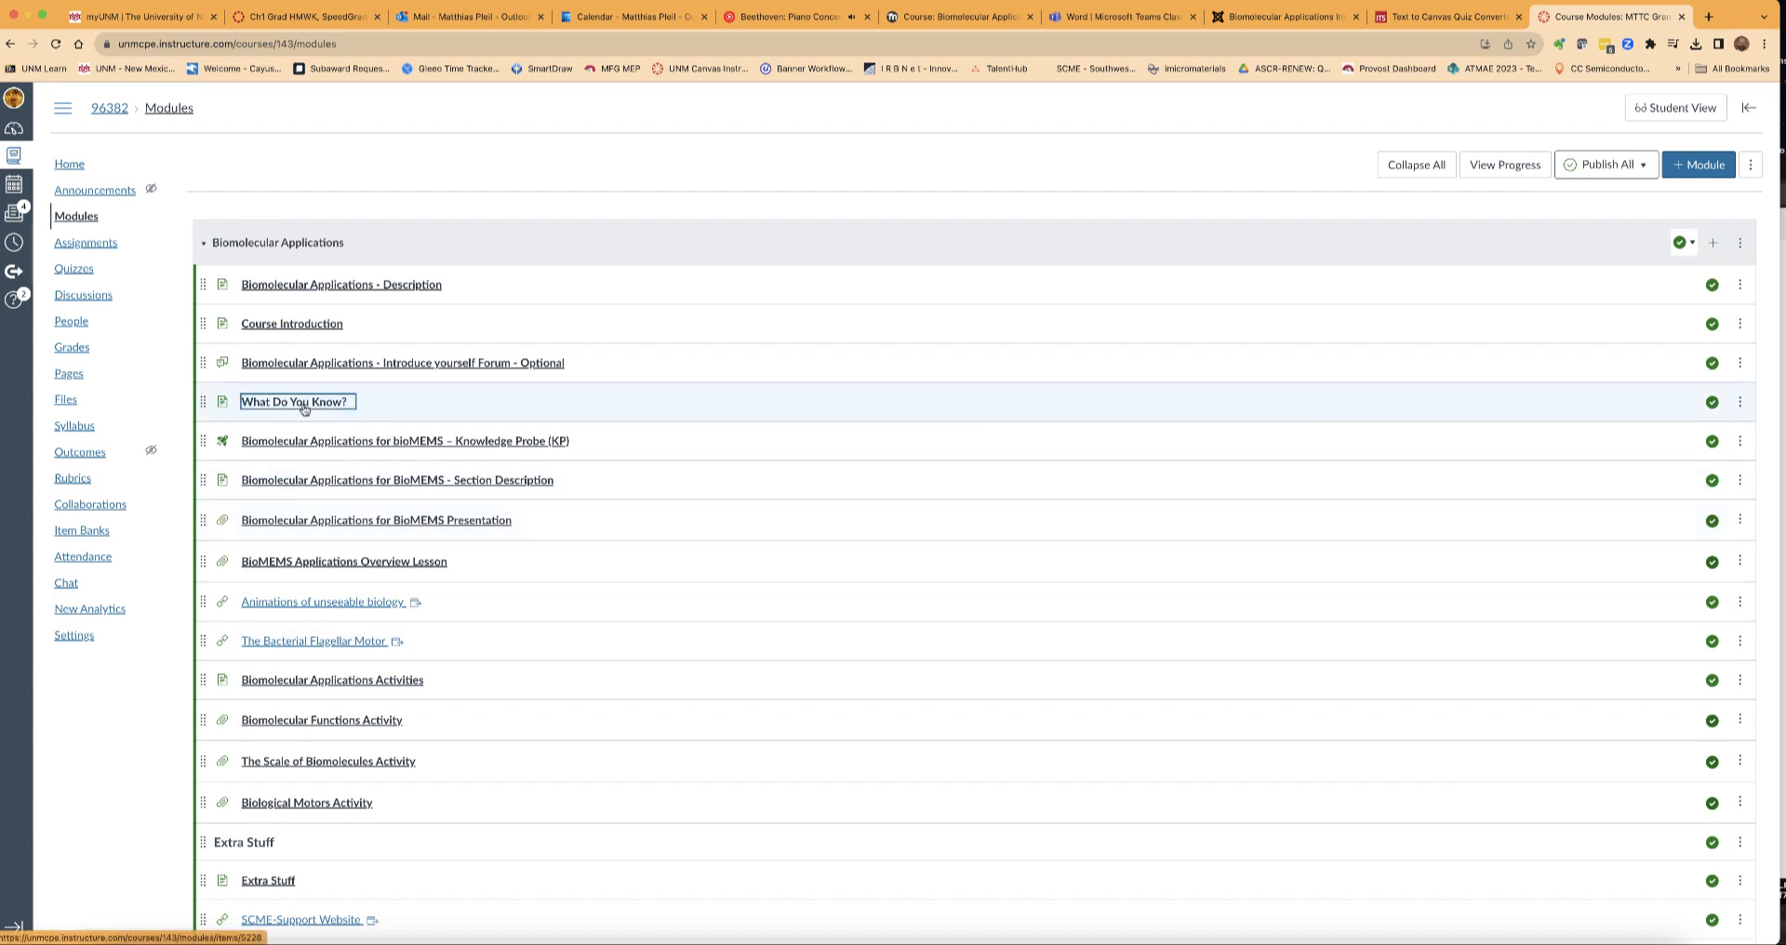
click(404, 441)
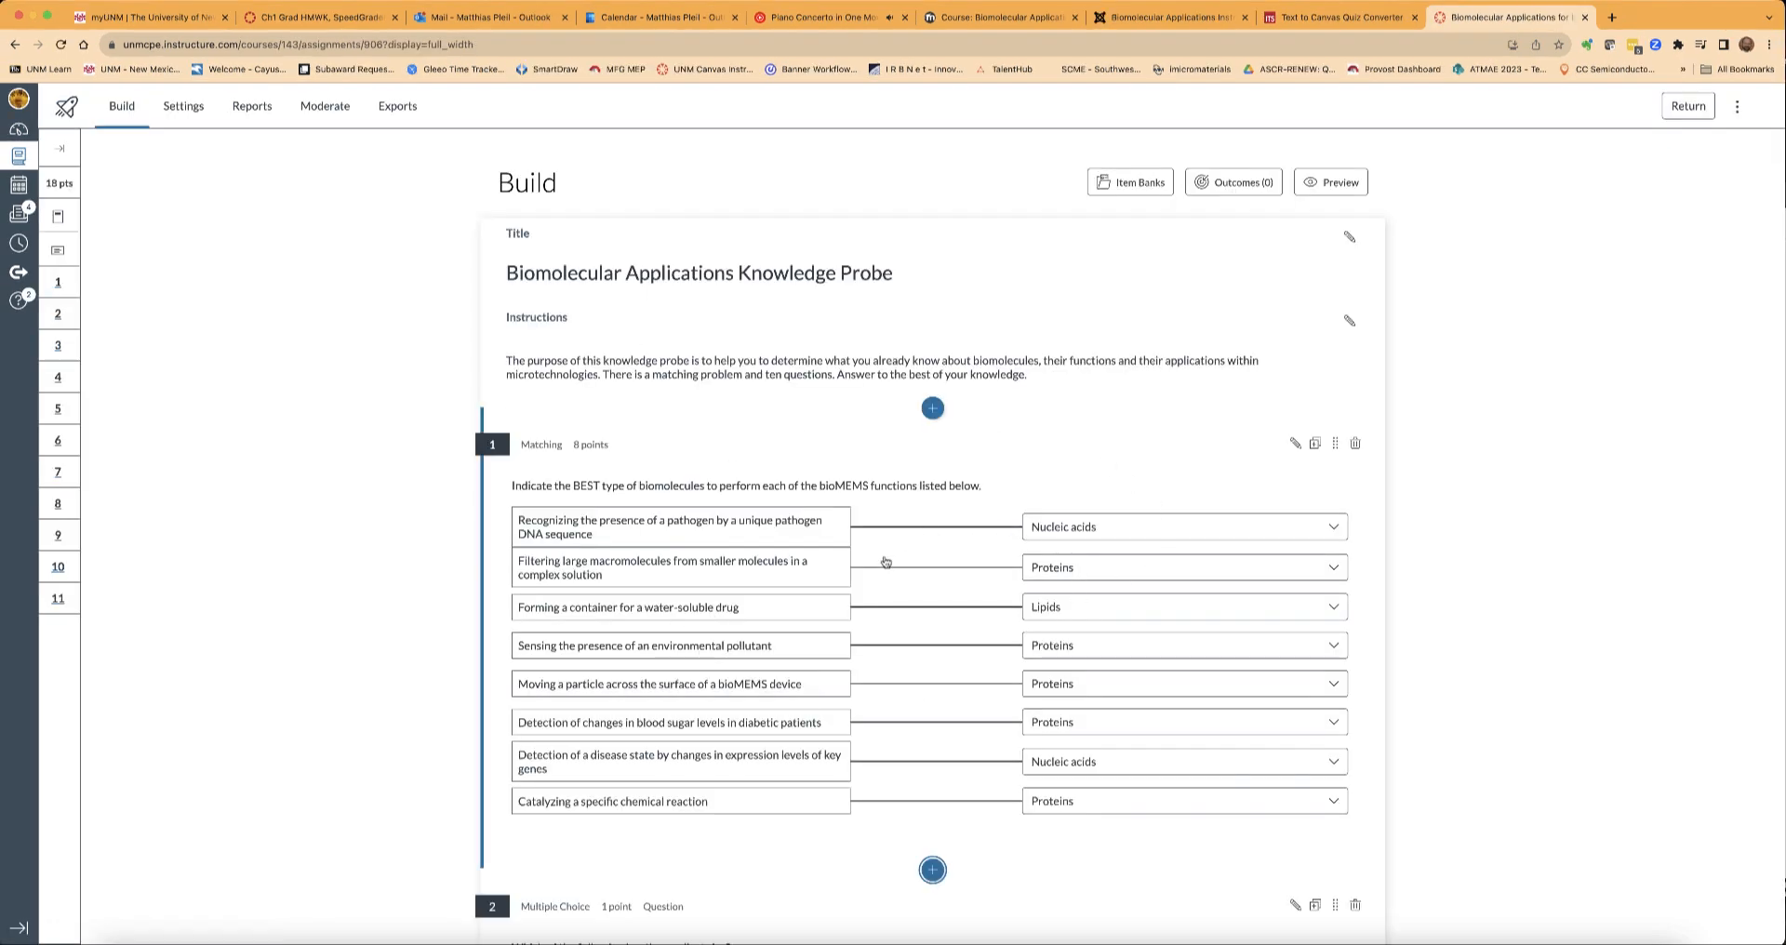
Review the eleven questions in Build view, then start the student Preview of the quiz.
scroll(down, 3)
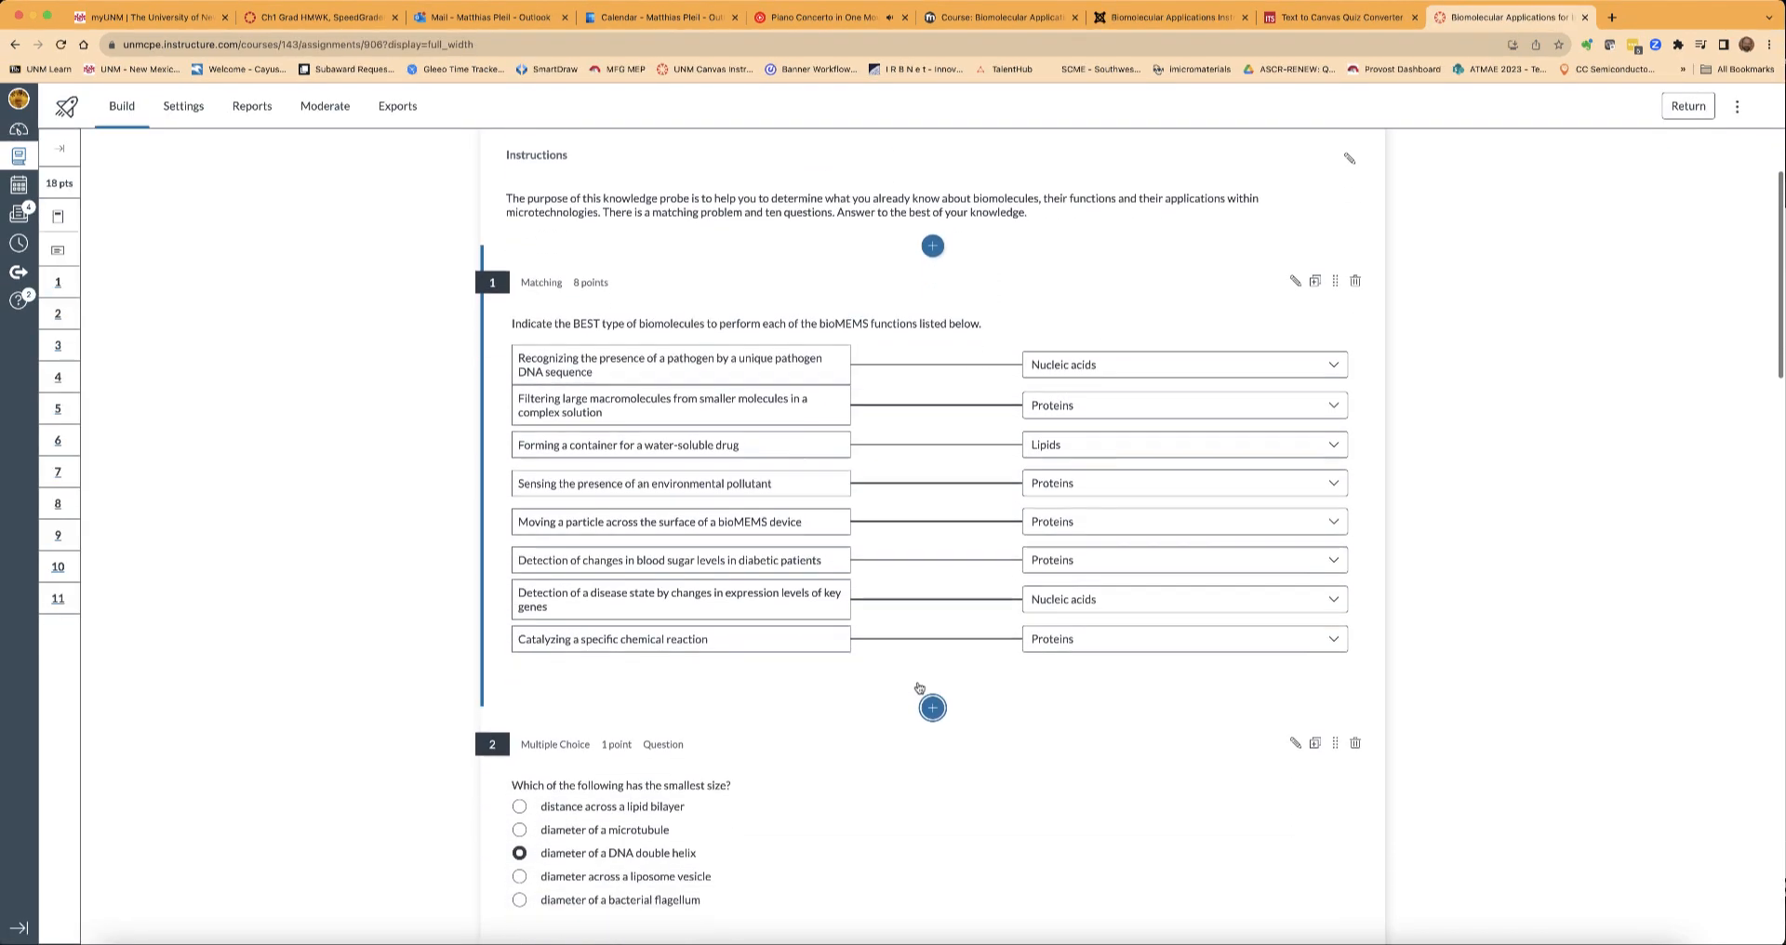
scroll(down, 3)
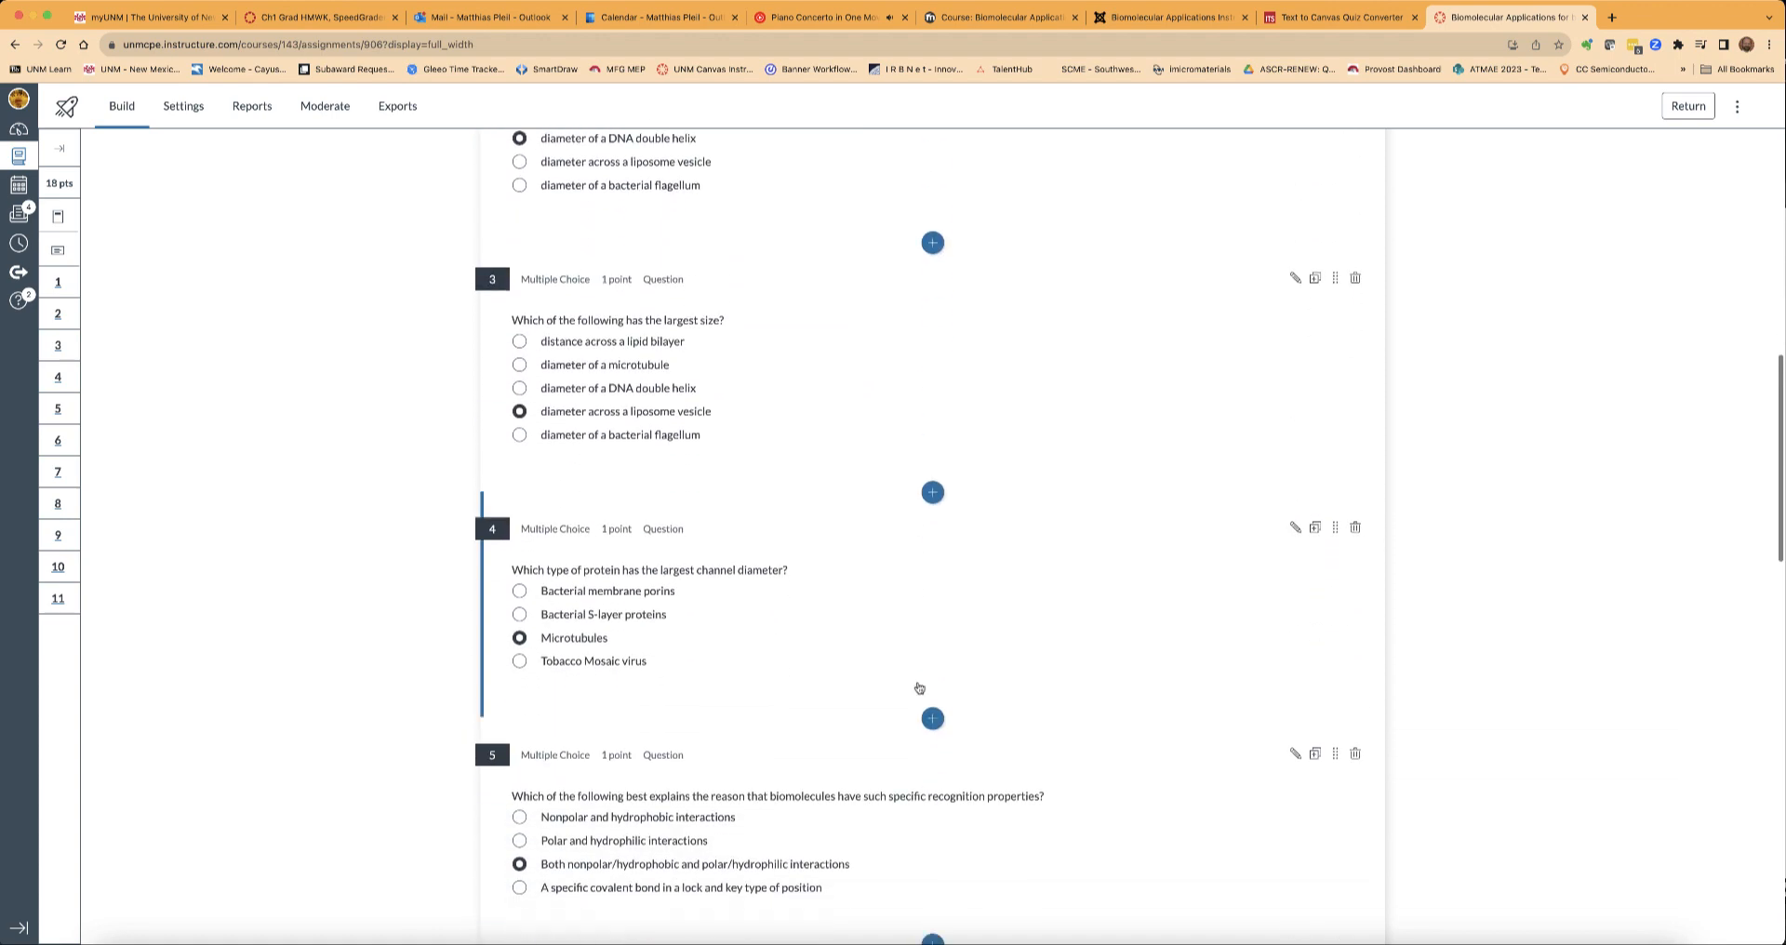
scroll(down, 3)
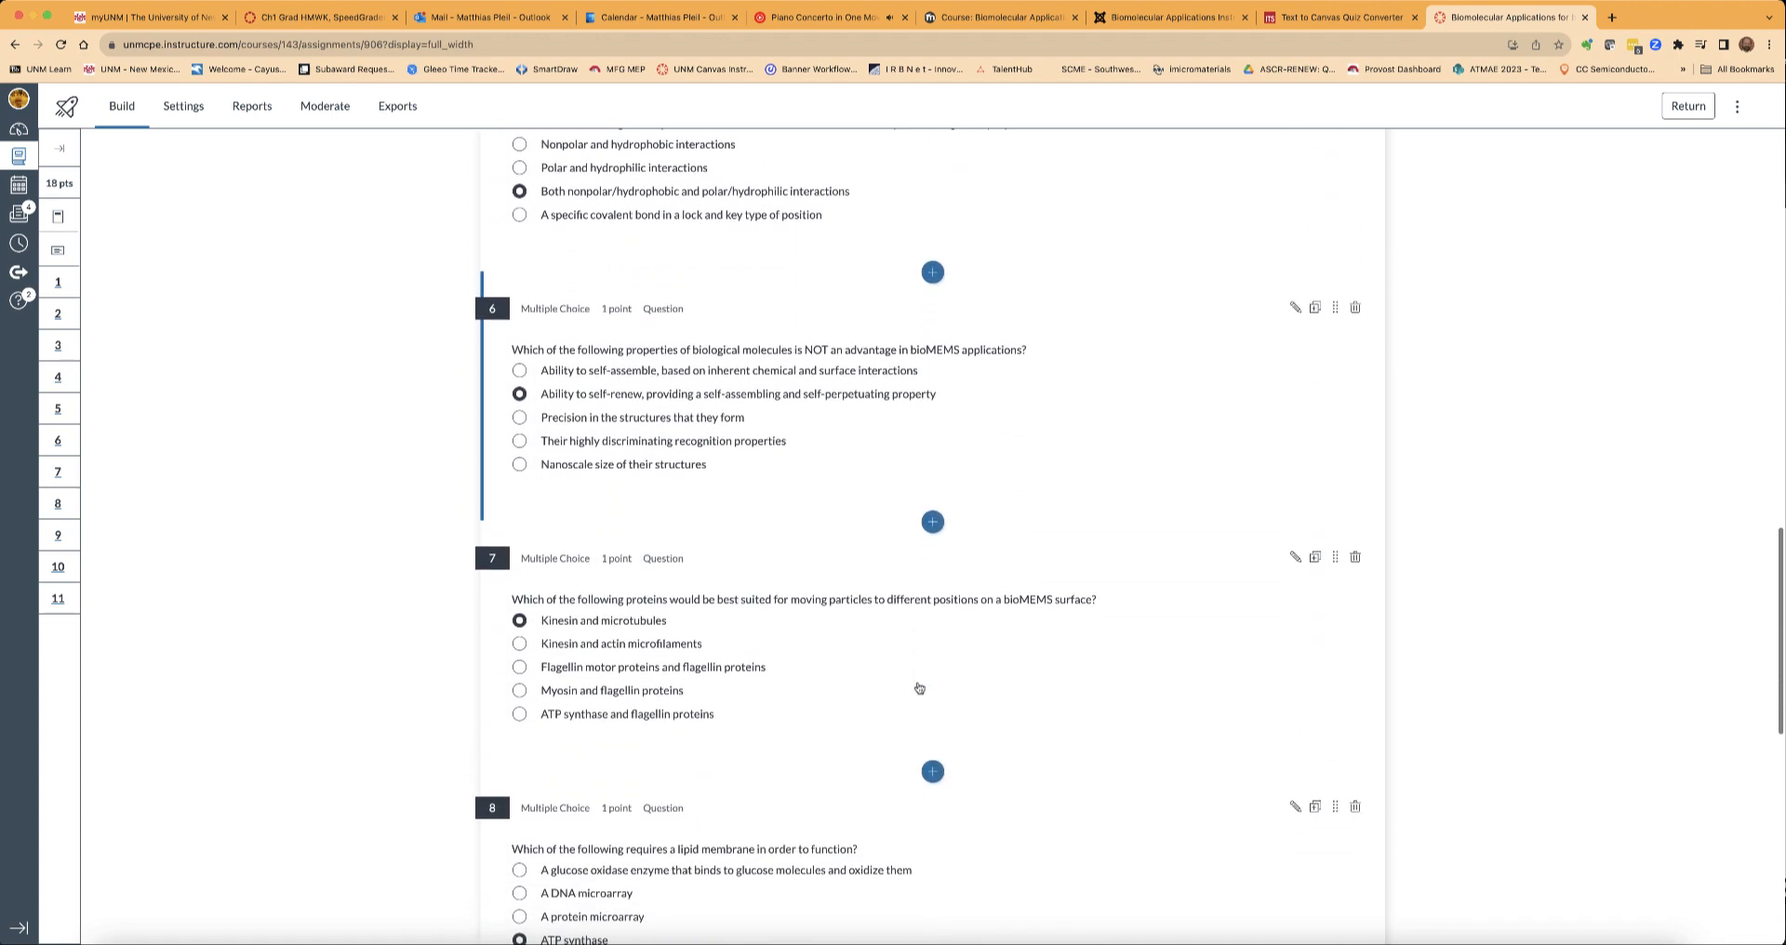
scroll(down, 3)
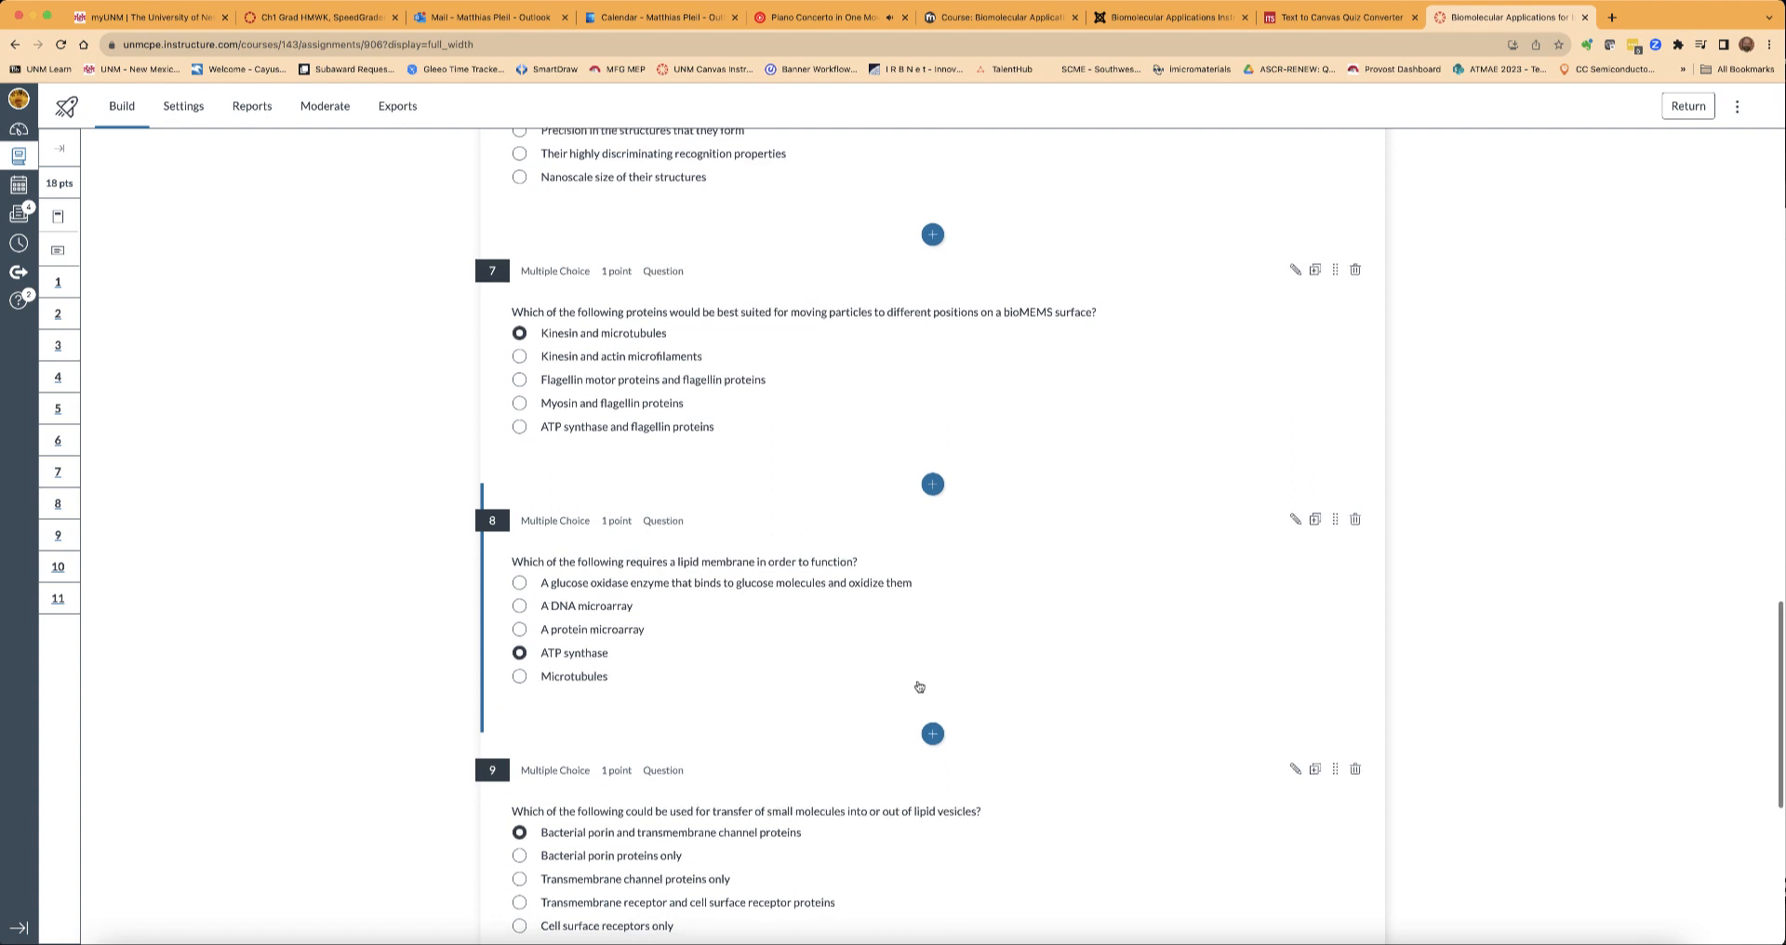
scroll(down, 3)
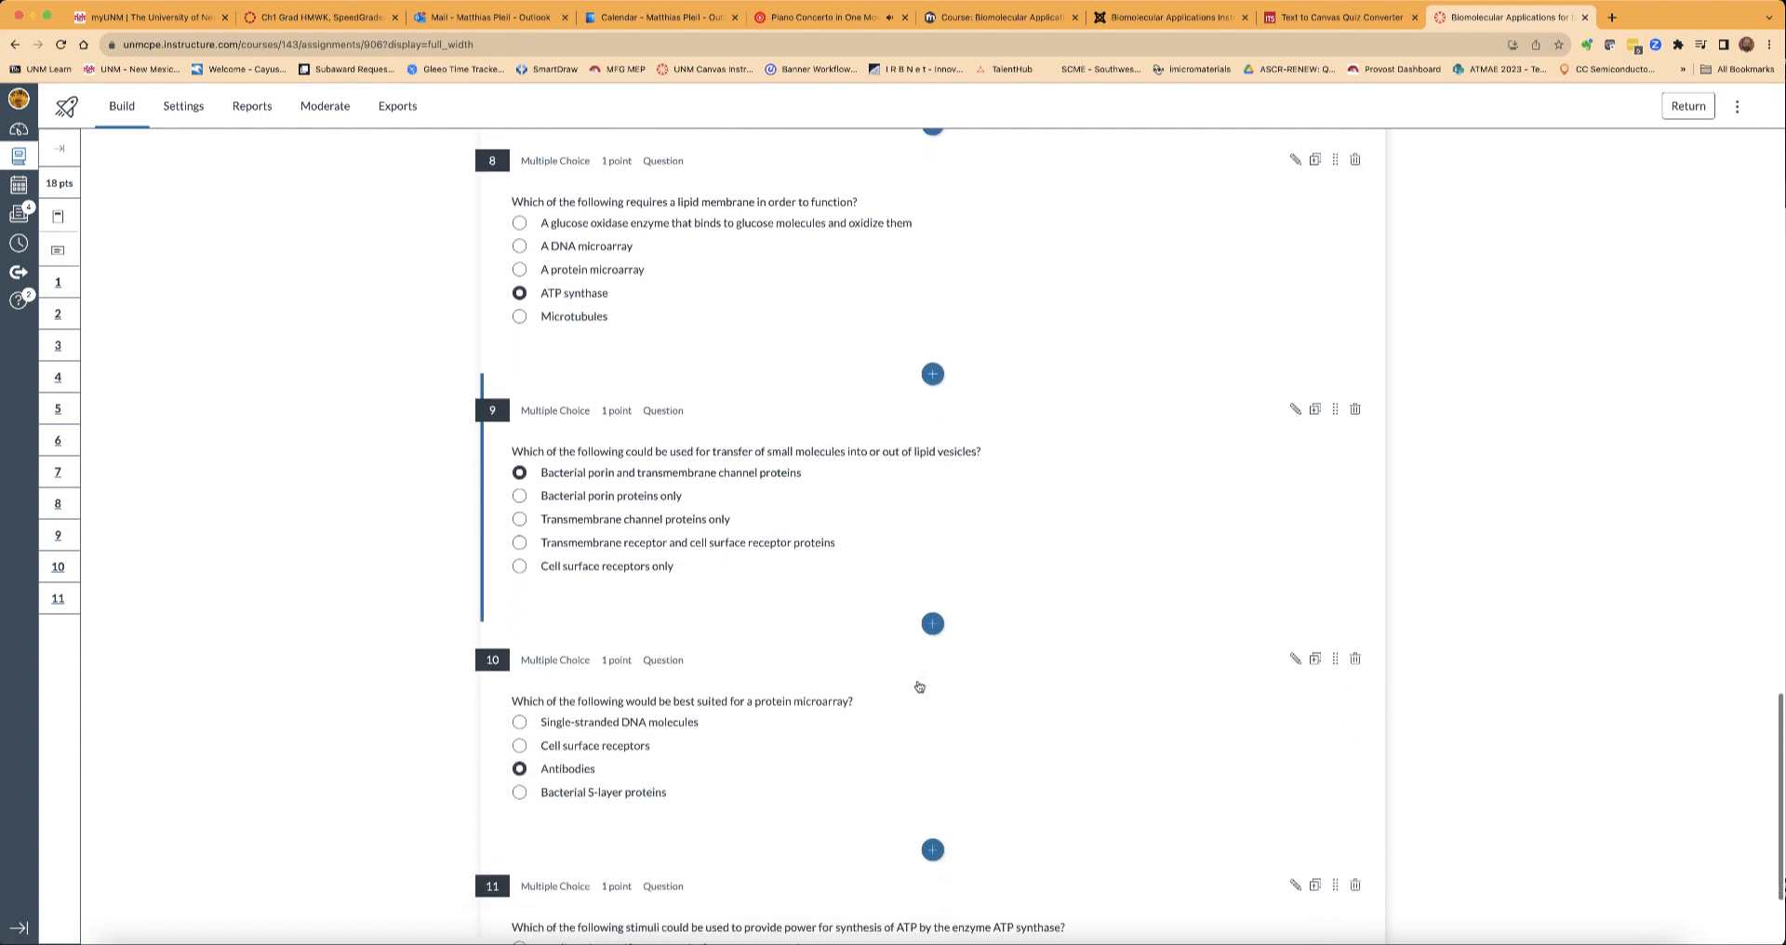
scroll(down, 3)
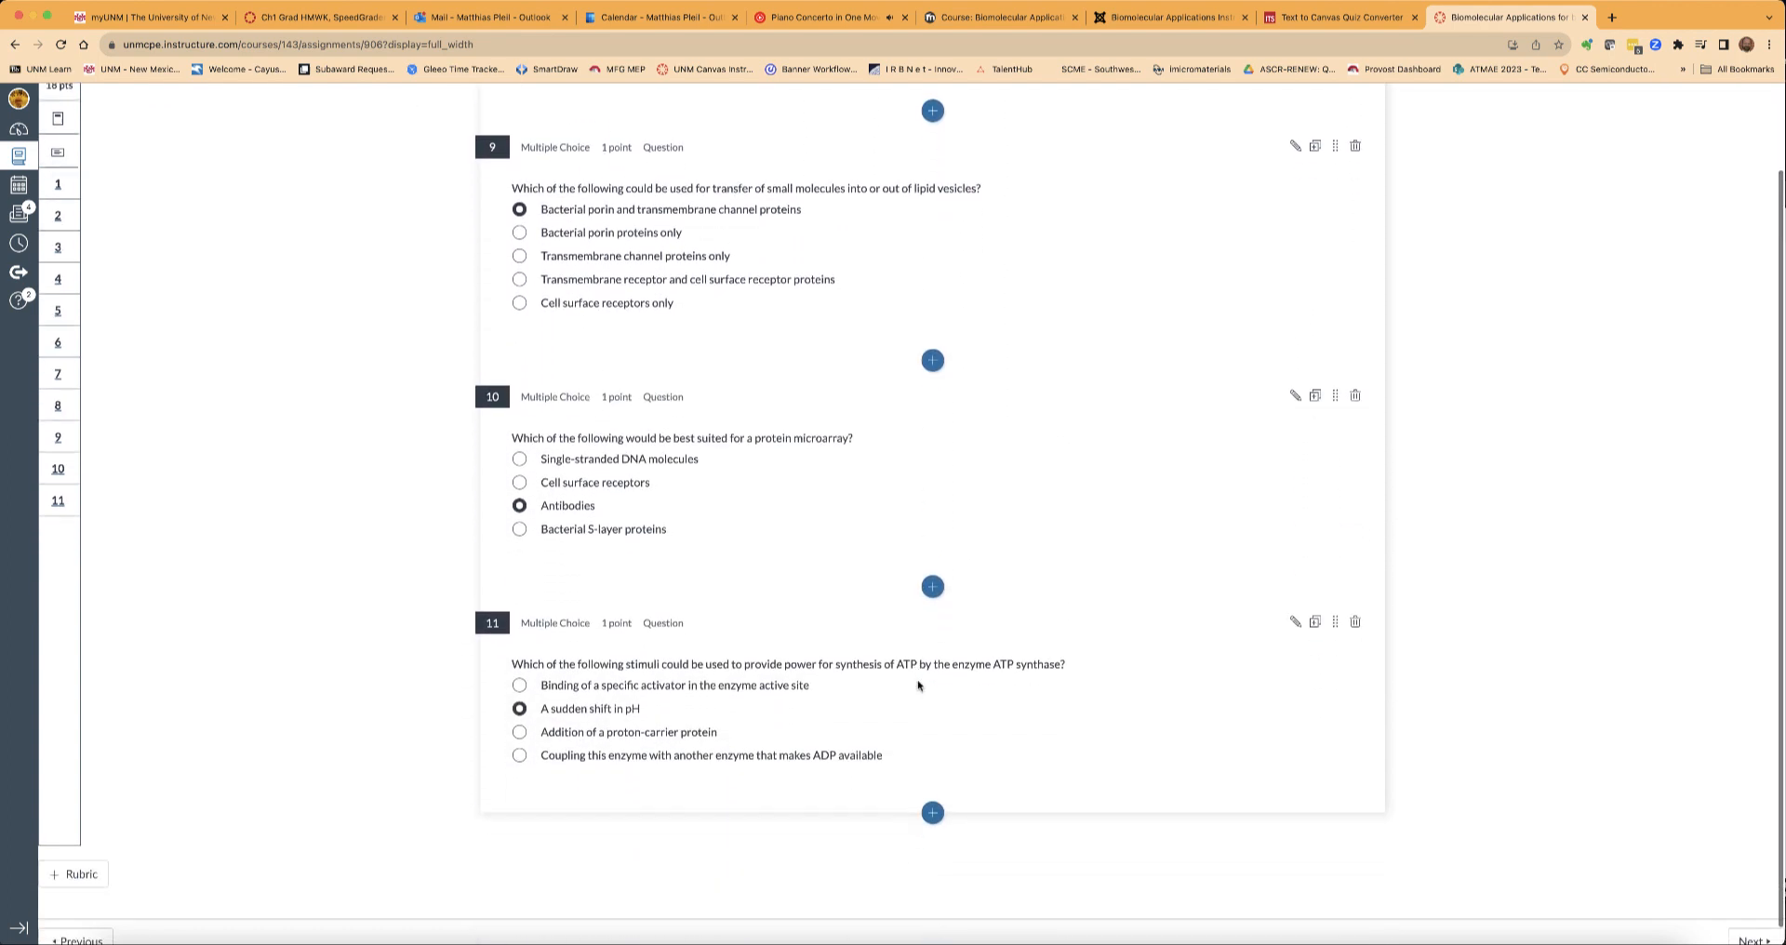
scroll(up, 3)
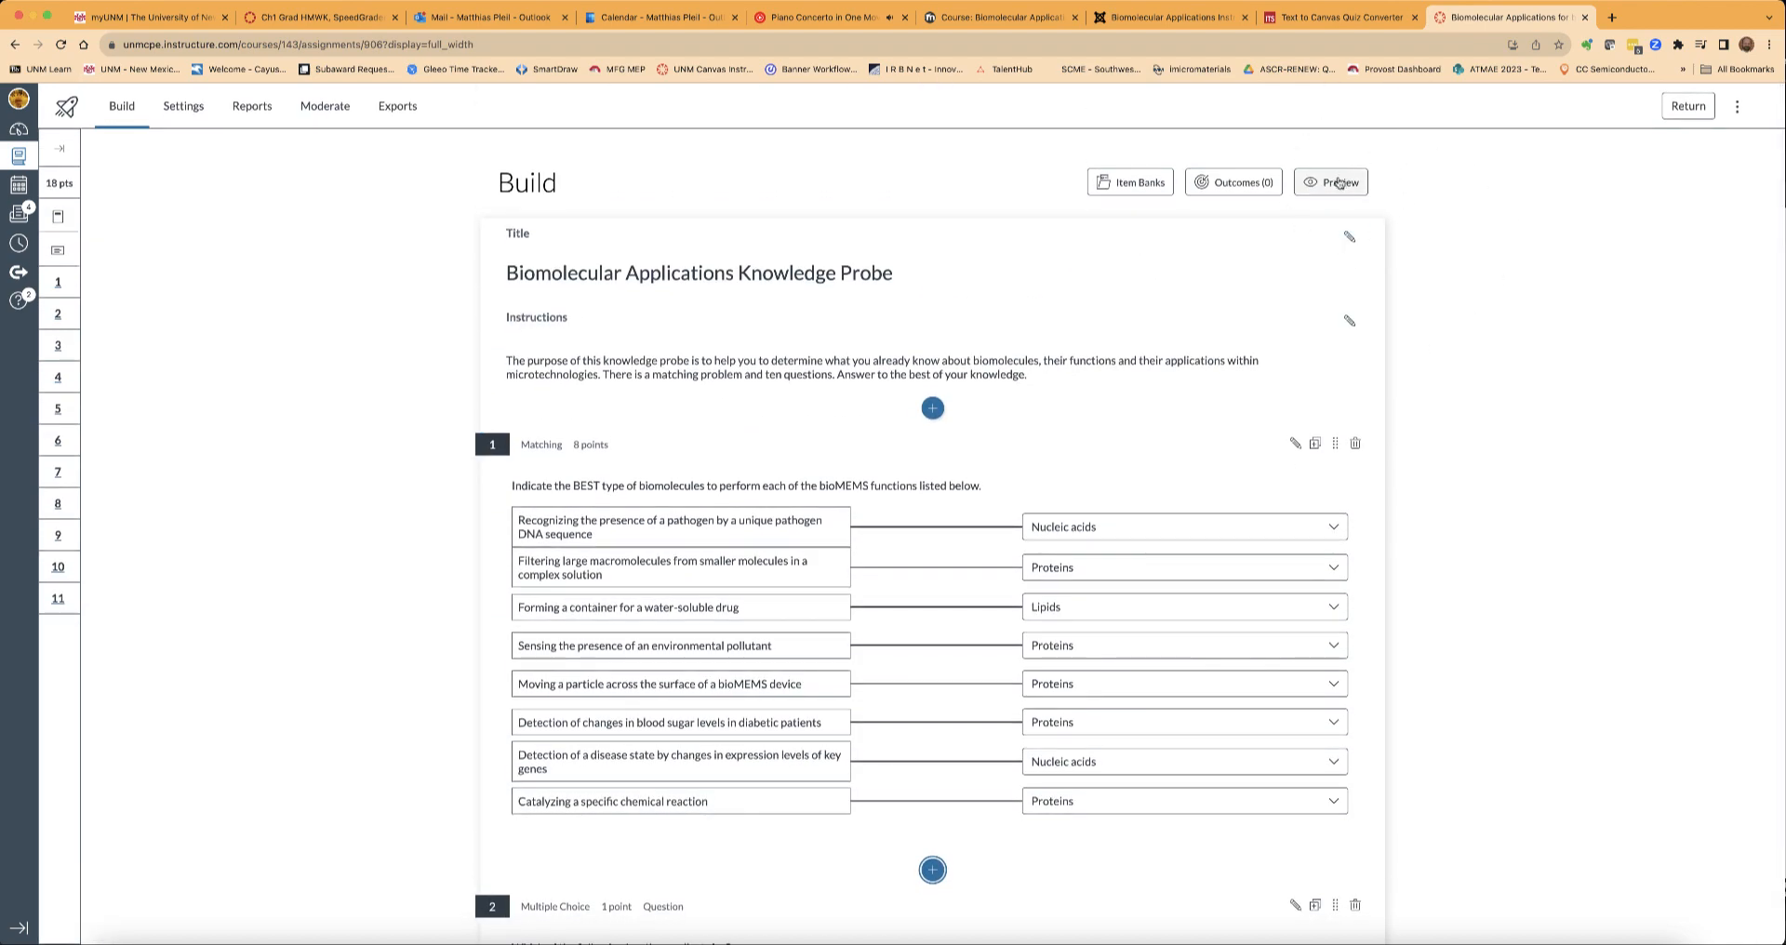
click(1330, 183)
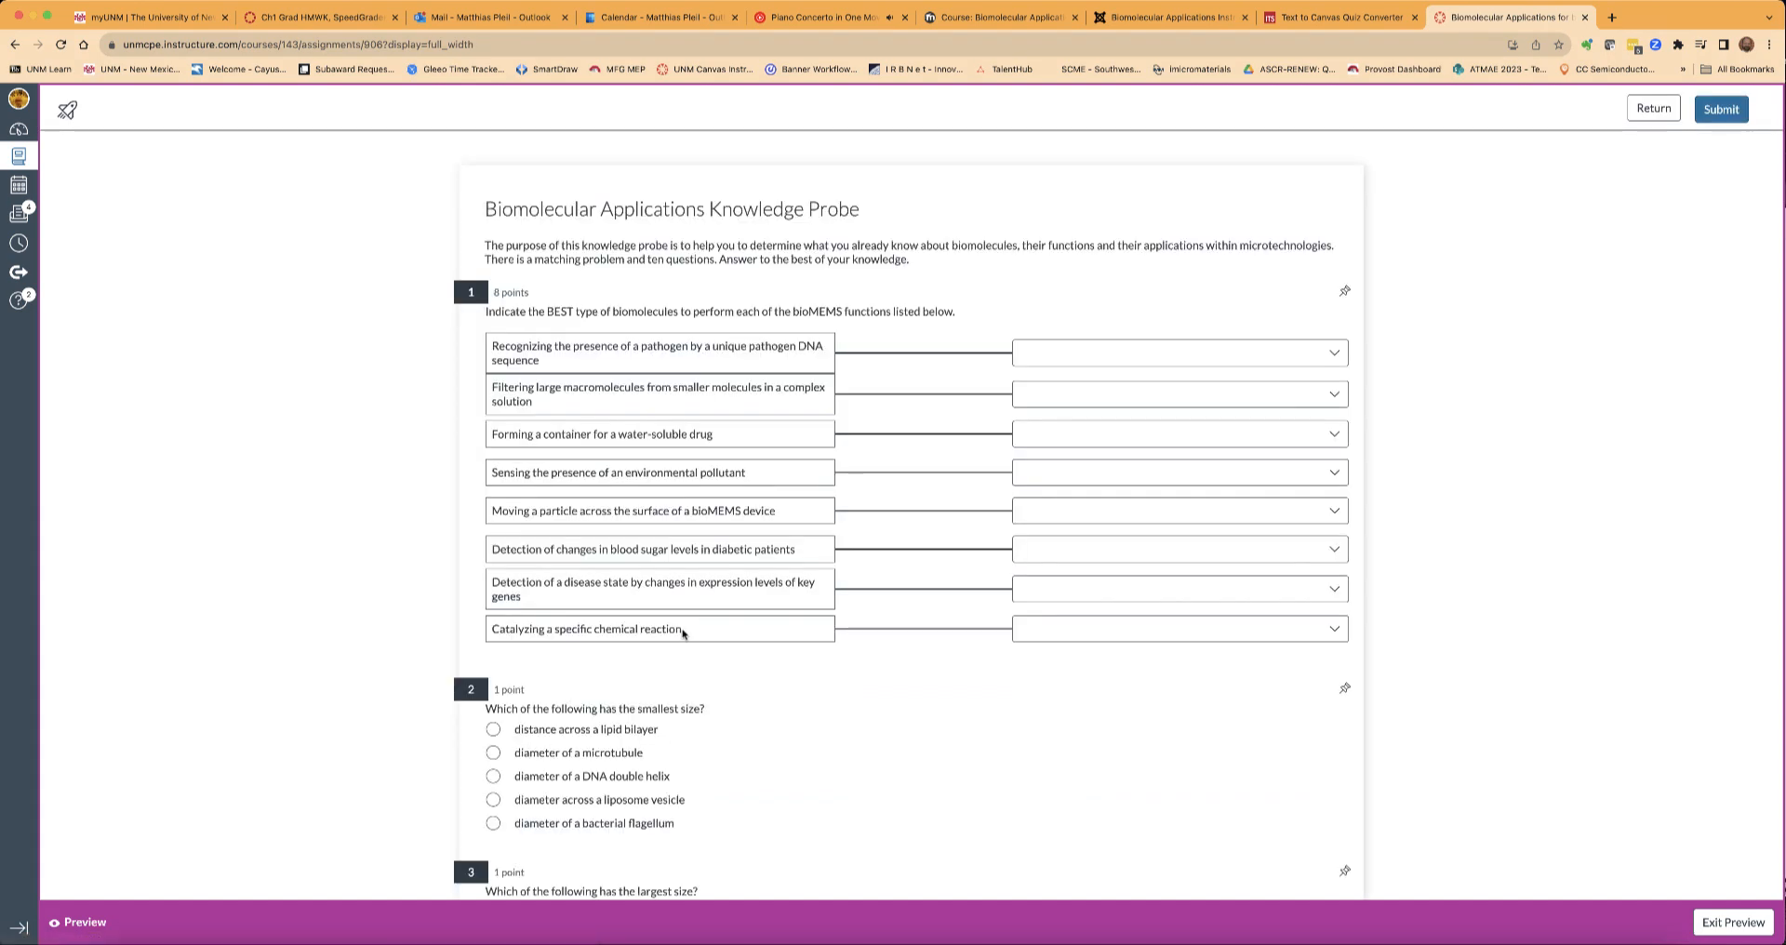
Answer the matching question and question 11, then submit the preview attempt for grading.
click(1176, 351)
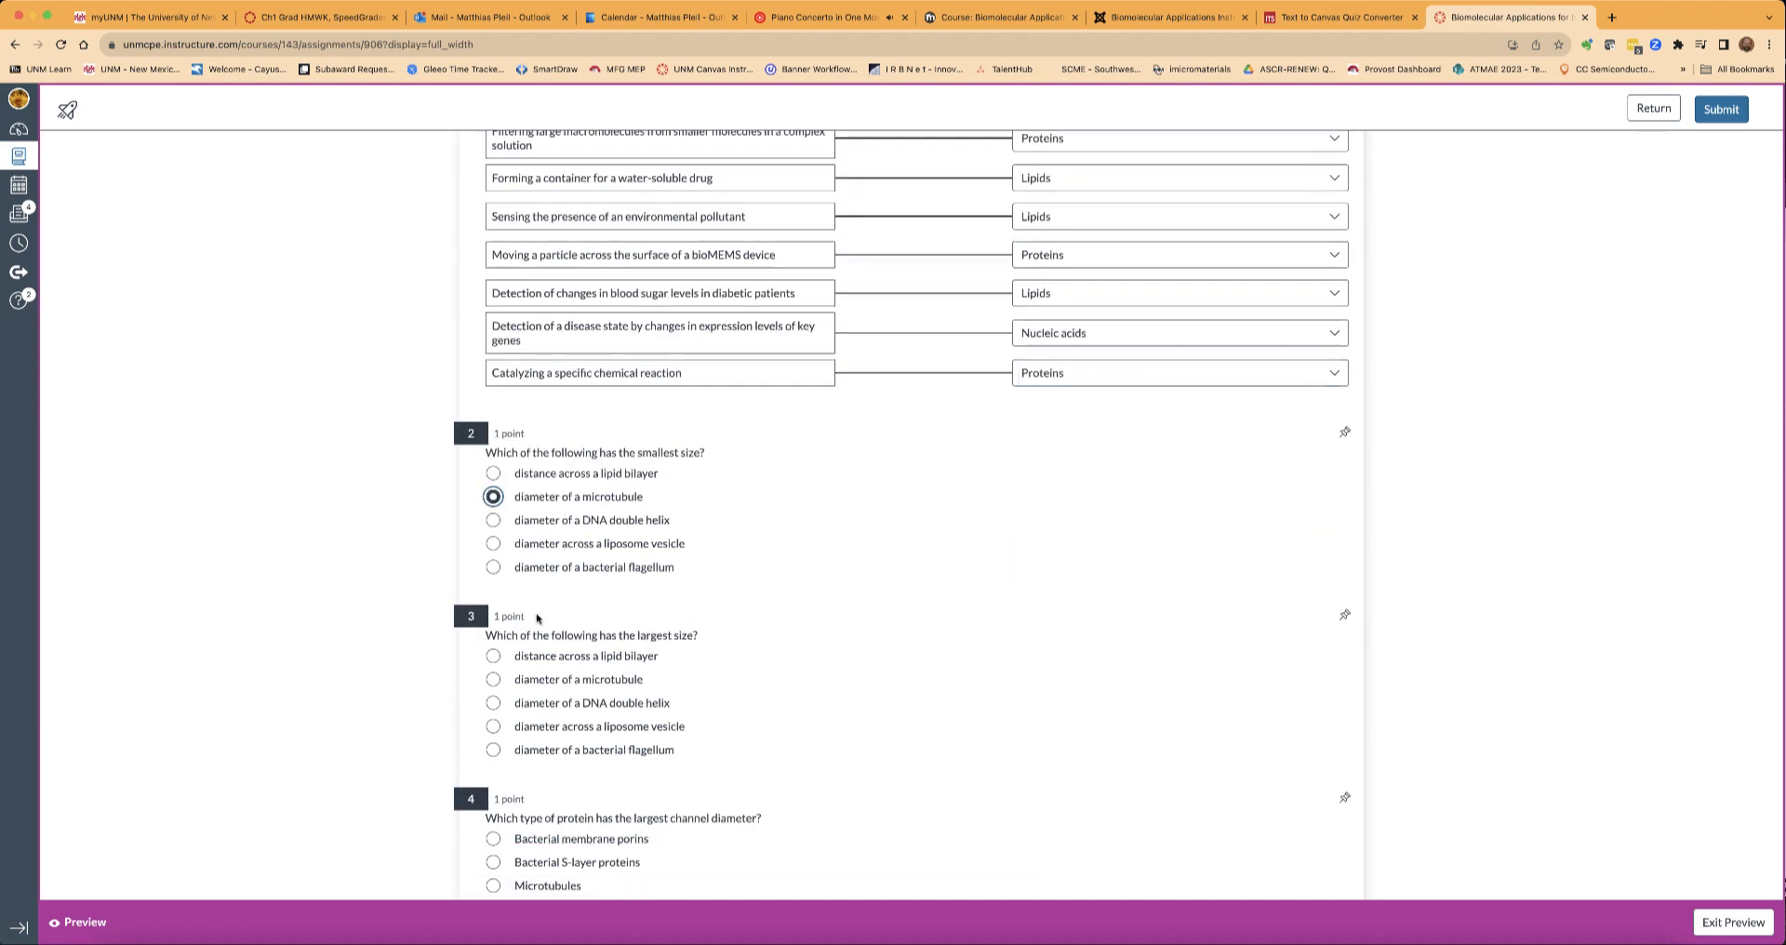
scroll(down, 3)
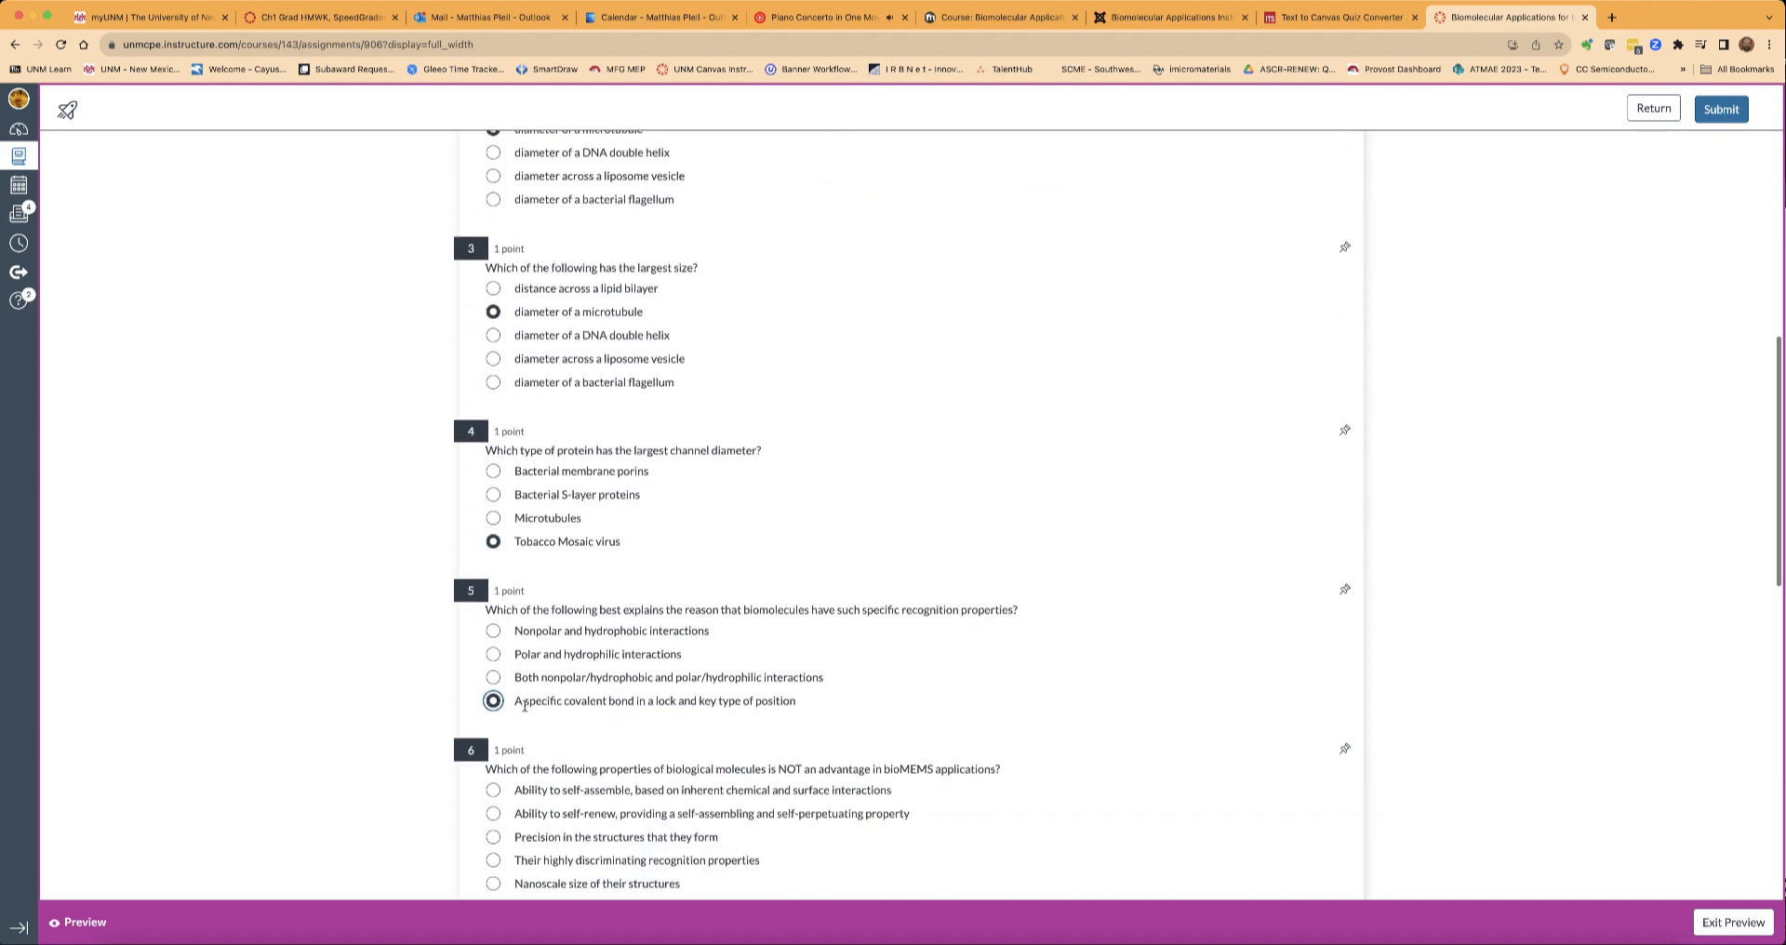
scroll(down, 3)
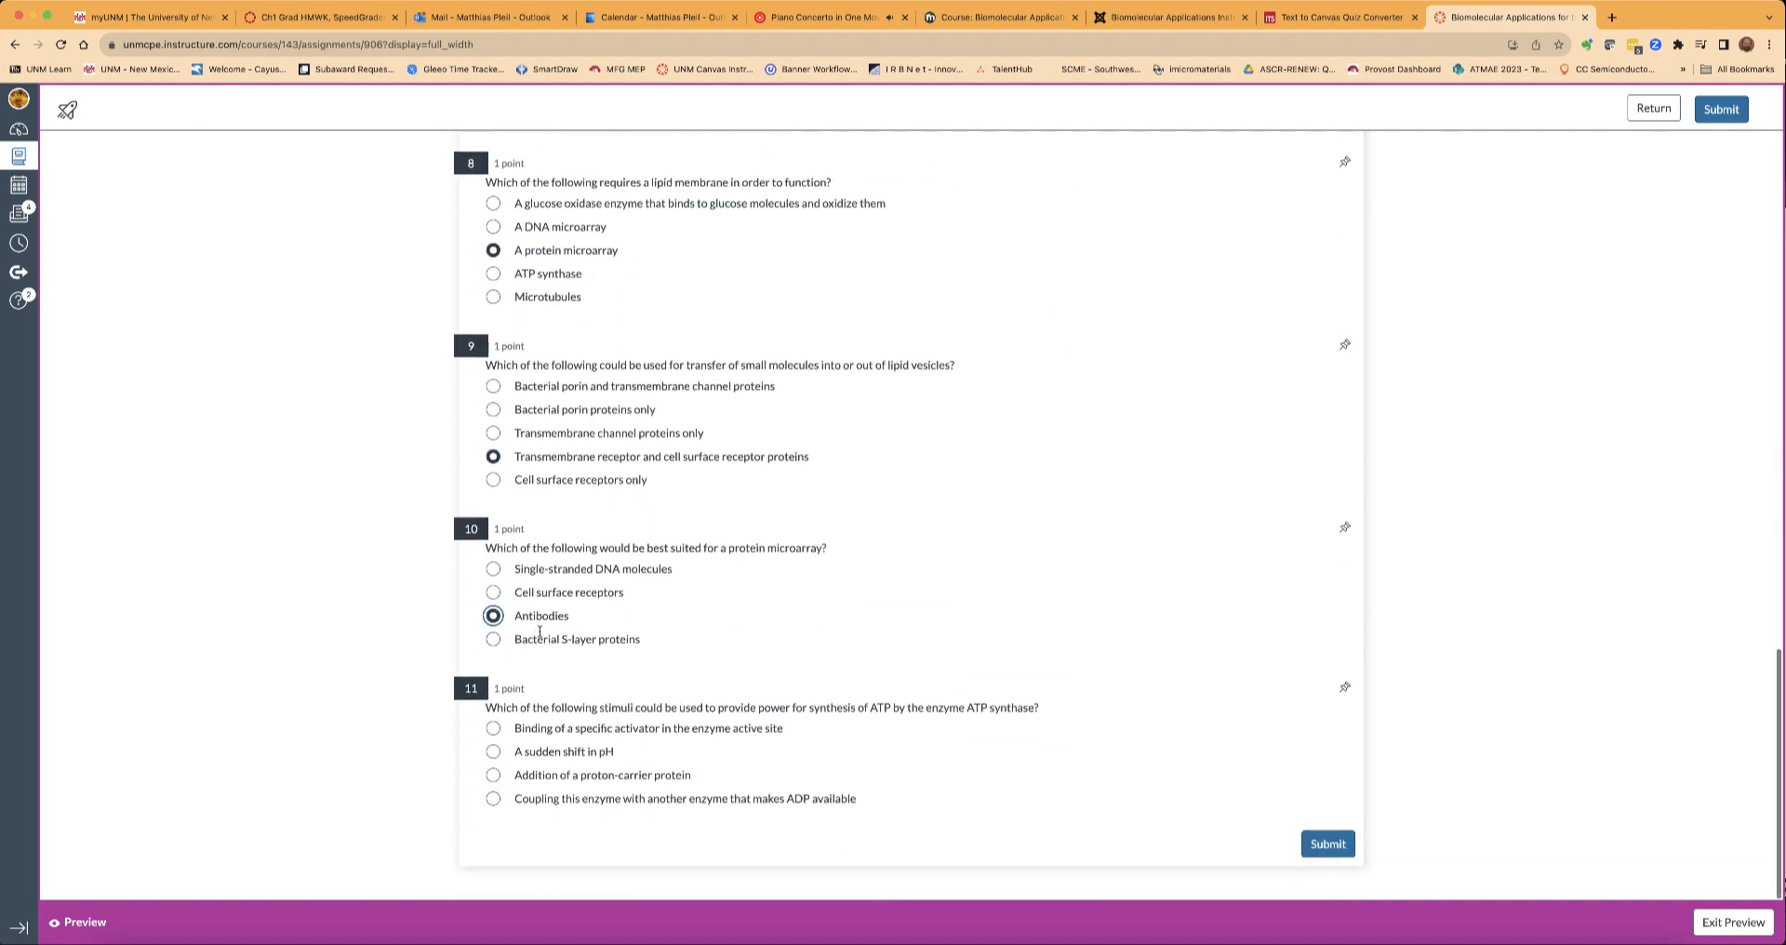
click(493, 798)
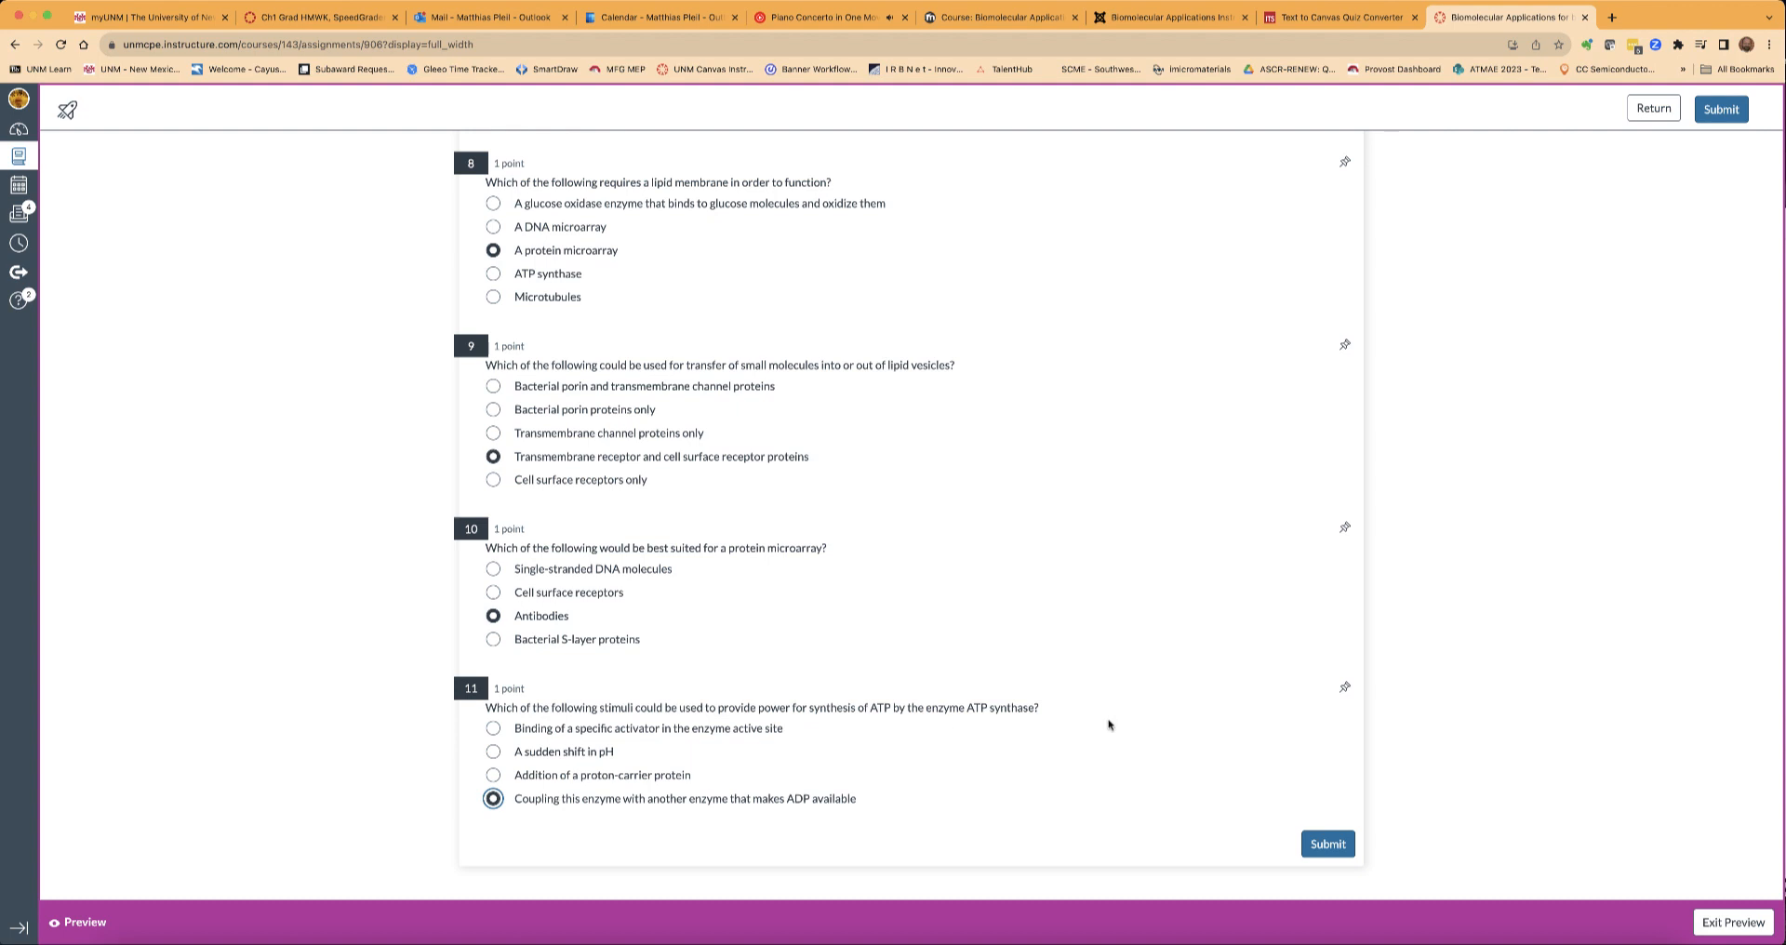
click(1327, 844)
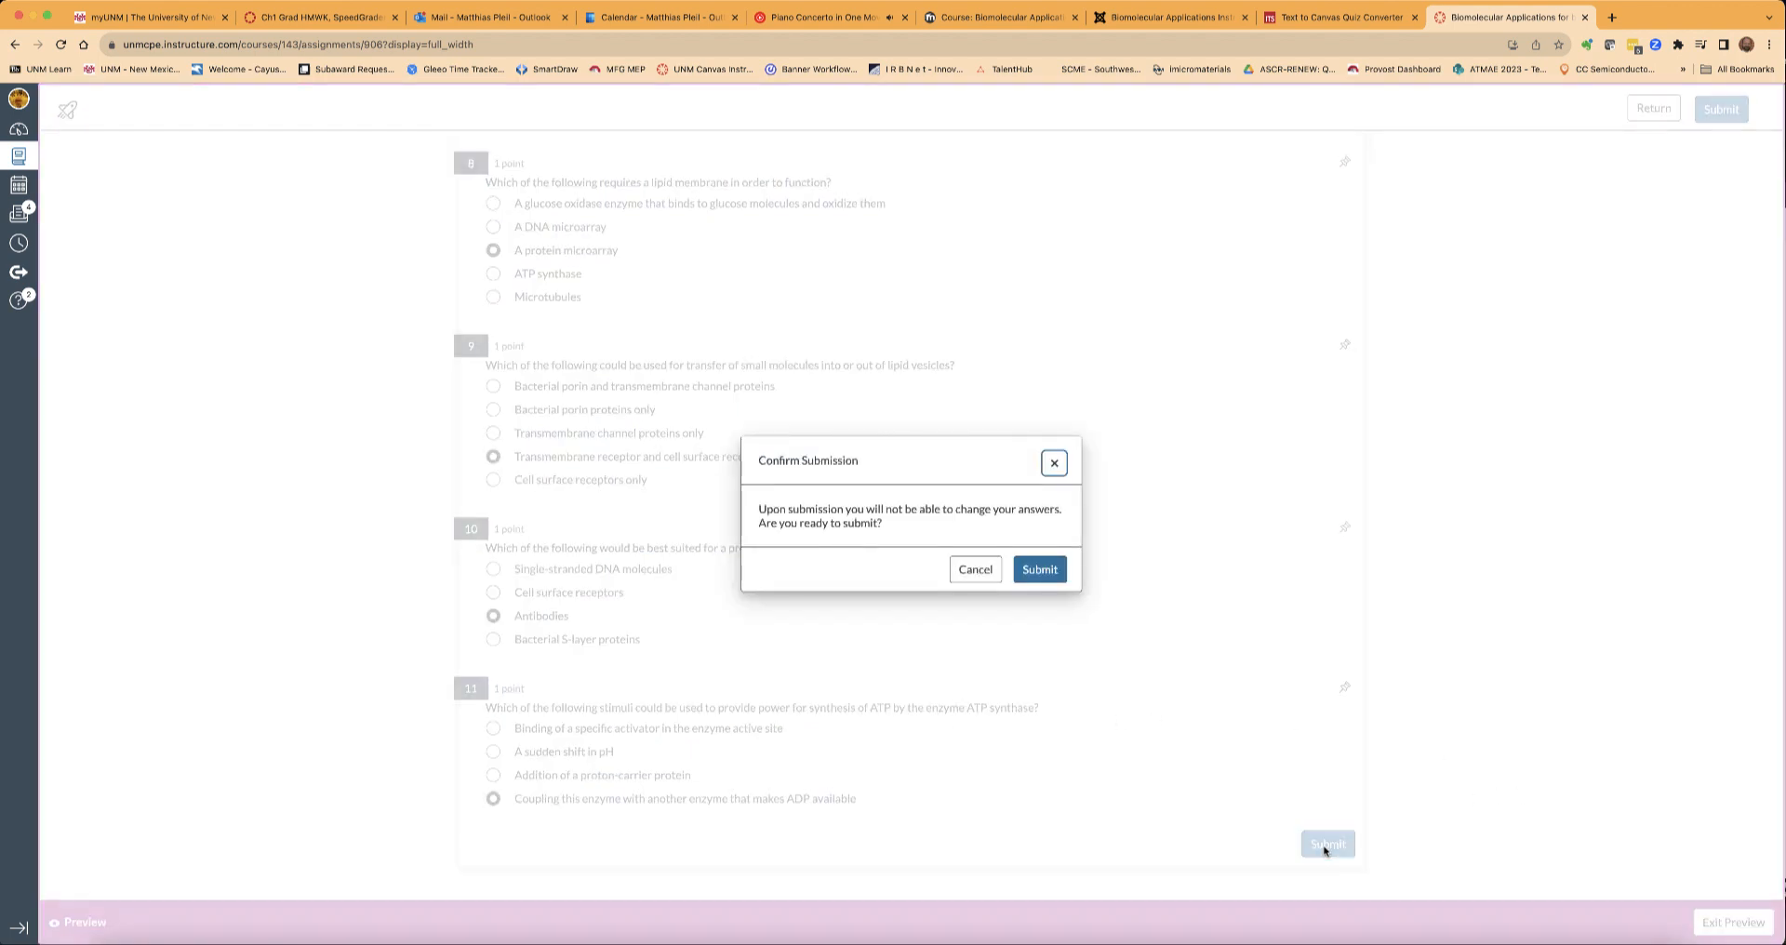
click(1038, 569)
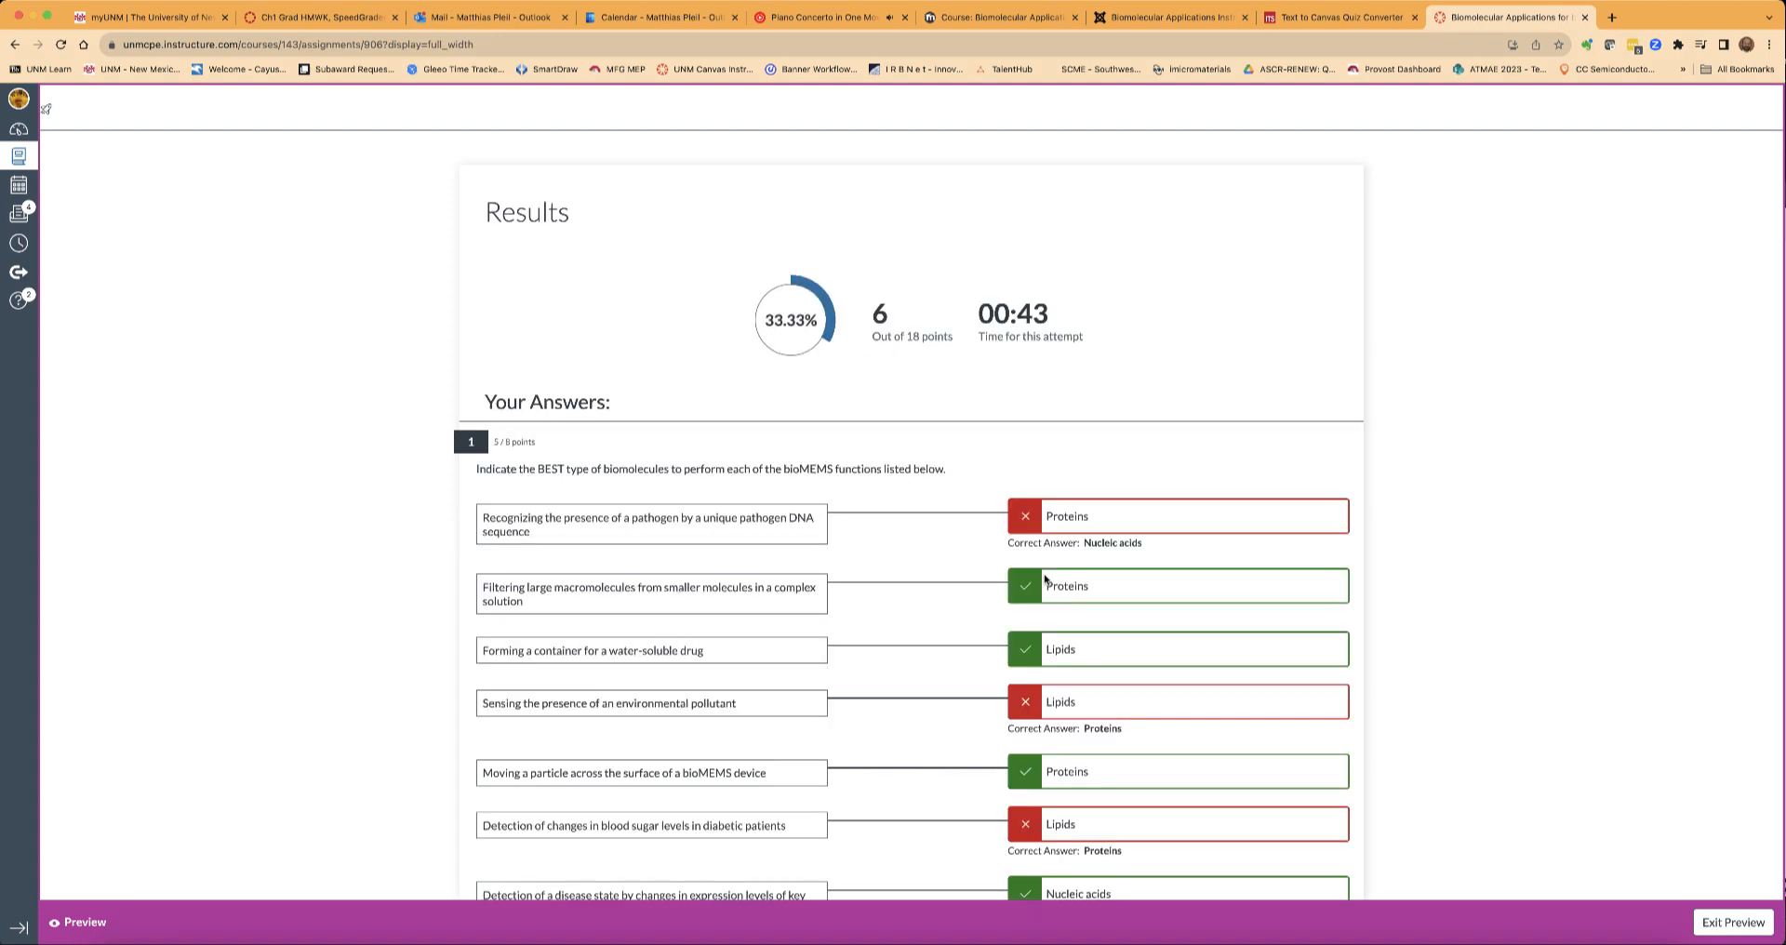
mouse_move(807, 262)
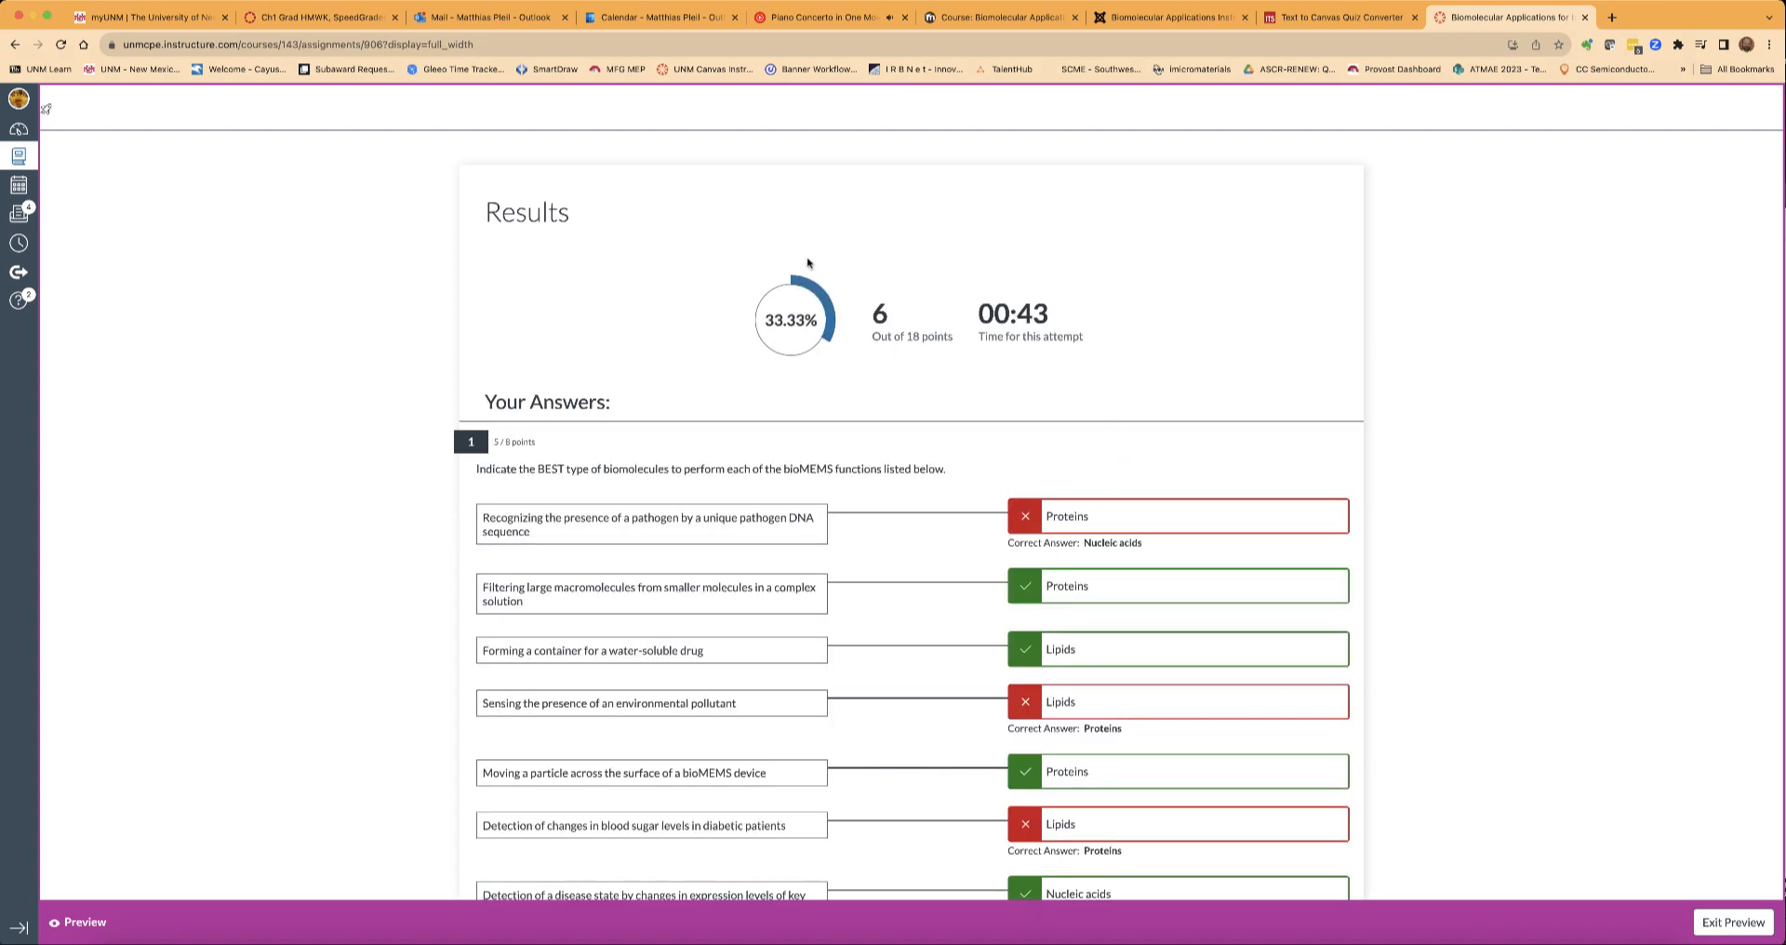
mouse_move(1103, 501)
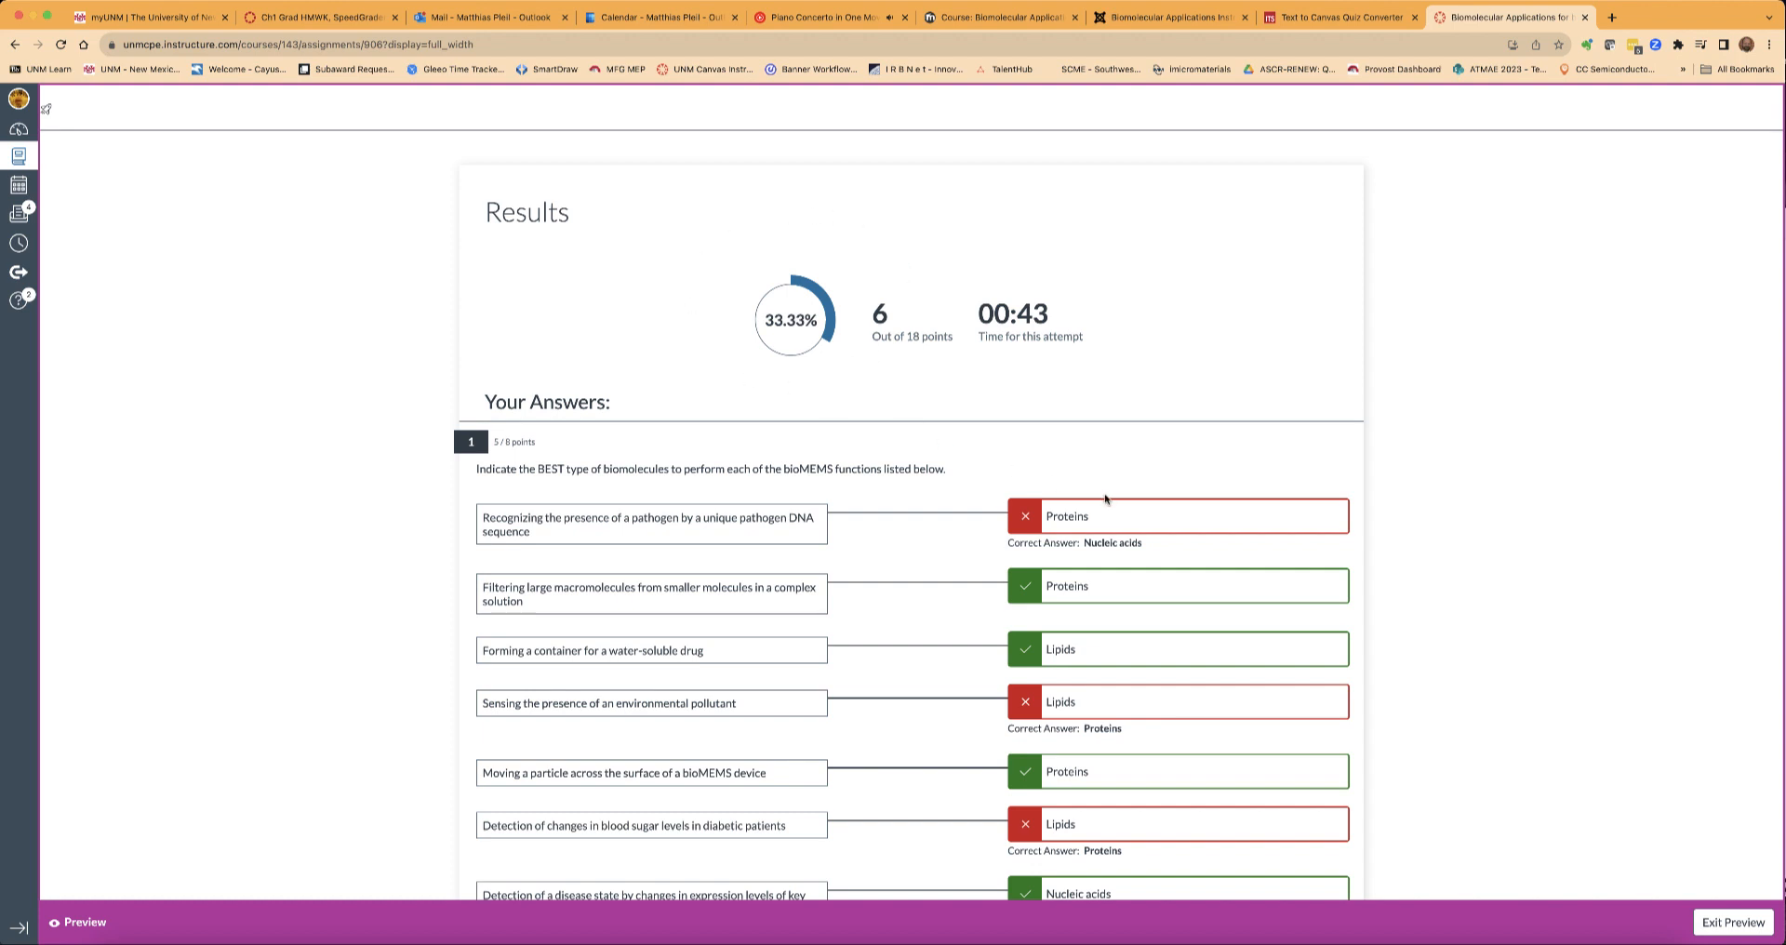
scroll(down, 3)
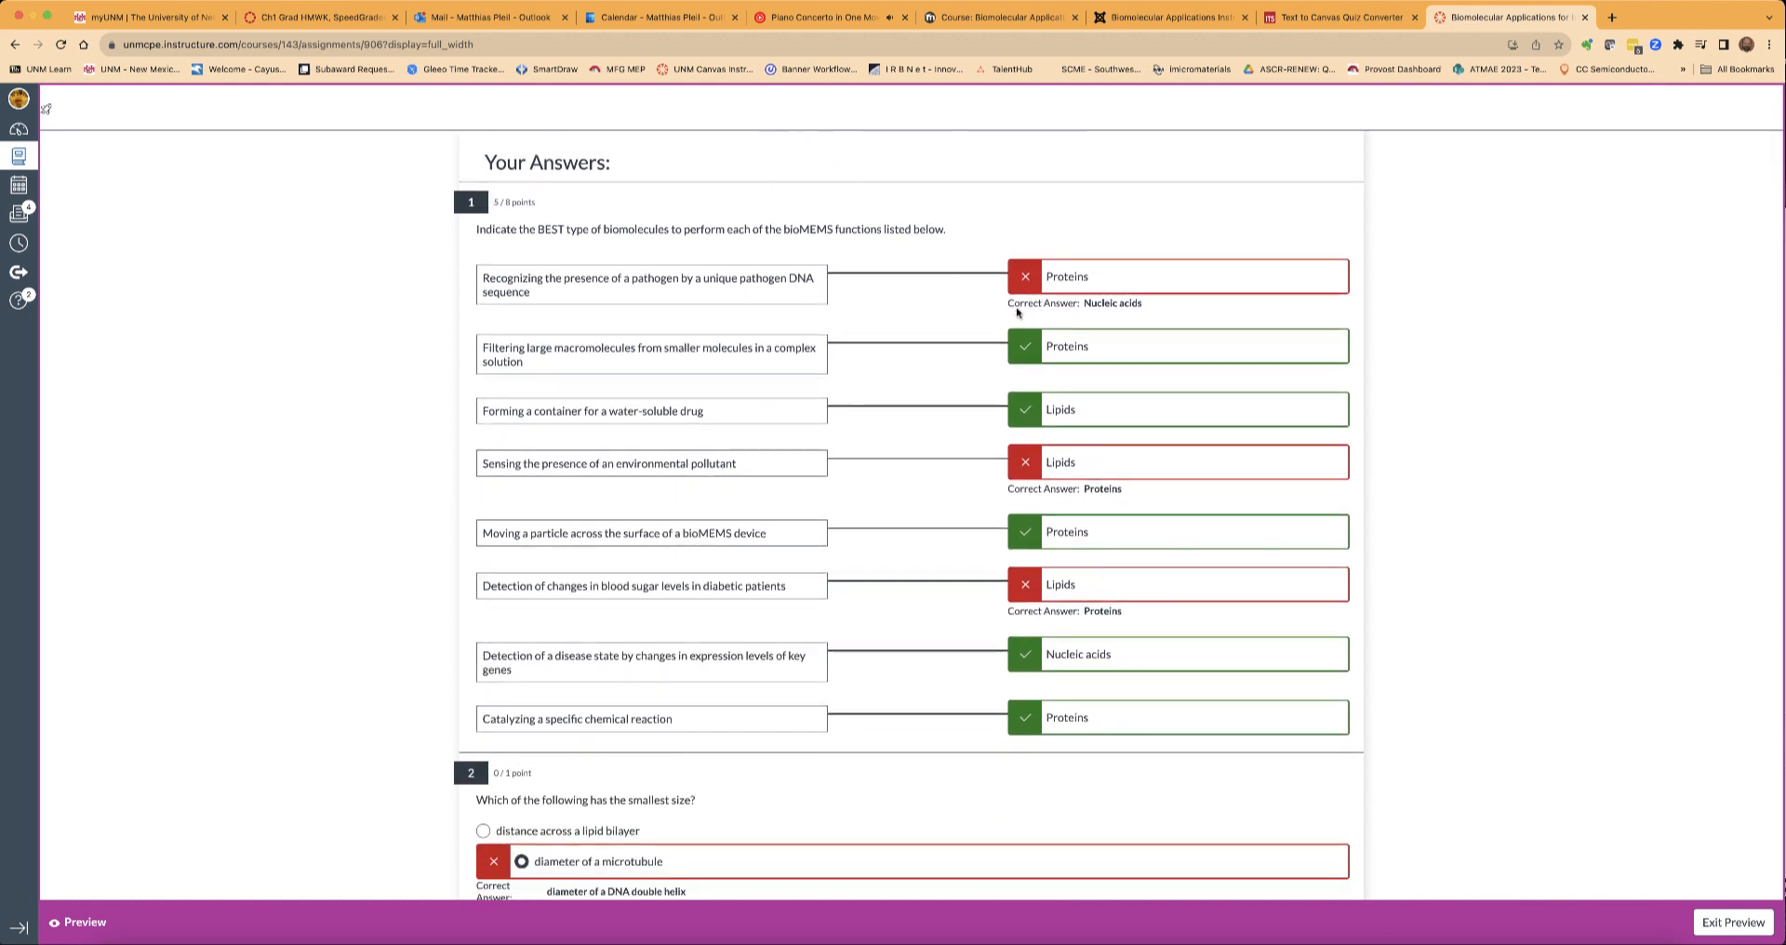
mouse_move(1135, 518)
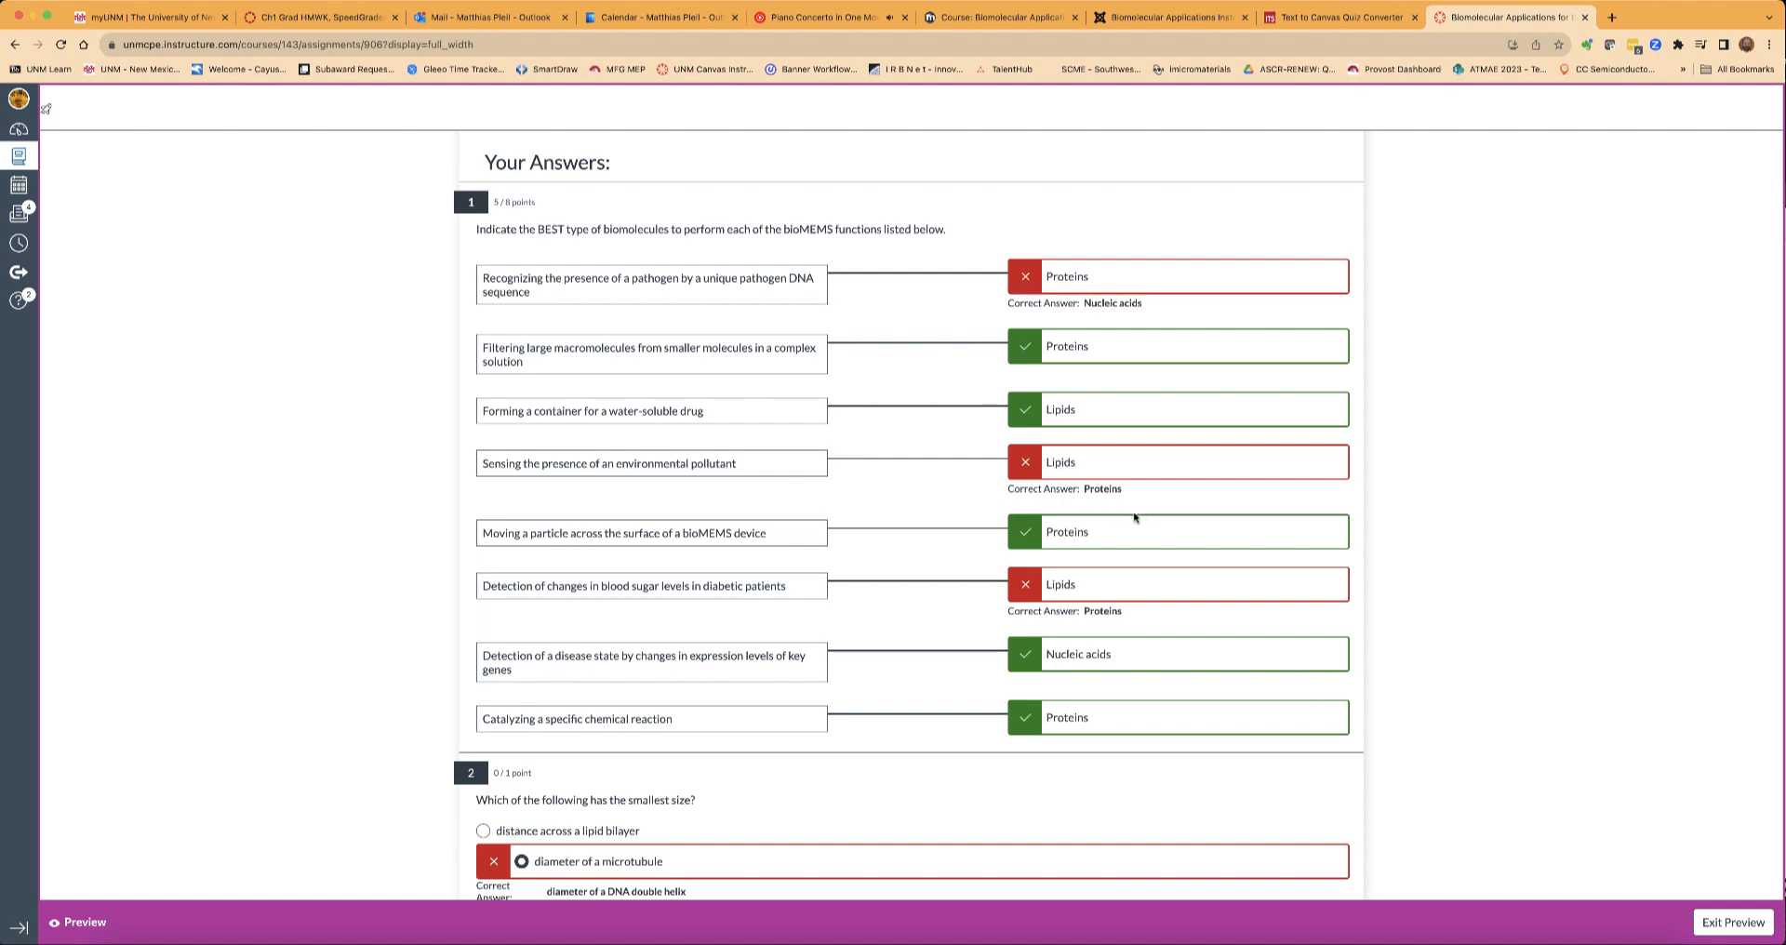
mouse_move(1153, 629)
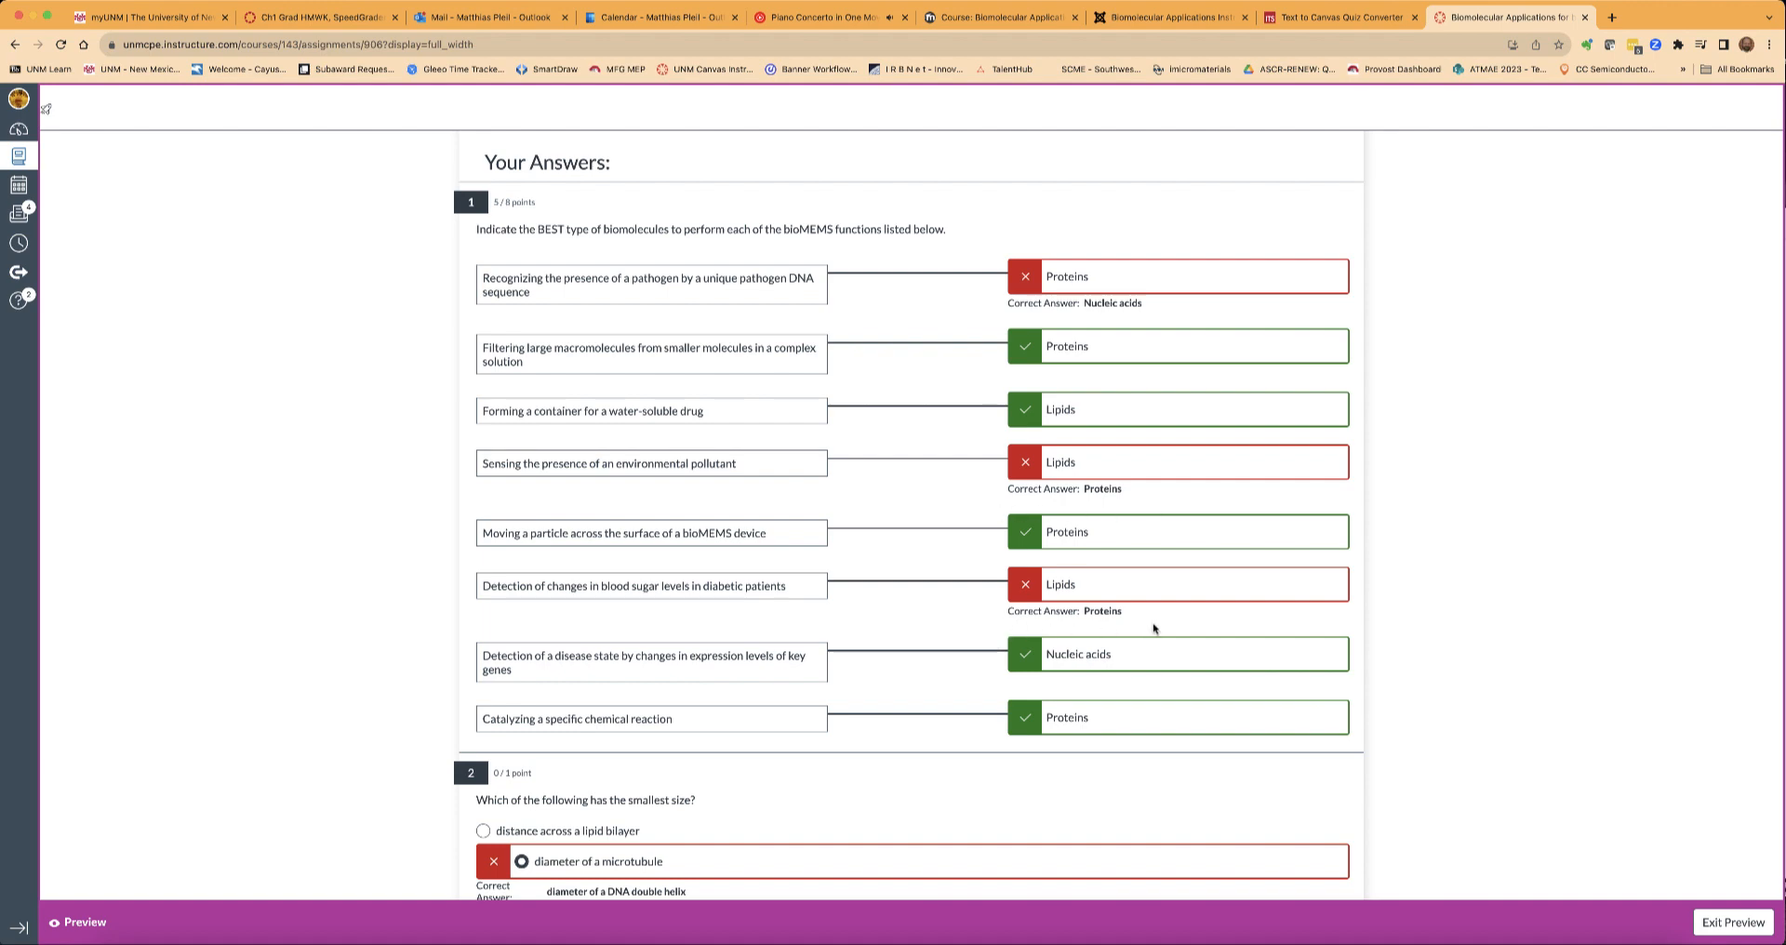
scroll(down, 3)
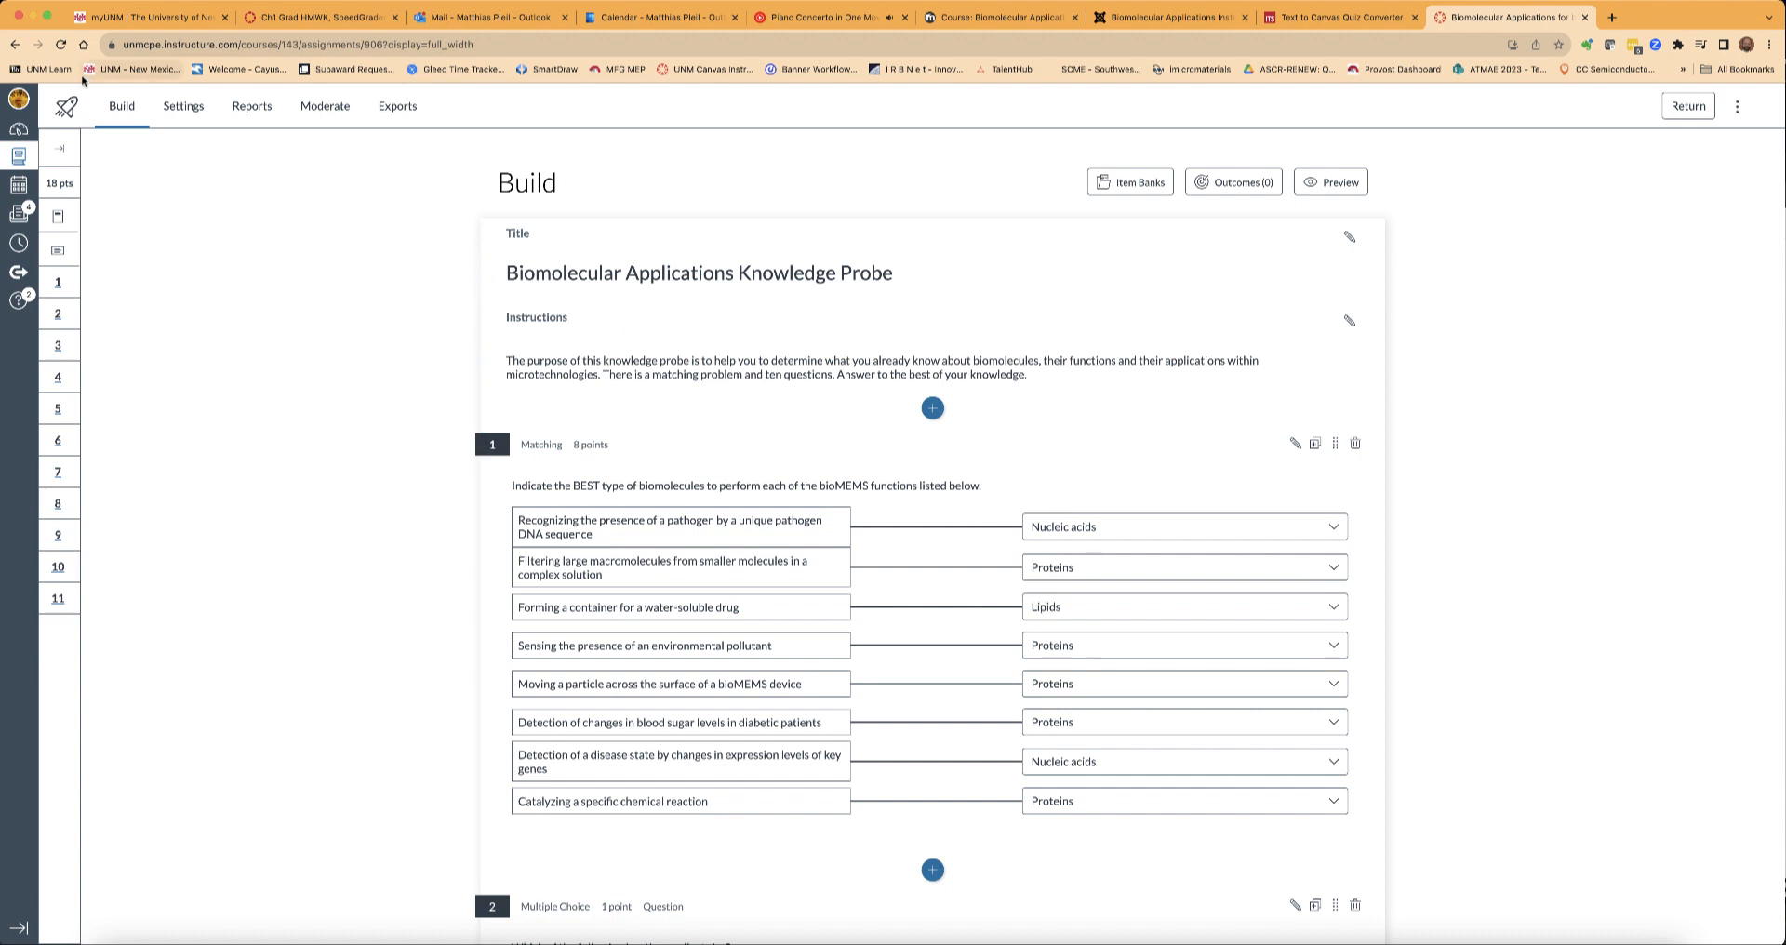
mouse_move(1566, 208)
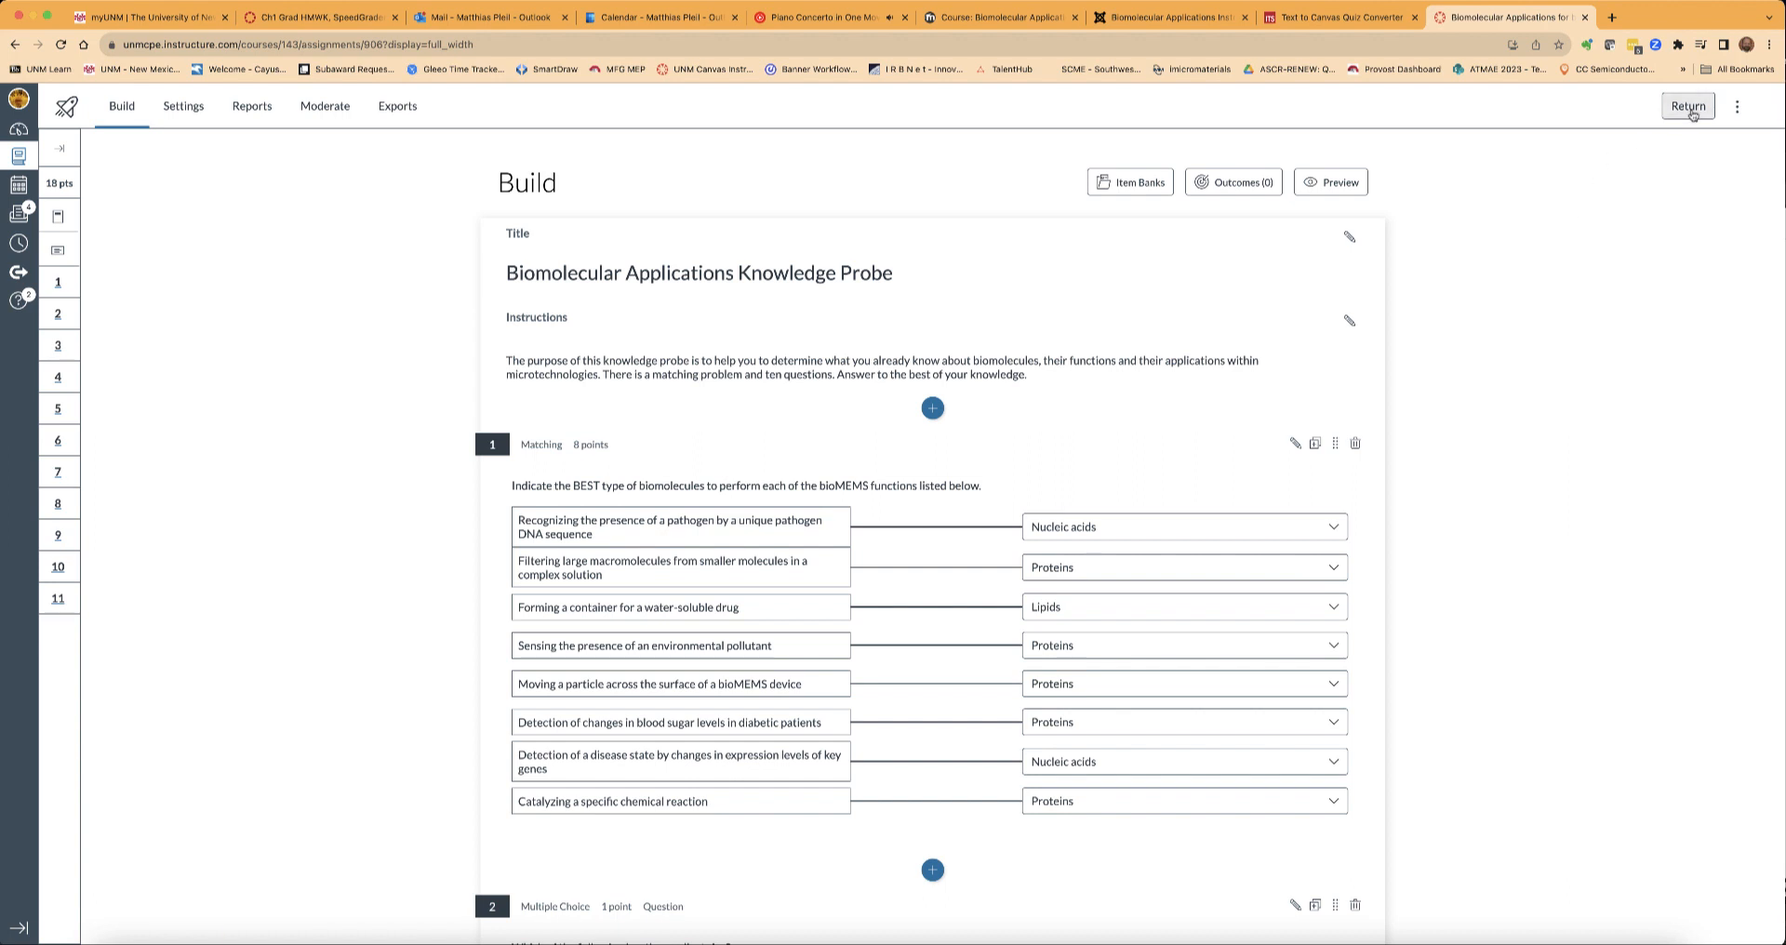
Return from the quiz to Quizzes and show the course Modules page.
click(1689, 106)
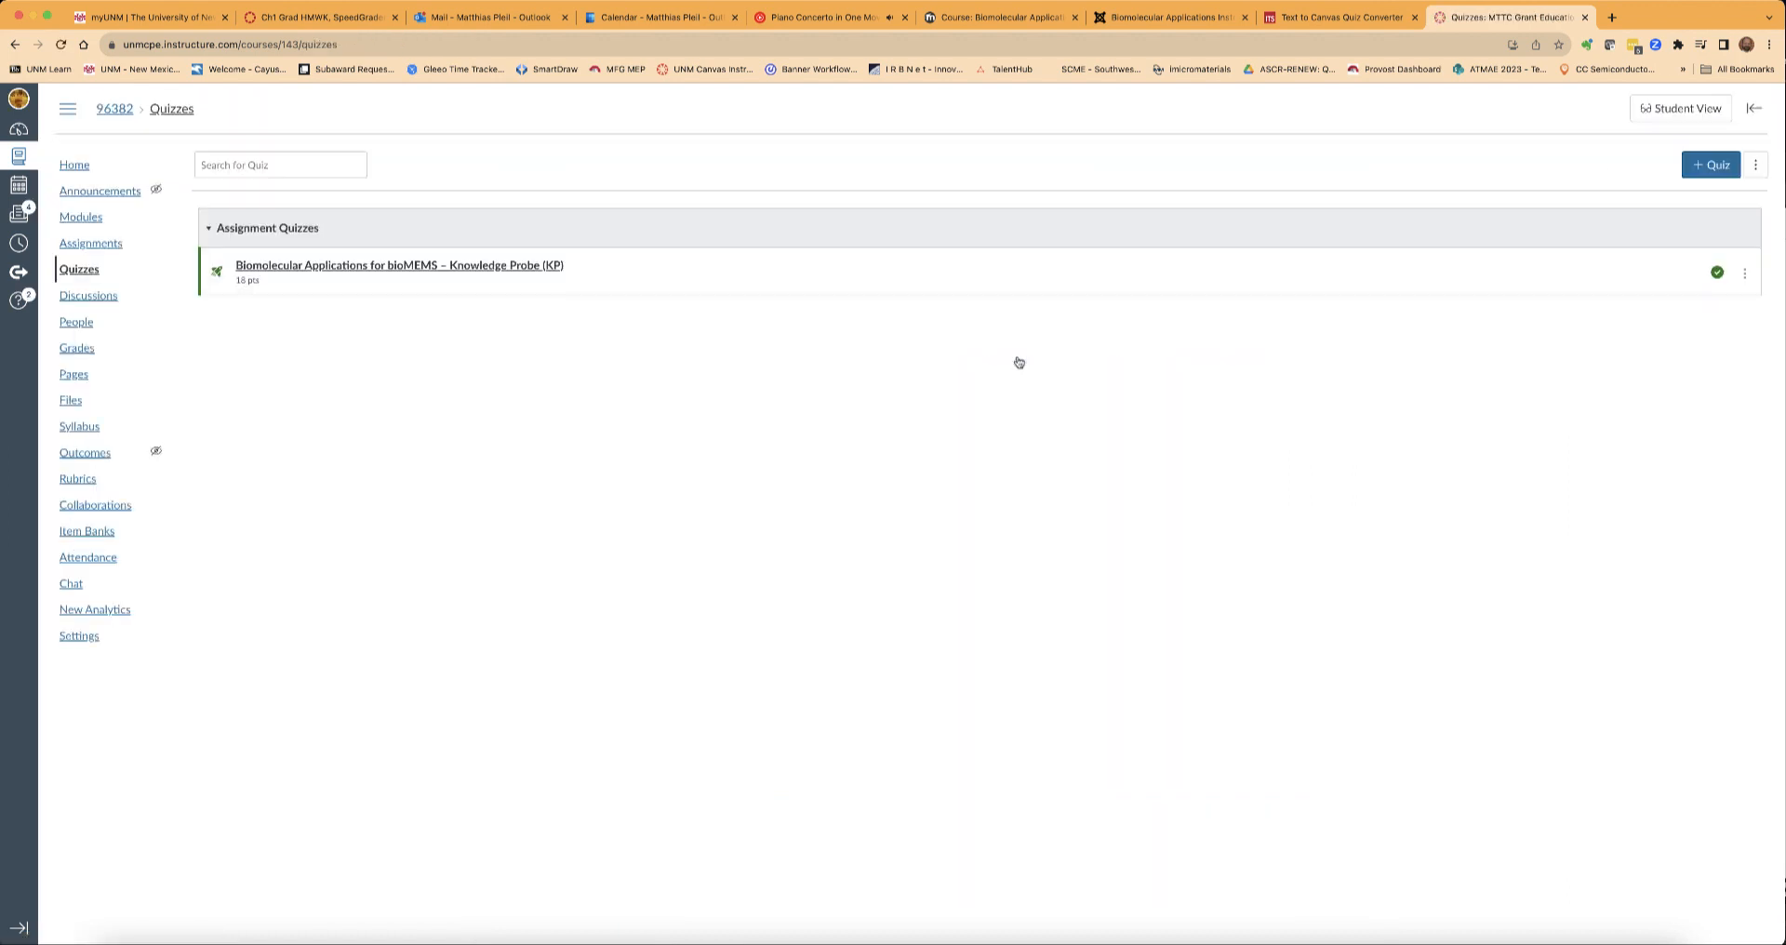
mouse_move(80, 216)
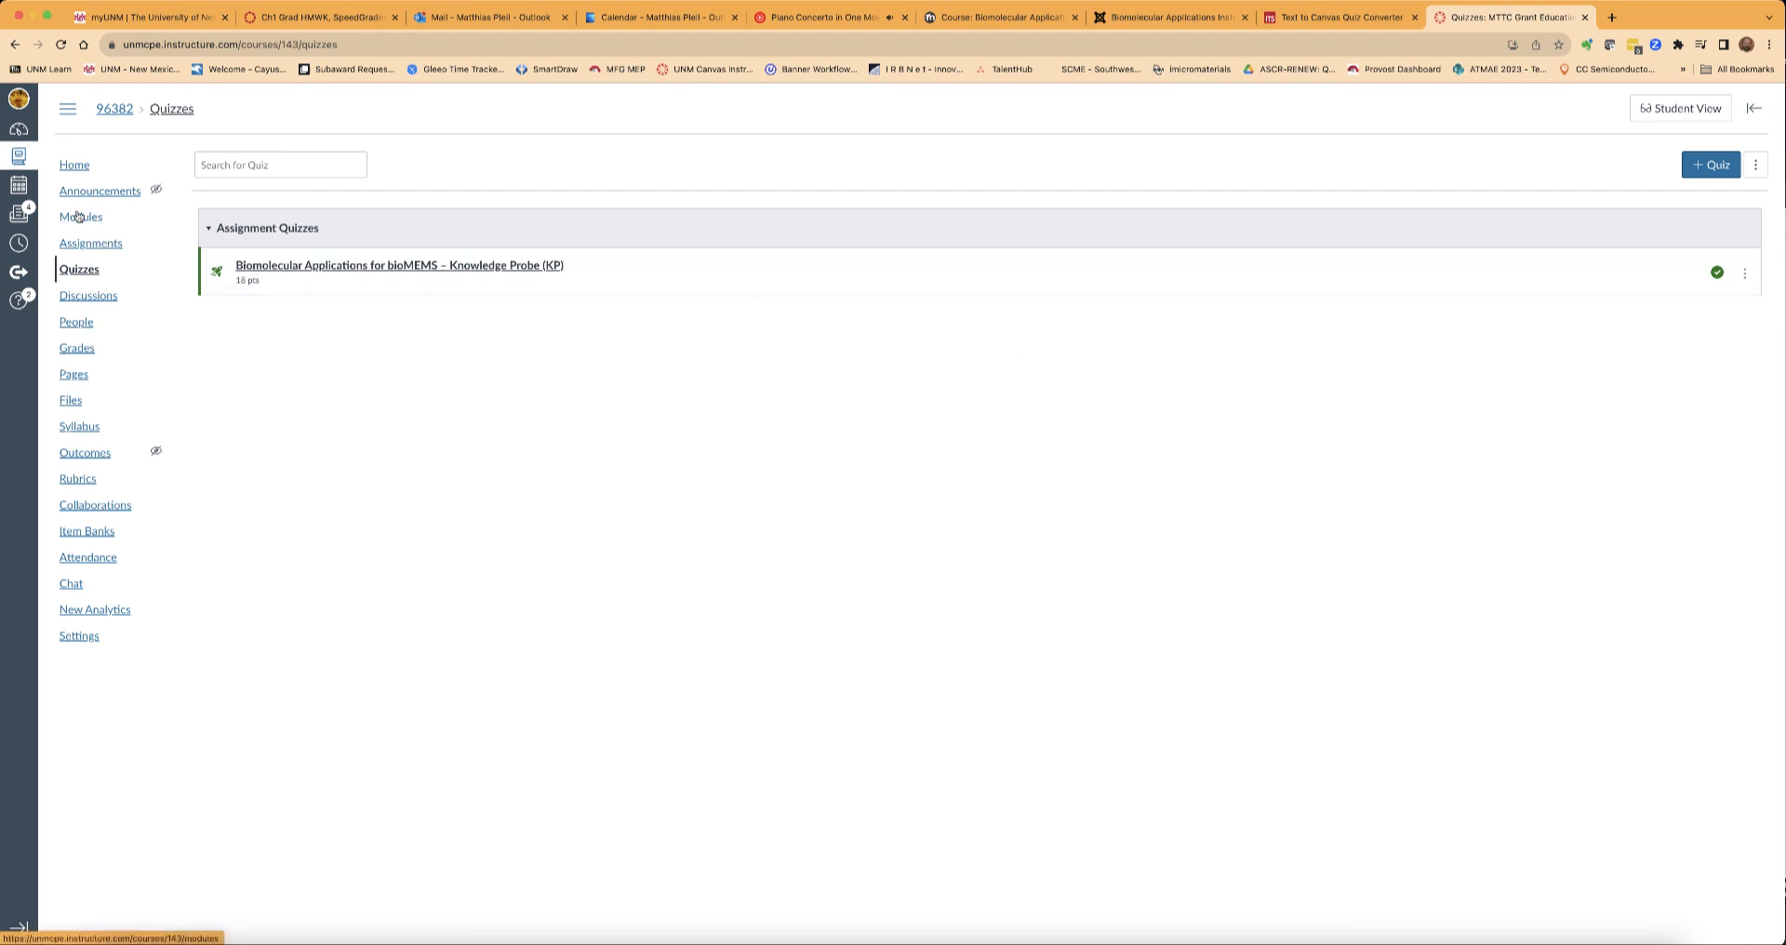
click(80, 216)
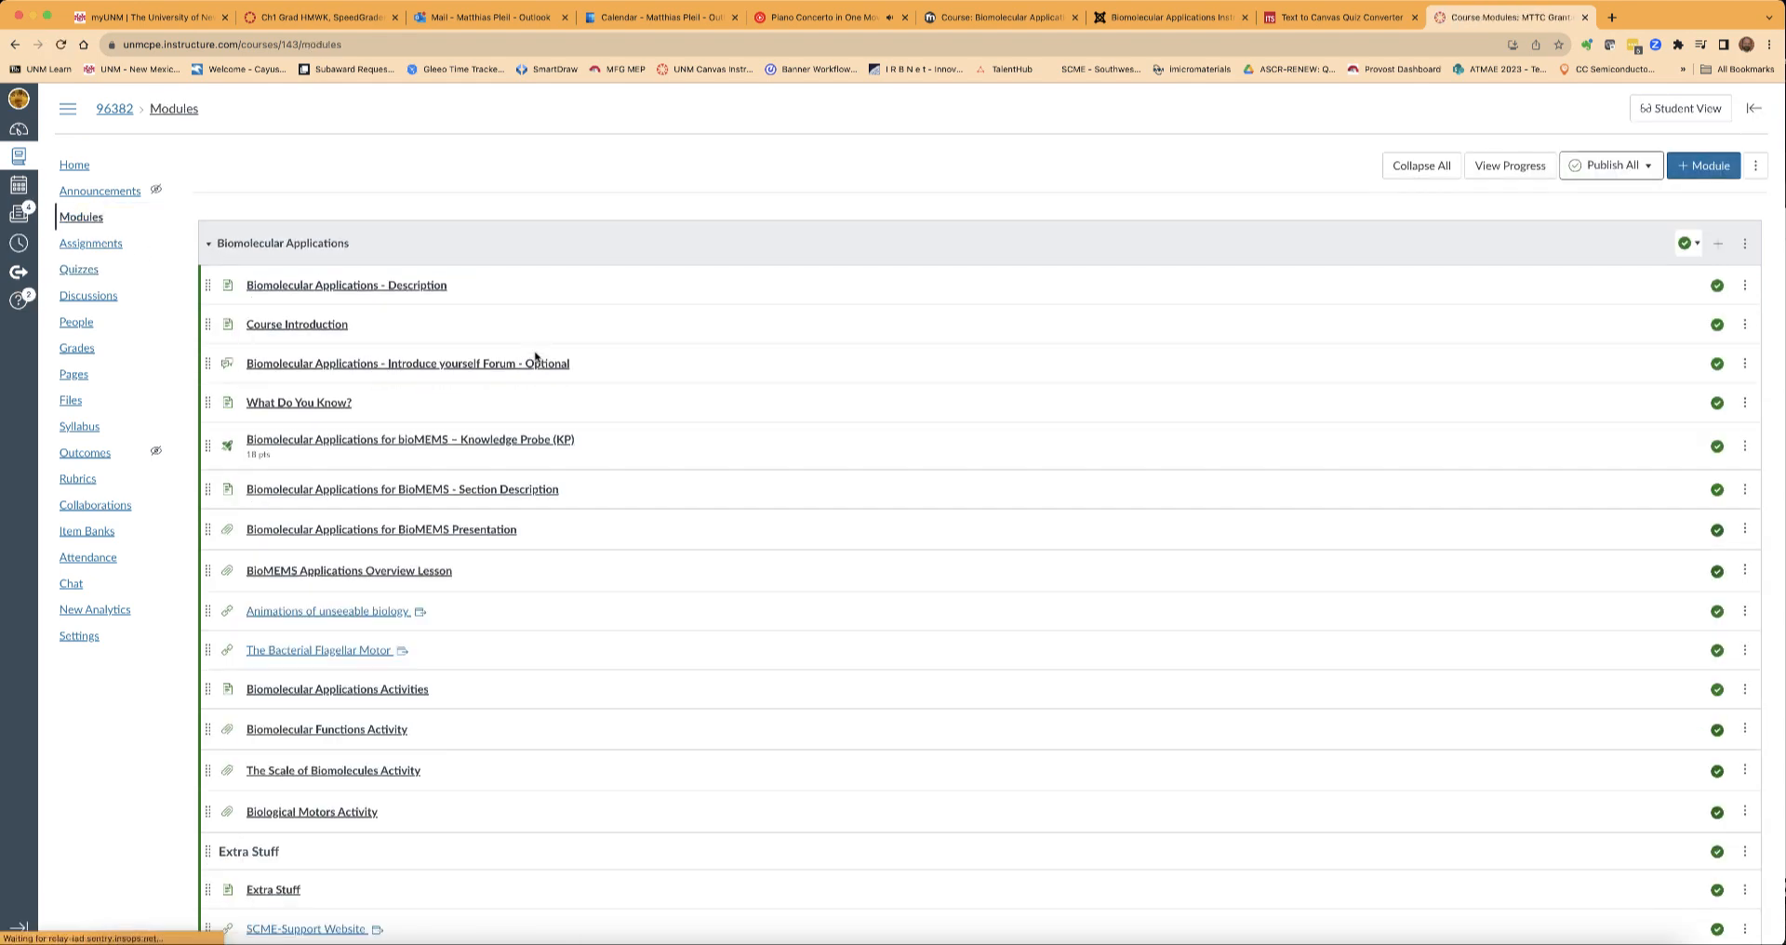
mouse_move(357, 448)
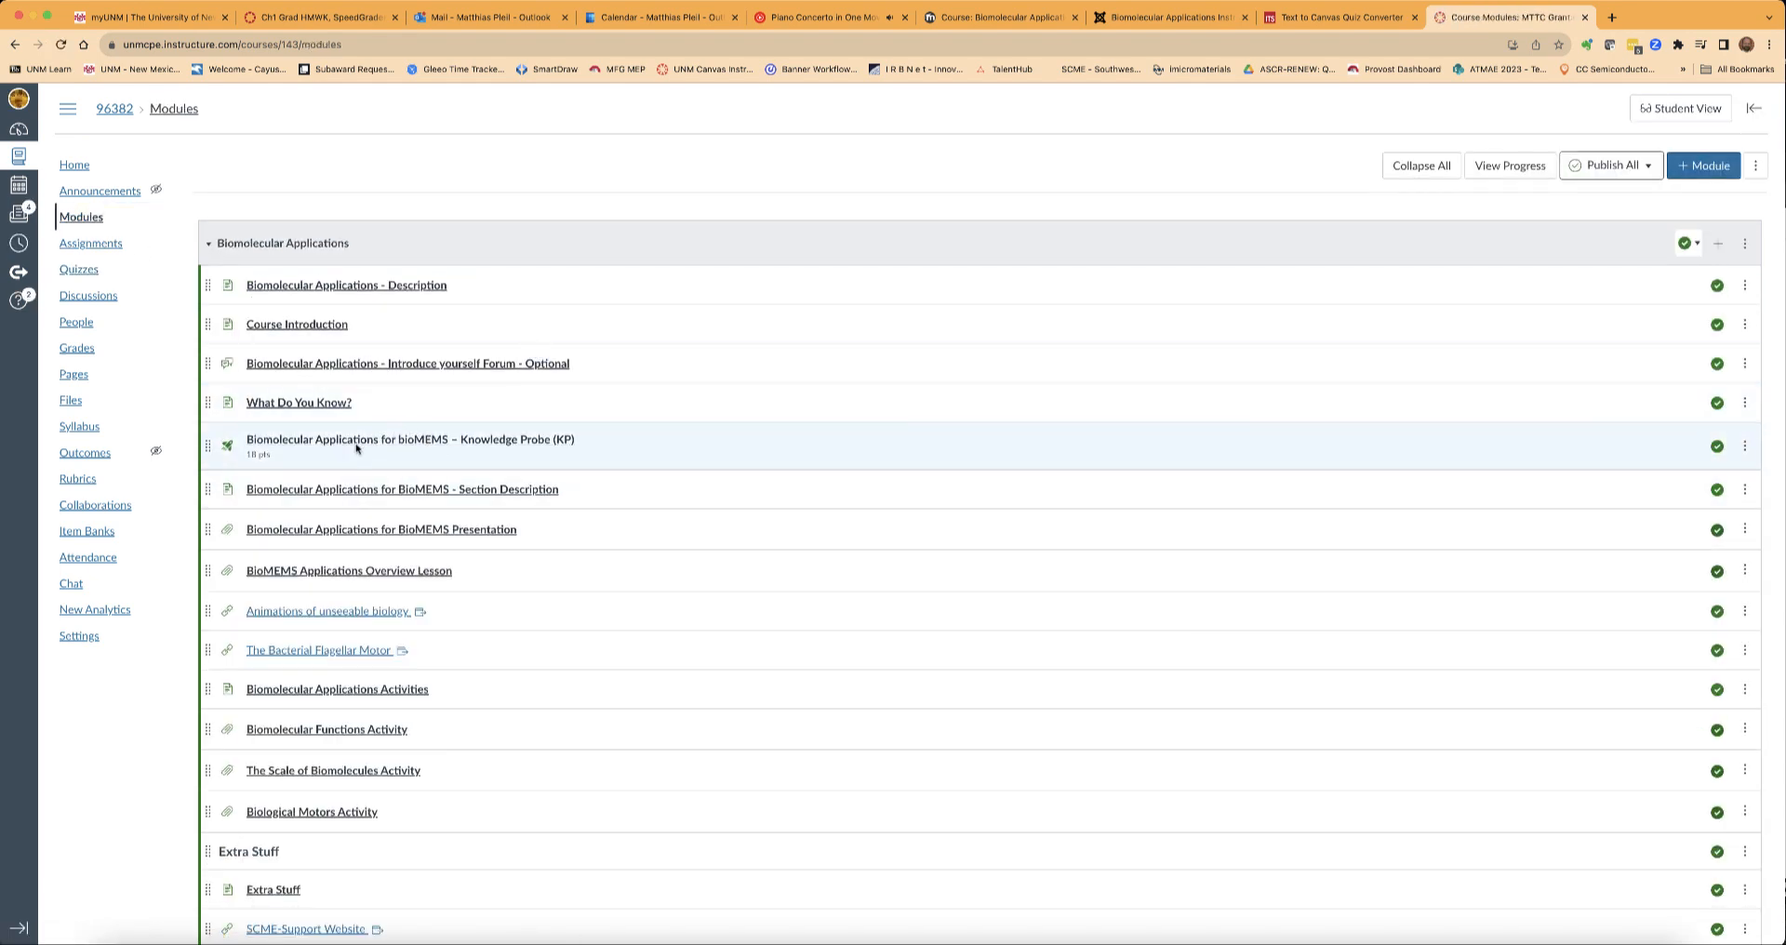
mouse_move(365, 462)
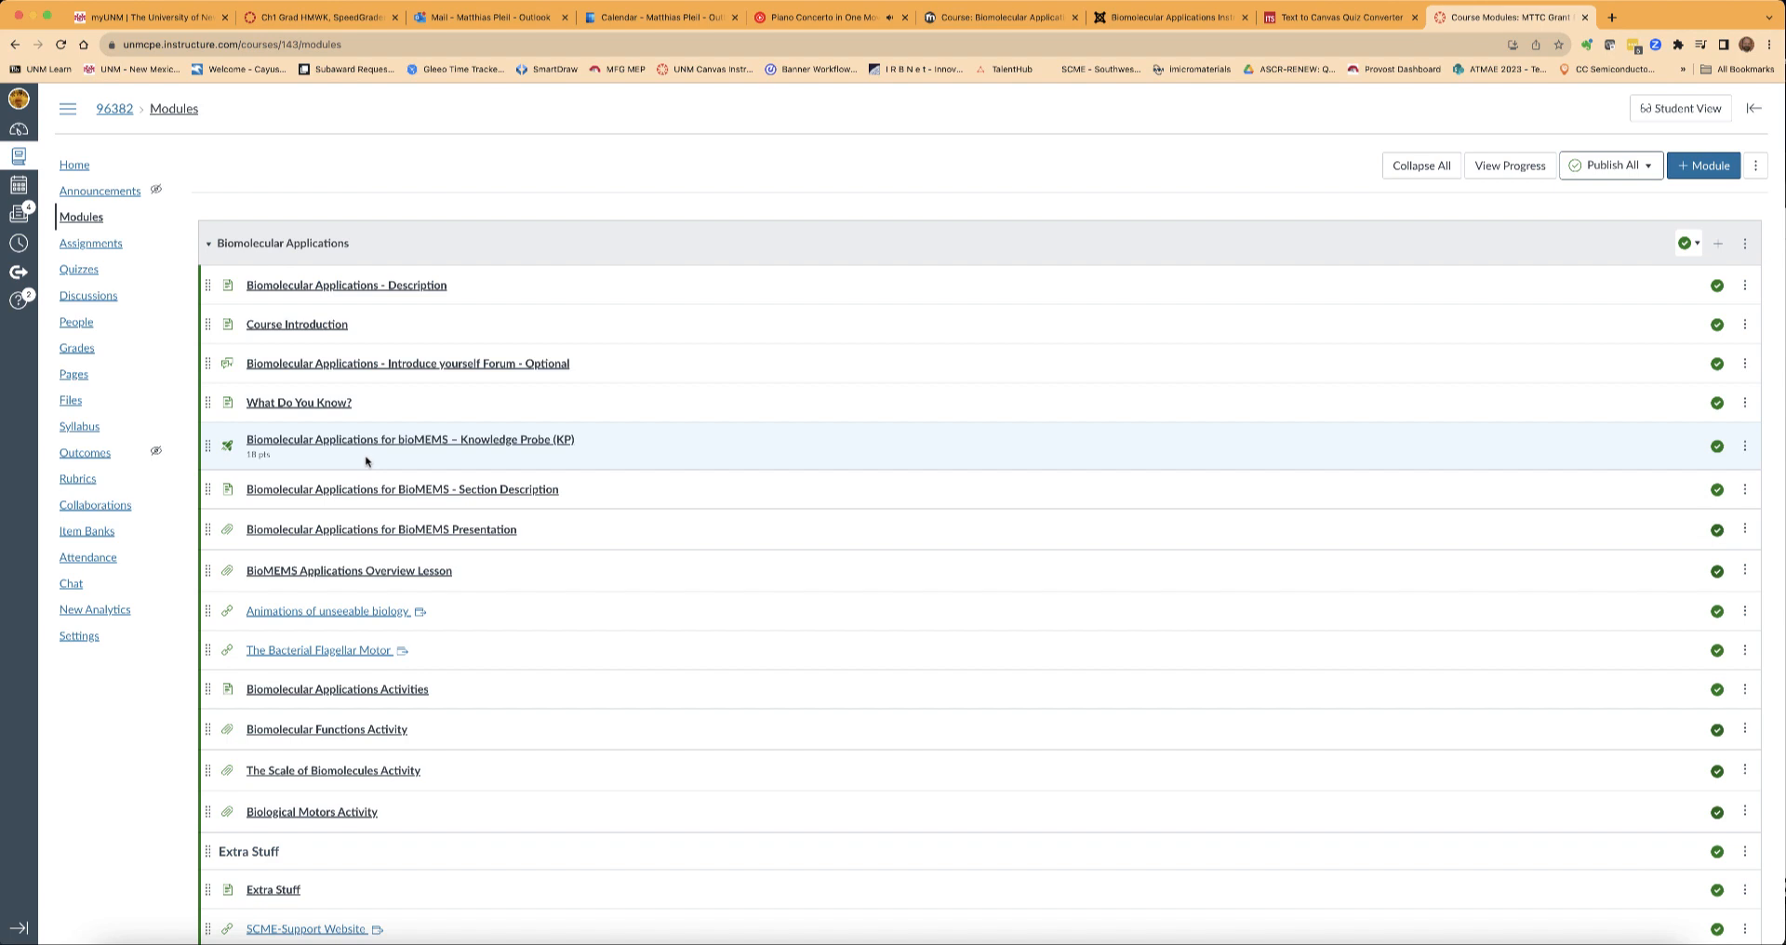
mouse_move(395, 463)
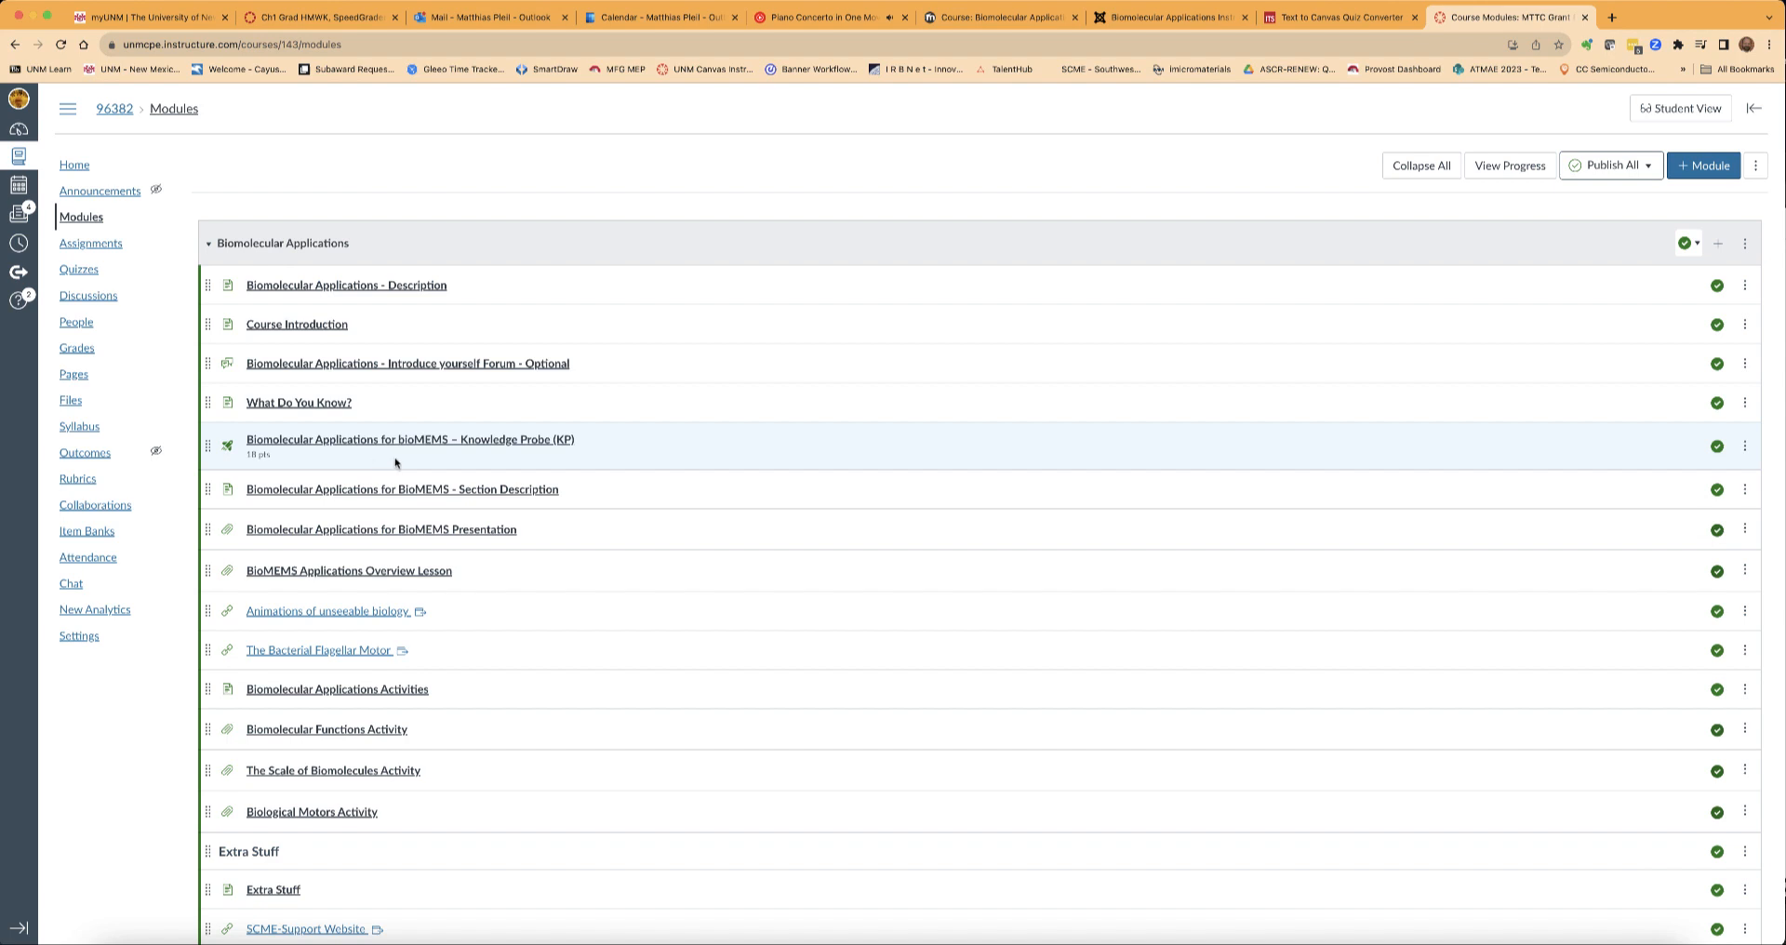